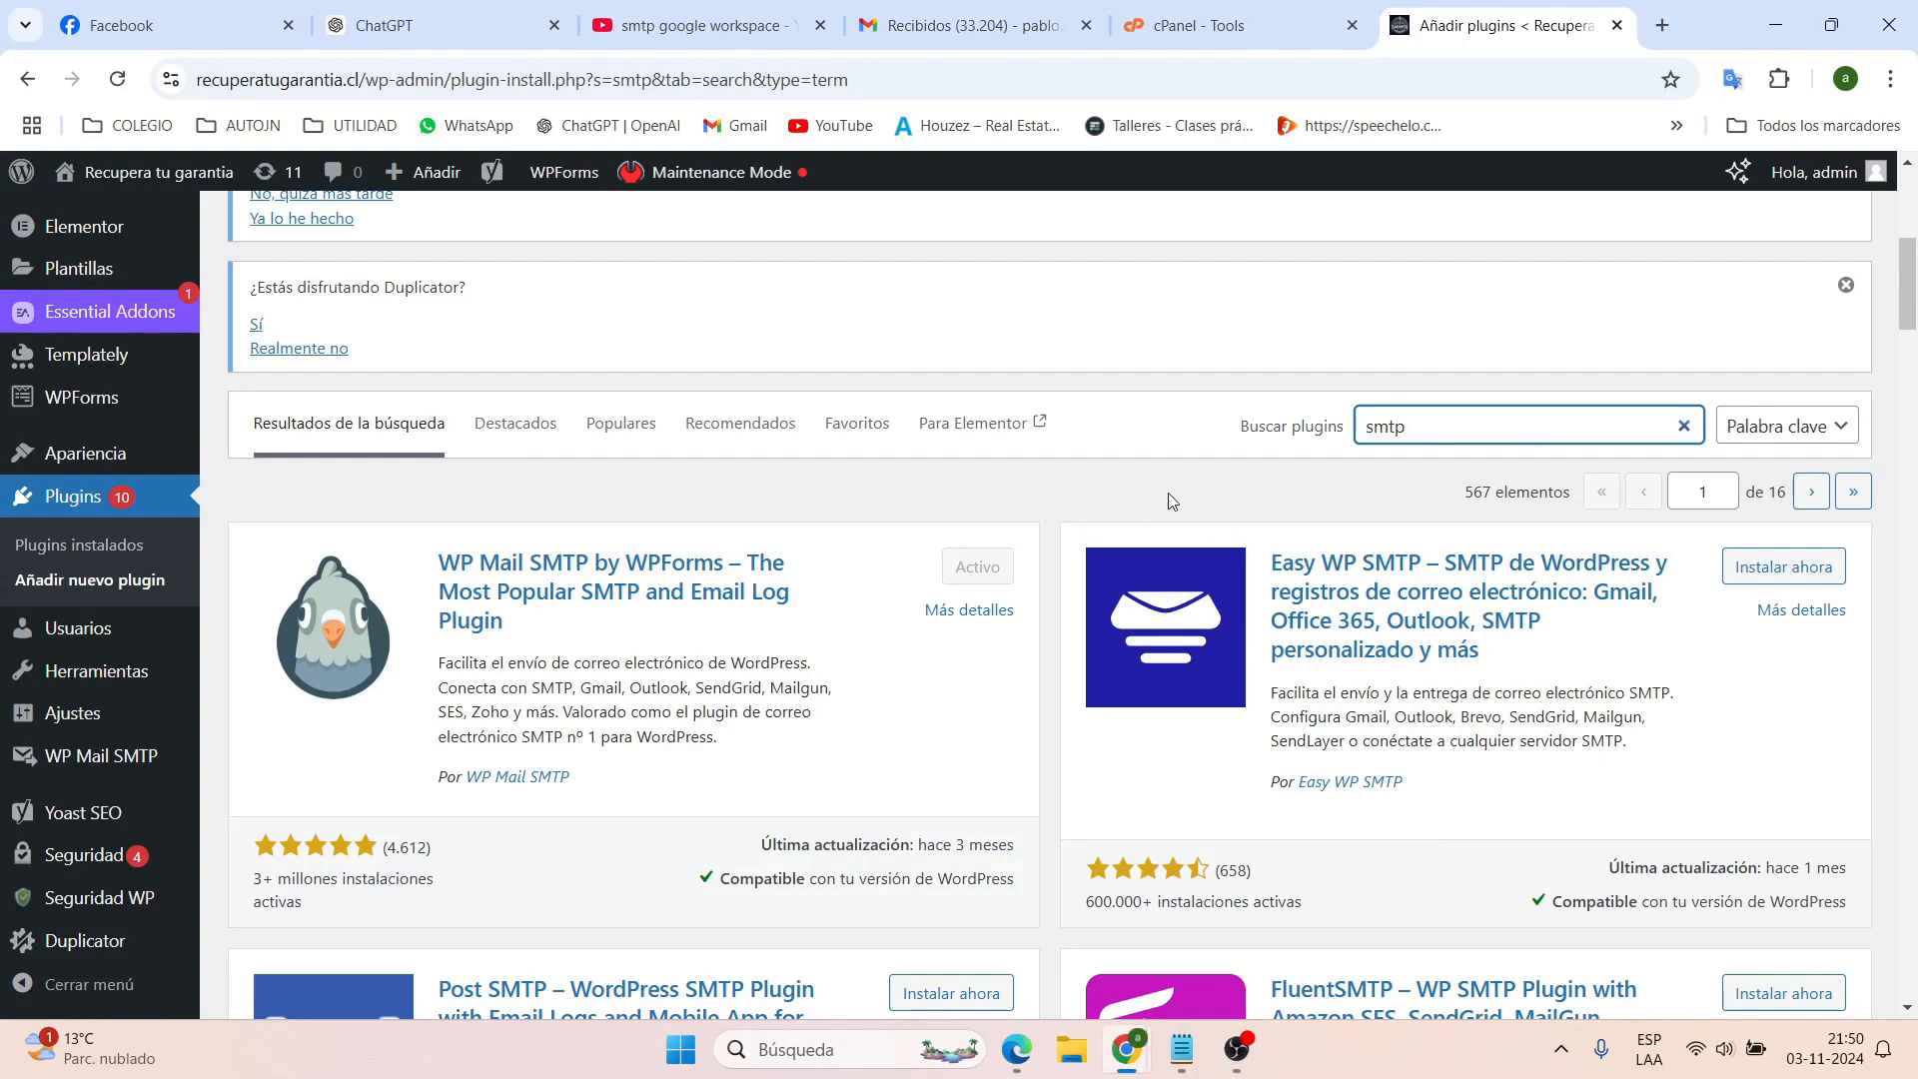
pyautogui.moveTo(1435, 402)
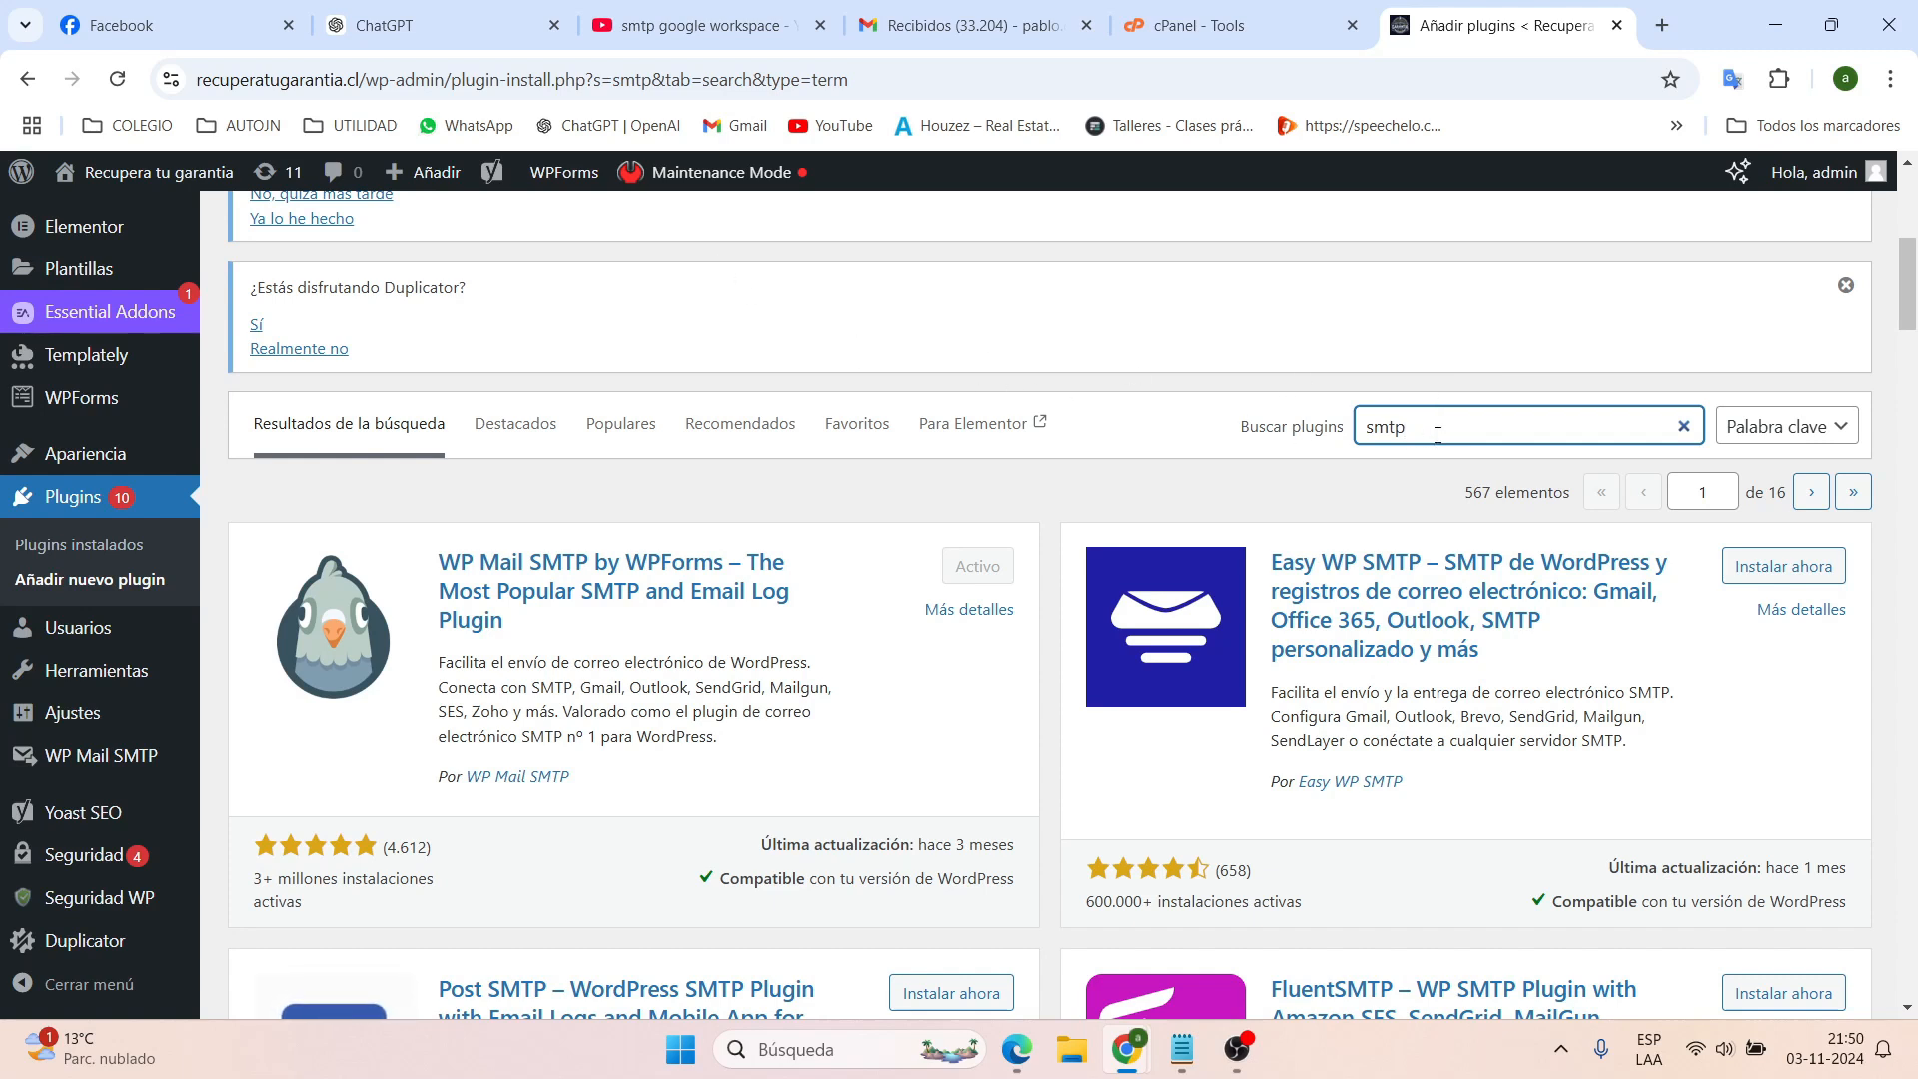
# Leave the plugin search and go to WP Mail SMTP's Ajustes settings page
pyautogui.tripleClick(1469, 423)
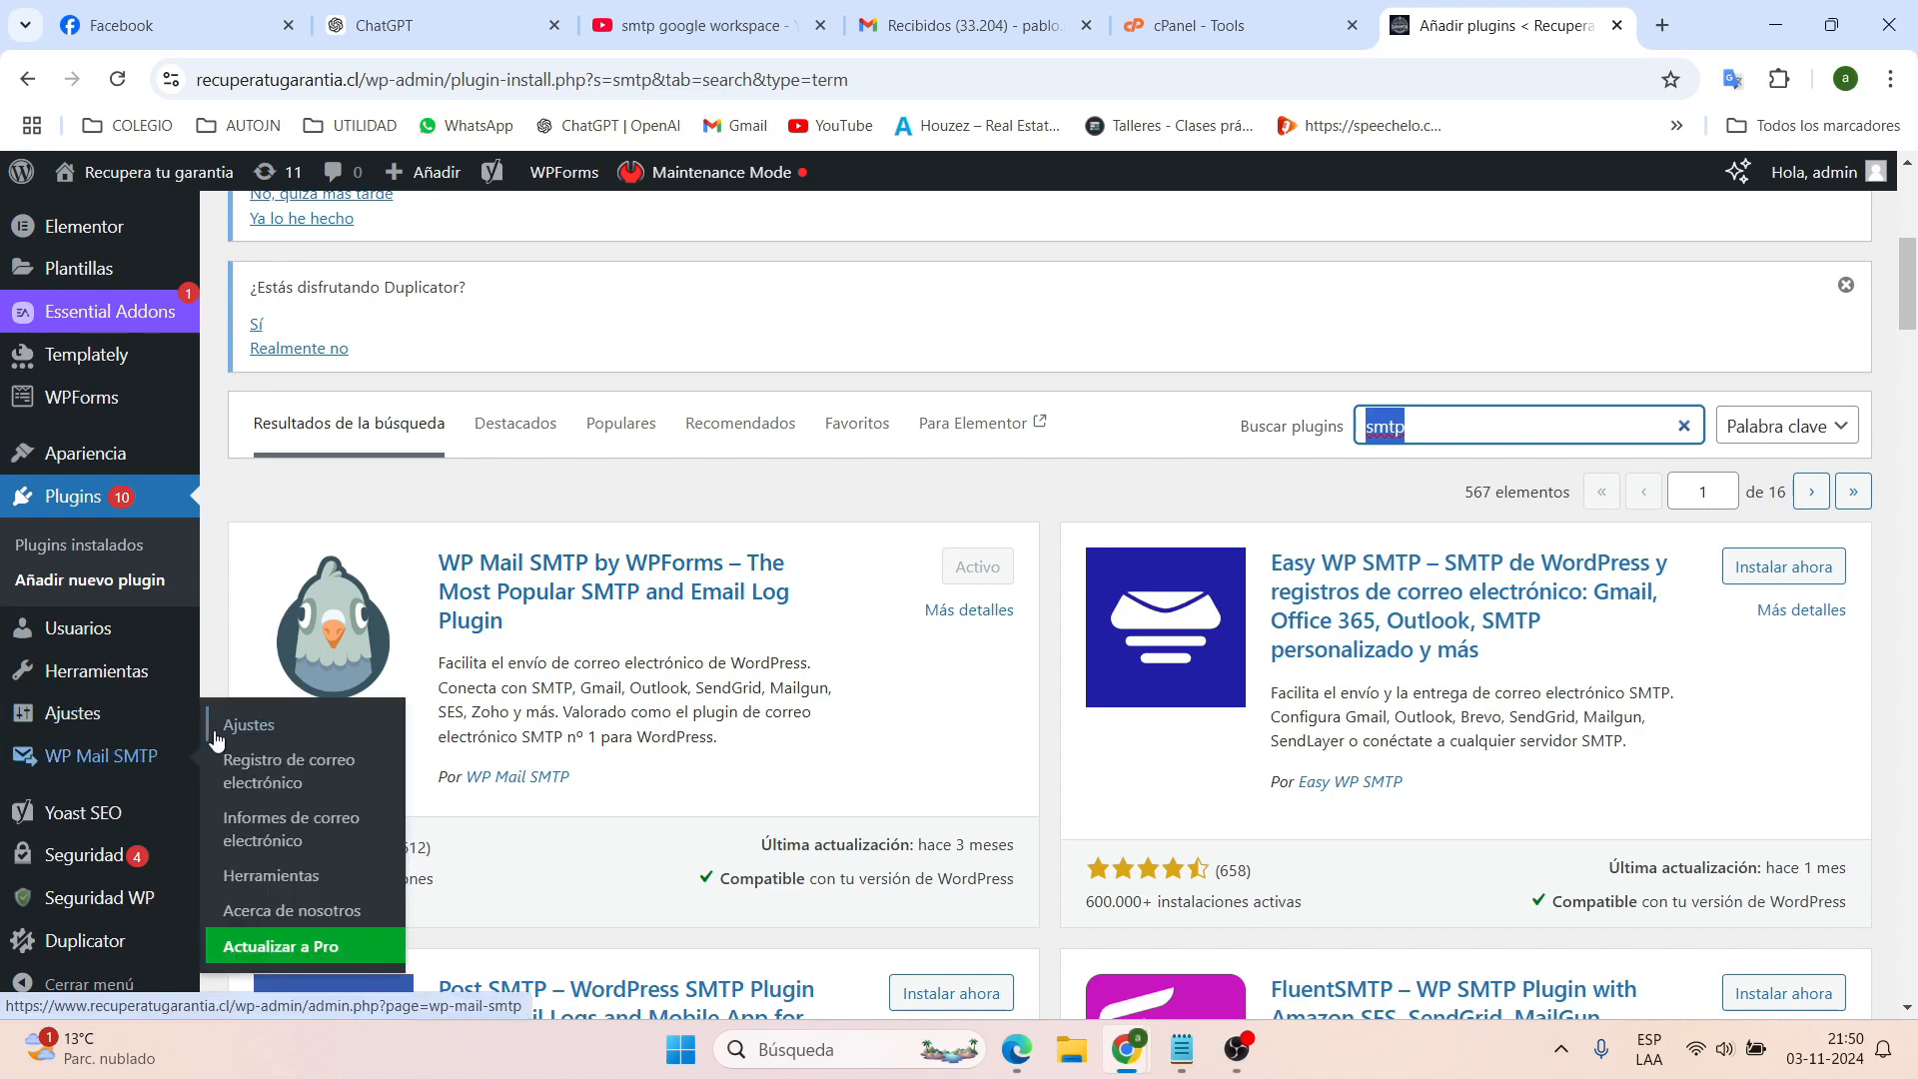
pyautogui.click(248, 724)
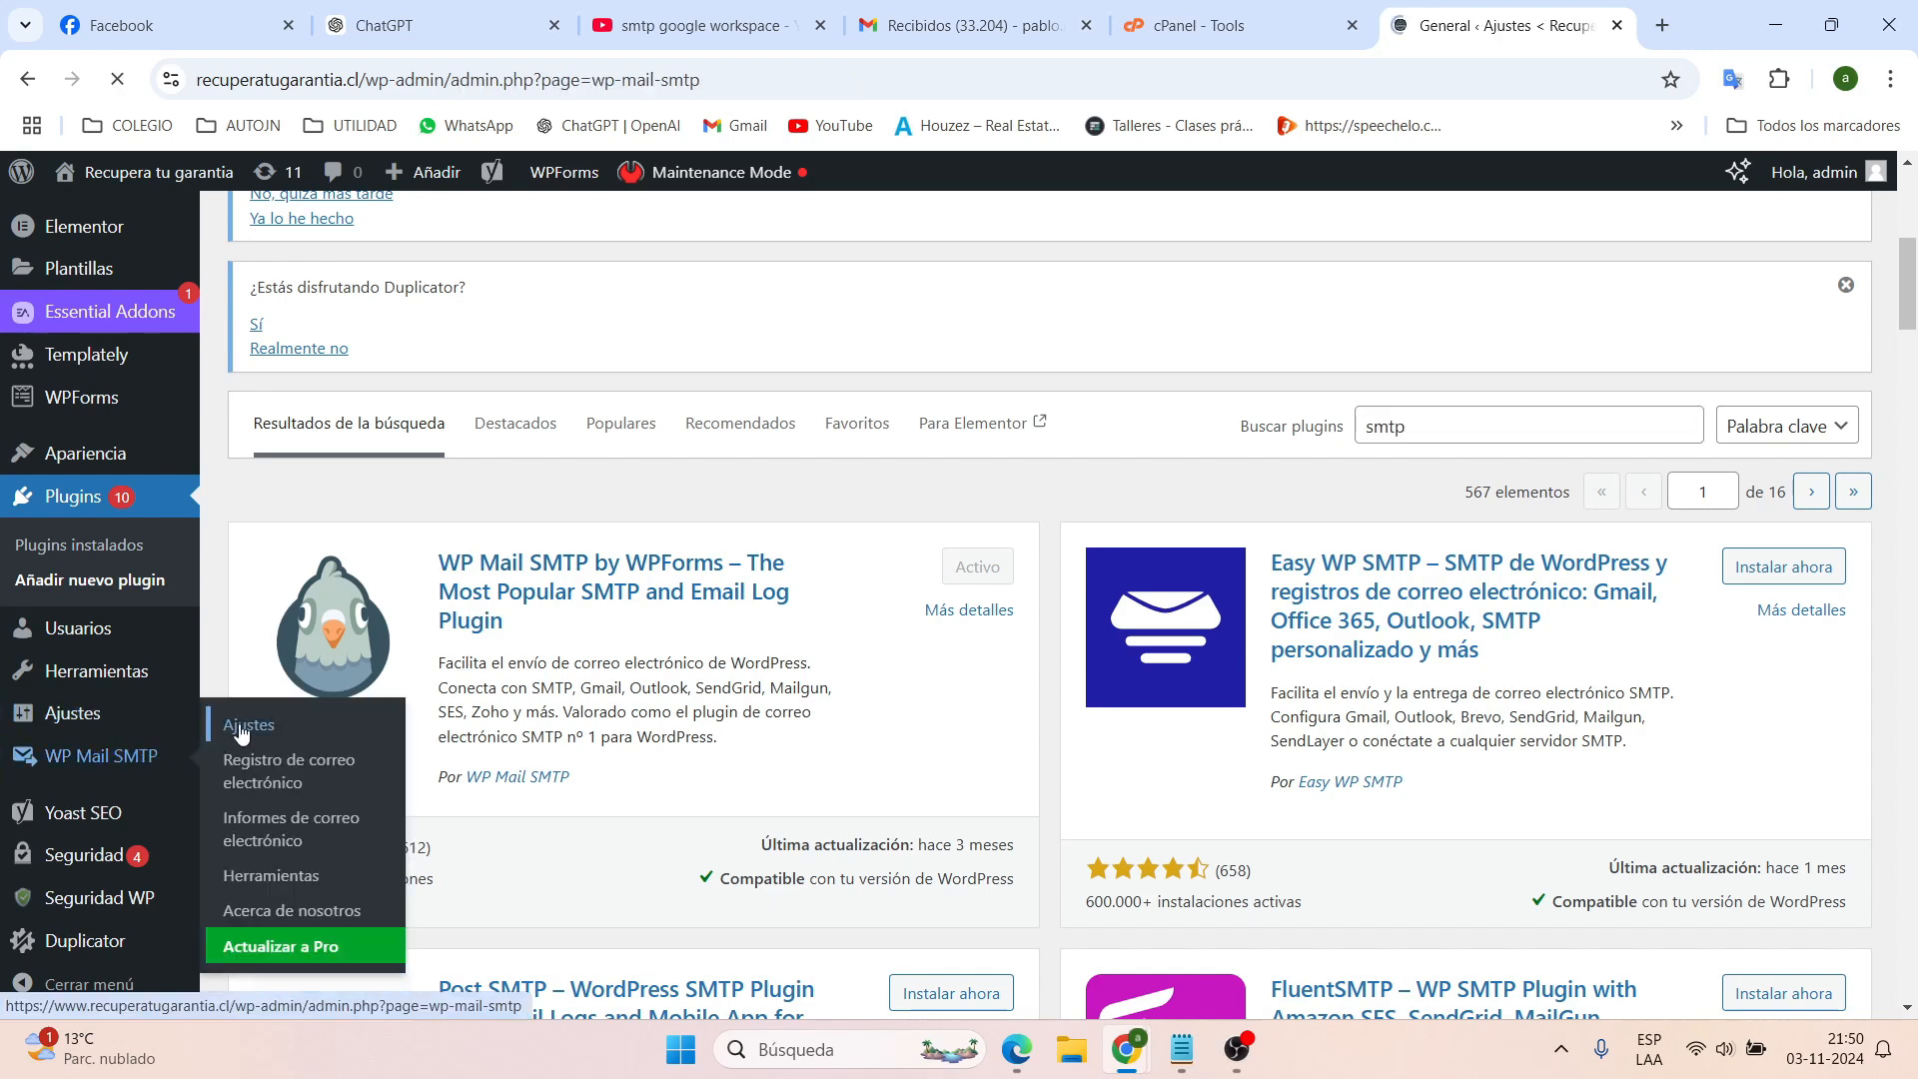
pyautogui.click(248, 724)
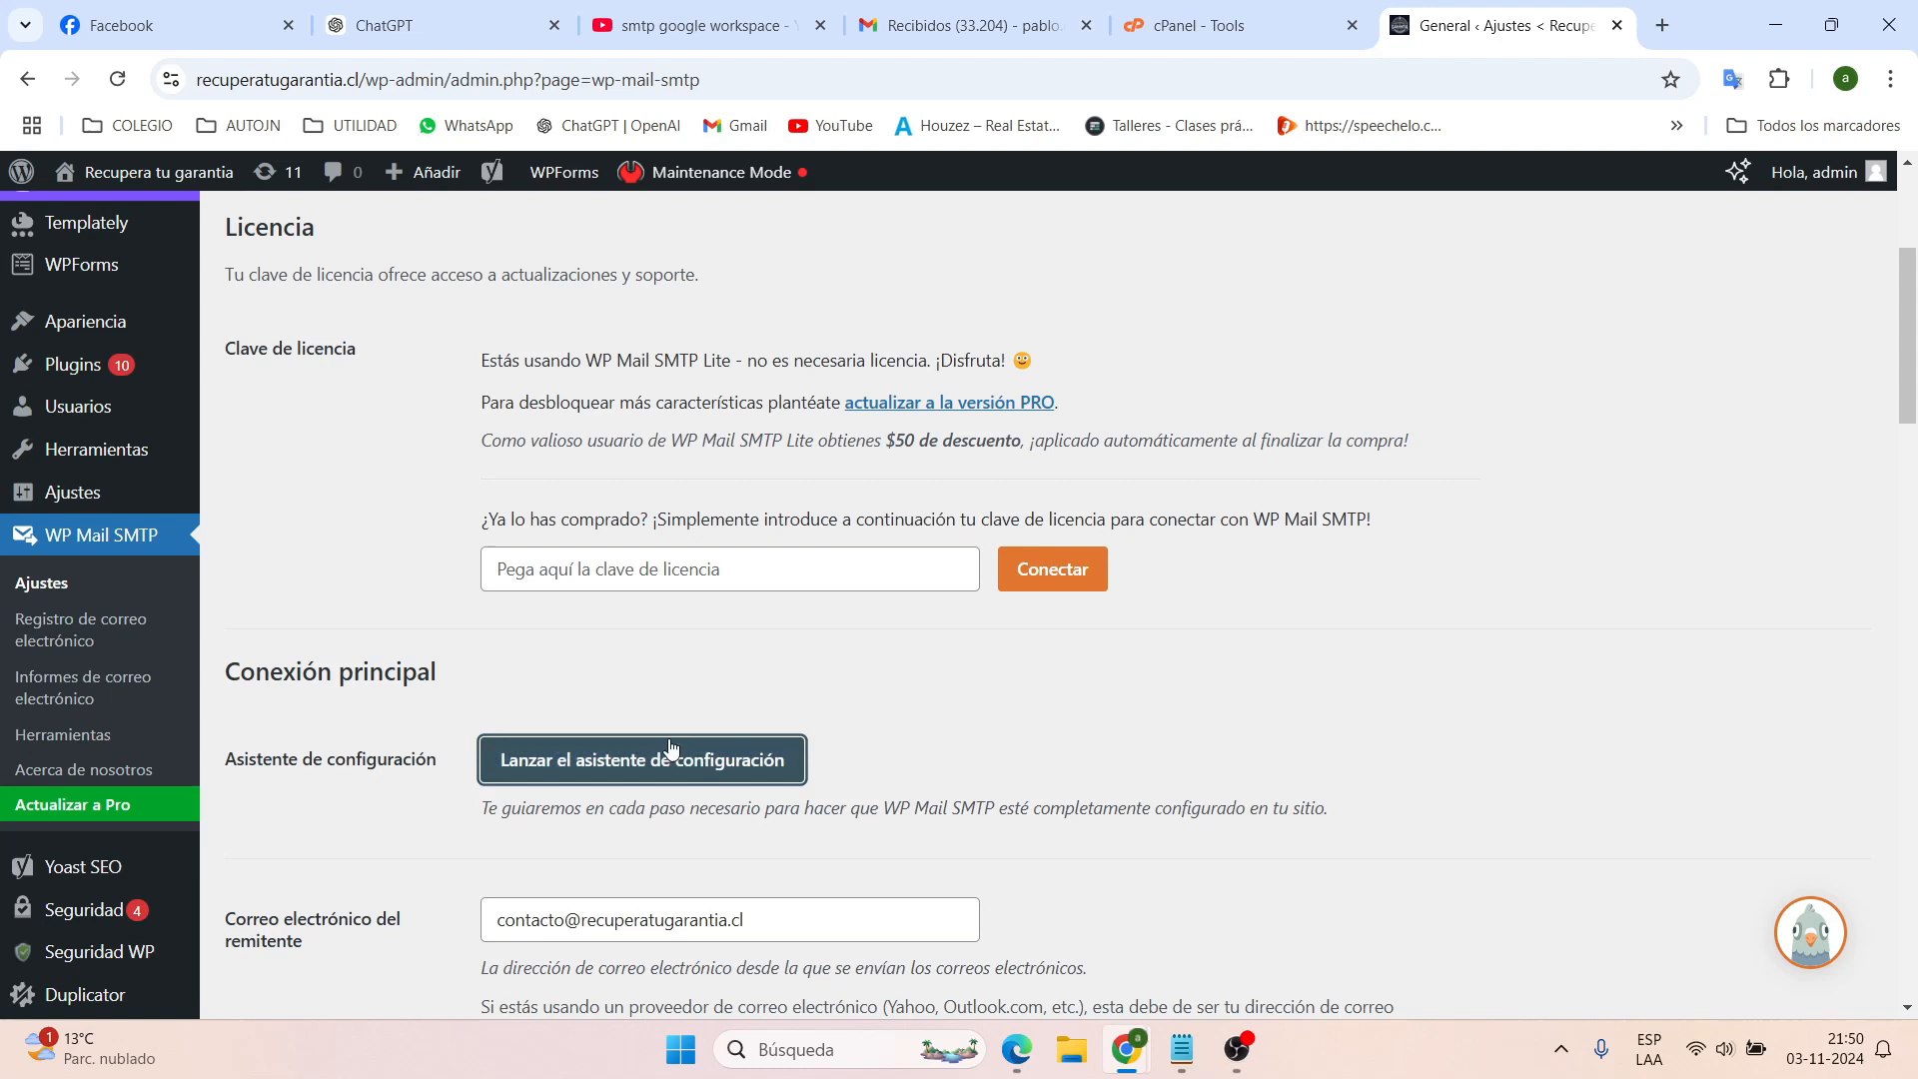
# Launch the setup wizard, begin it, and save Google / Gmail as the mail service
pyautogui.click(642, 760)
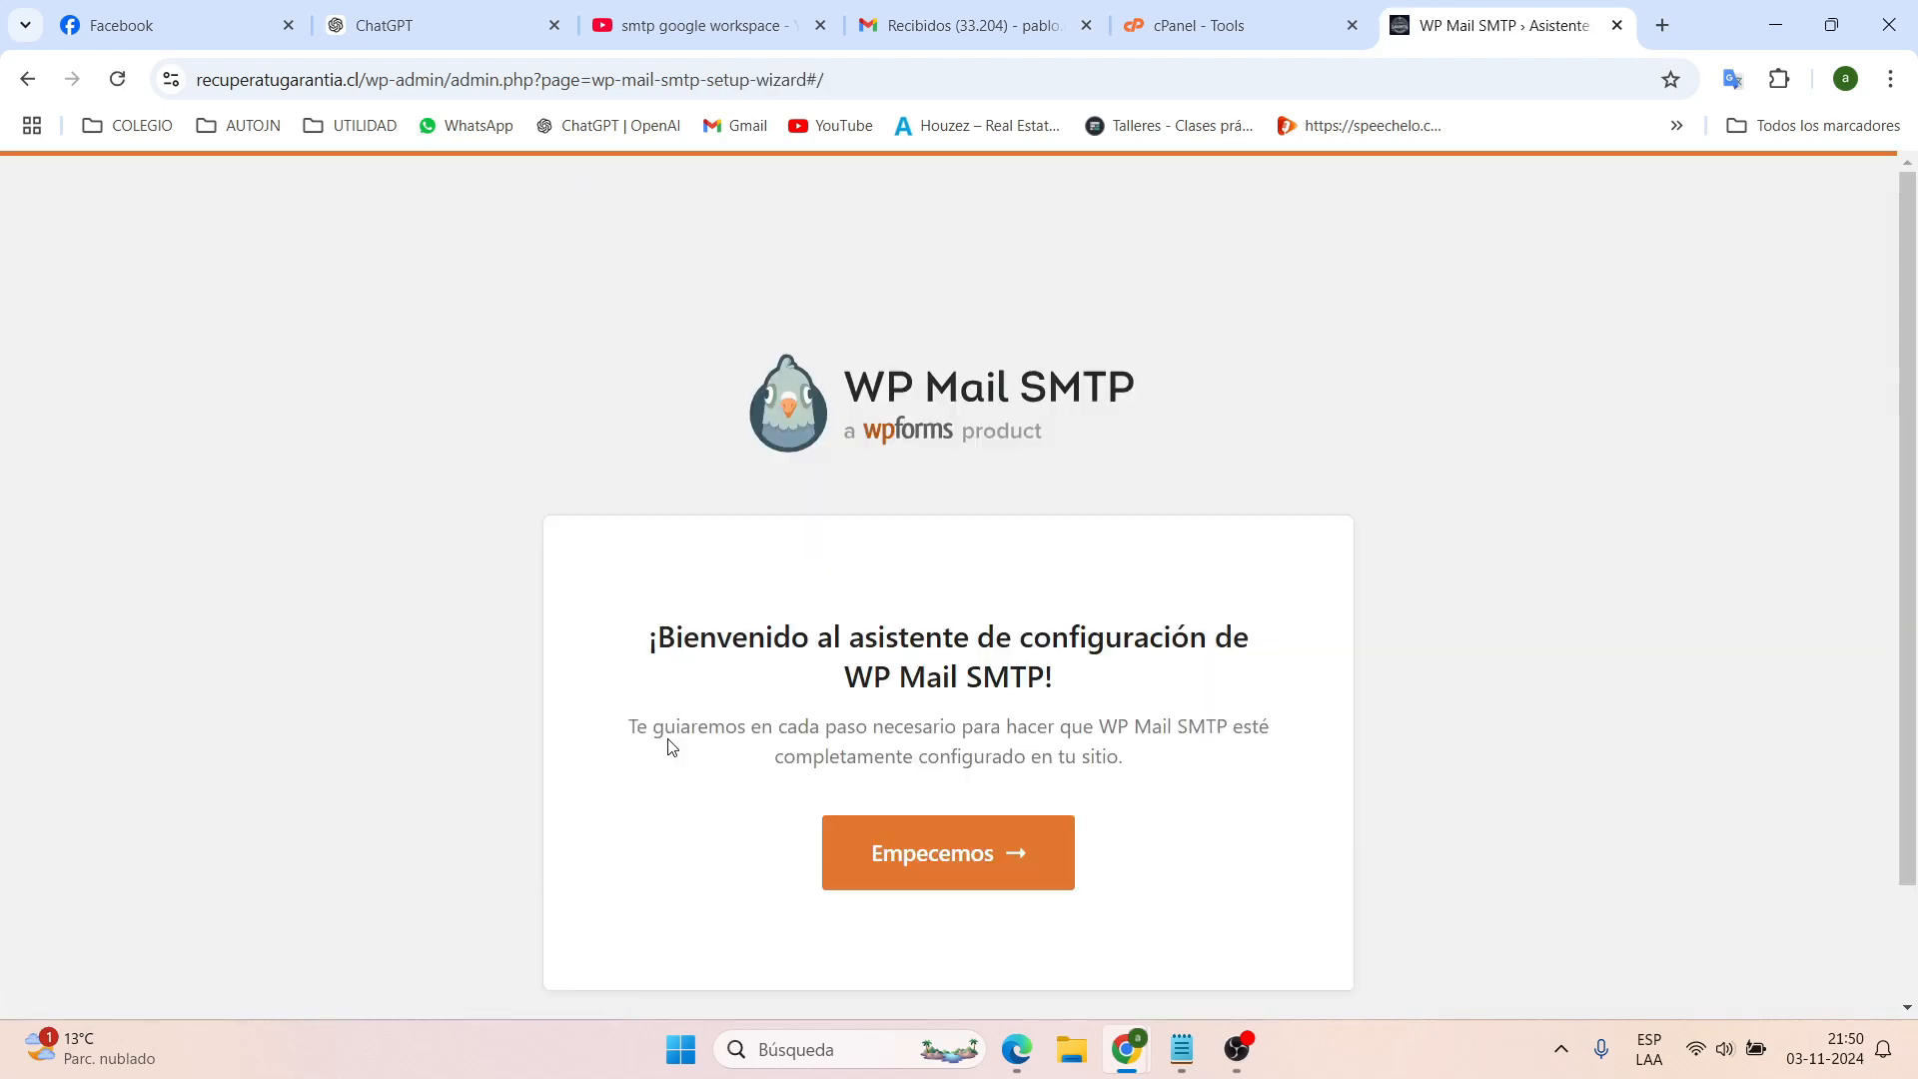
pyautogui.moveTo(1197, 718)
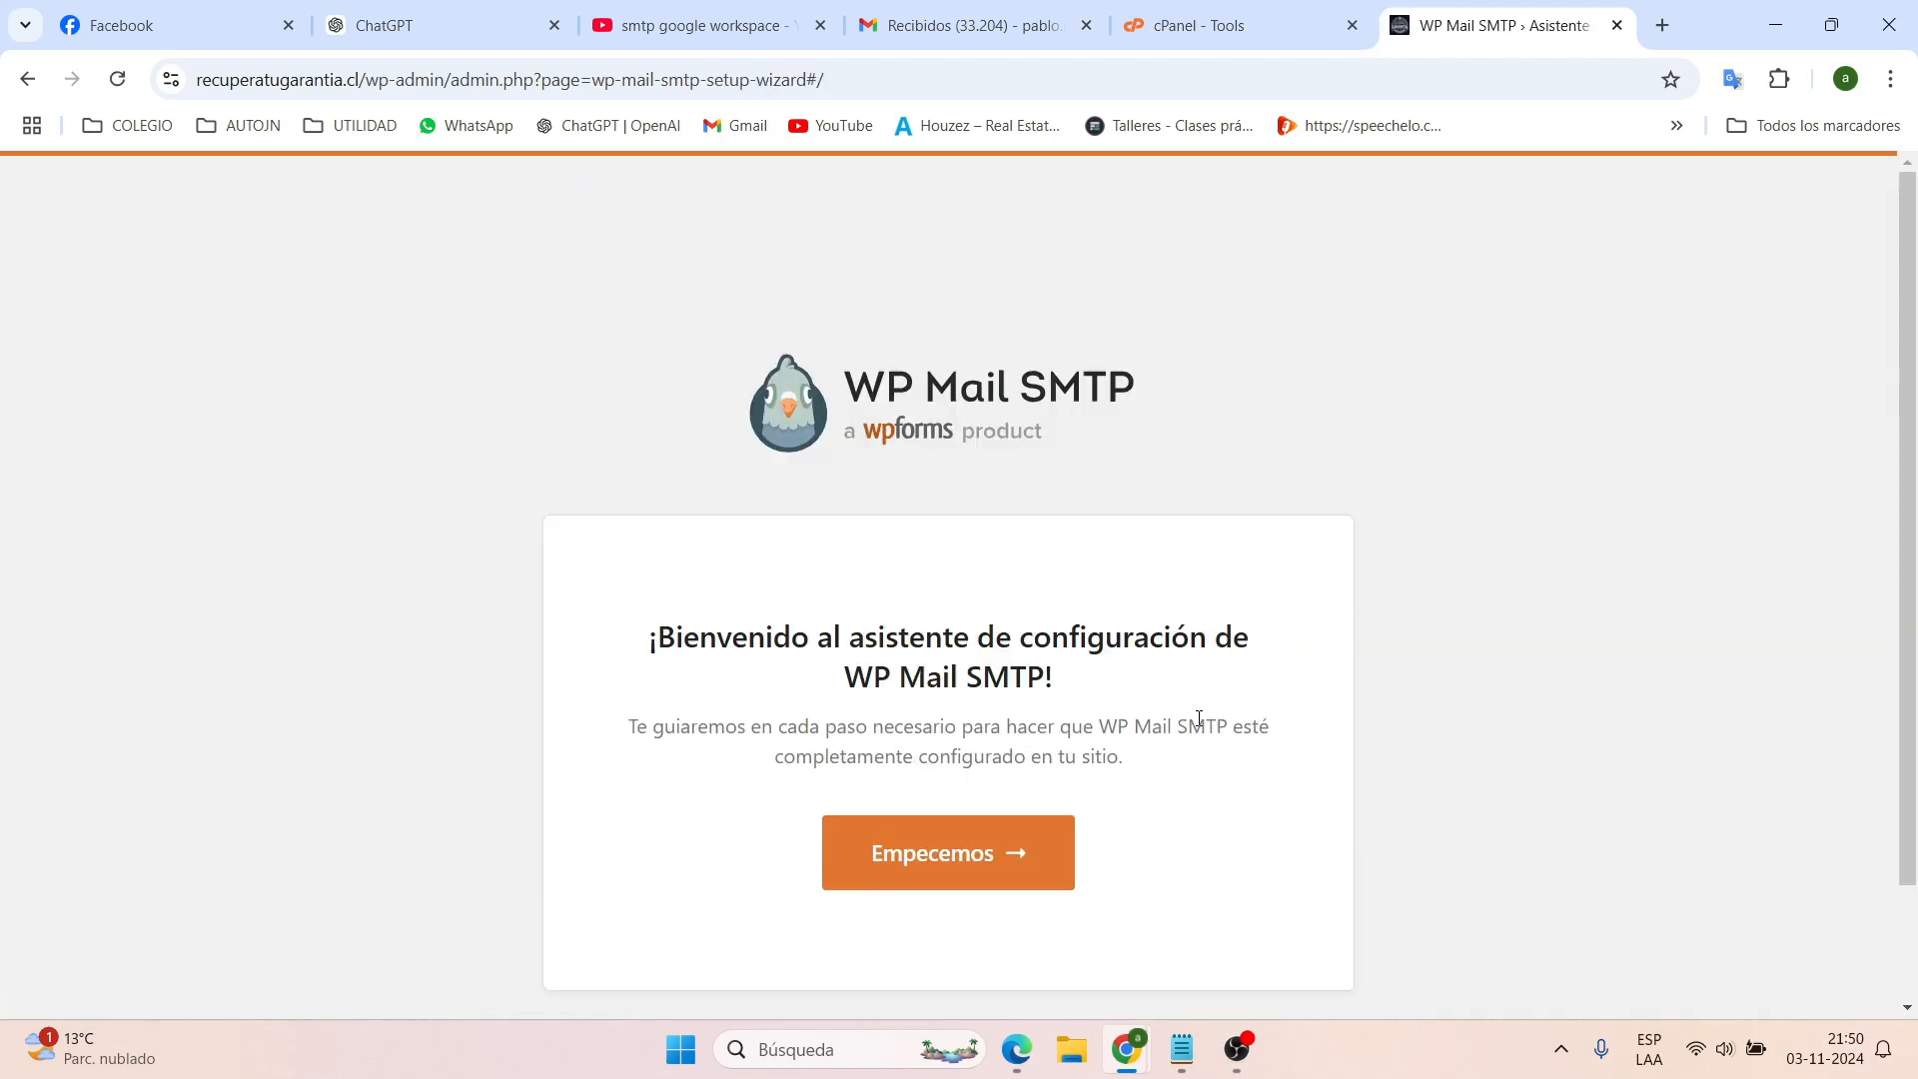
pyautogui.click(945, 853)
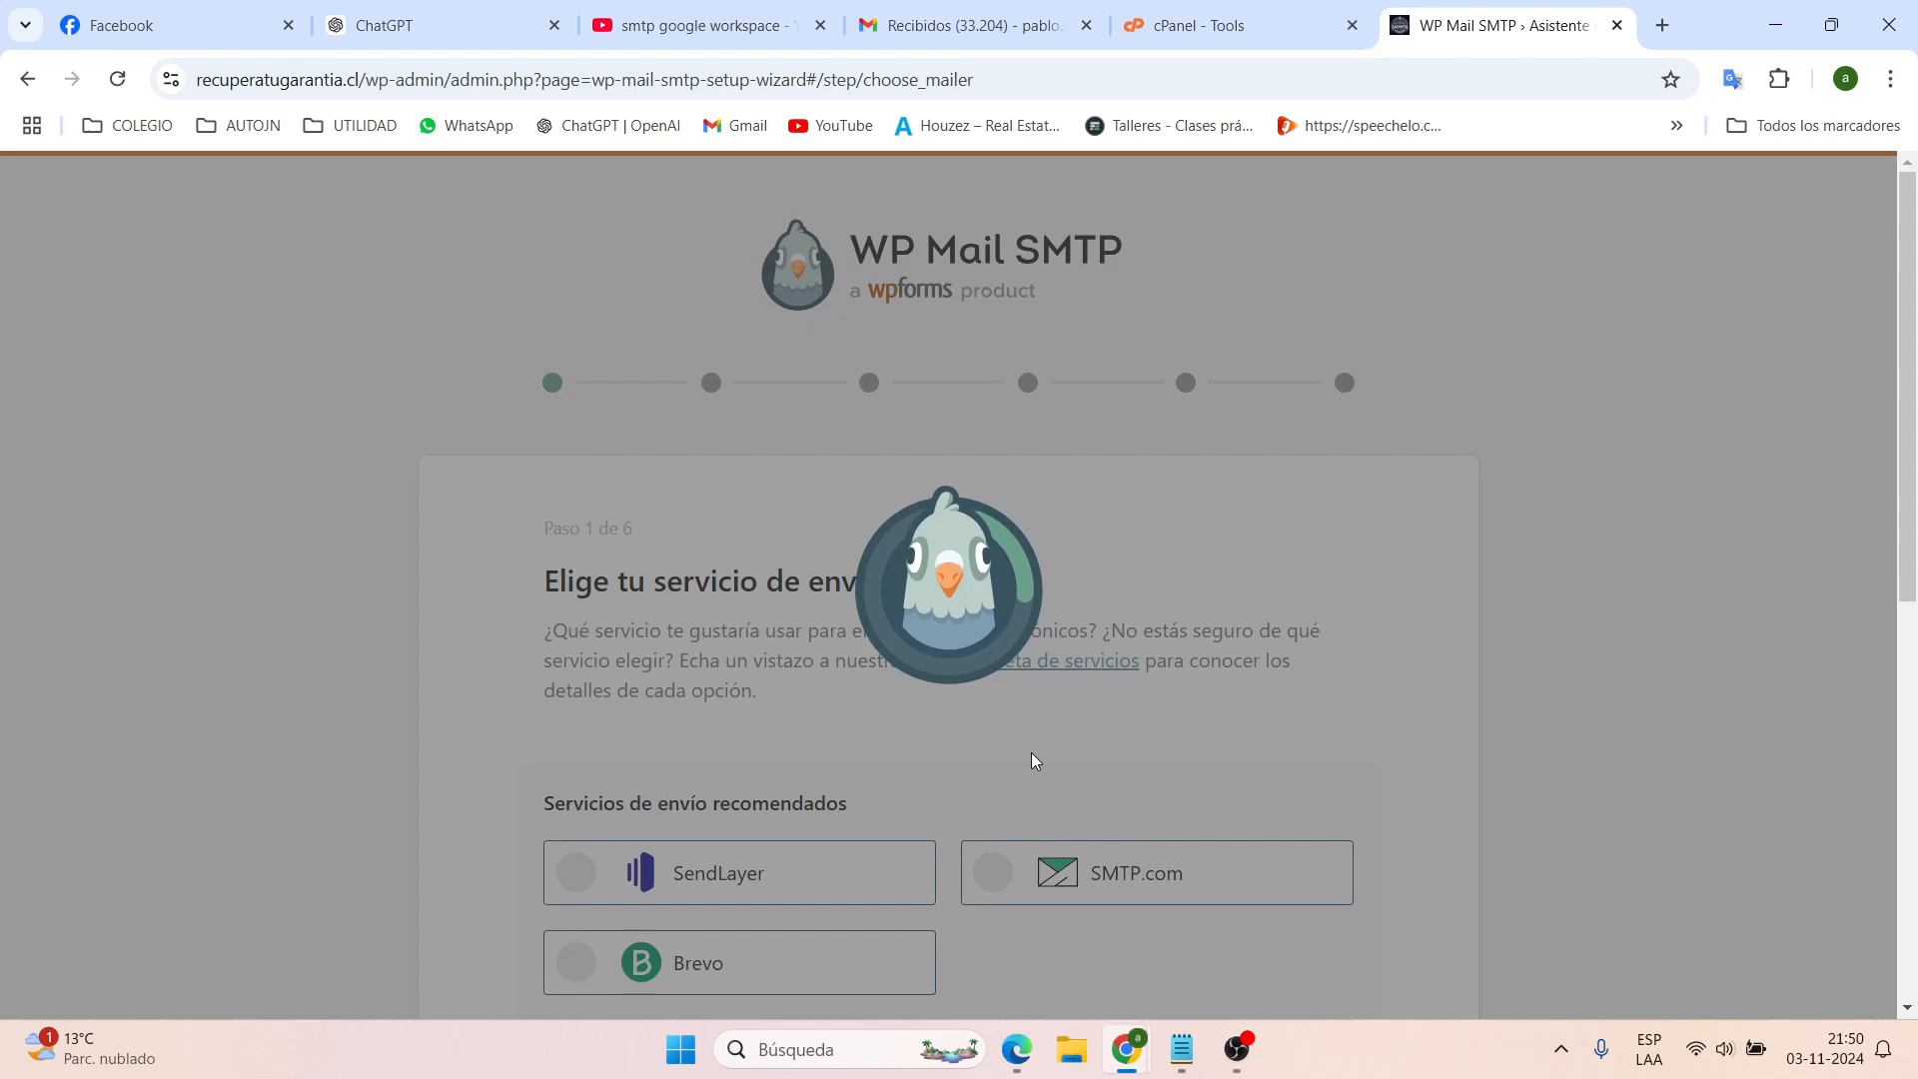
pyautogui.scroll(-3)
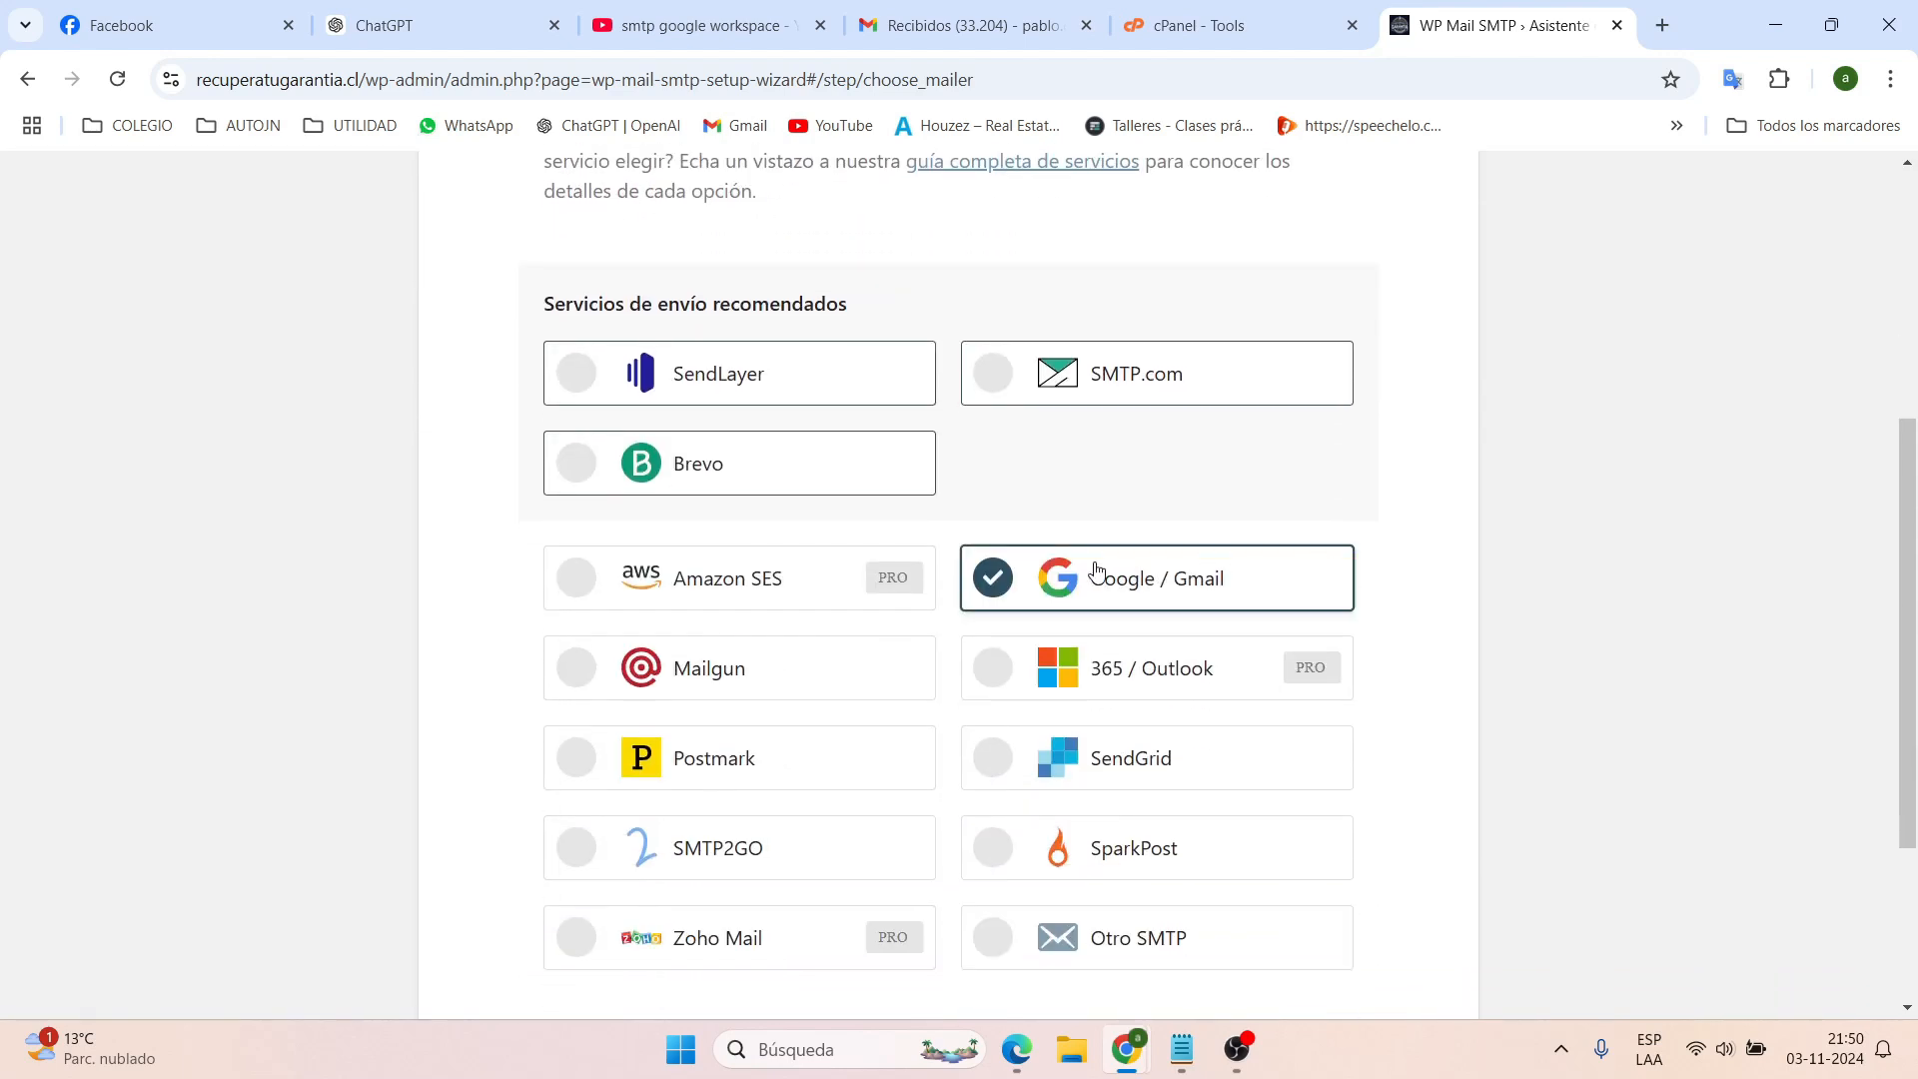
pyautogui.moveTo(1531, 647)
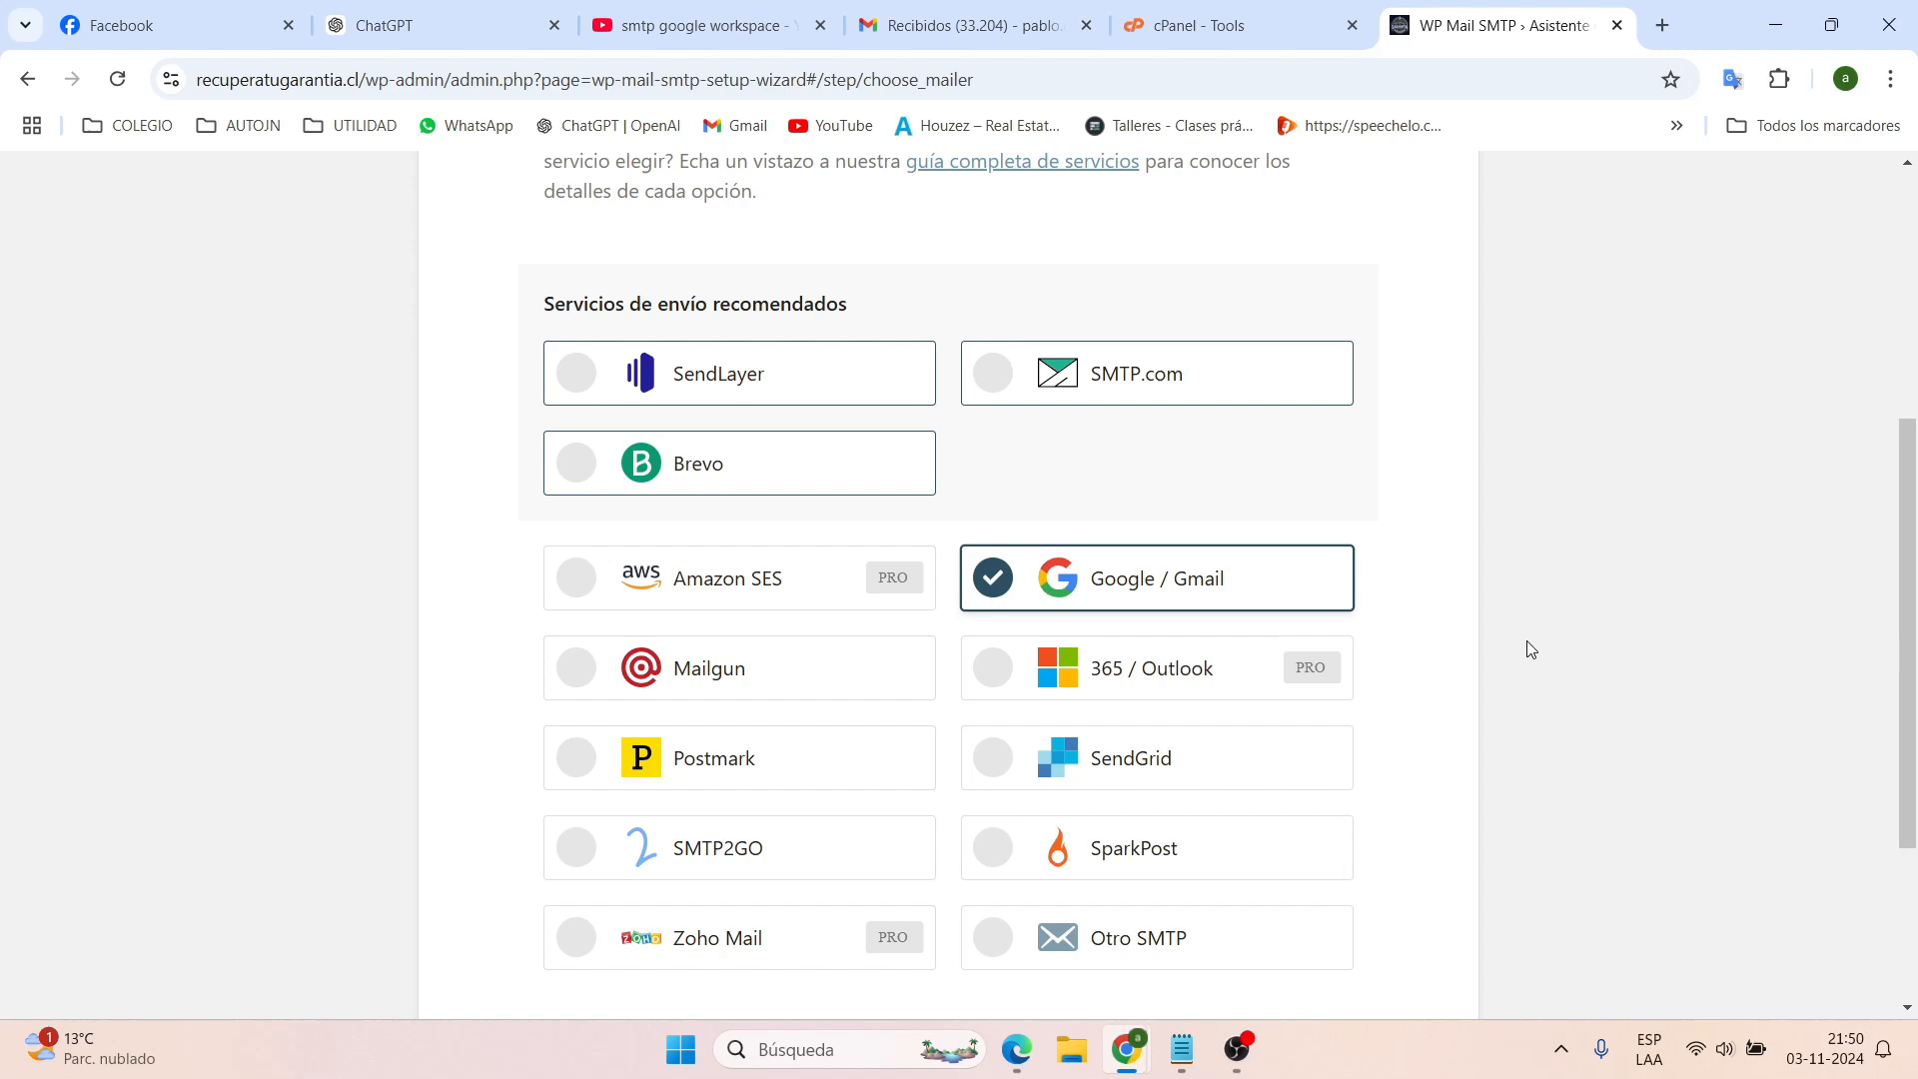
pyautogui.scroll(-3)
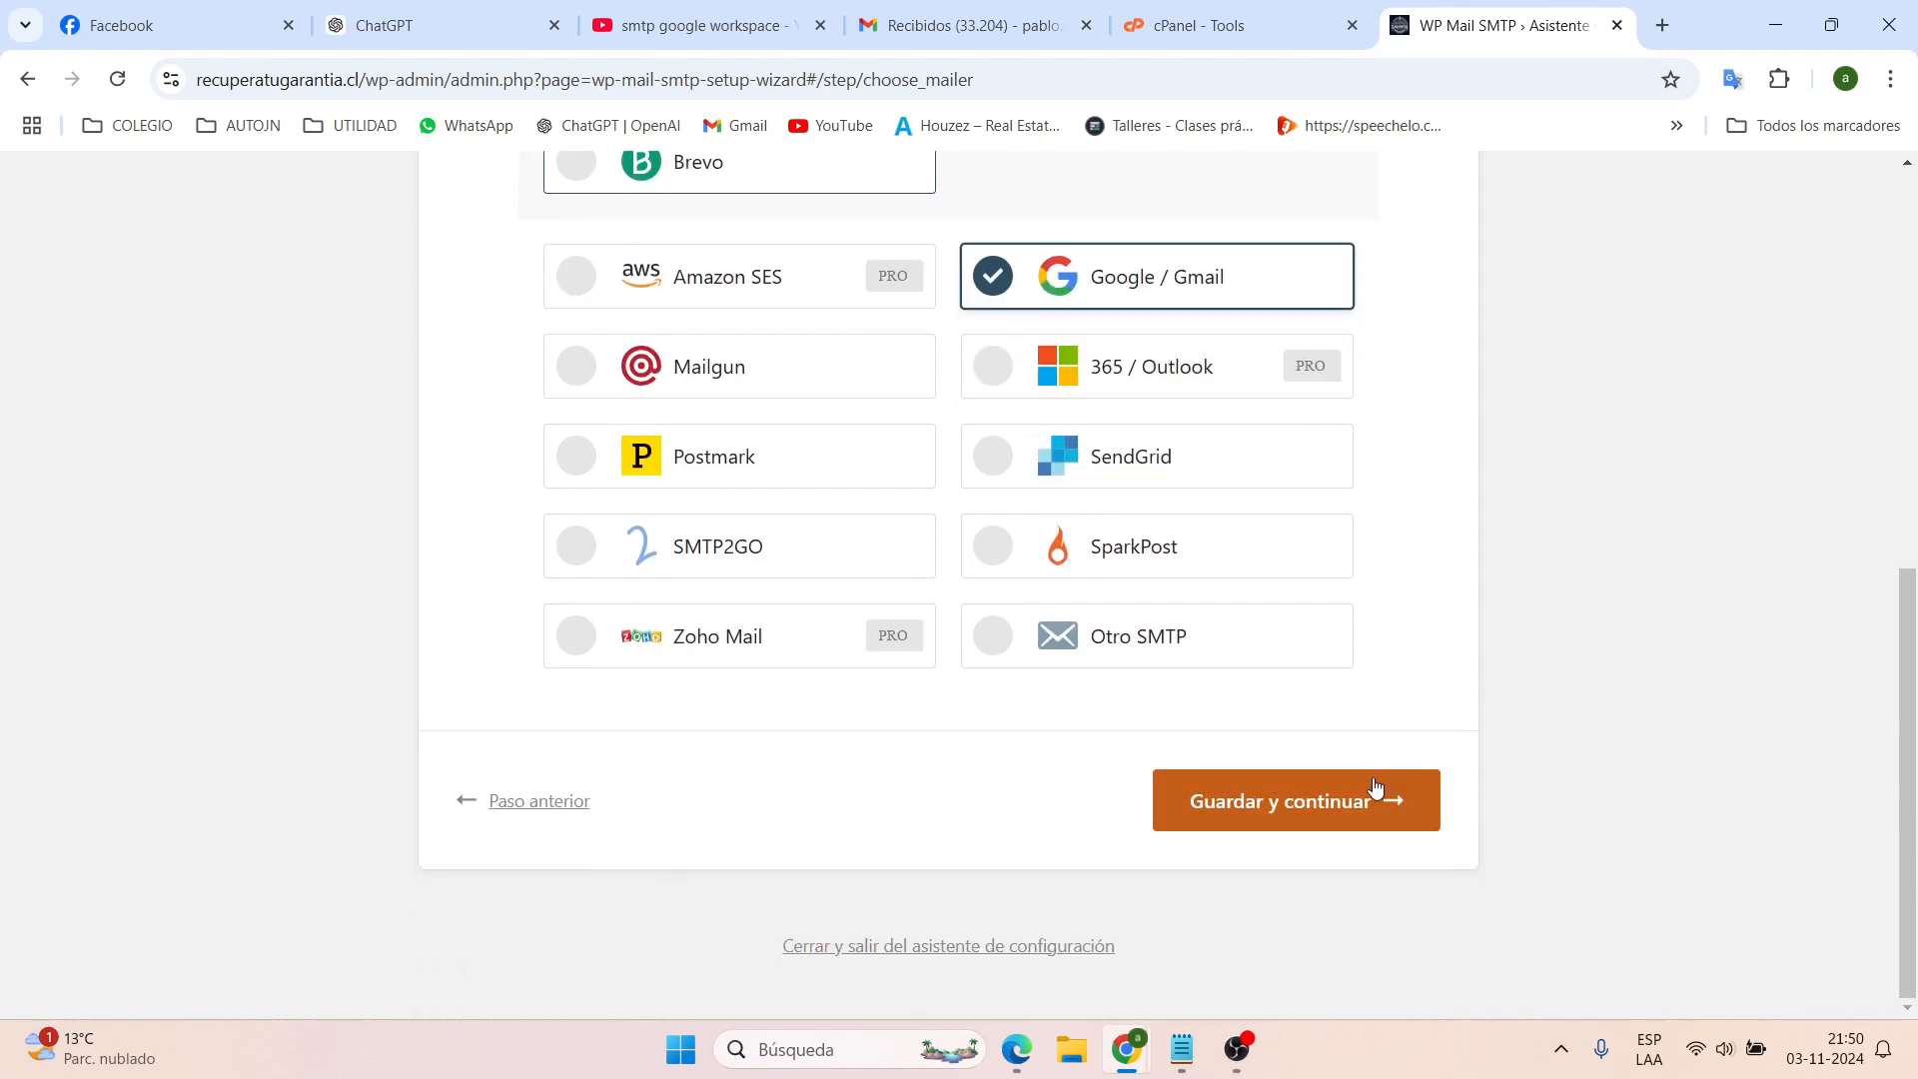
pyautogui.click(1295, 800)
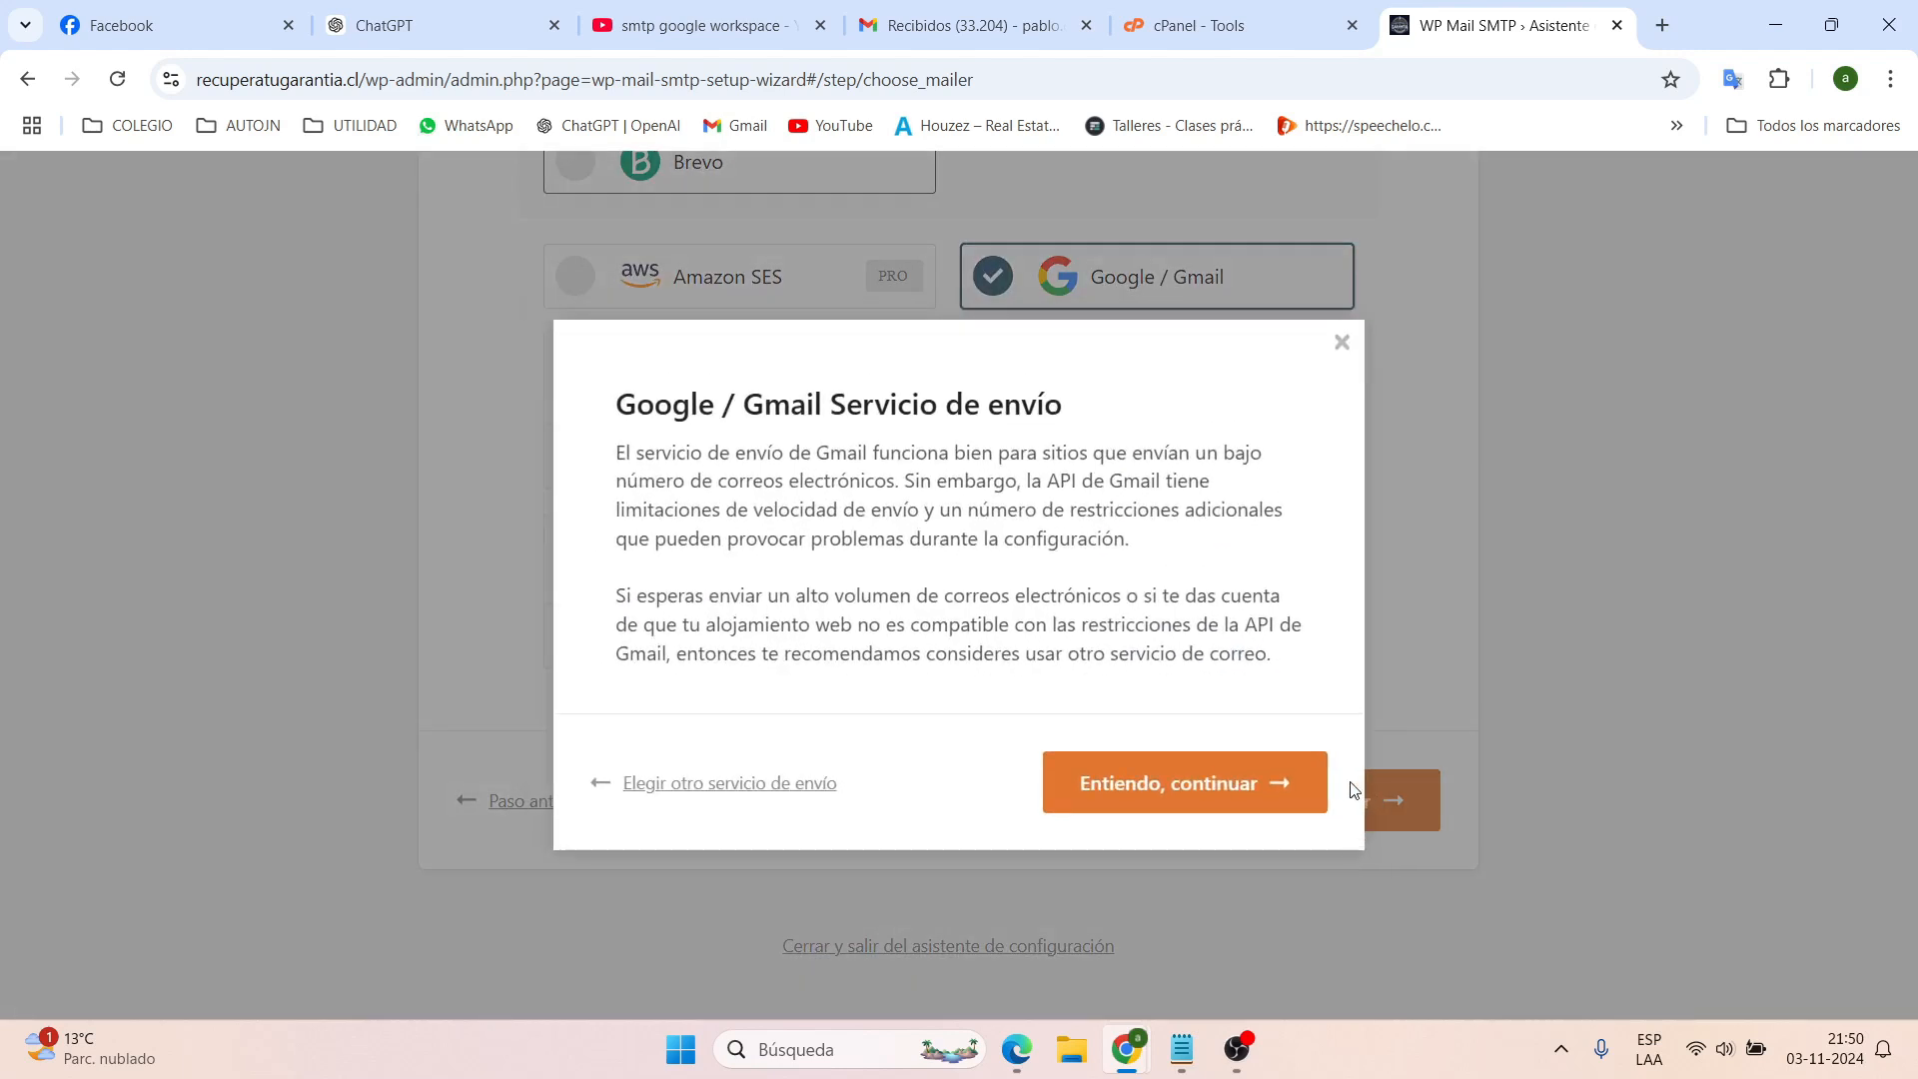
pyautogui.moveTo(1163, 783)
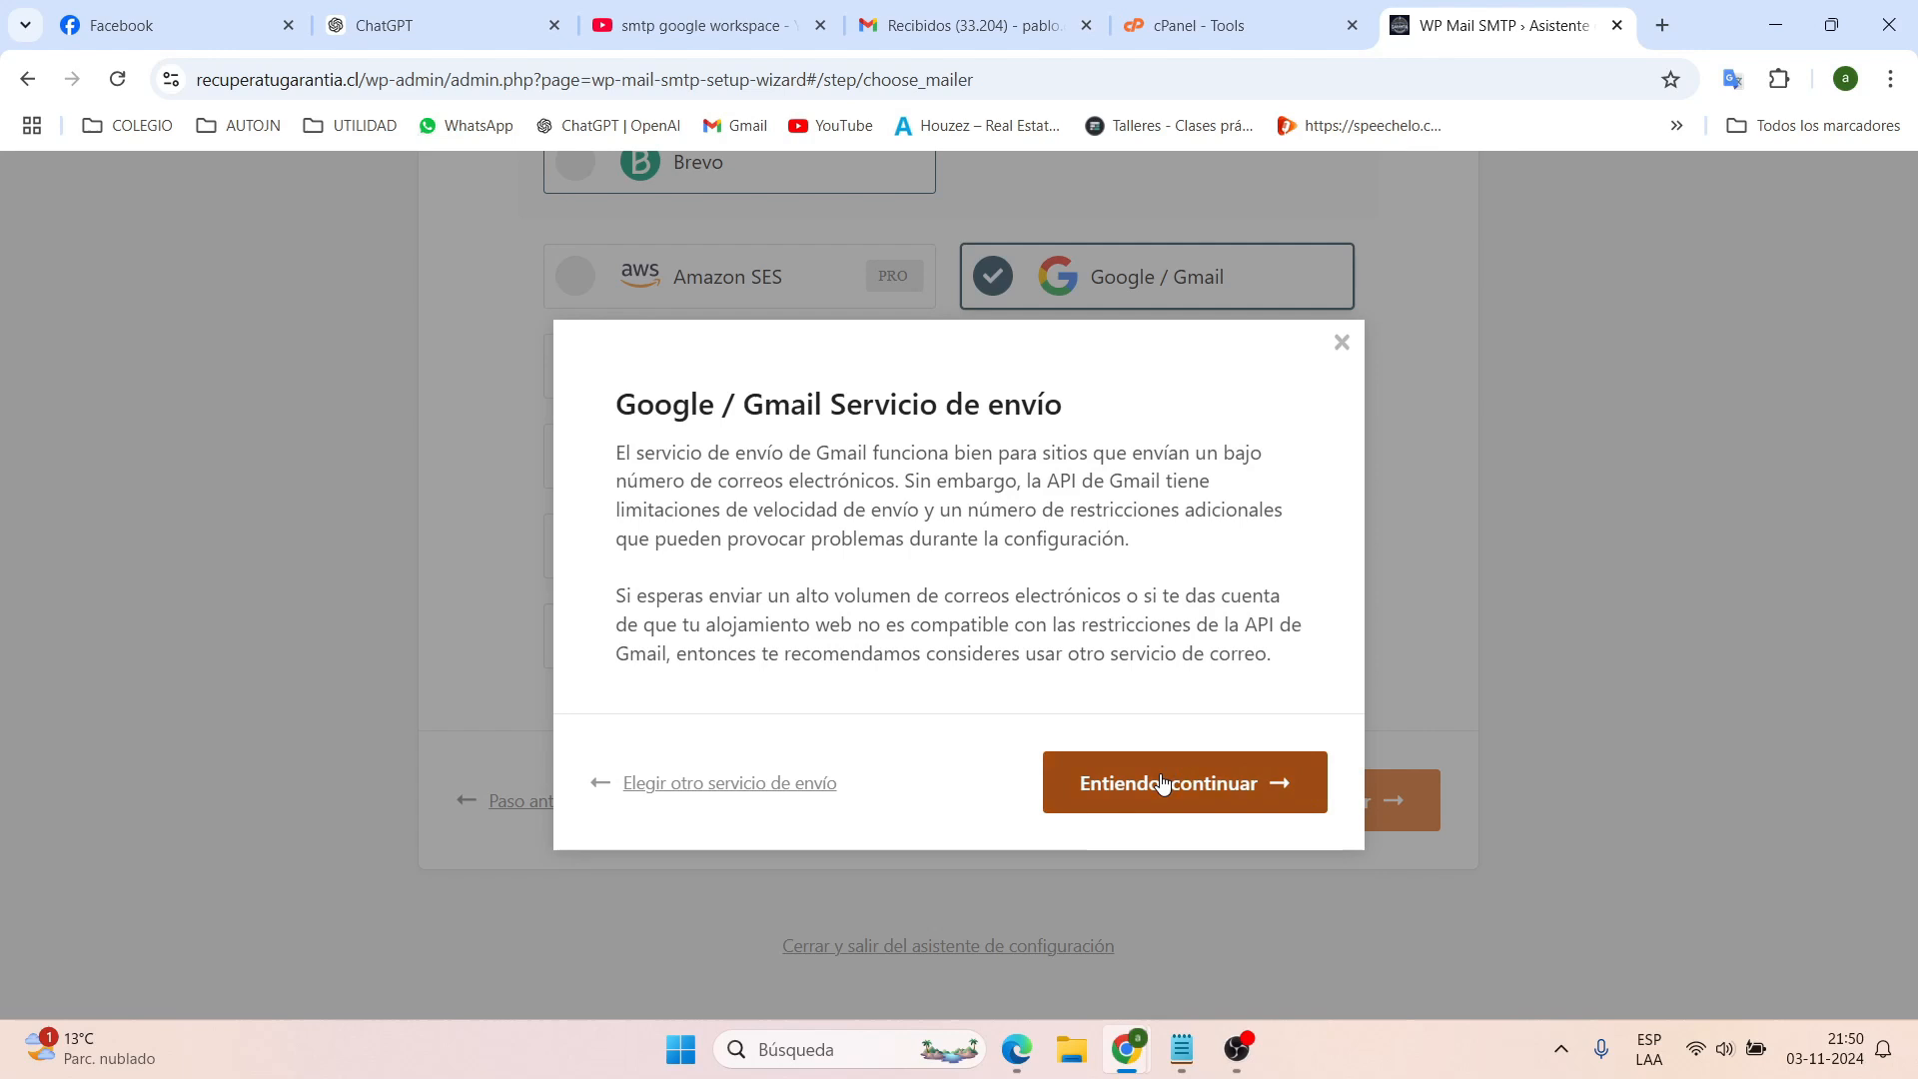
# Acknowledge the Gmail limits notice and reach the empty ID de cliente and Clave secreta fields
pyautogui.click(1183, 784)
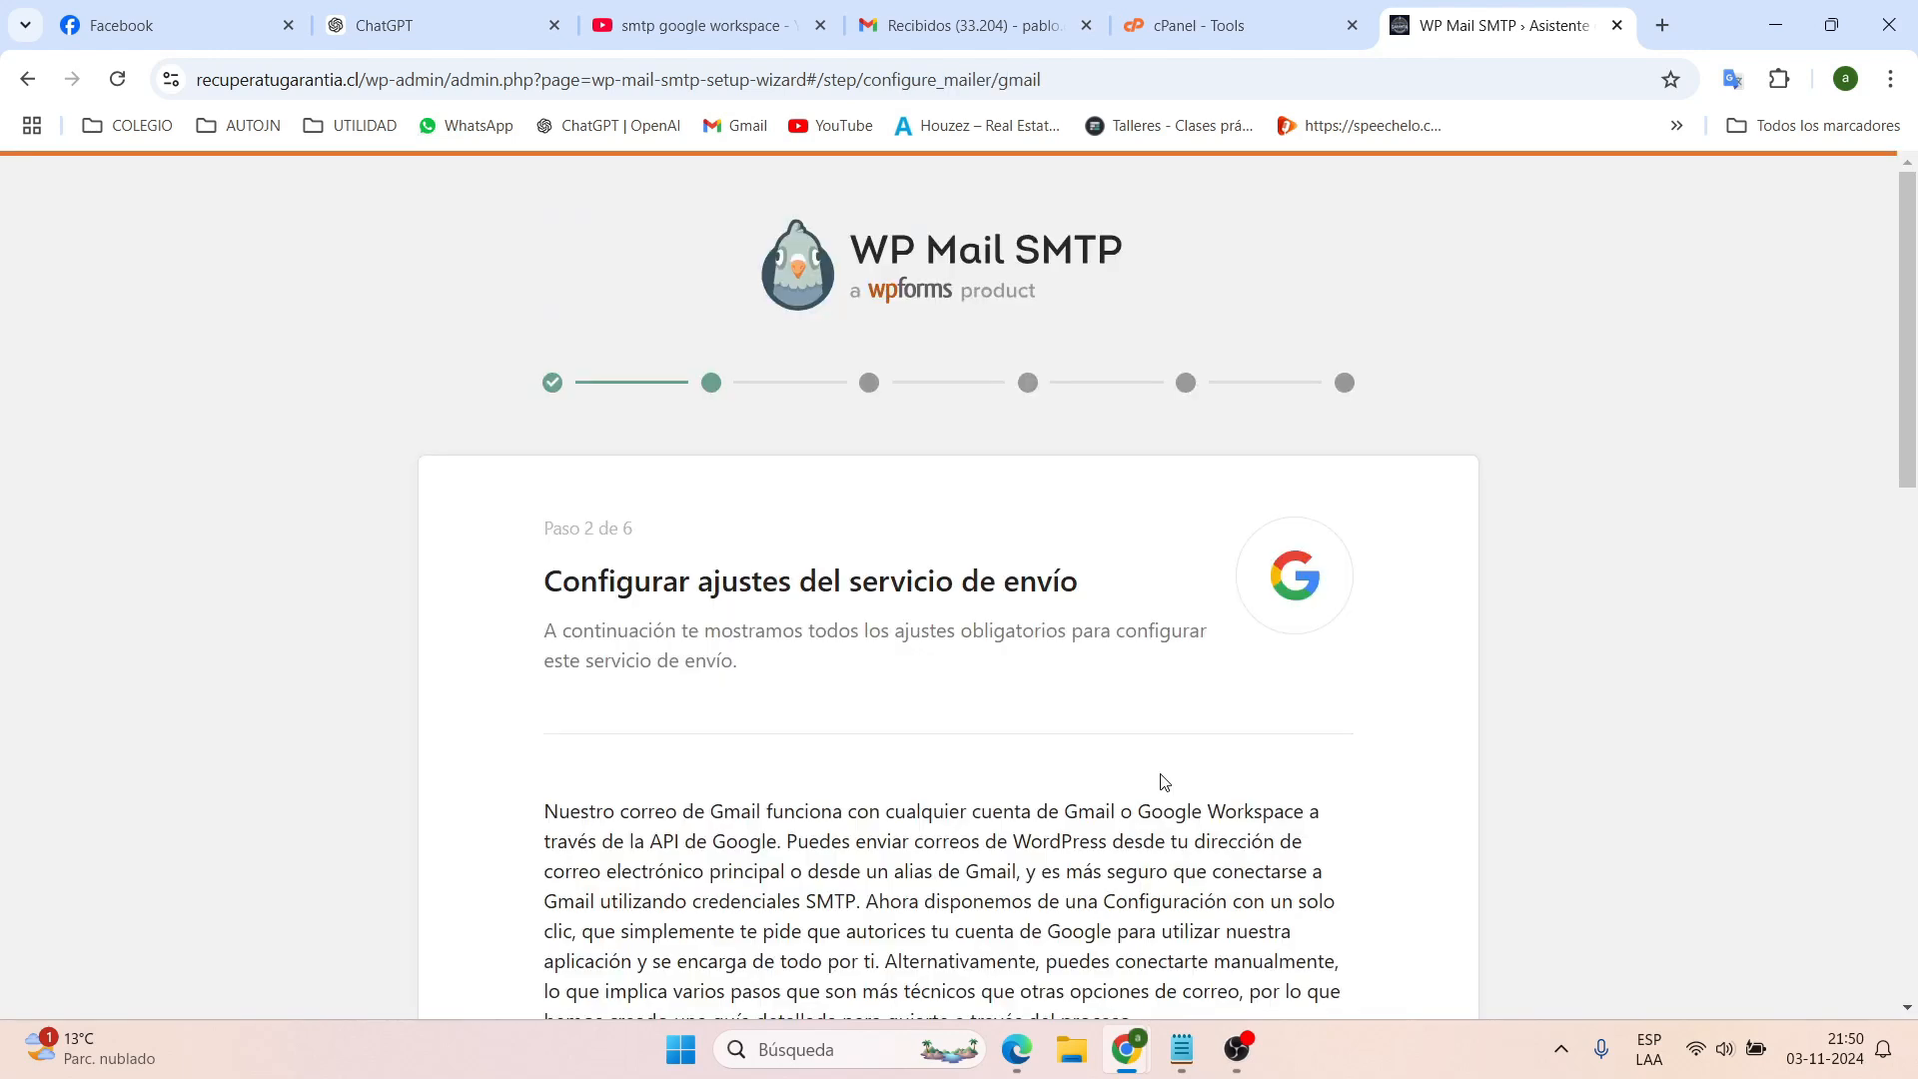
pyautogui.scroll(-3)
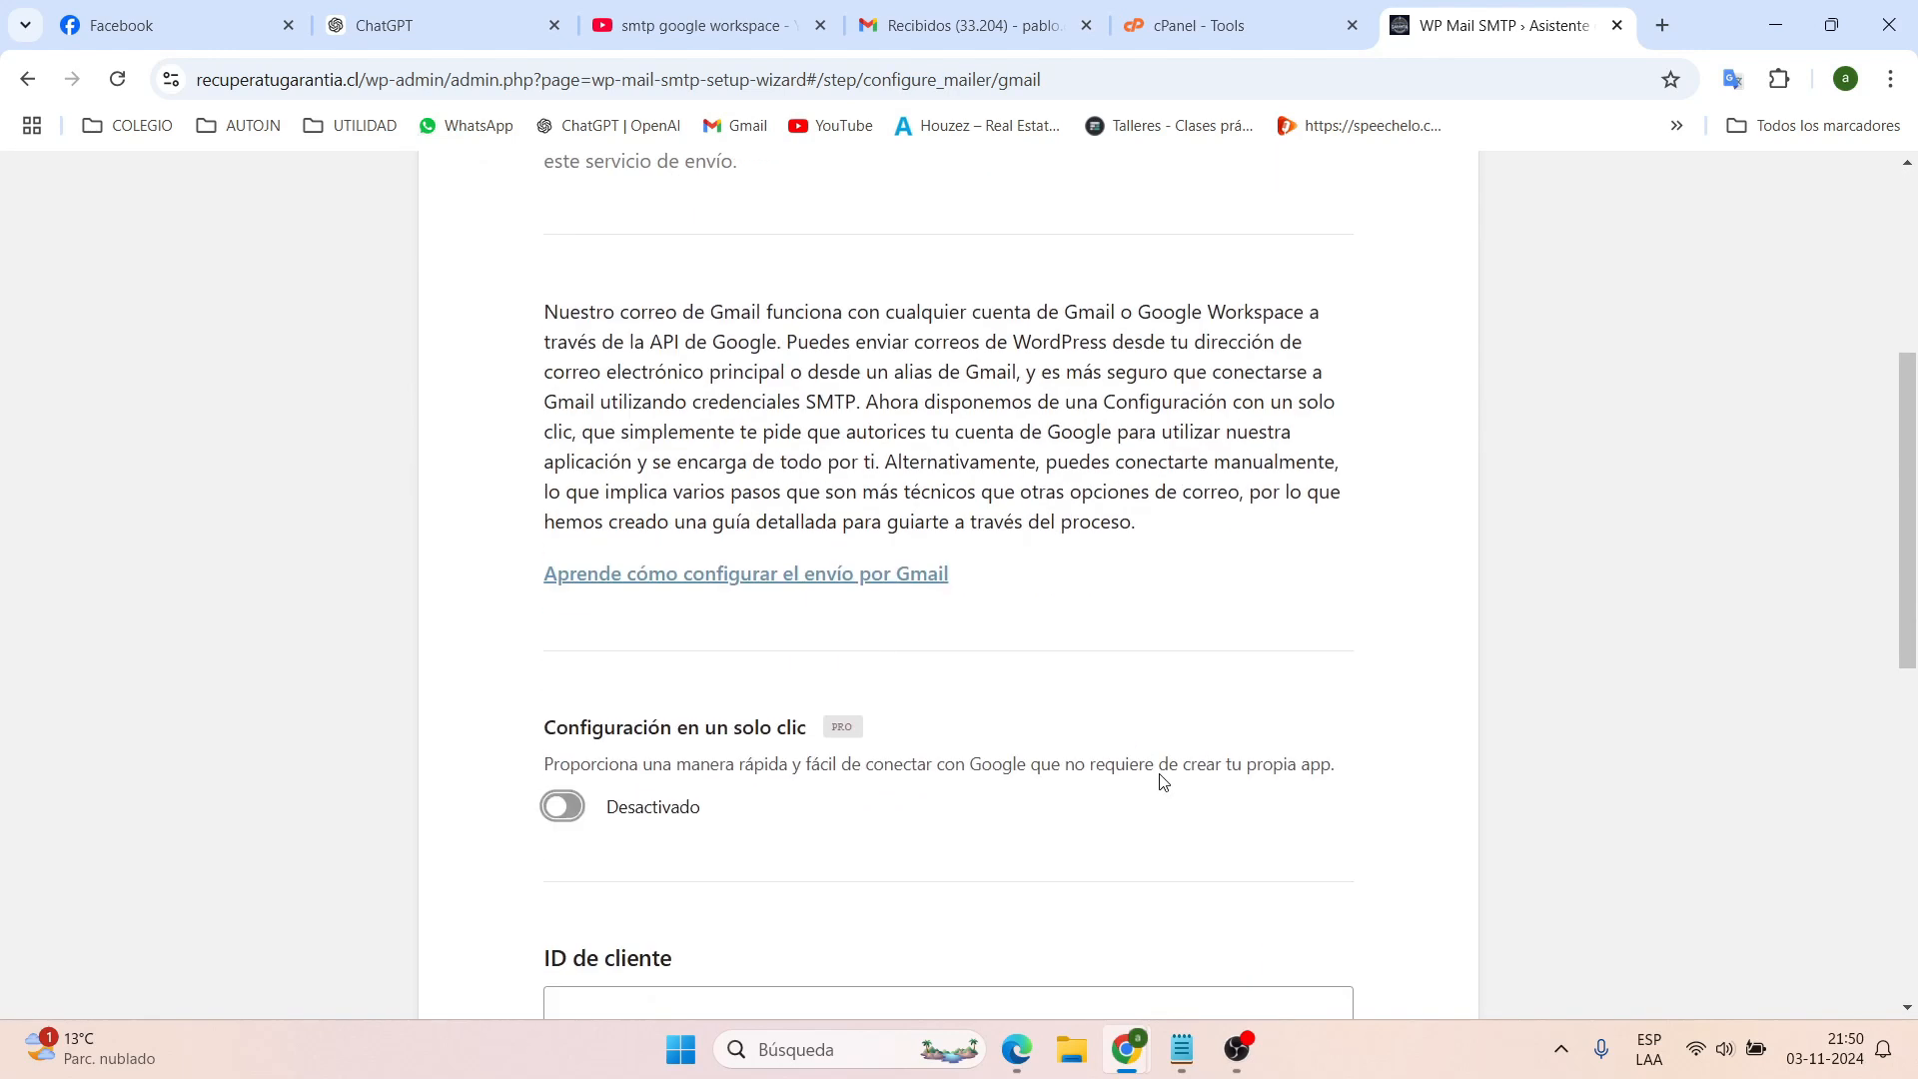
pyautogui.scroll(3)
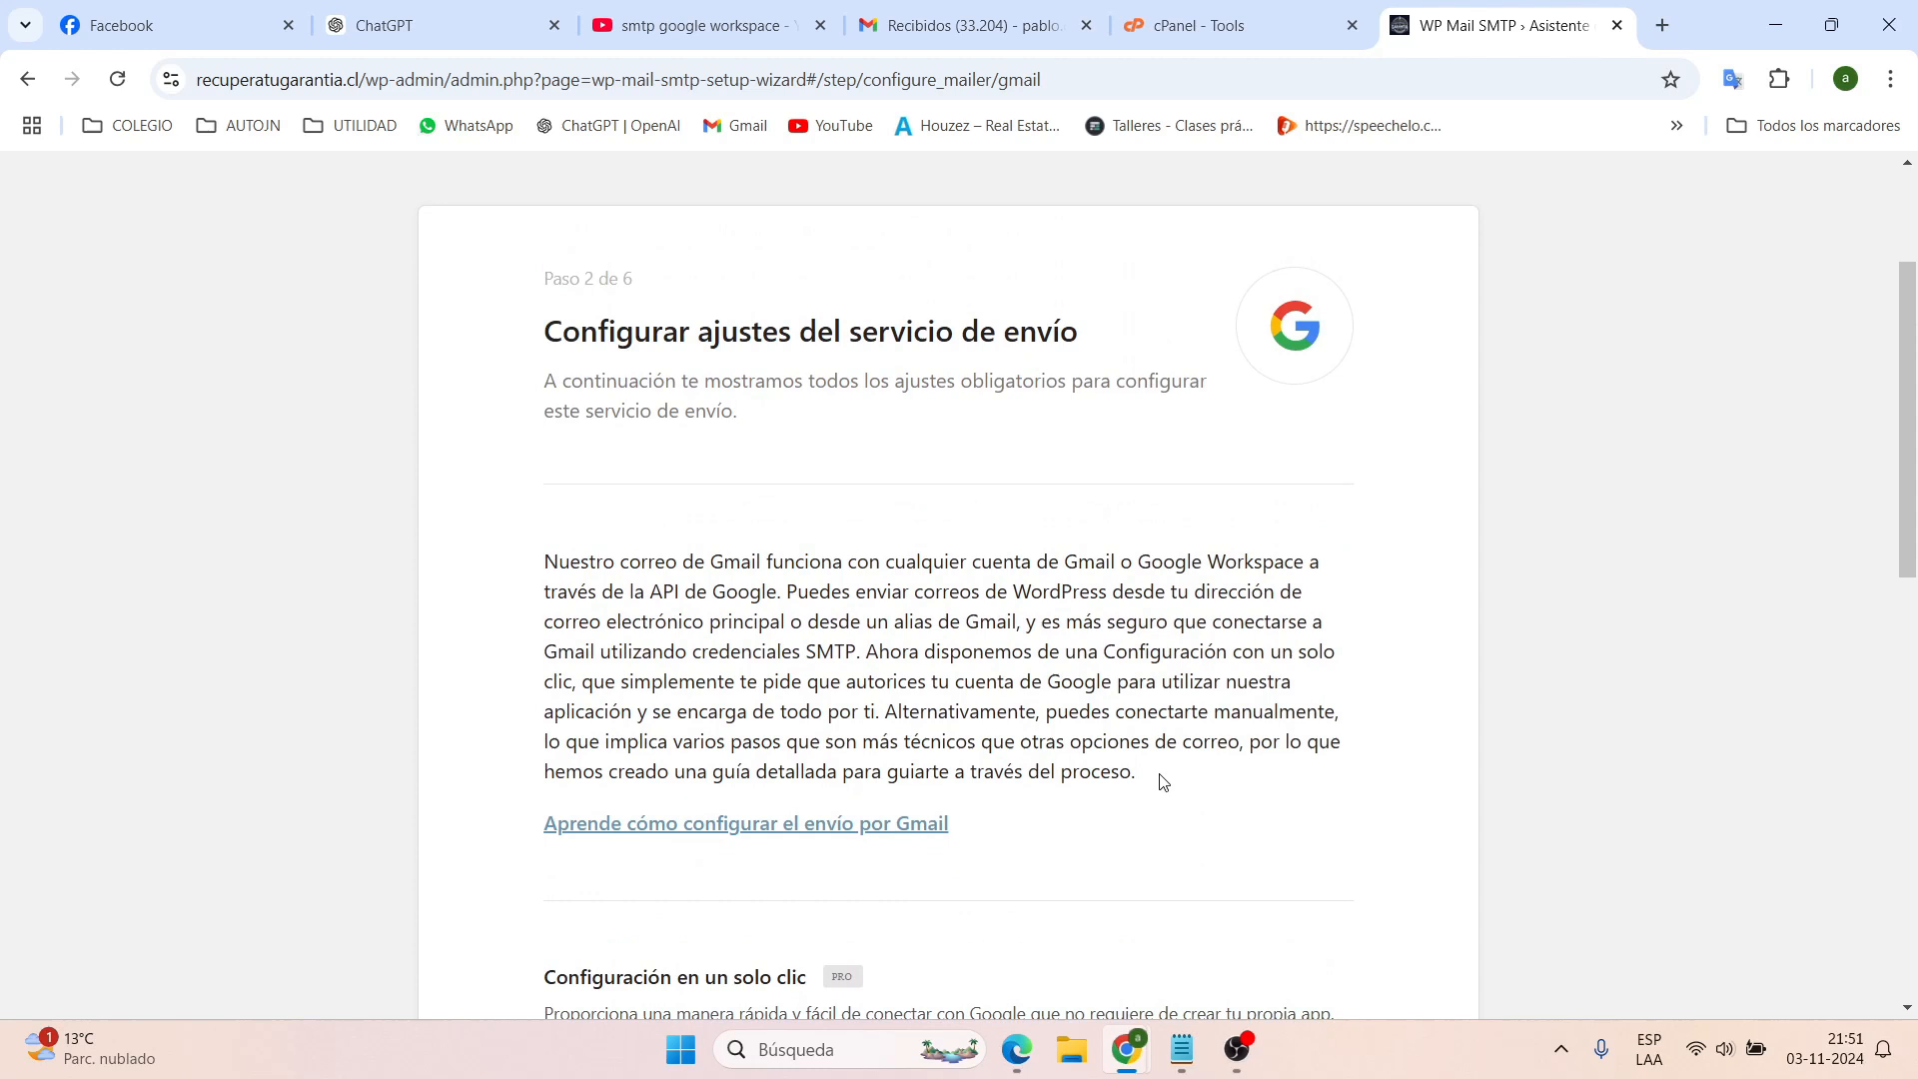
pyautogui.scroll(-3)
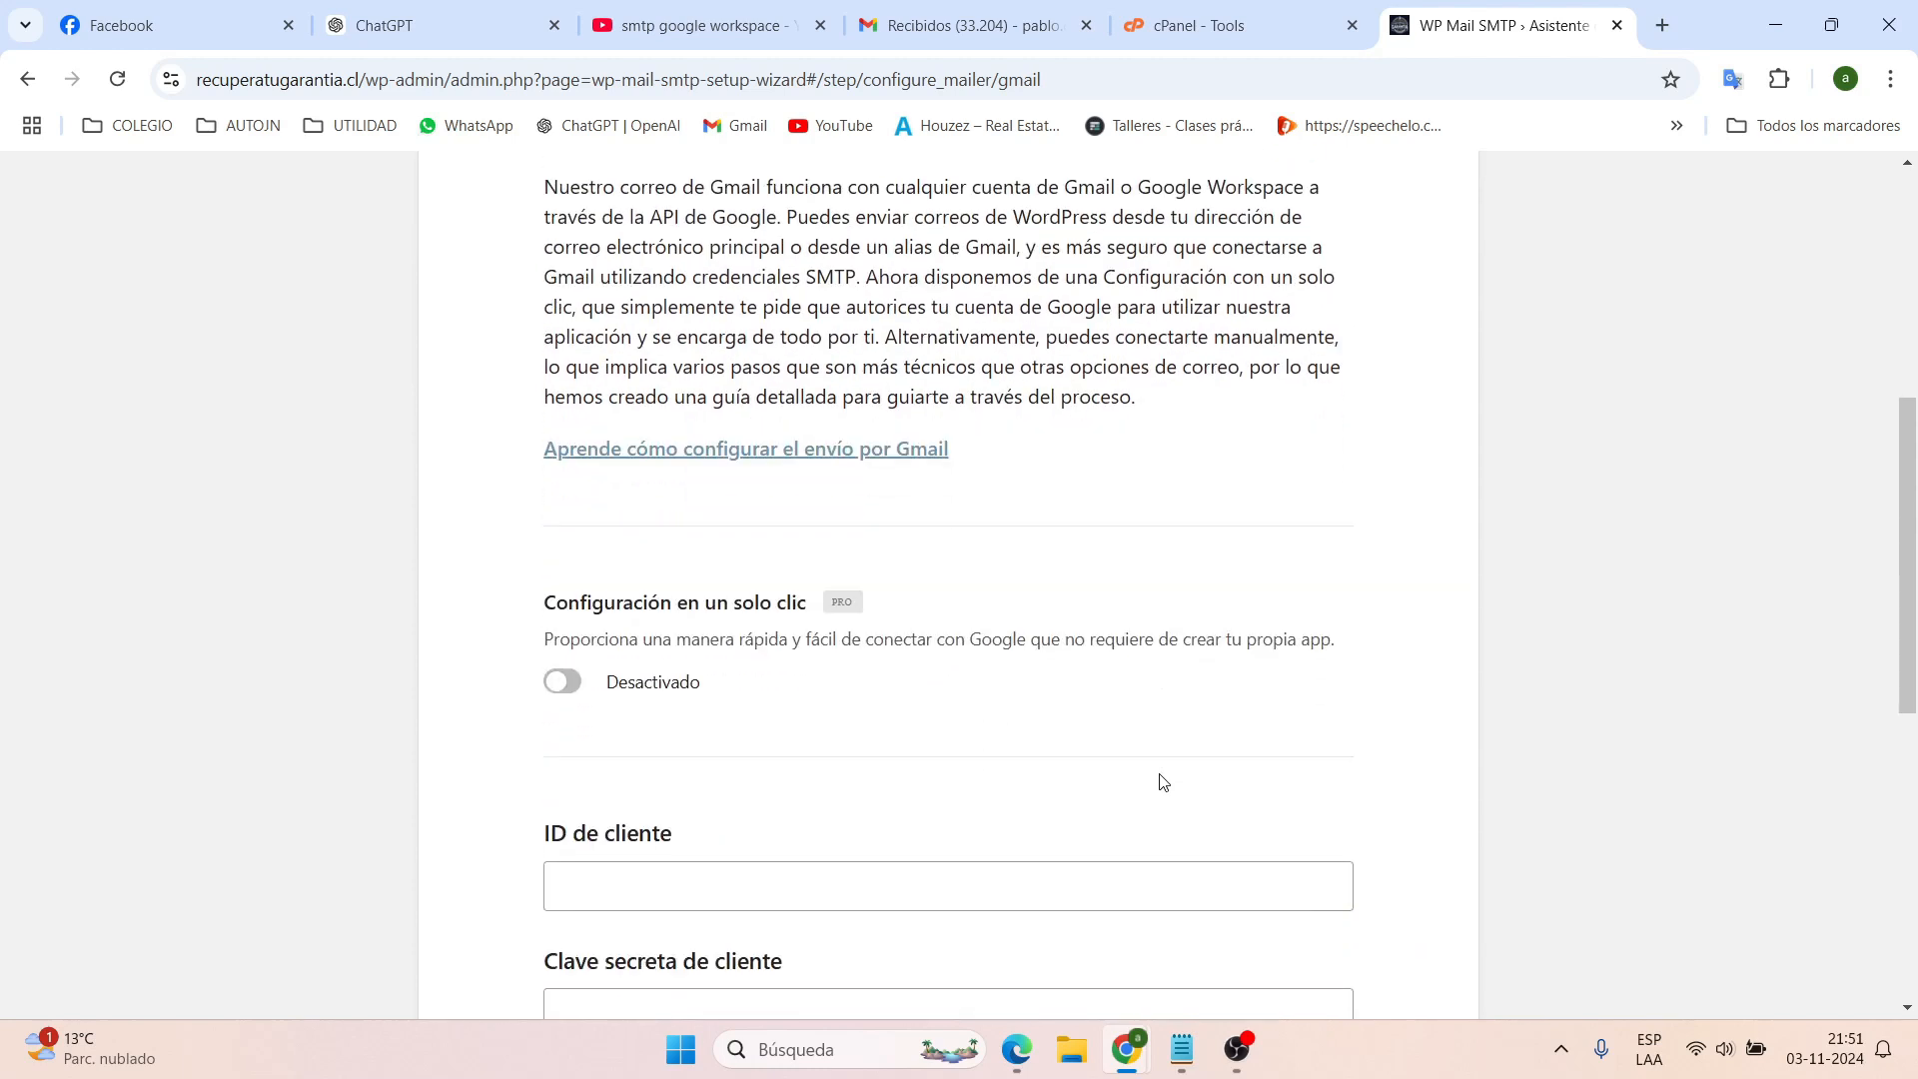
pyautogui.scroll(-3)
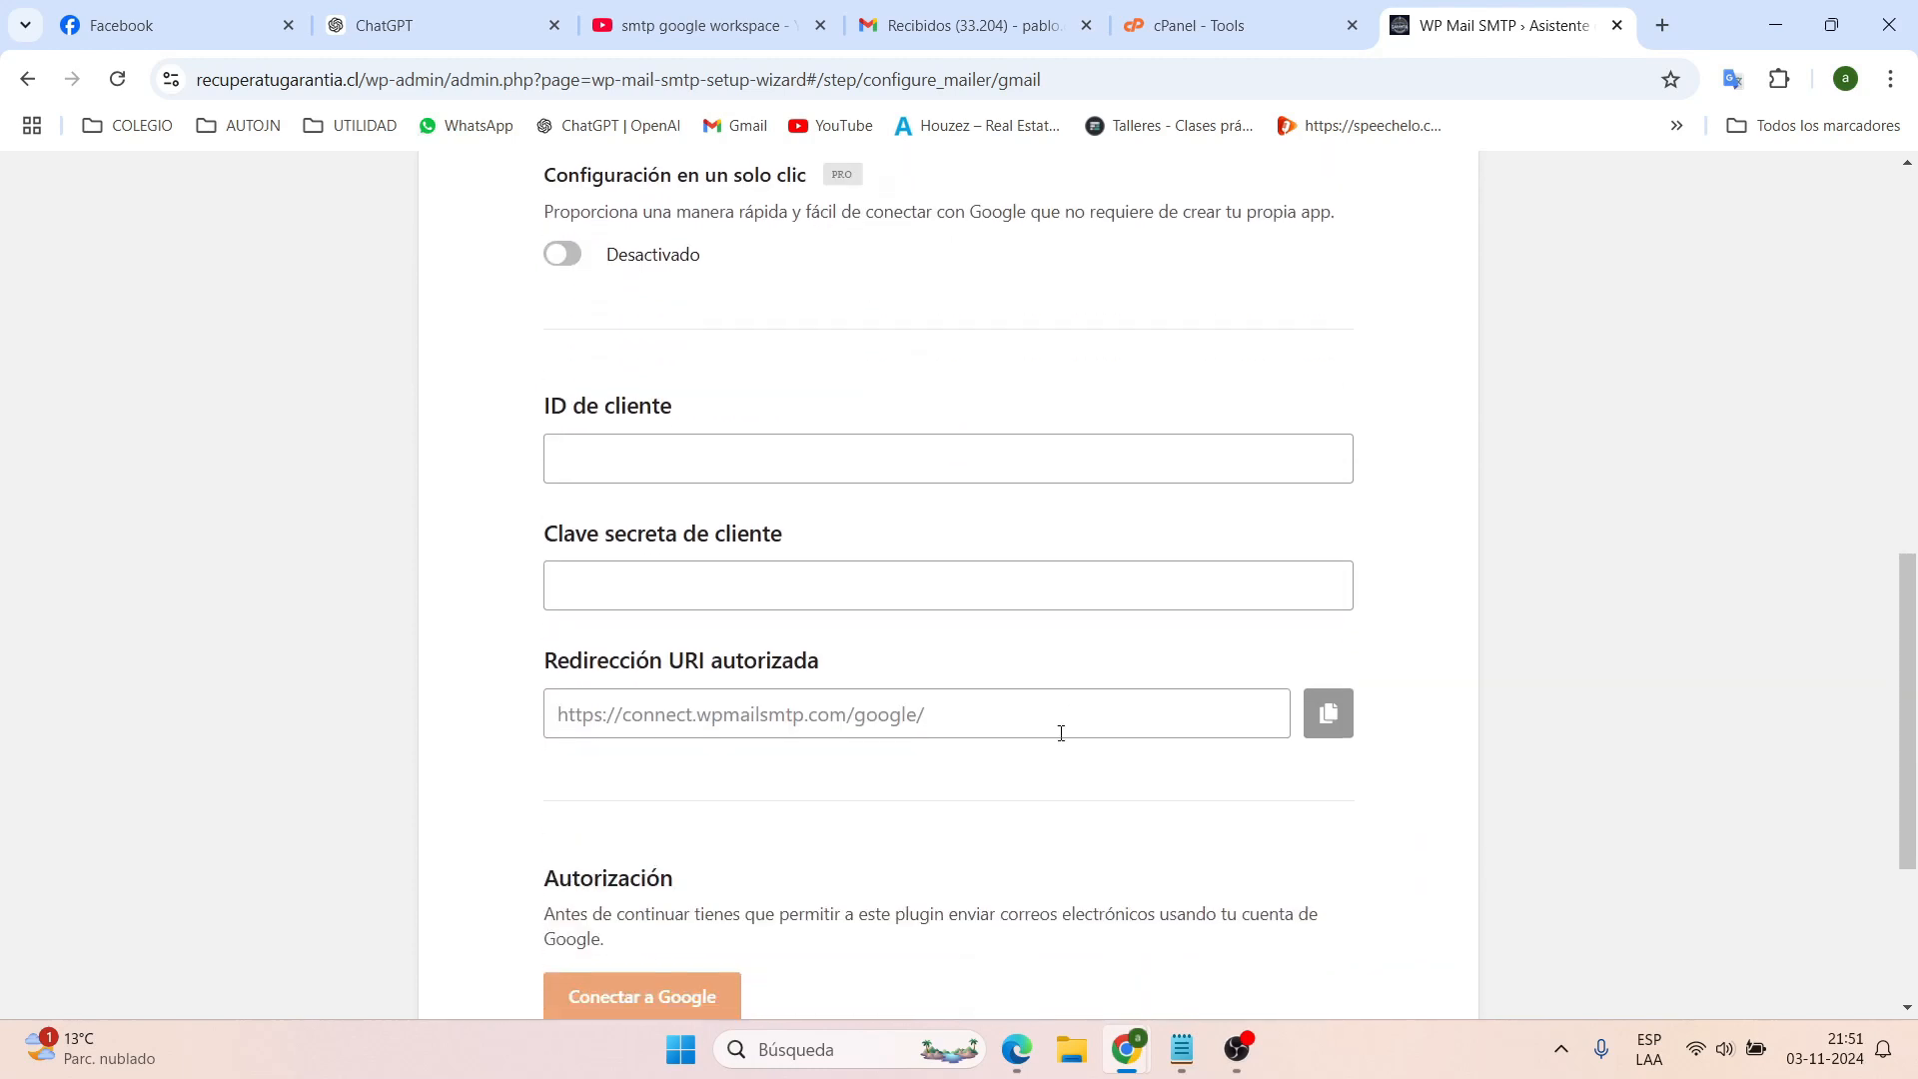
pyautogui.scroll(-3)
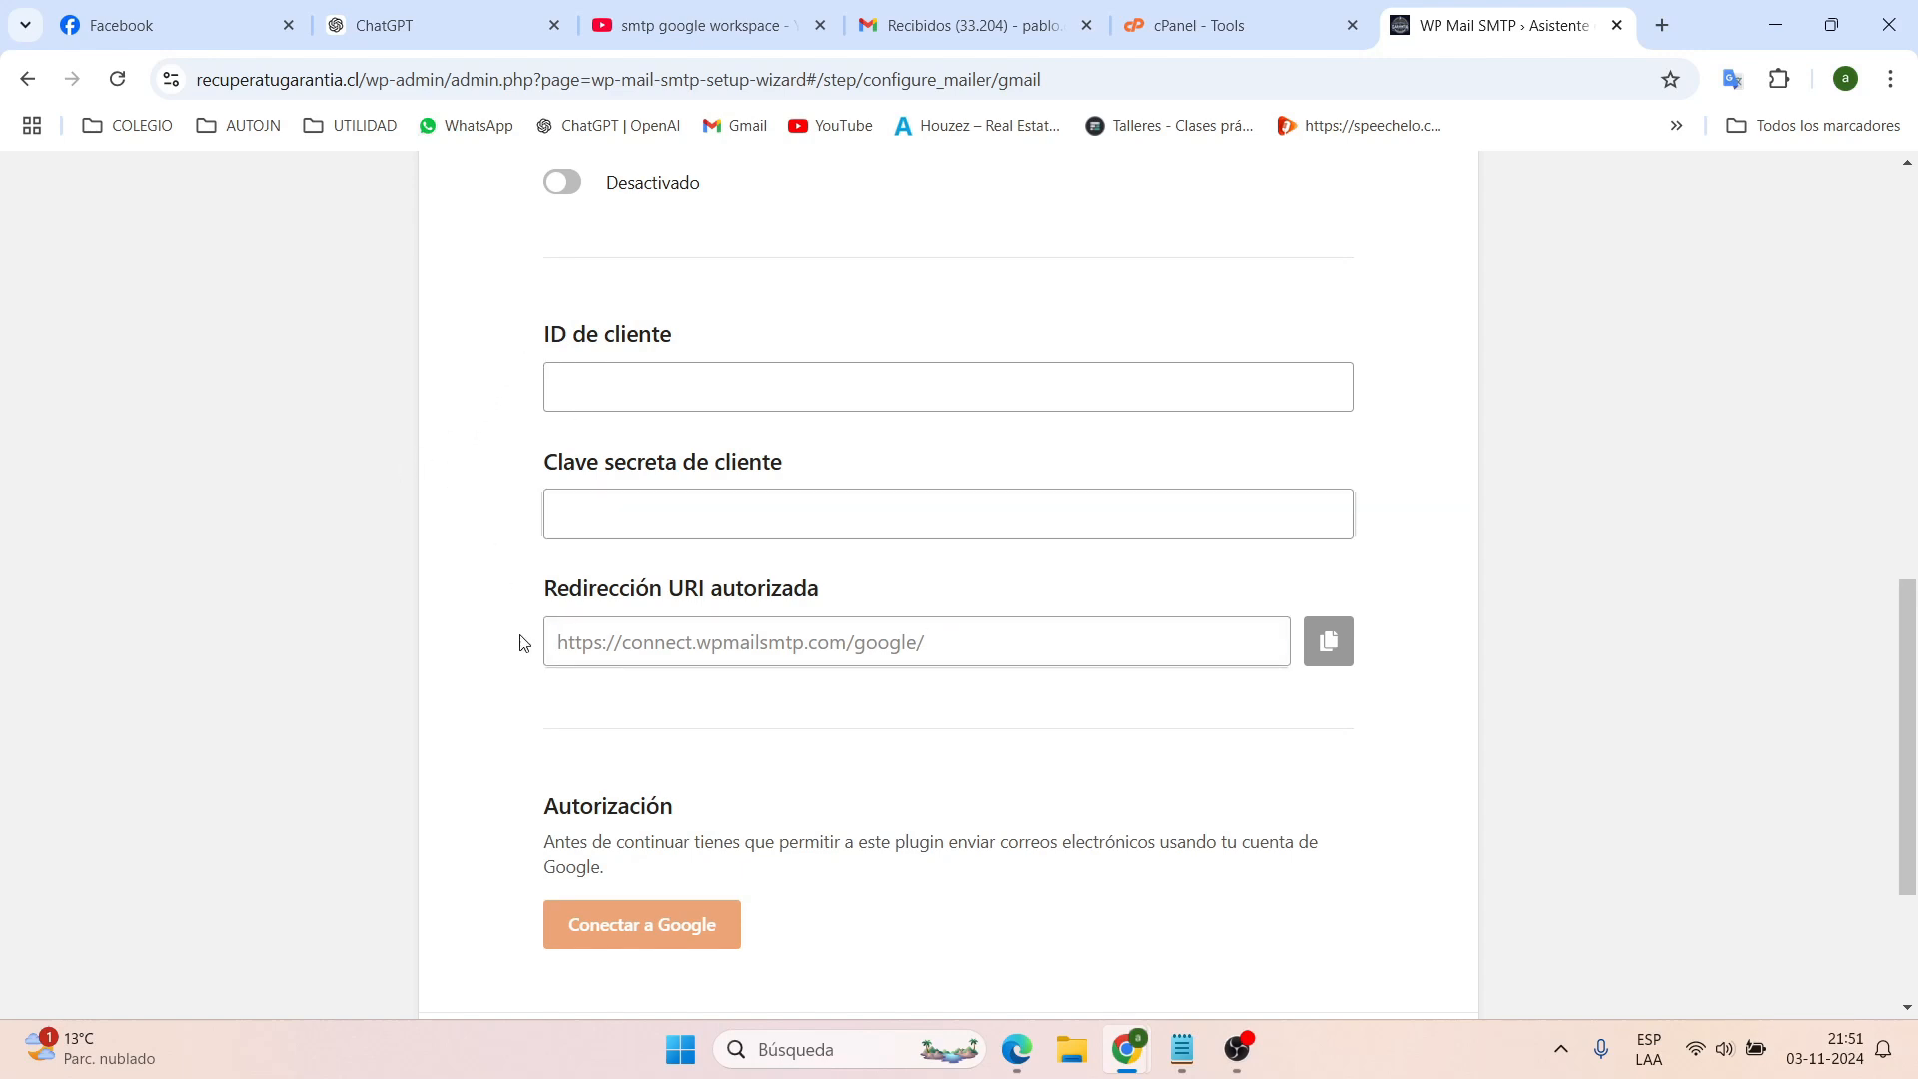
pyautogui.moveTo(453, 621)
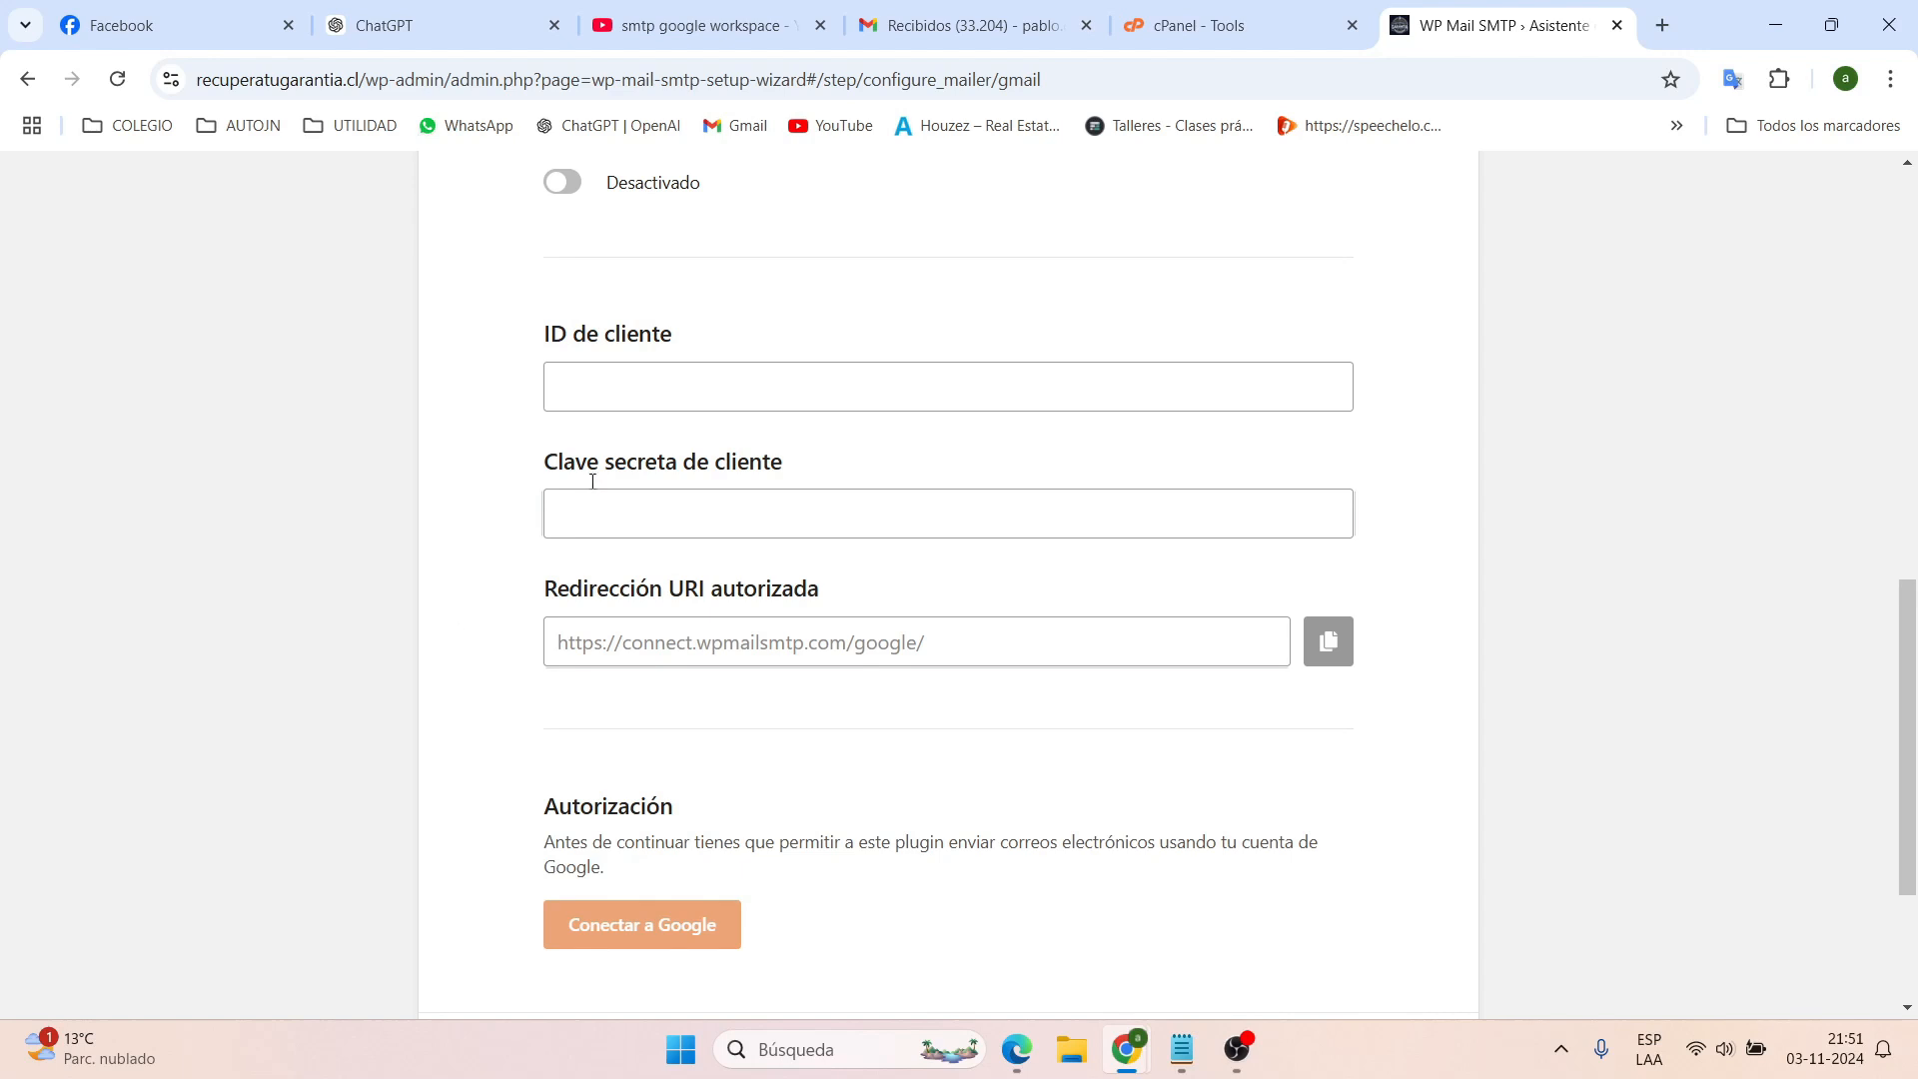
pyautogui.moveTo(1129, 703)
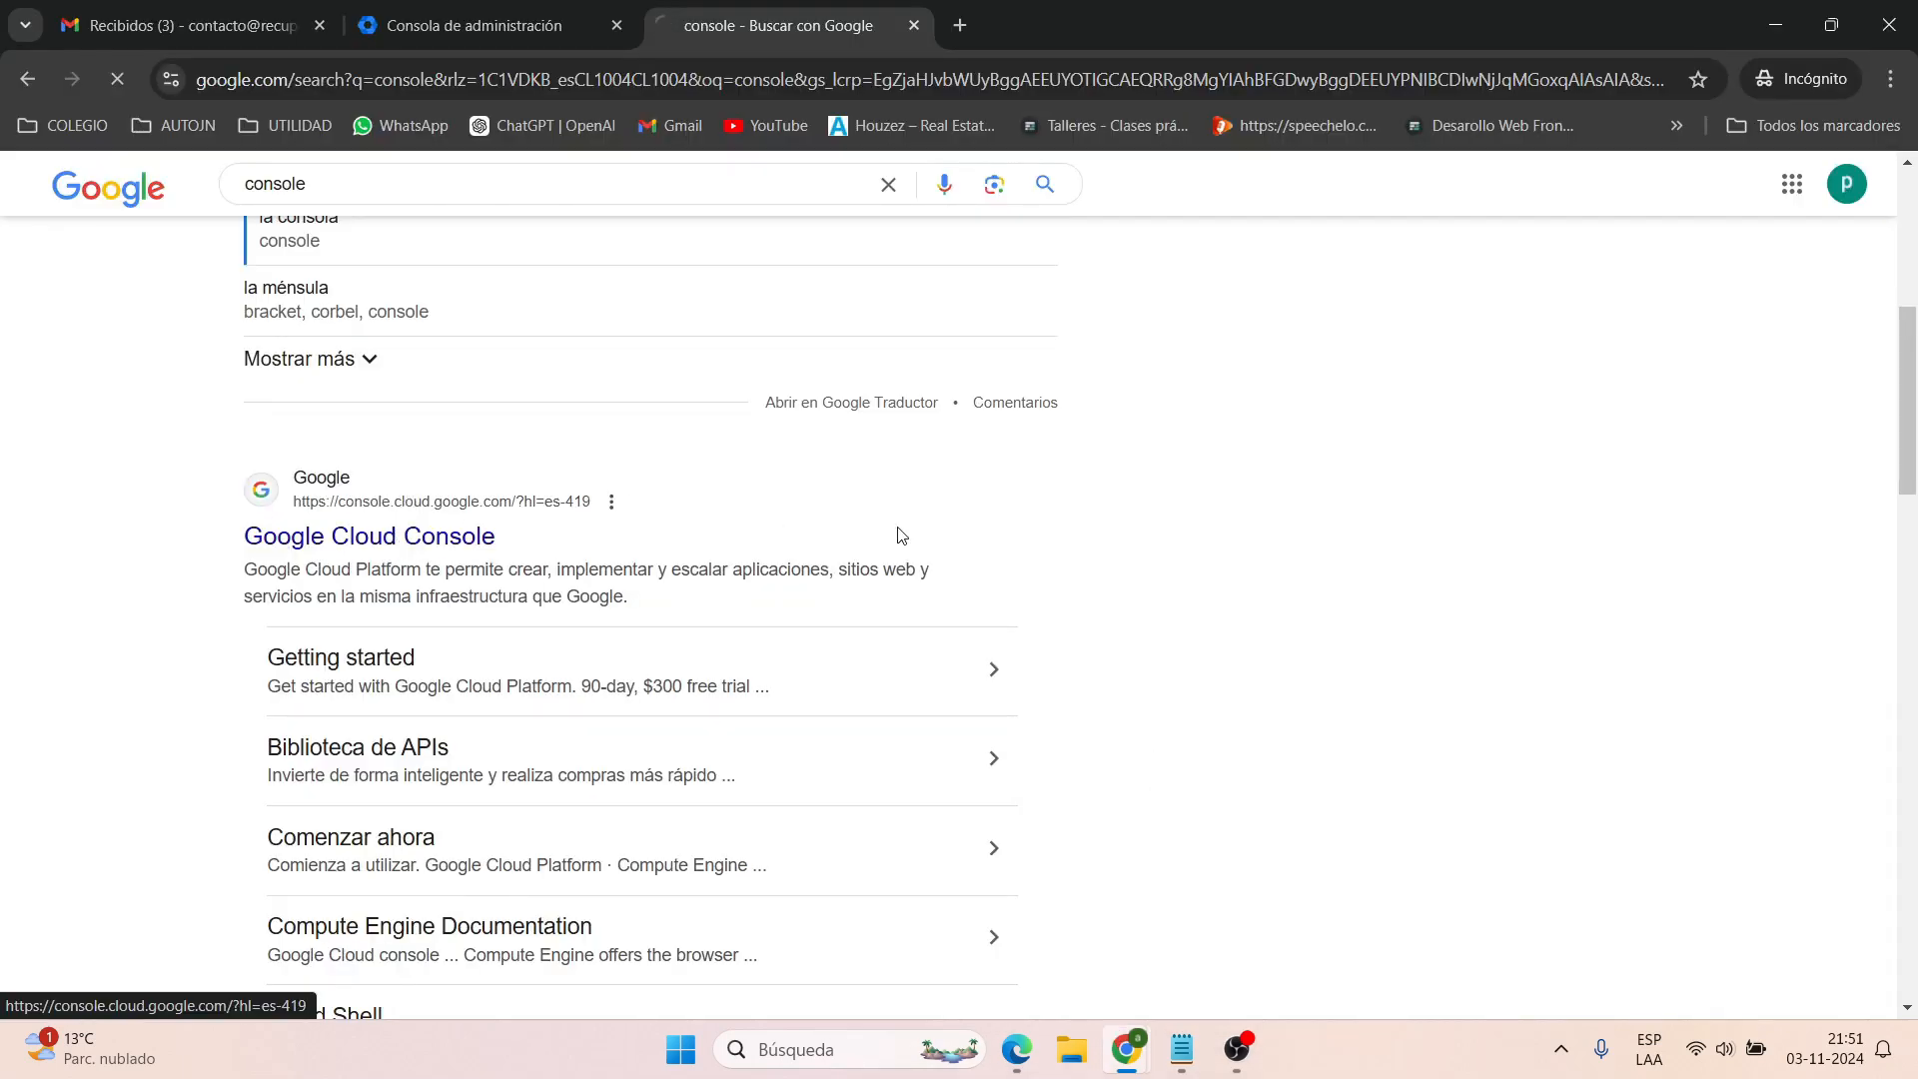
# Go to Google Cloud Console from the results and sign in with the account password
pyautogui.click(367, 535)
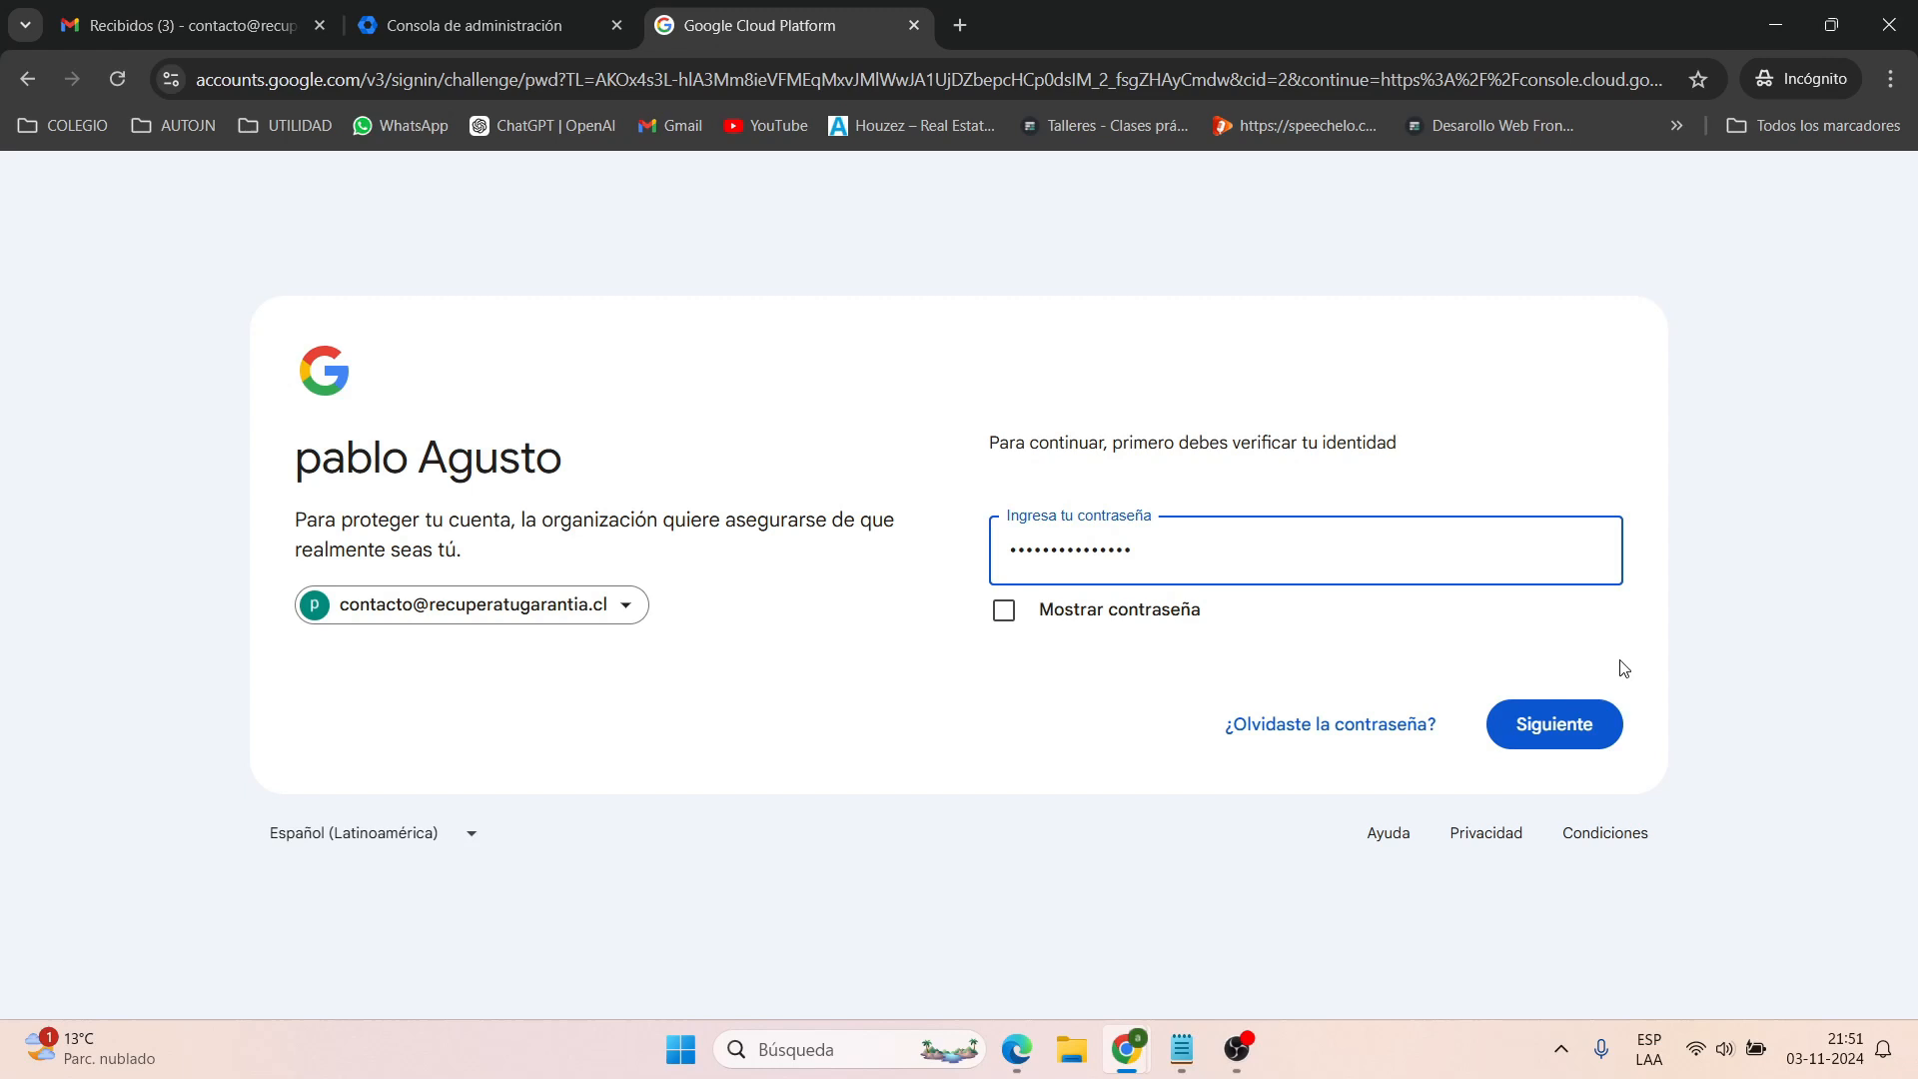
pyautogui.click(1553, 723)
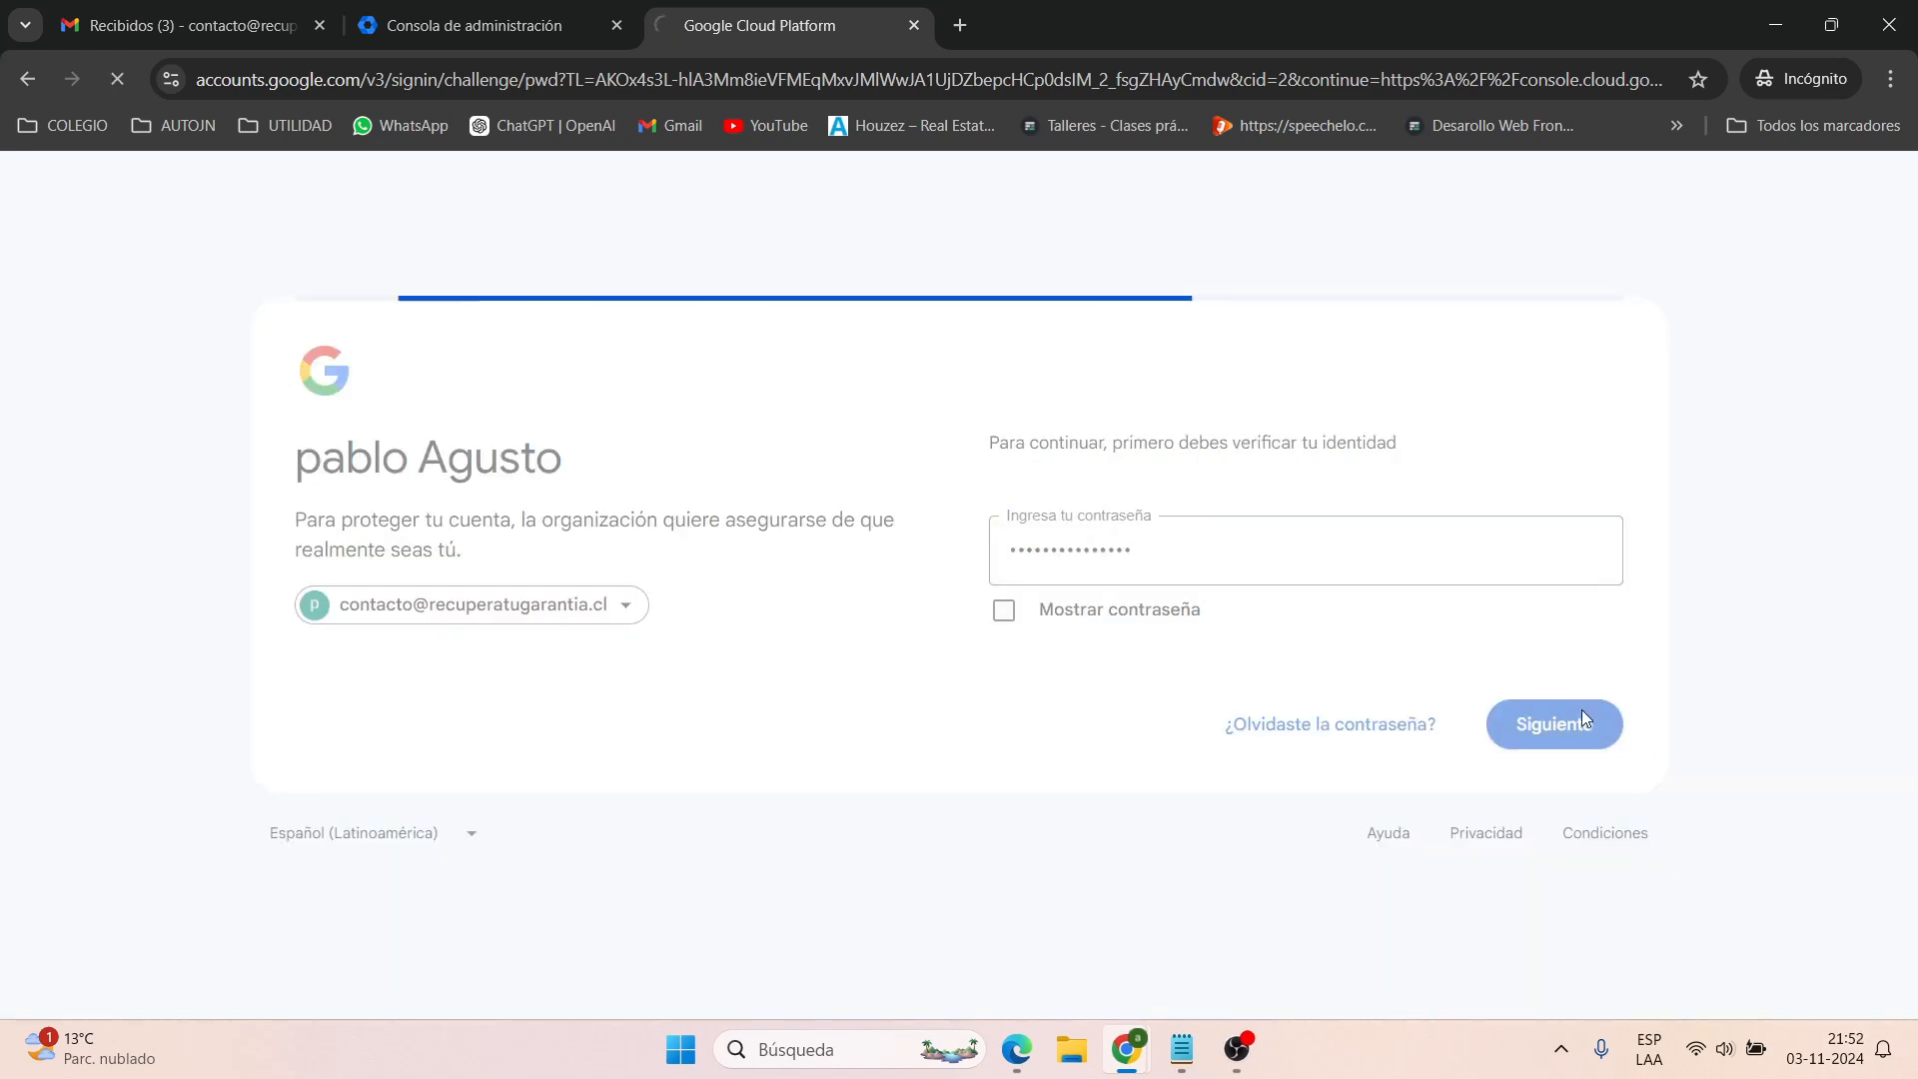
pyautogui.click(1555, 724)
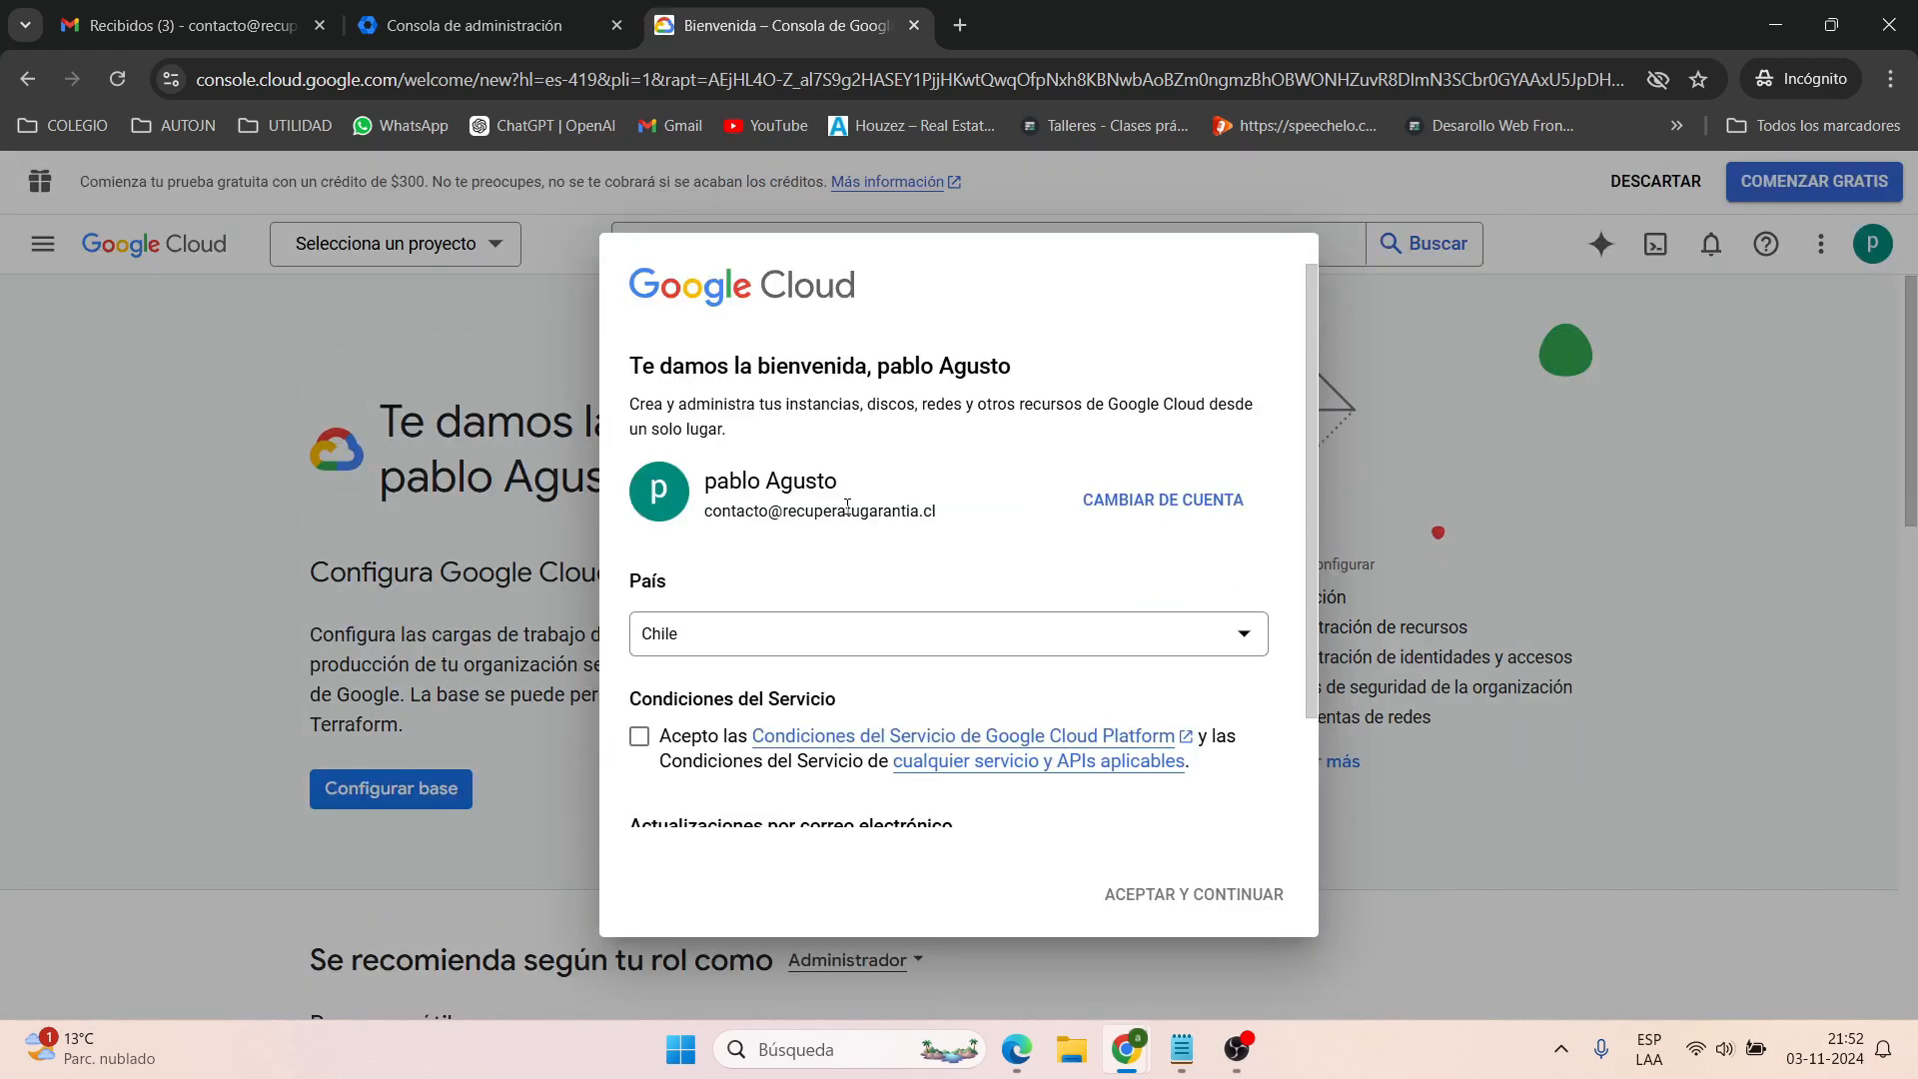
pyautogui.moveTo(879, 851)
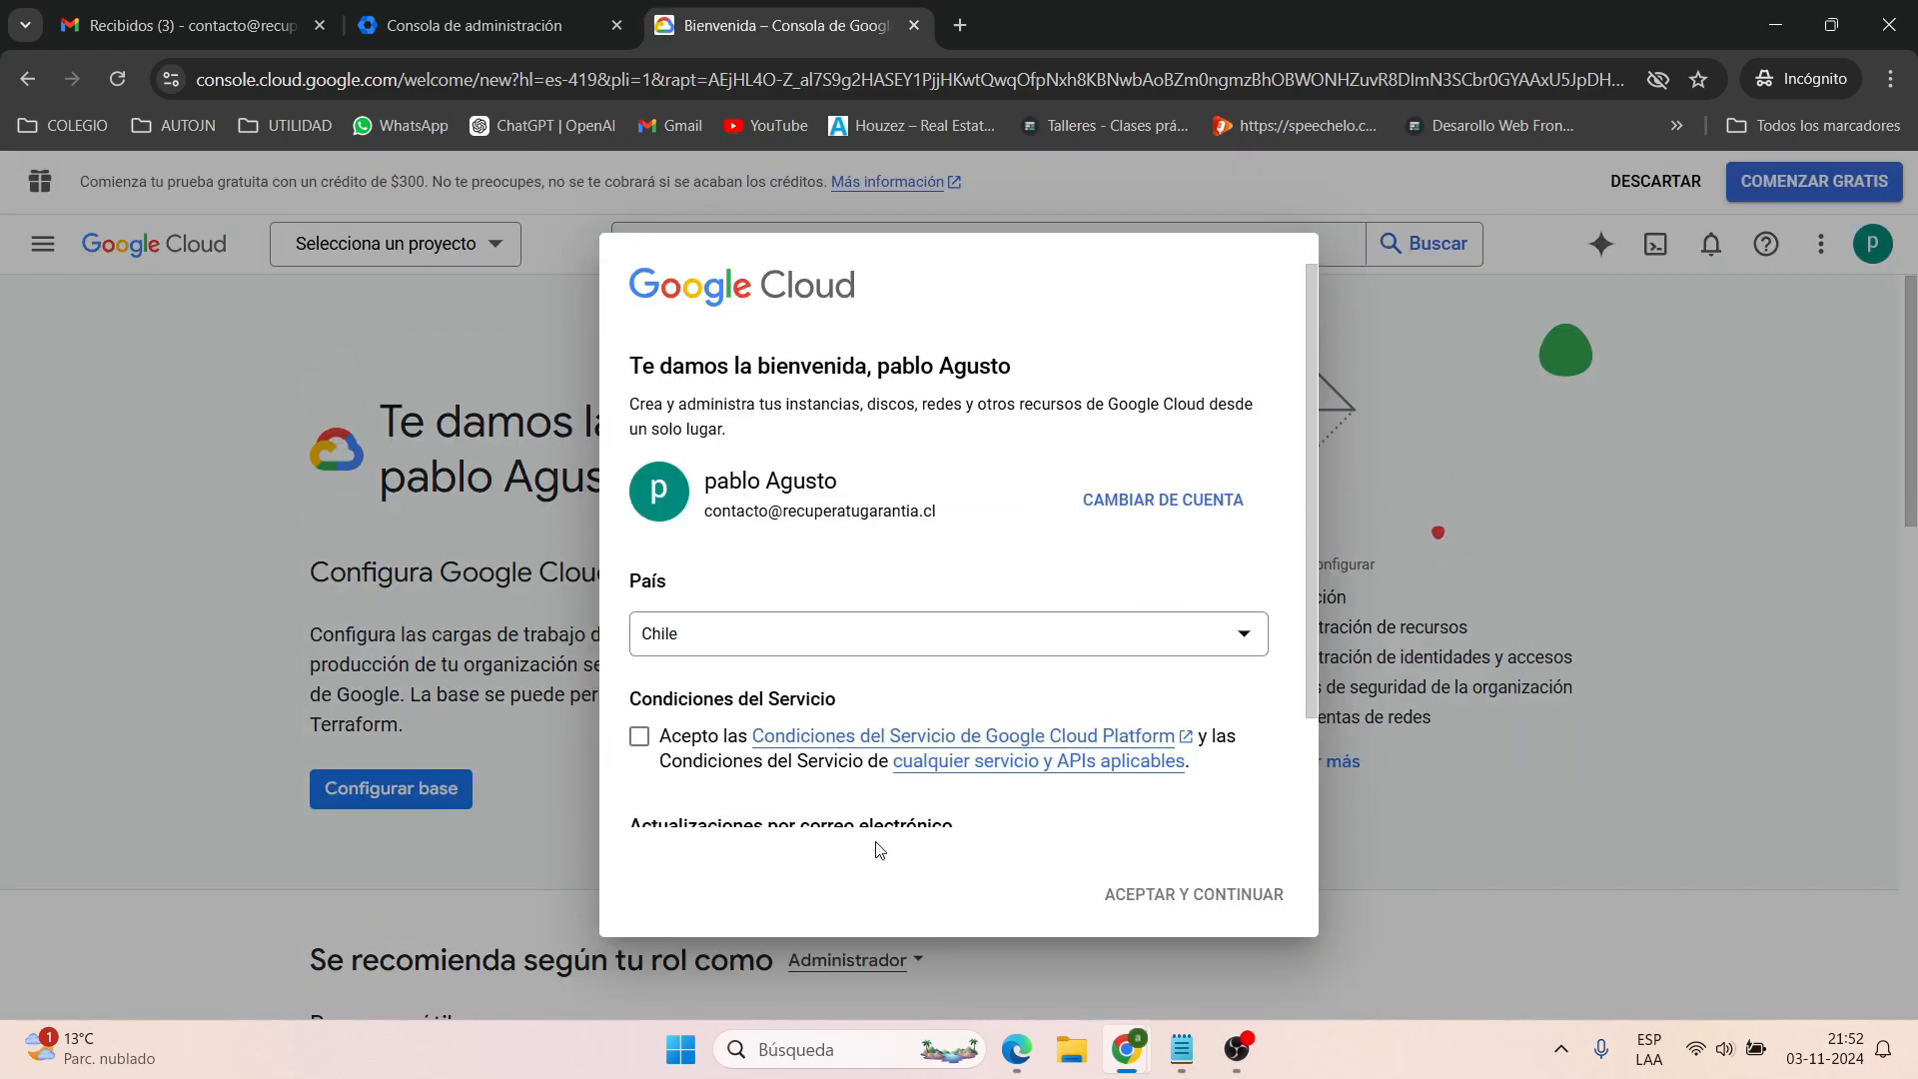
# Accept the Google Cloud terms, finish the welcome dialog, and search for 'api gmail'
pyautogui.click(640, 736)
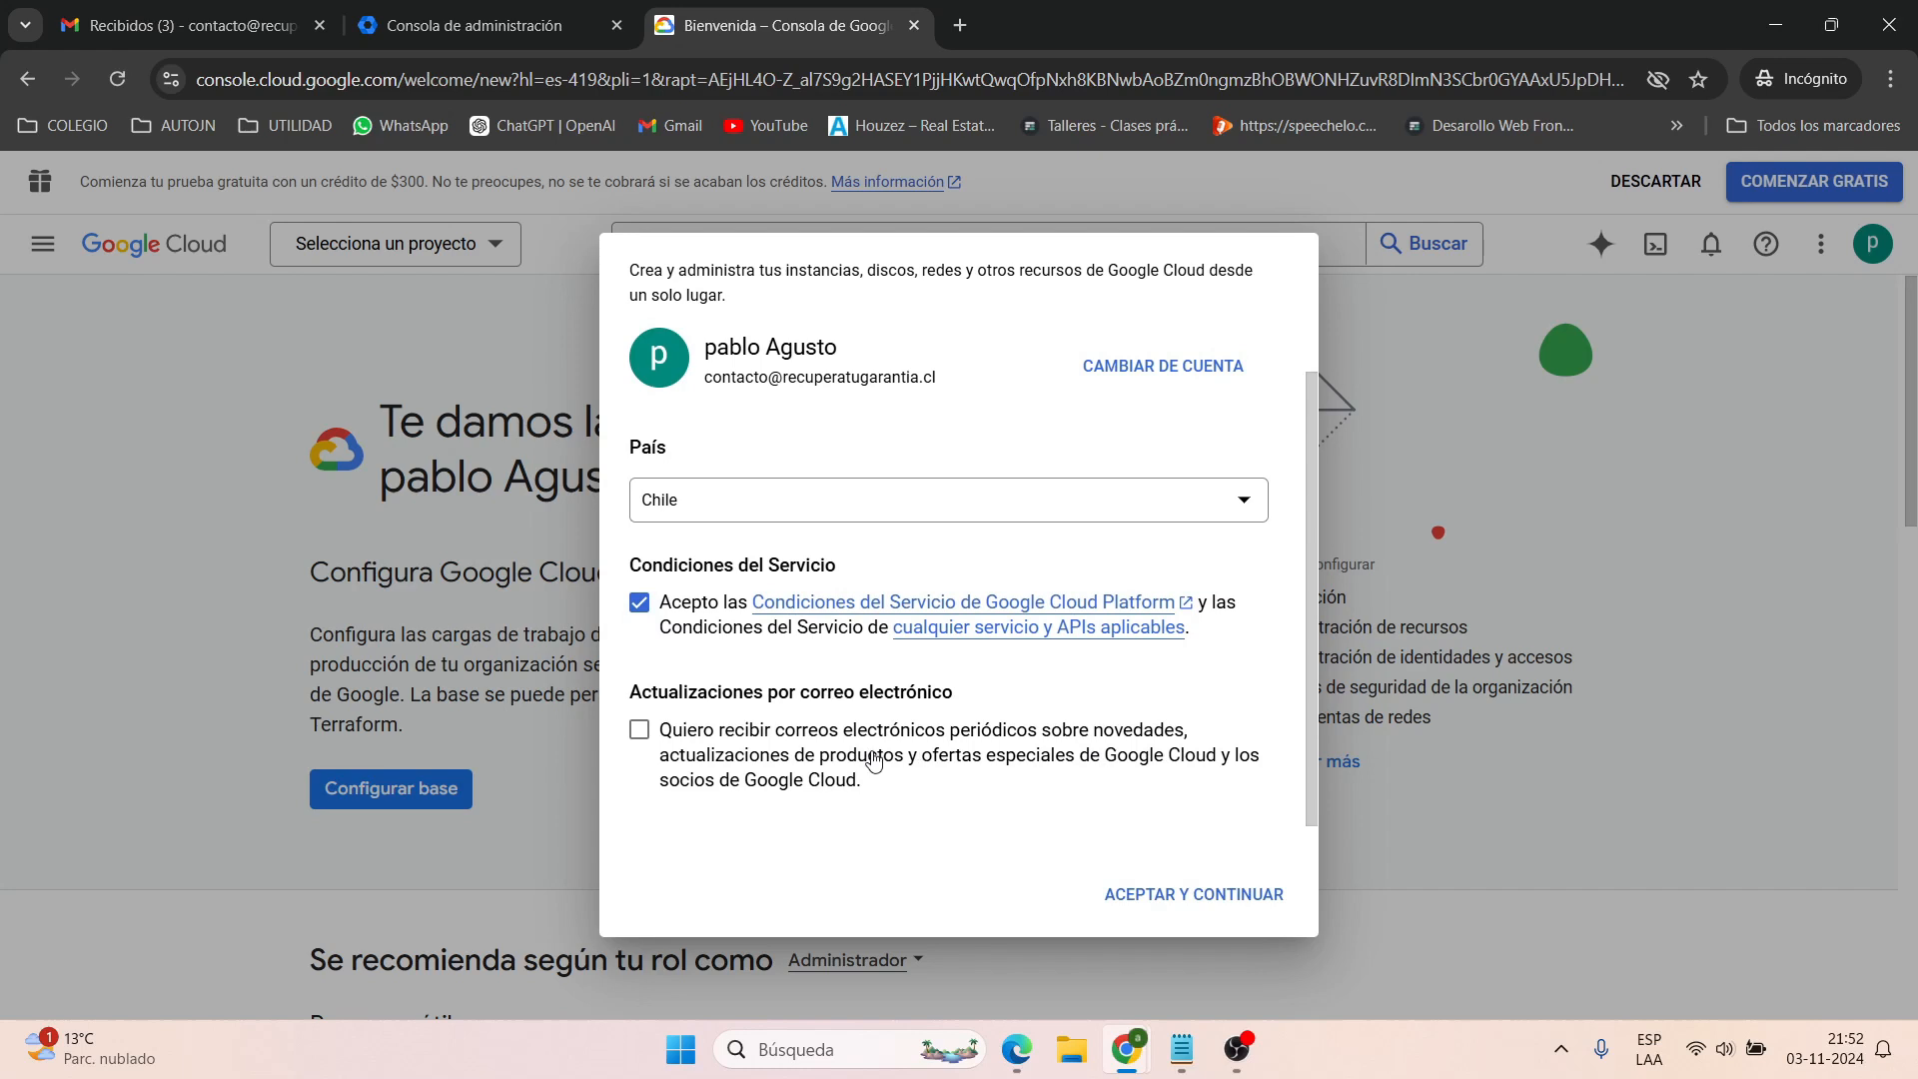
pyautogui.click(1191, 895)
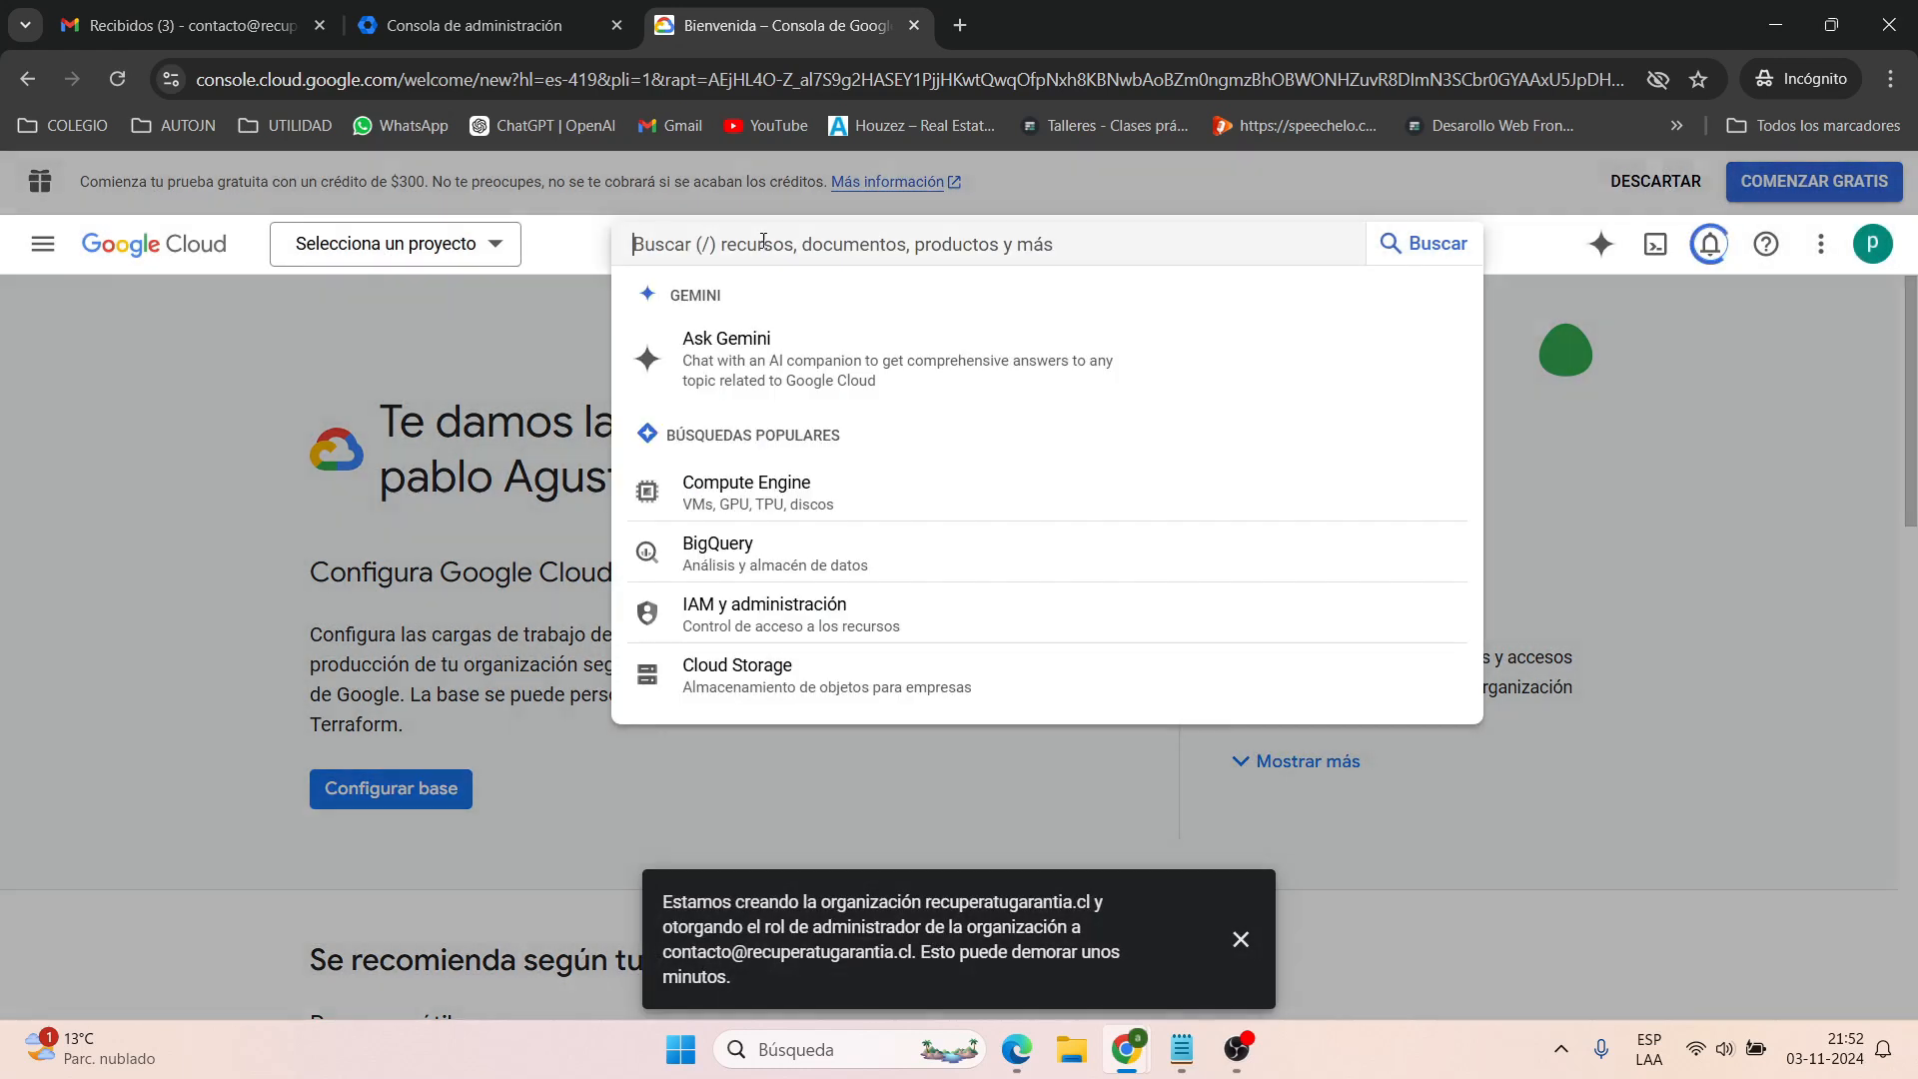
pyautogui.write('api')
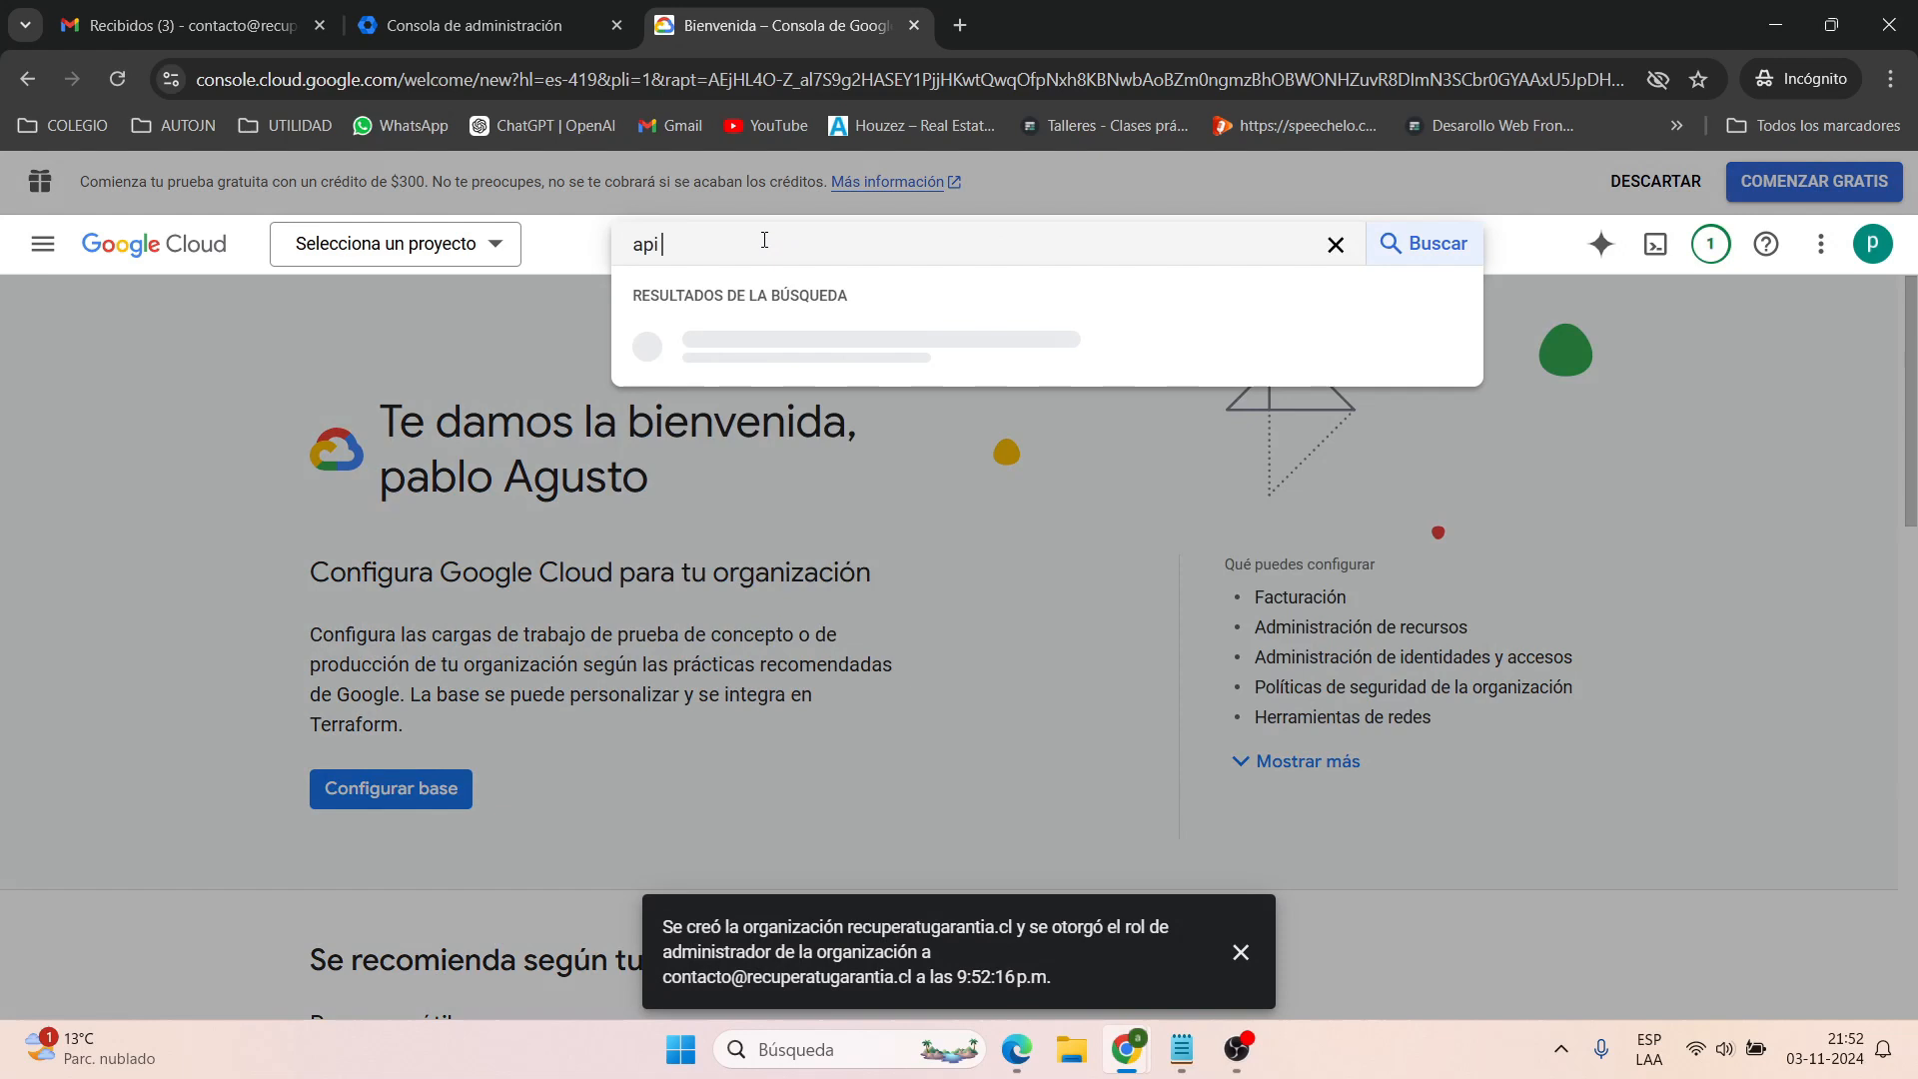
pyautogui.write('gmail')
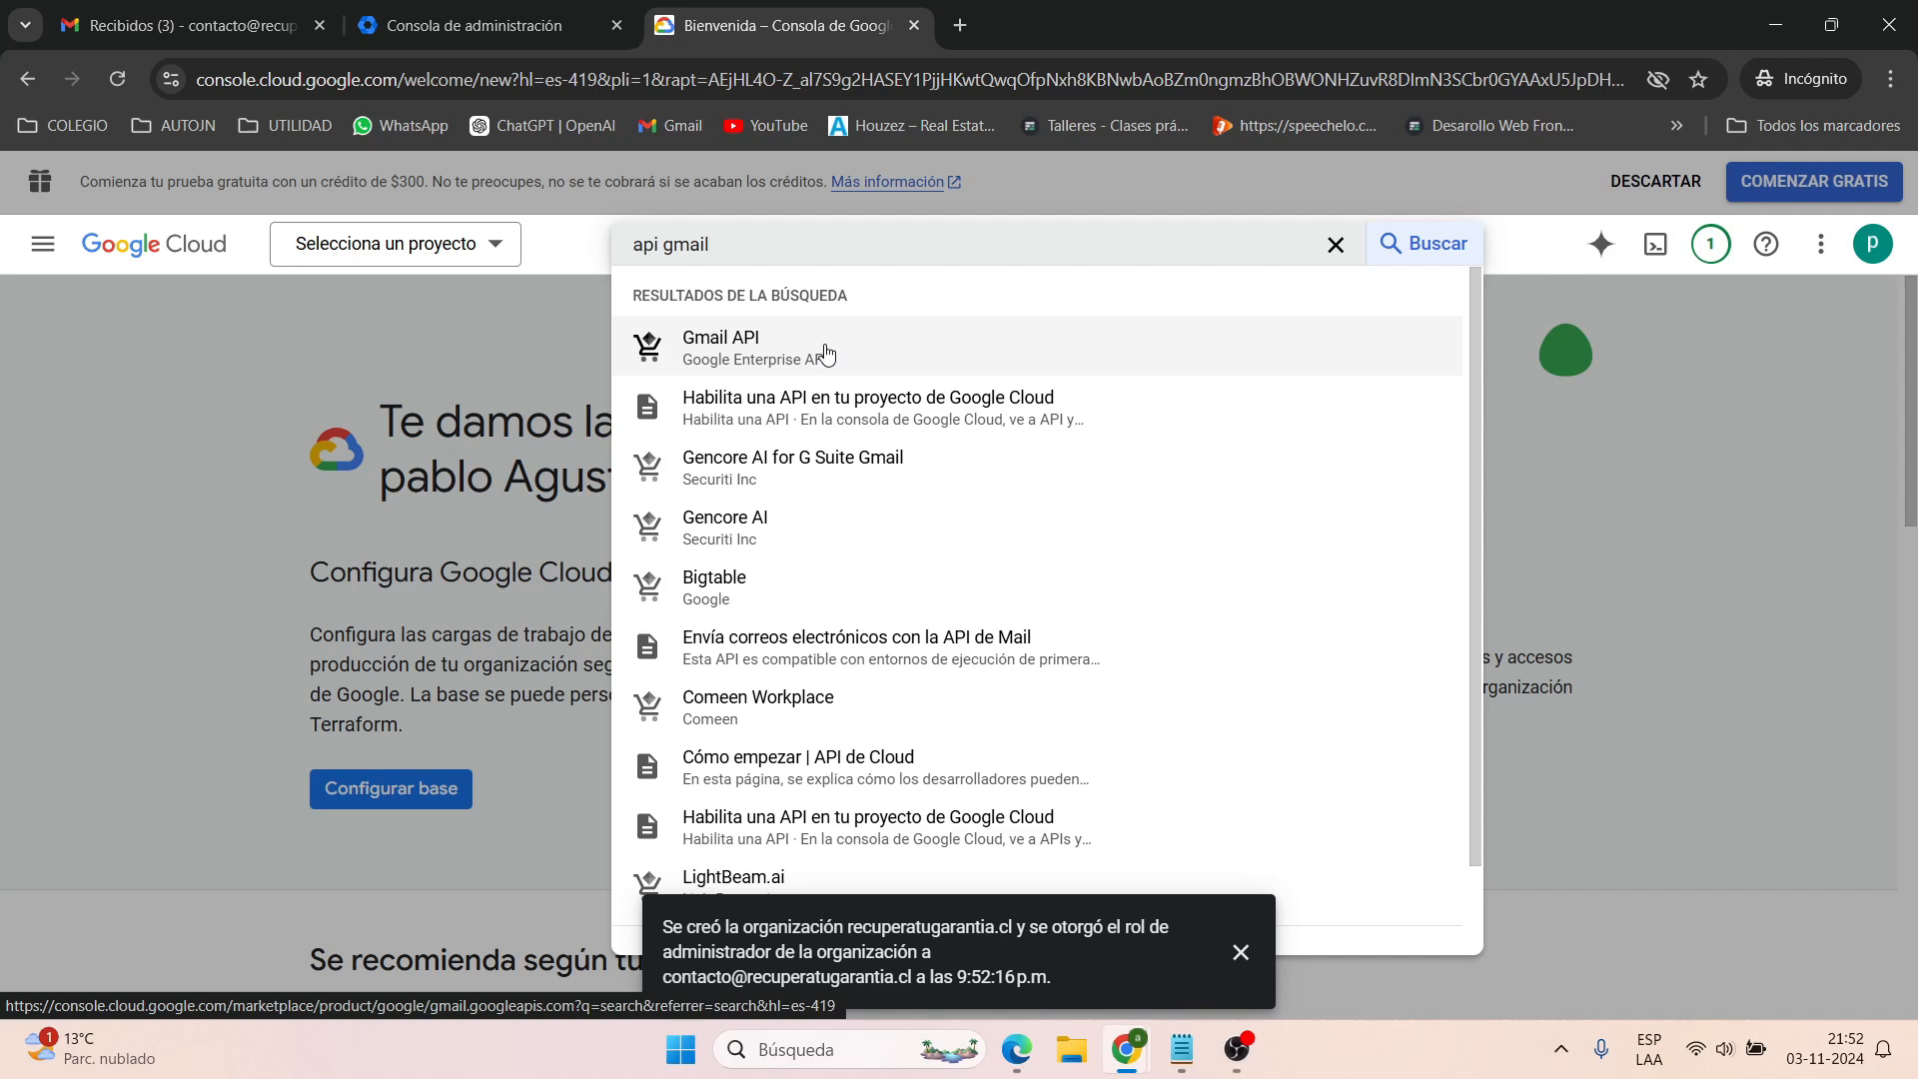
# Go to the Gmail API product page and dismiss the organization-created toast
pyautogui.click(720, 346)
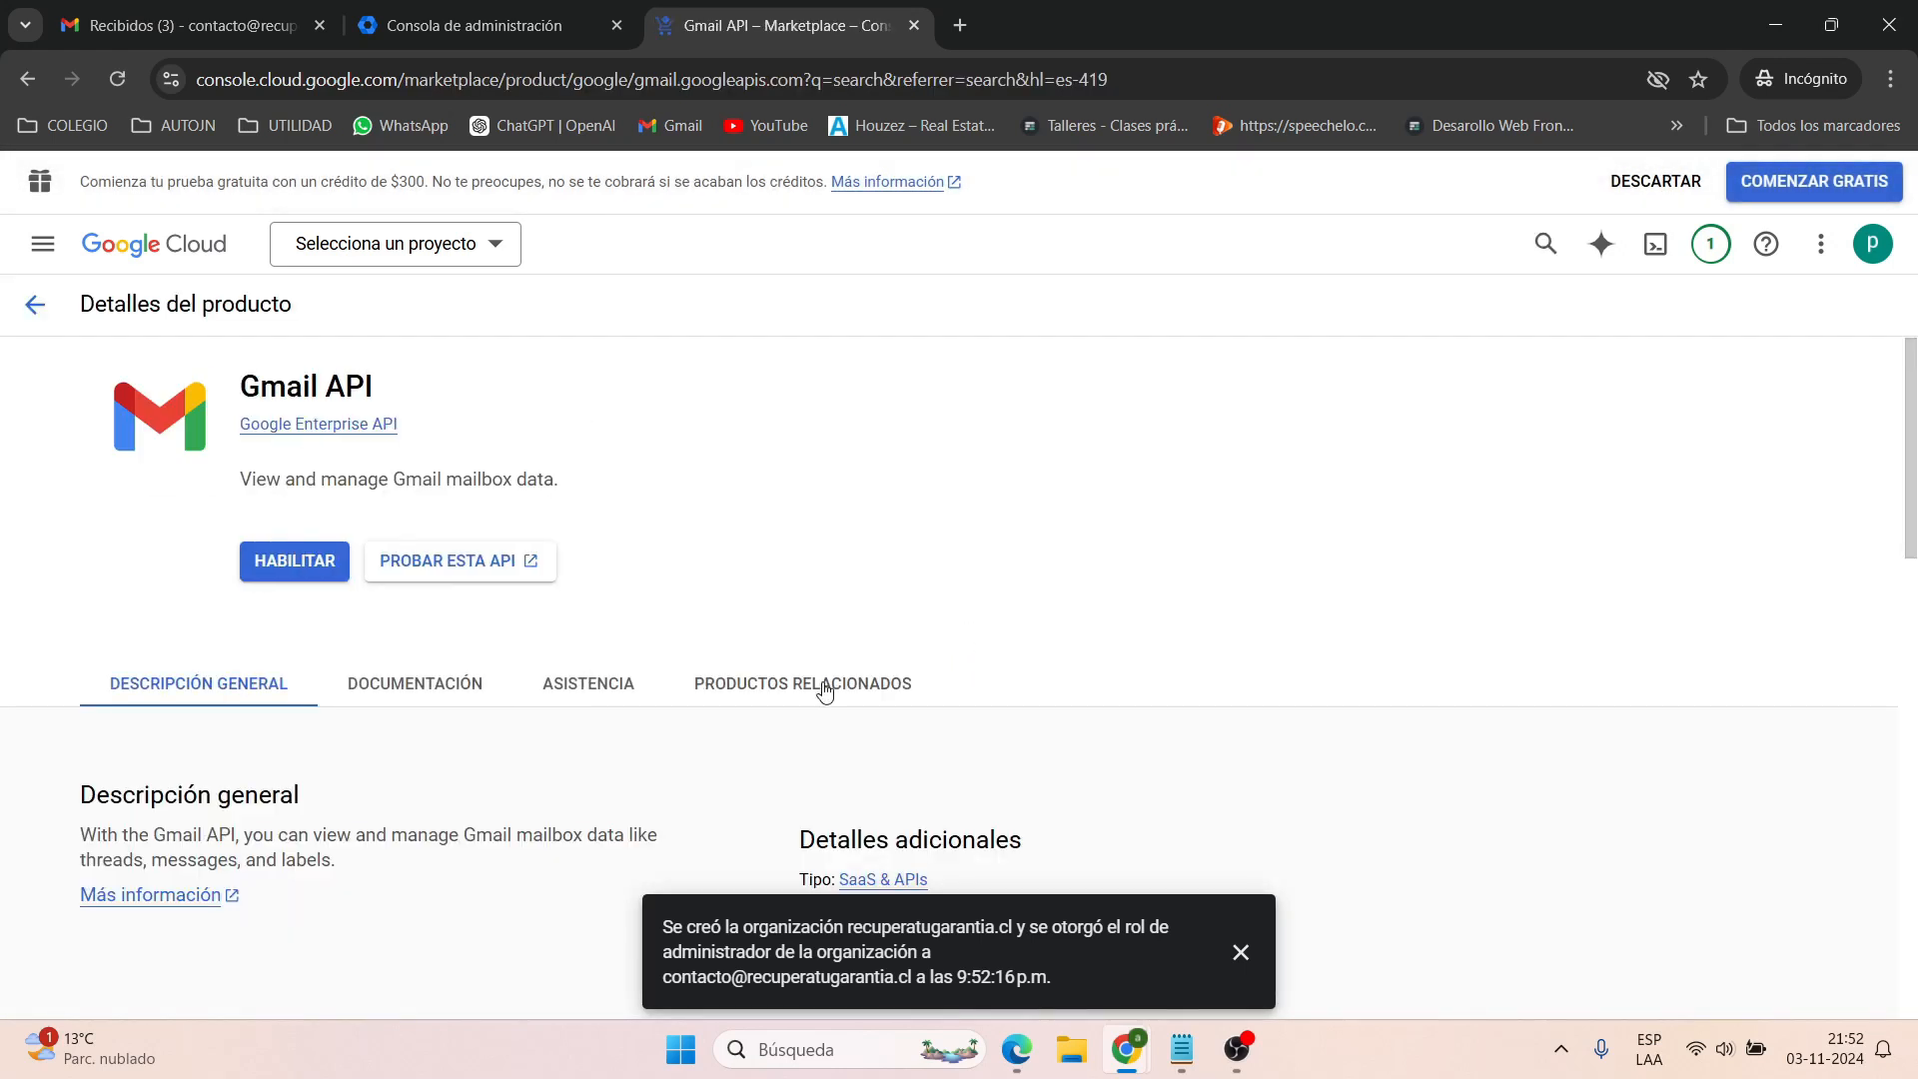
pyautogui.moveTo(1239, 951)
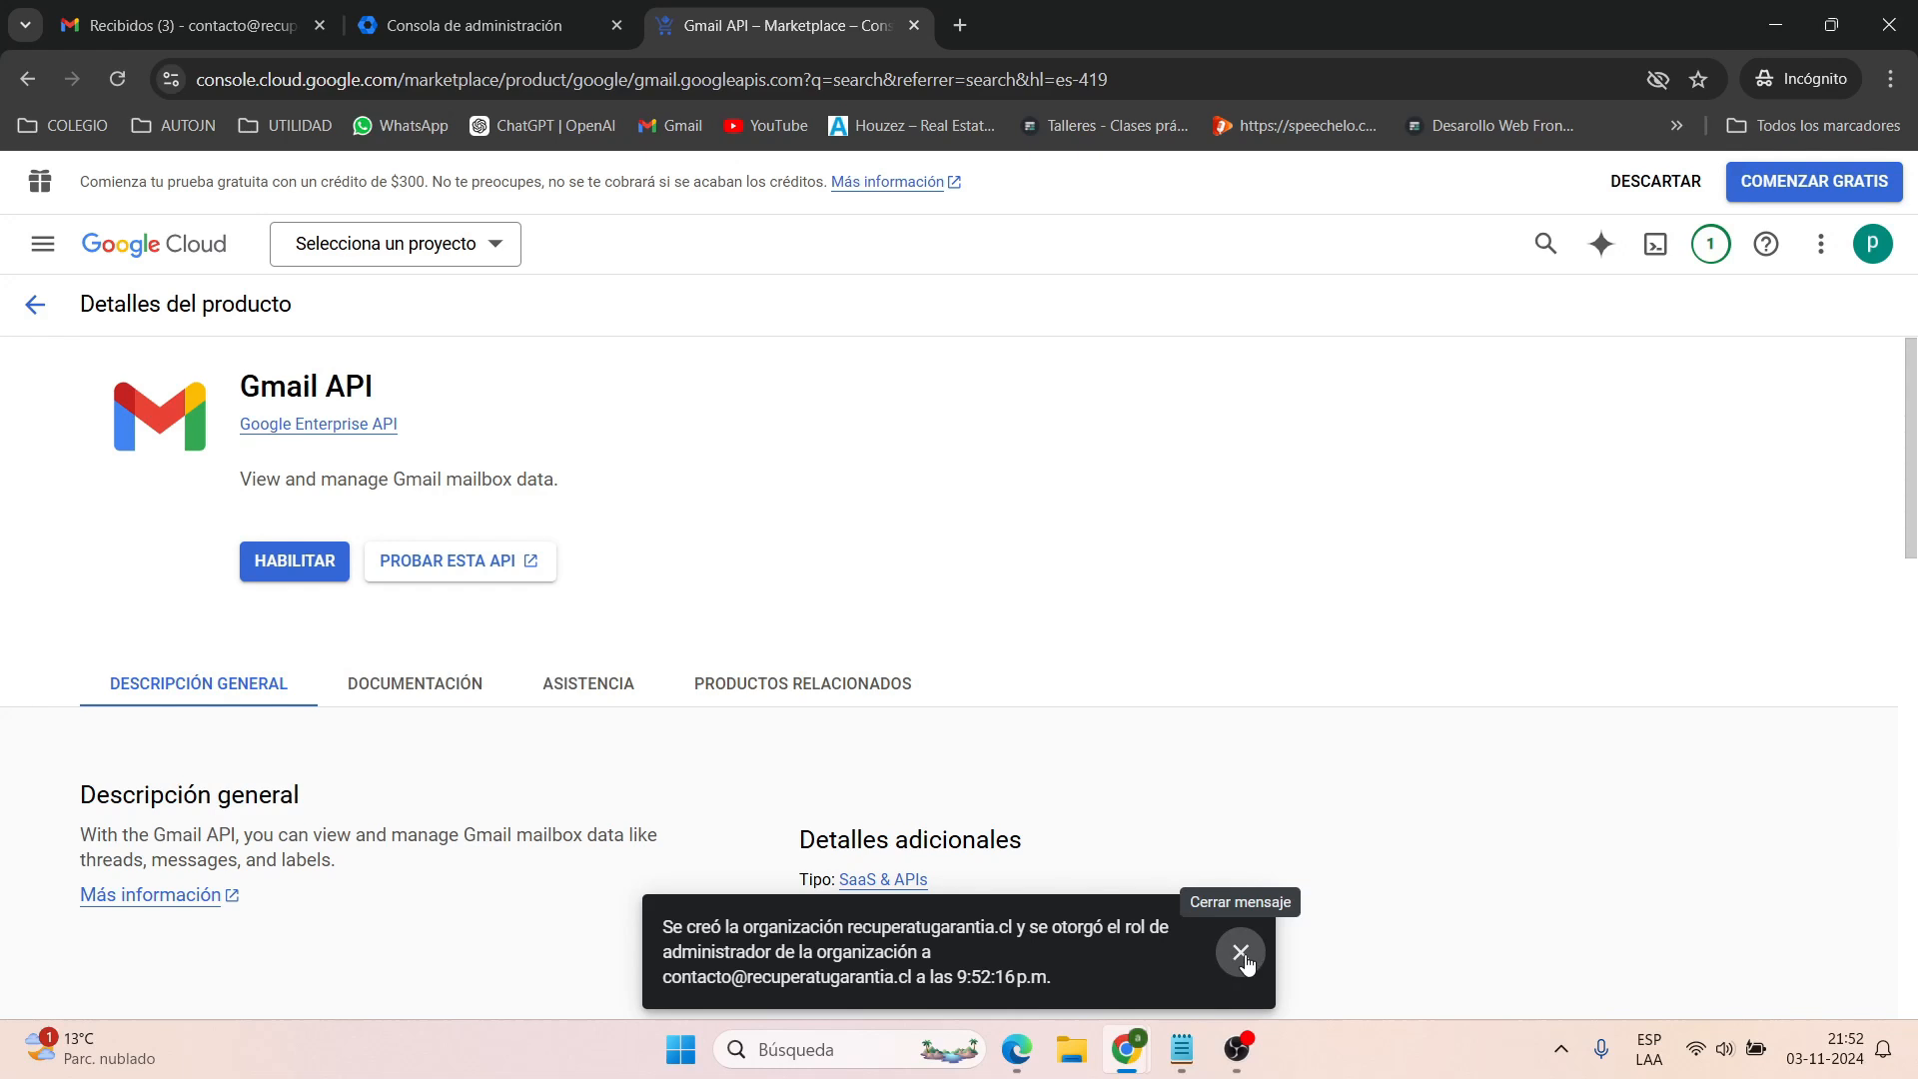
pyautogui.click(1241, 953)
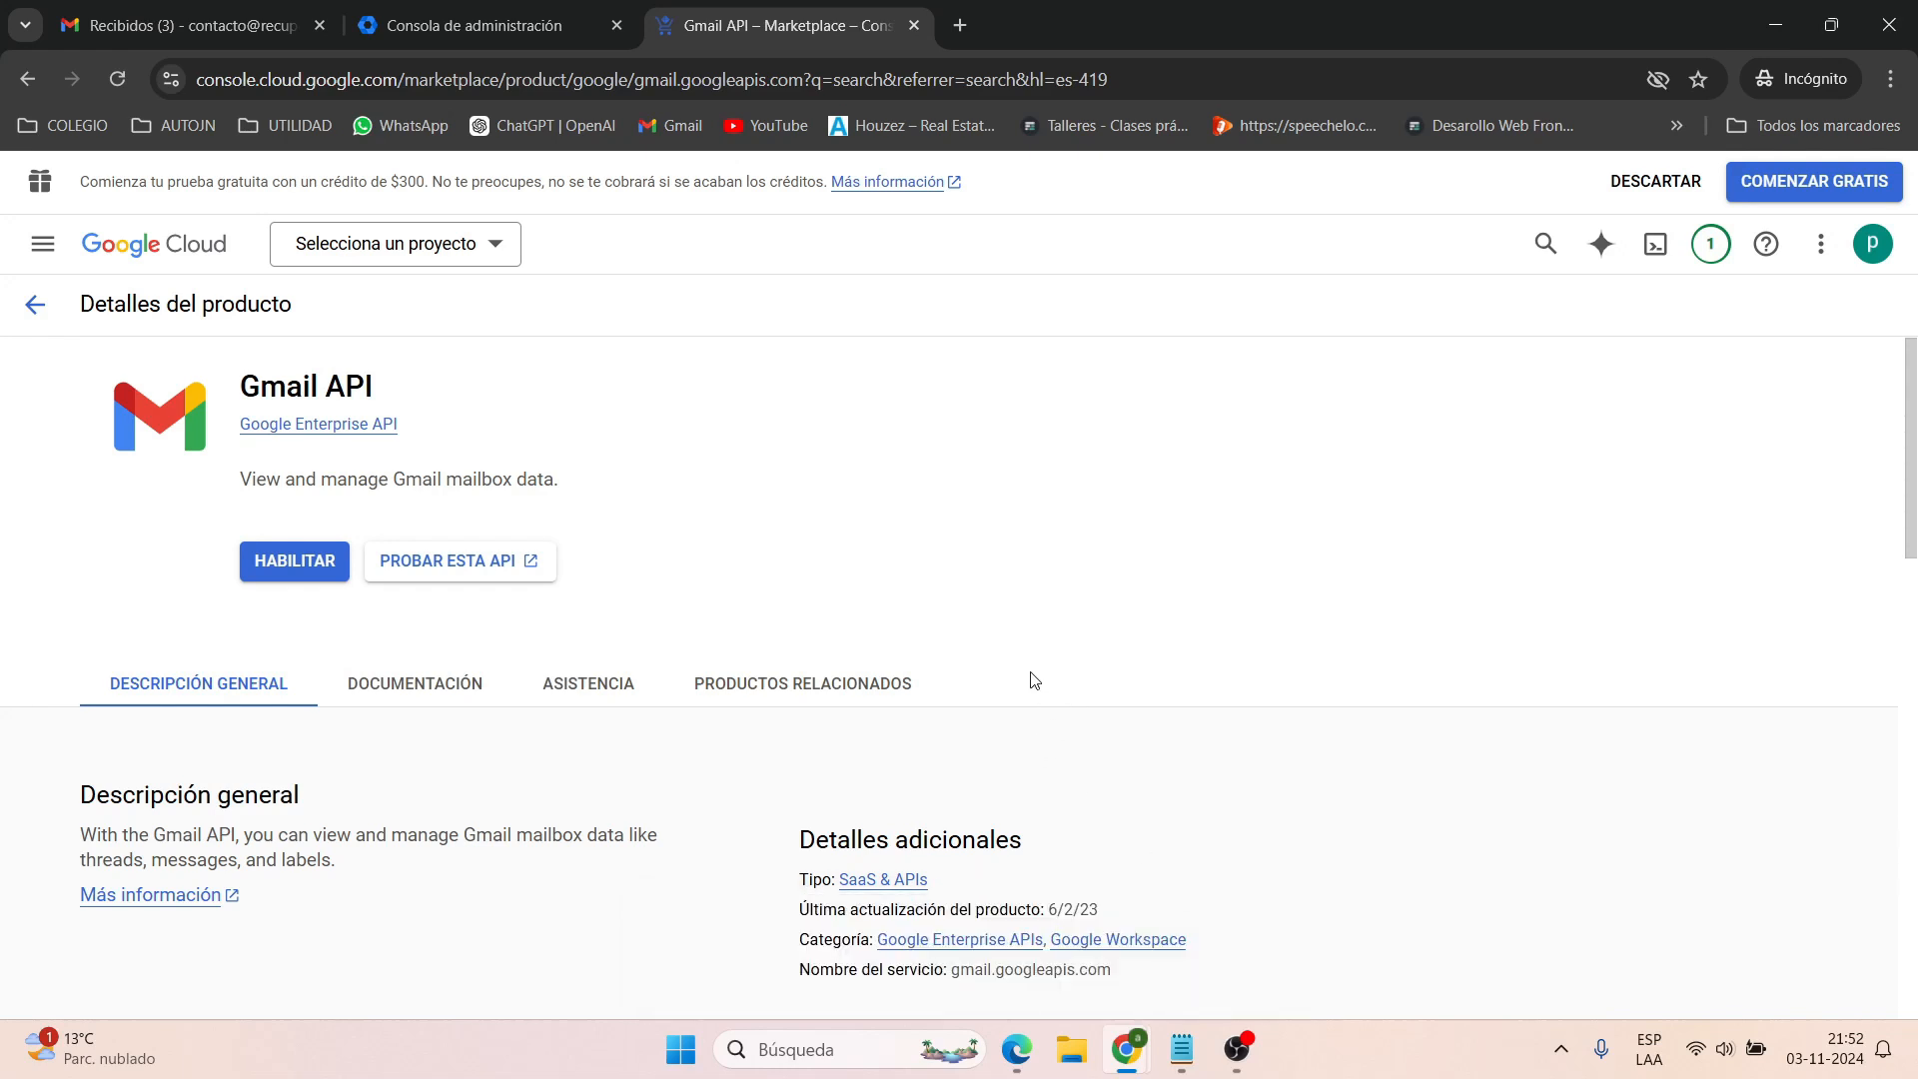
pyautogui.moveTo(294, 562)
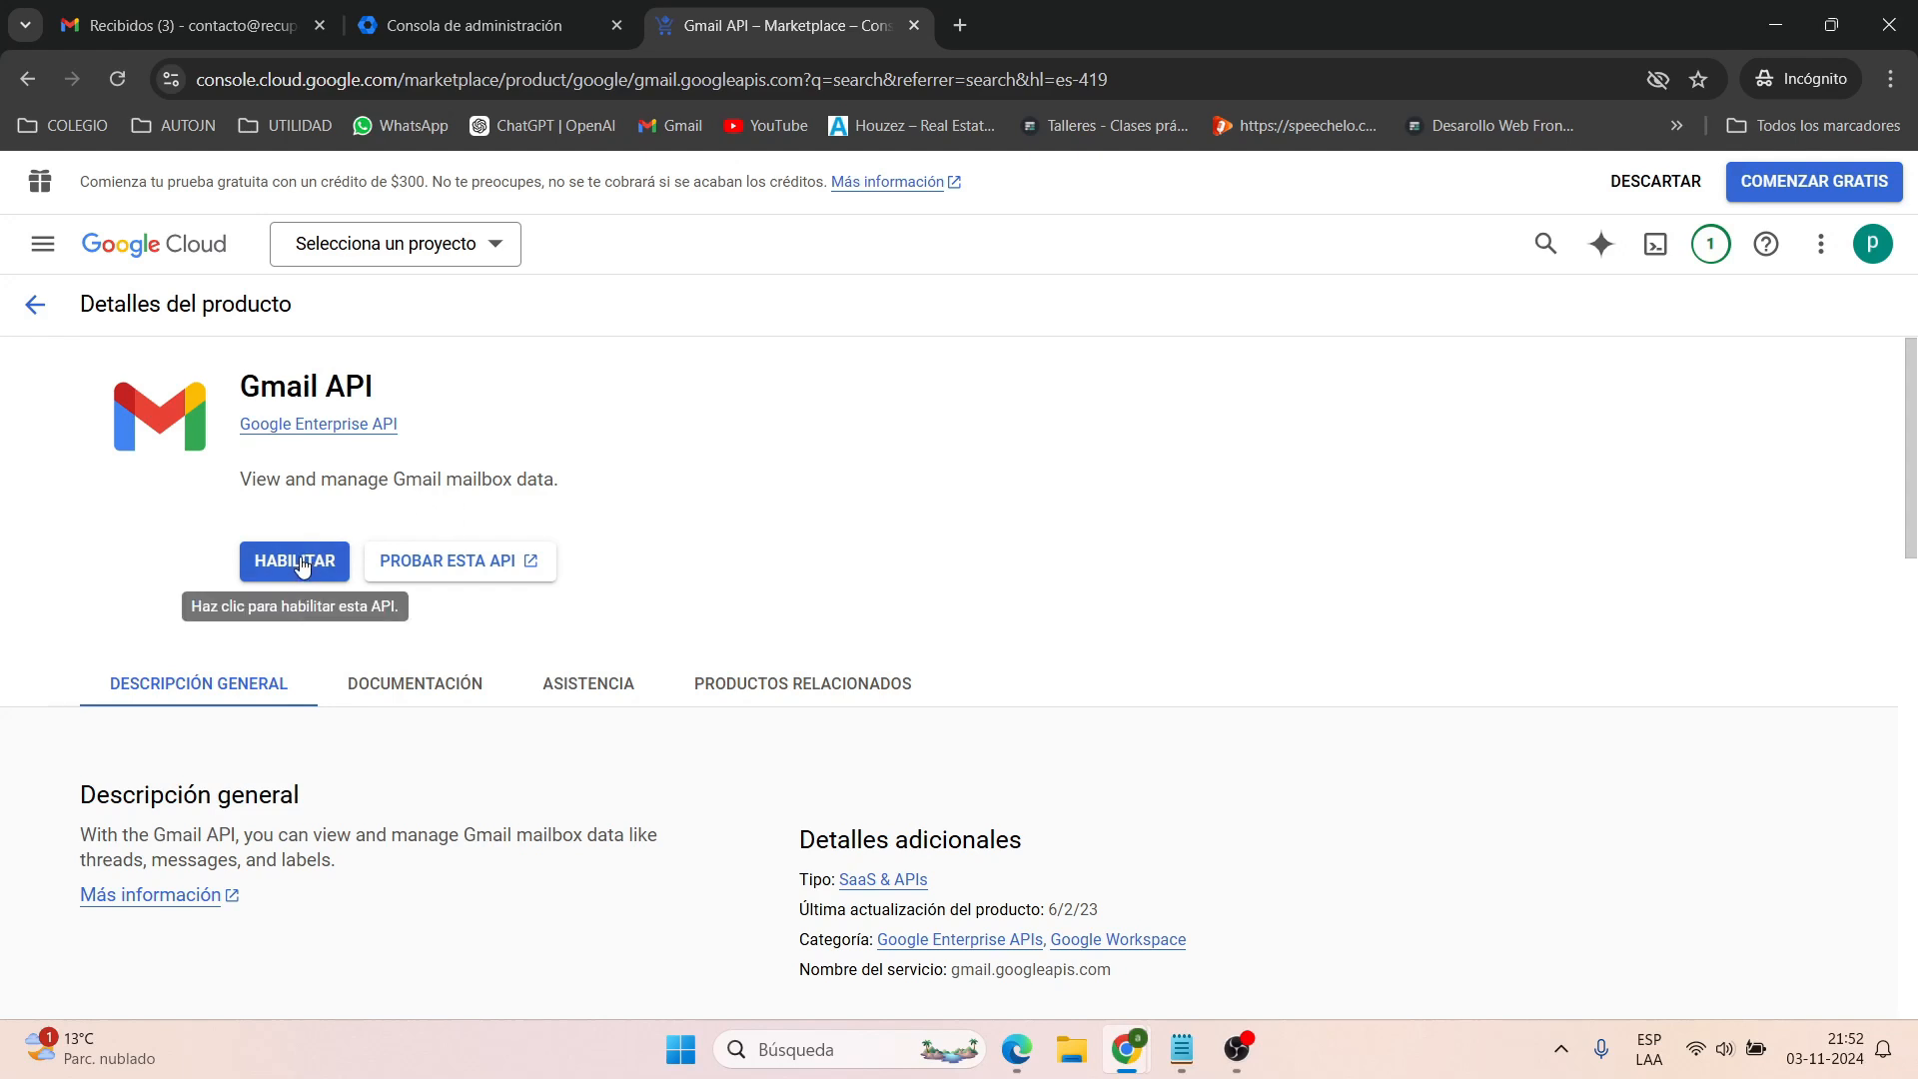
pyautogui.moveTo(390, 243)
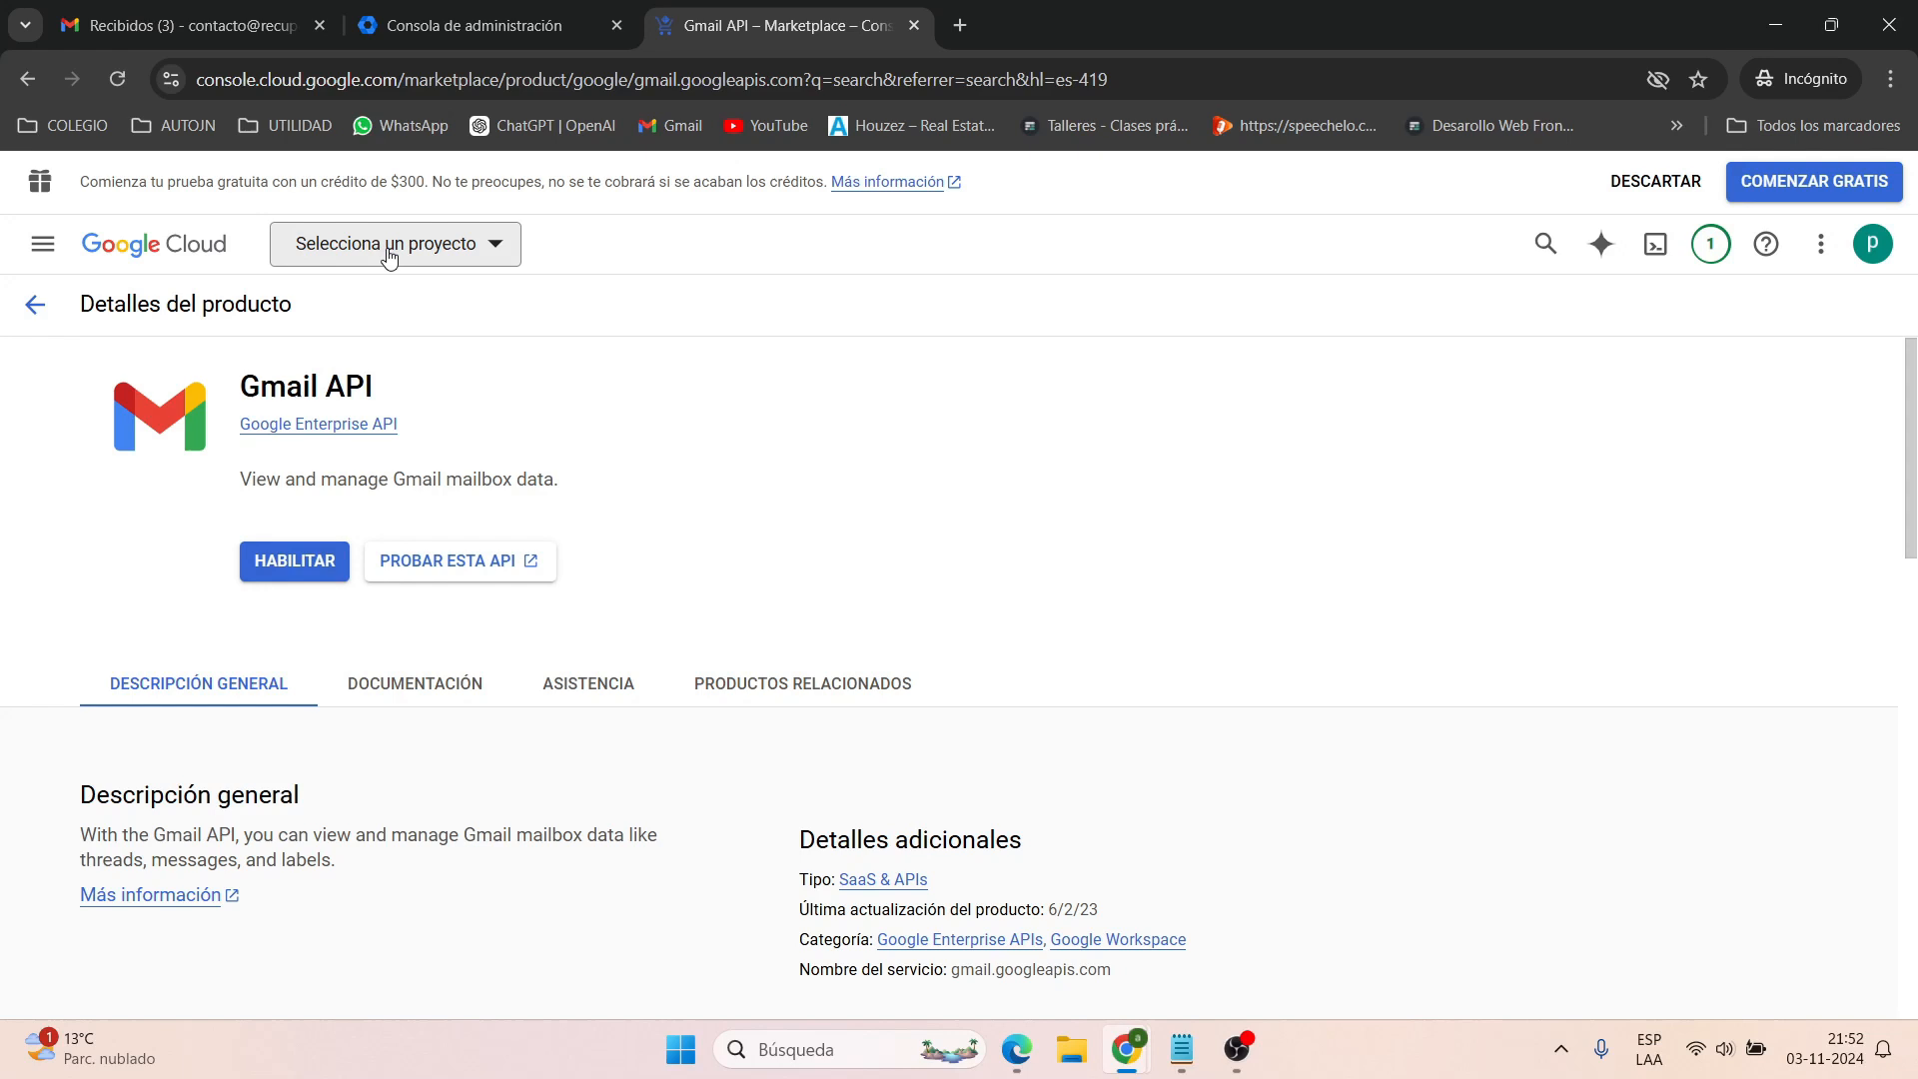
pyautogui.moveTo(294, 560)
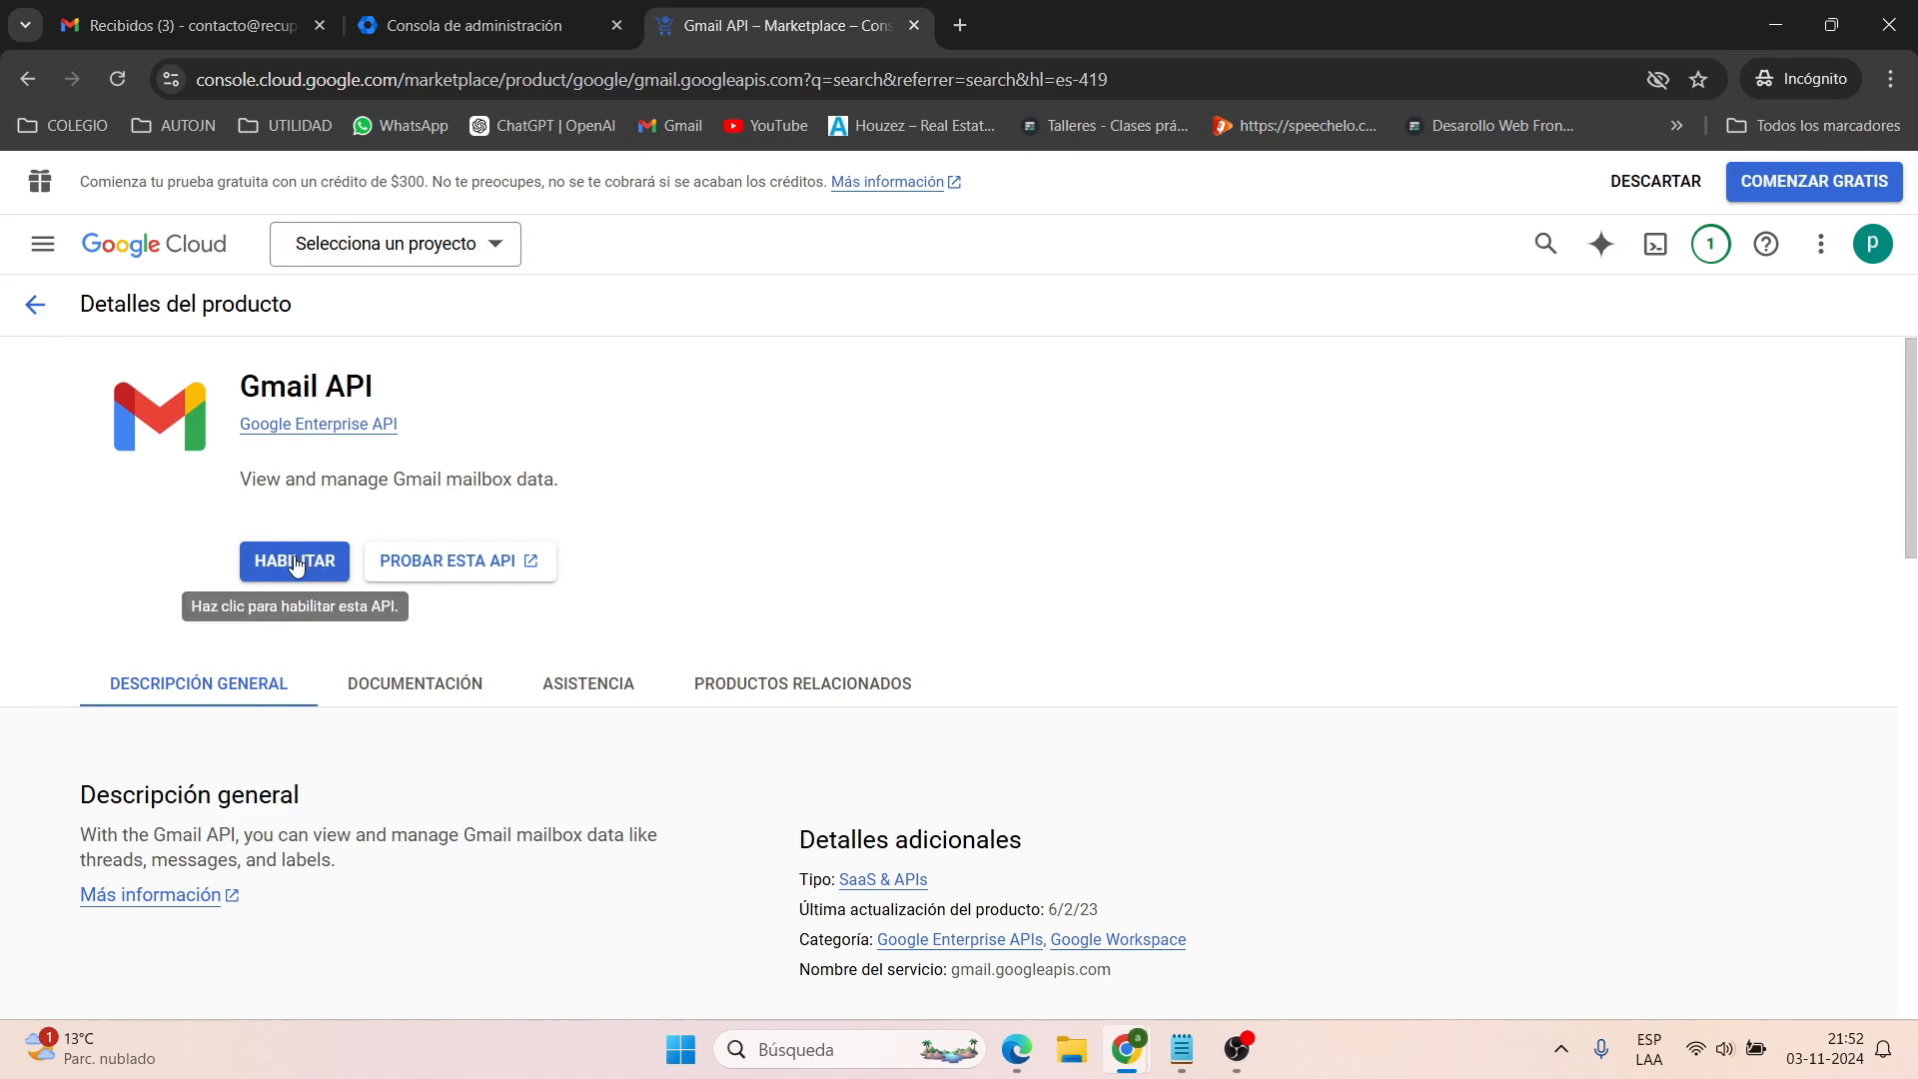
# Select the recuperatugarantia.cl organization as the active resource in the project picker
pyautogui.click(294, 560)
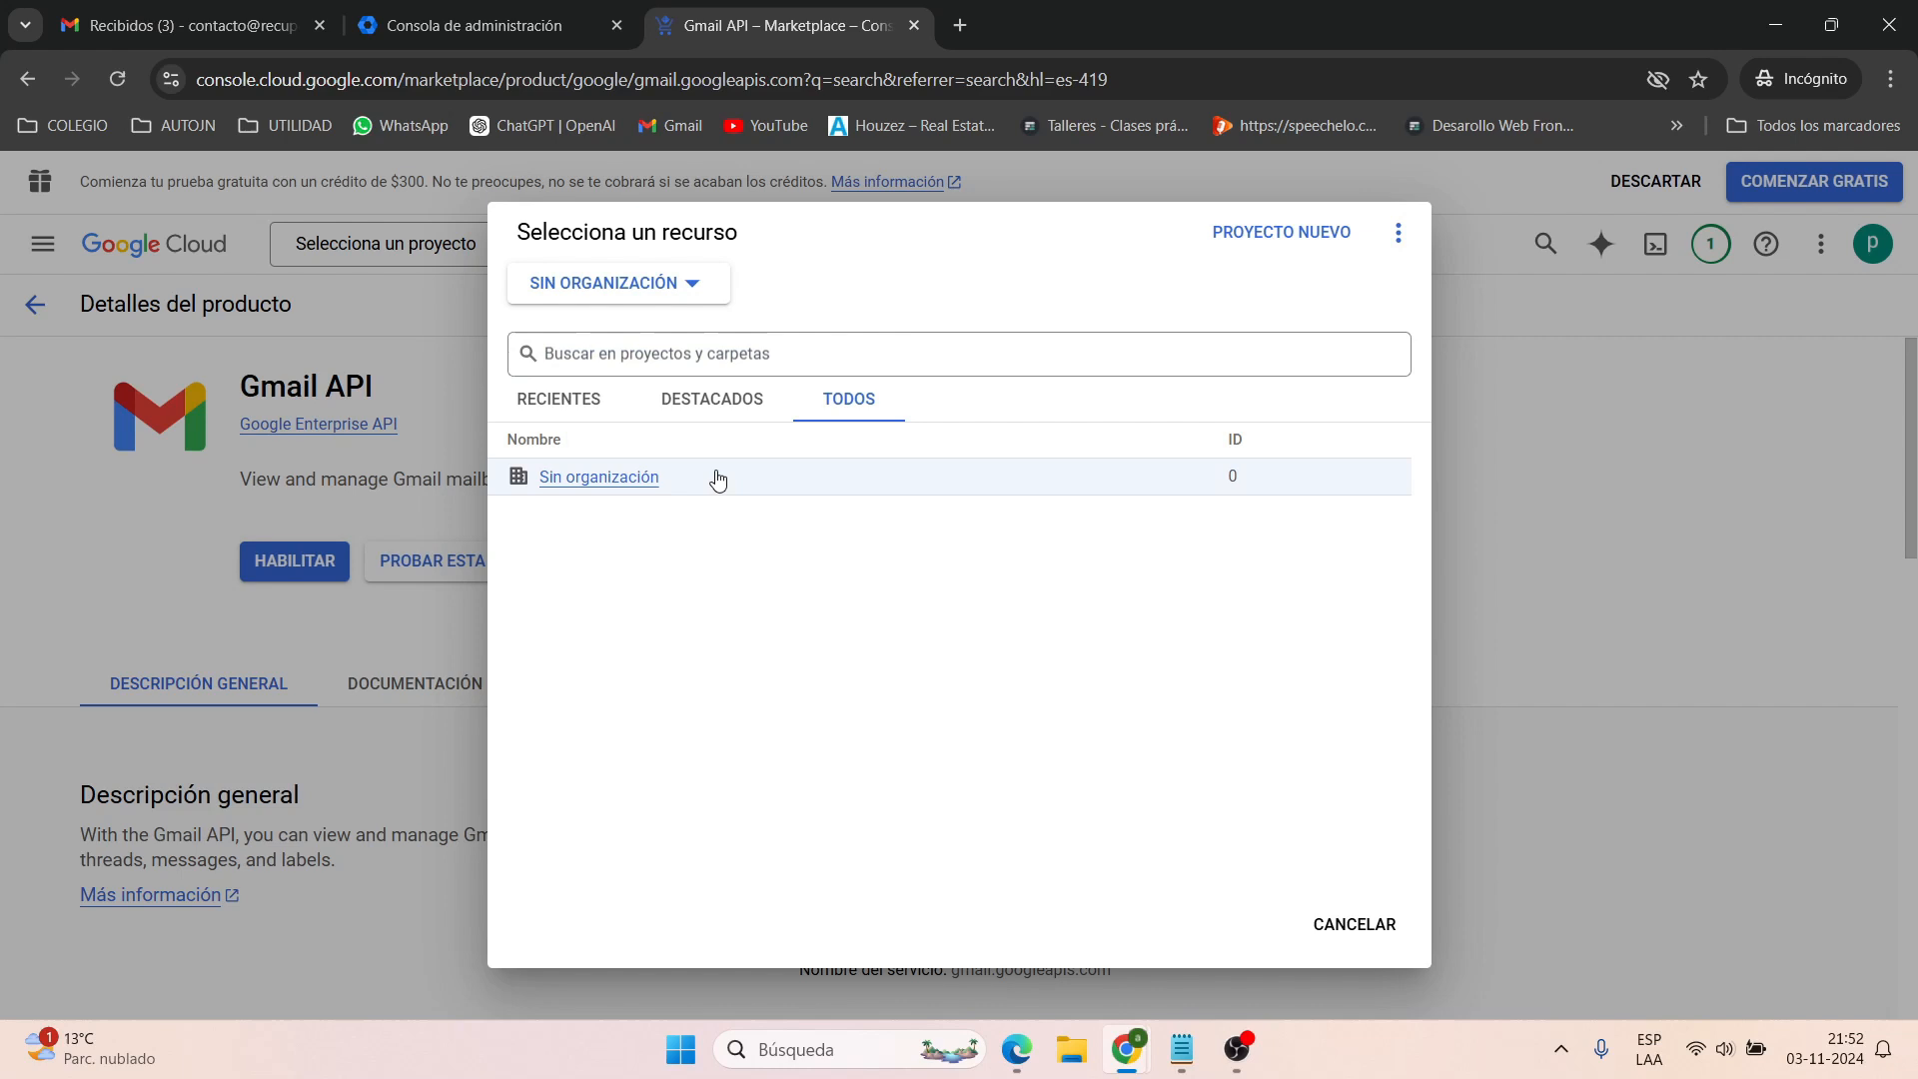
pyautogui.click(615, 282)
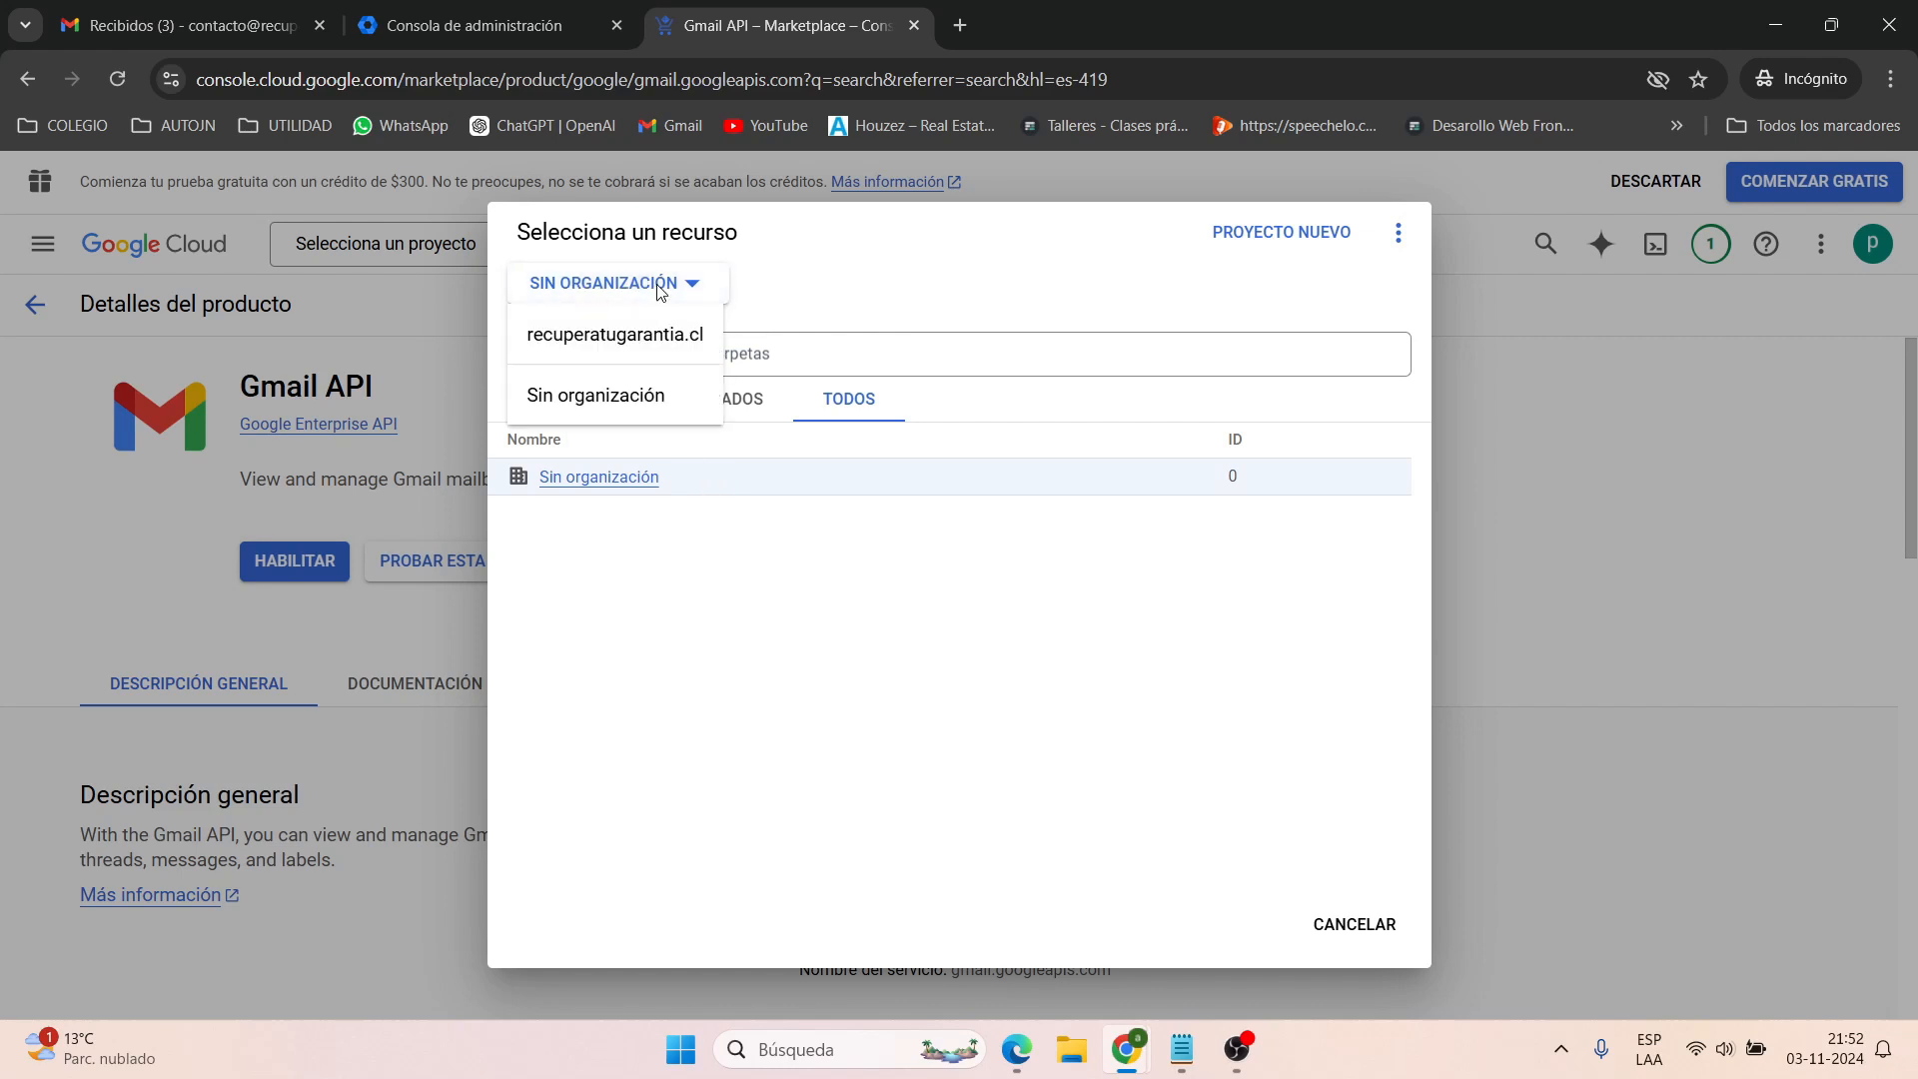
pyautogui.click(614, 333)
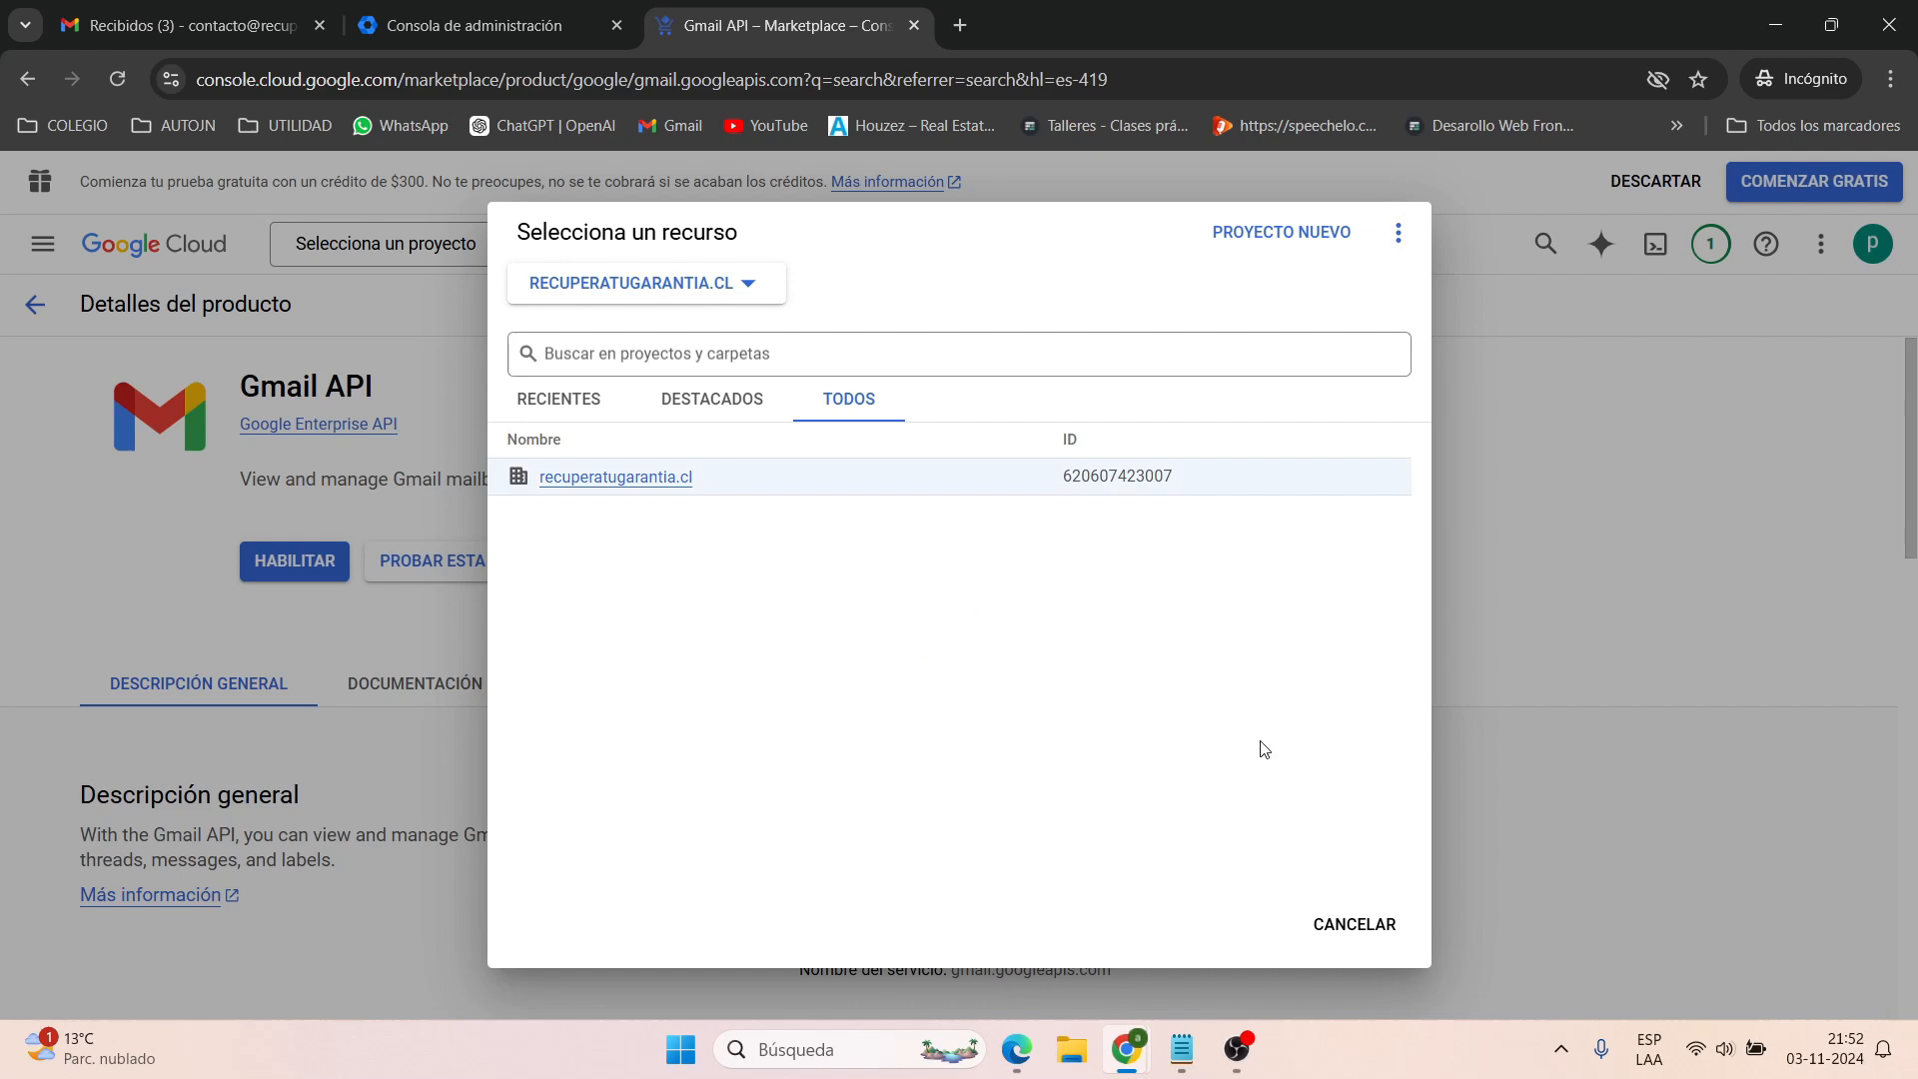
pyautogui.click(616, 475)
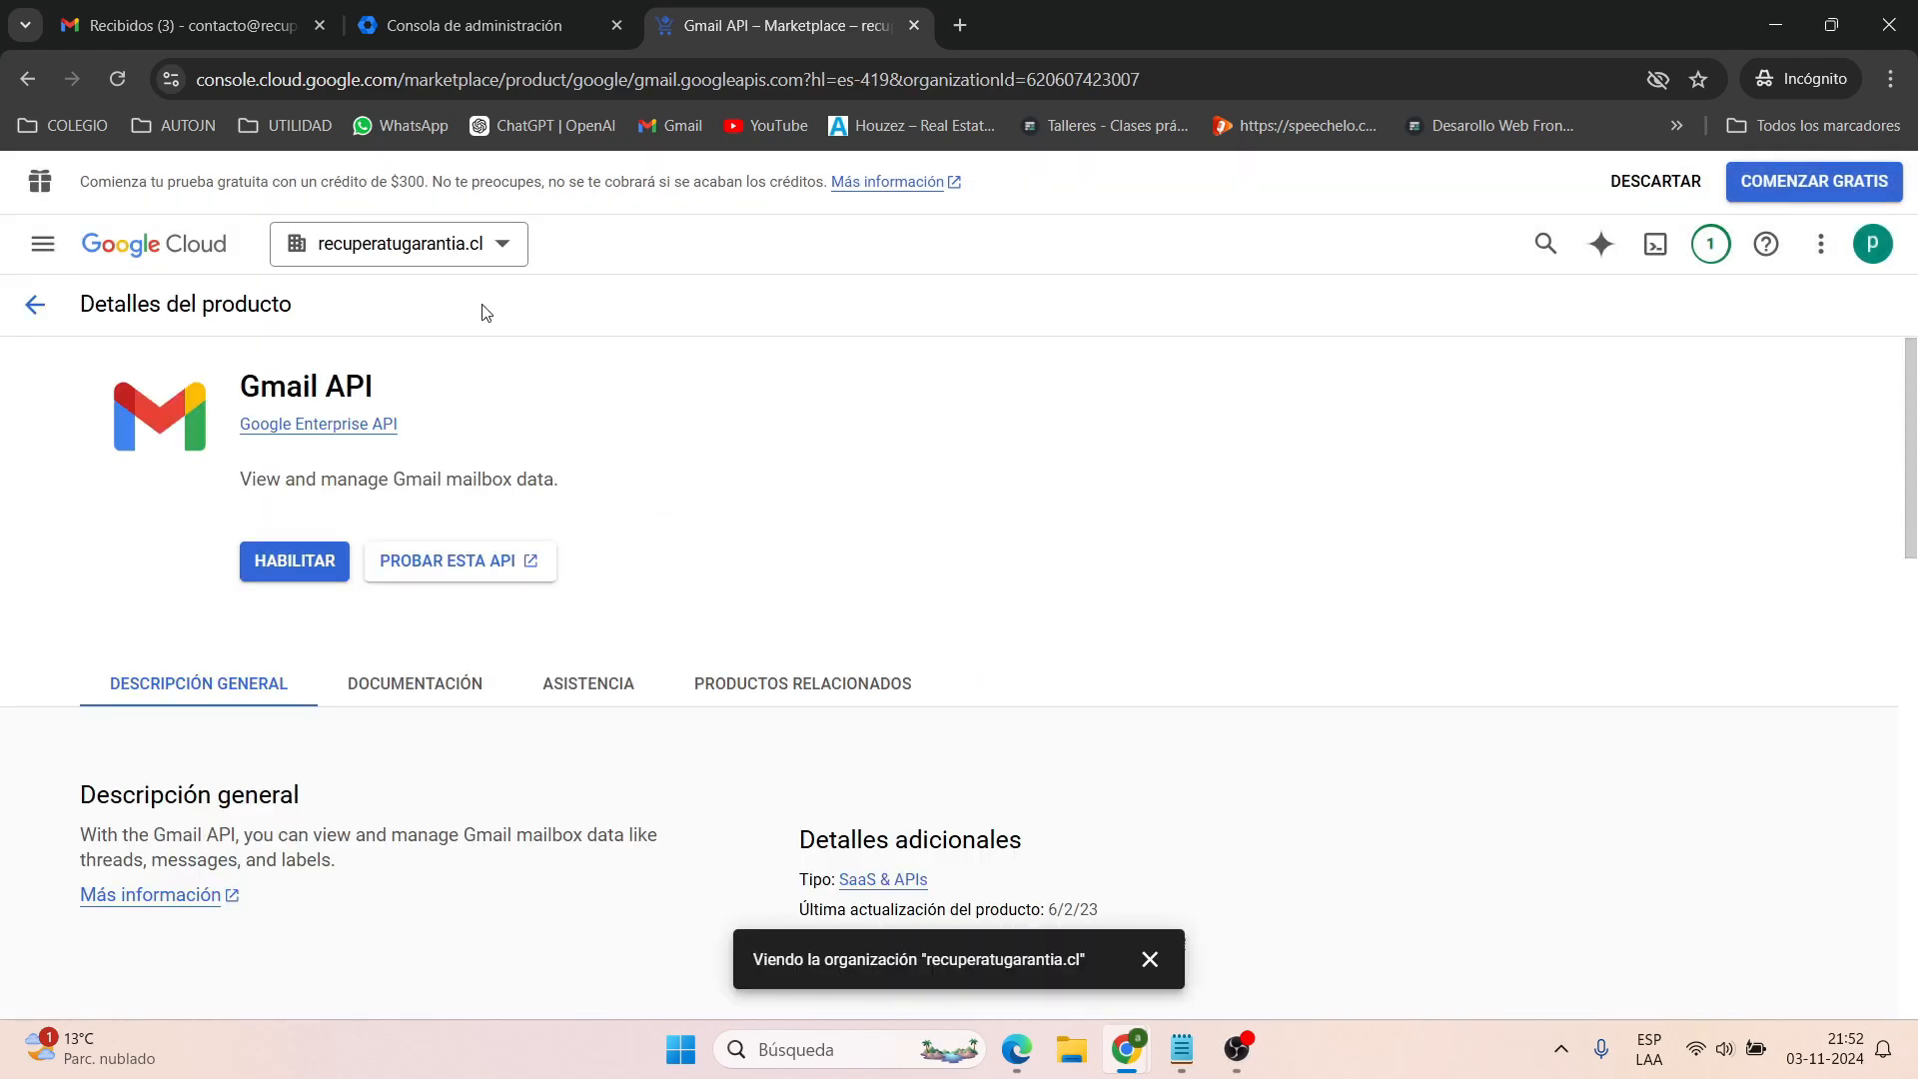
pyautogui.moveTo(580, 393)
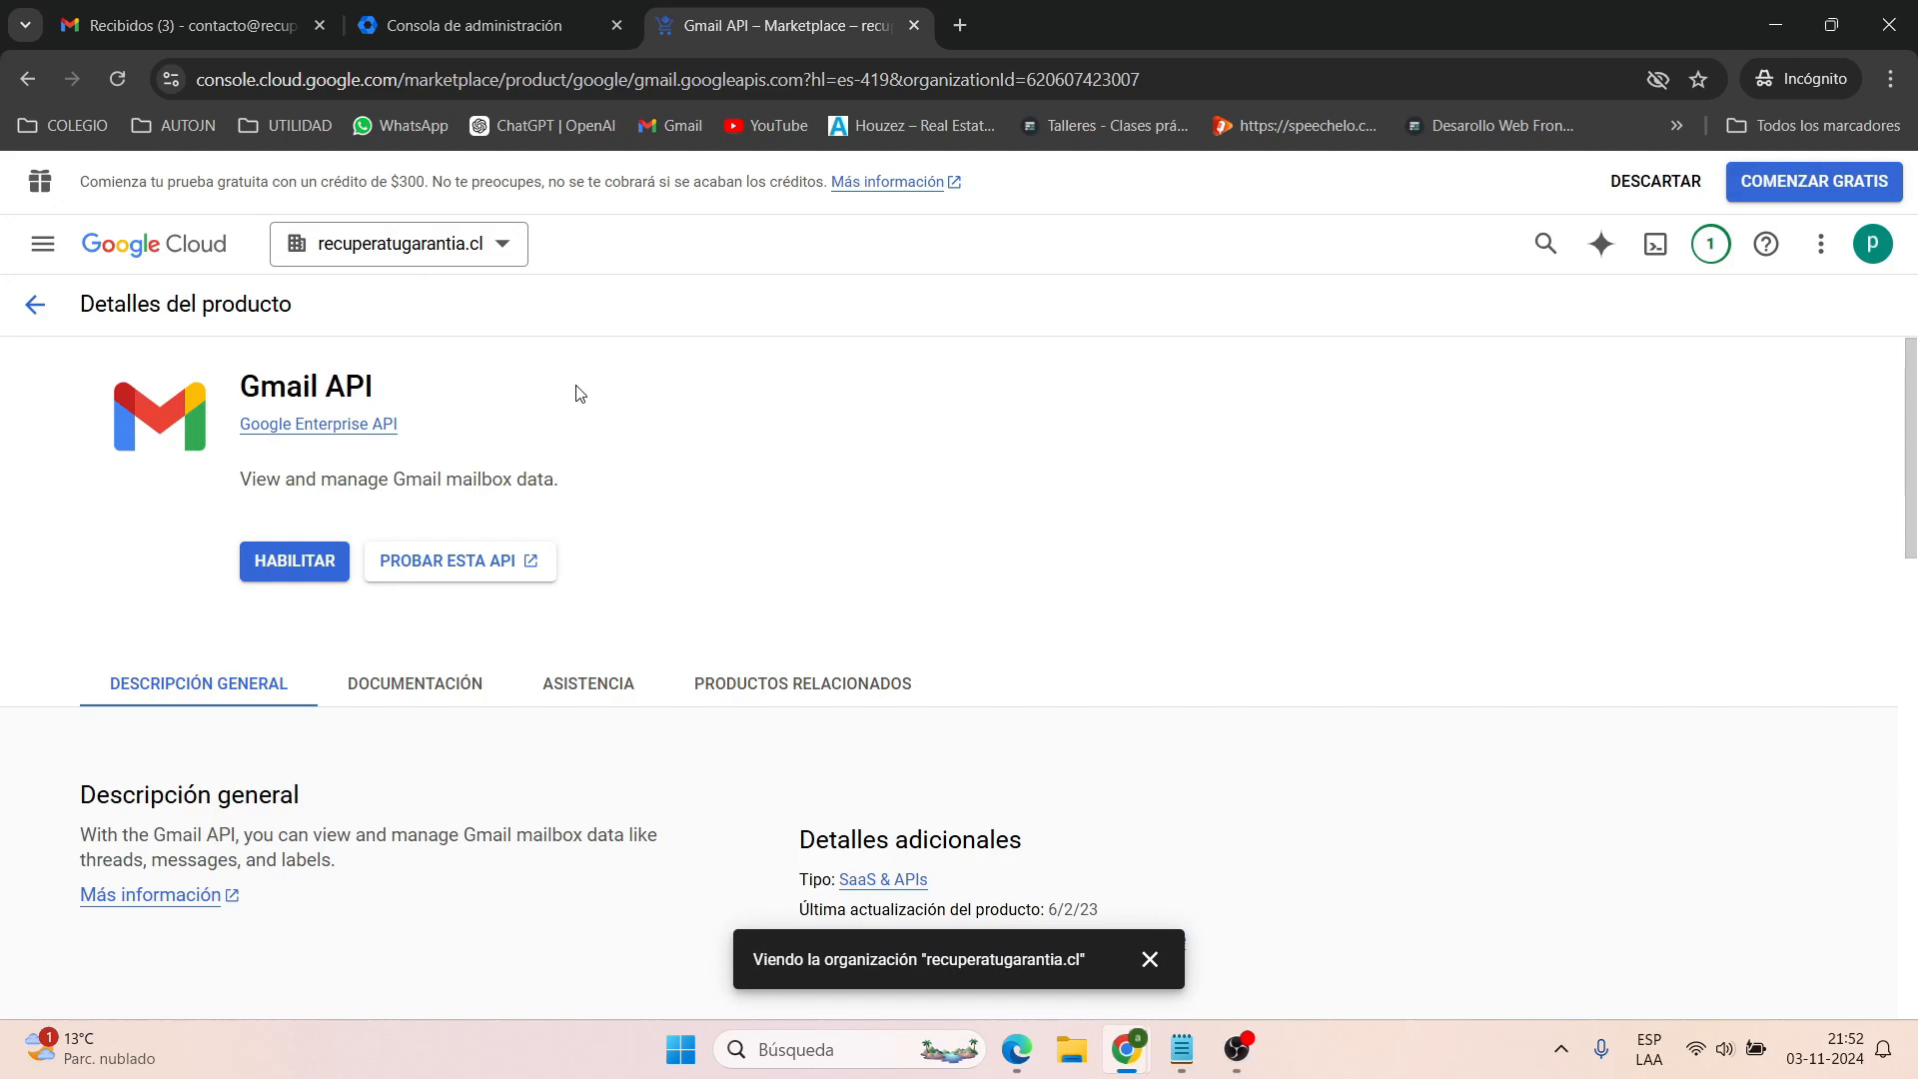
pyautogui.moveTo(462, 545)
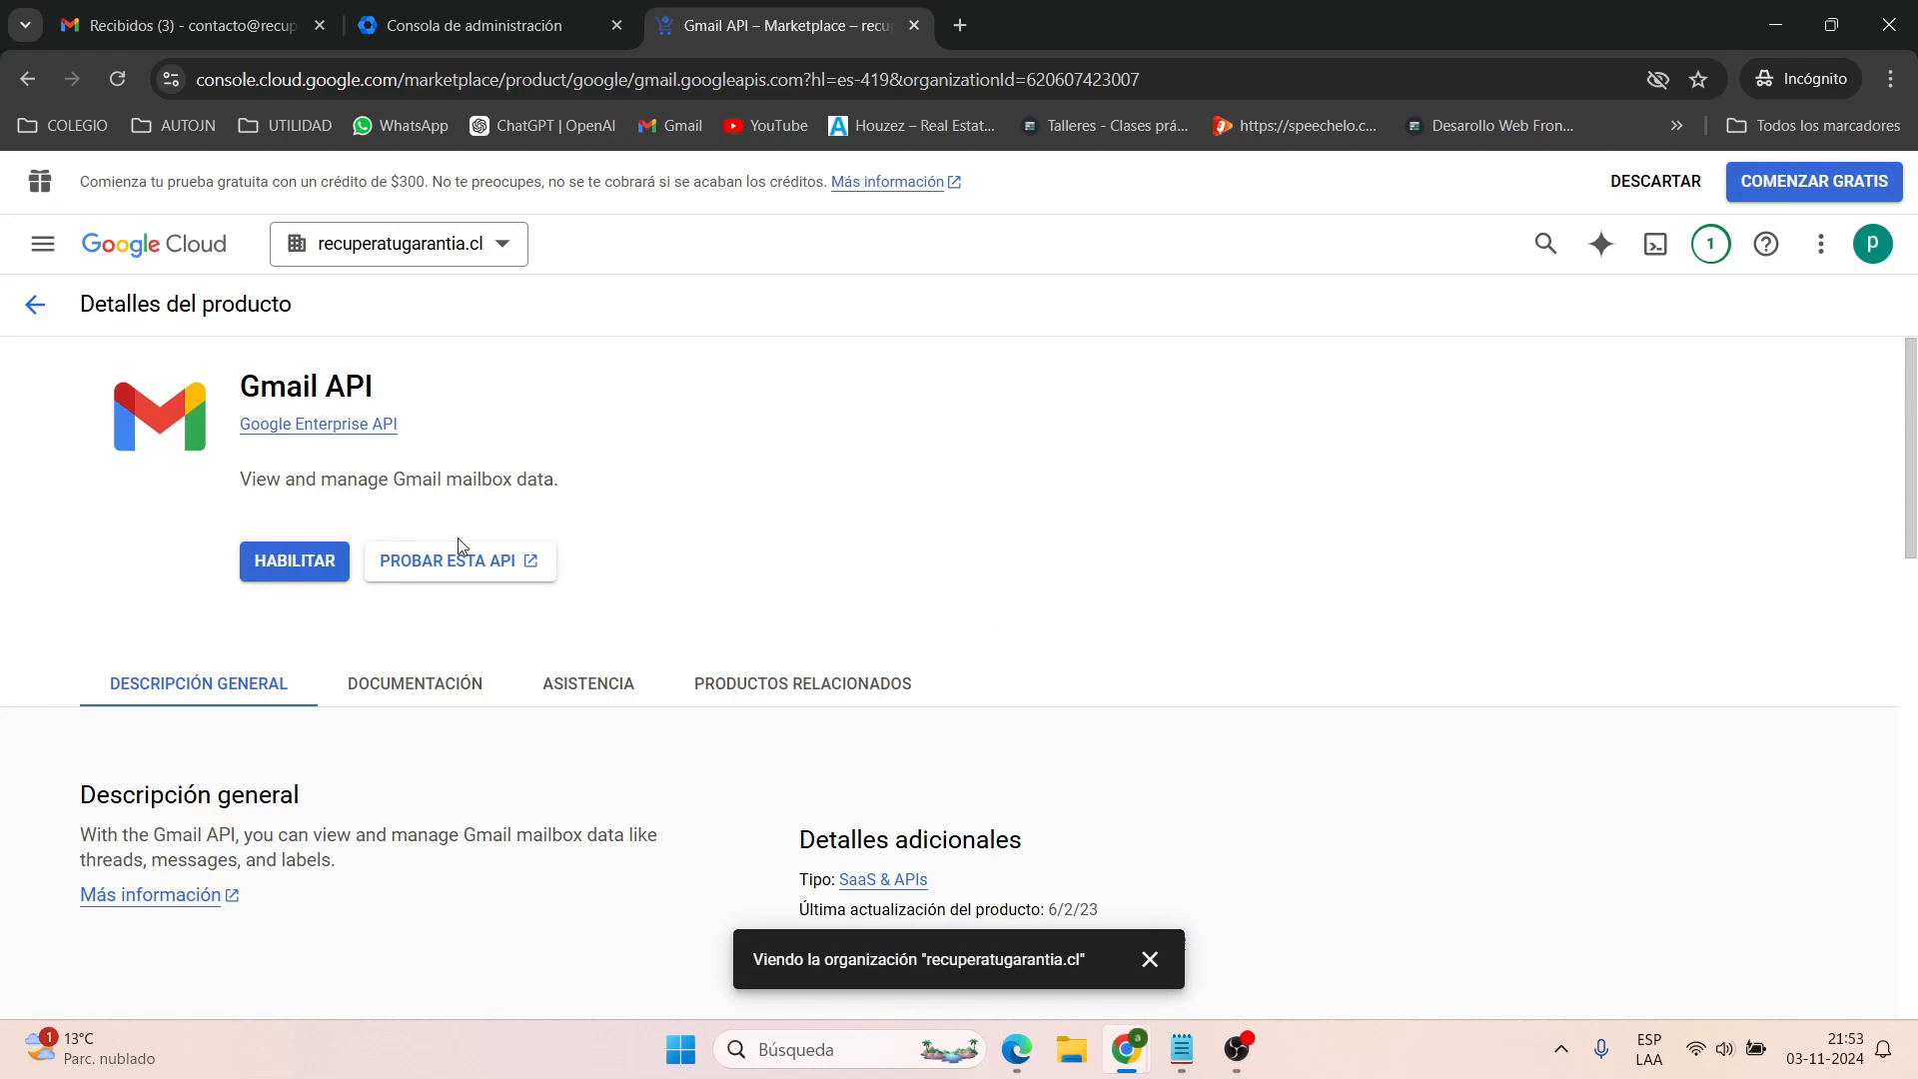
pyautogui.moveTo(270, 438)
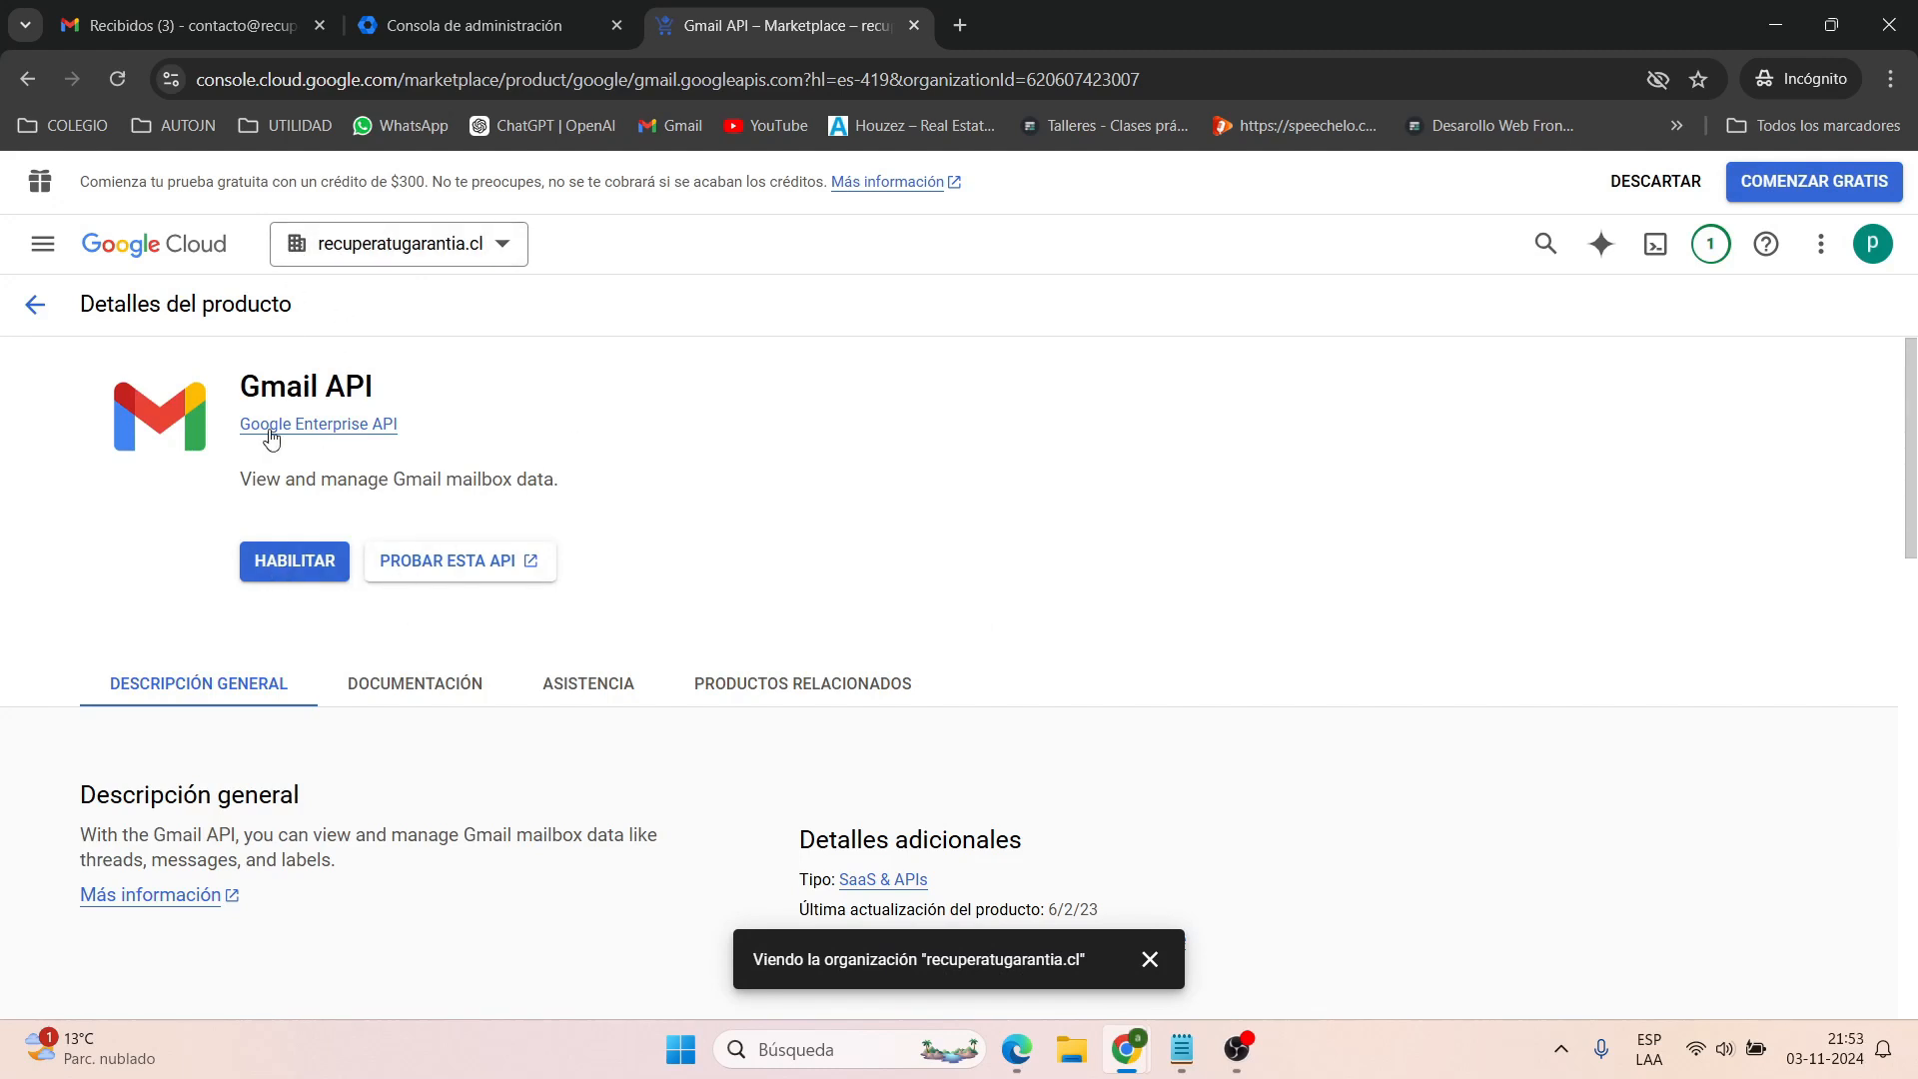
# Enable the Gmail API via HABILITAR for My First Project
pyautogui.click(294, 559)
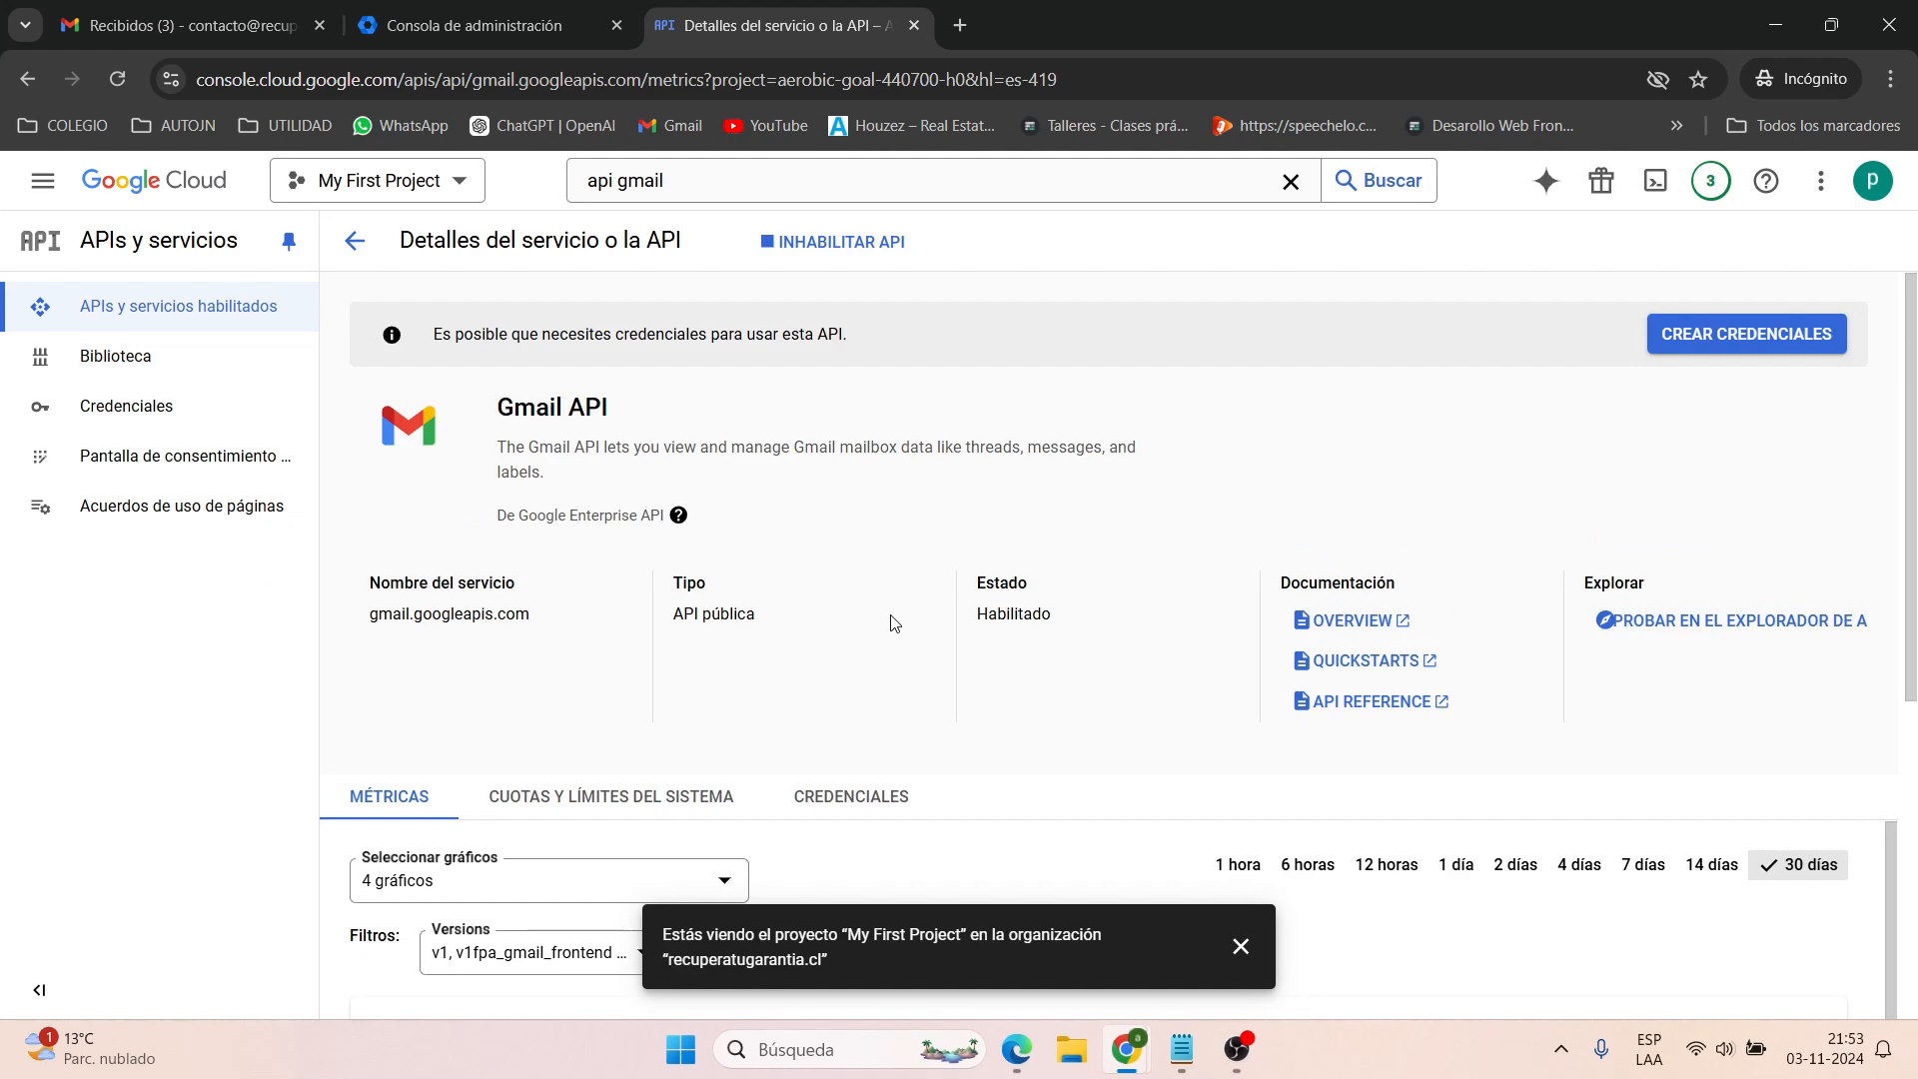
# Start CREAR CREDENCIALES for the Gmail API with 'Datos del usuario' and advance to app information
pyautogui.click(1239, 945)
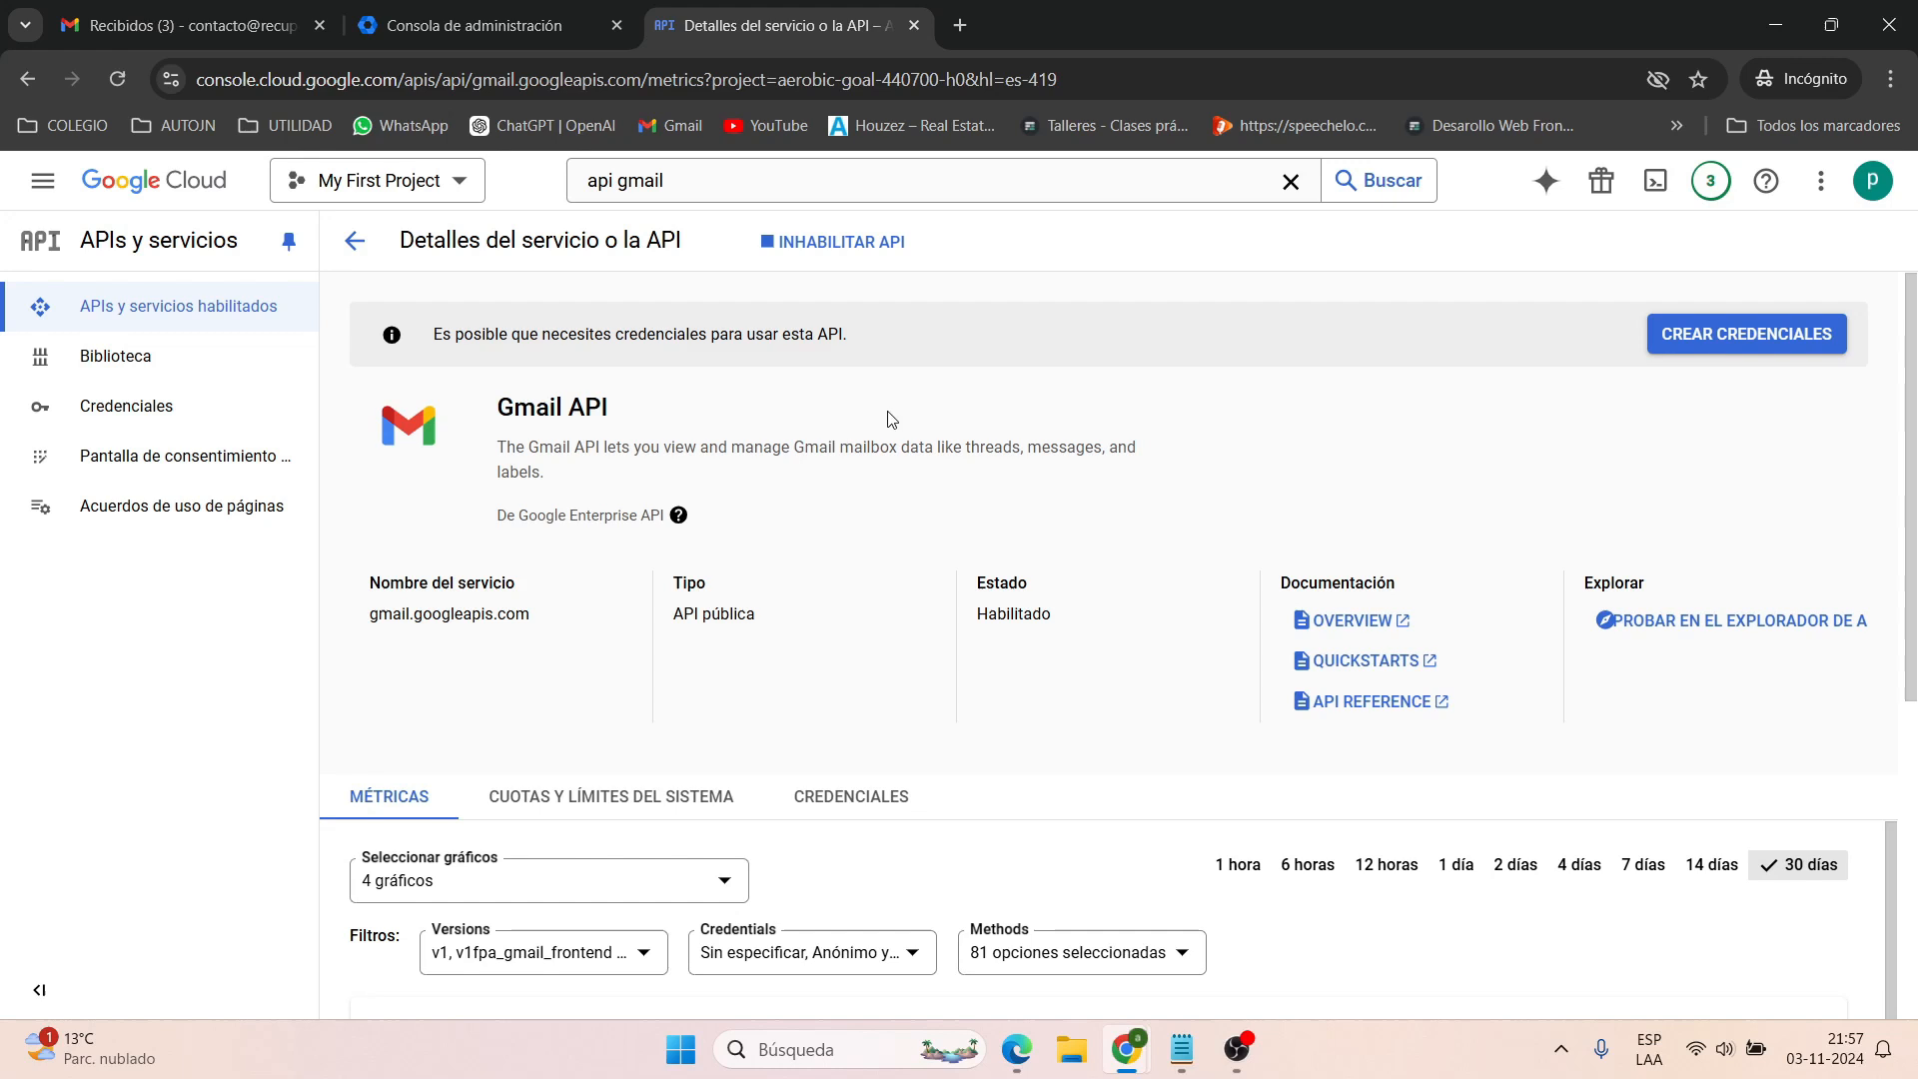
pyautogui.moveTo(1747, 334)
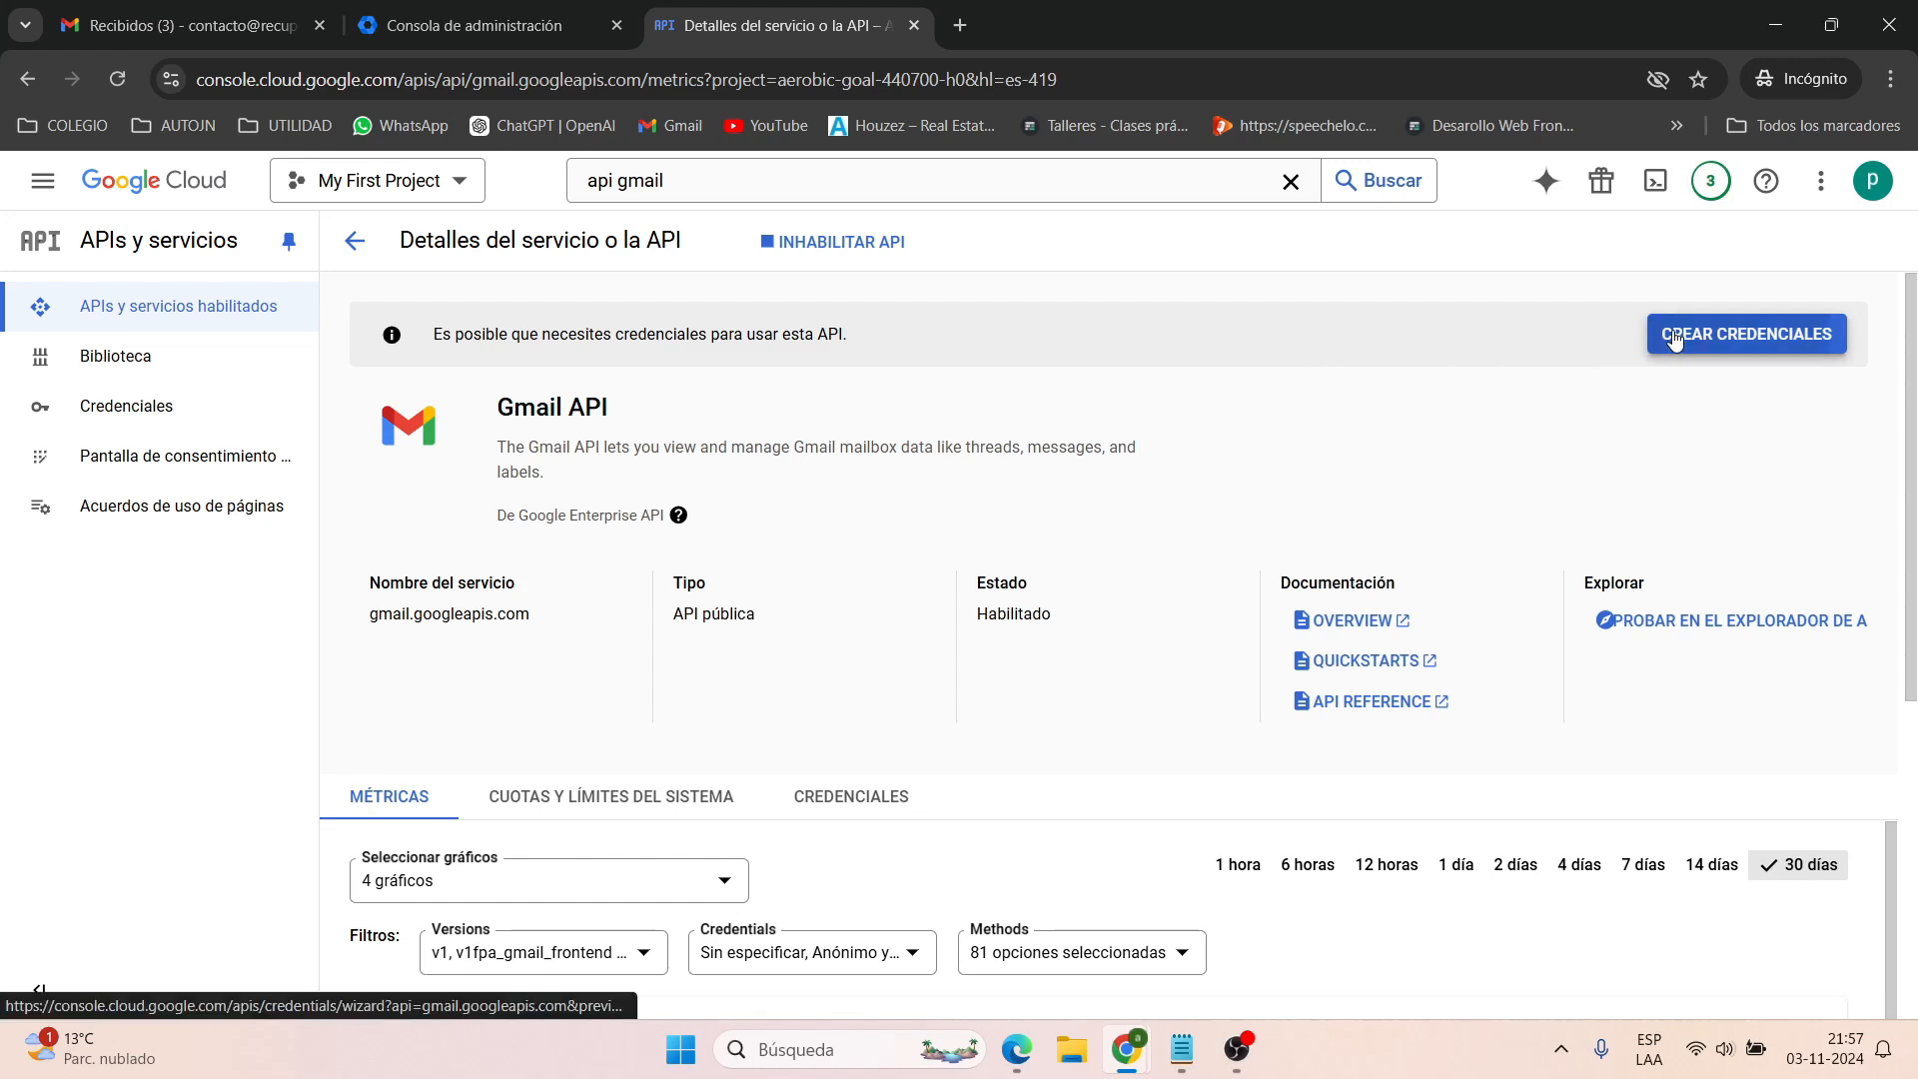
pyautogui.click(1747, 334)
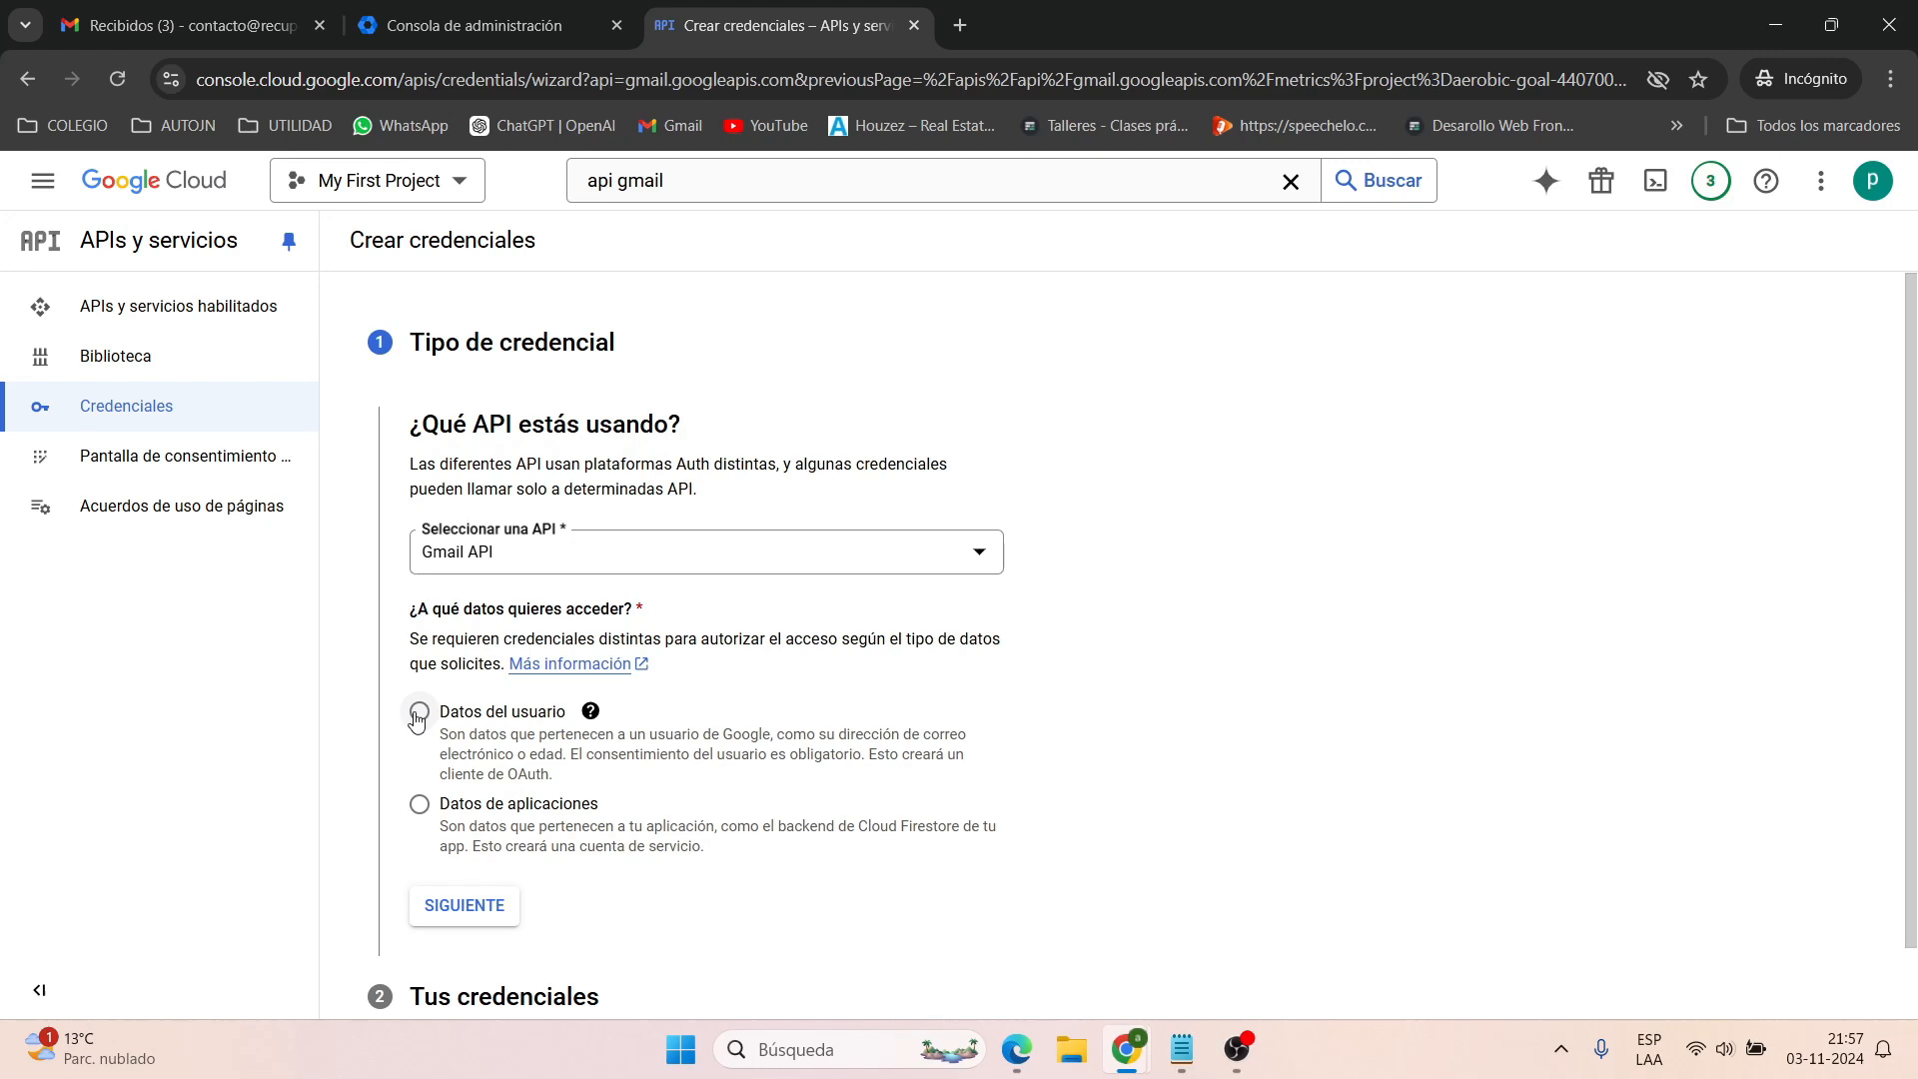
pyautogui.click(418, 711)
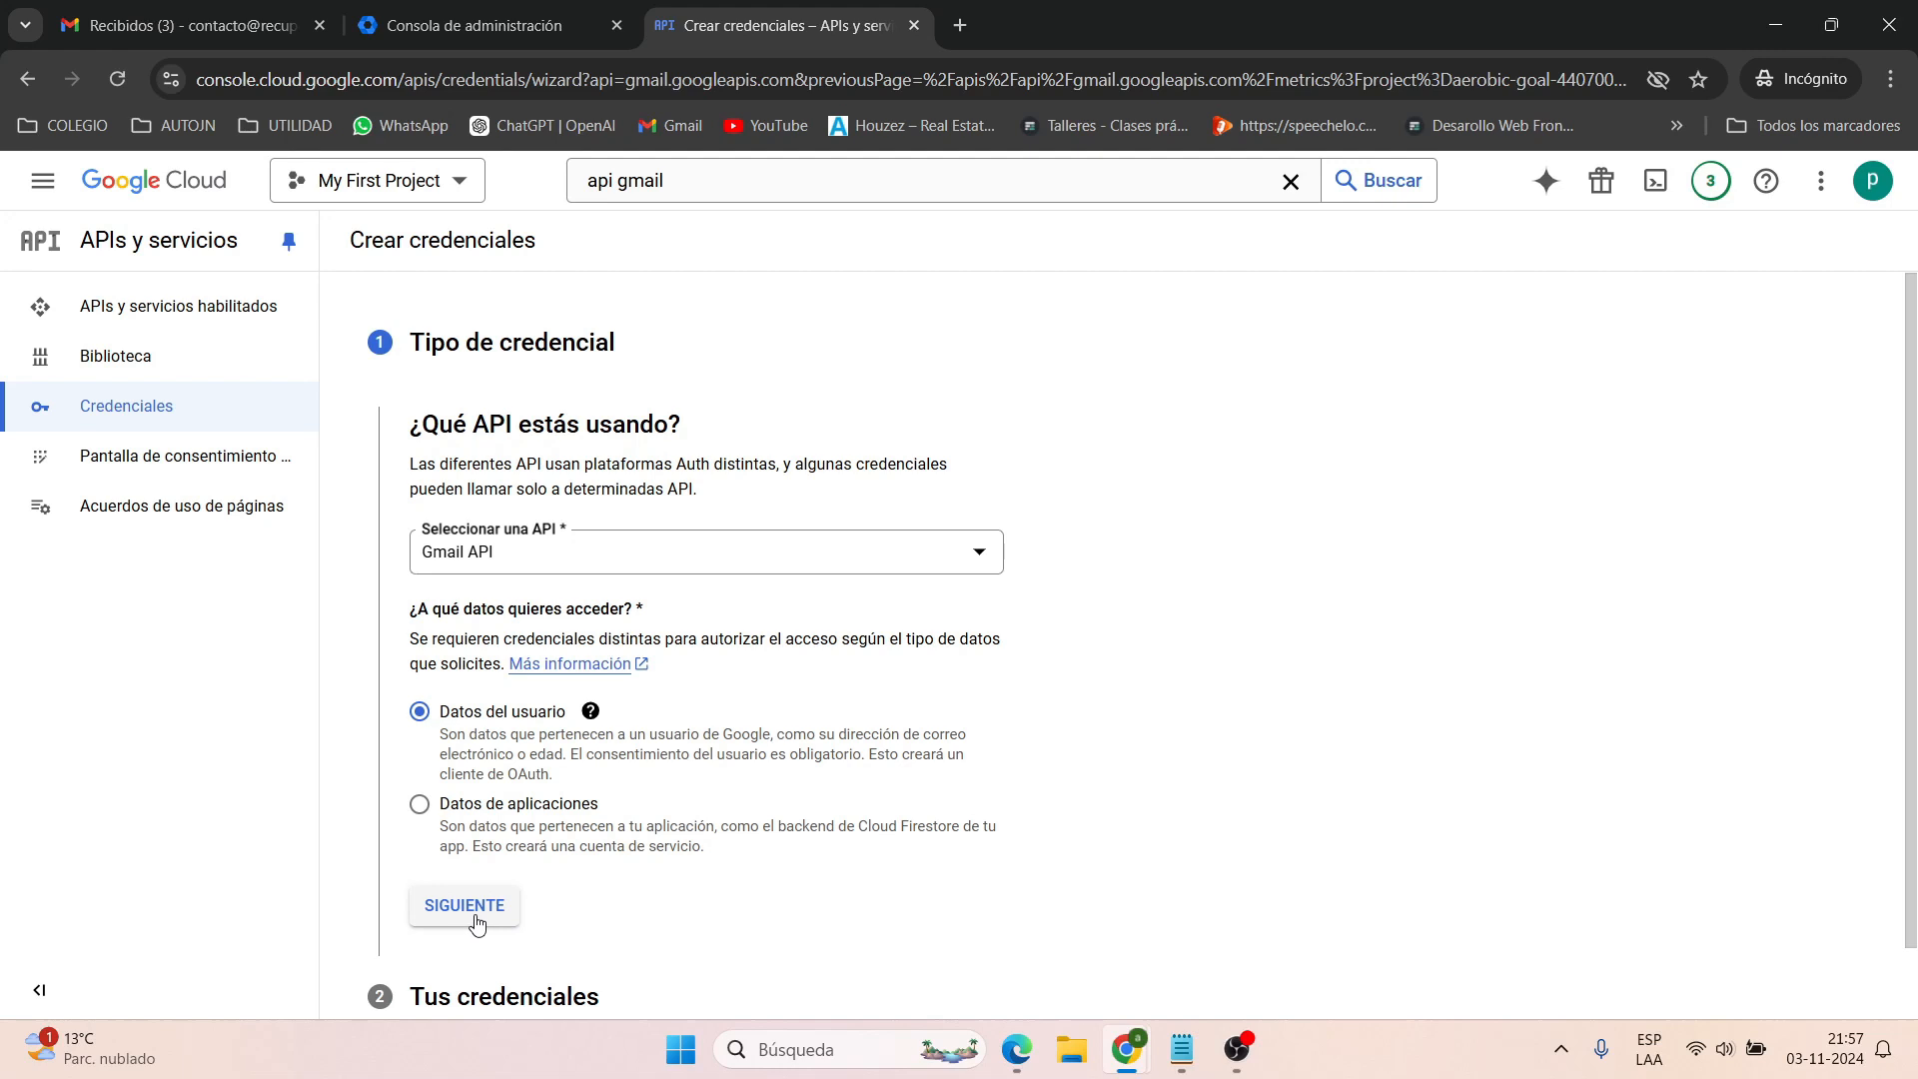
pyautogui.click(464, 905)
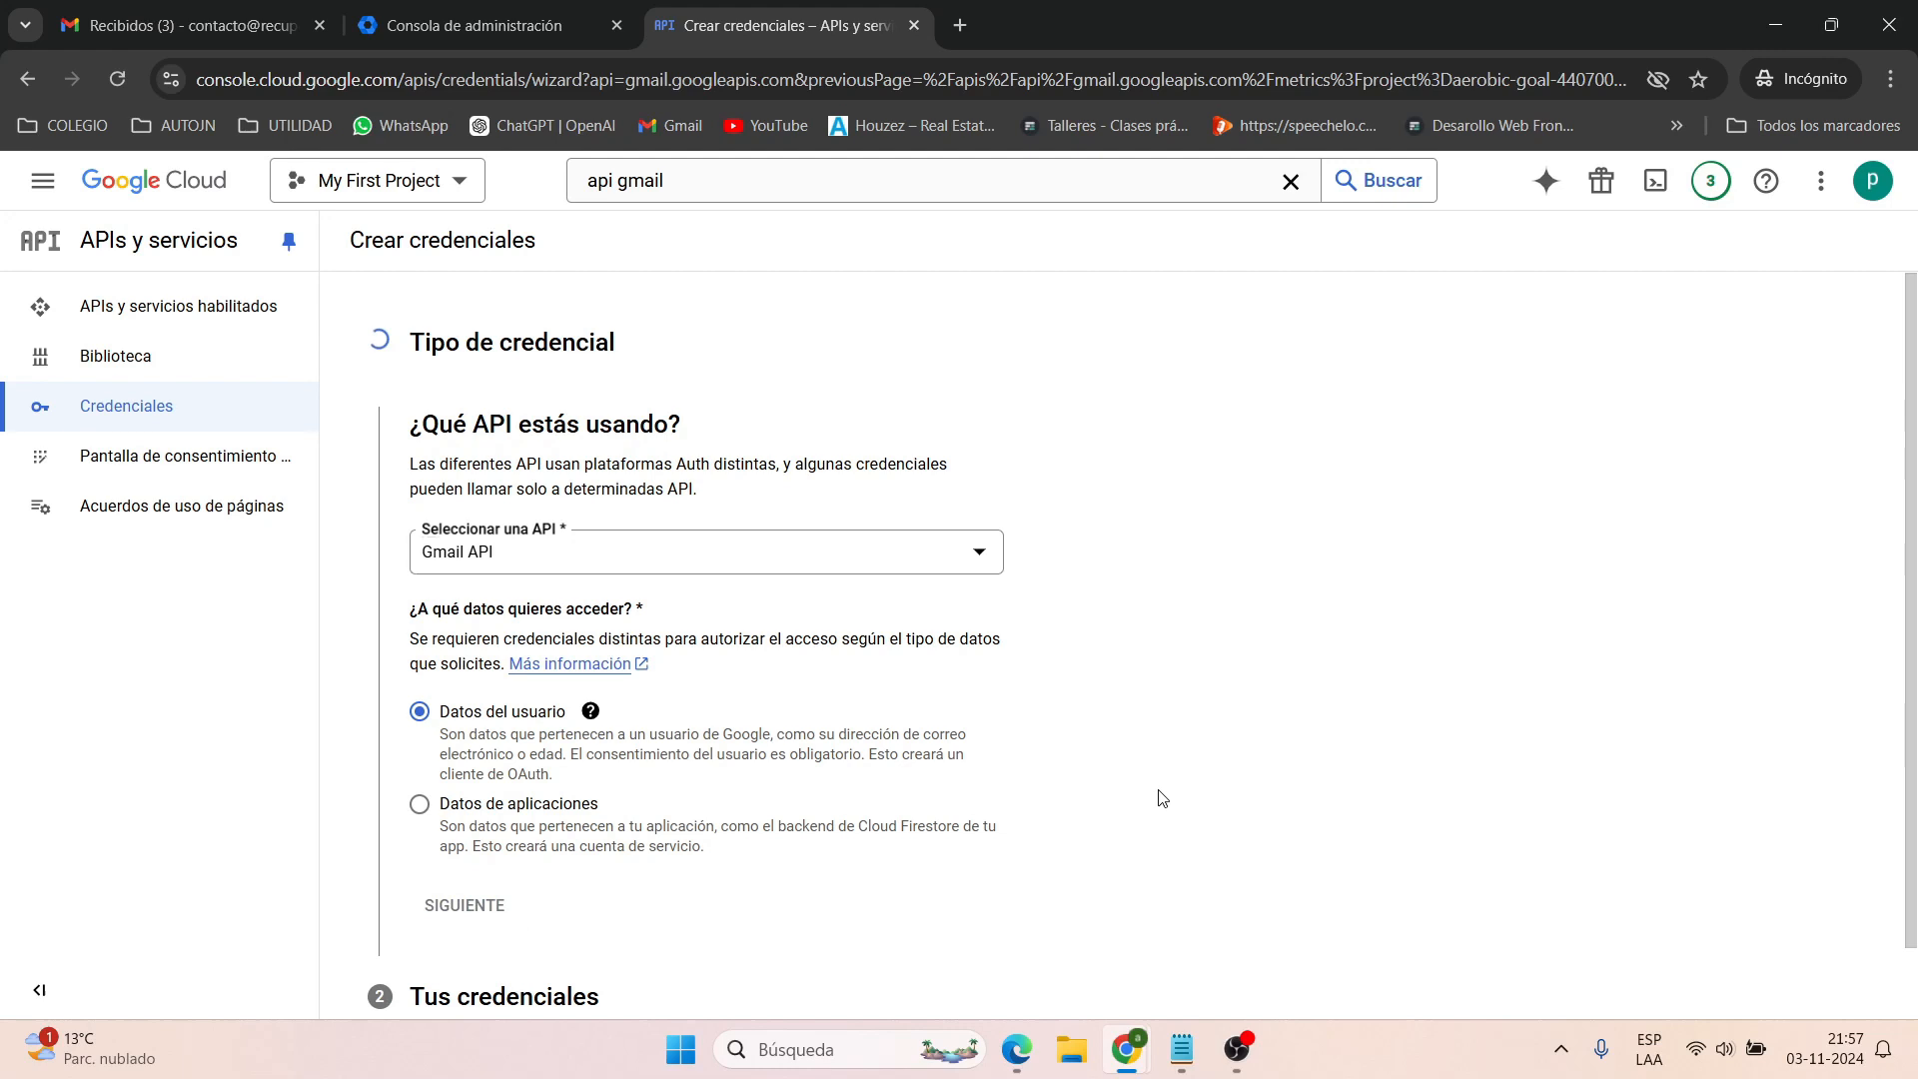
pyautogui.click(464, 905)
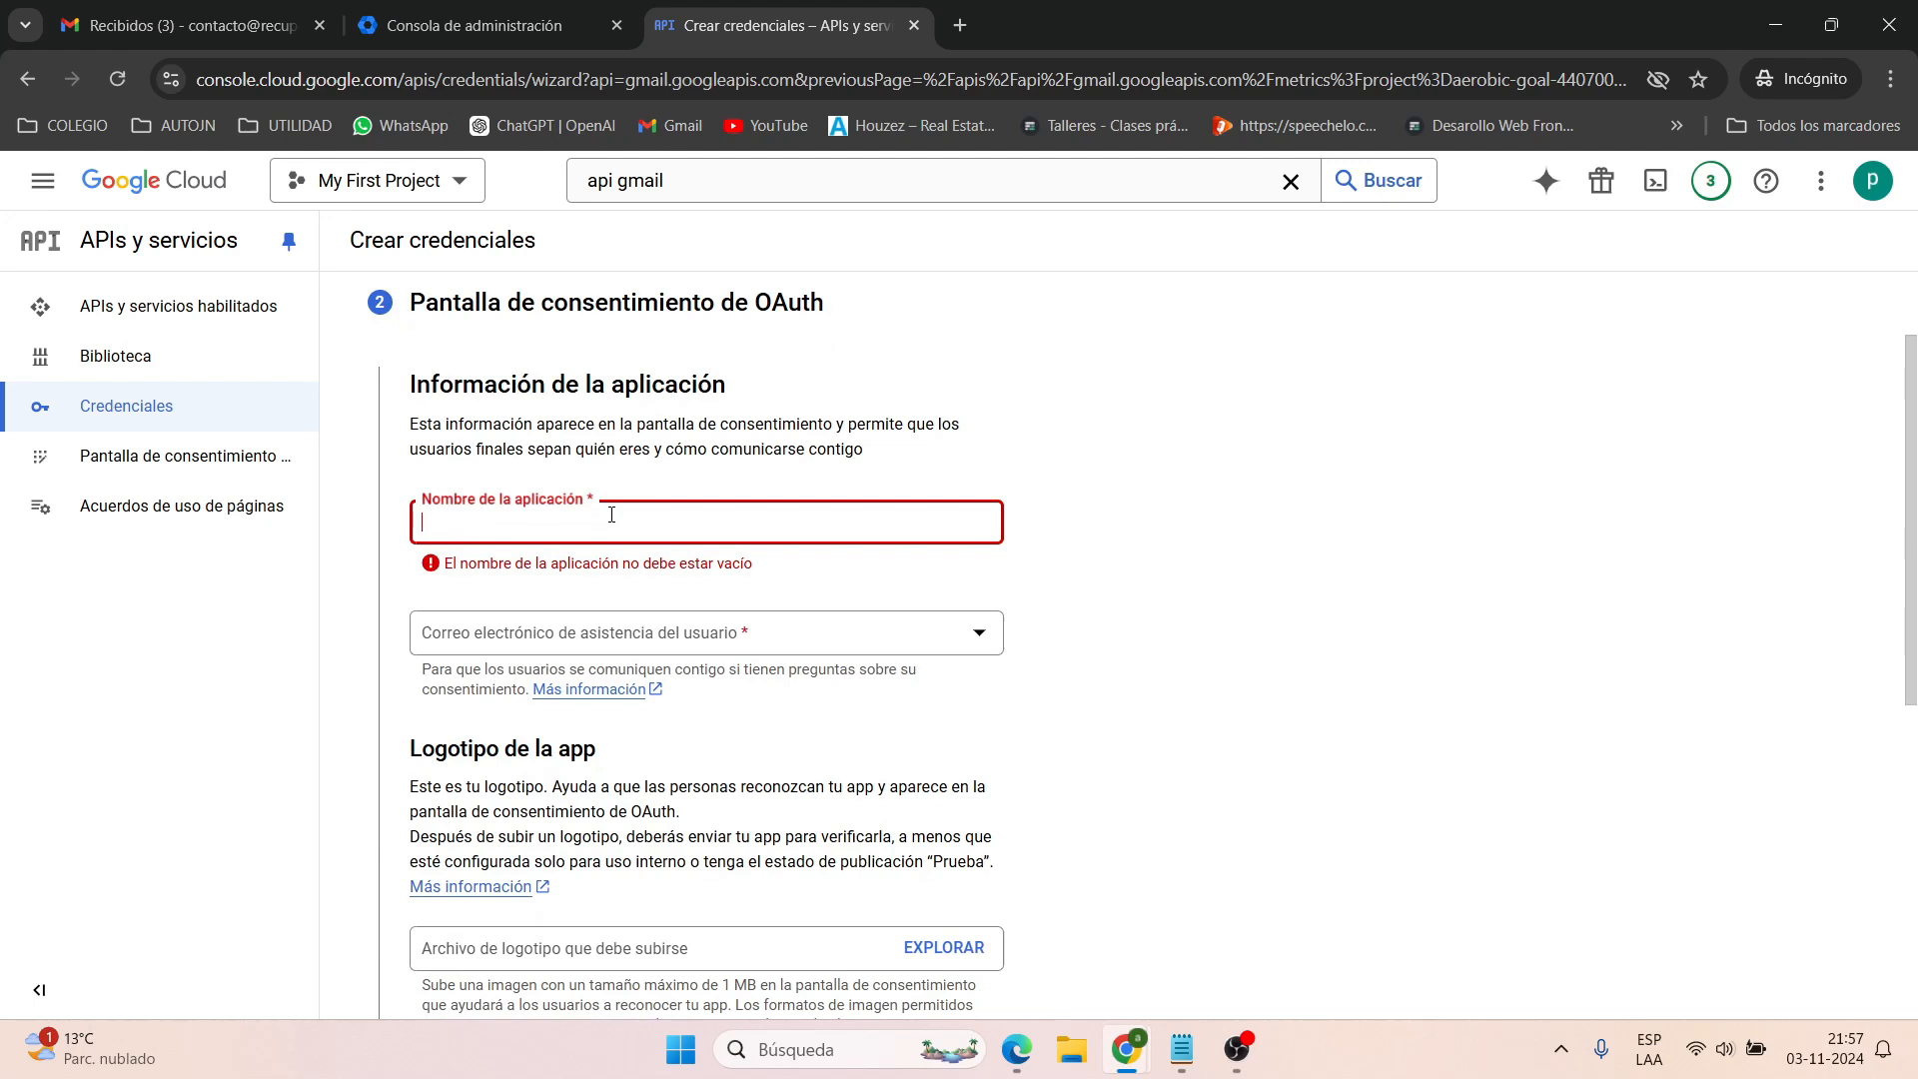
# Name the application 'smtp' and pick the site's contact address as support email
pyautogui.write('sm')
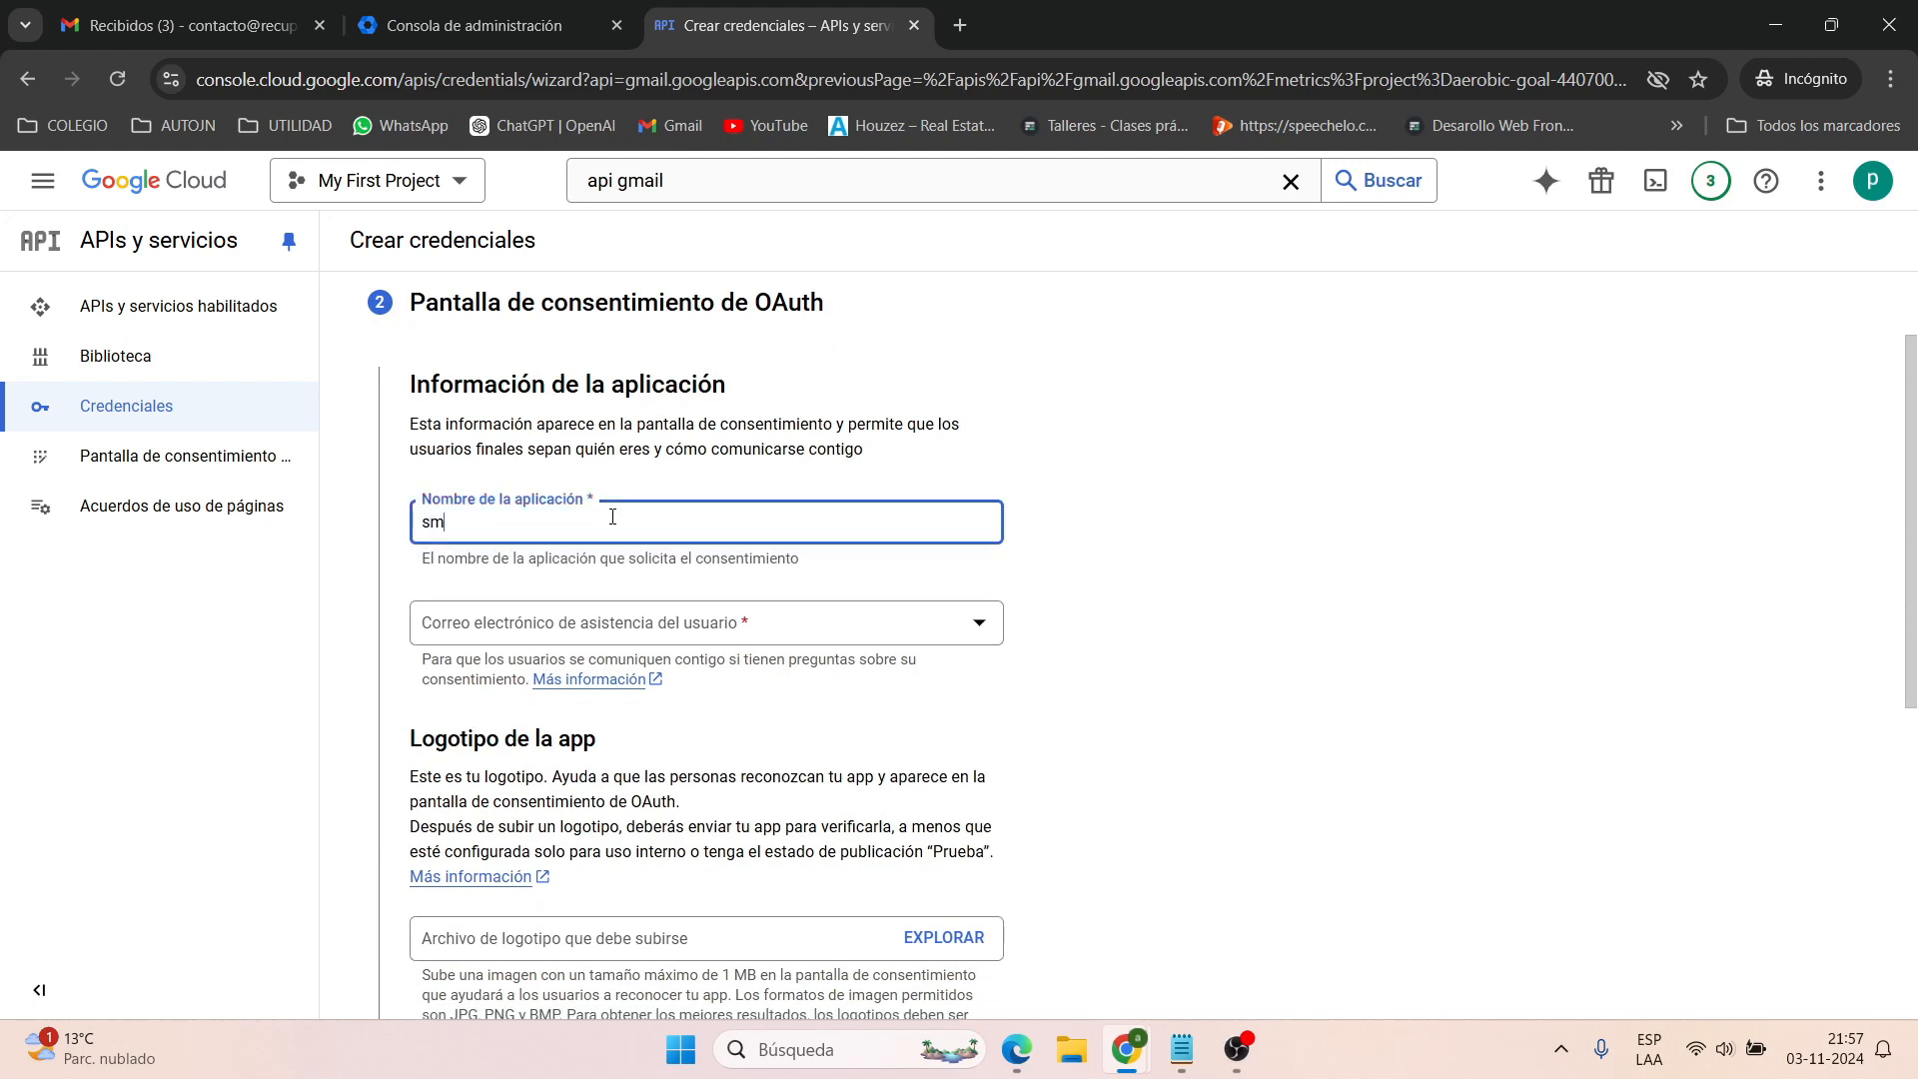
pyautogui.write('tp')
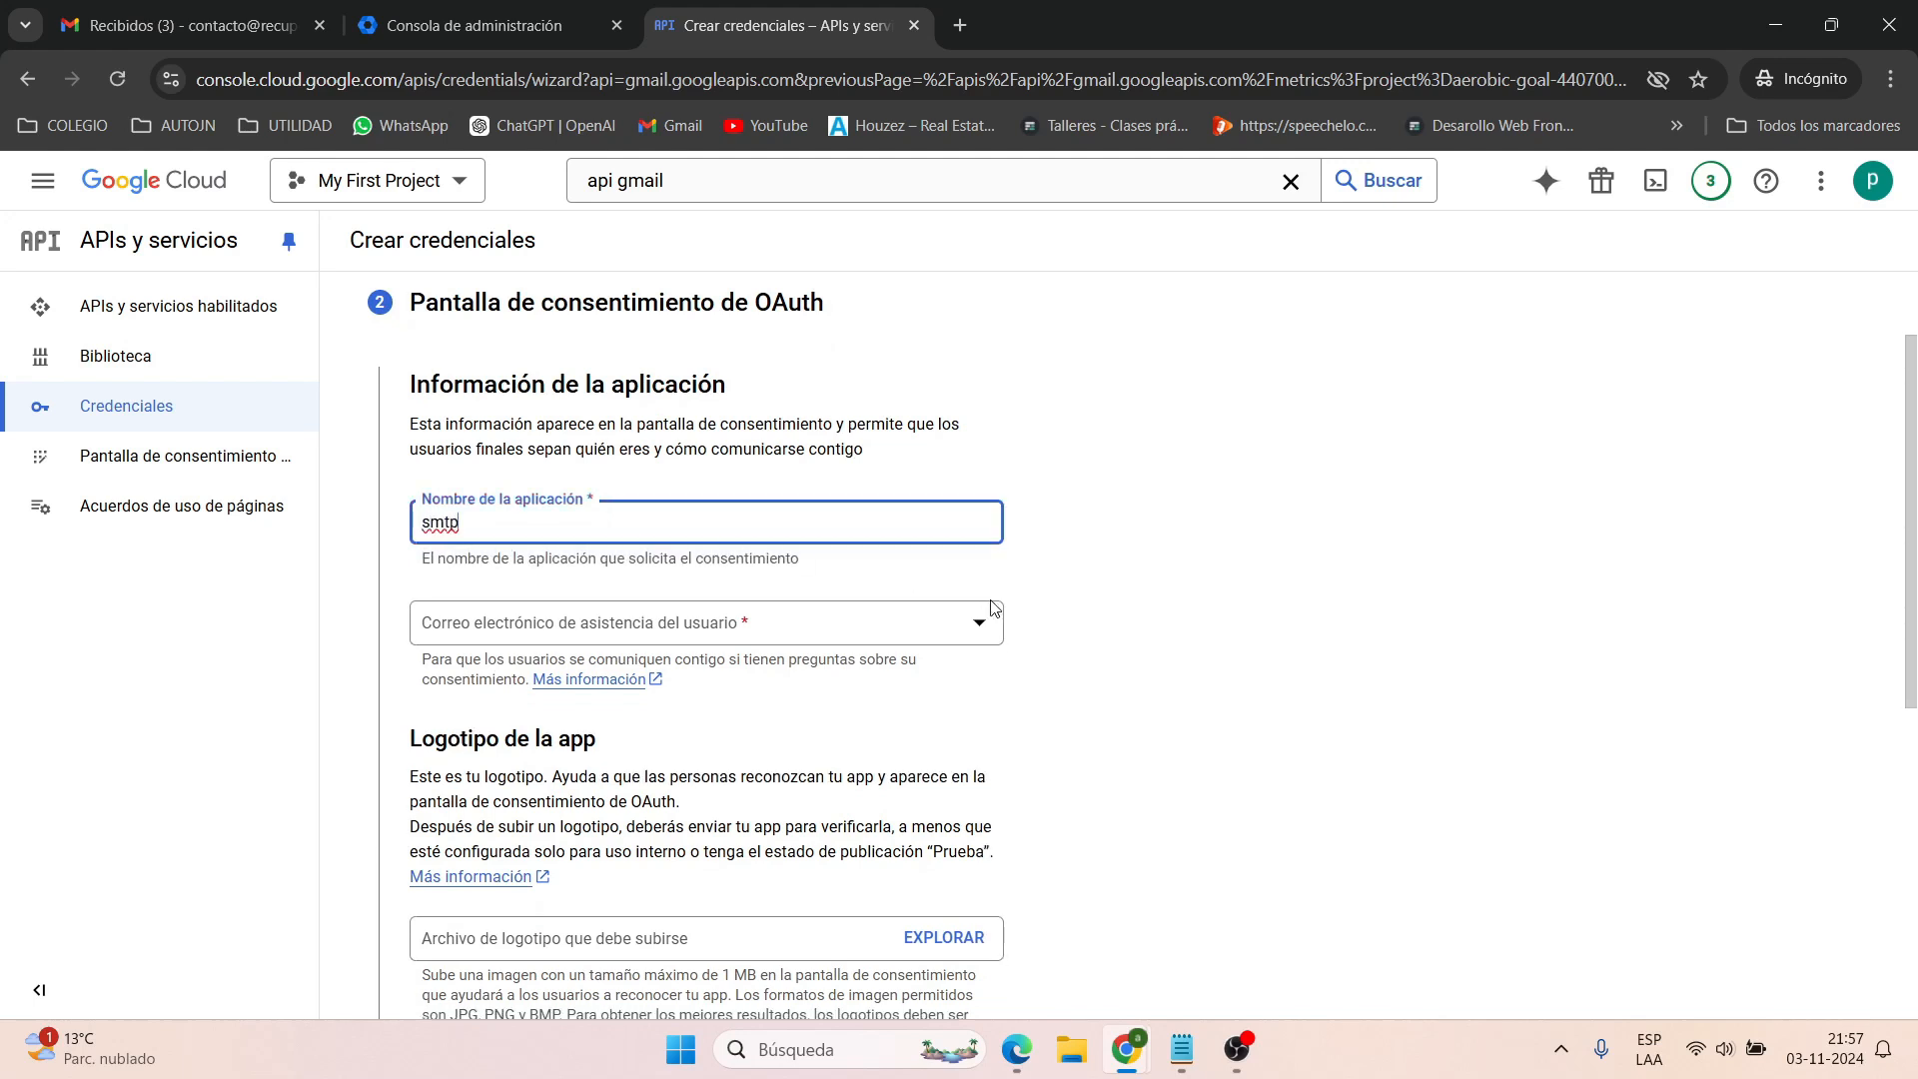
pyautogui.click(706, 621)
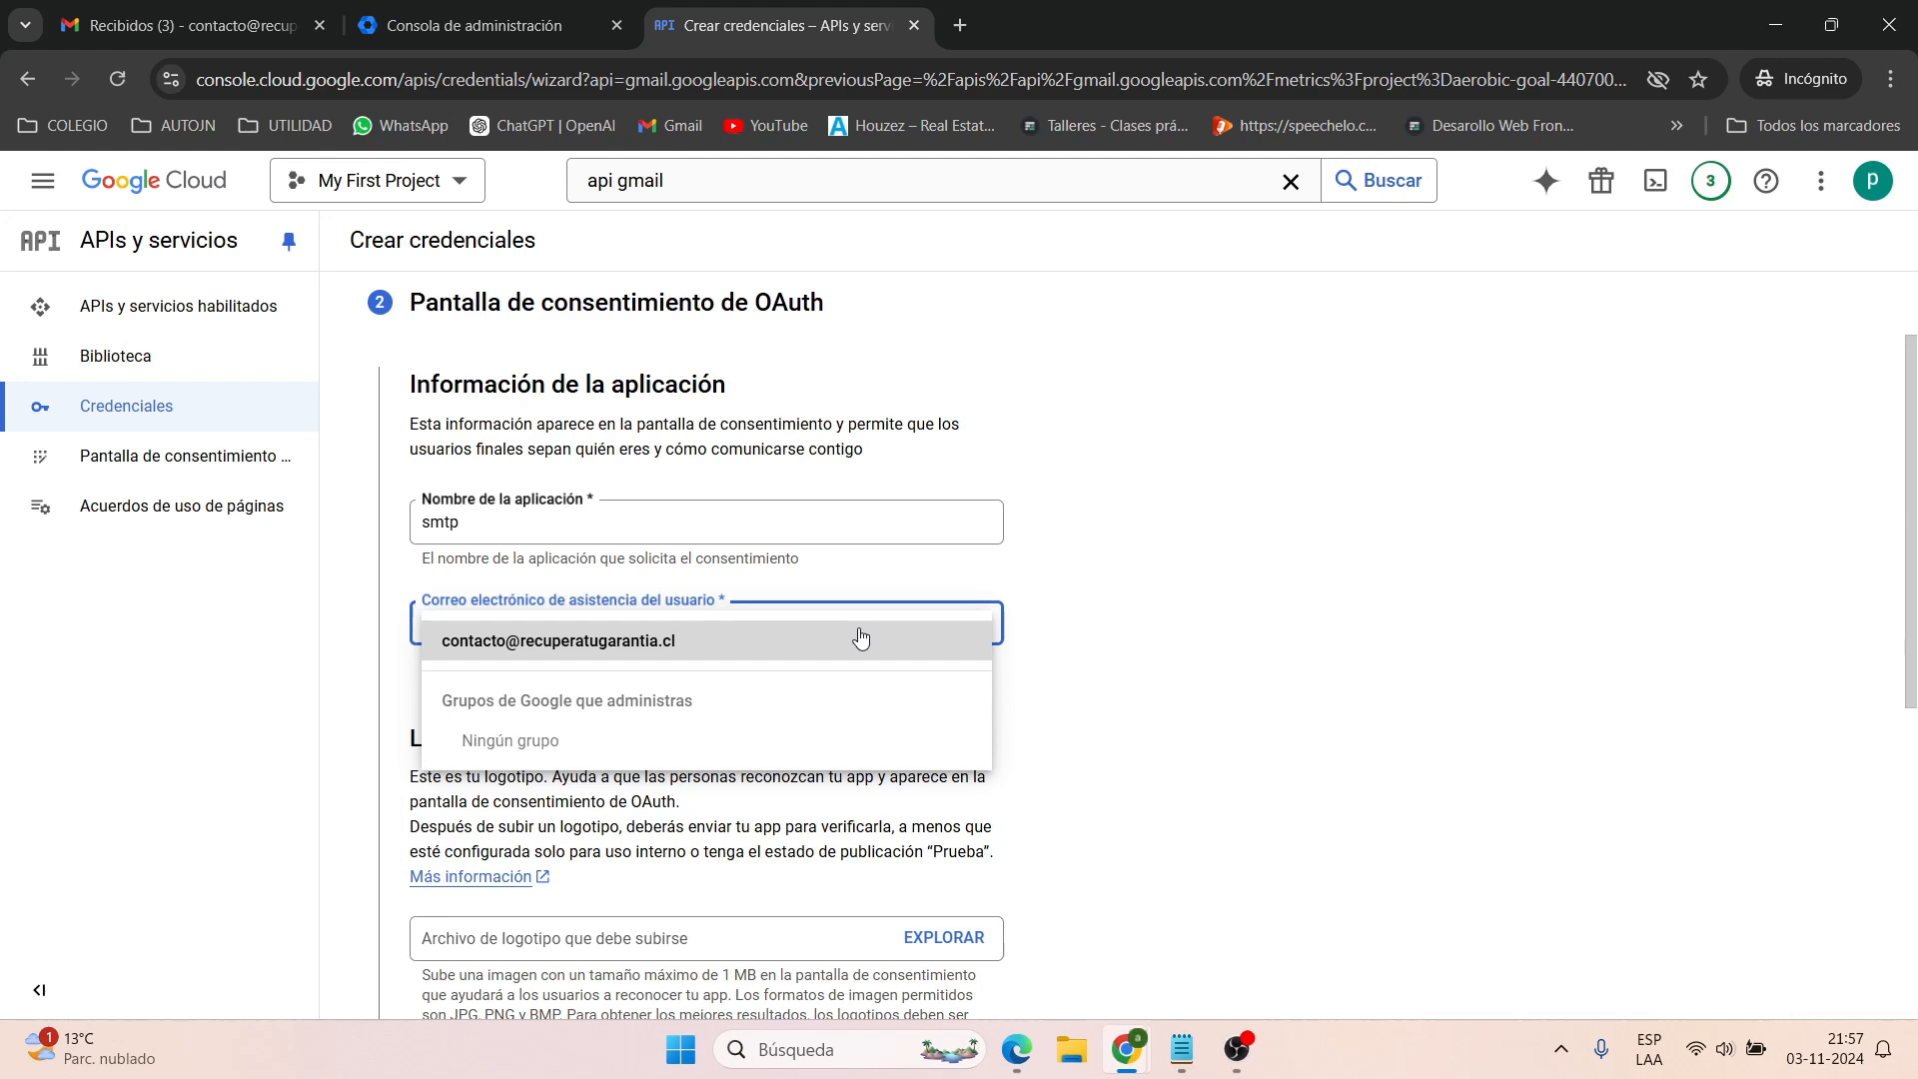
pyautogui.moveTo(570, 658)
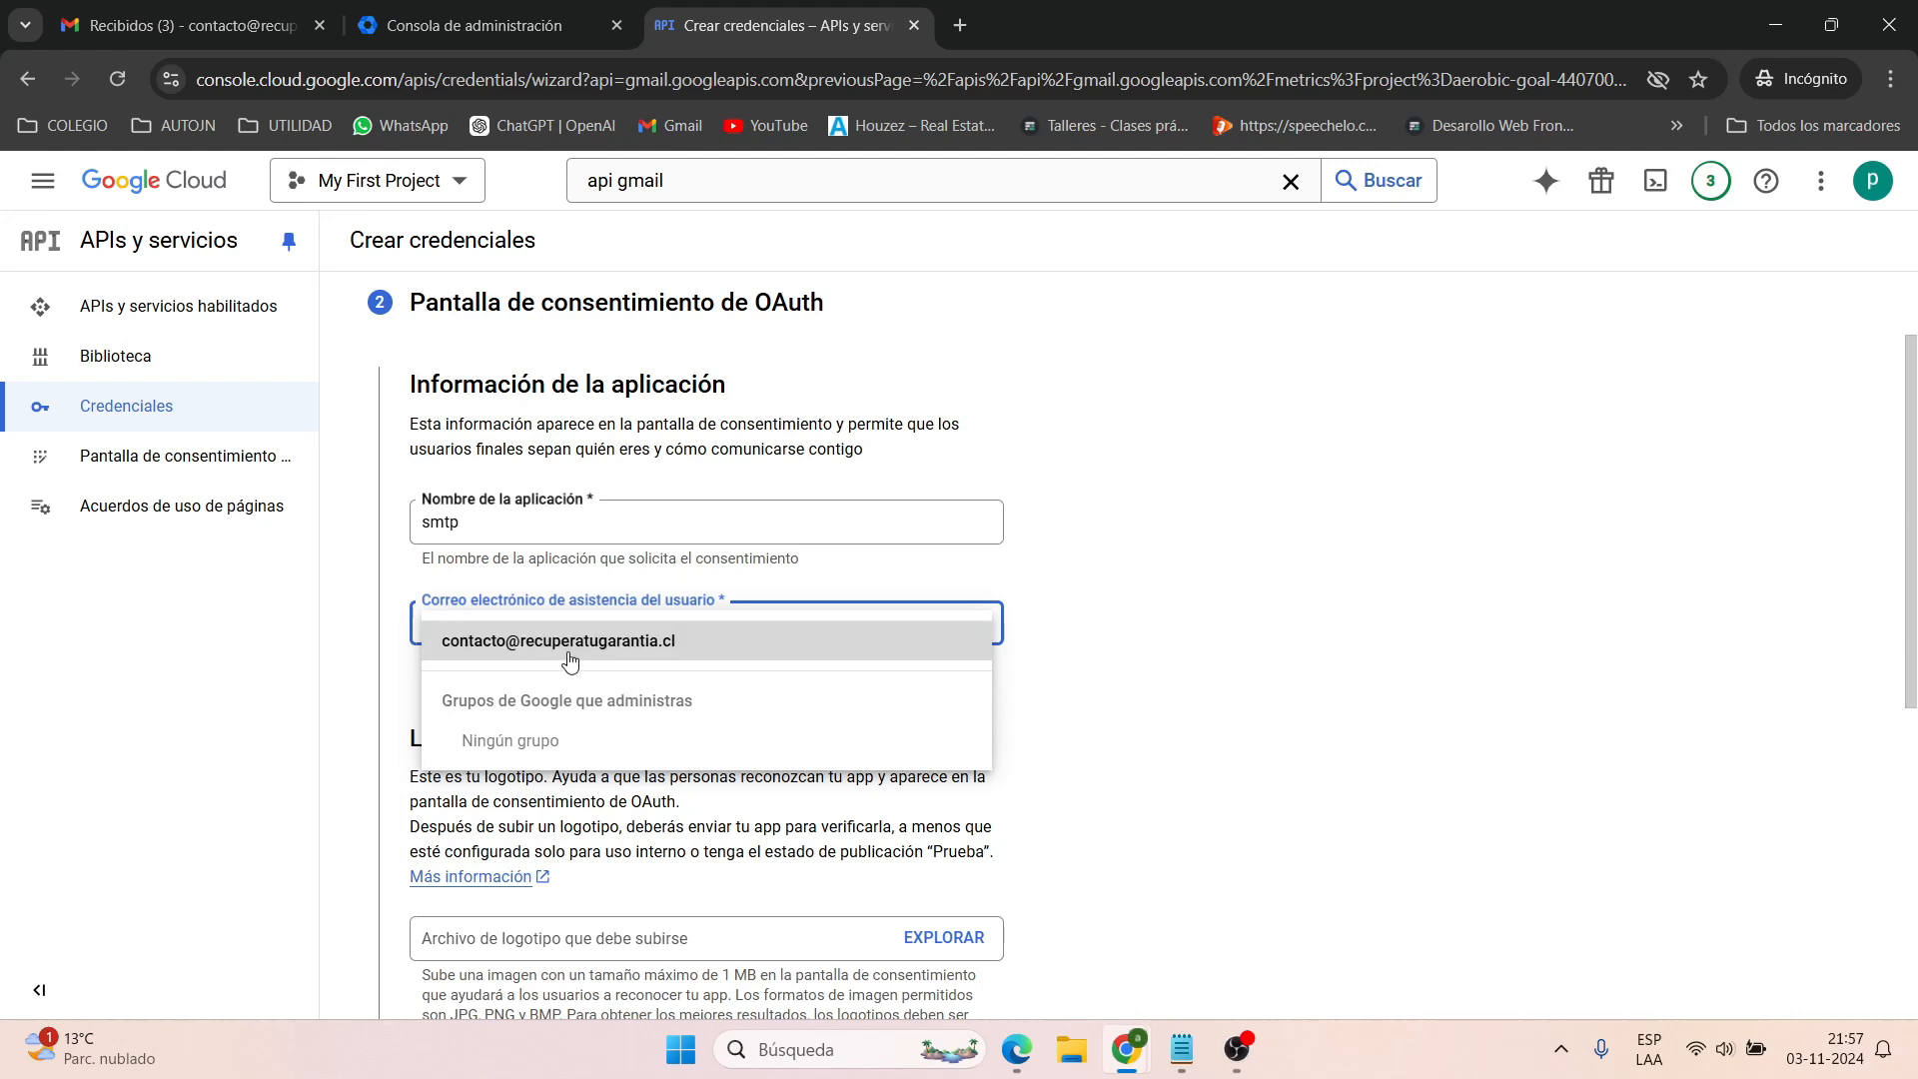
pyautogui.click(560, 641)
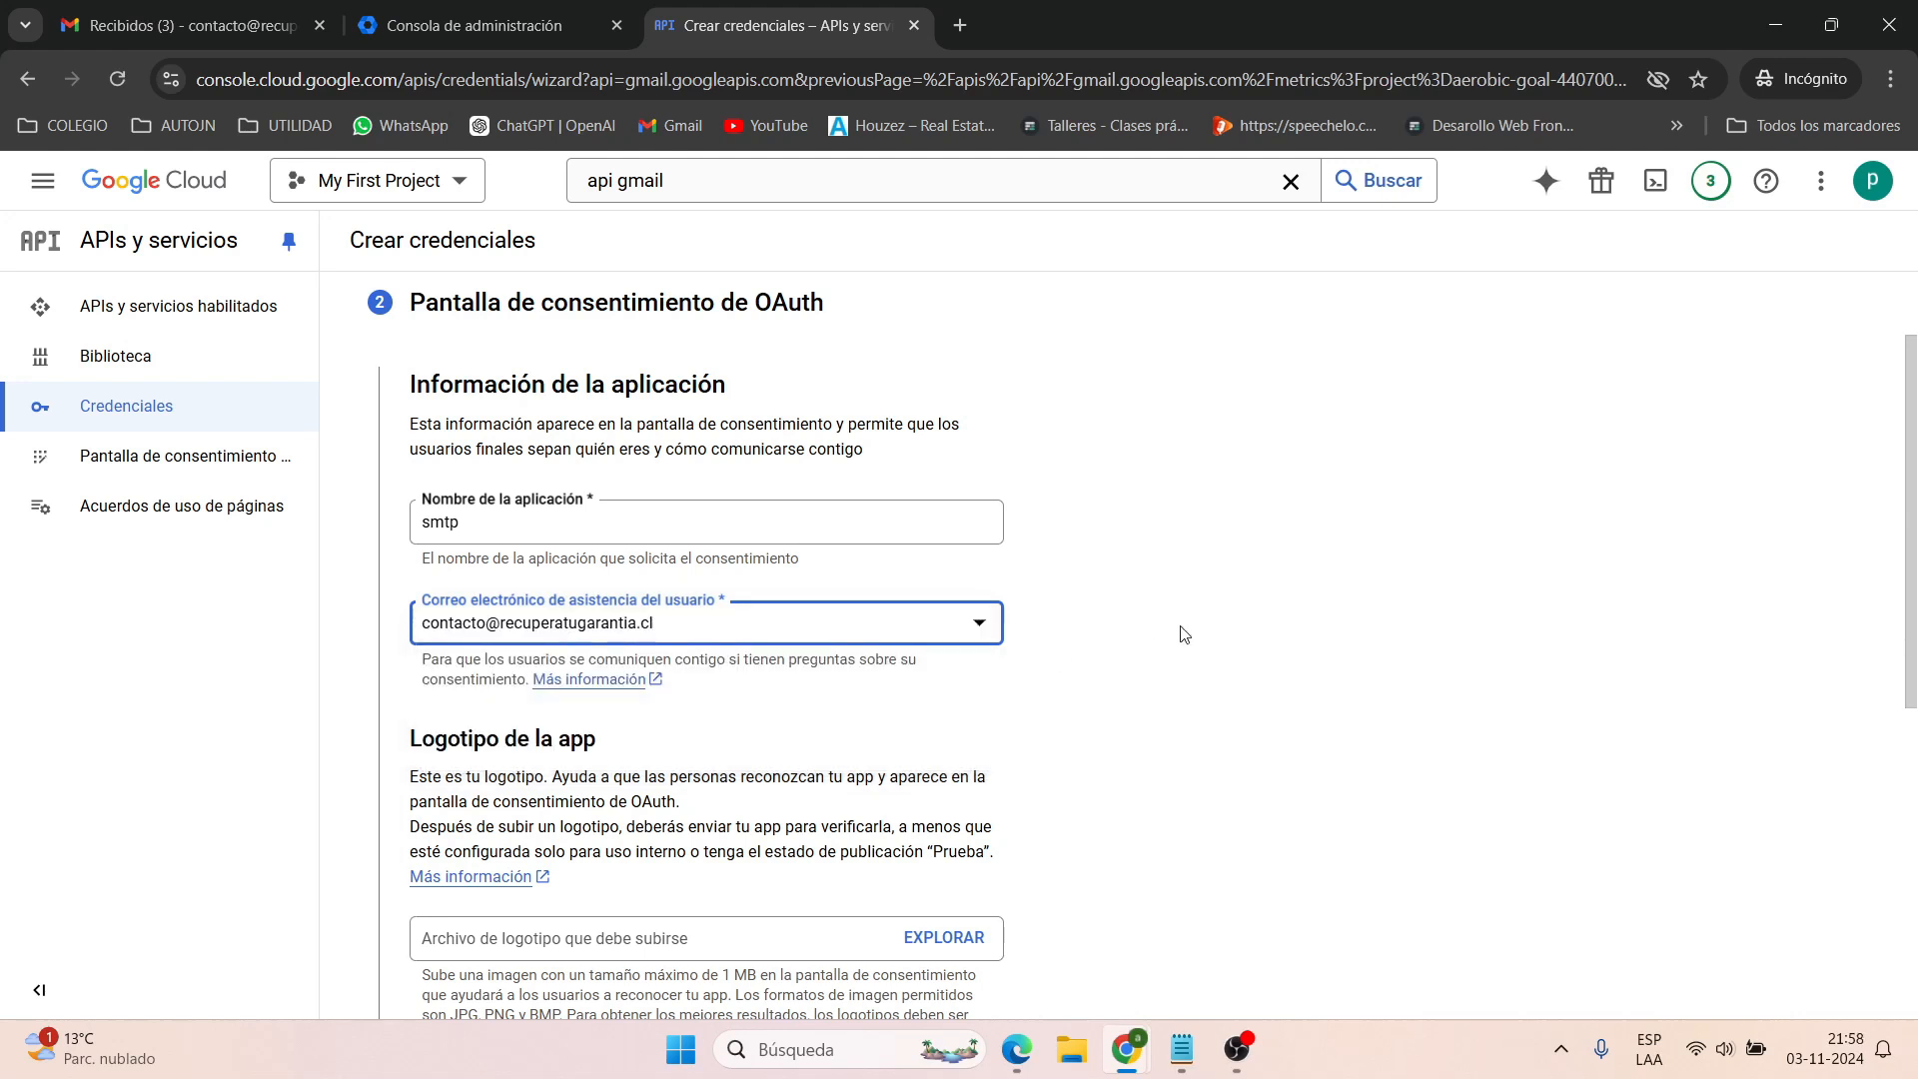
pyautogui.scroll(-3)
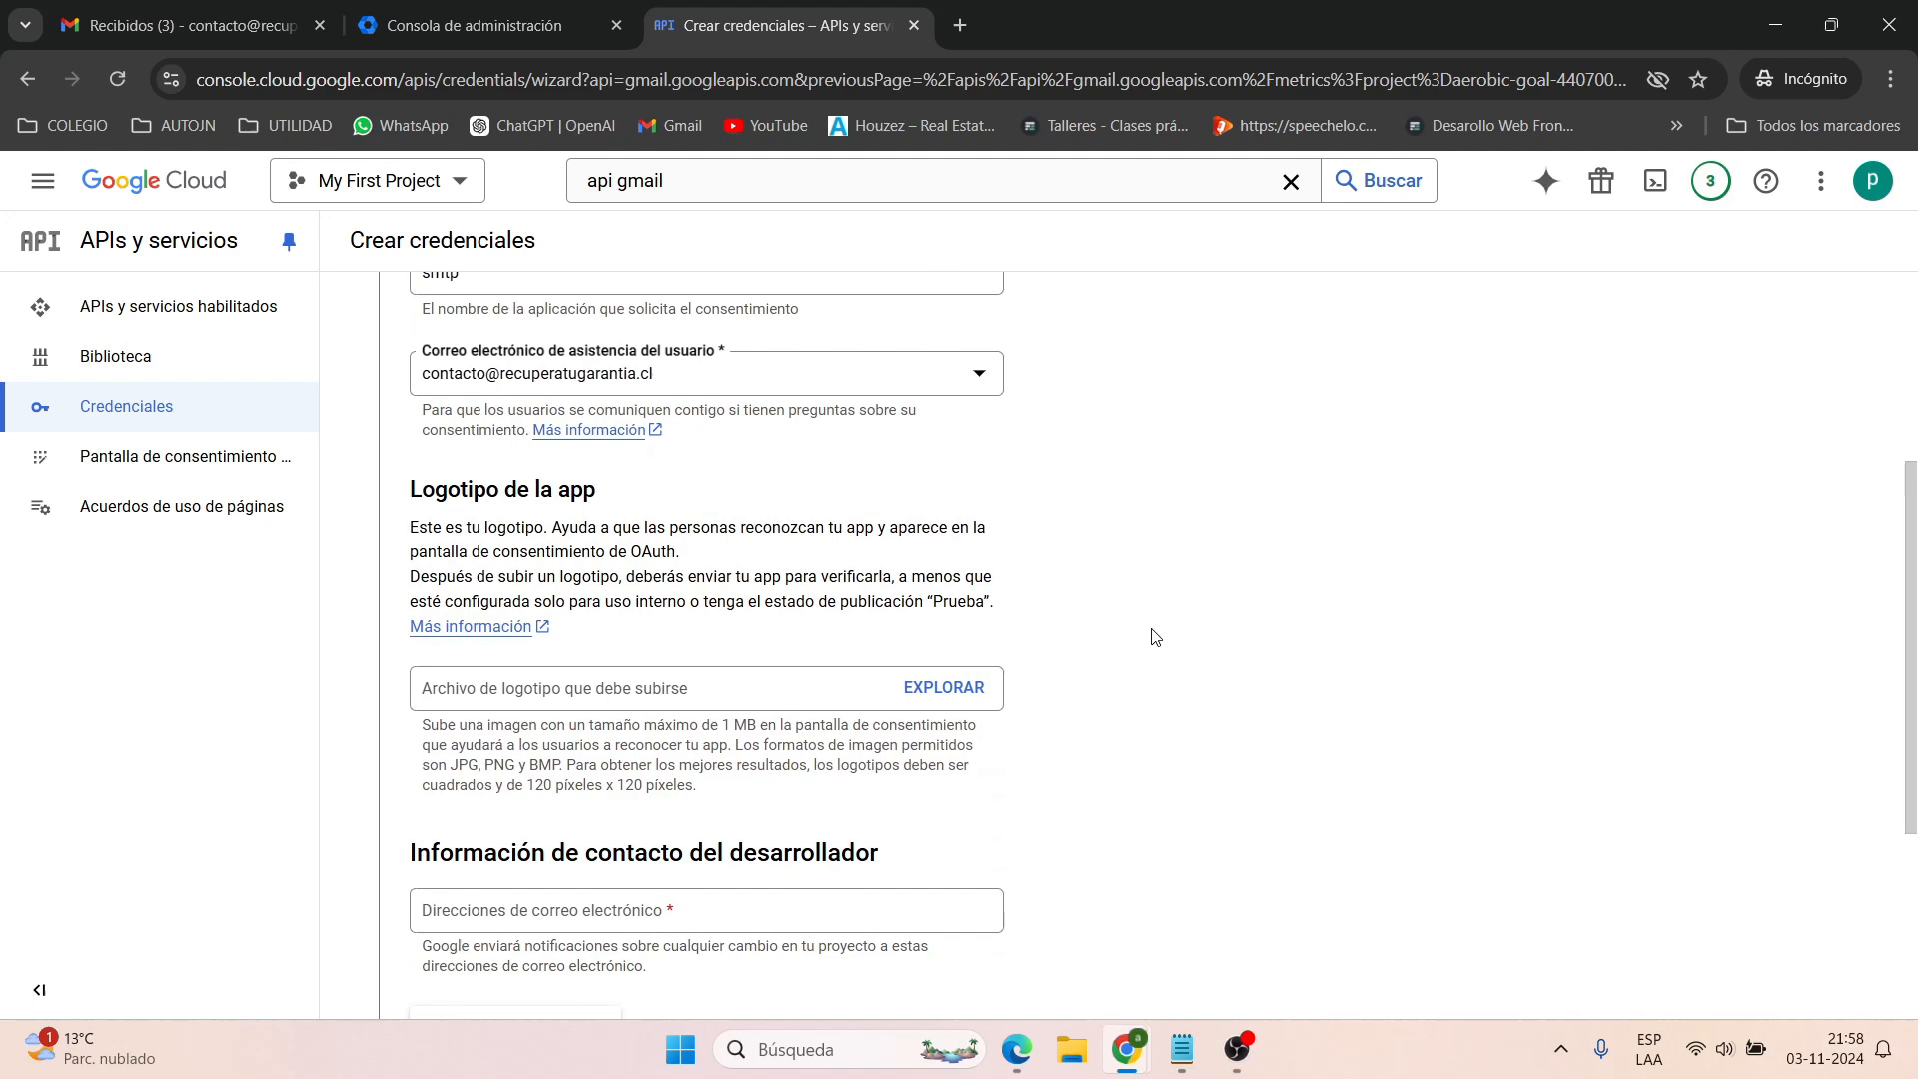
pyautogui.scroll(-3)
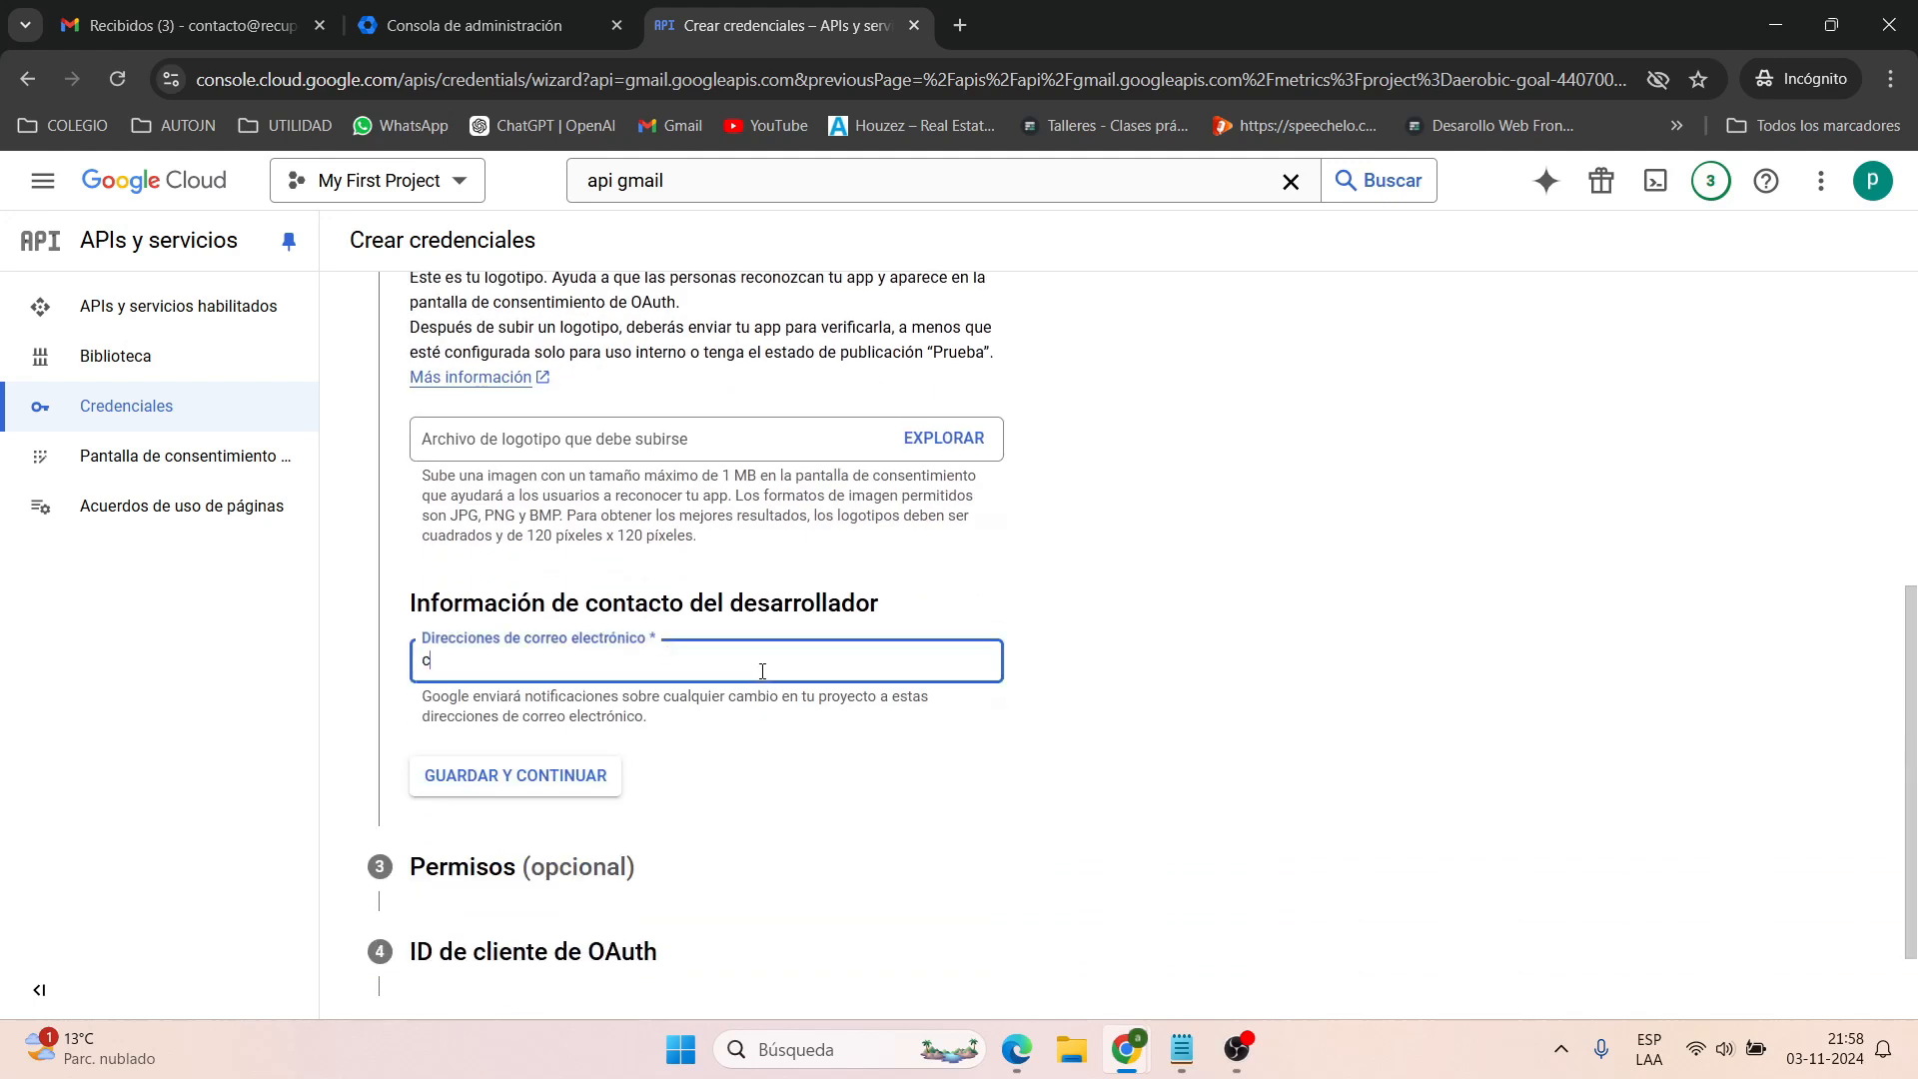
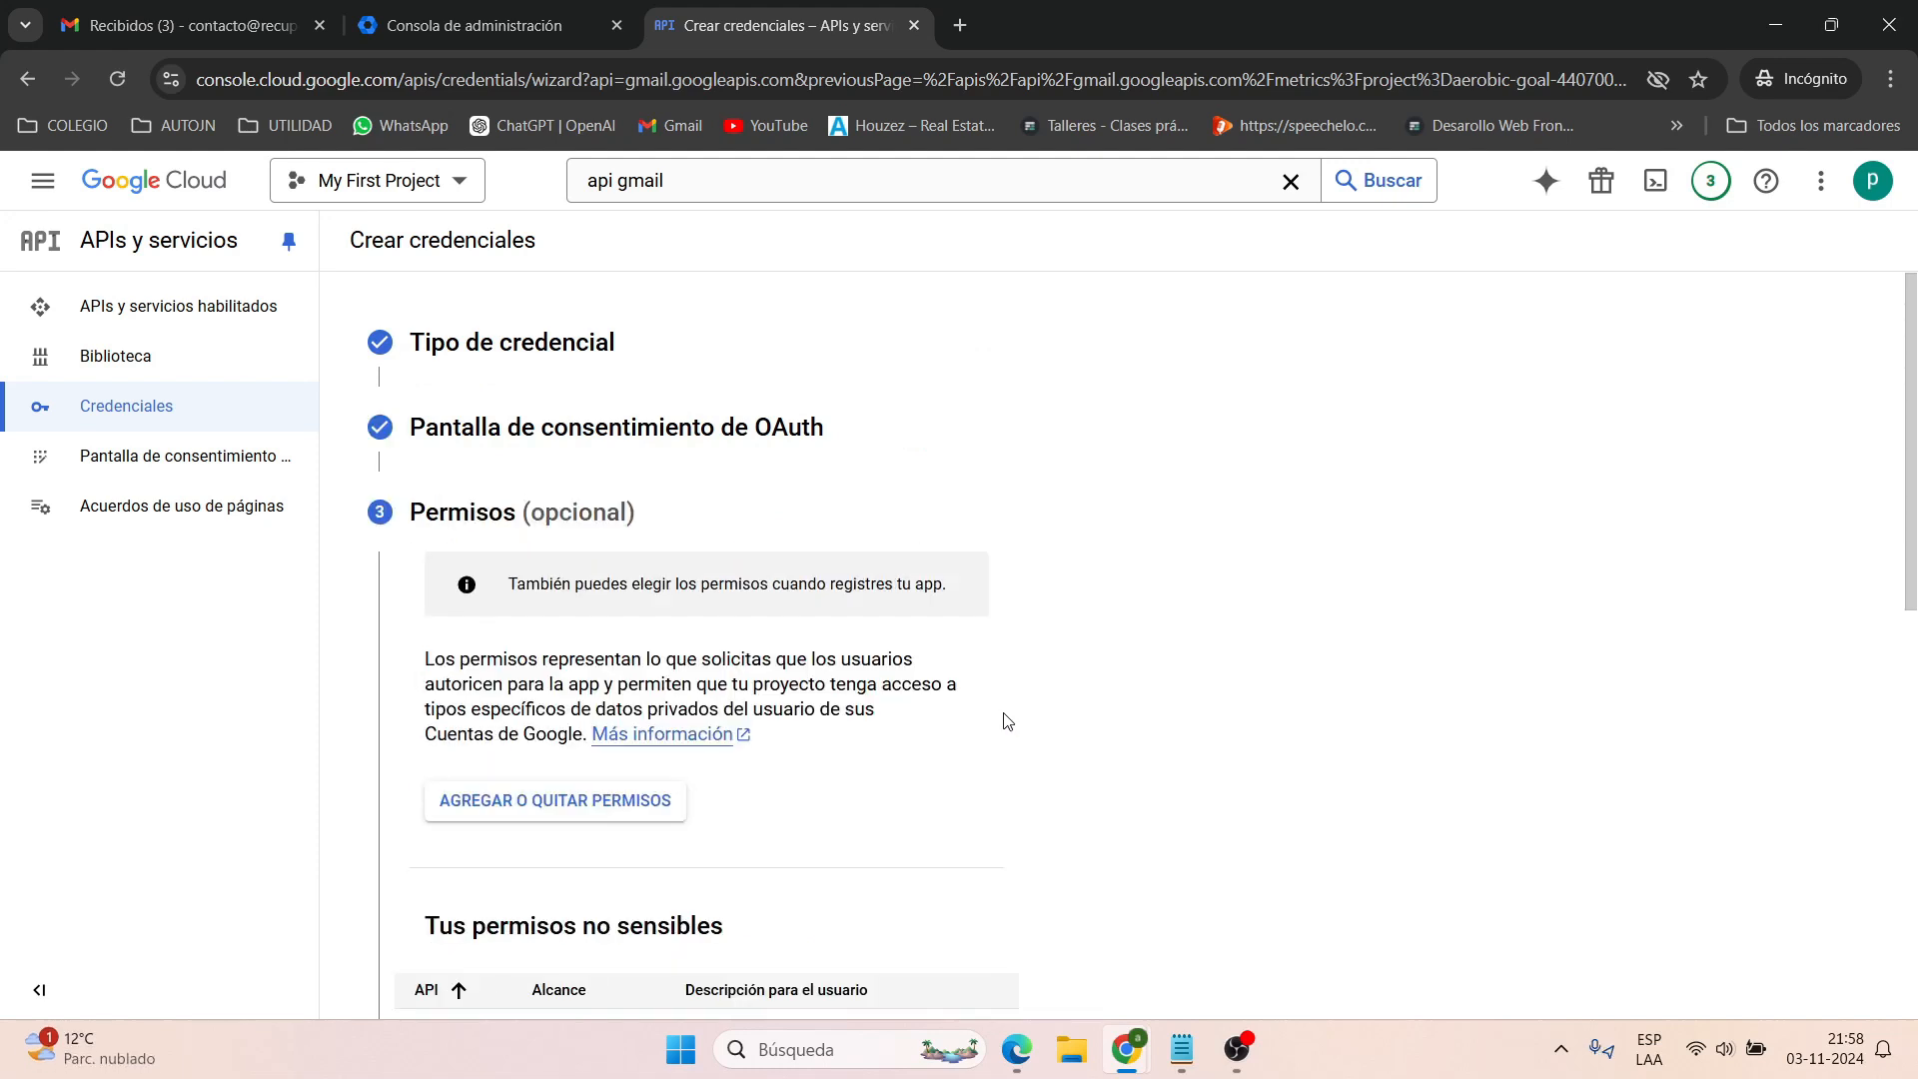
# Review the optional permissions step without adding any scopes and continue
pyautogui.scroll(-3)
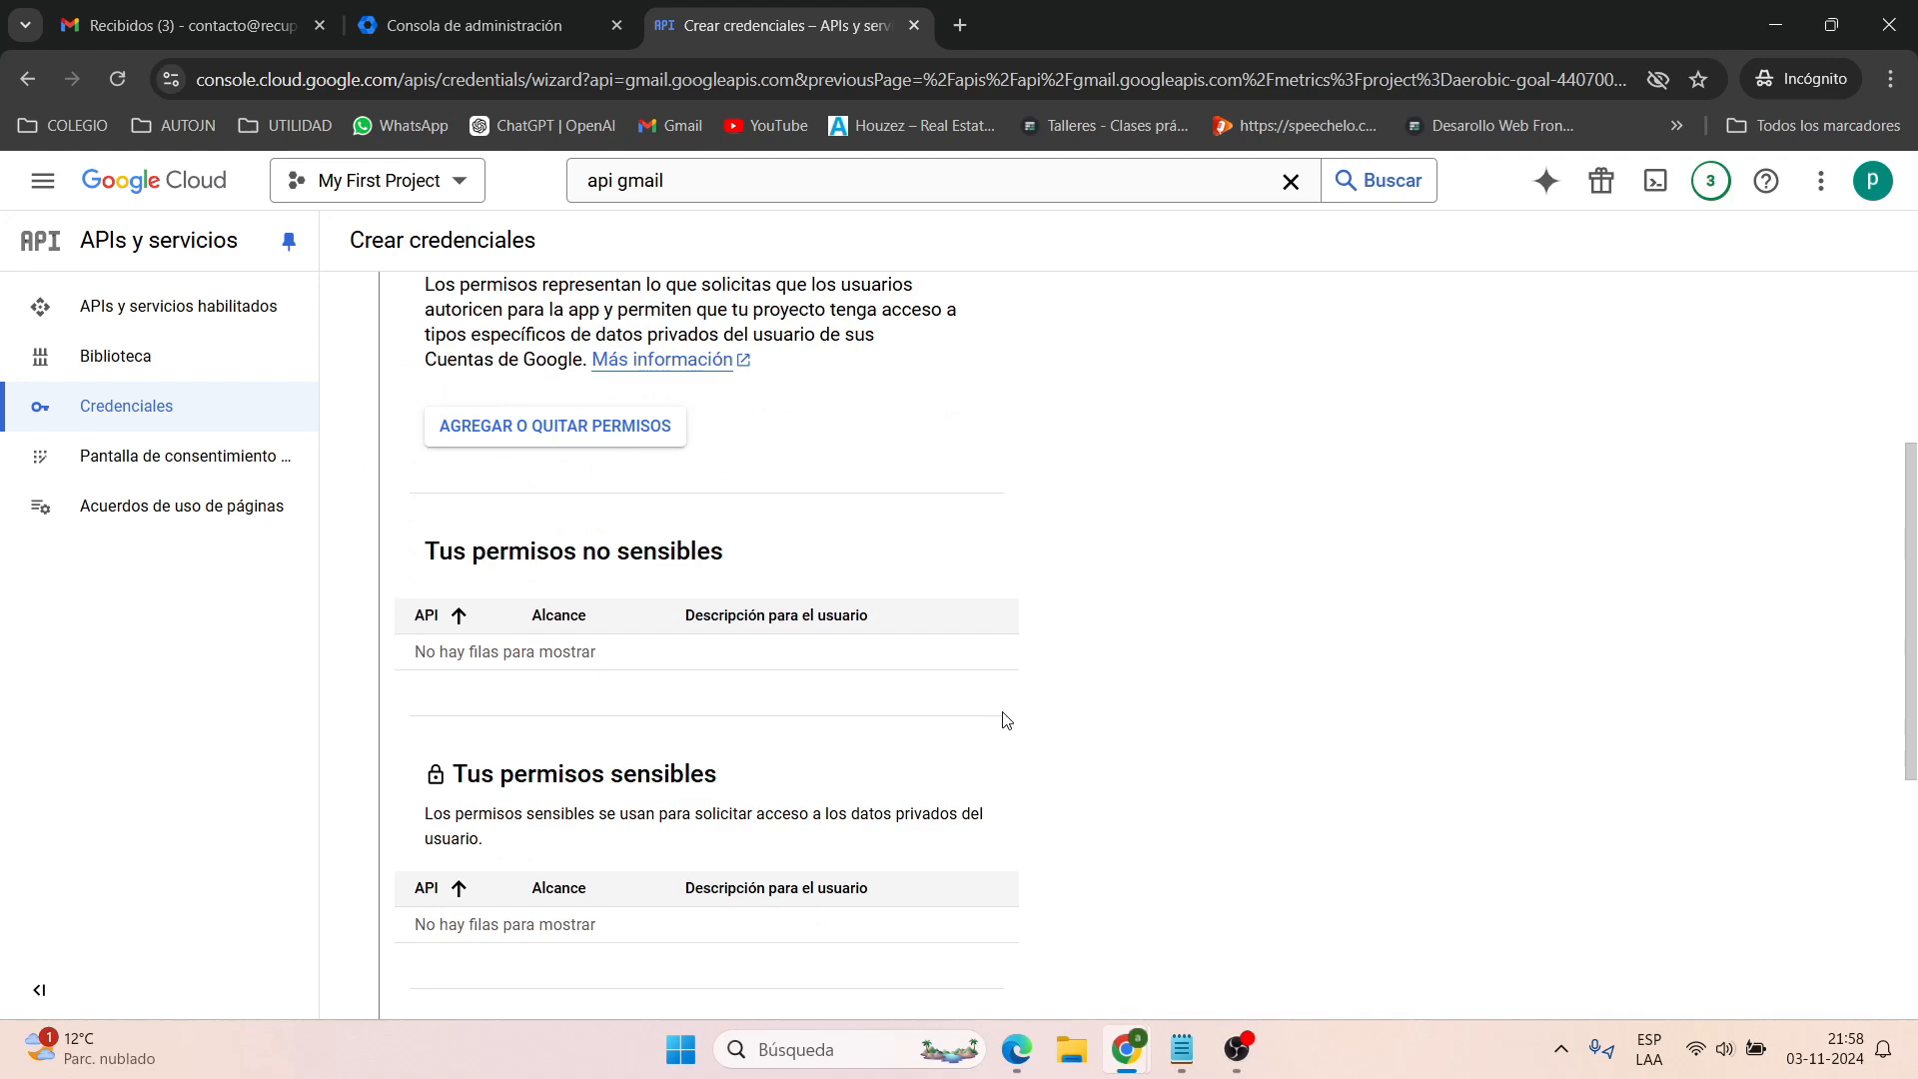
pyautogui.scroll(-3)
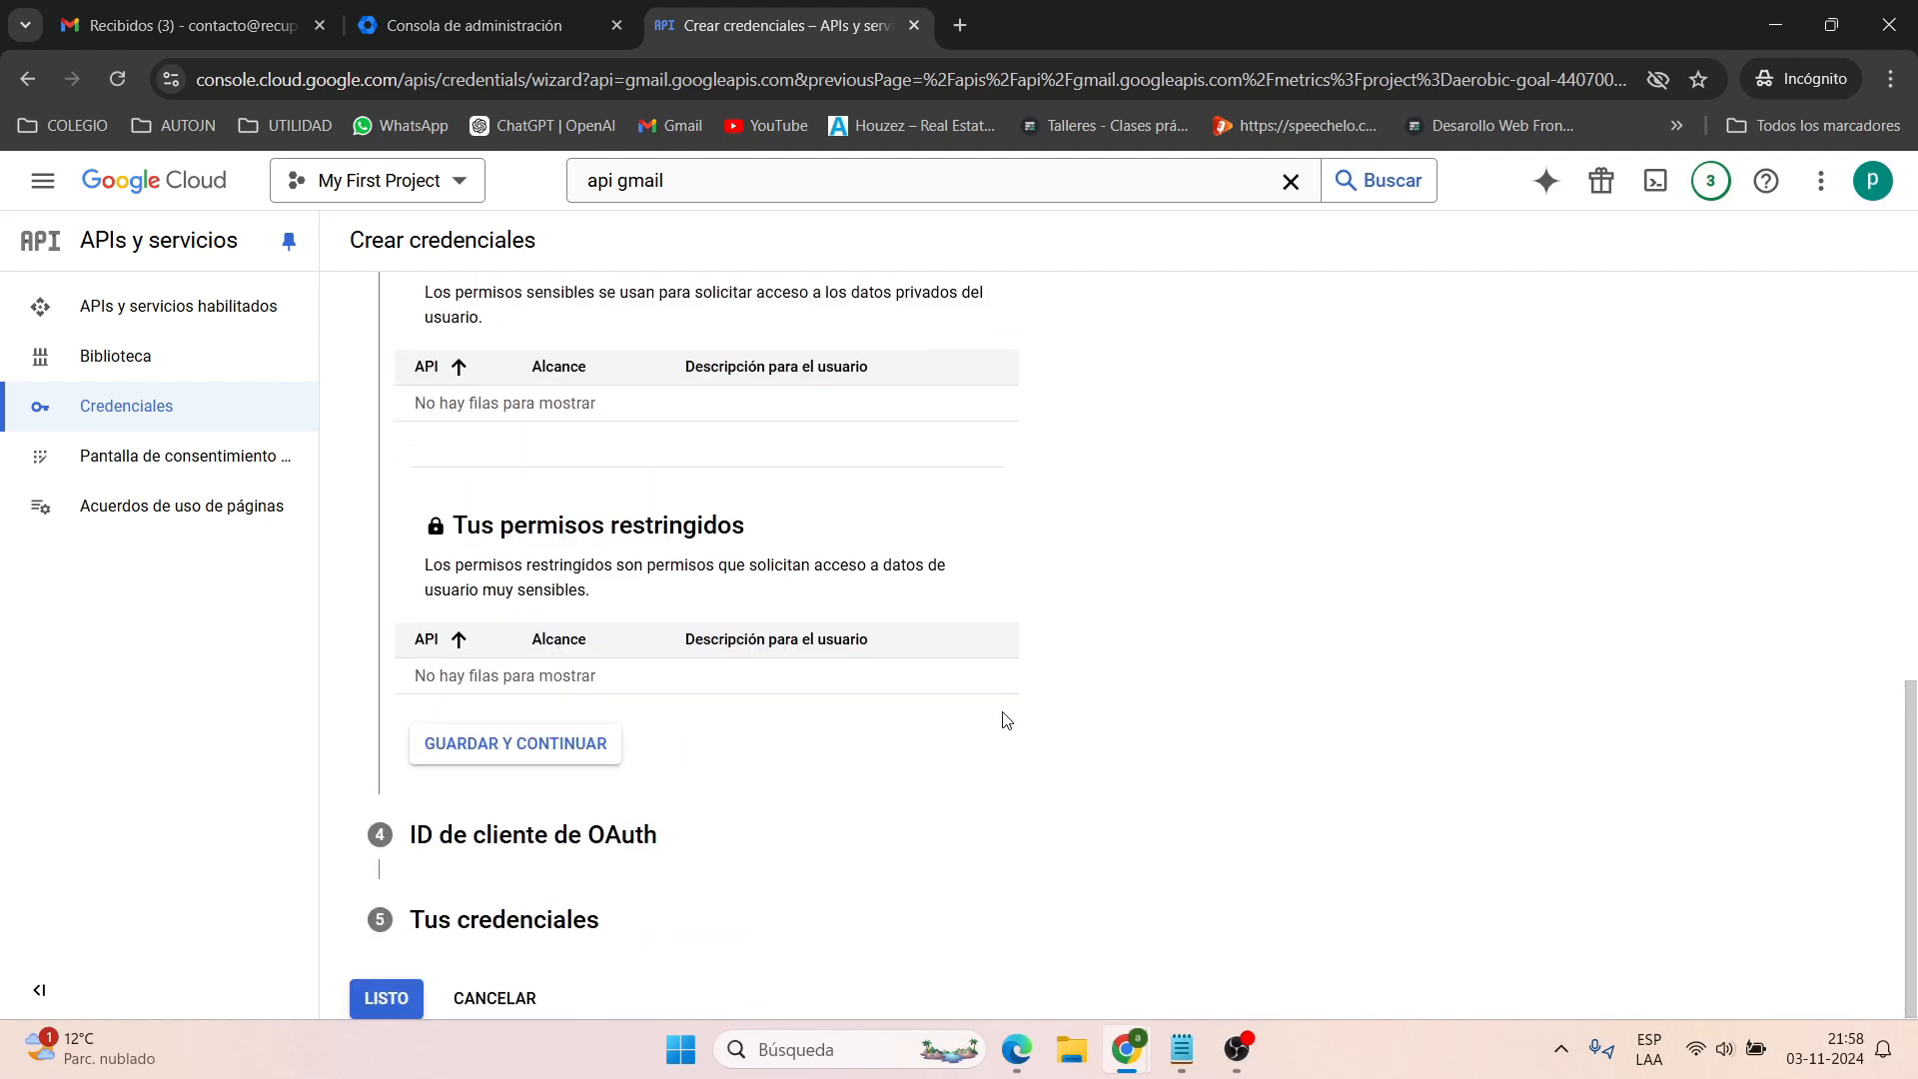
pyautogui.moveTo(544, 584)
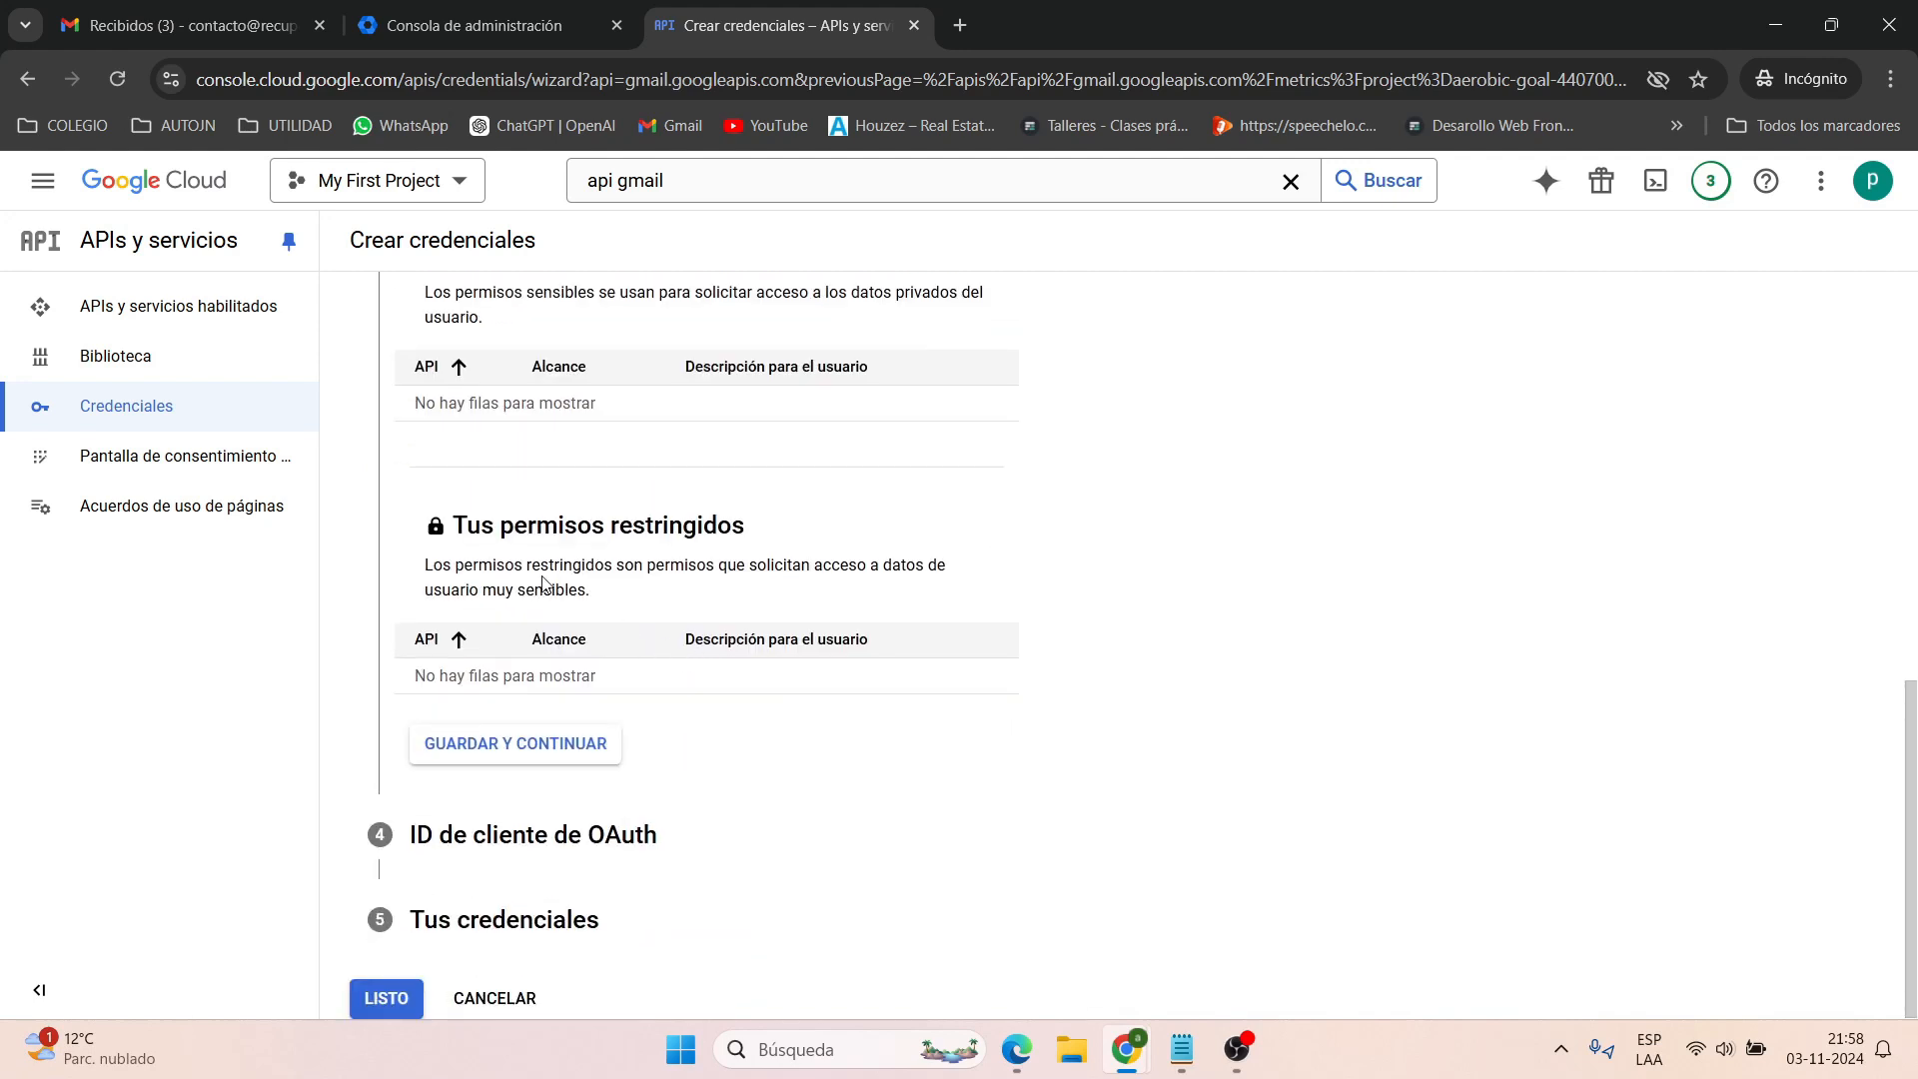
pyautogui.moveTo(979, 615)
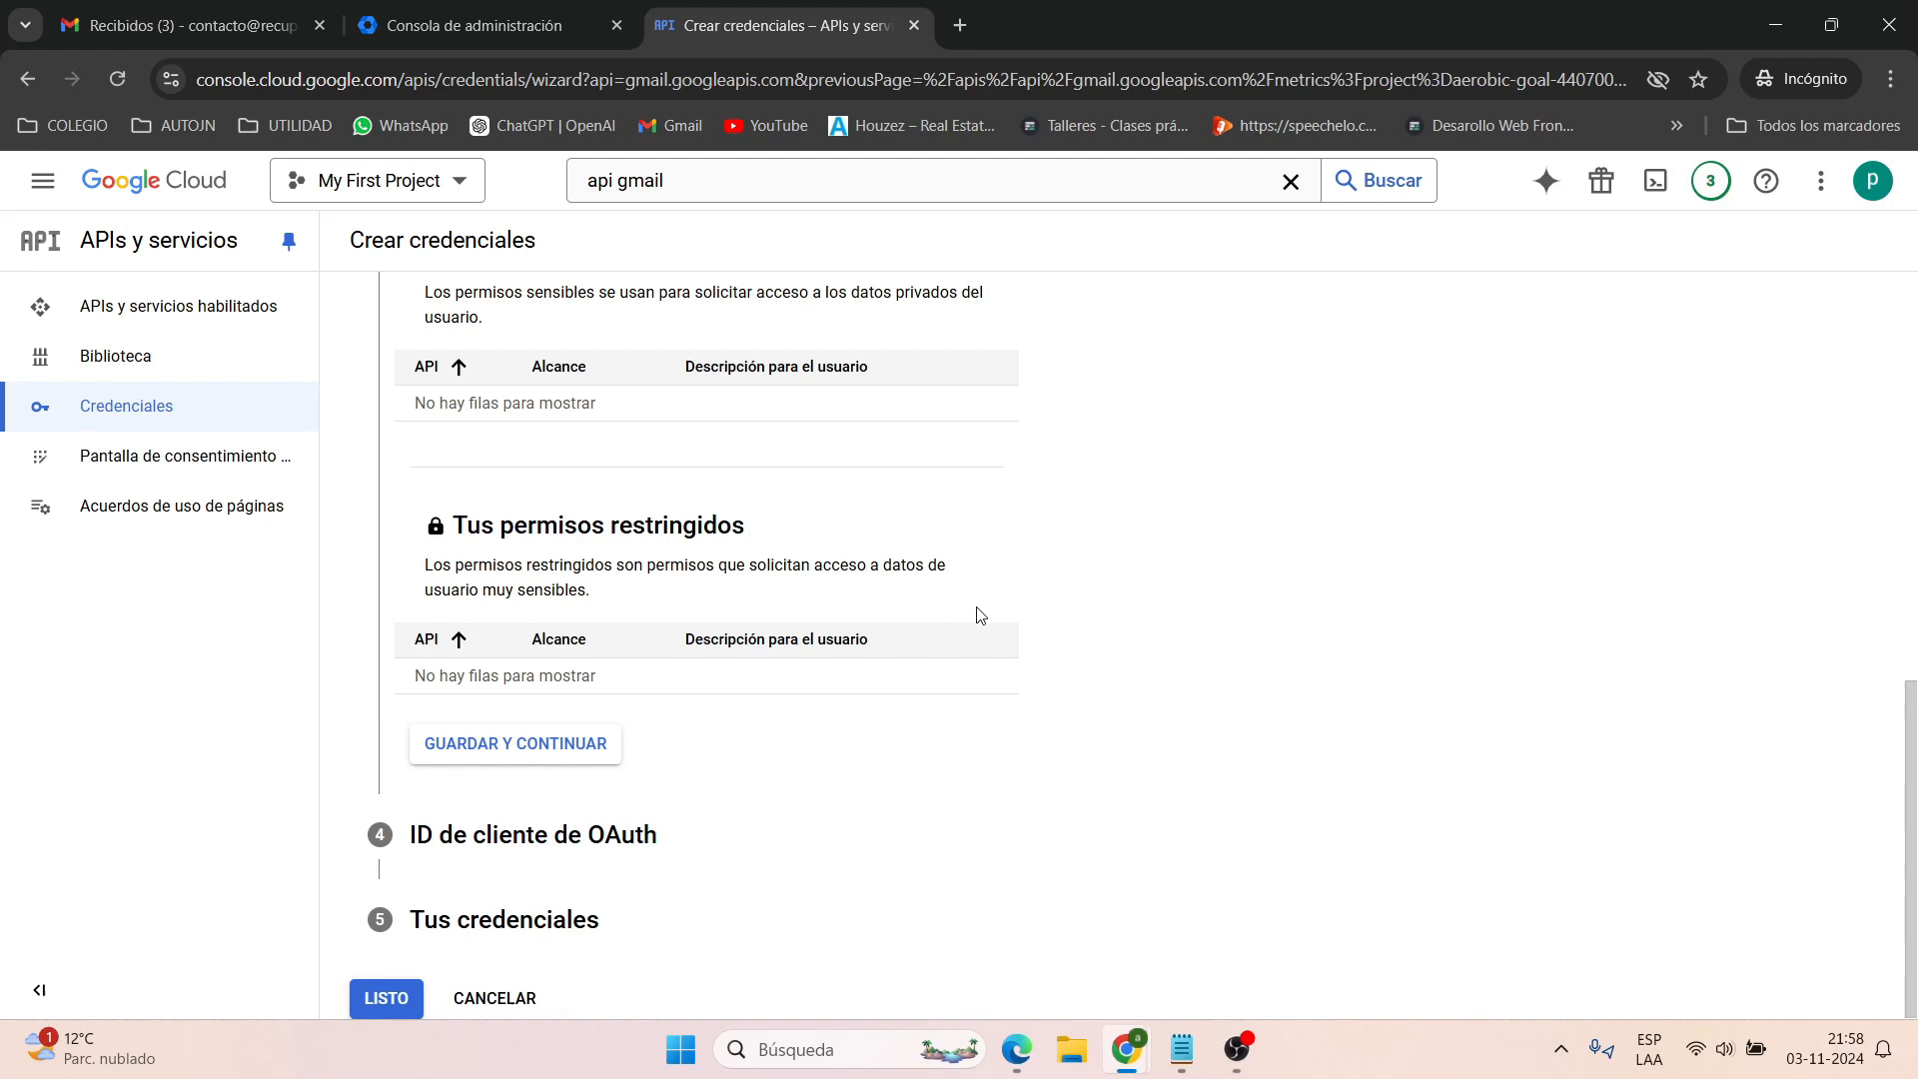
pyautogui.scroll(3)
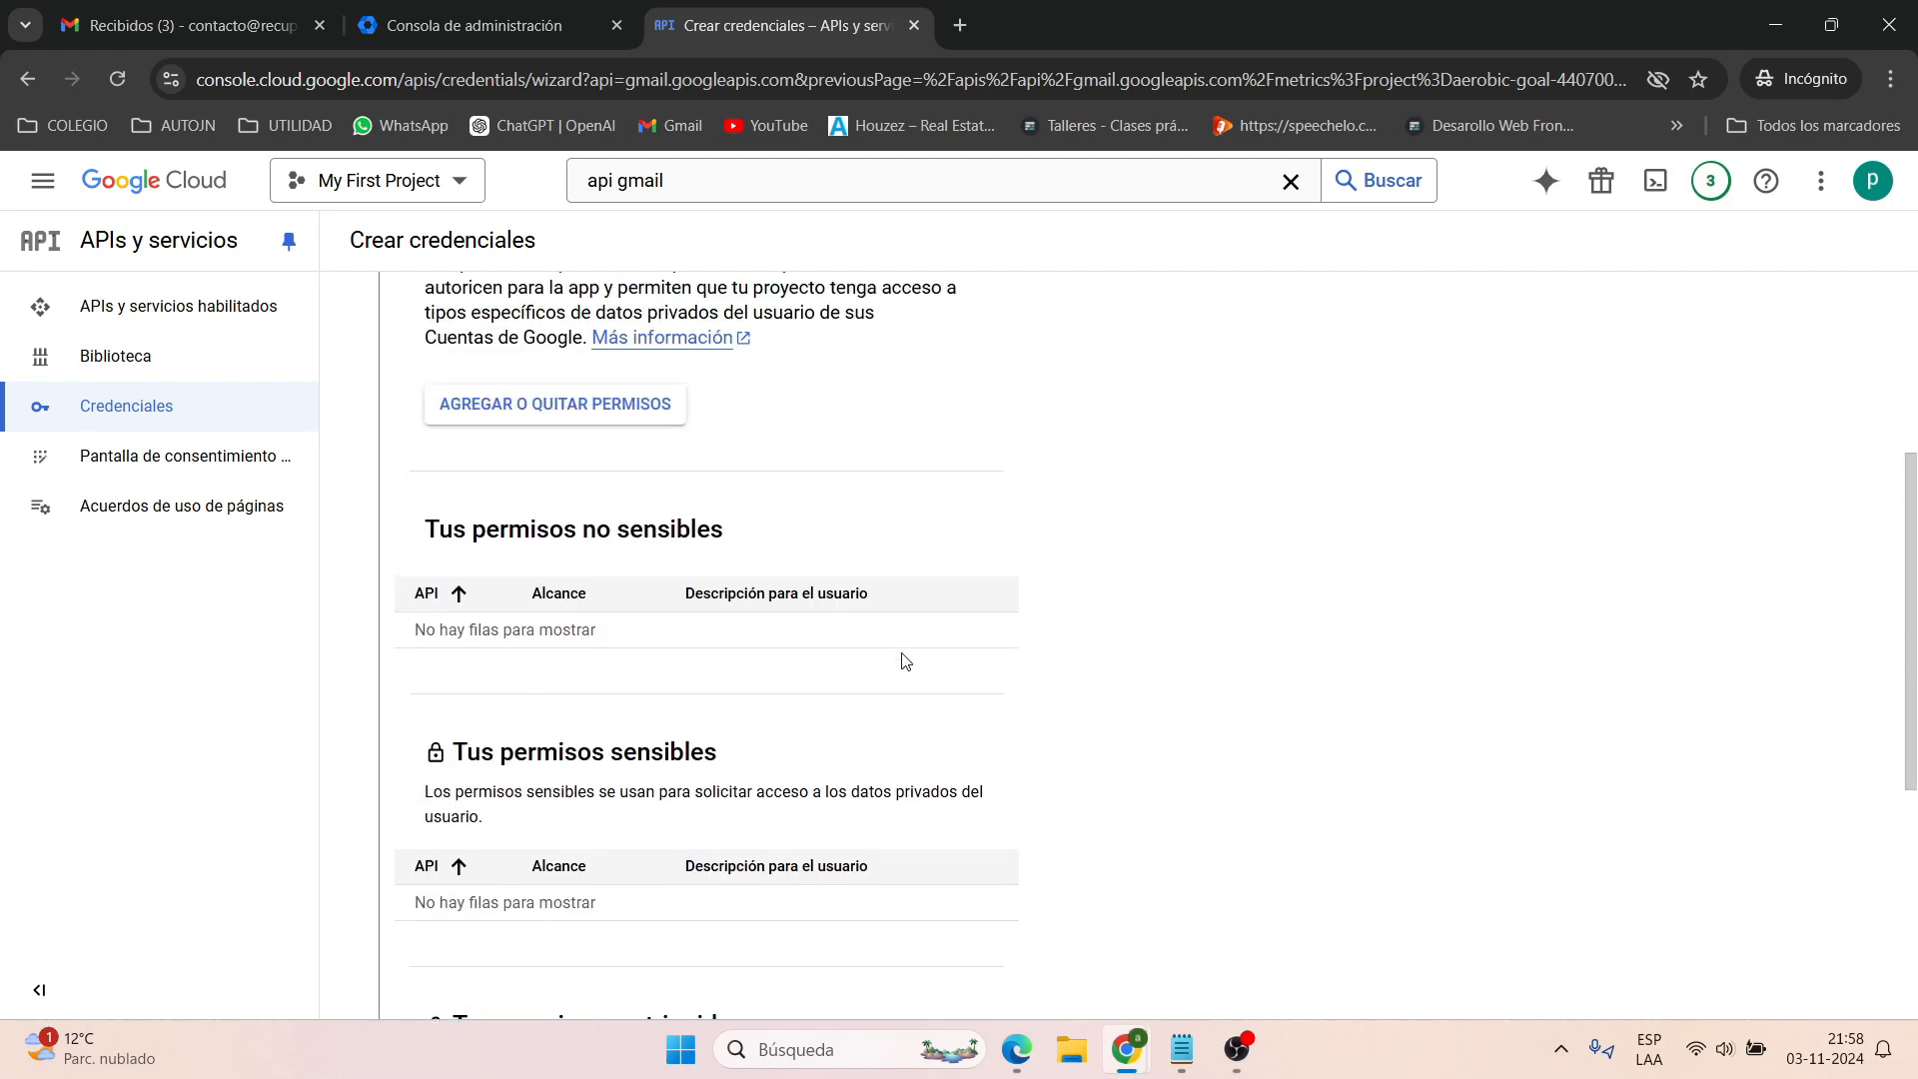
pyautogui.scroll(-3)
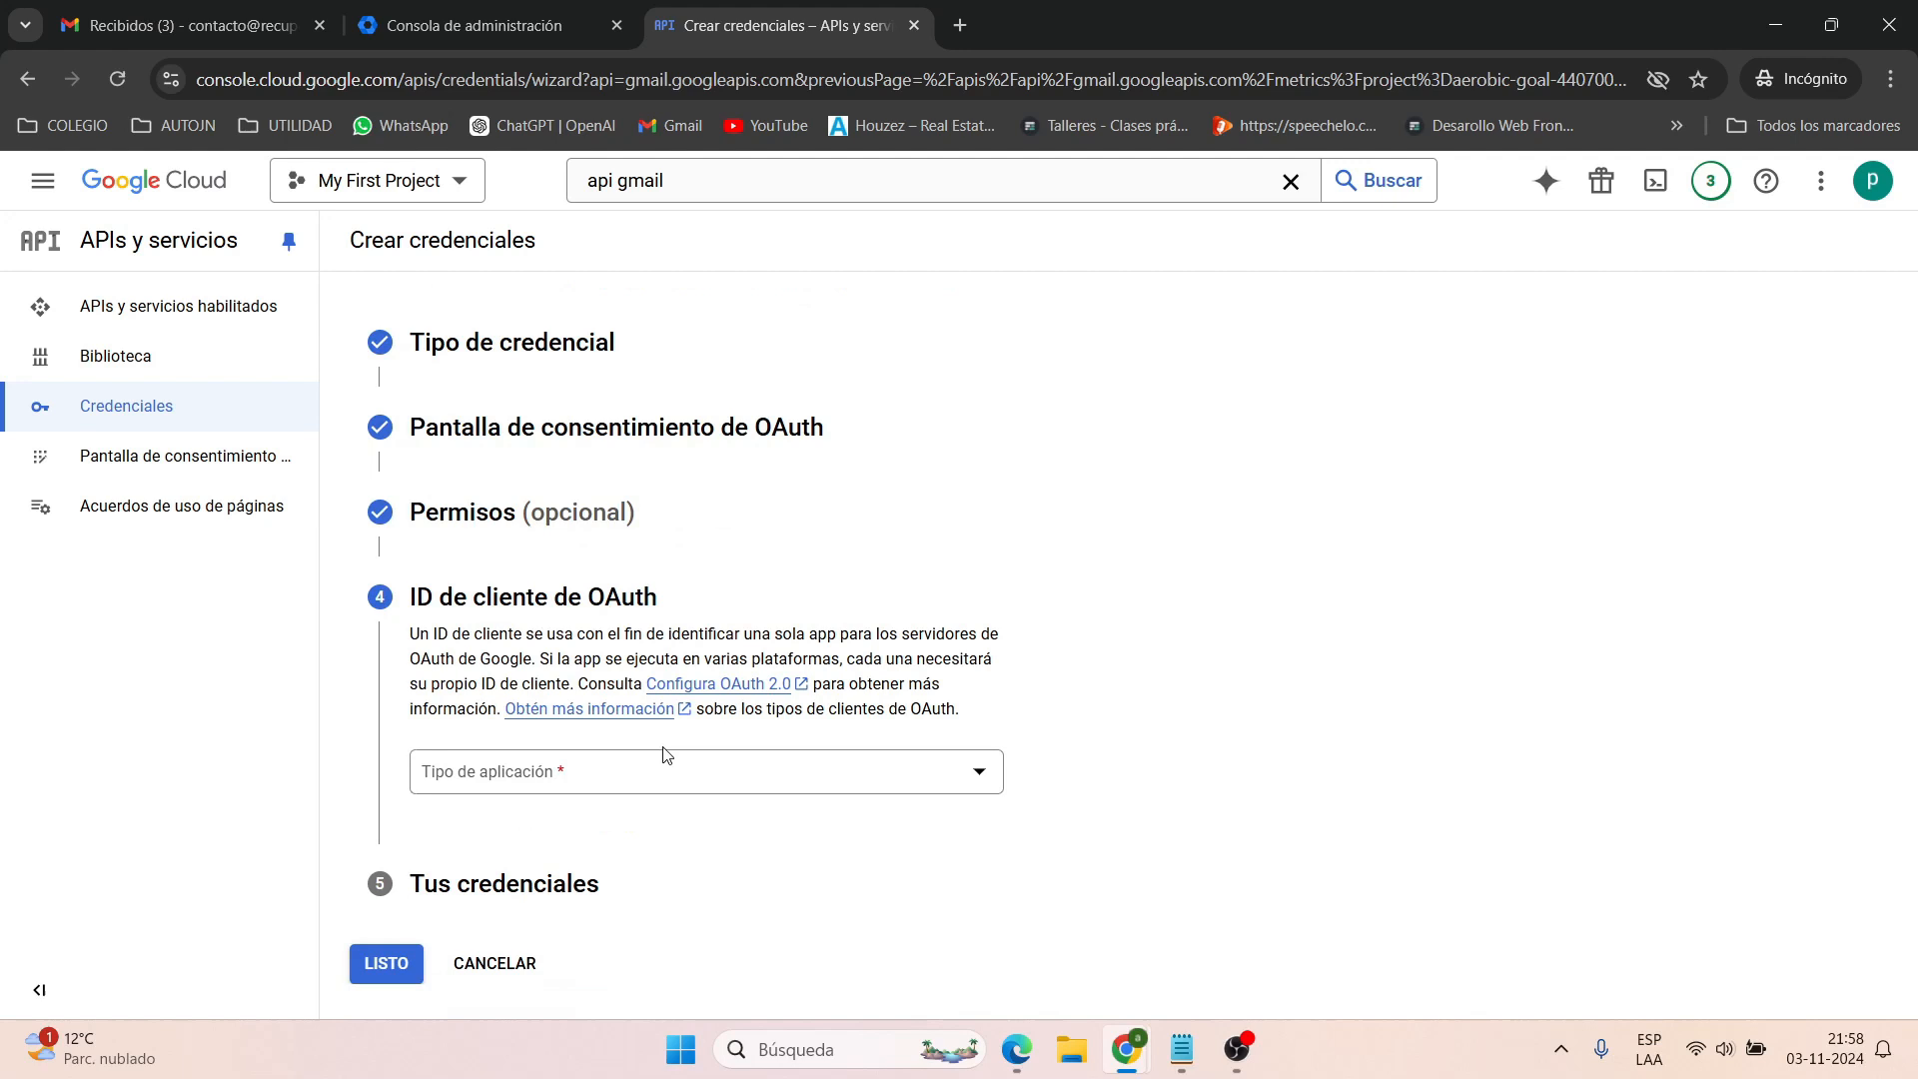
pyautogui.moveTo(783, 769)
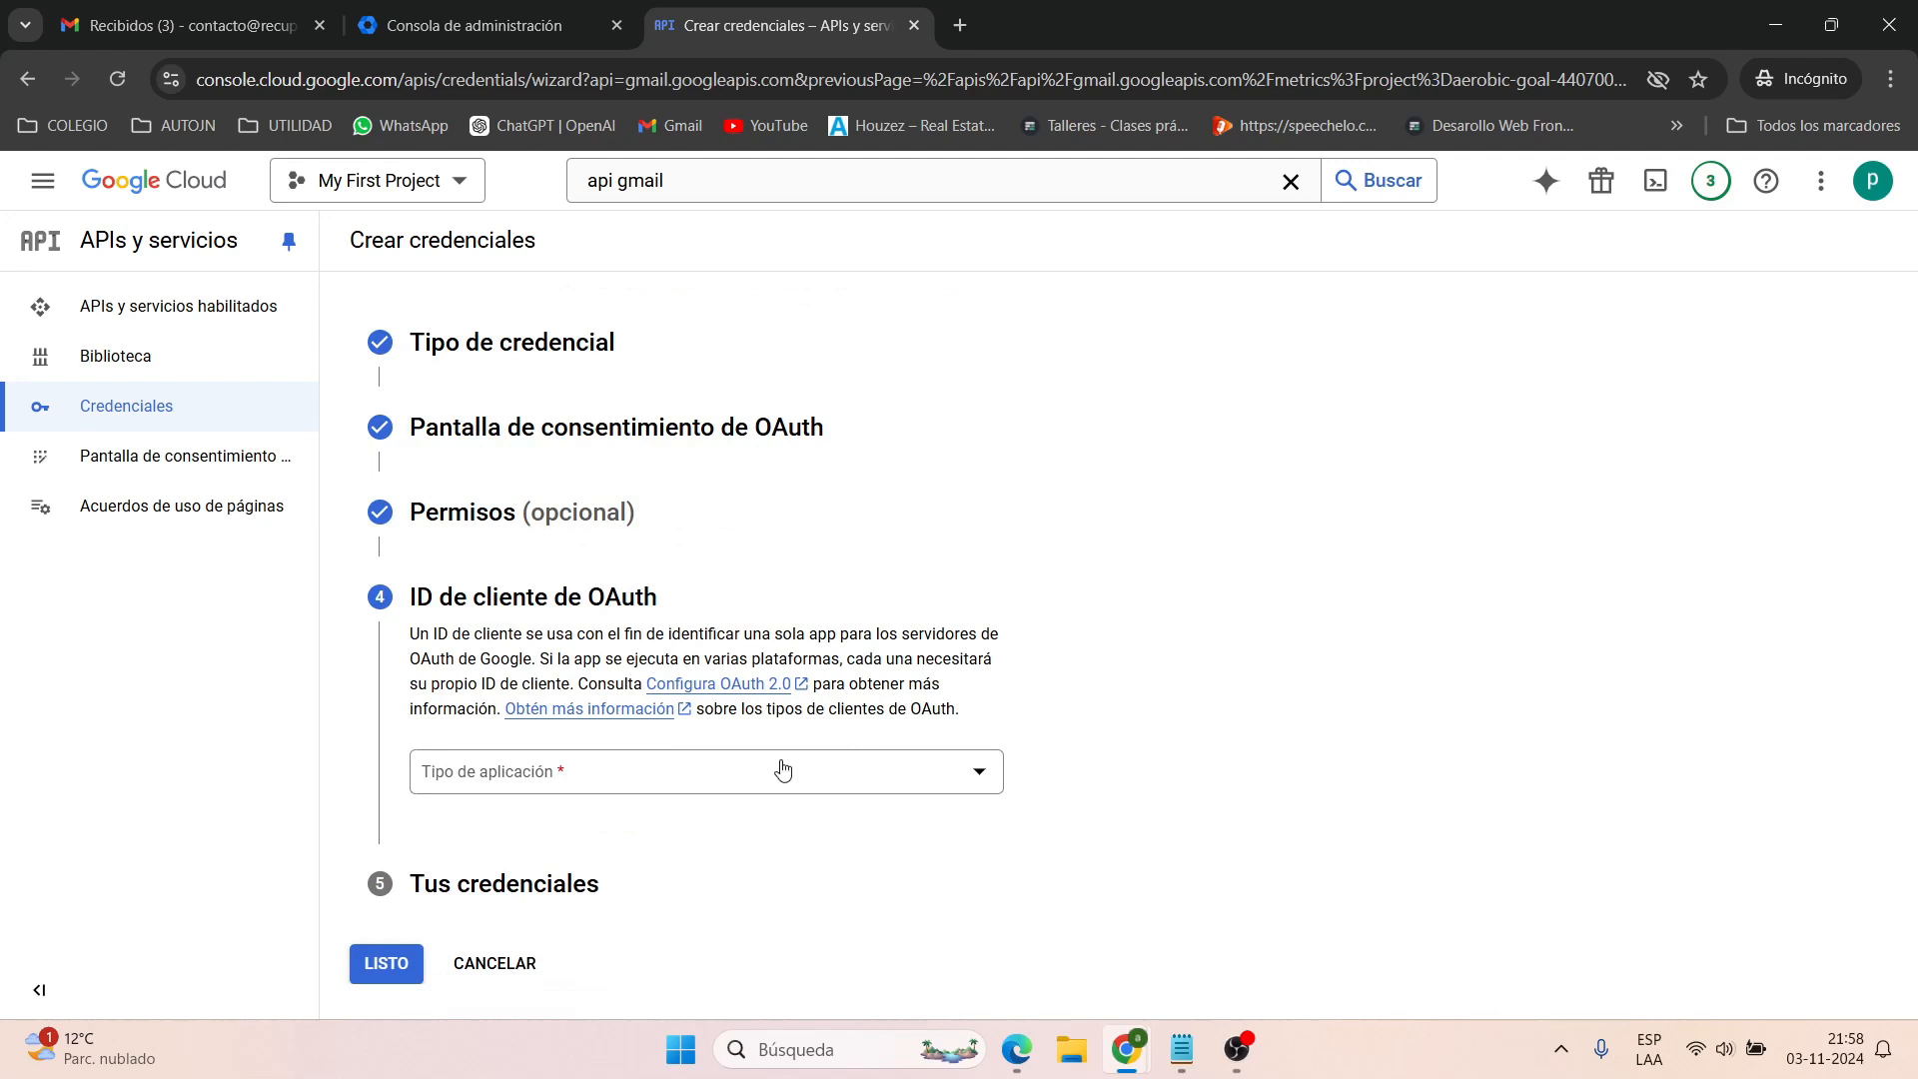
# Choose 'Aplicación web' as the OAuth client's application type
pyautogui.click(706, 772)
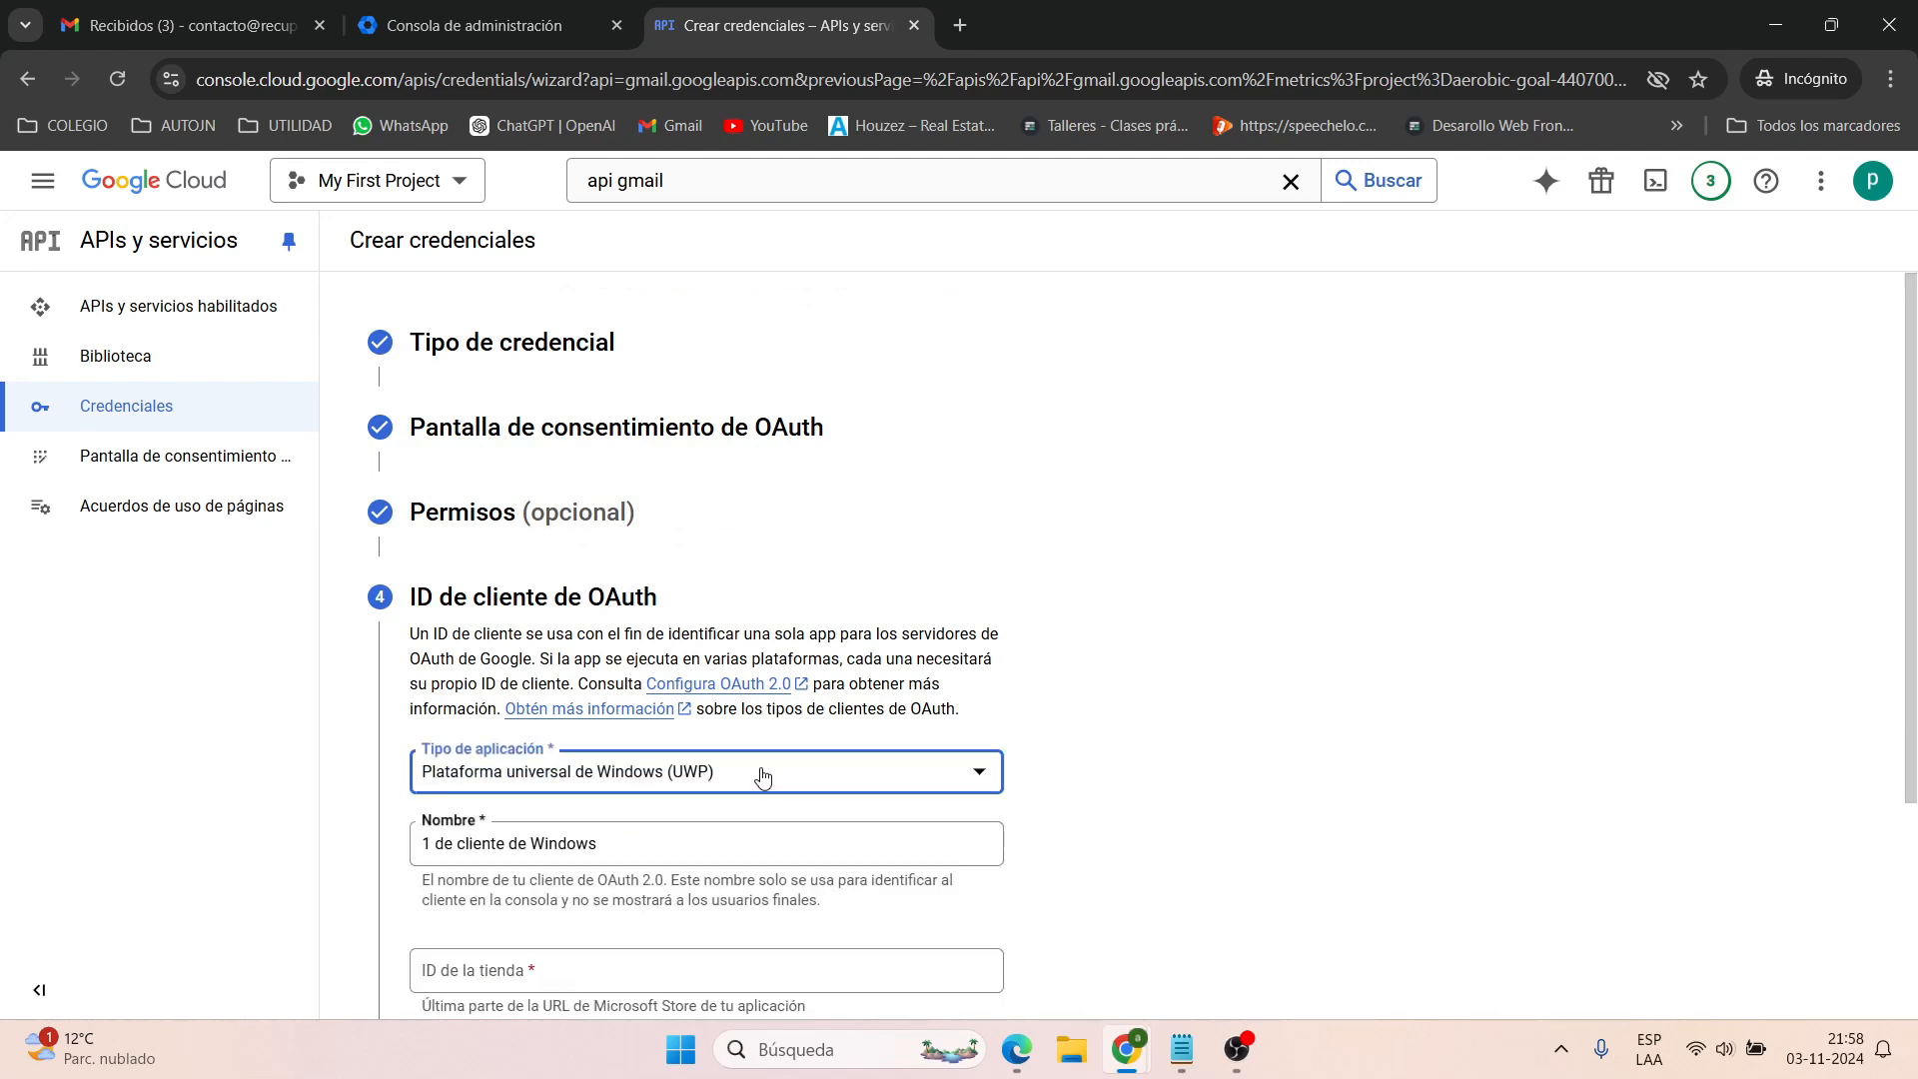
pyautogui.click(708, 771)
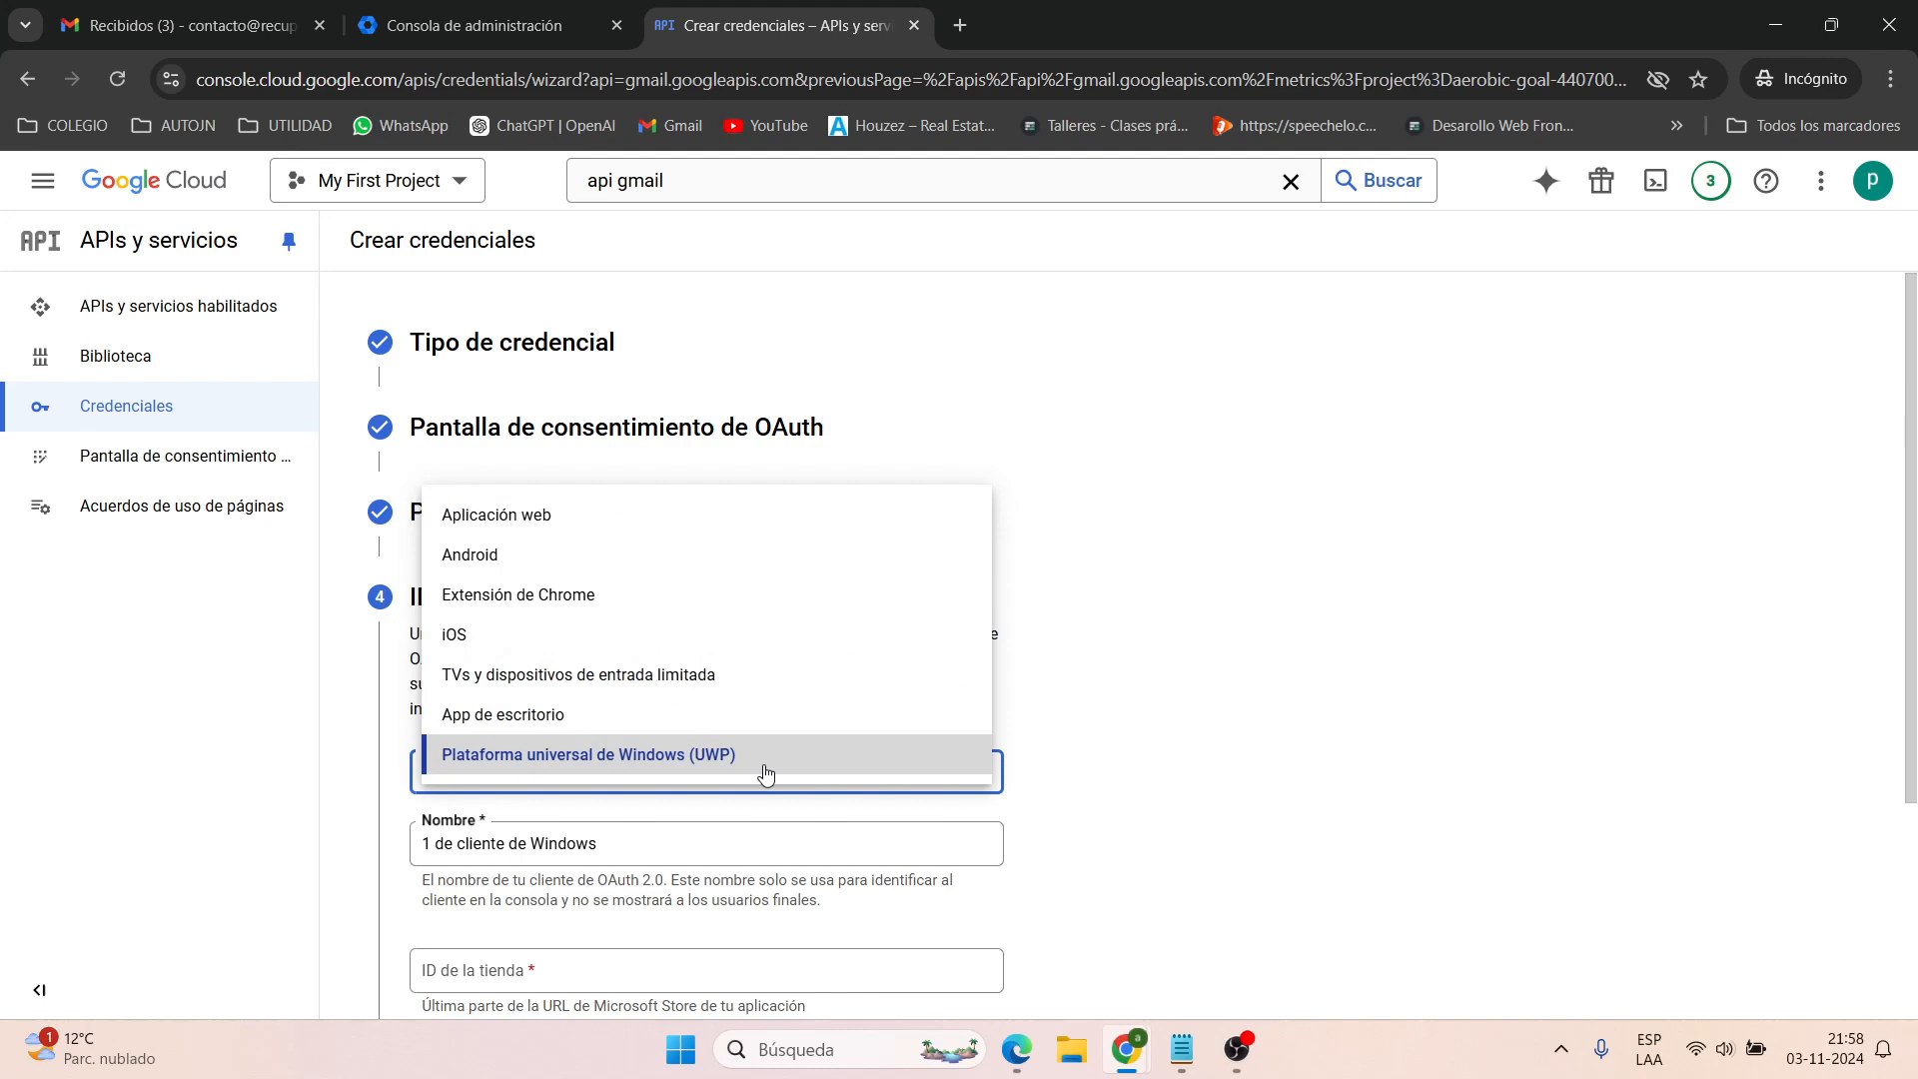
pyautogui.moveTo(568, 553)
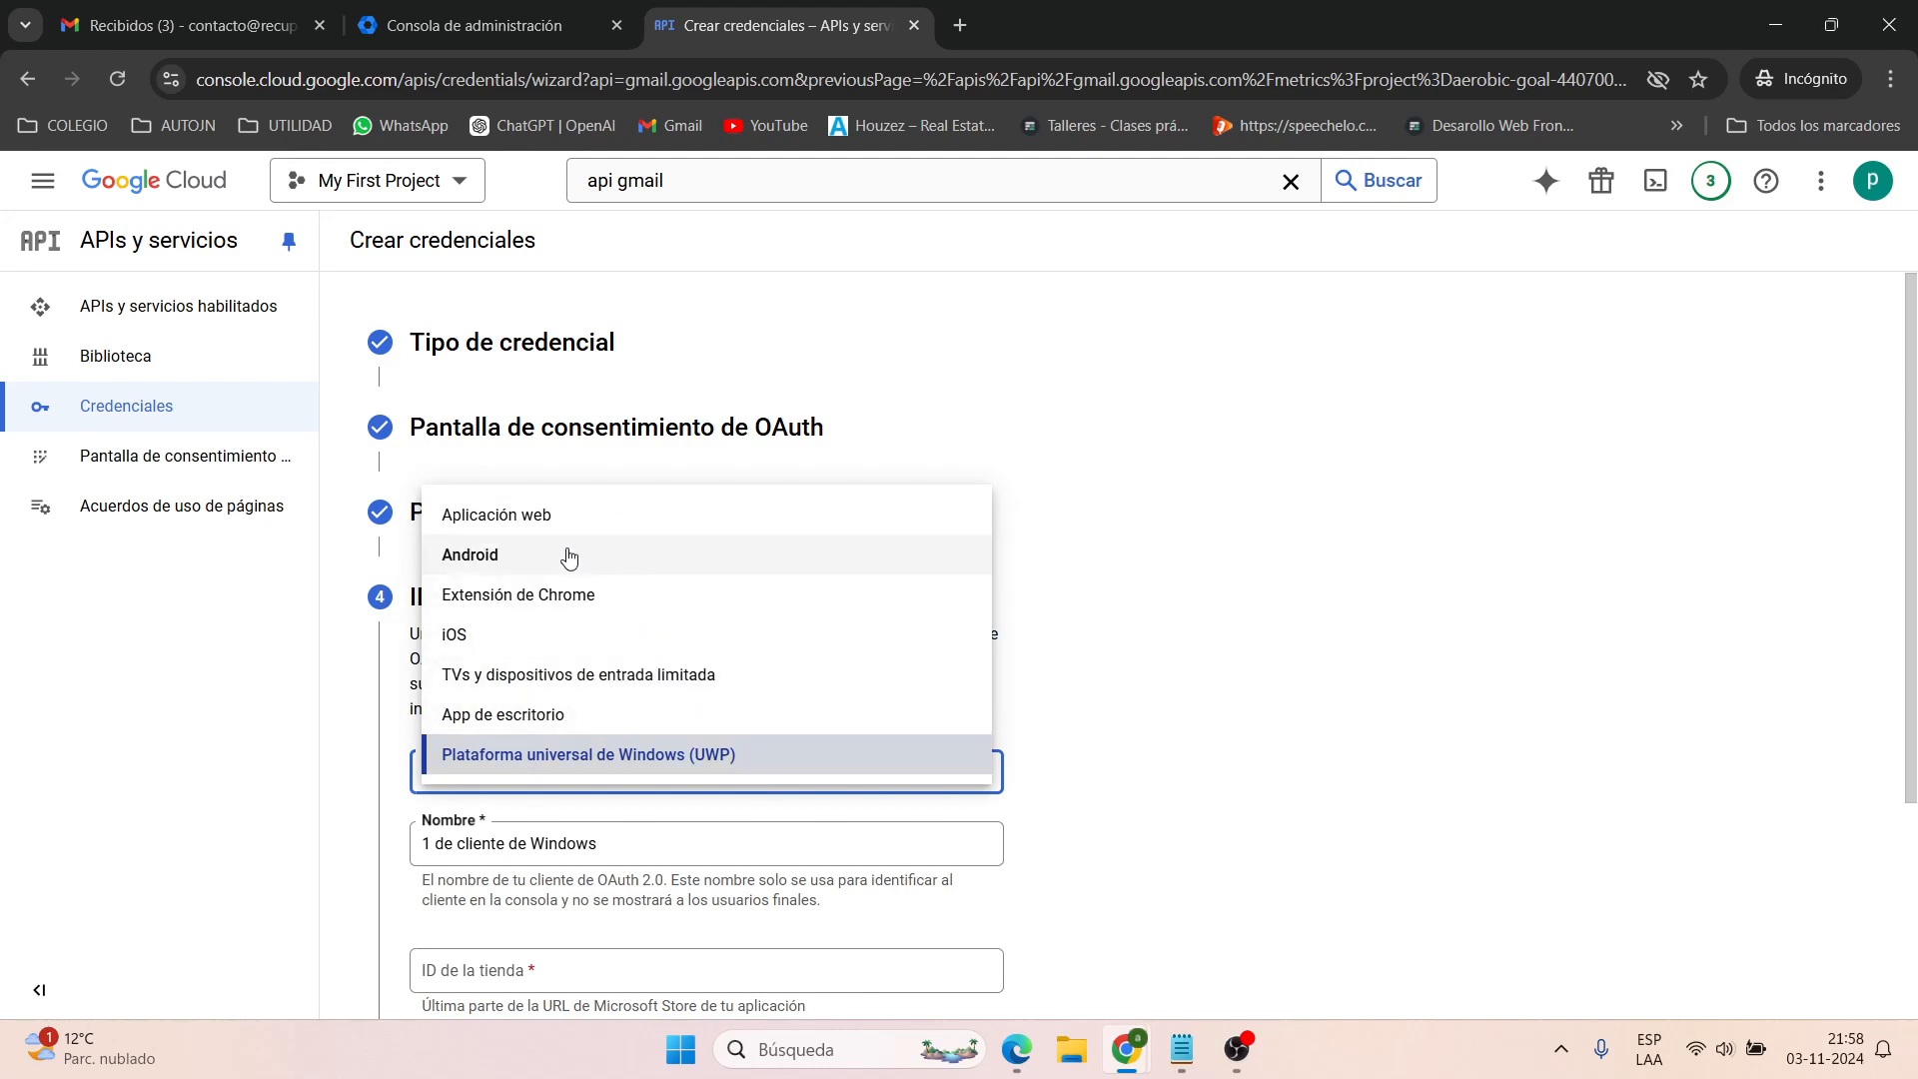
pyautogui.moveTo(565, 518)
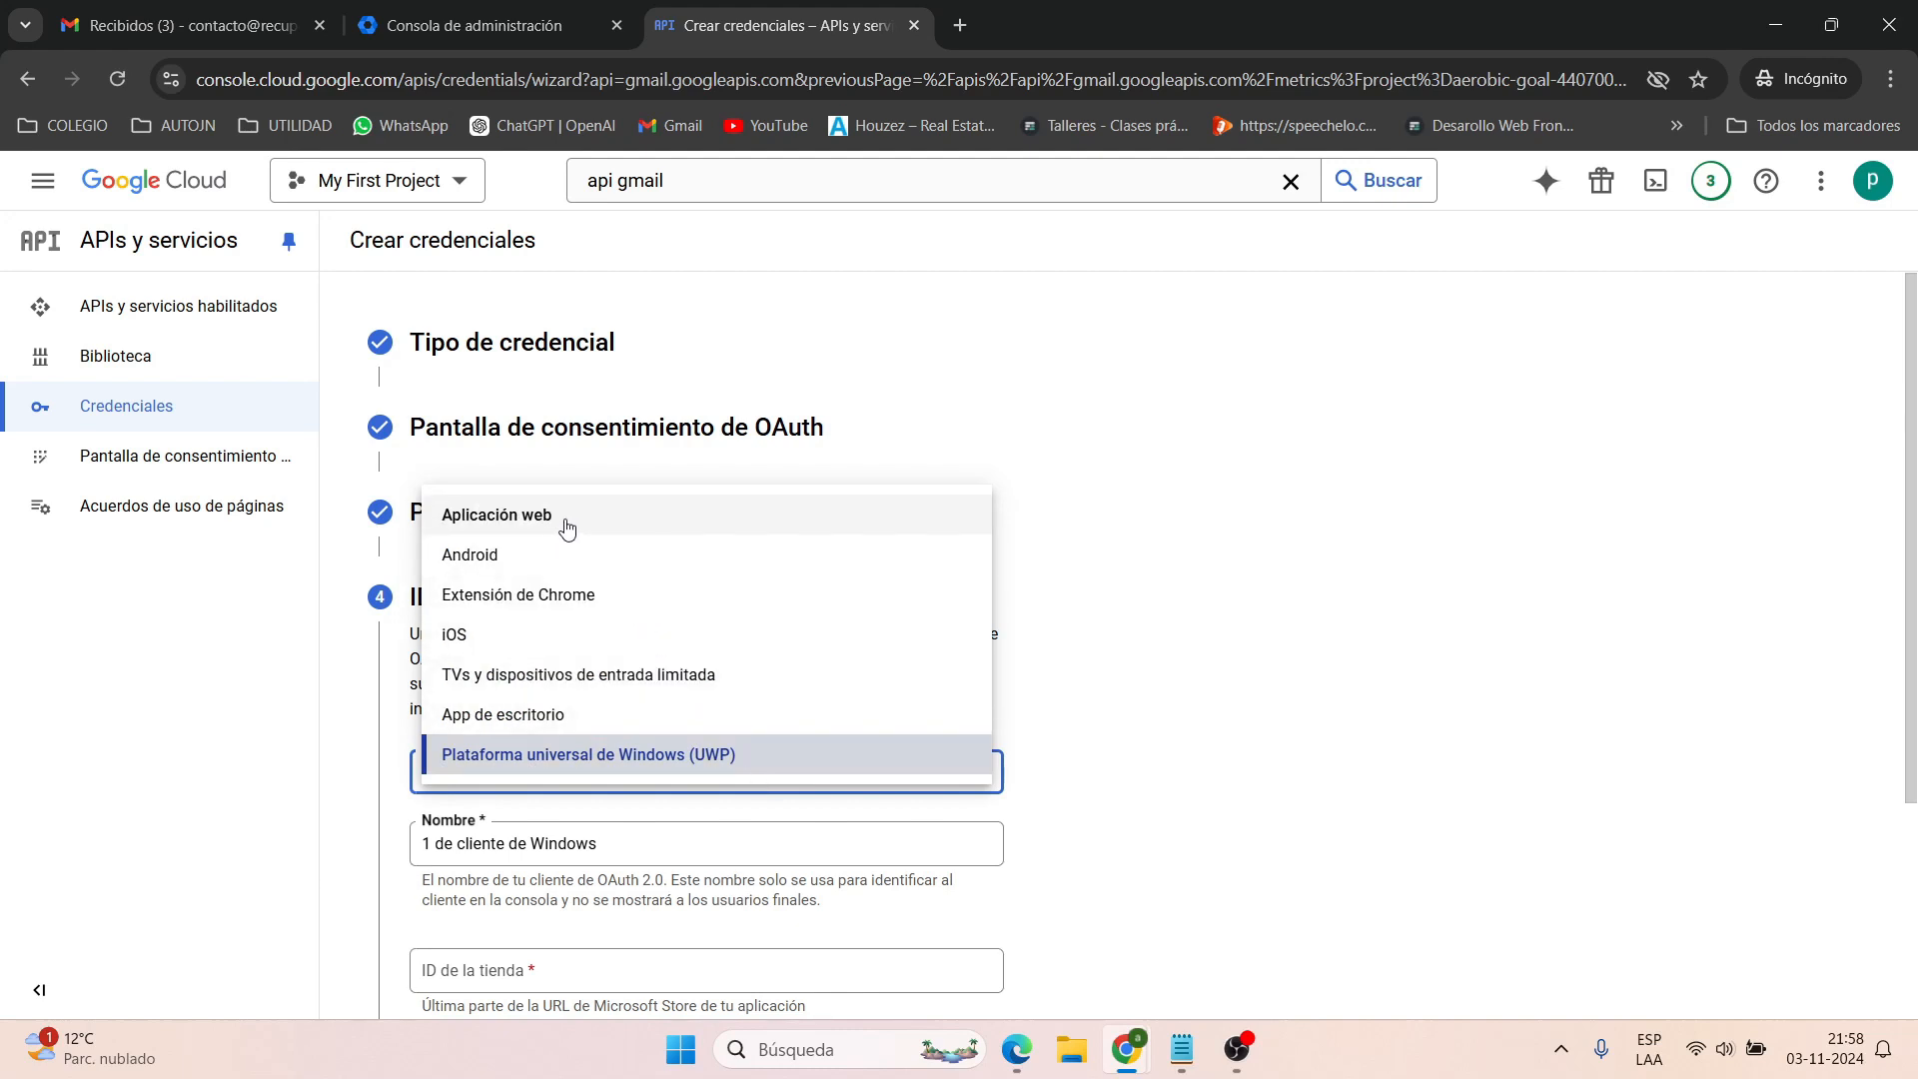
pyautogui.click(494, 513)
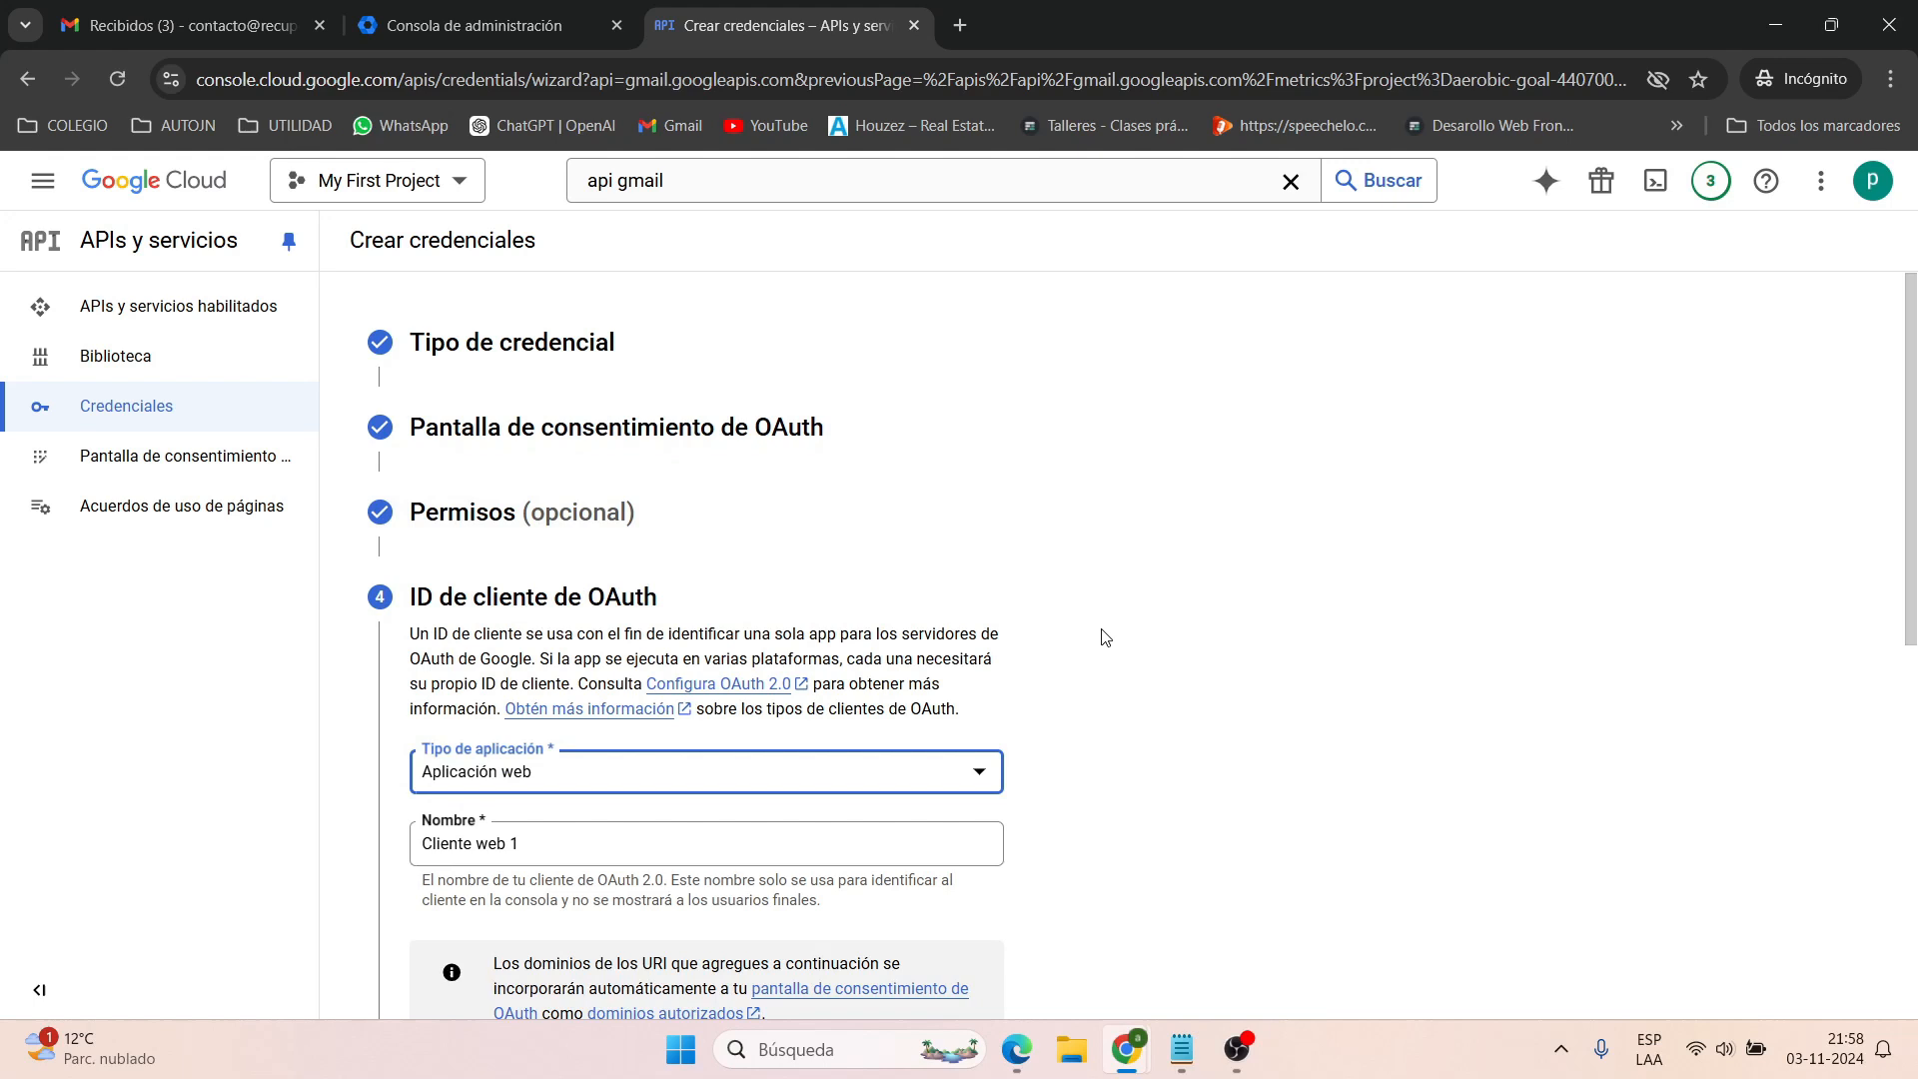
pyautogui.scroll(-3)
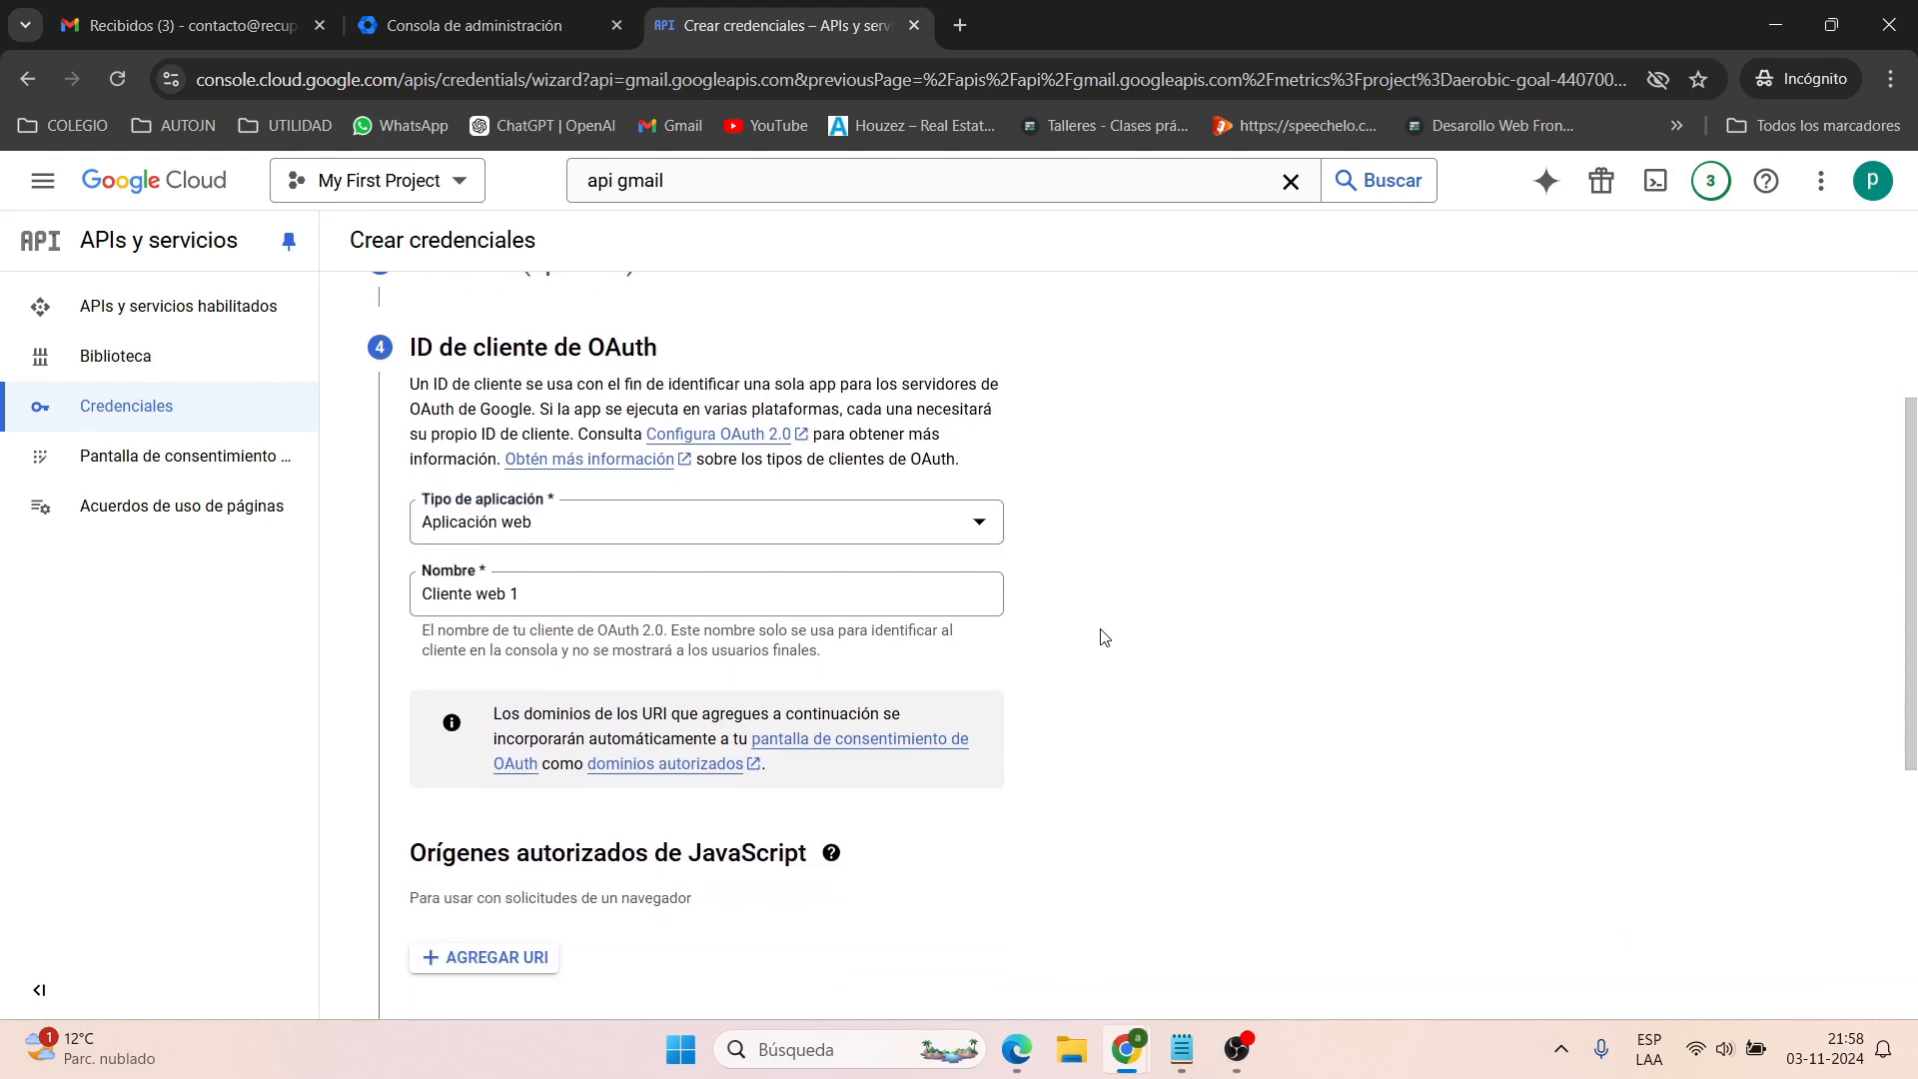
pyautogui.scroll(-3)
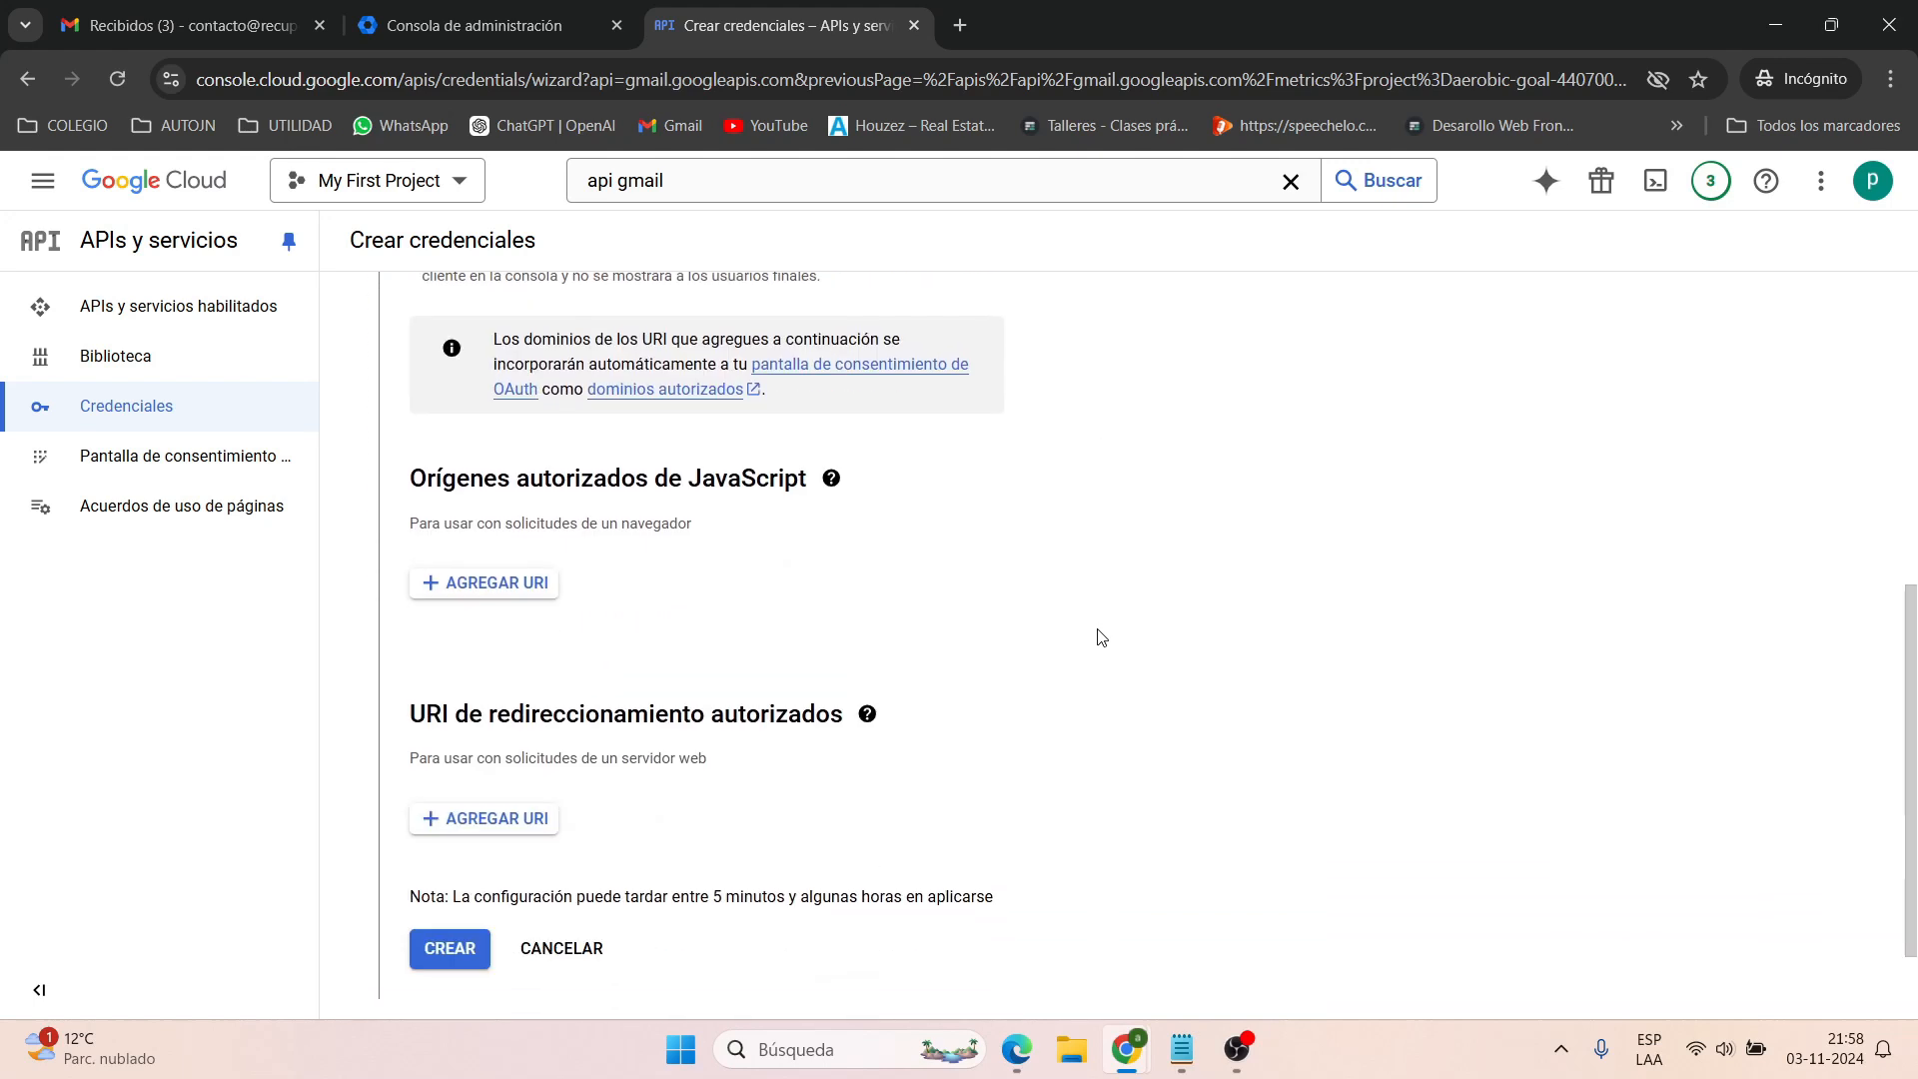
pyautogui.scroll(-3)
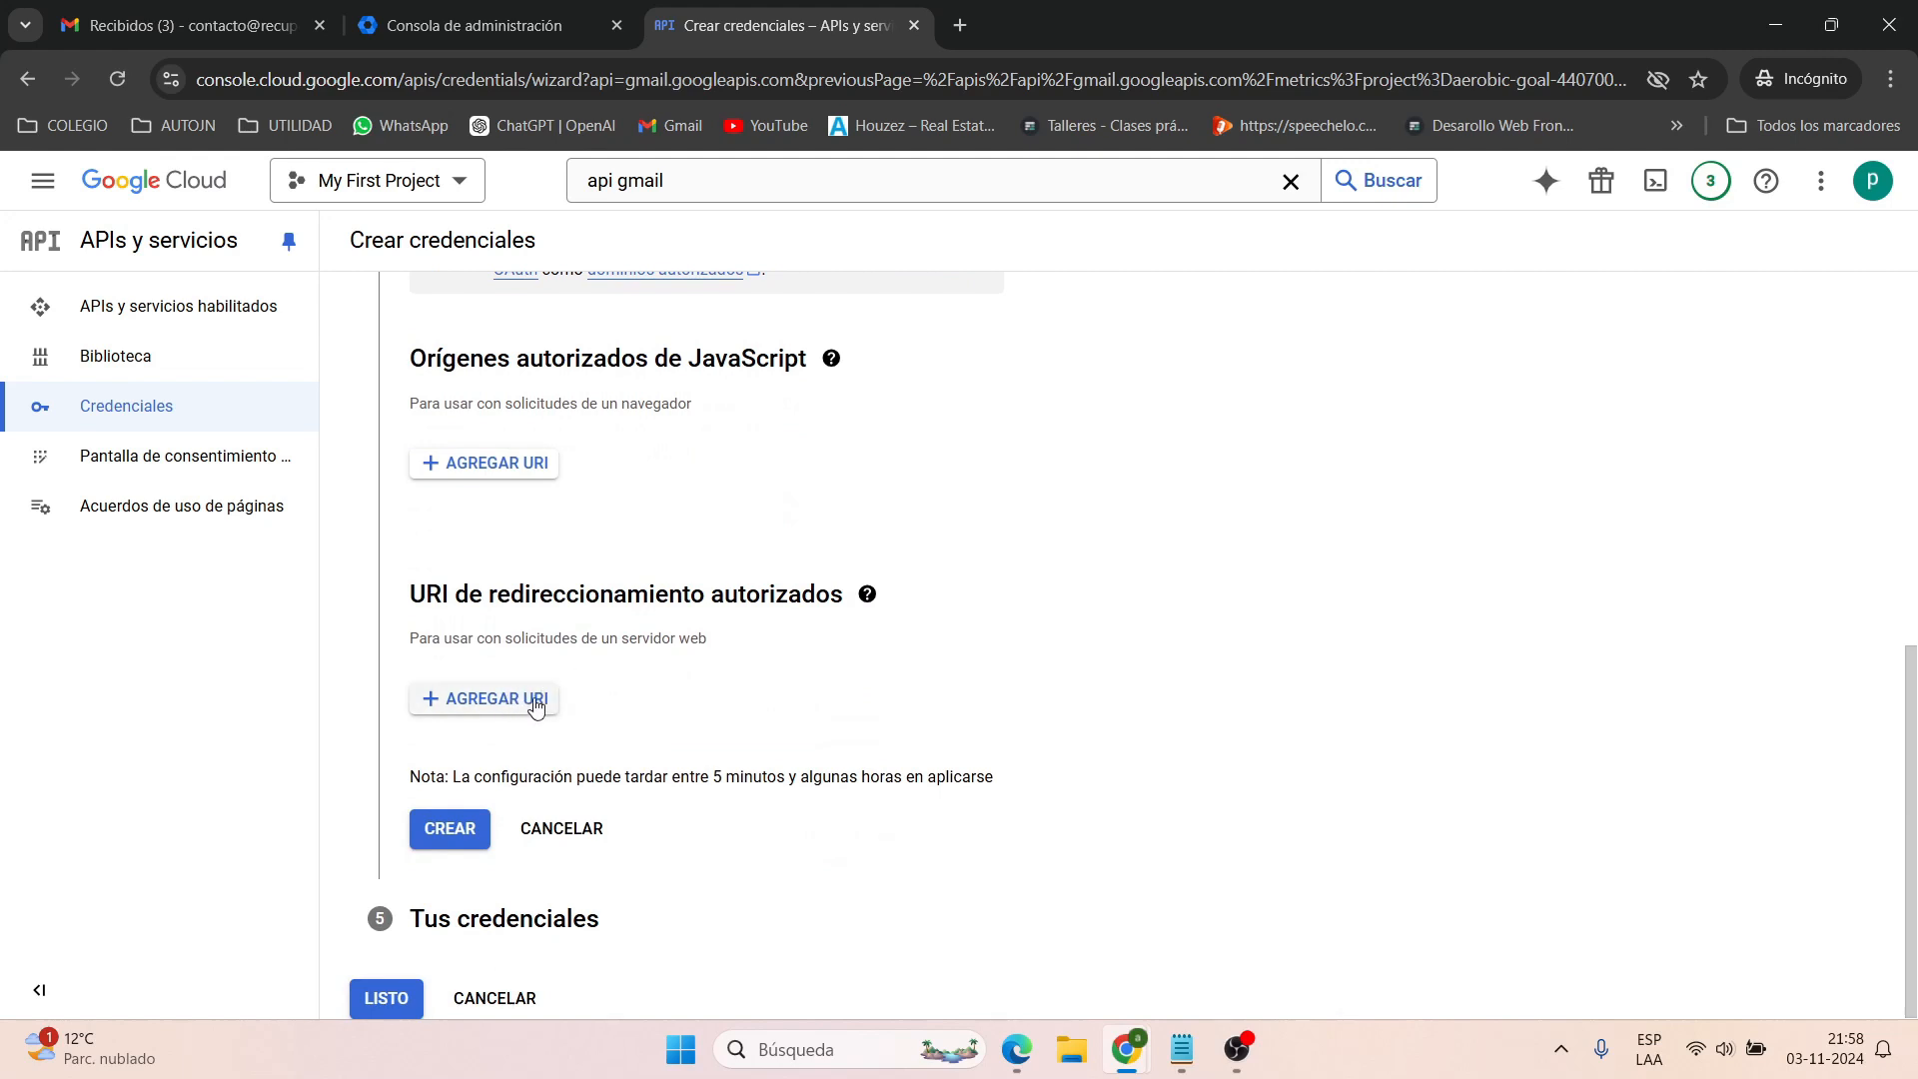
pyautogui.moveTo(1127, 1050)
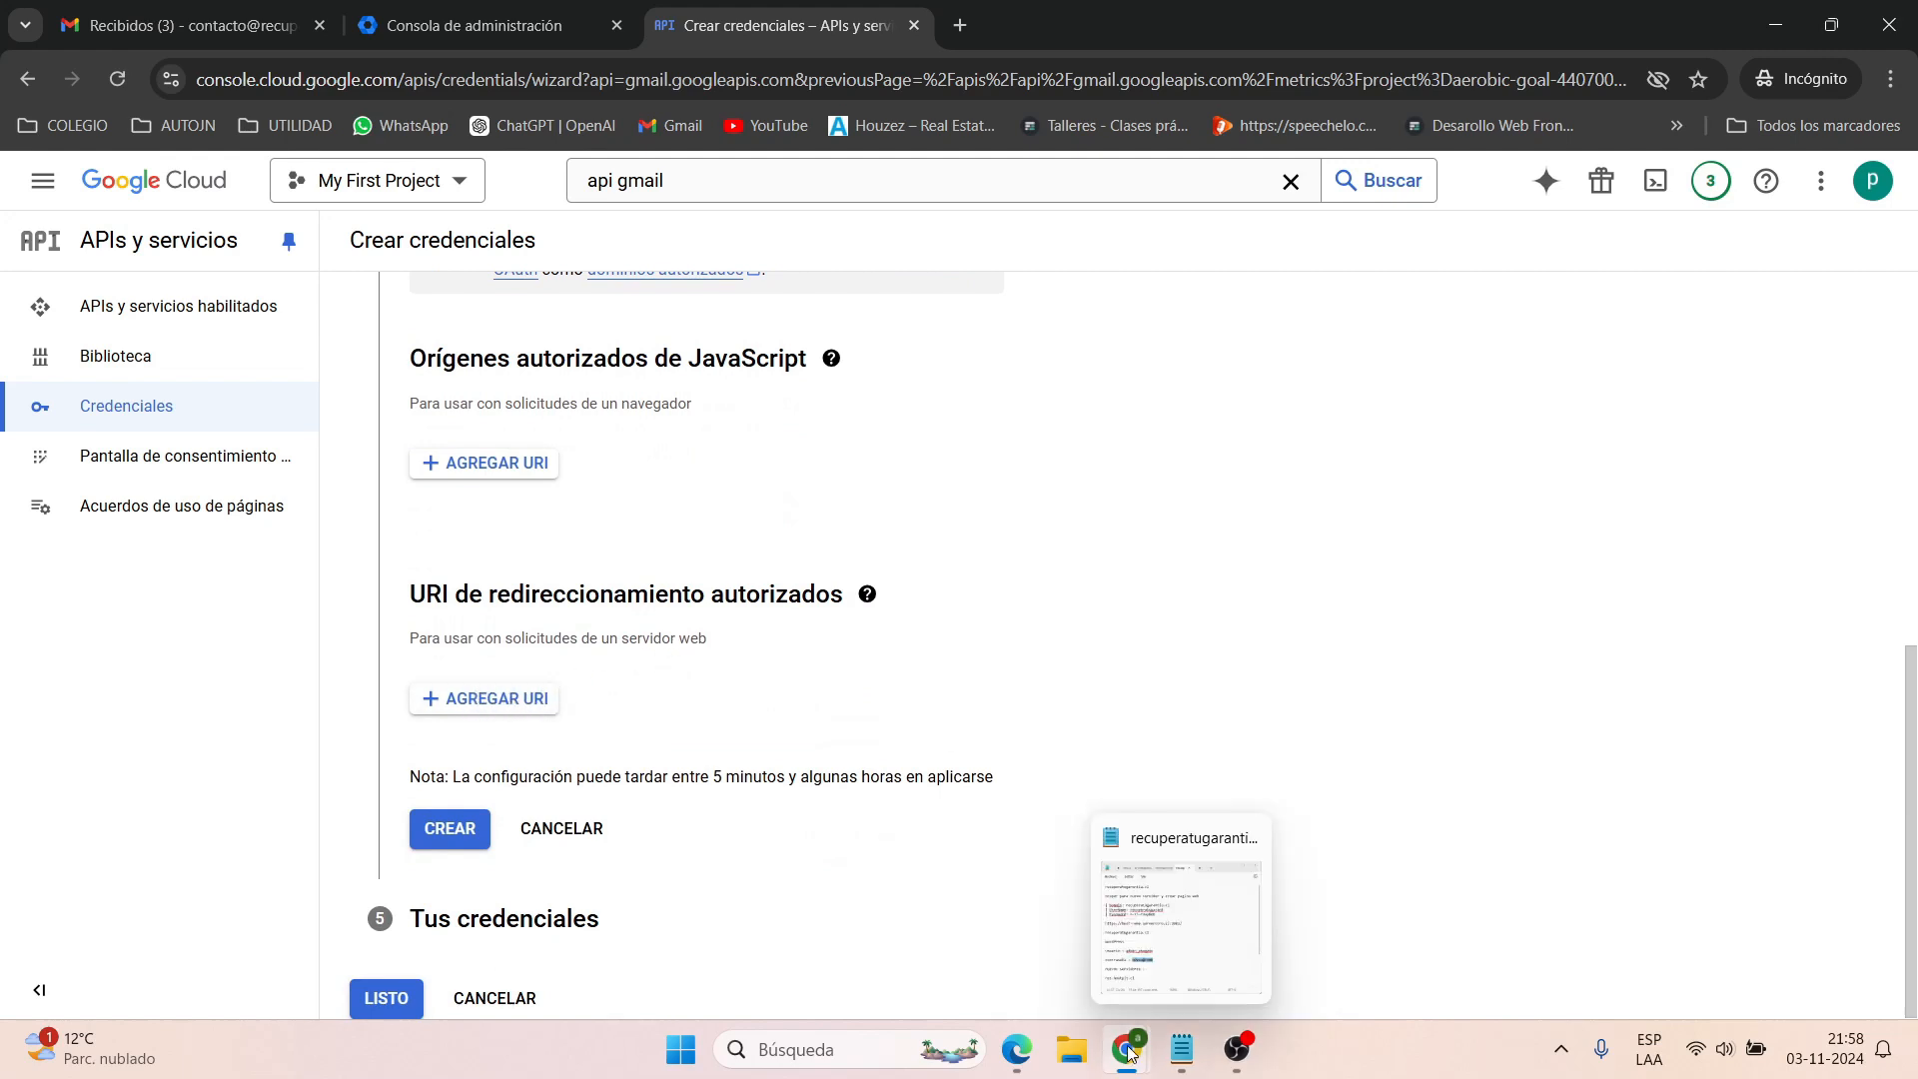
pyautogui.moveTo(1125, 1049)
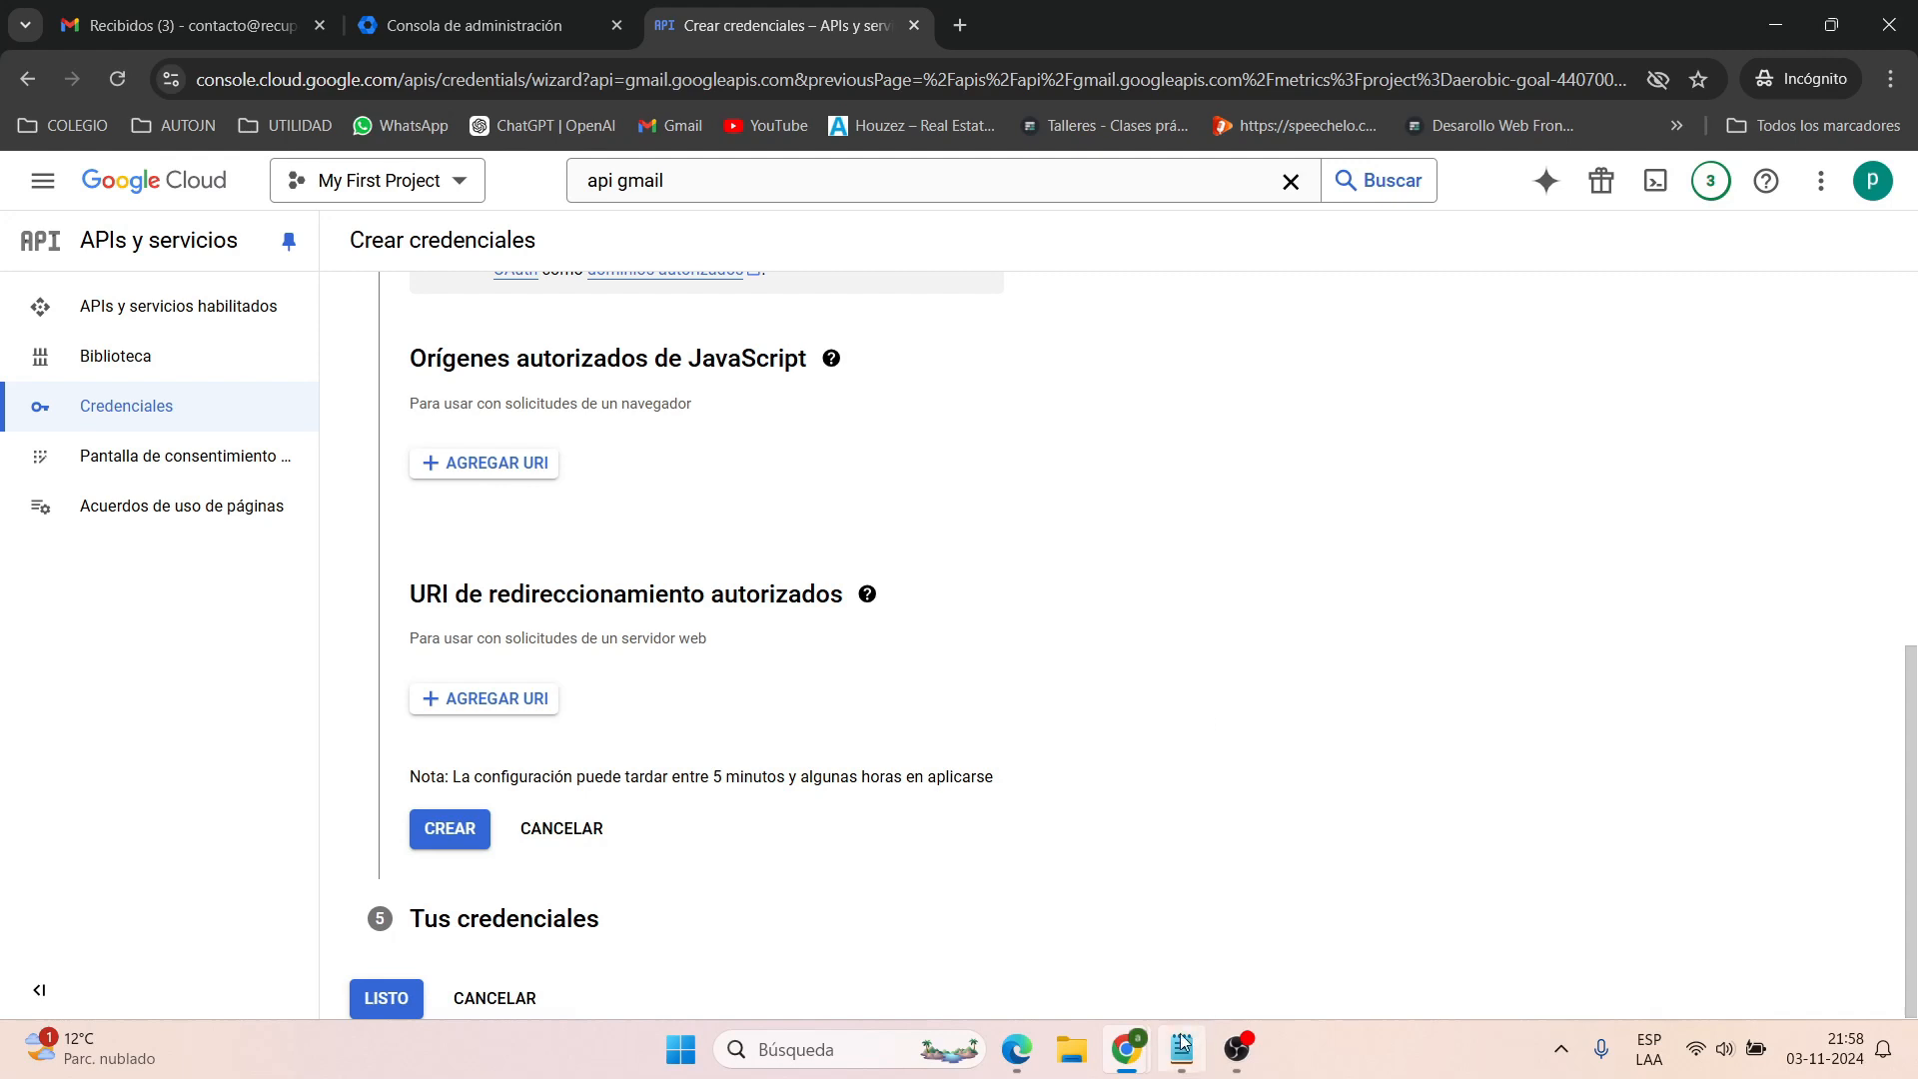
pyautogui.moveTo(1127, 1049)
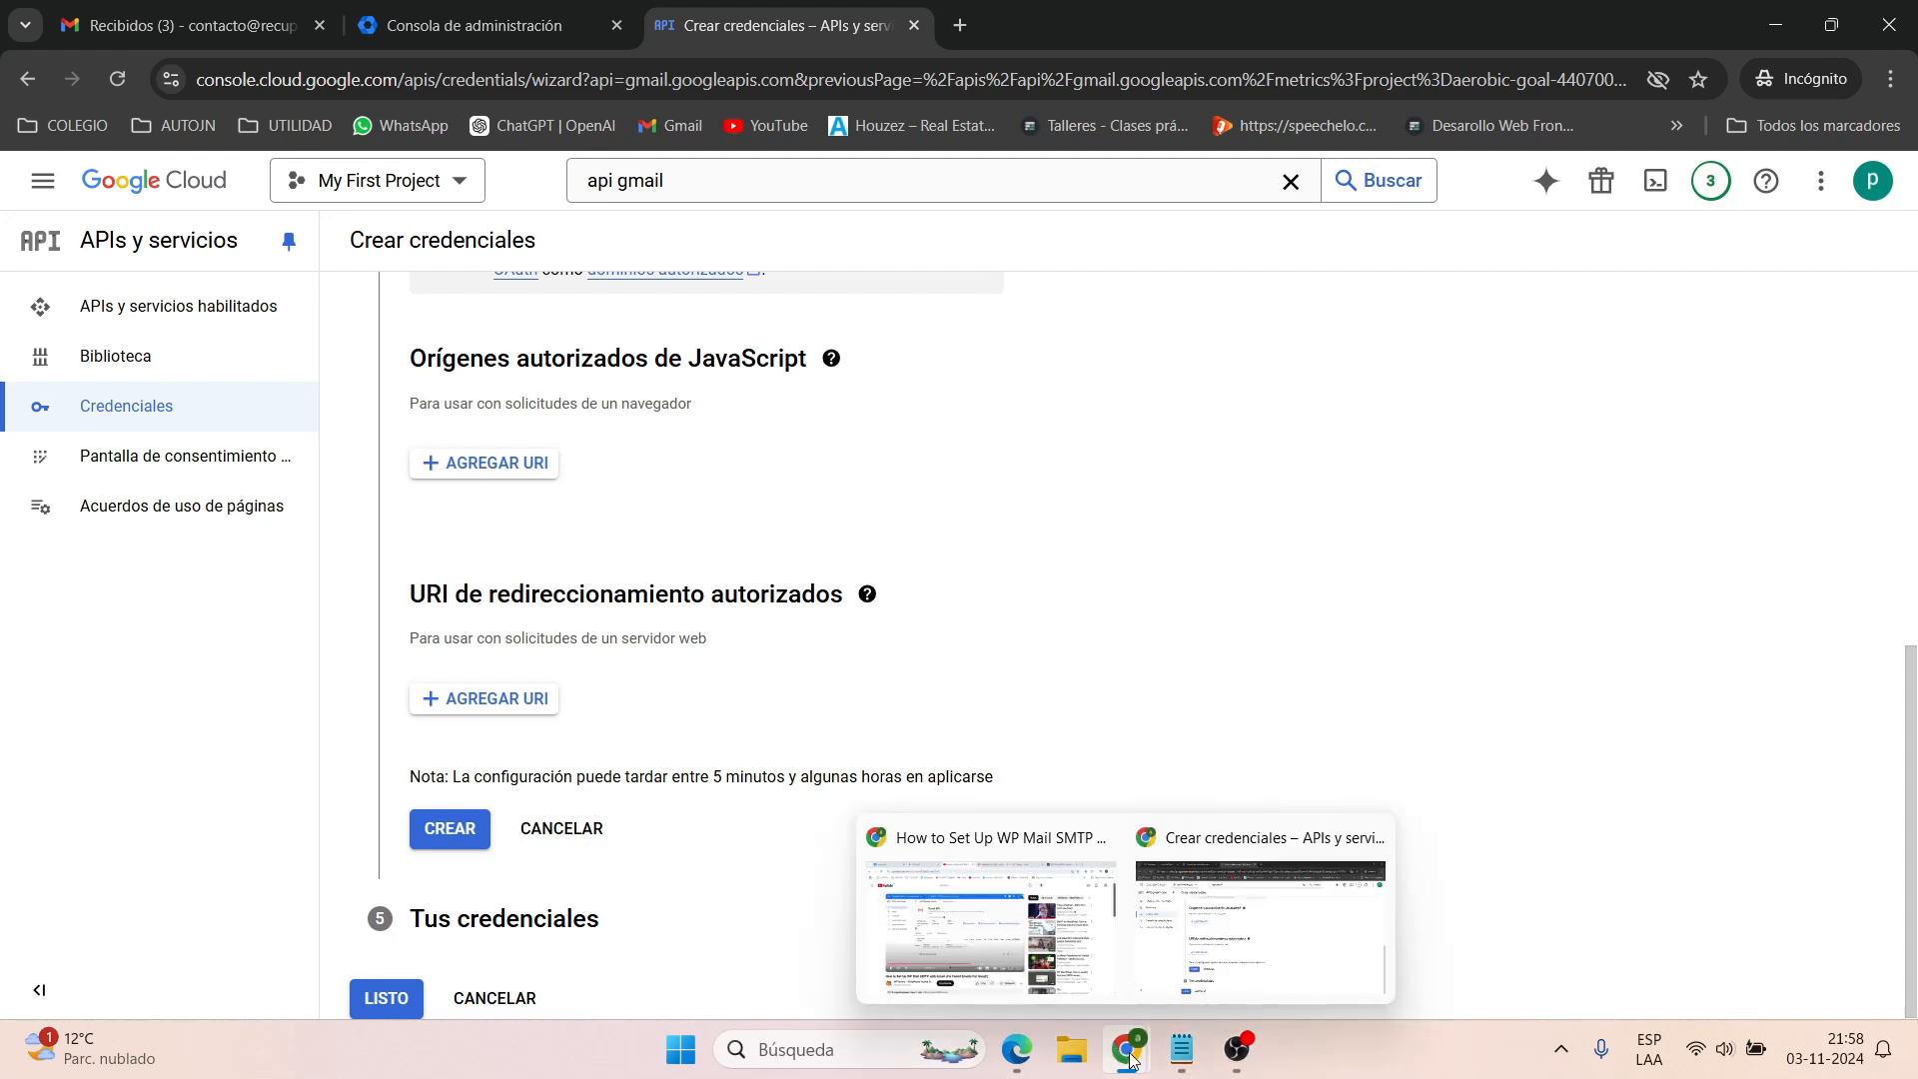
pyautogui.moveTo(1271, 928)
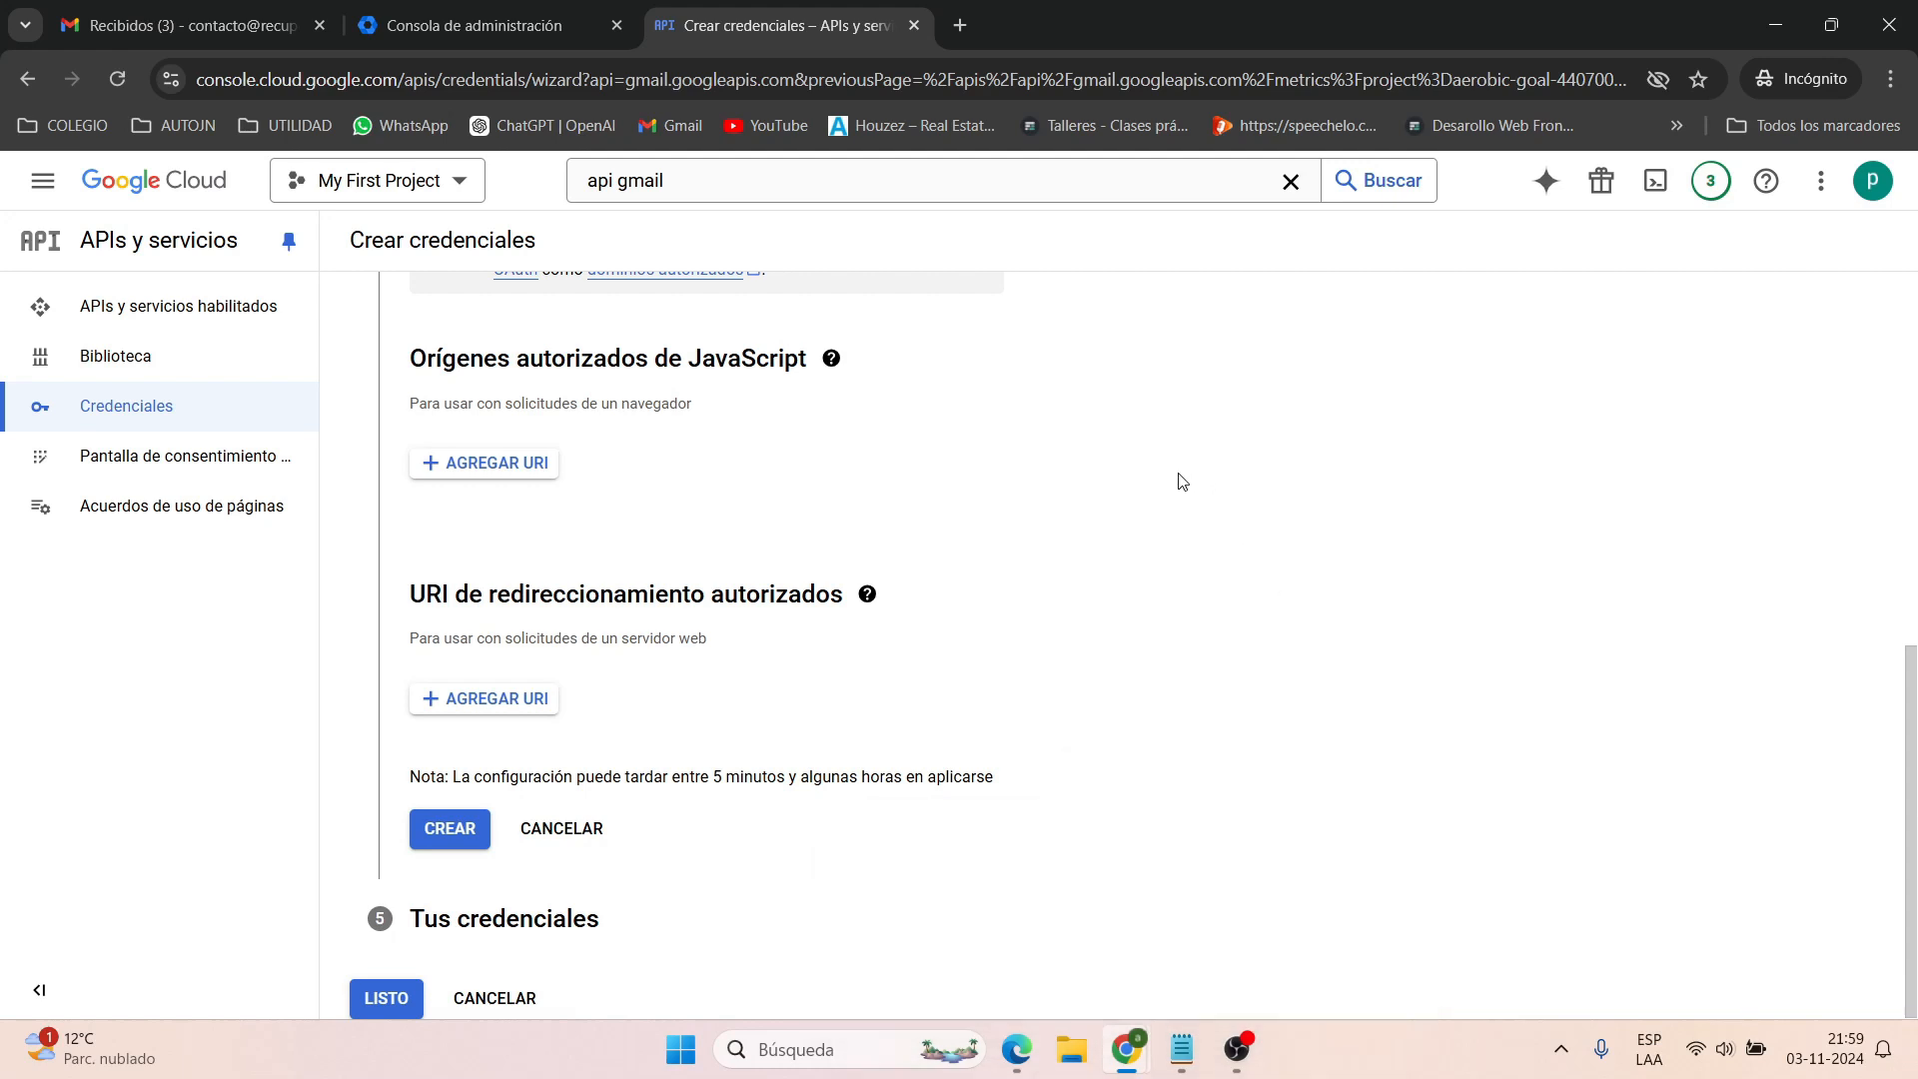
pyautogui.moveTo(626, 658)
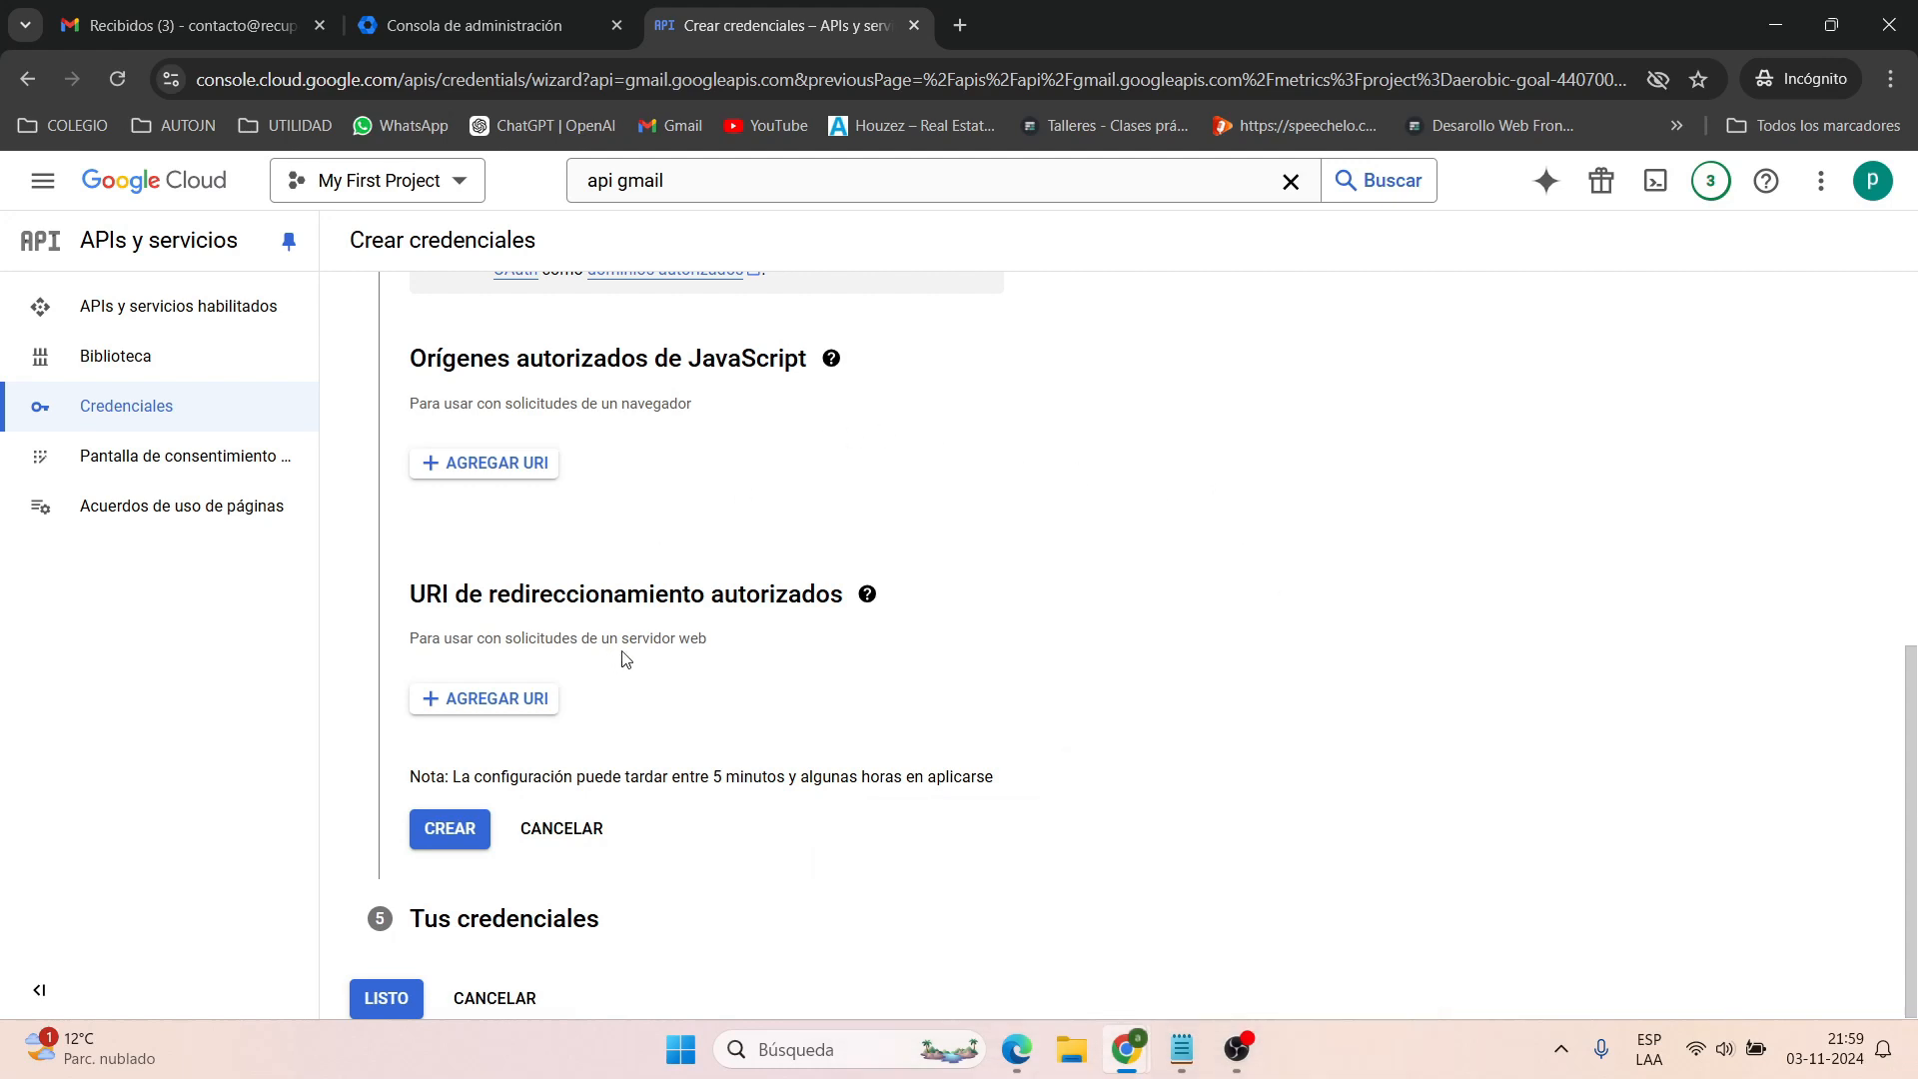
pyautogui.moveTo(492, 687)
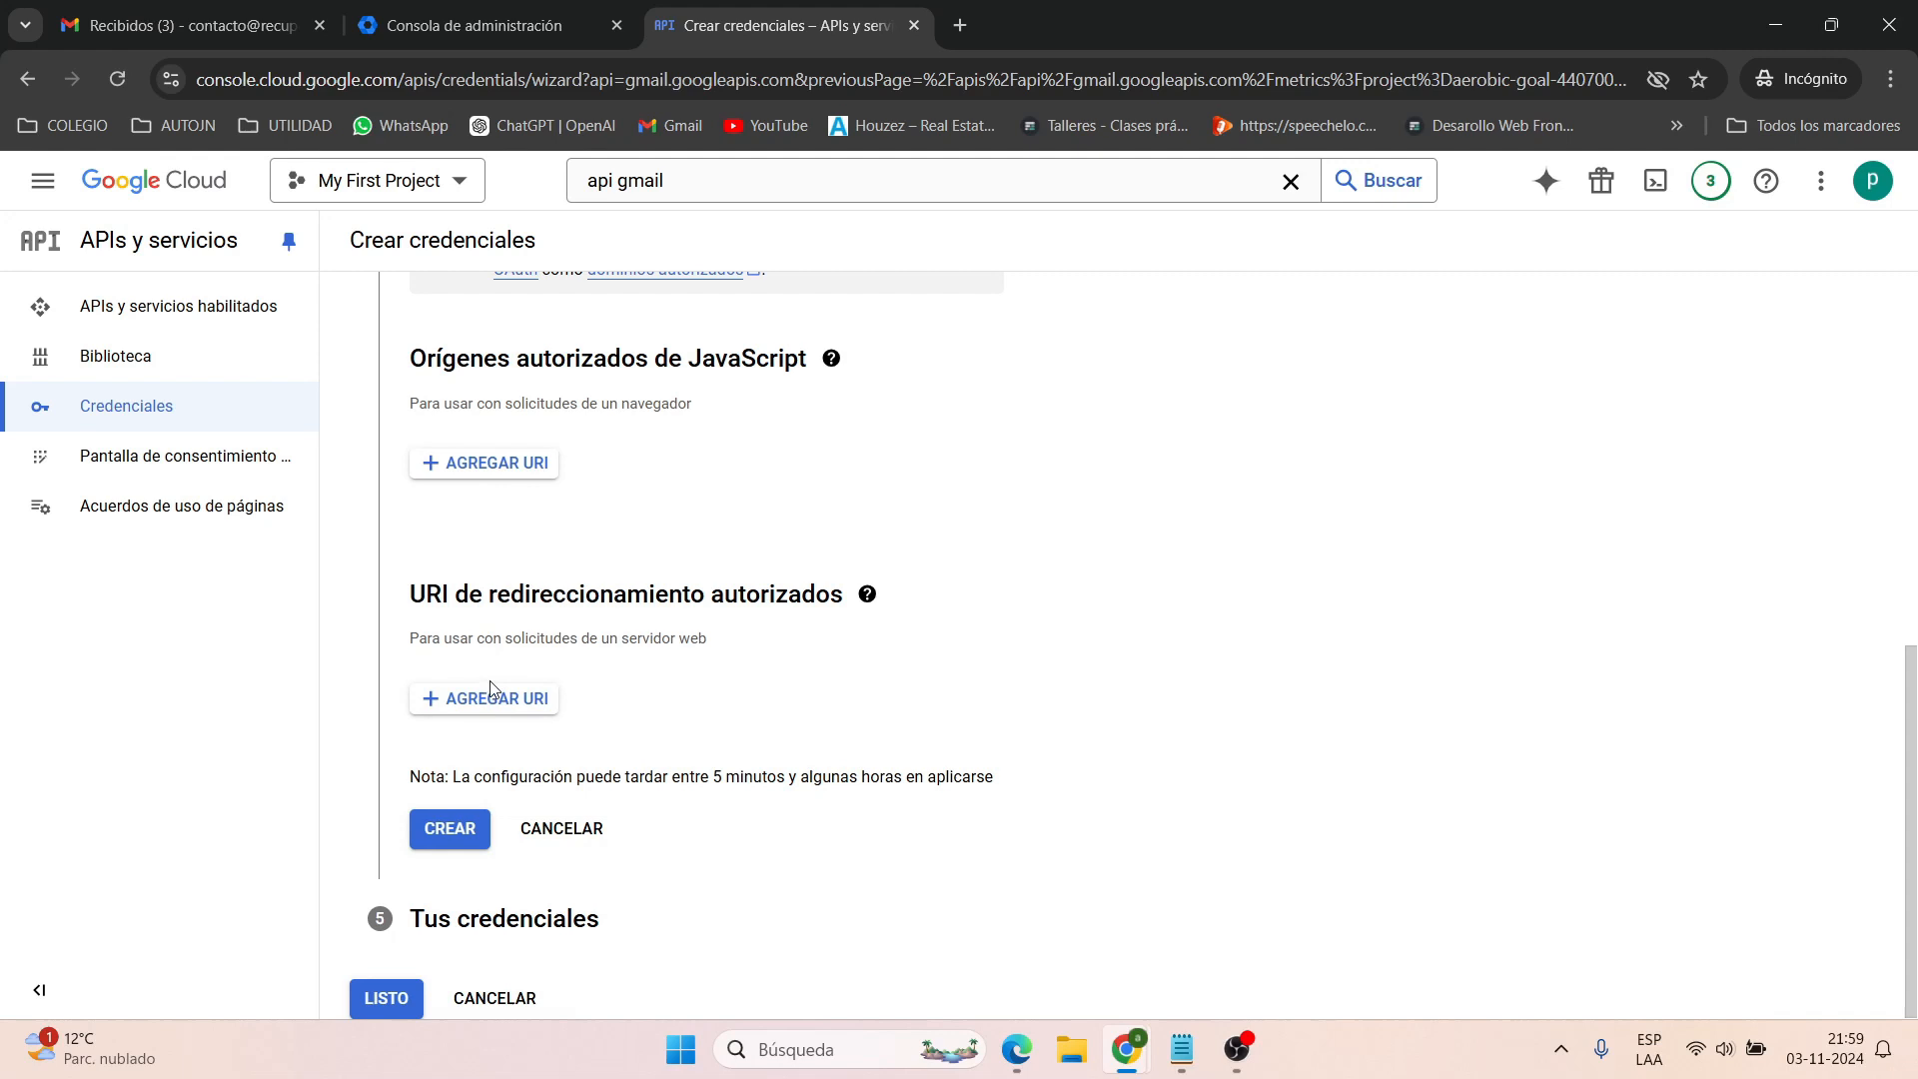
pyautogui.click(1505, 24)
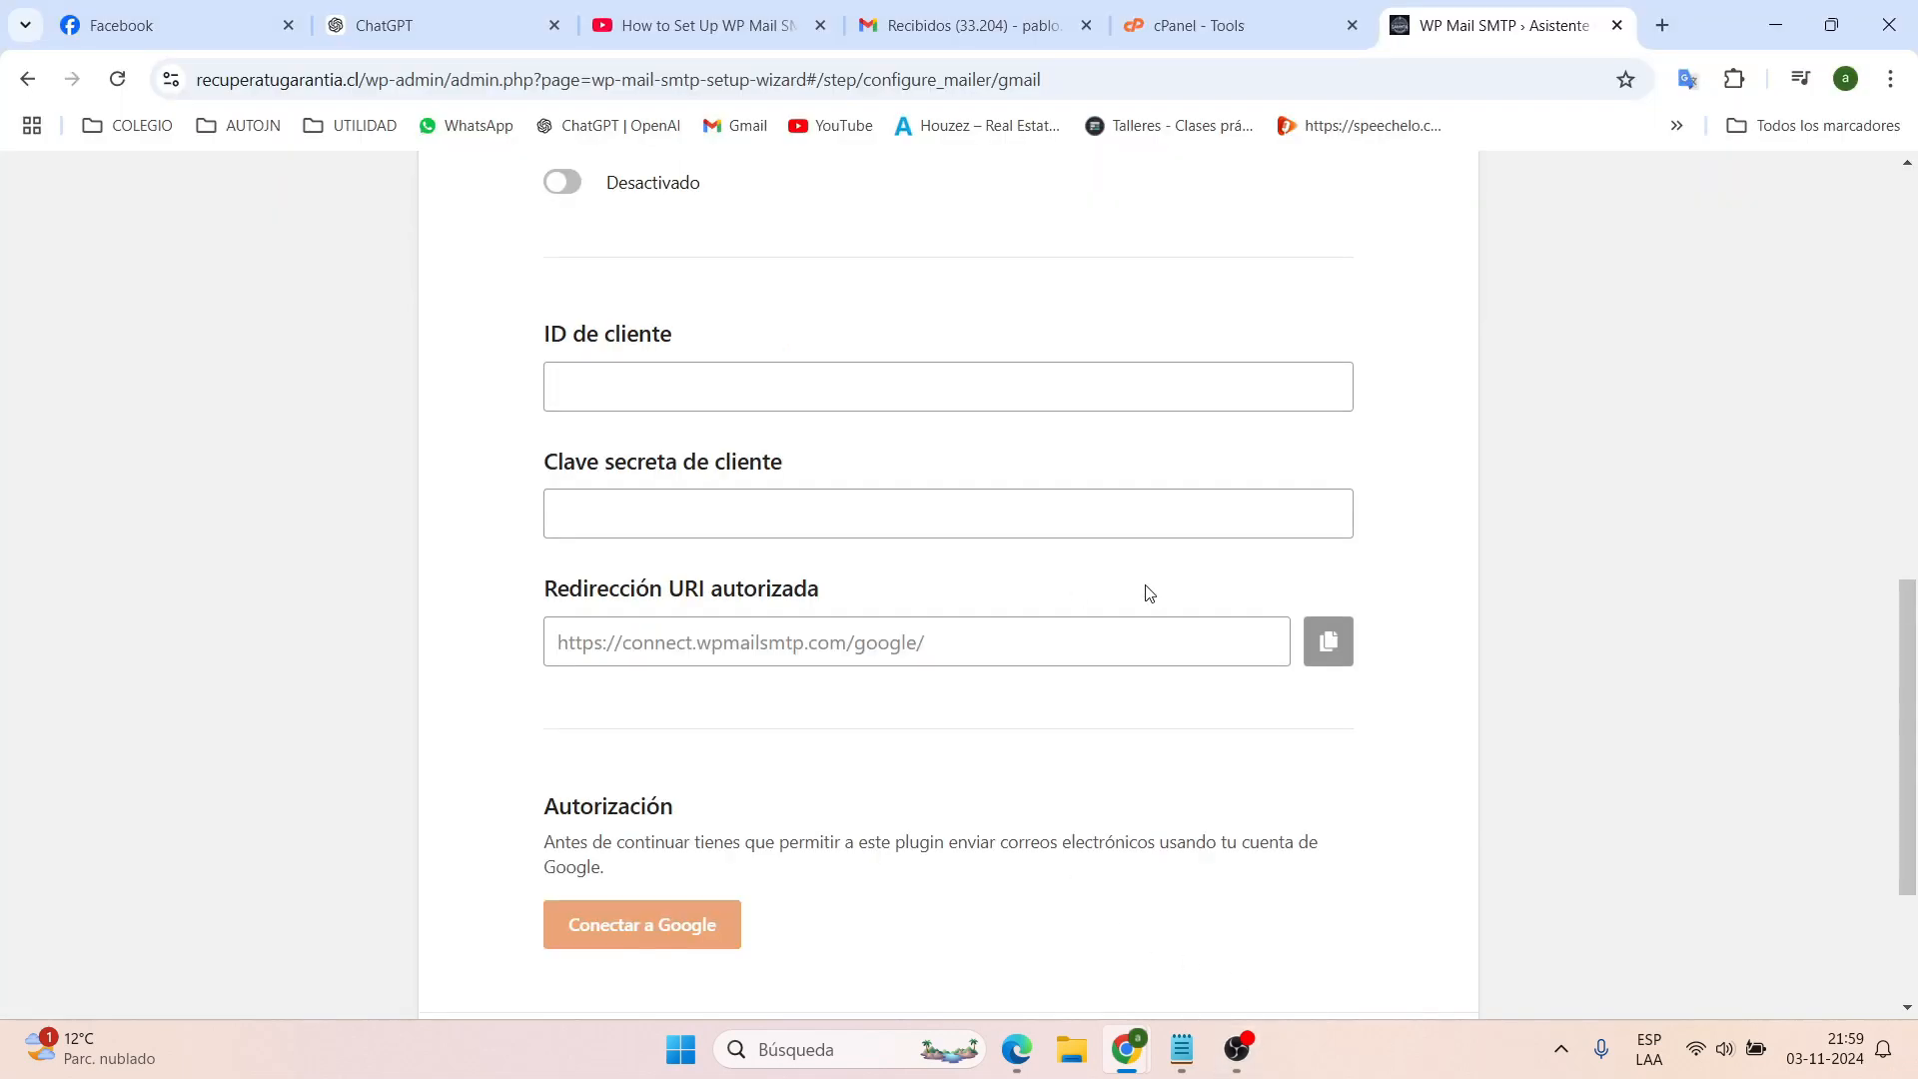
# Copy the 'Redirección URI autorizada' value from the Gmail mailer settings
pyautogui.scroll(3)
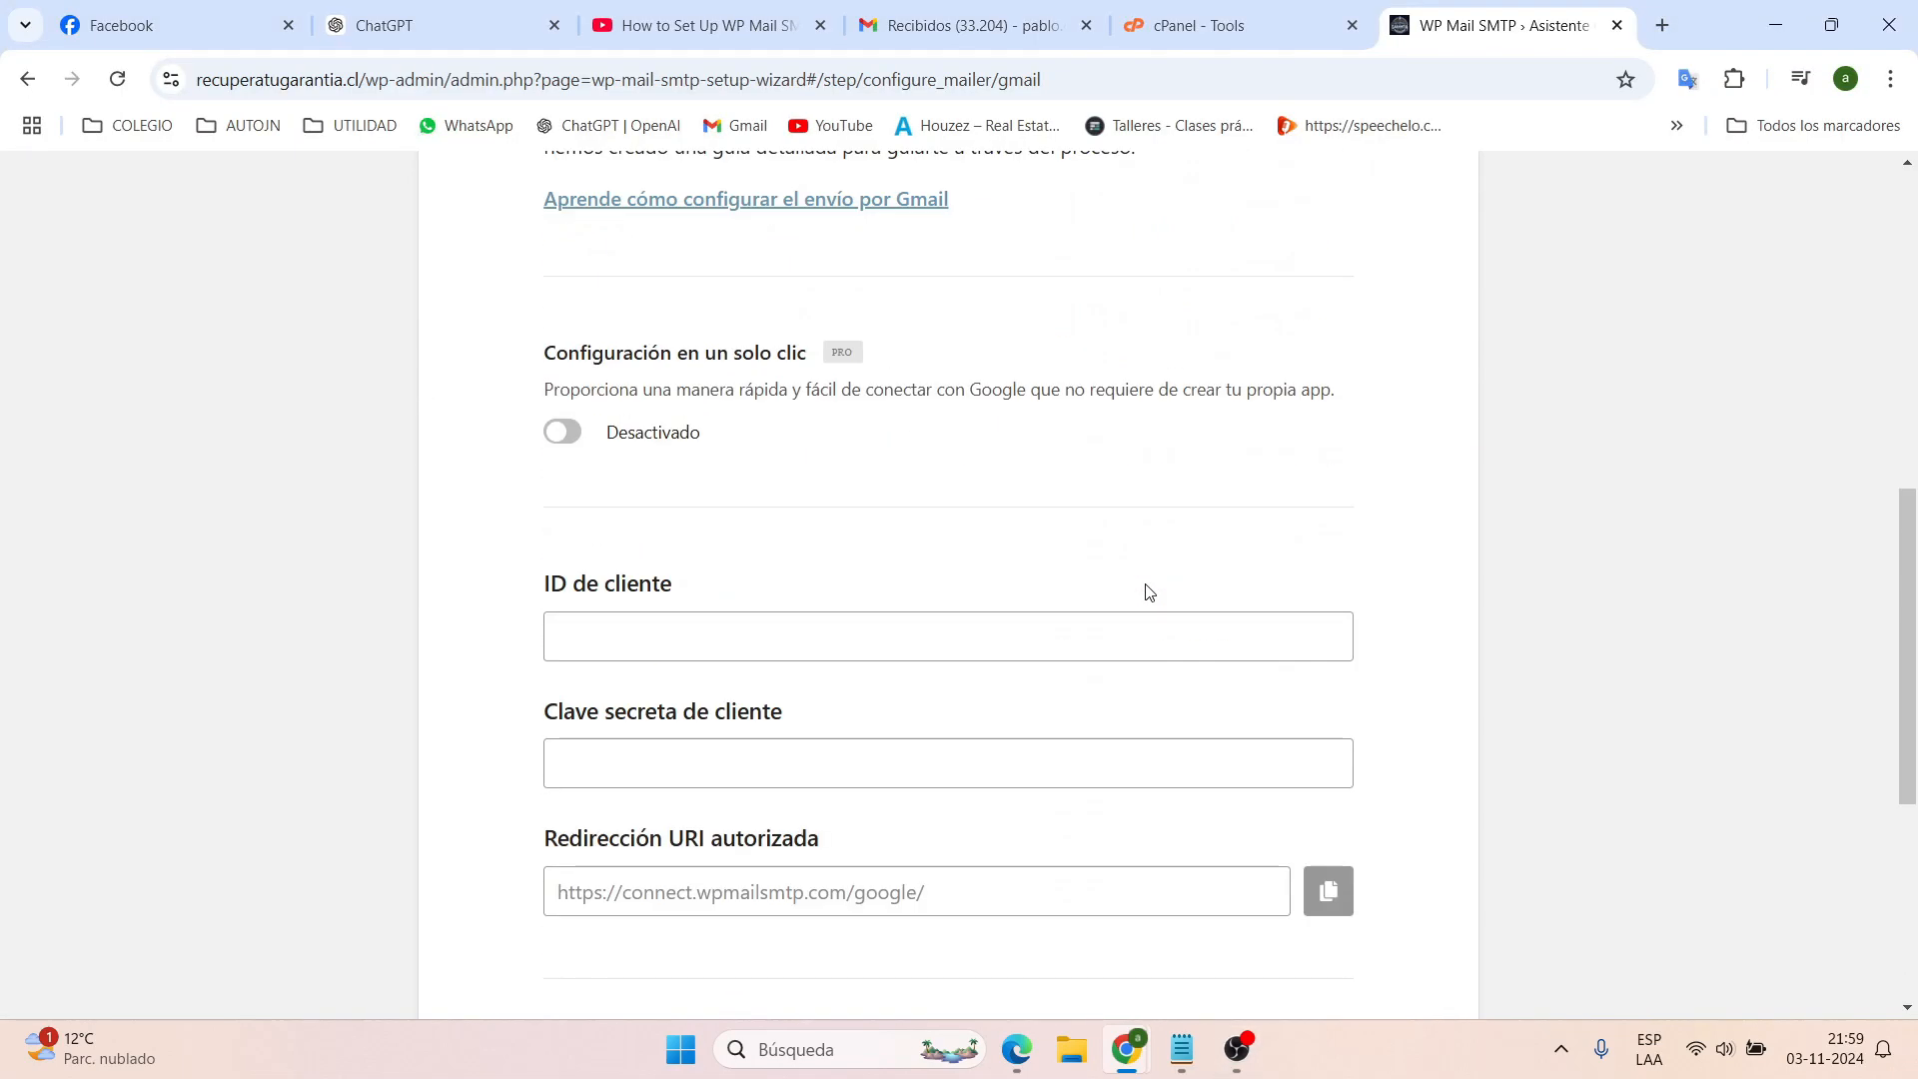
pyautogui.scroll(-3)
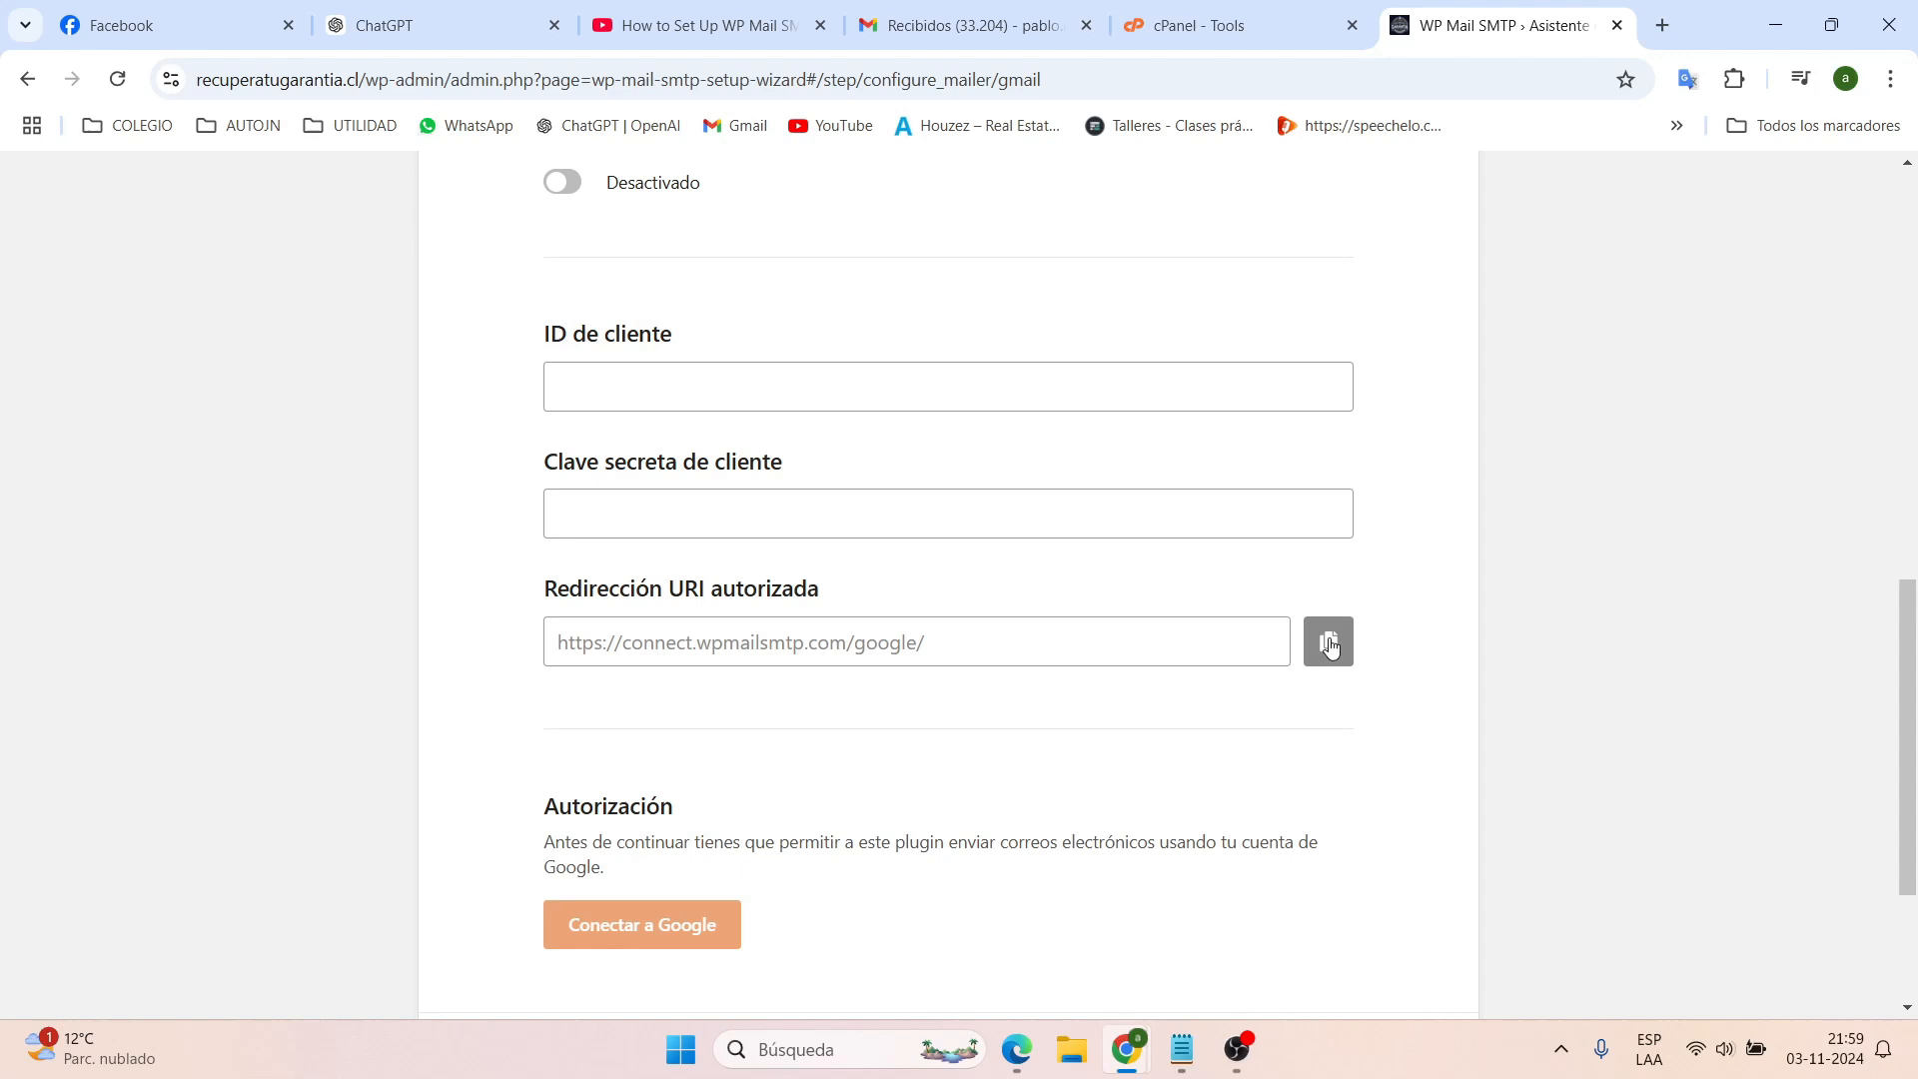
pyautogui.click(1327, 642)
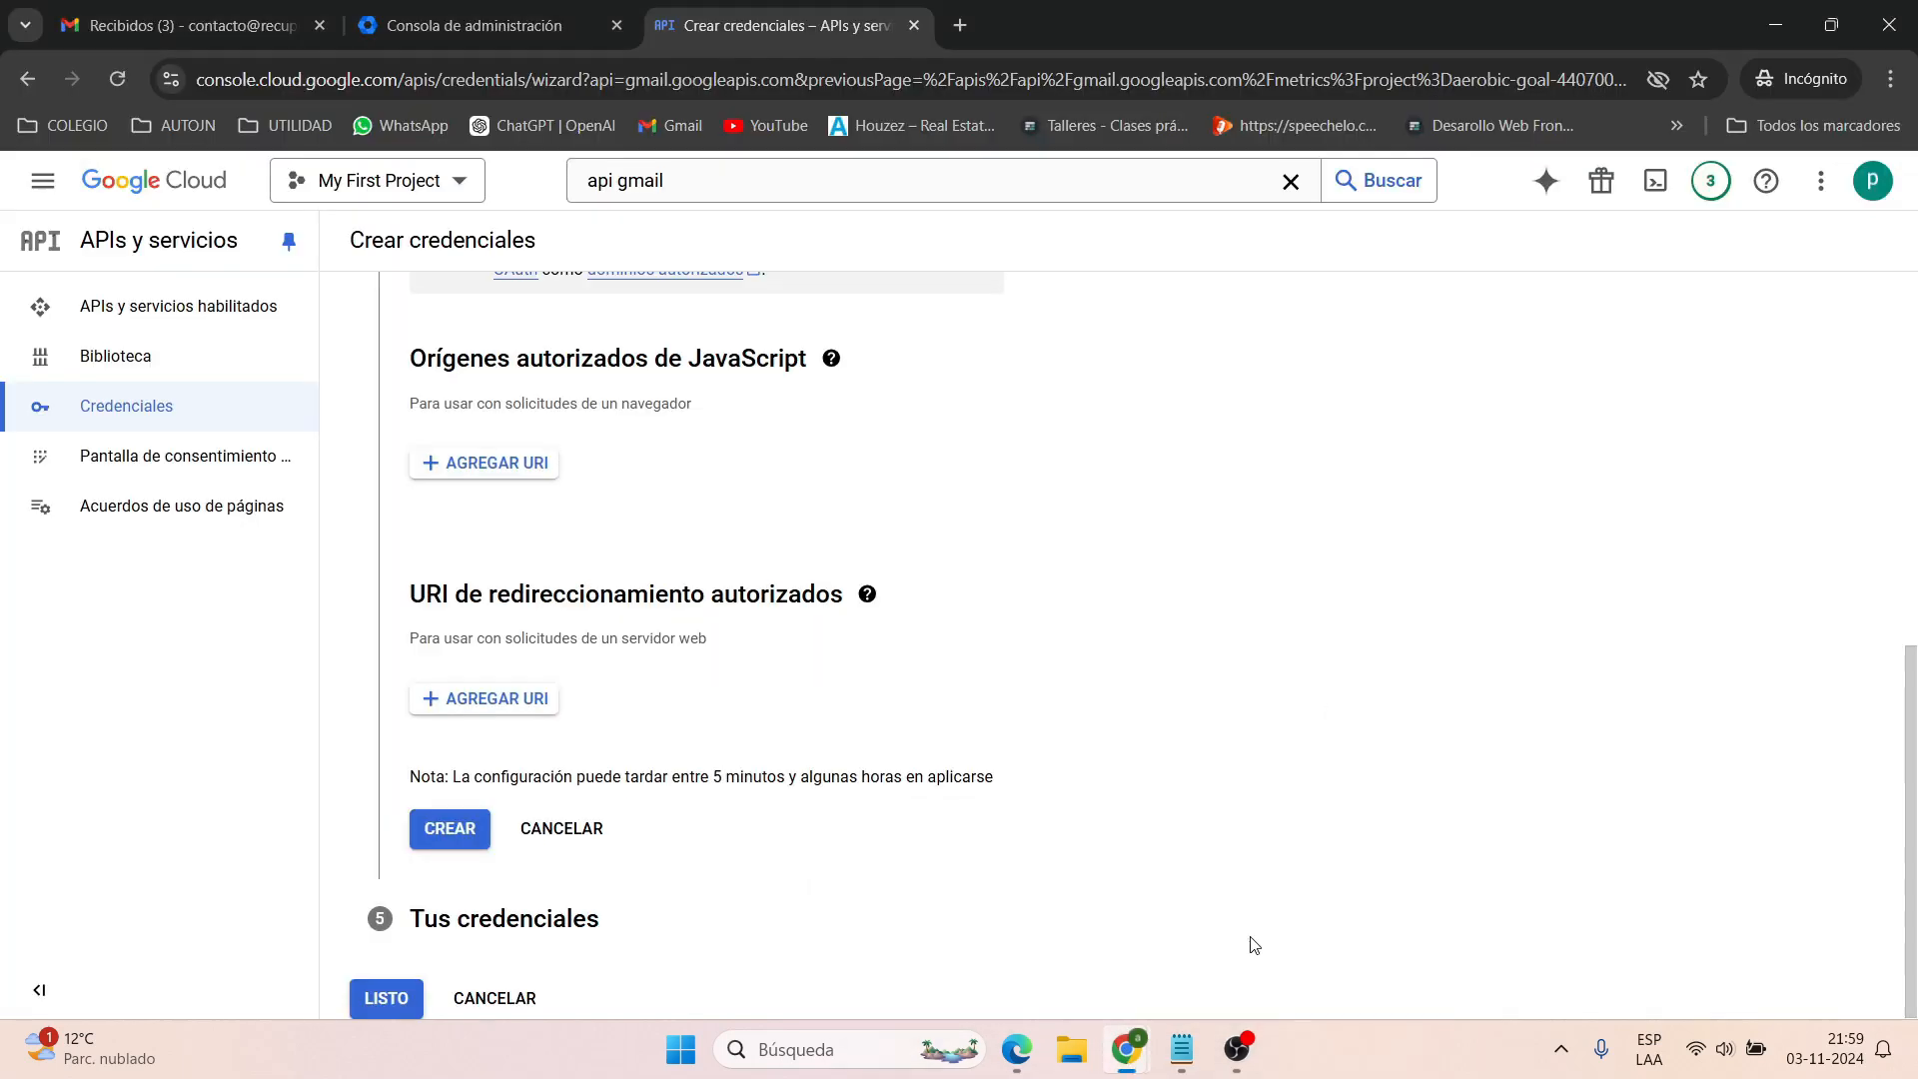
pyautogui.moveTo(512, 709)
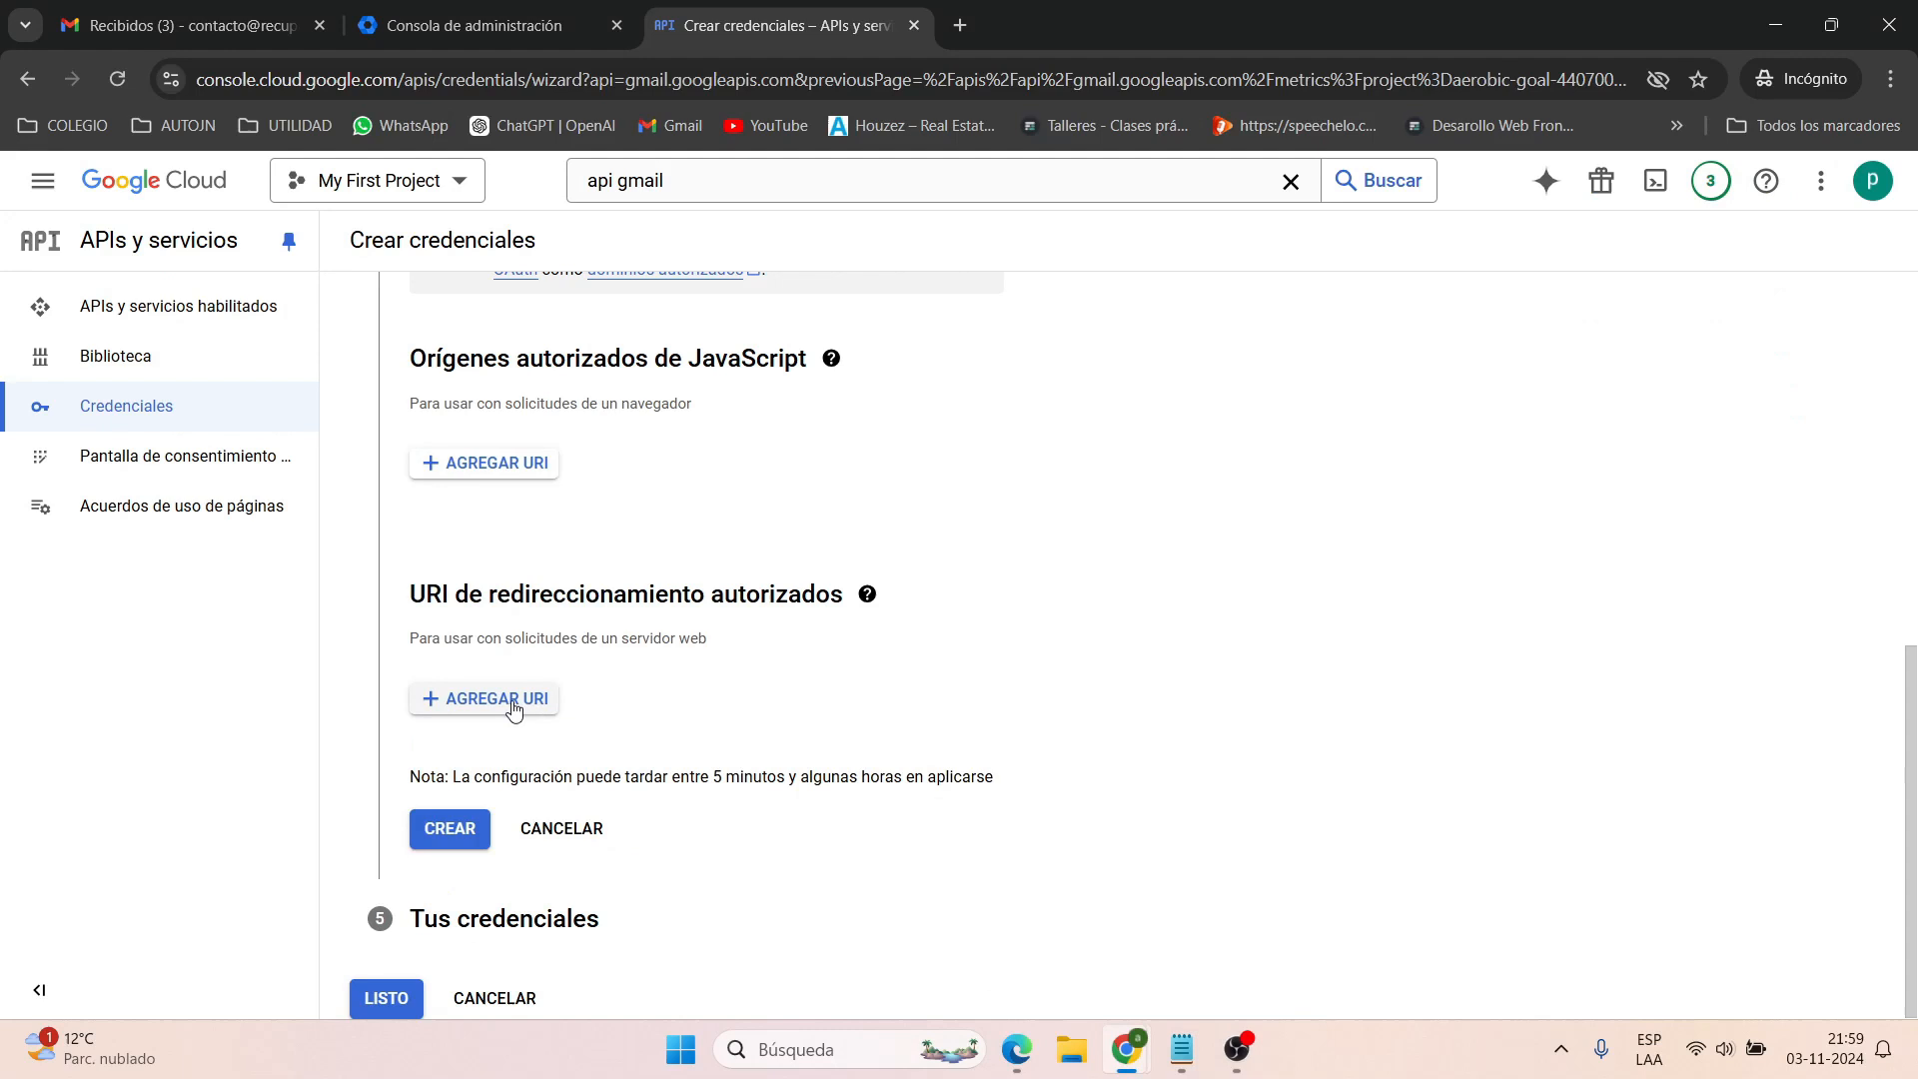
pyautogui.click(483, 700)
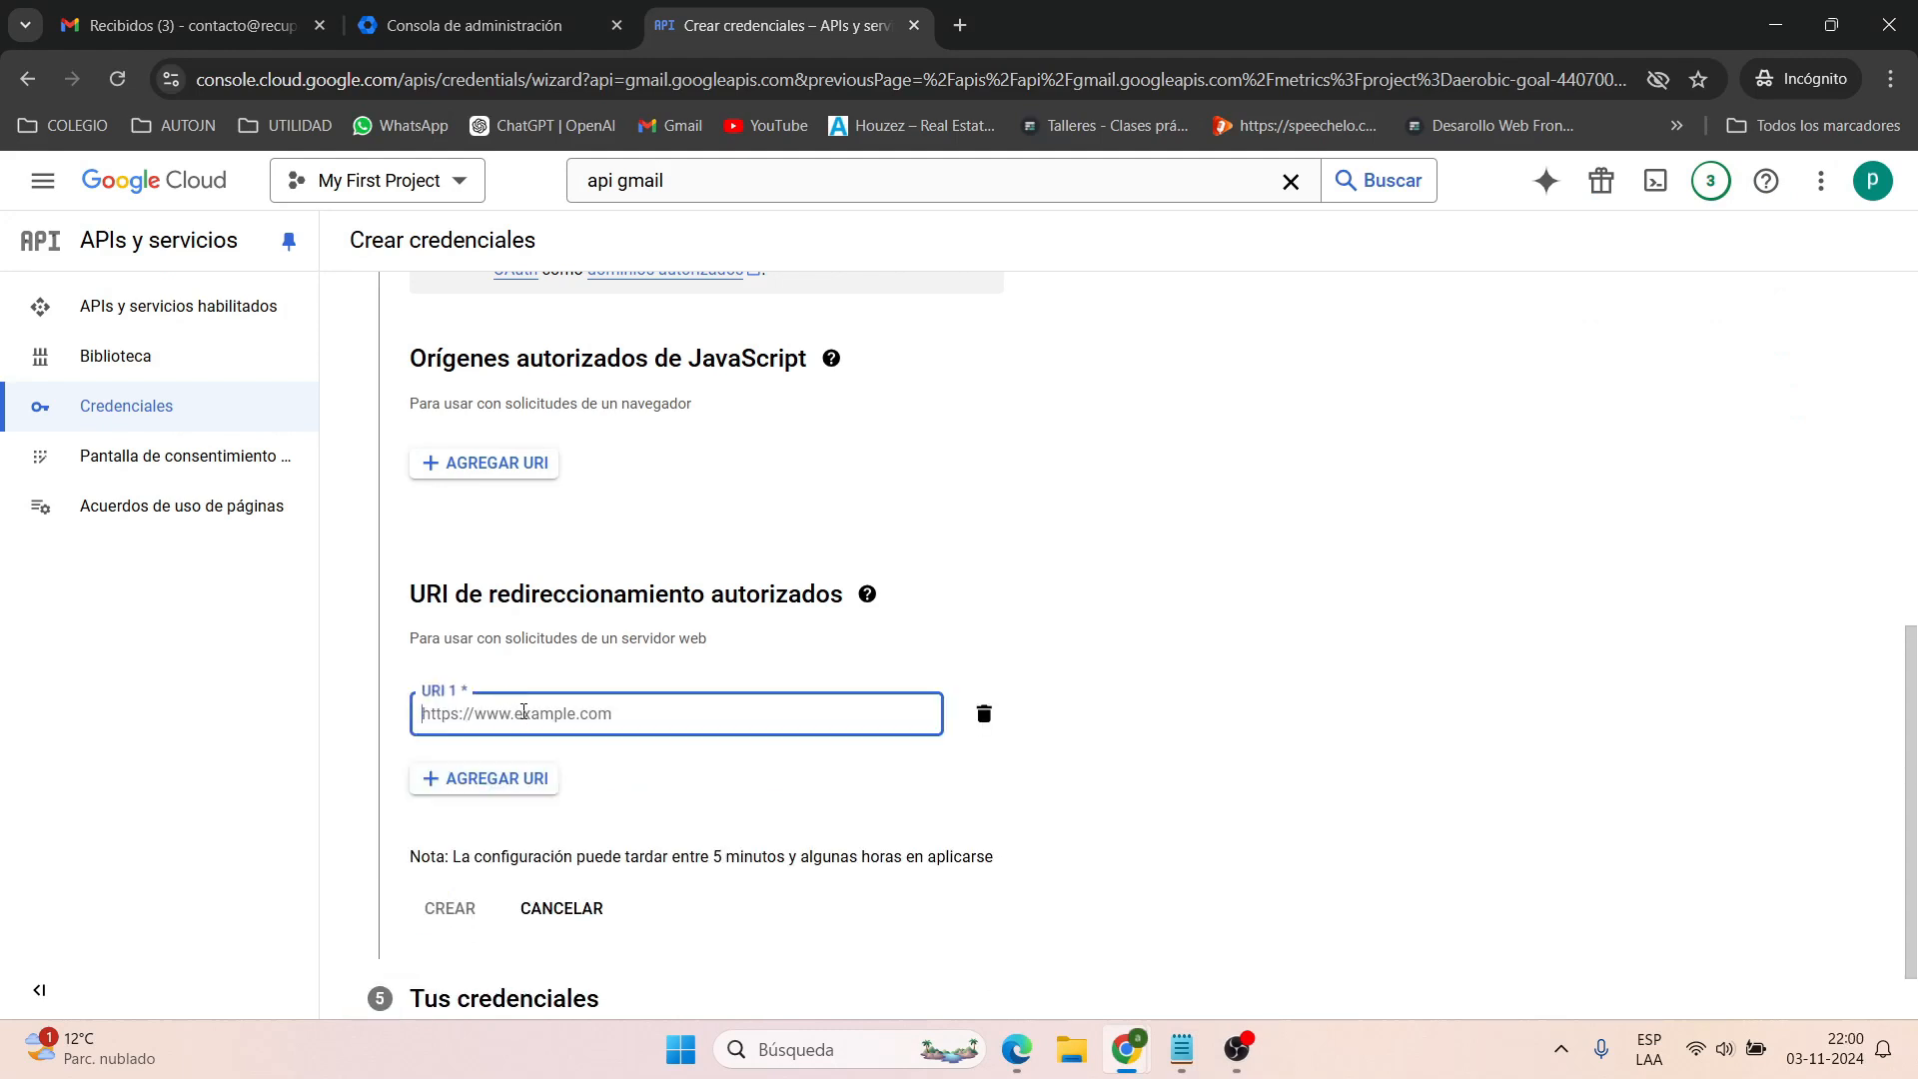
pyautogui.write('https://connect.wpmailsmtp.com/google/')
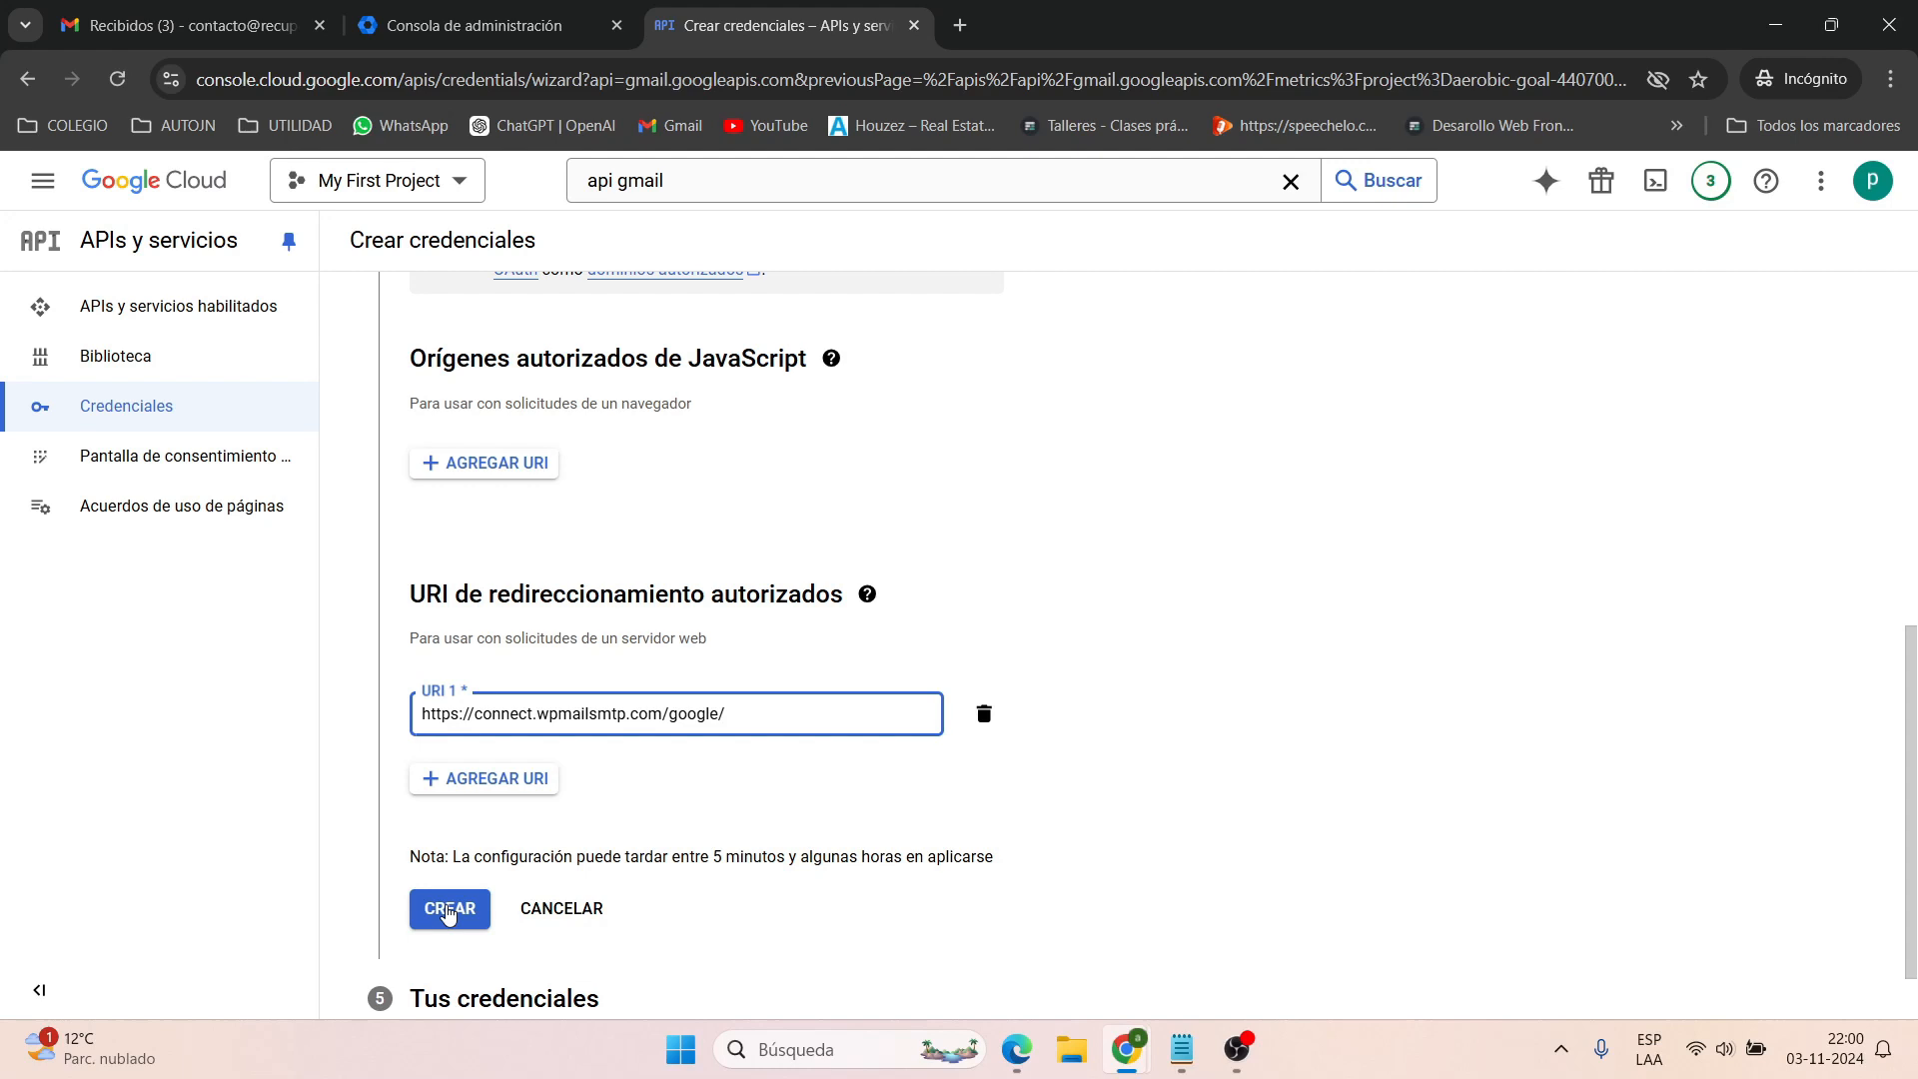
pyautogui.click(447, 909)
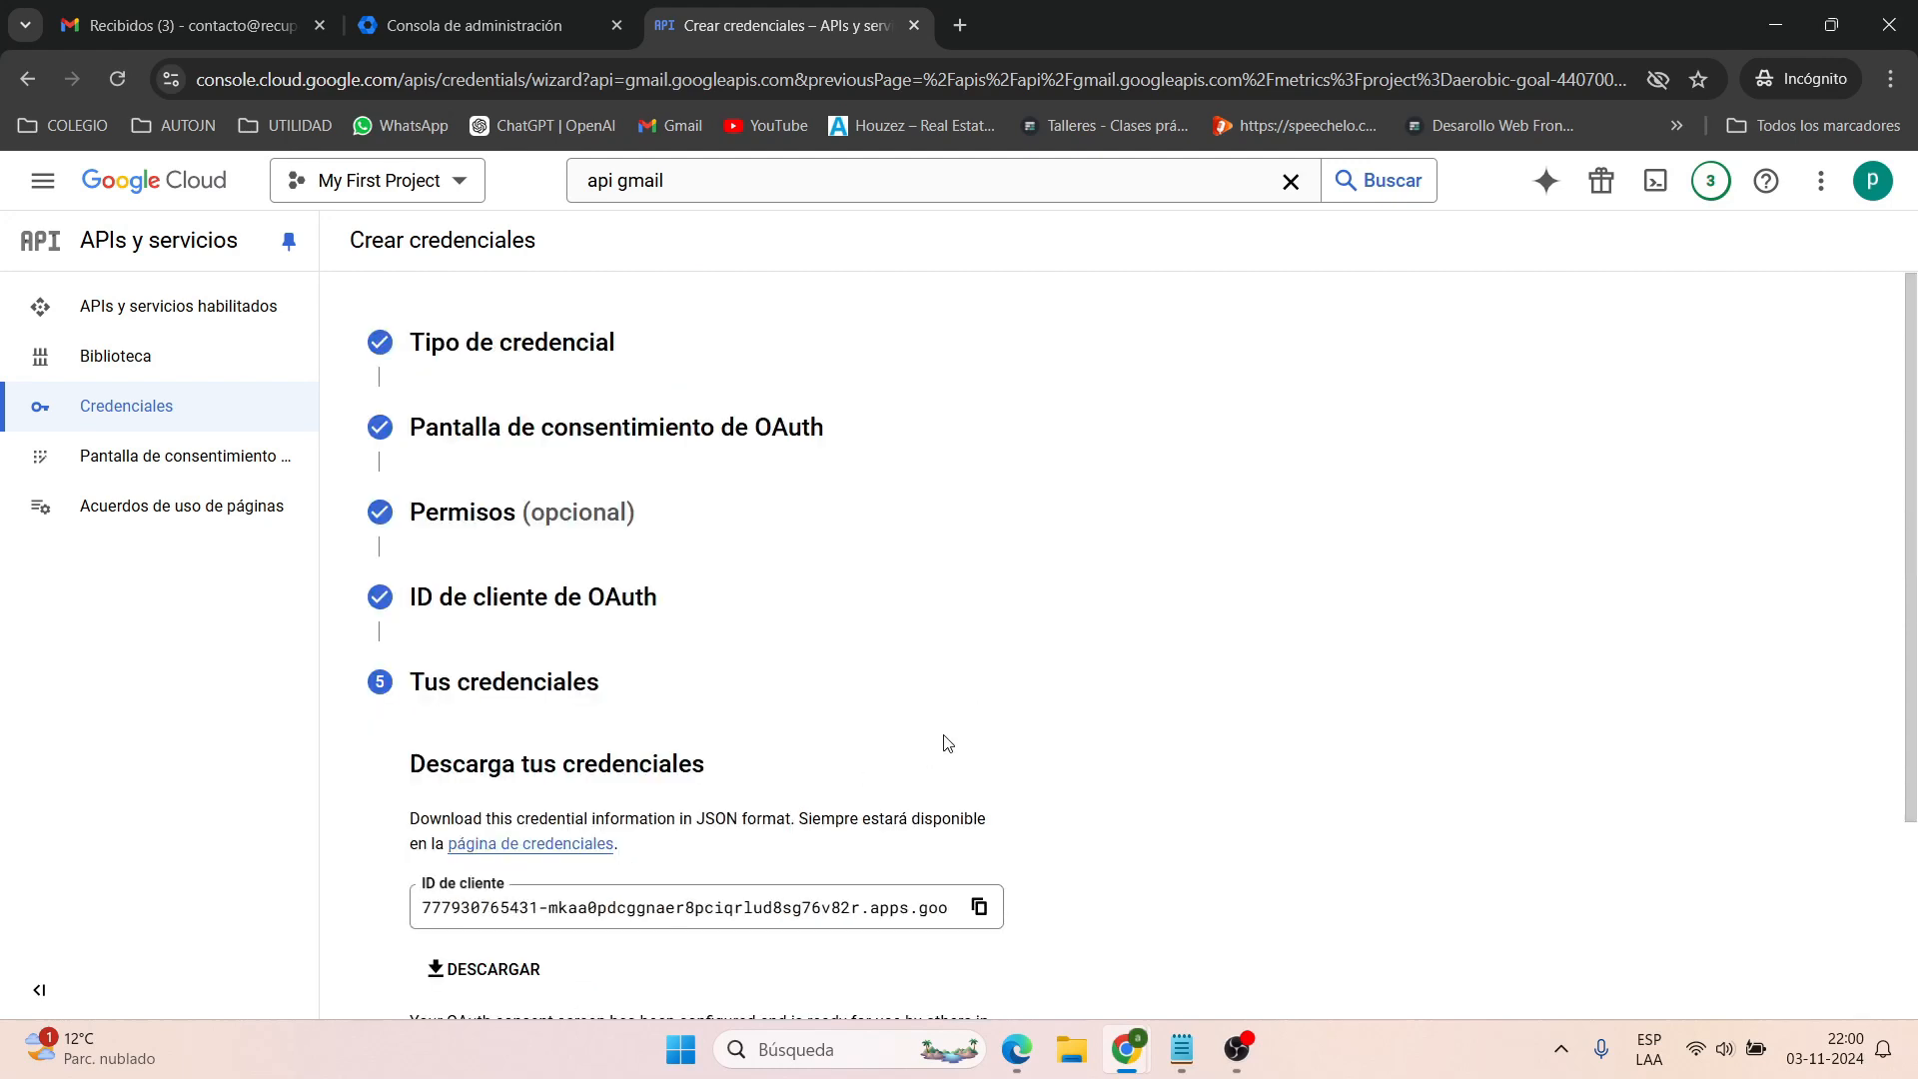
pyautogui.scroll(-3)
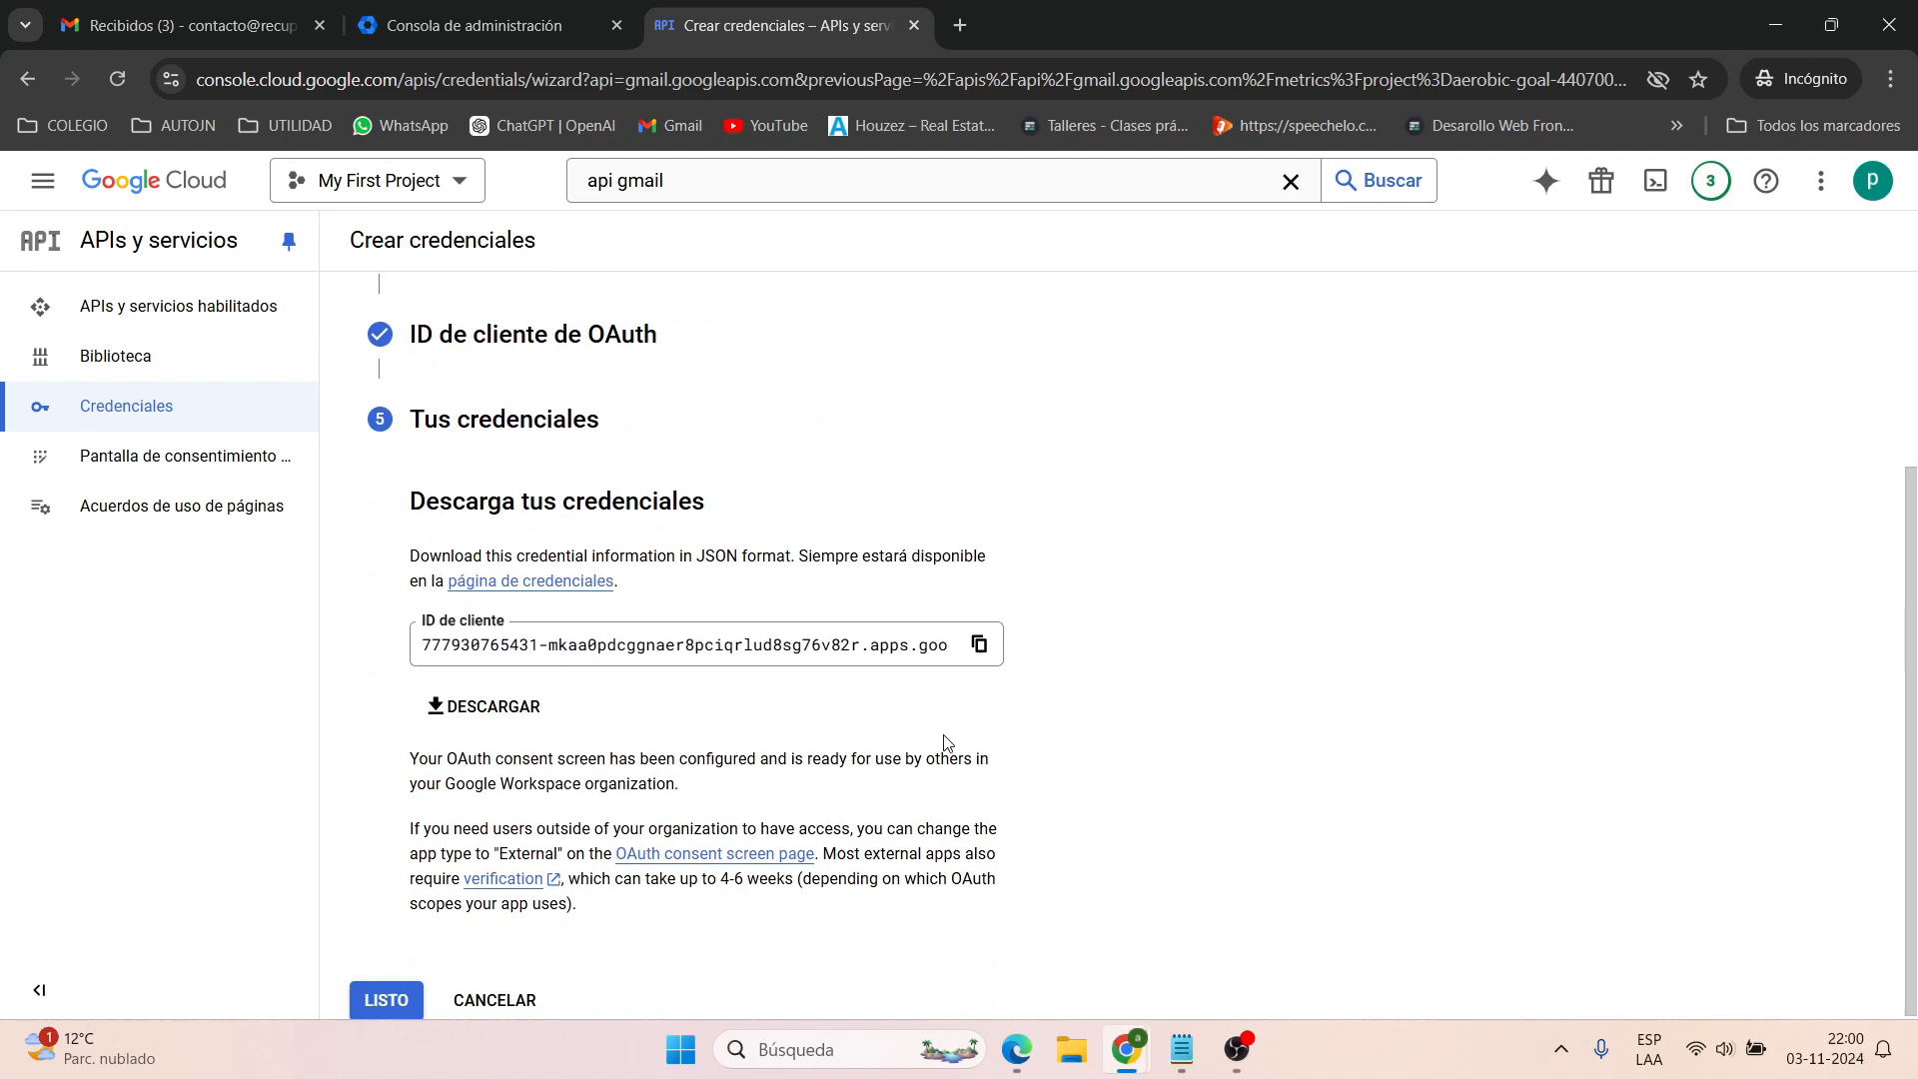
pyautogui.moveTo(959, 721)
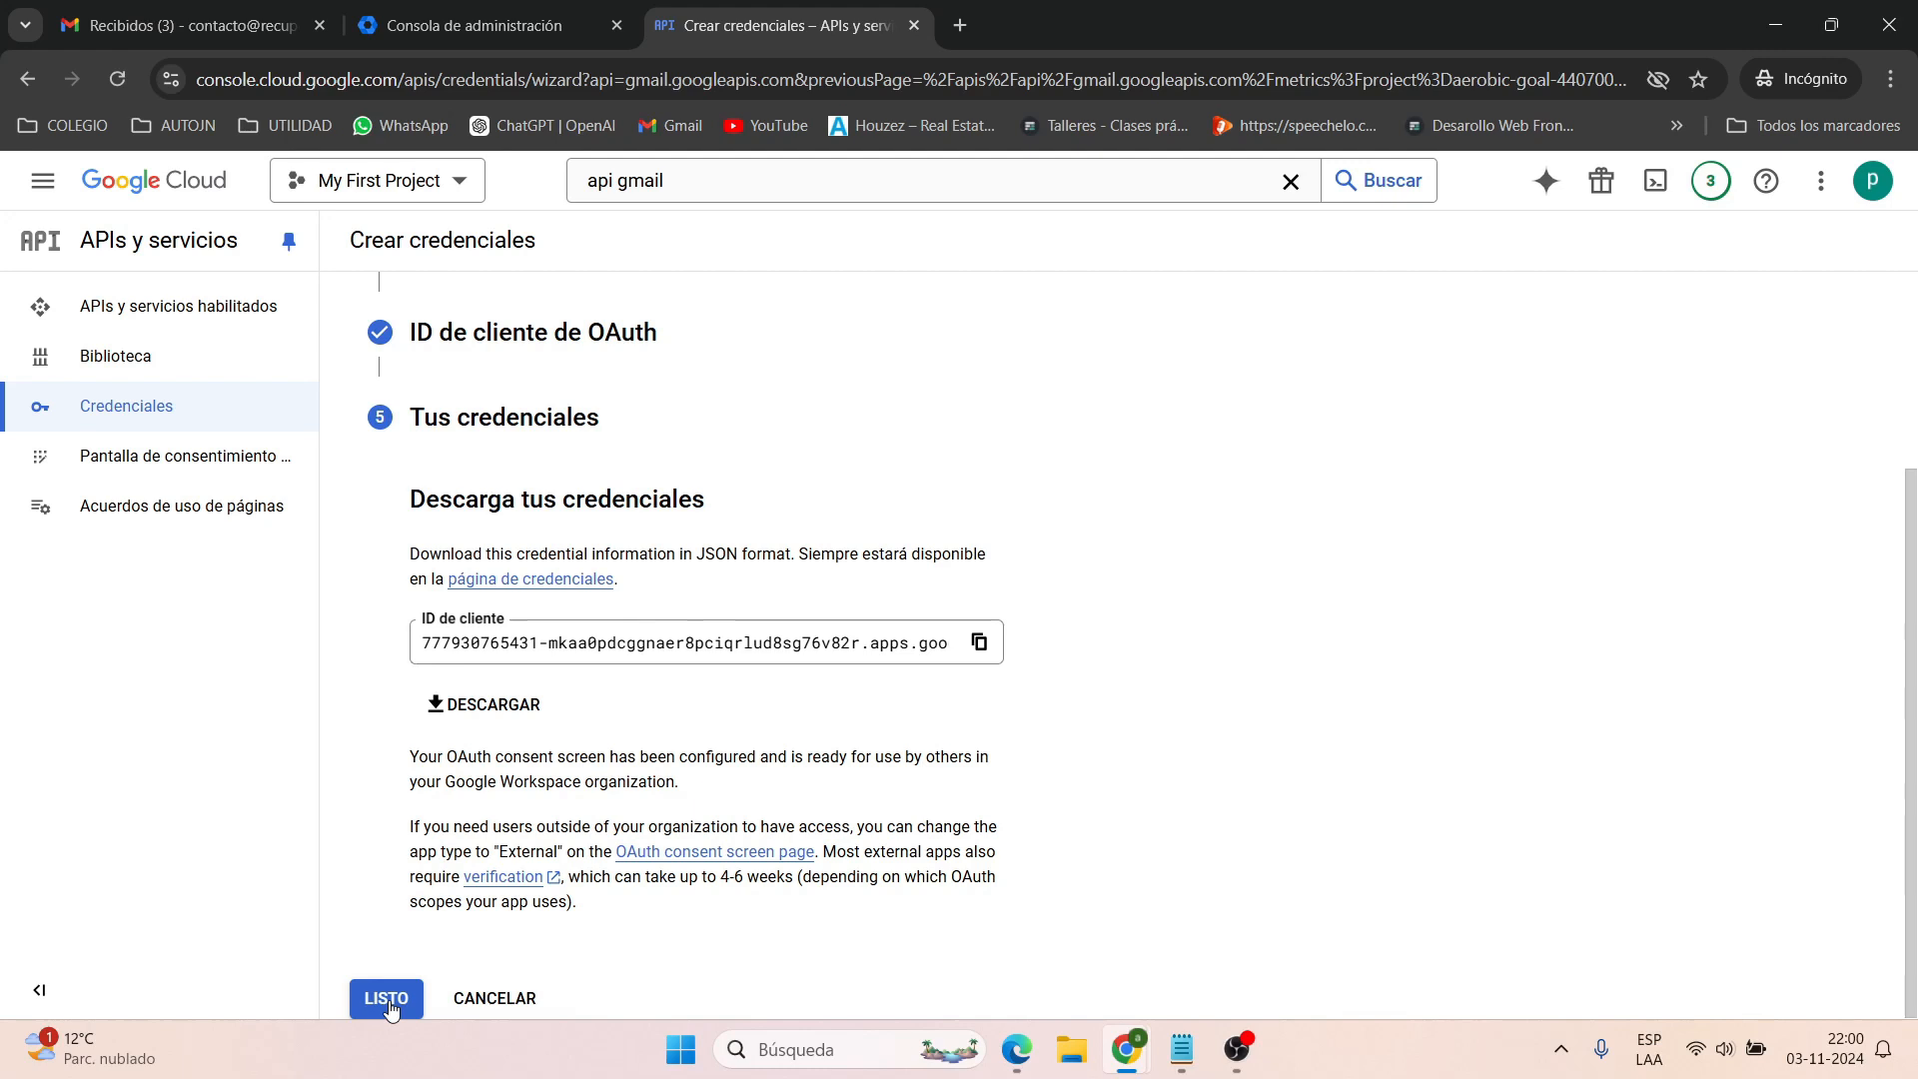
pyautogui.click(386, 999)
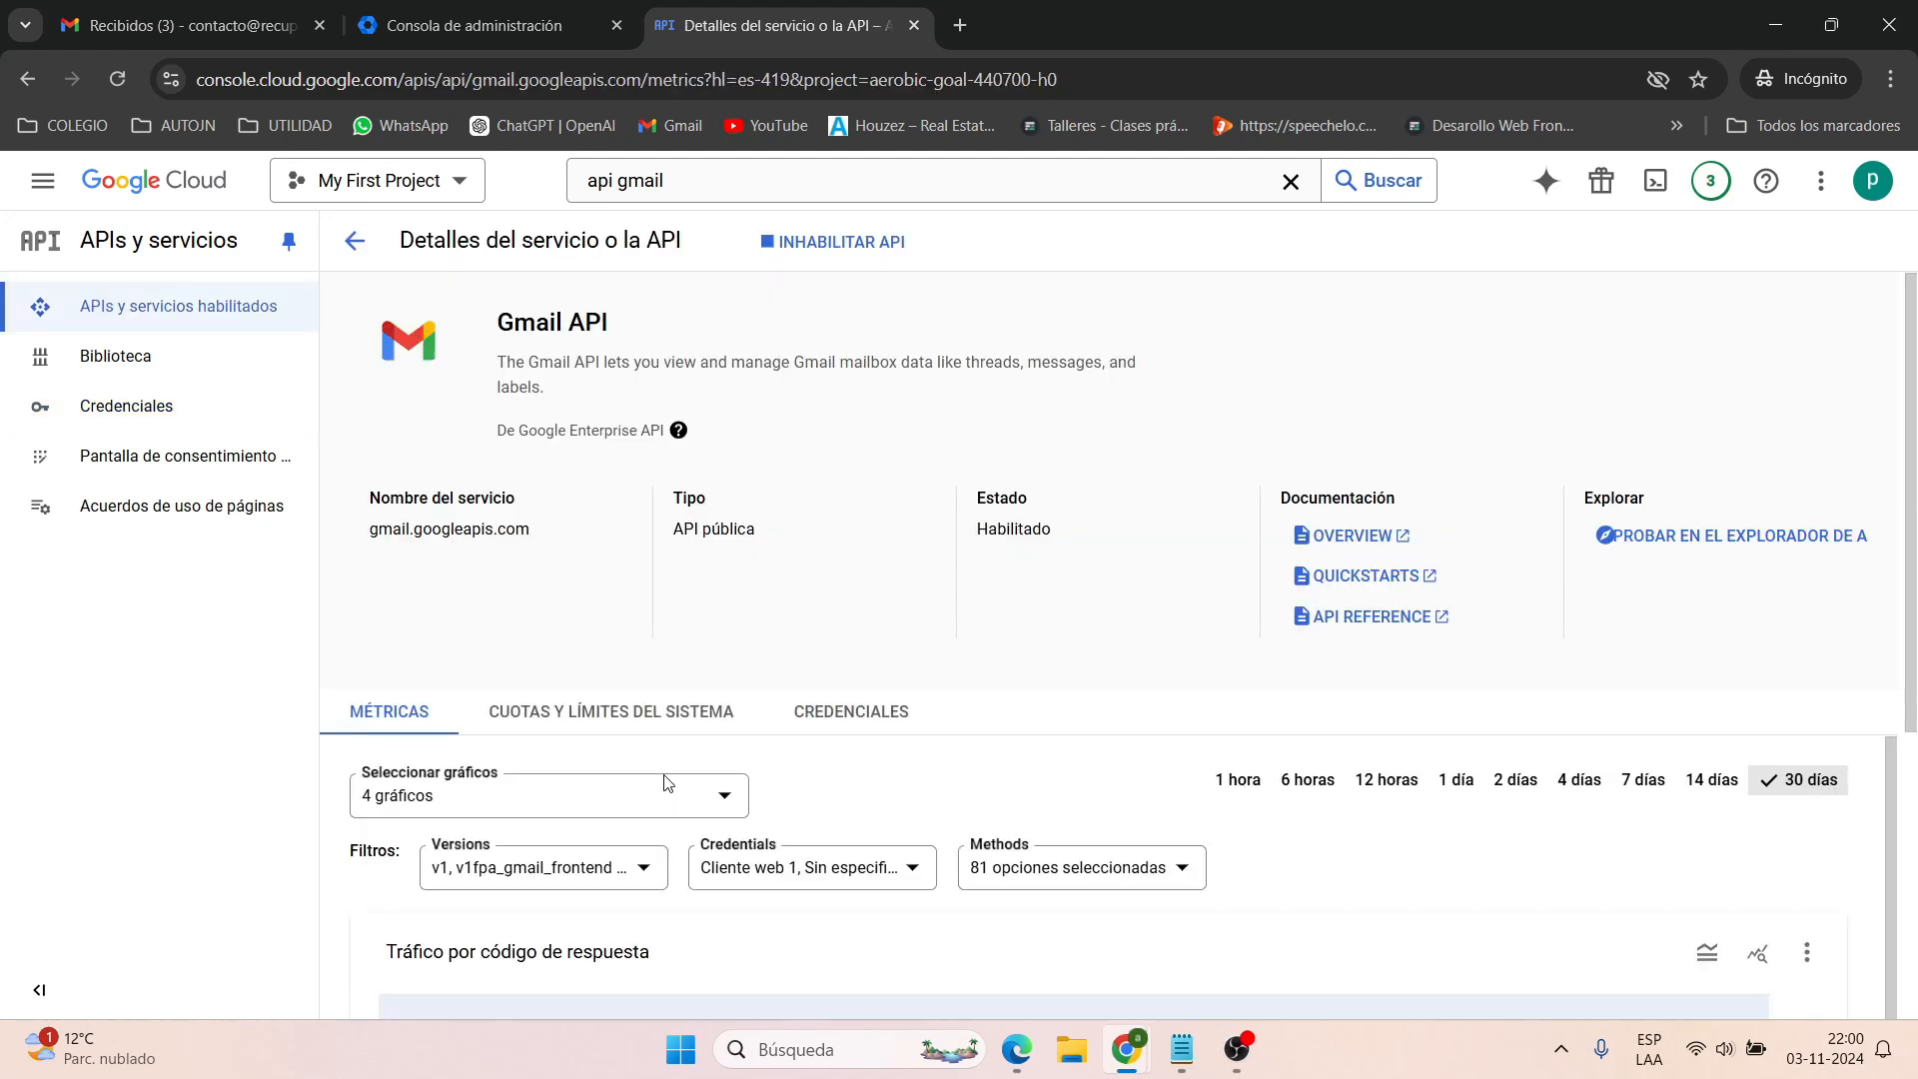
# Mark the smtp consent app as external with 'En producción' status and confirm
pyautogui.click(184, 455)
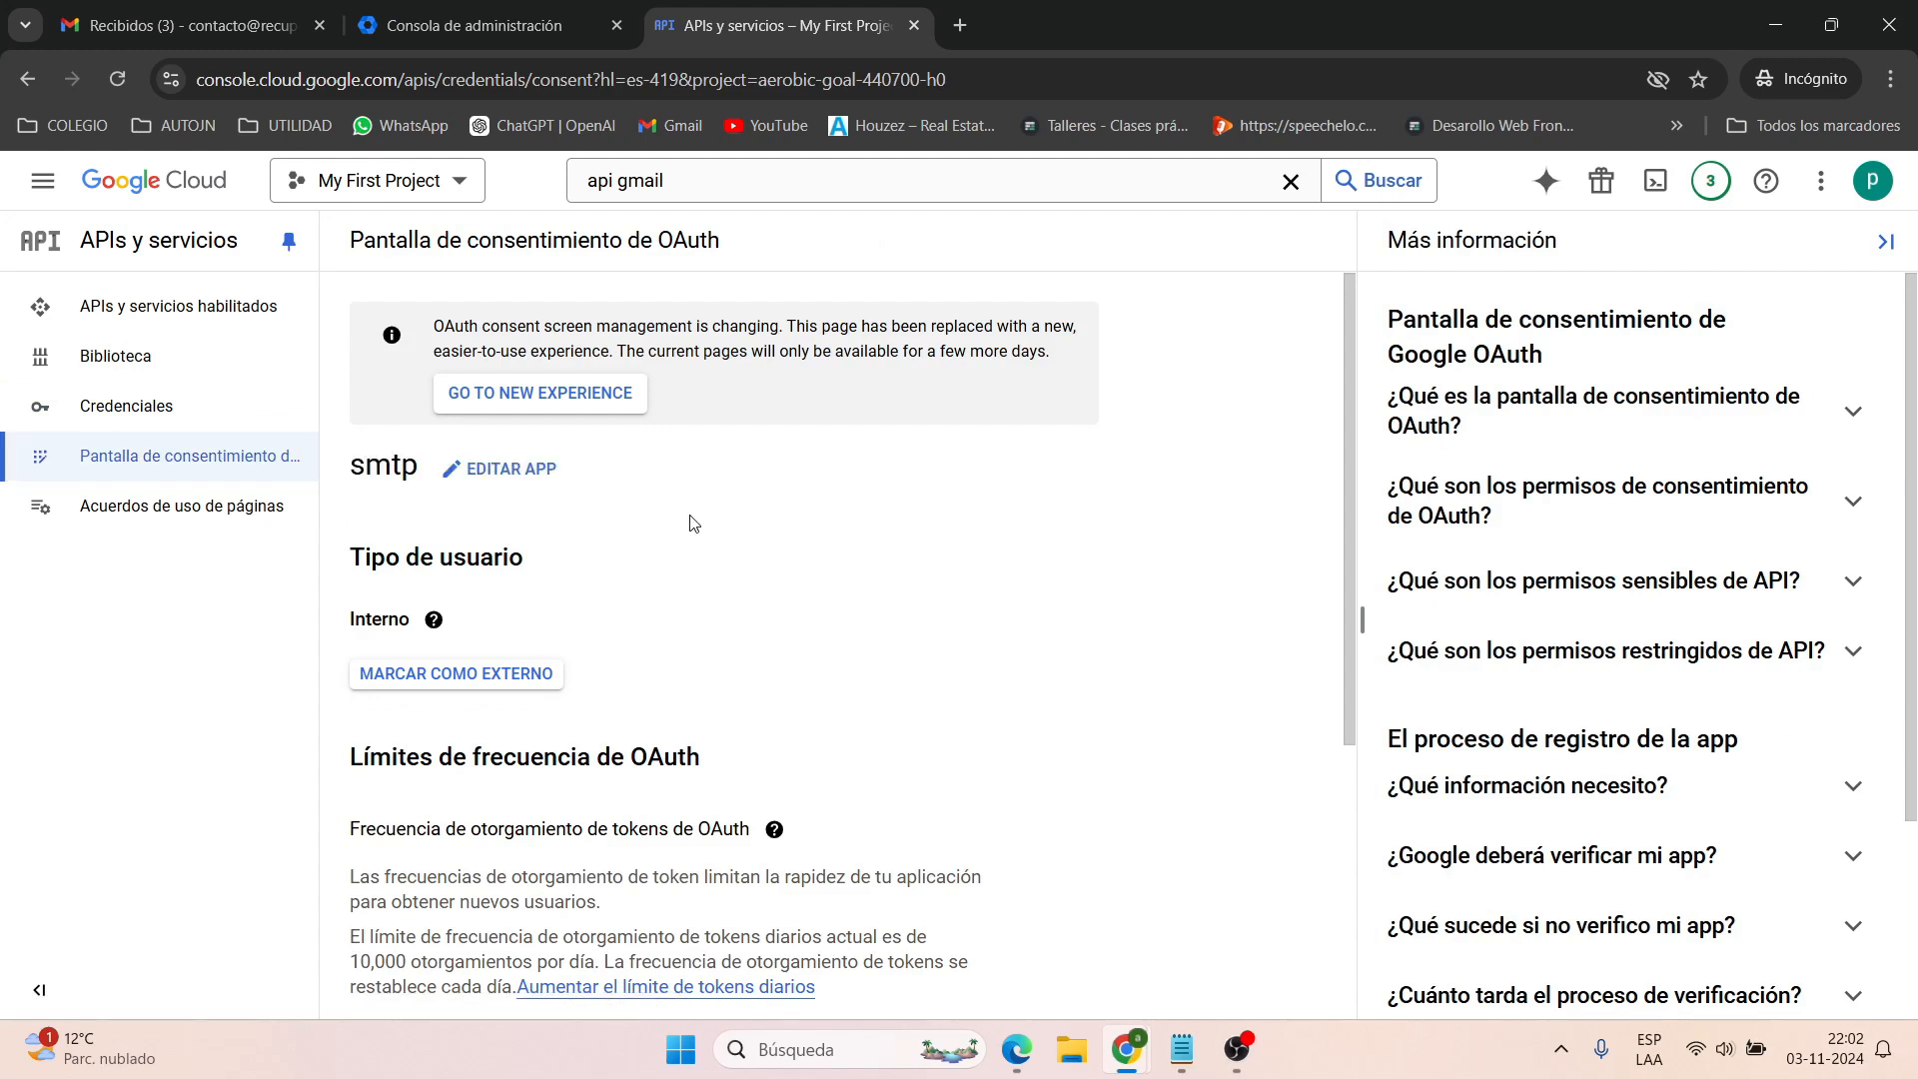
pyautogui.scroll(-3)
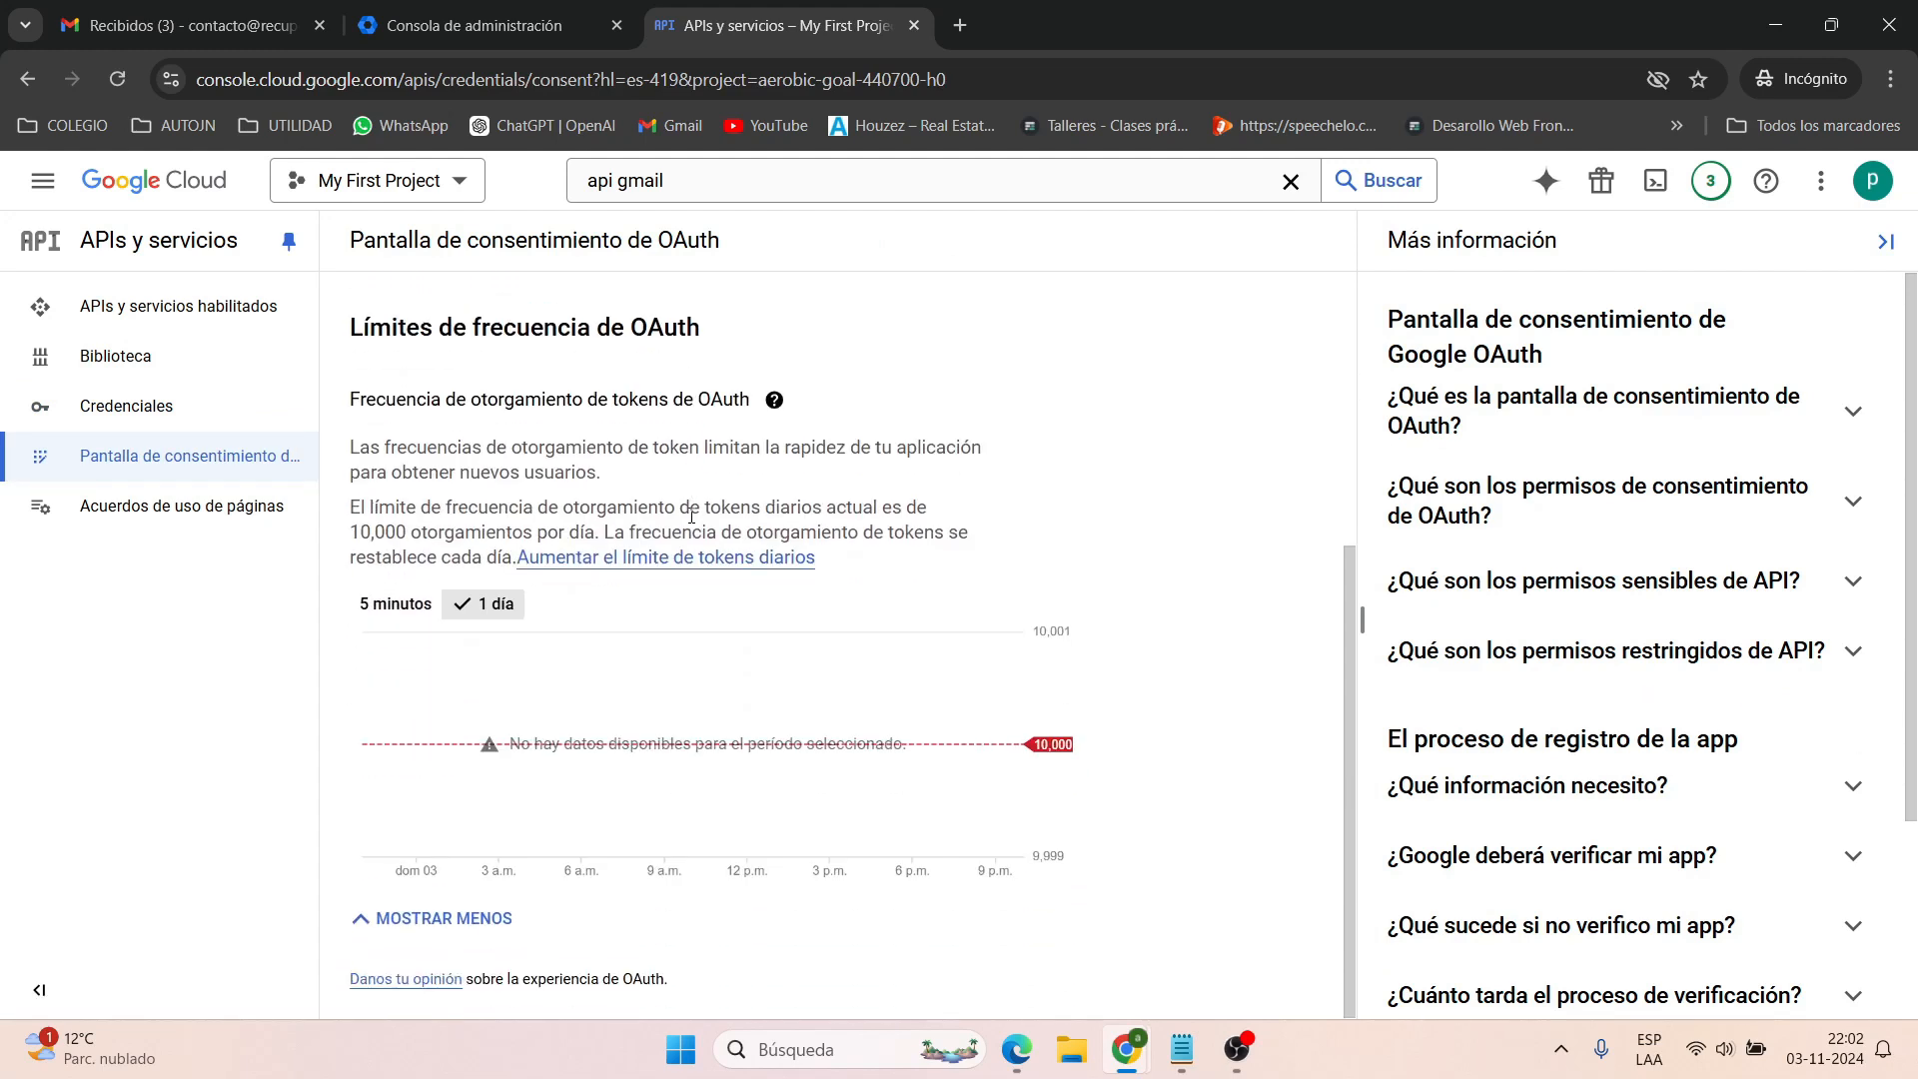
pyautogui.scroll(3)
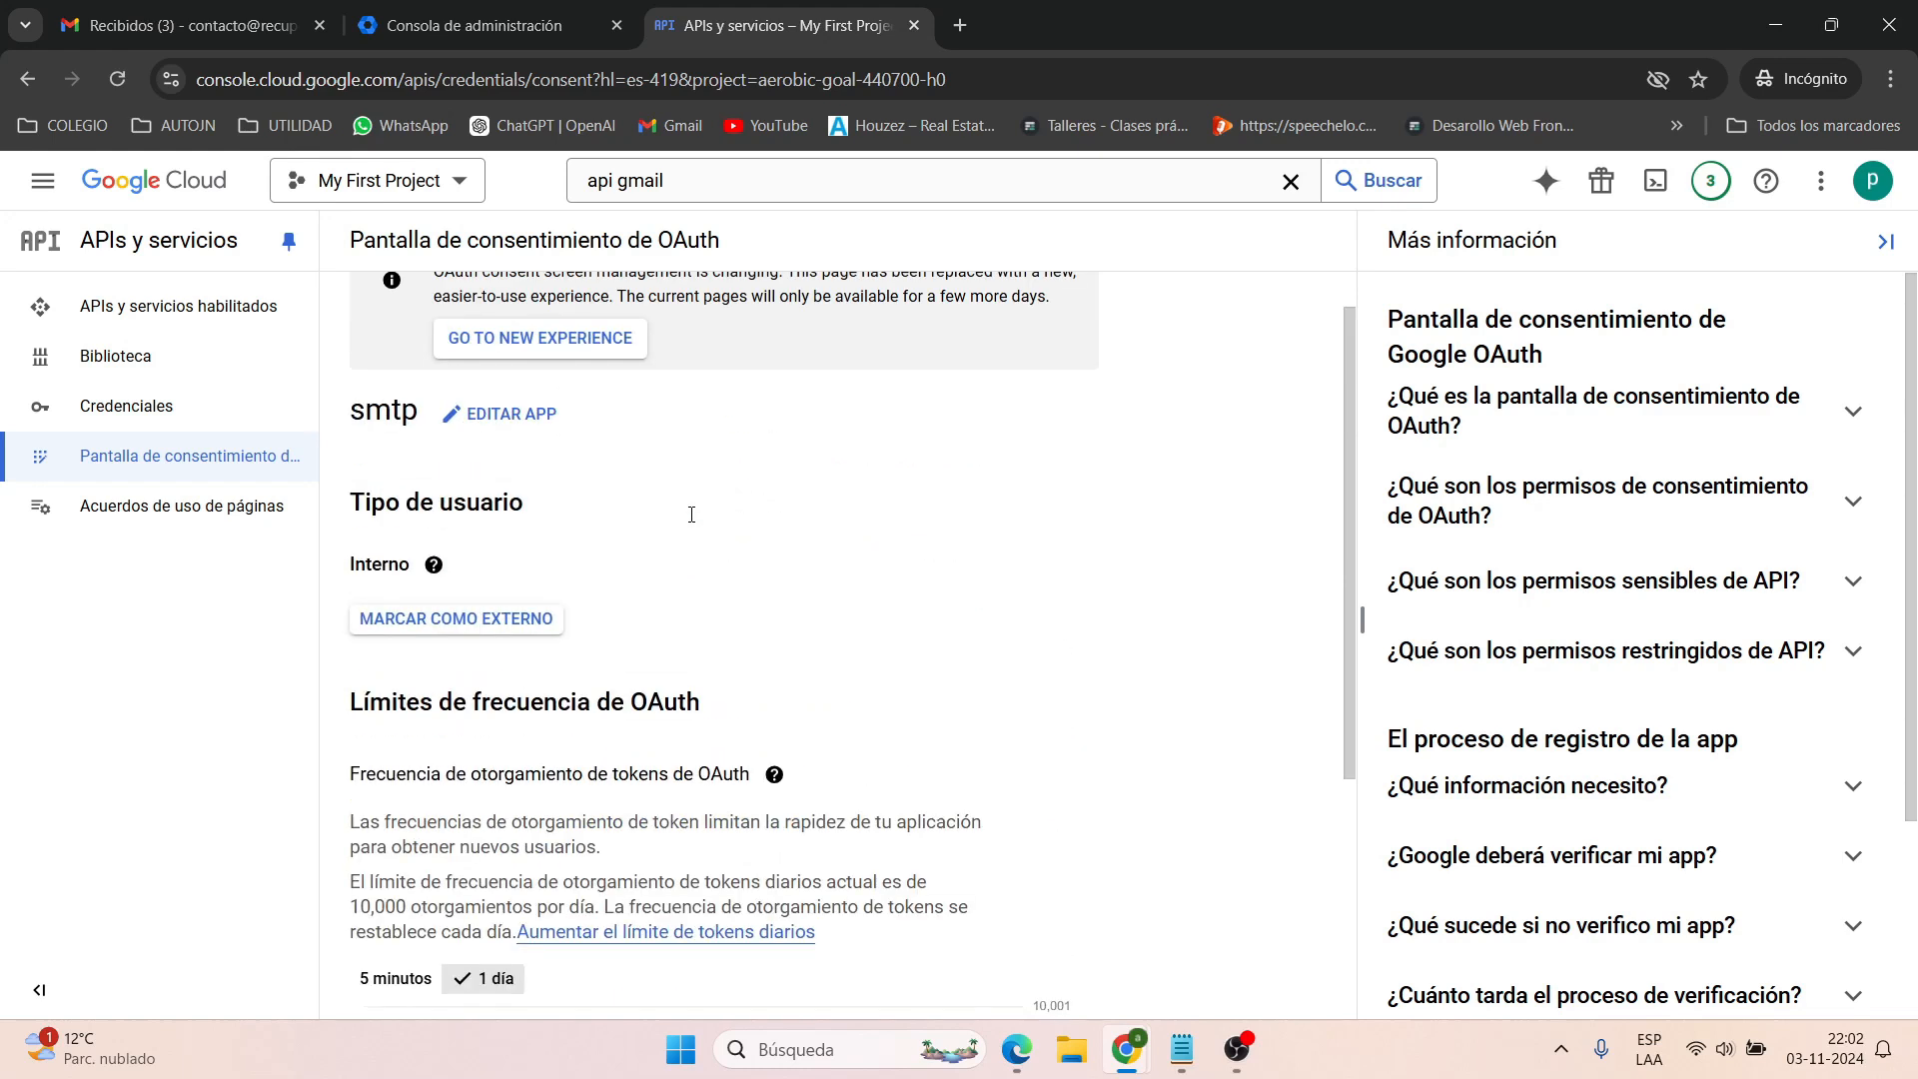
pyautogui.scroll(3)
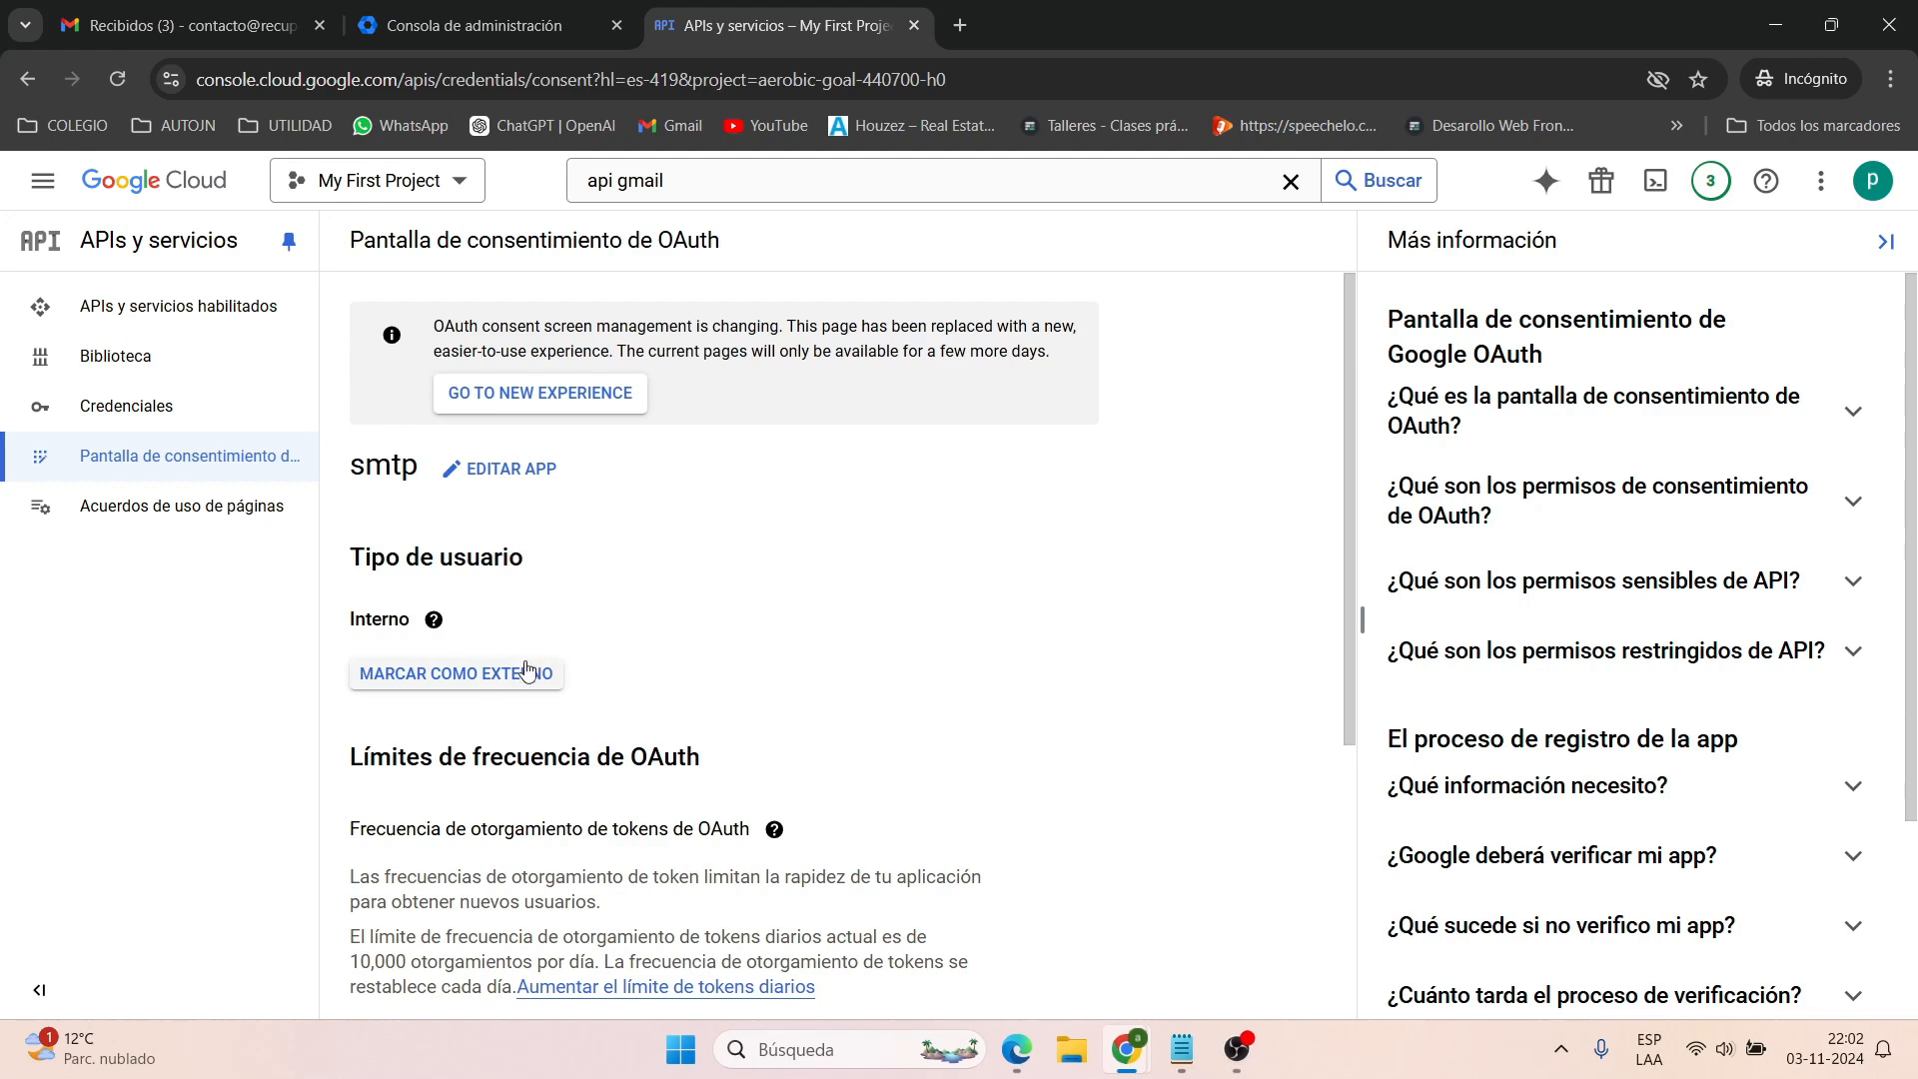
pyautogui.moveTo(503, 667)
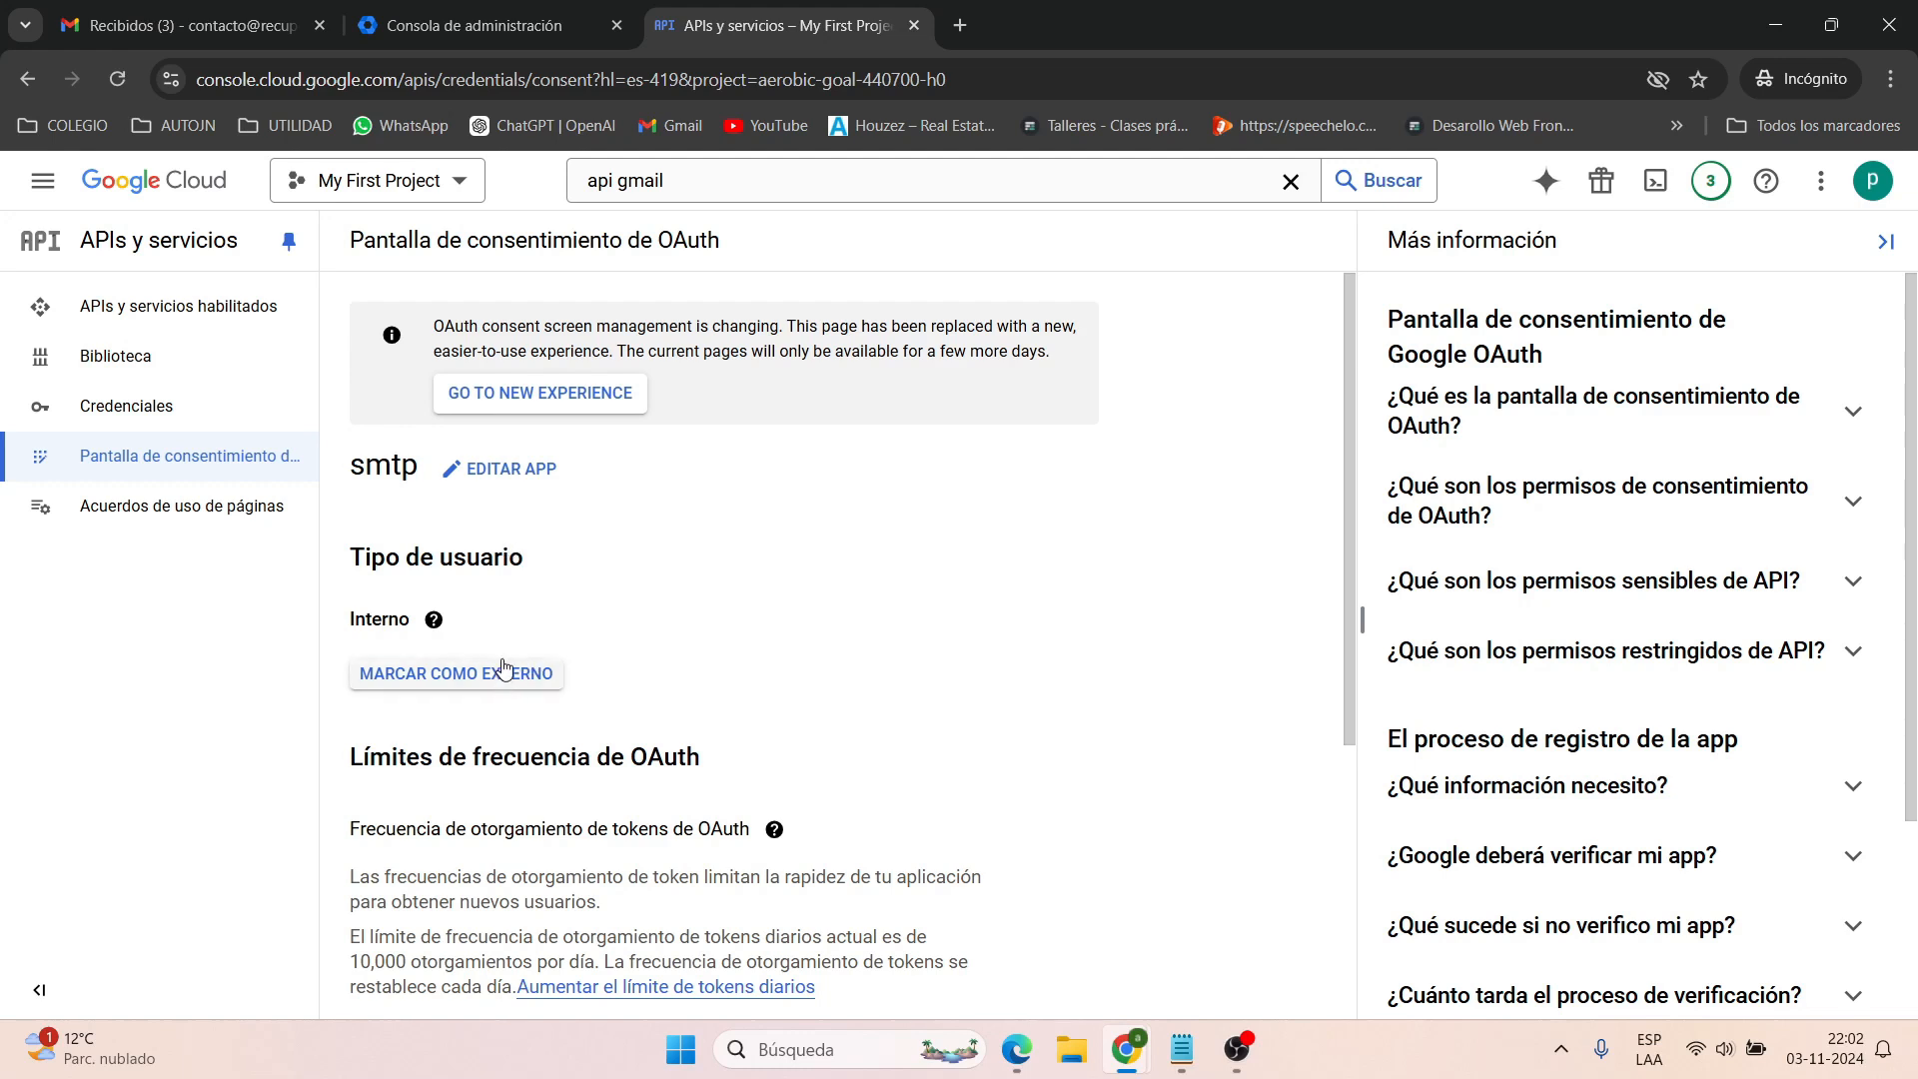
pyautogui.click(456, 674)
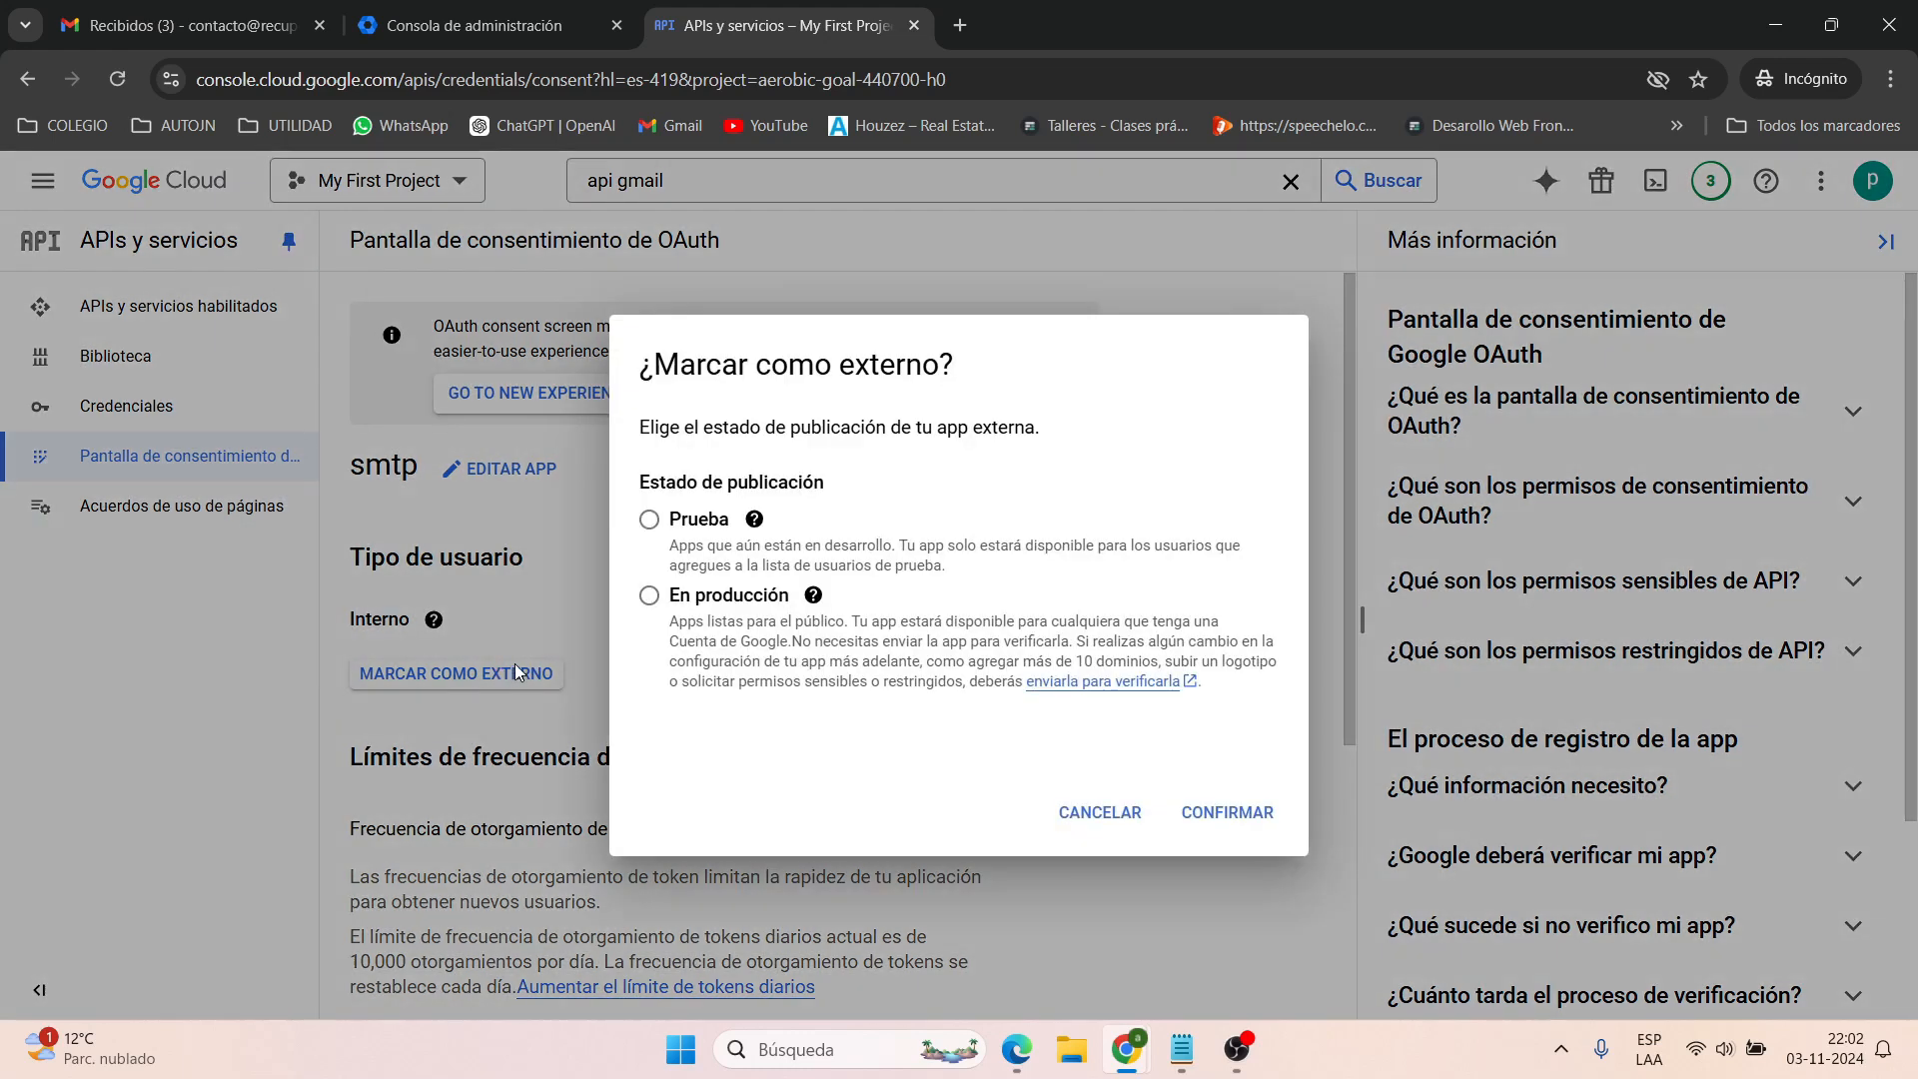
pyautogui.click(649, 595)
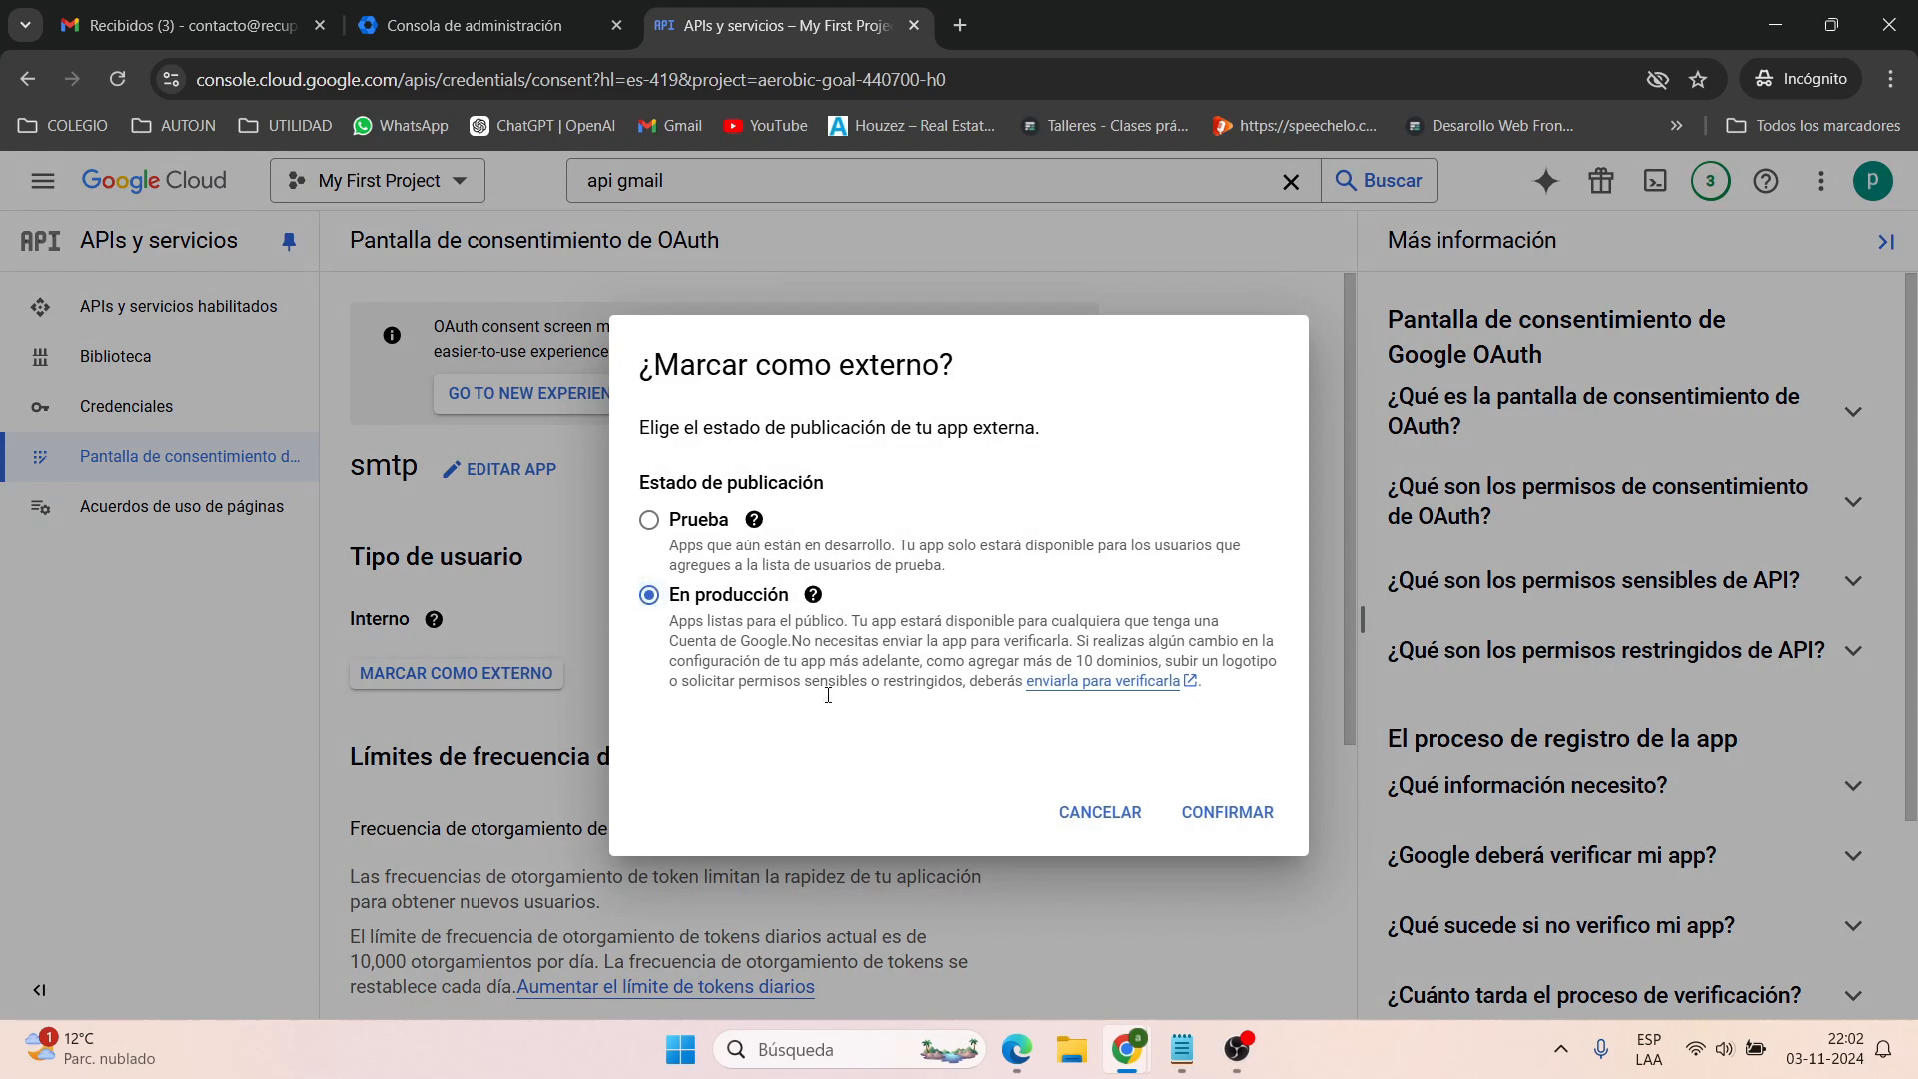
pyautogui.moveTo(1225, 813)
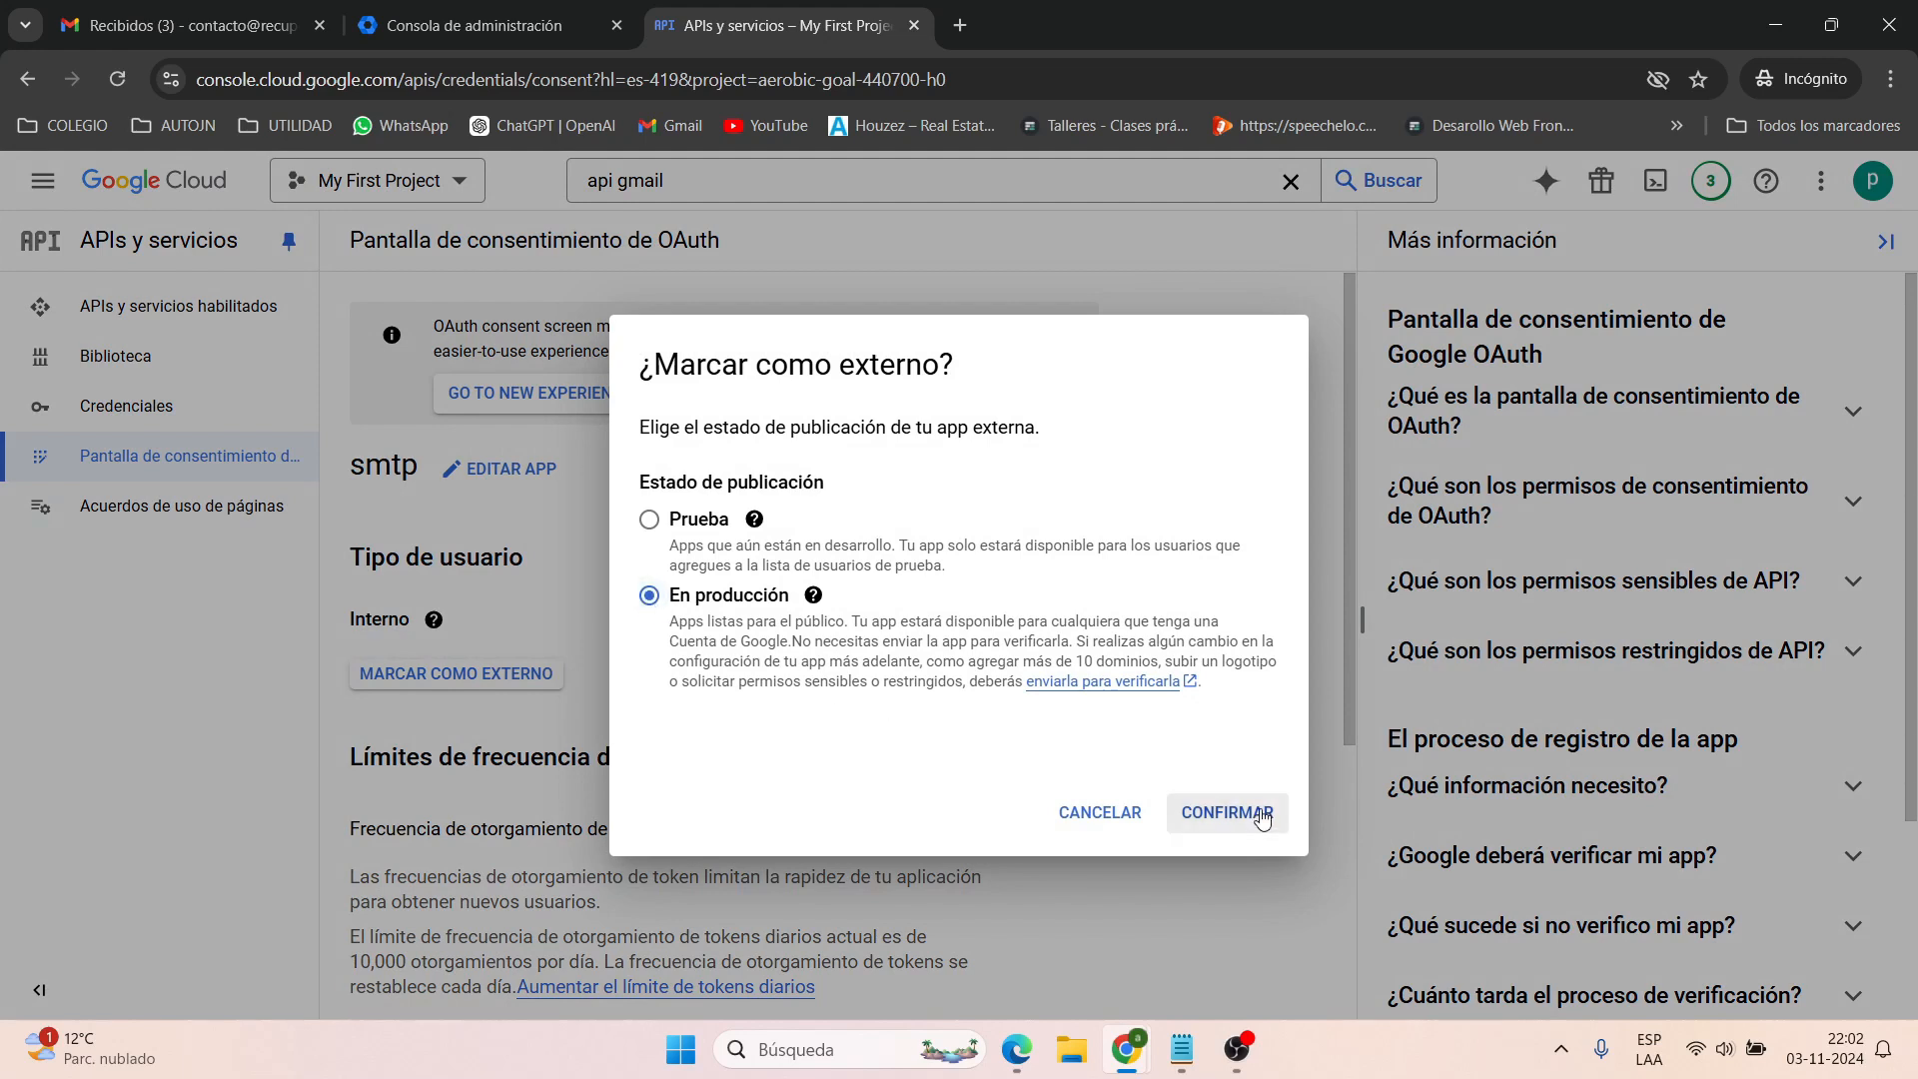
pyautogui.click(1225, 814)
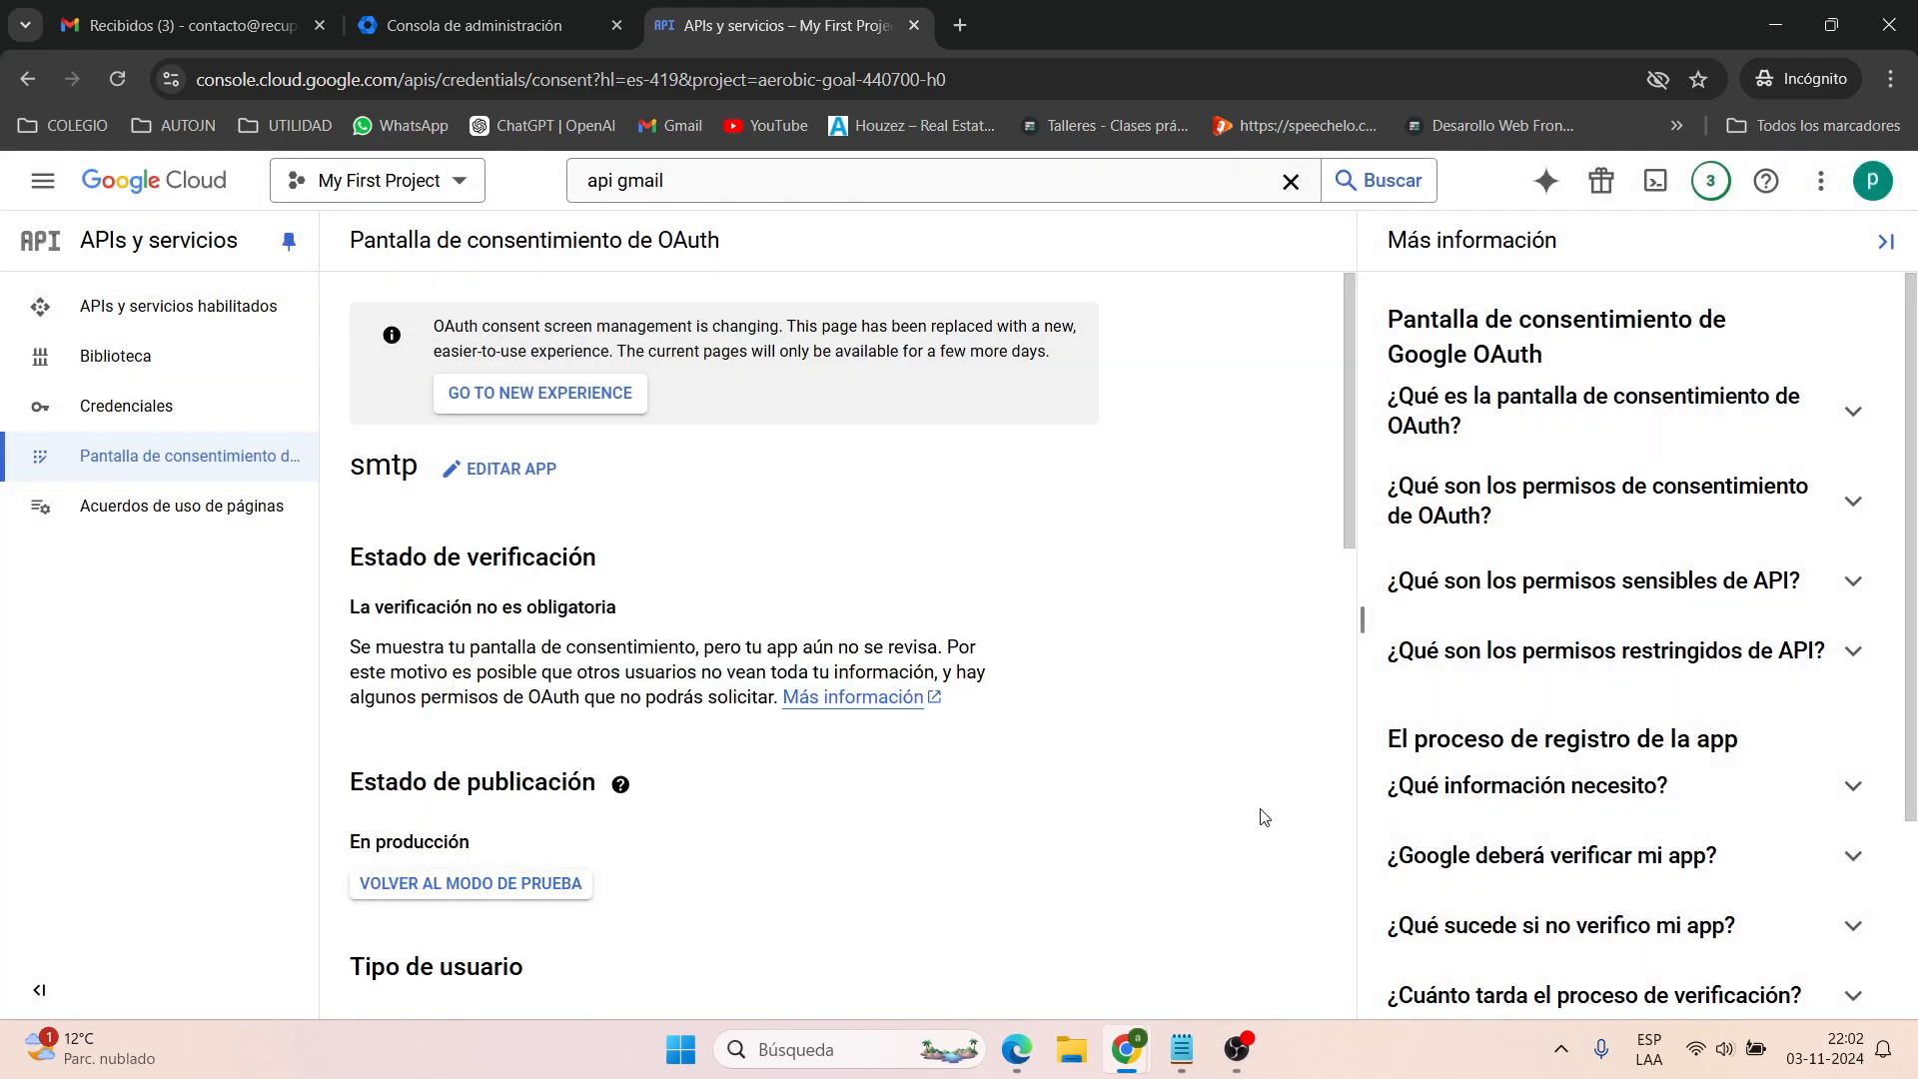
pyautogui.moveTo(1157, 725)
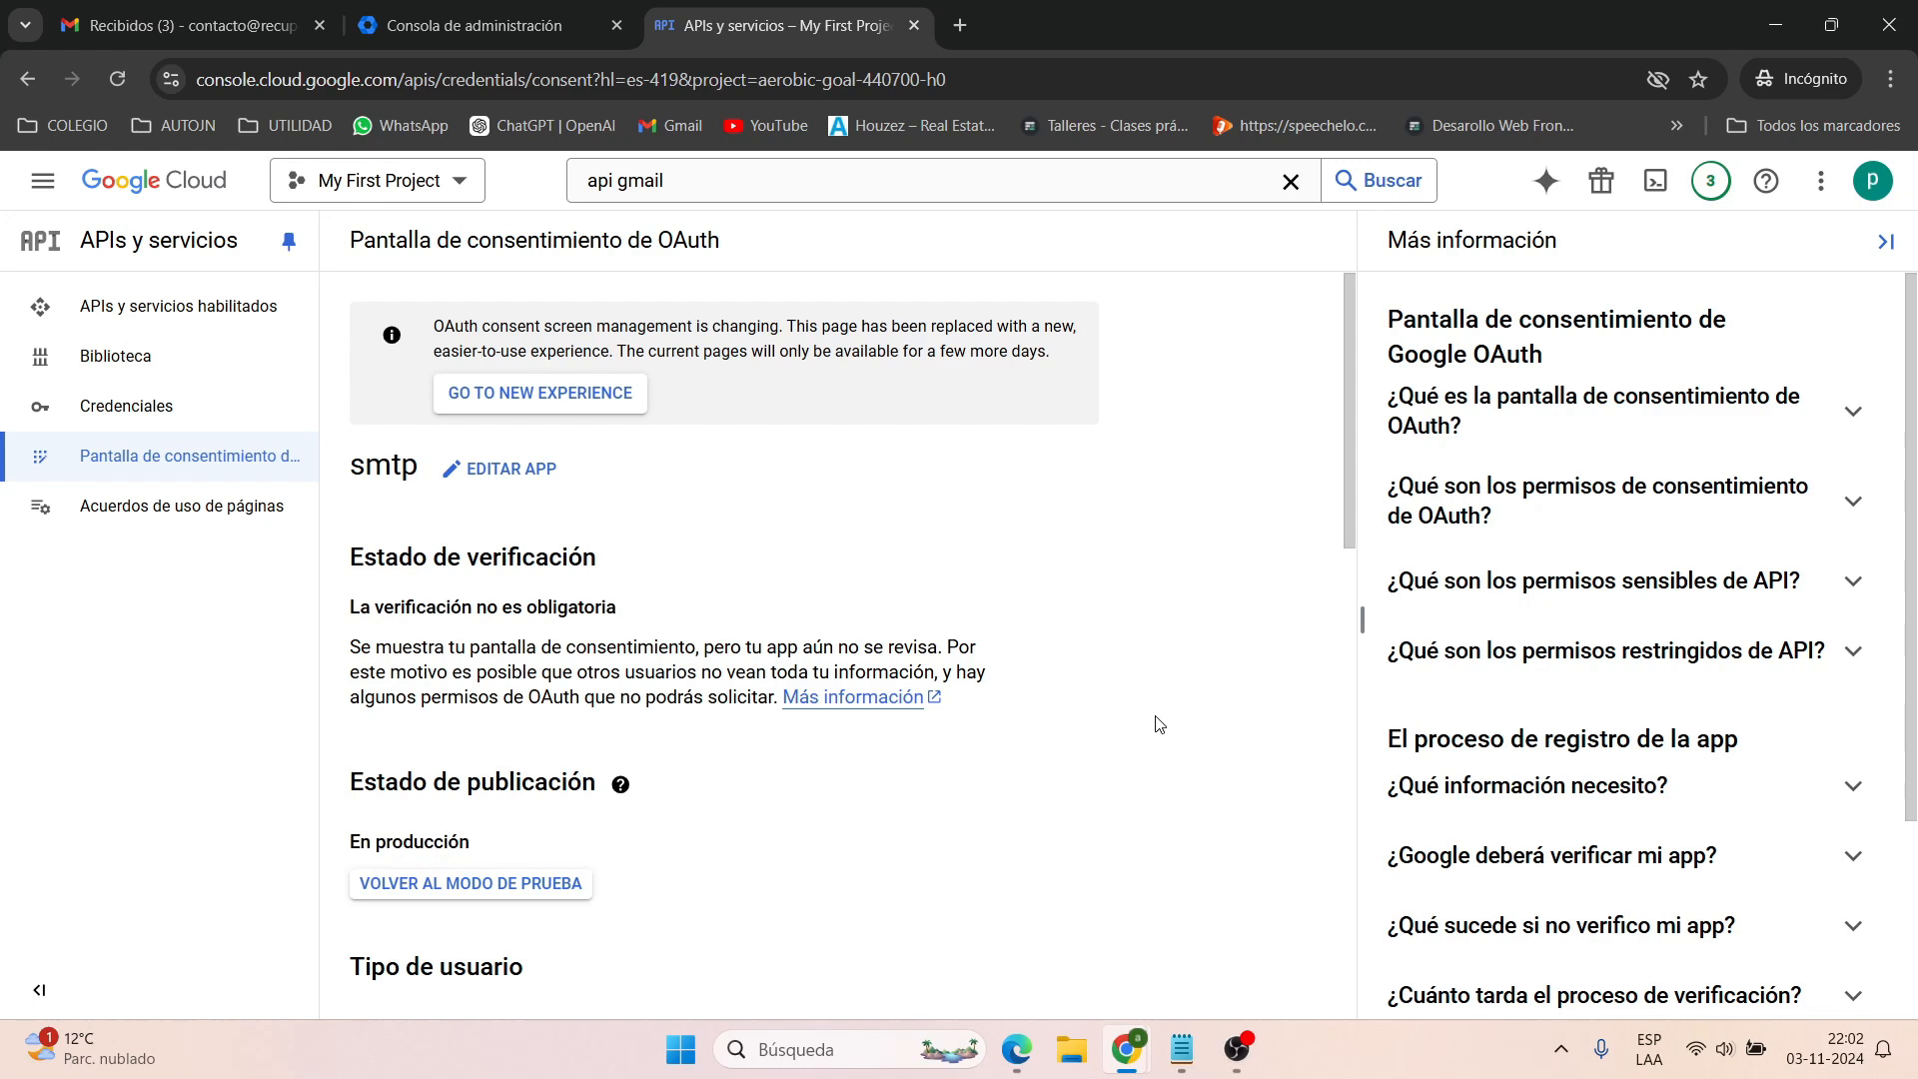
# Go to the Credenciales page listing Cliente web 1
pyautogui.scroll(-3)
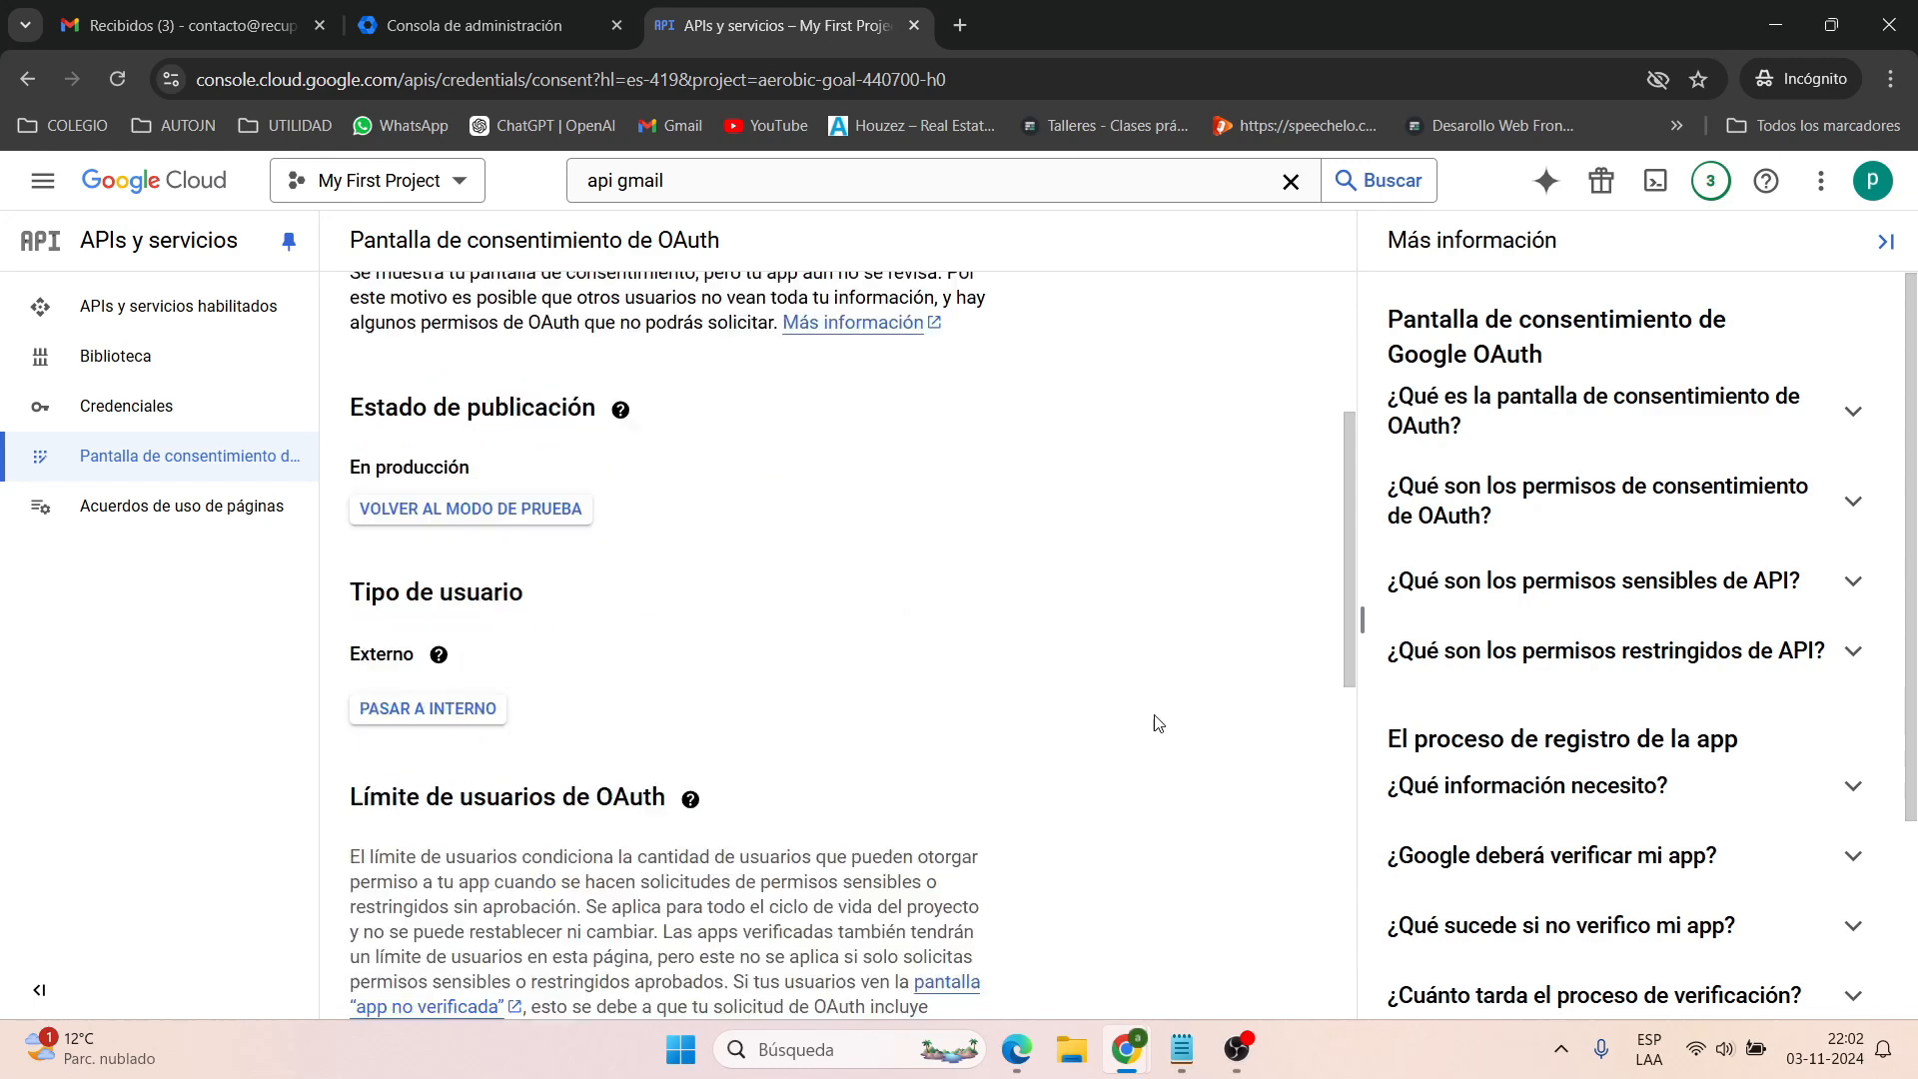
pyautogui.scroll(-3)
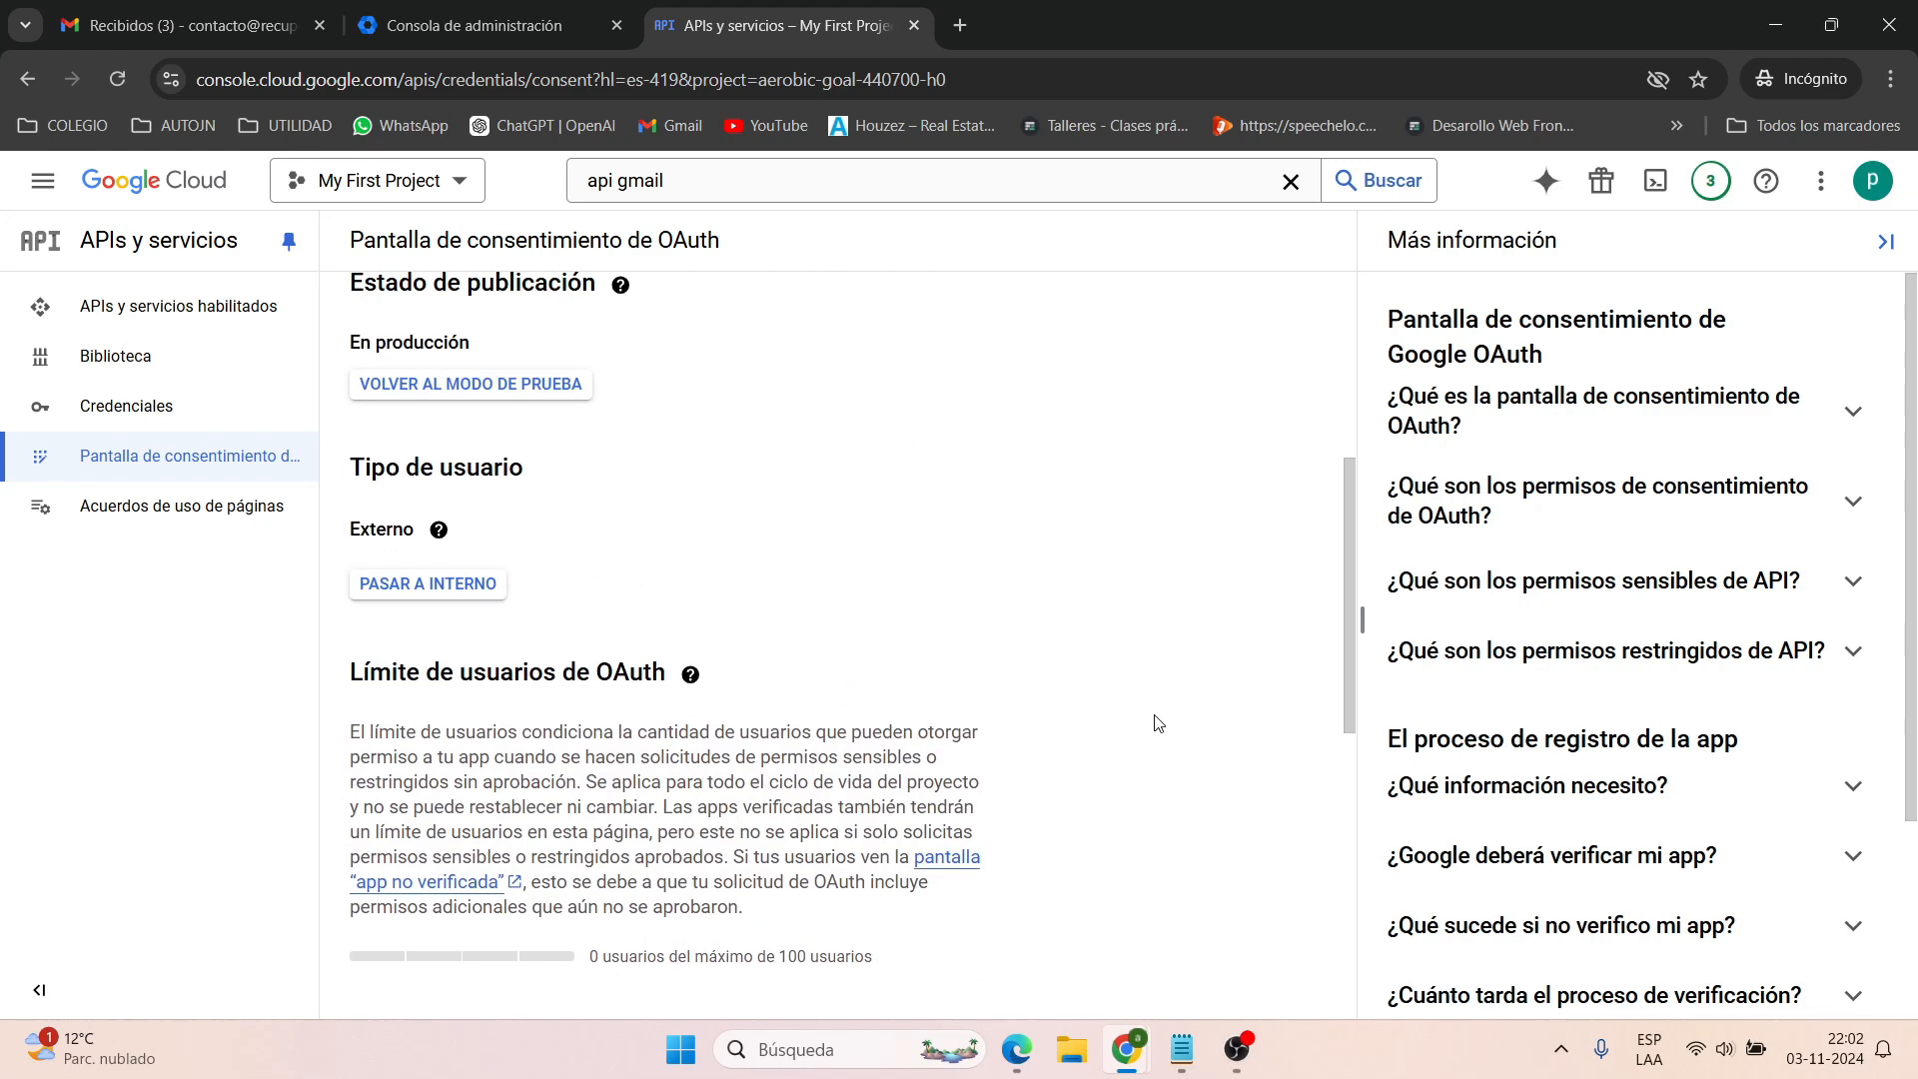
pyautogui.scroll(3)
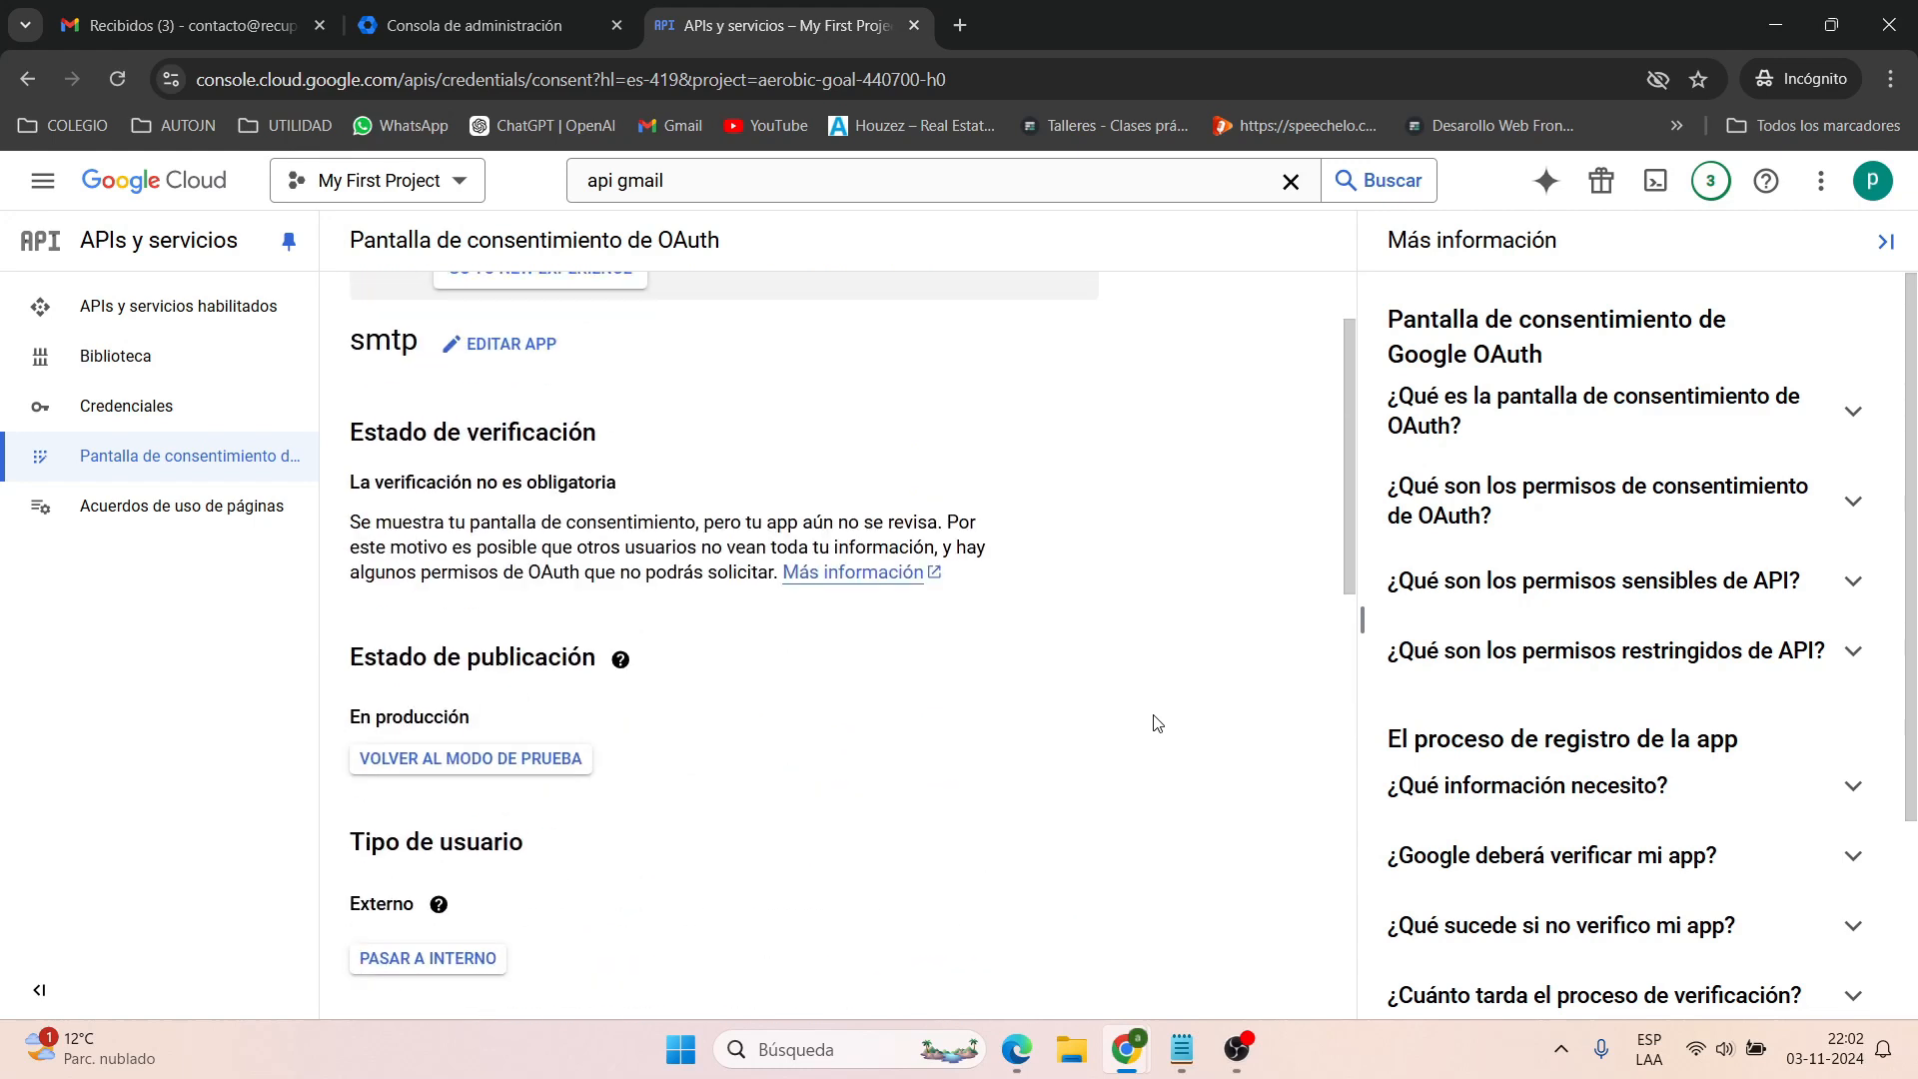
pyautogui.click(126, 406)
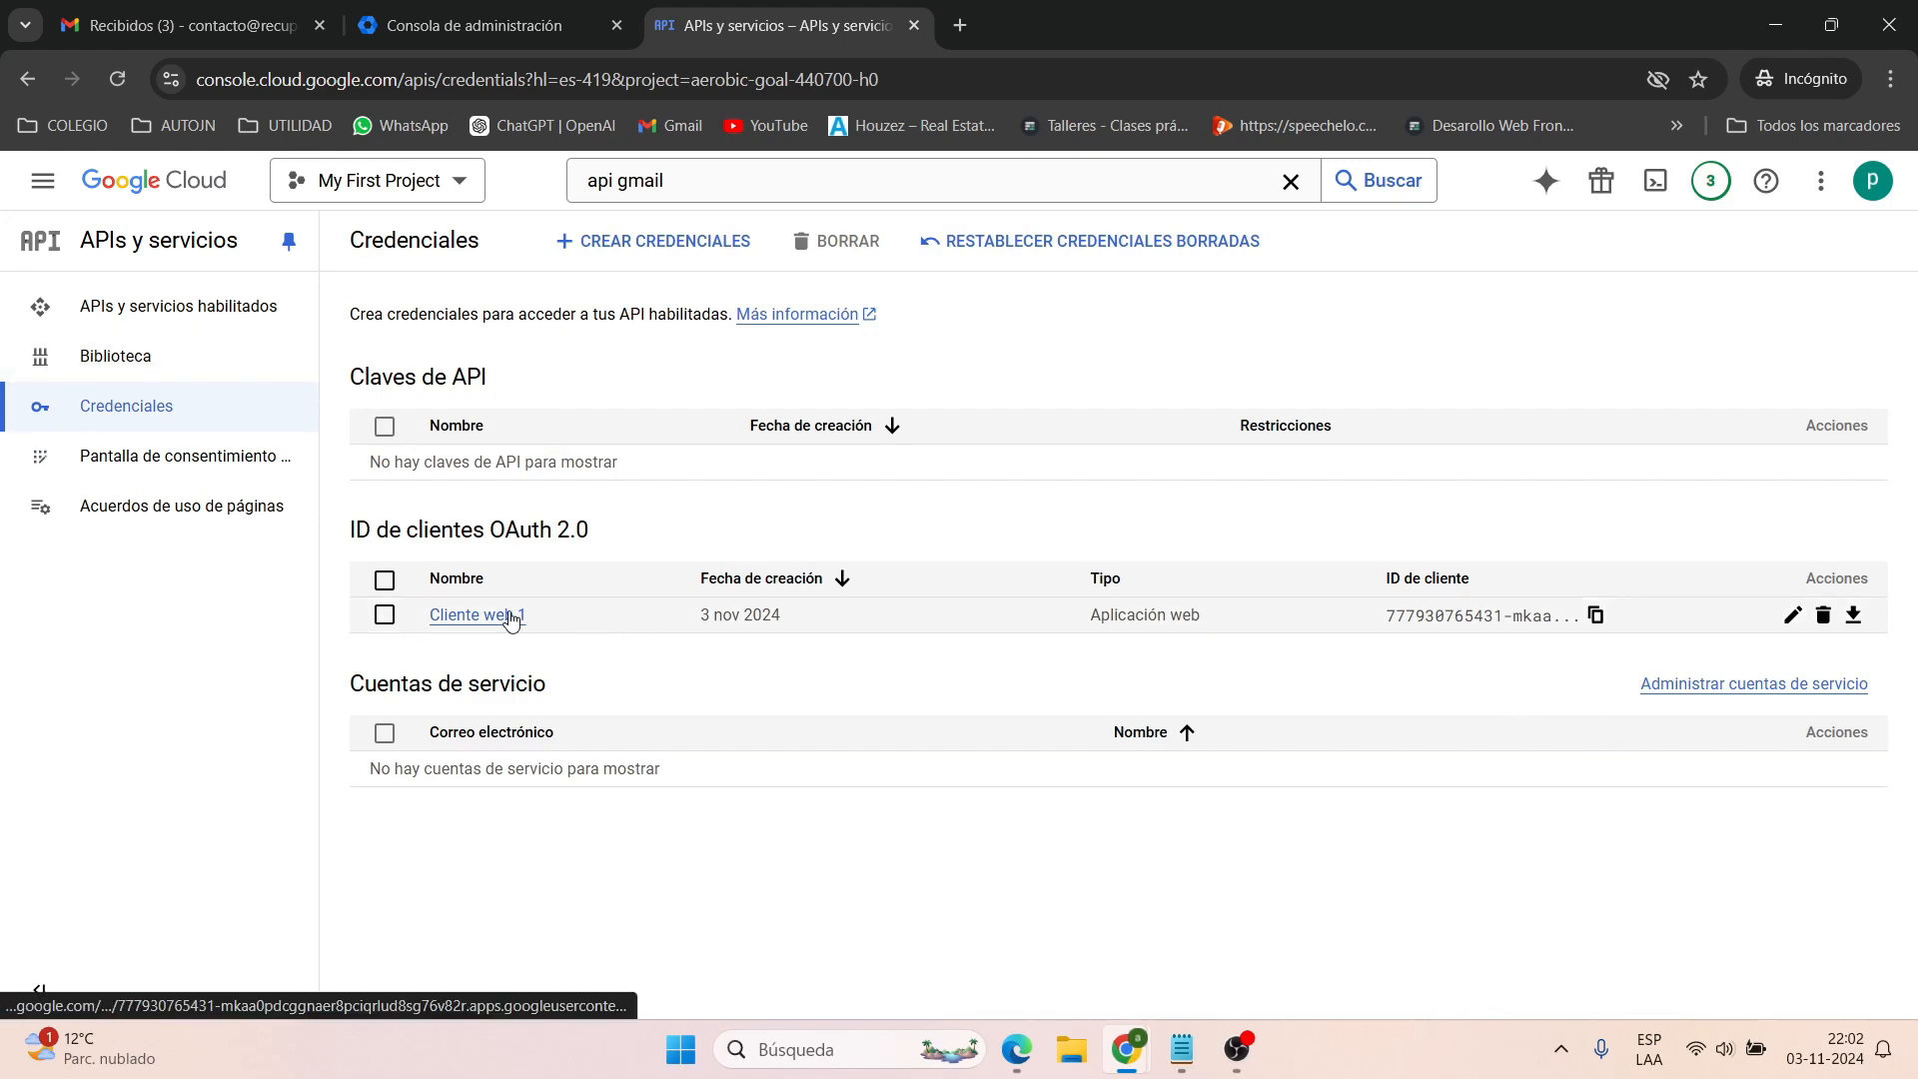
# Open Cliente web 1's details showing its client ID and secret
pyautogui.click(475, 613)
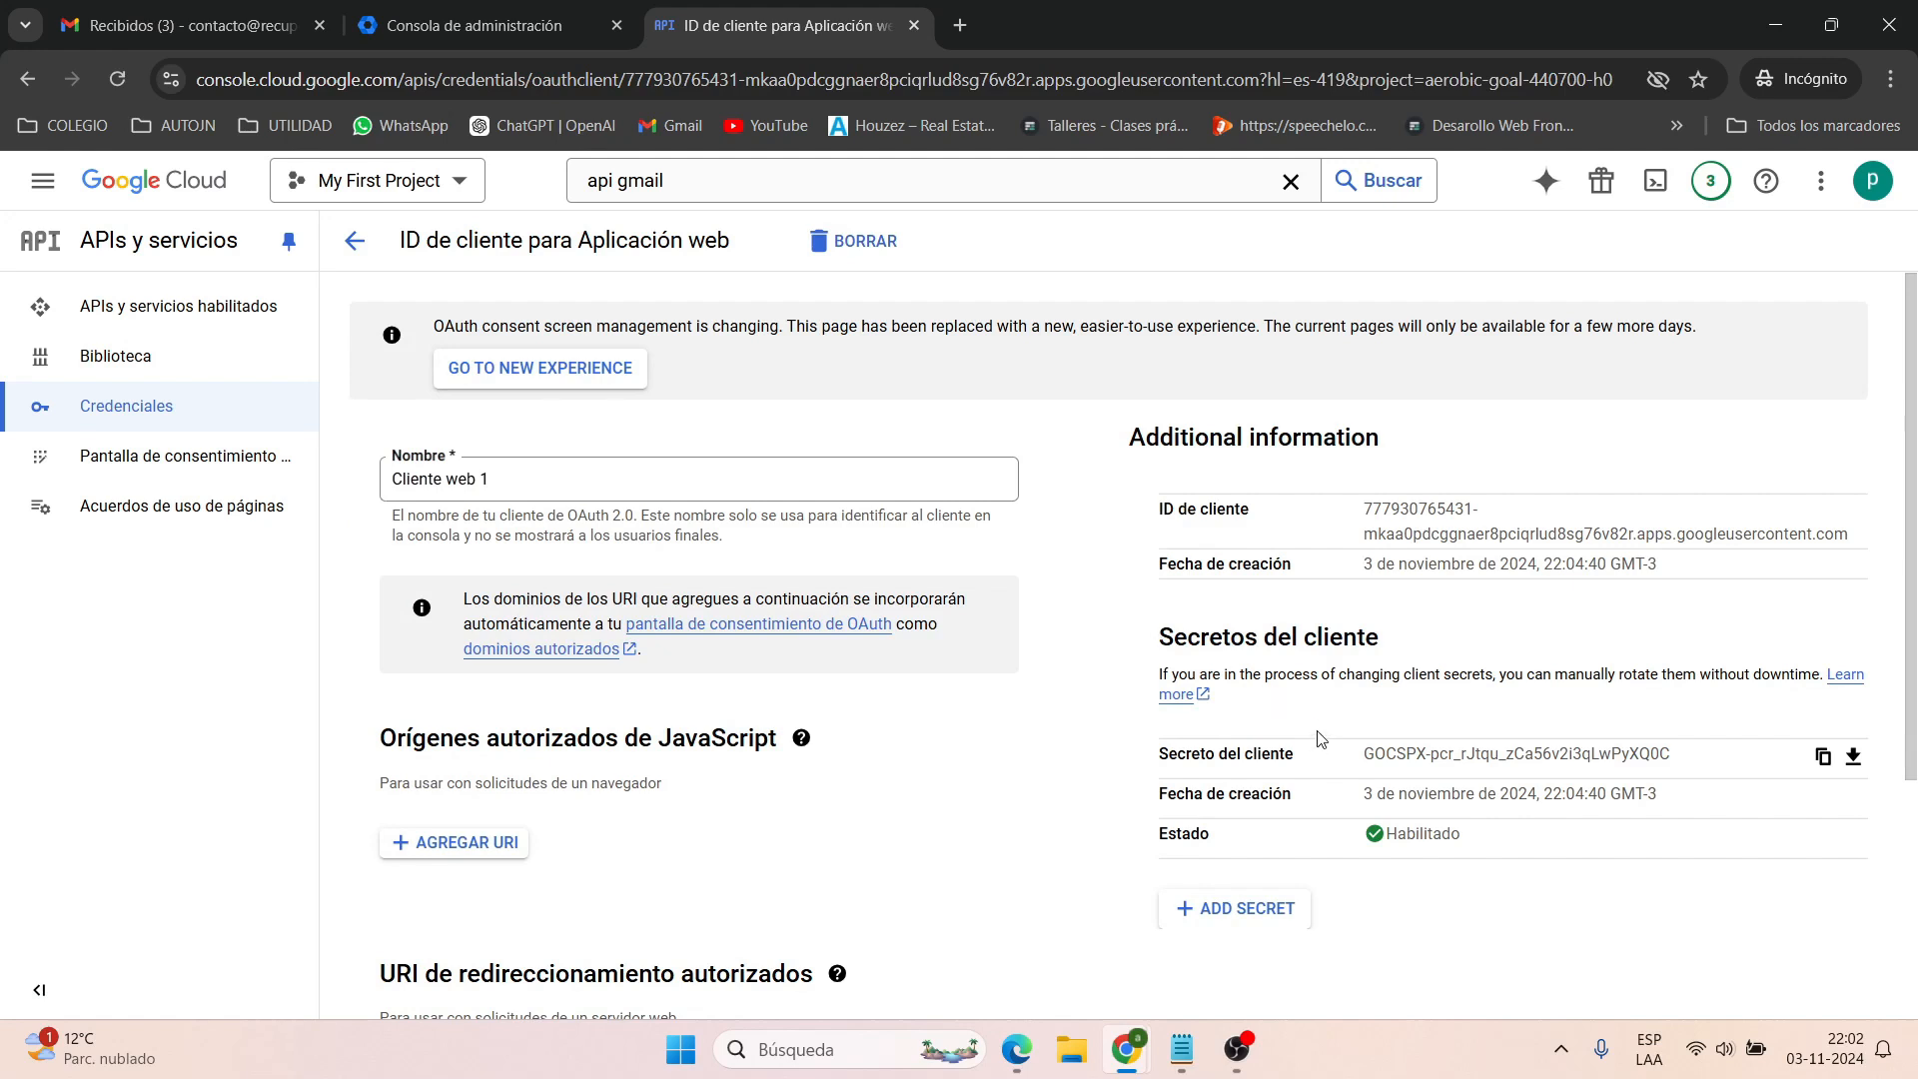
pyautogui.moveTo(1349, 515)
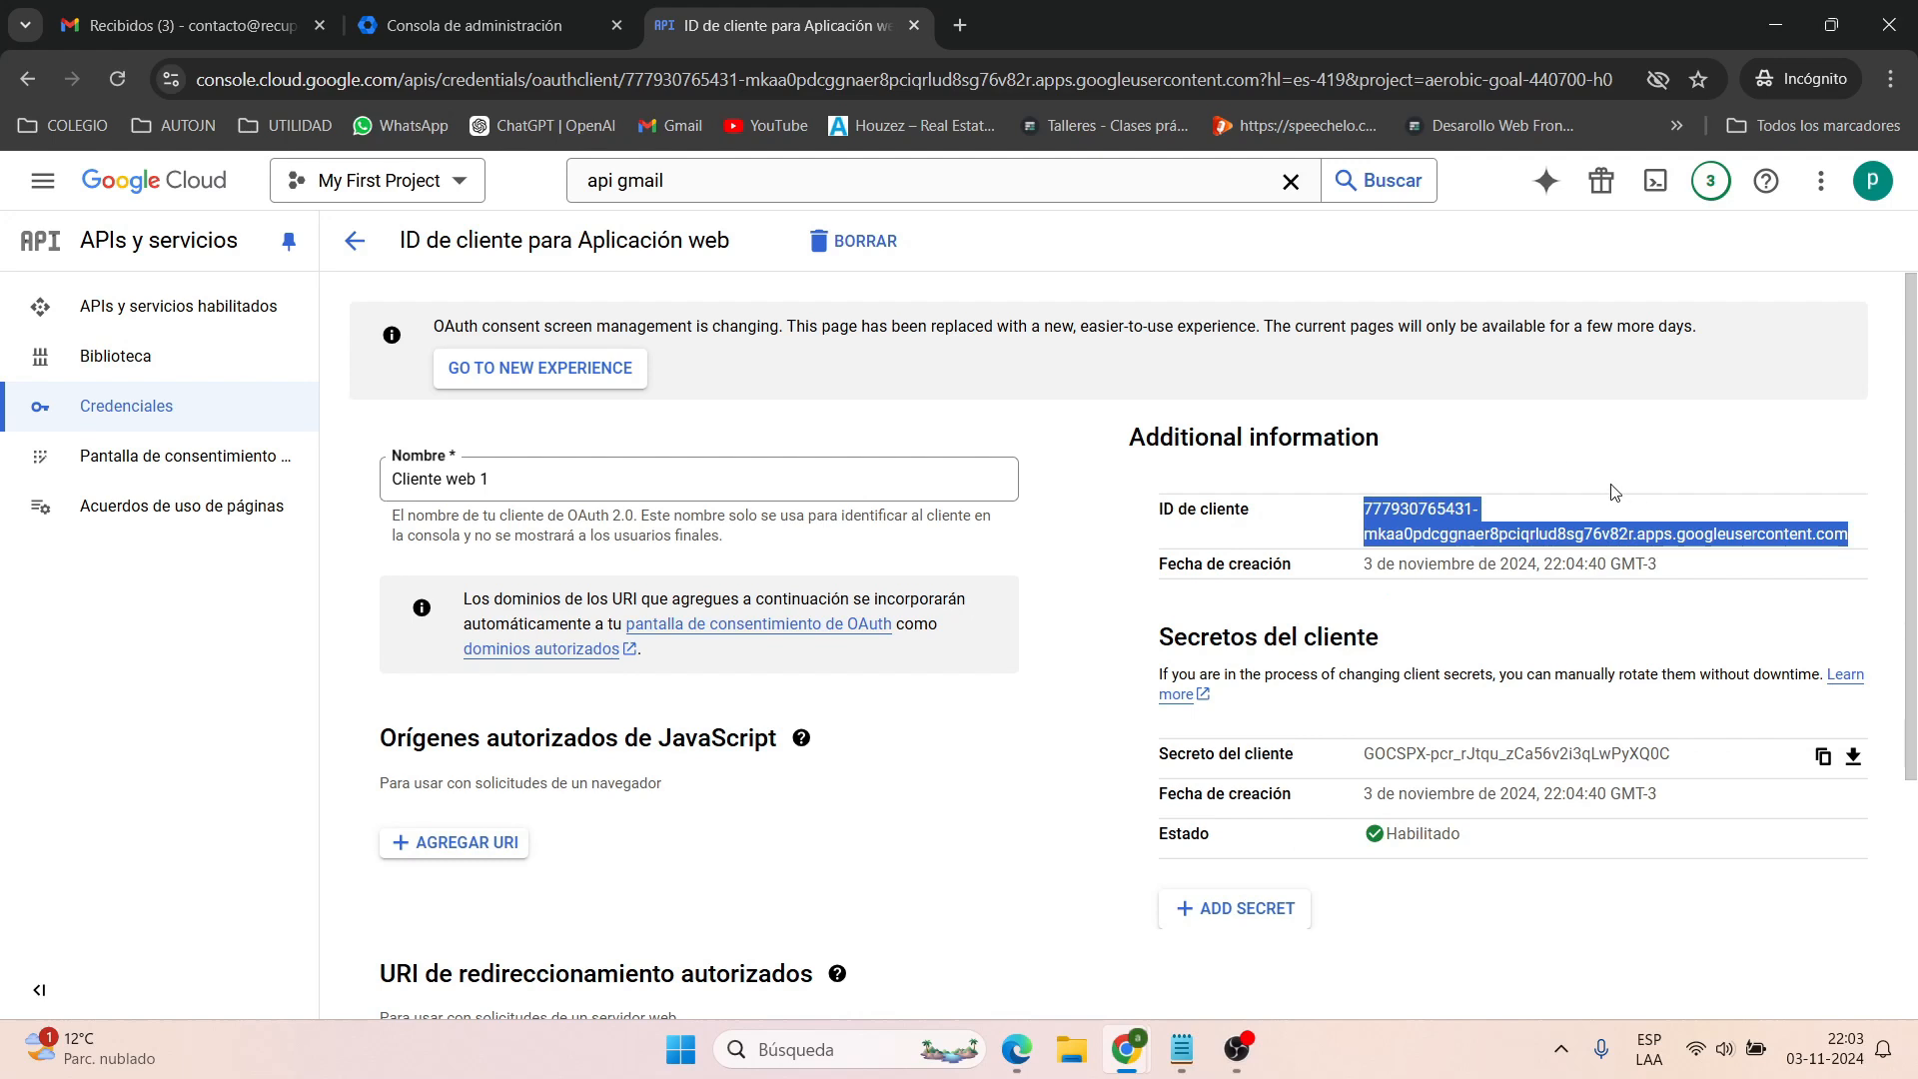
pyautogui.moveTo(1247, 677)
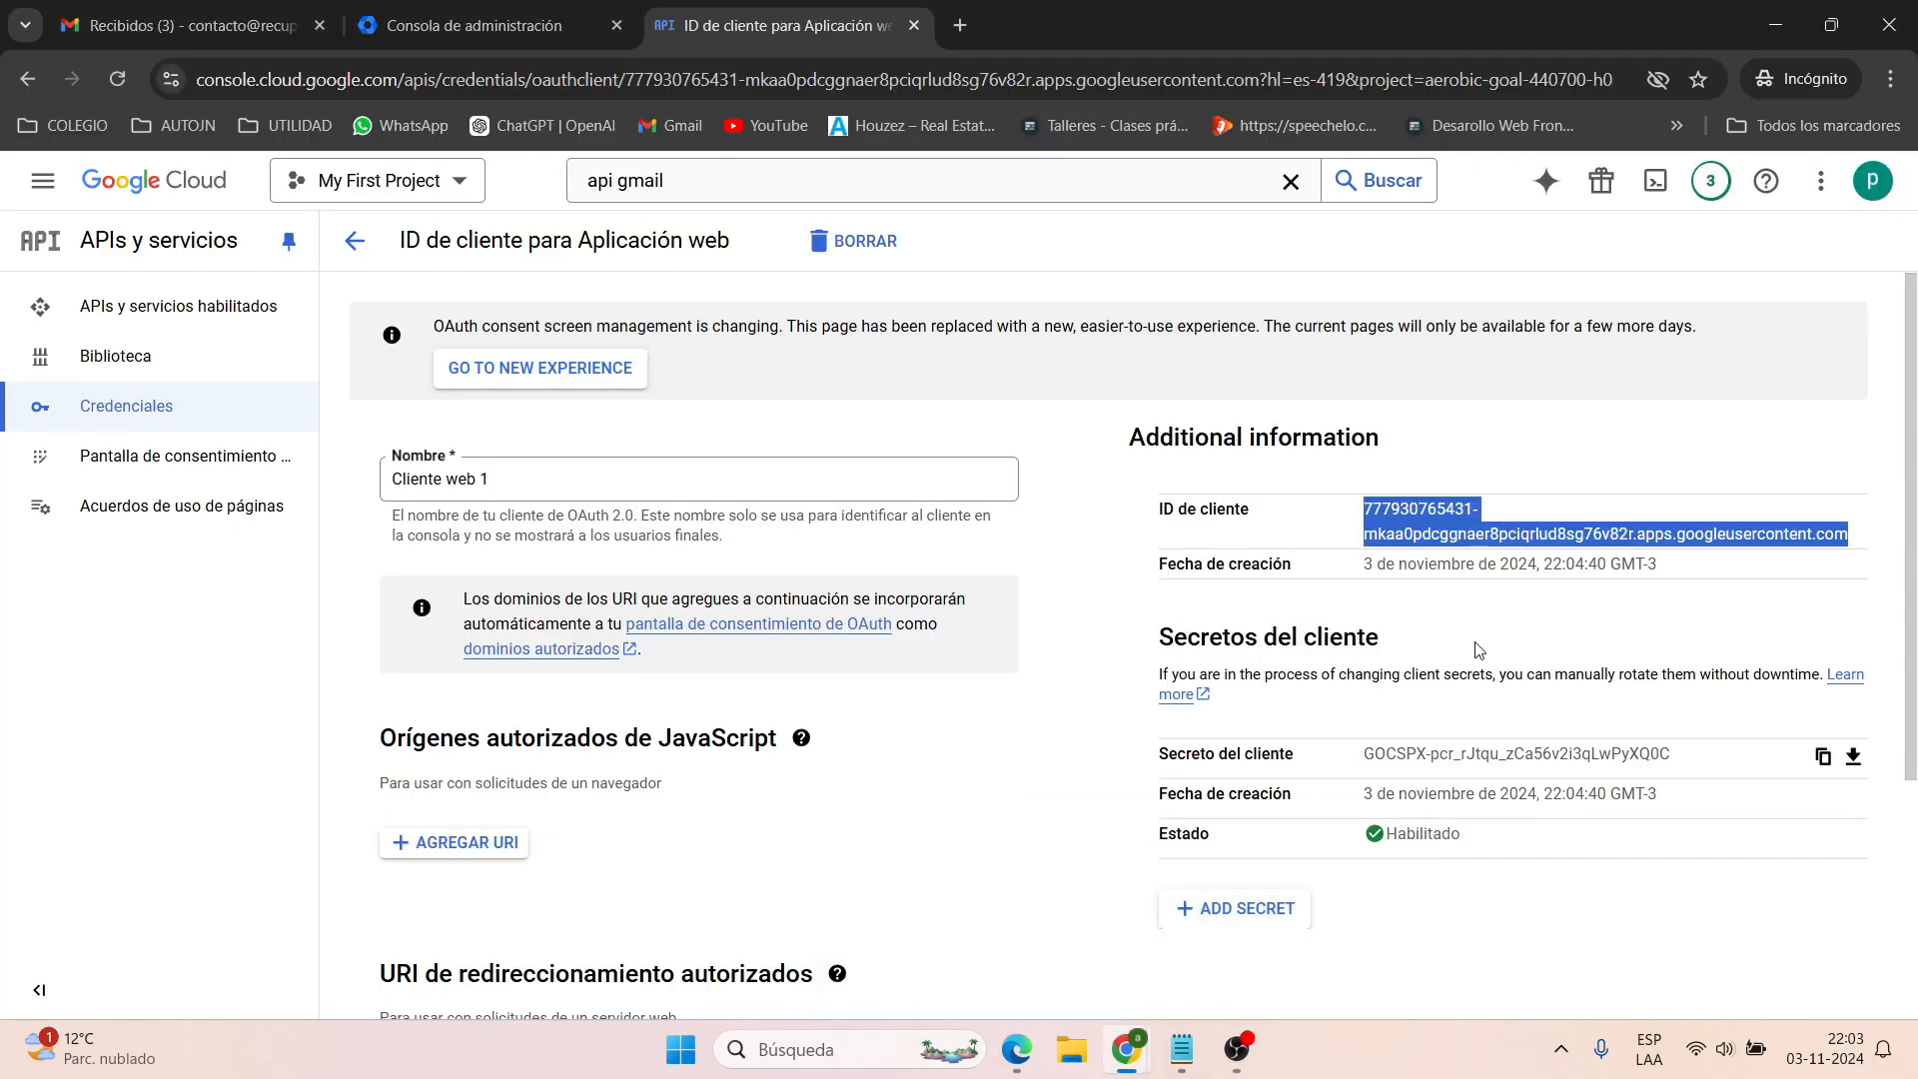
pyautogui.moveTo(1365, 766)
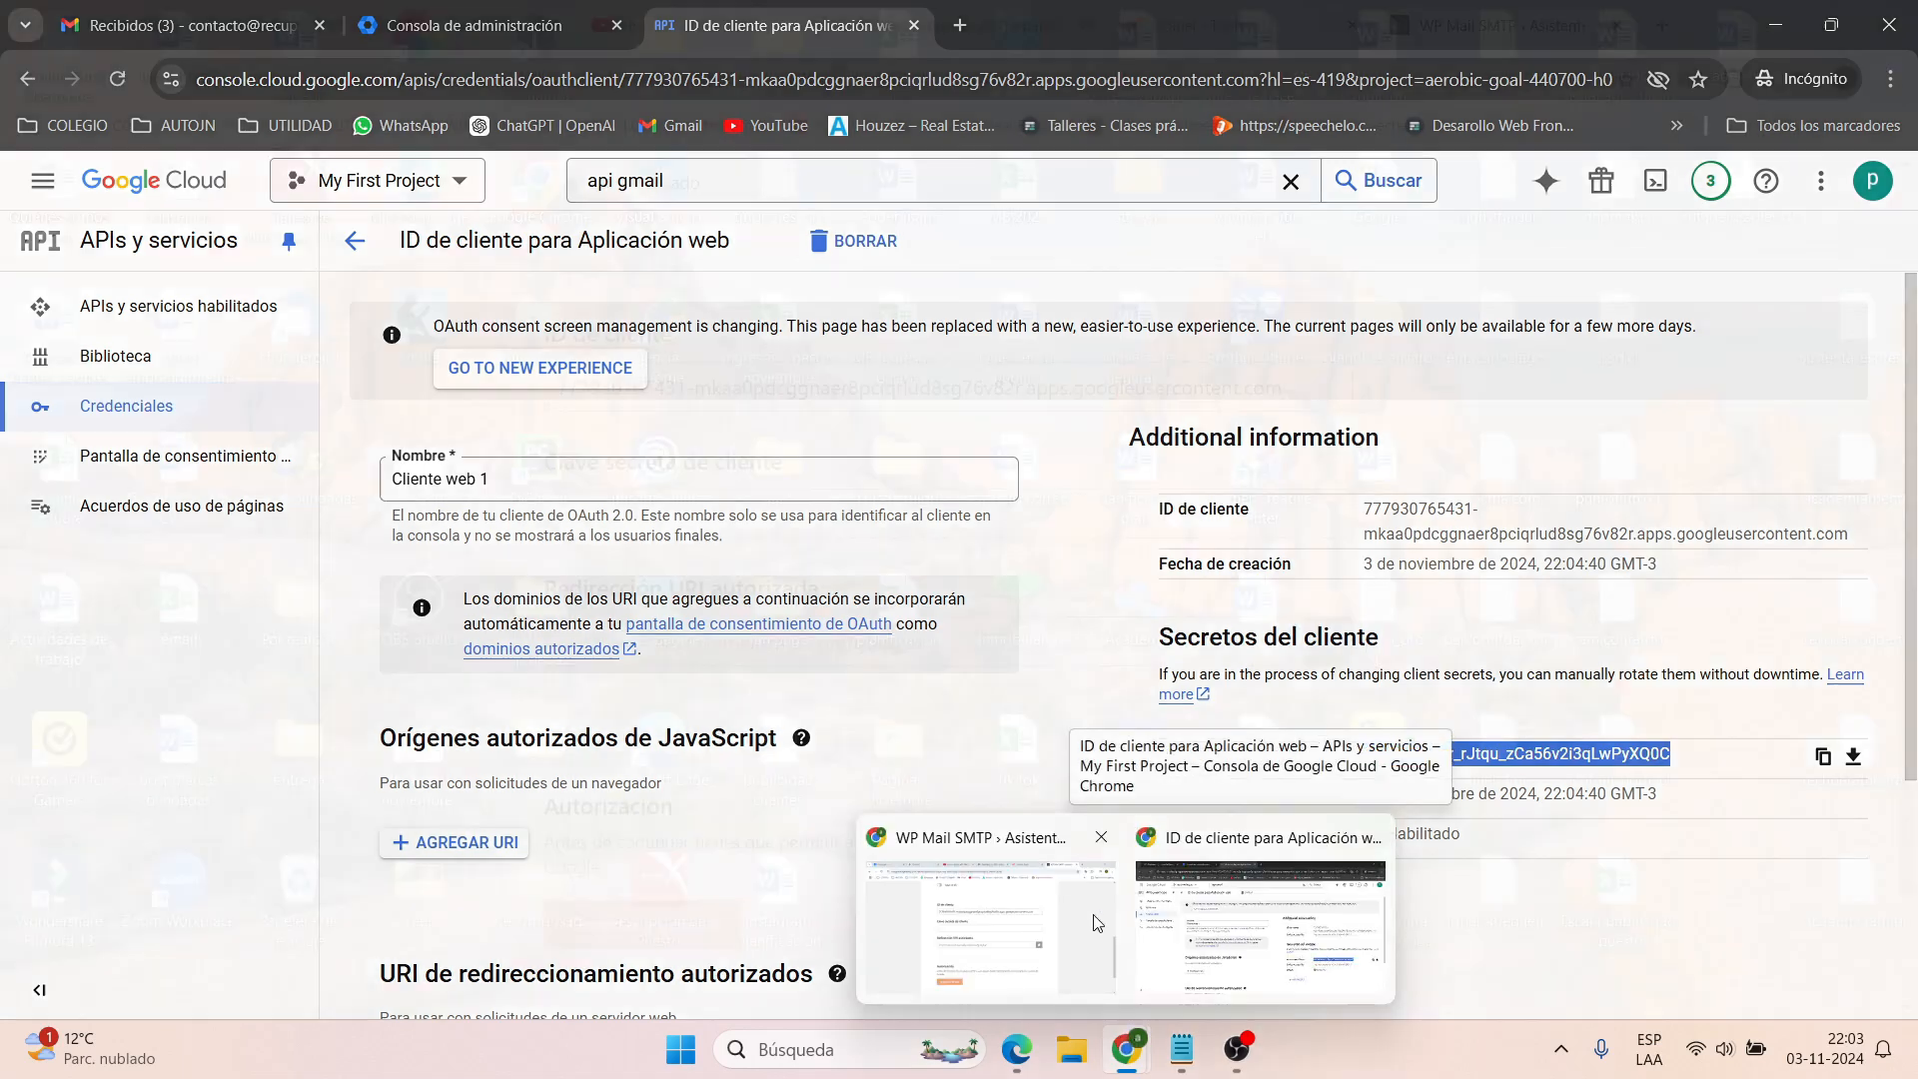
# Return to the WP Mail SMTP wizard and start 'Conectar a Google'
pyautogui.click(991, 923)
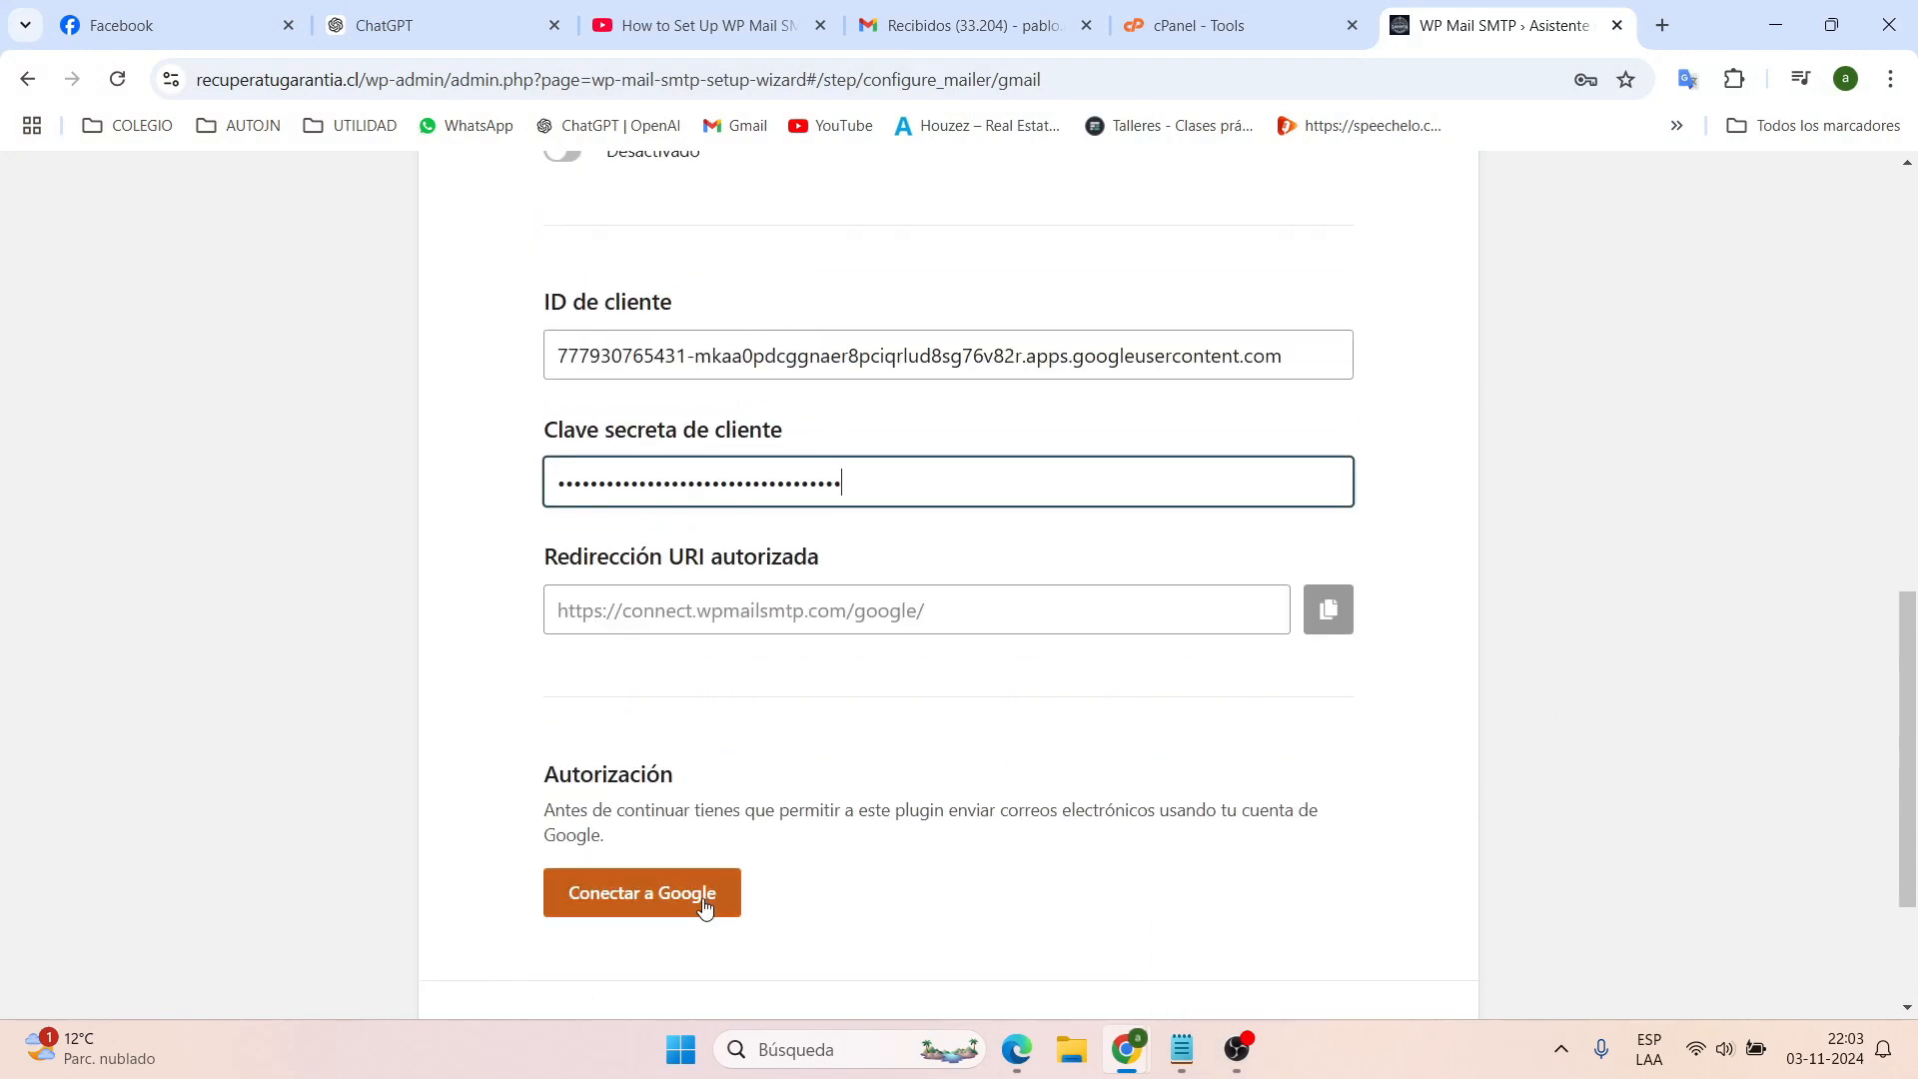
pyautogui.click(639, 891)
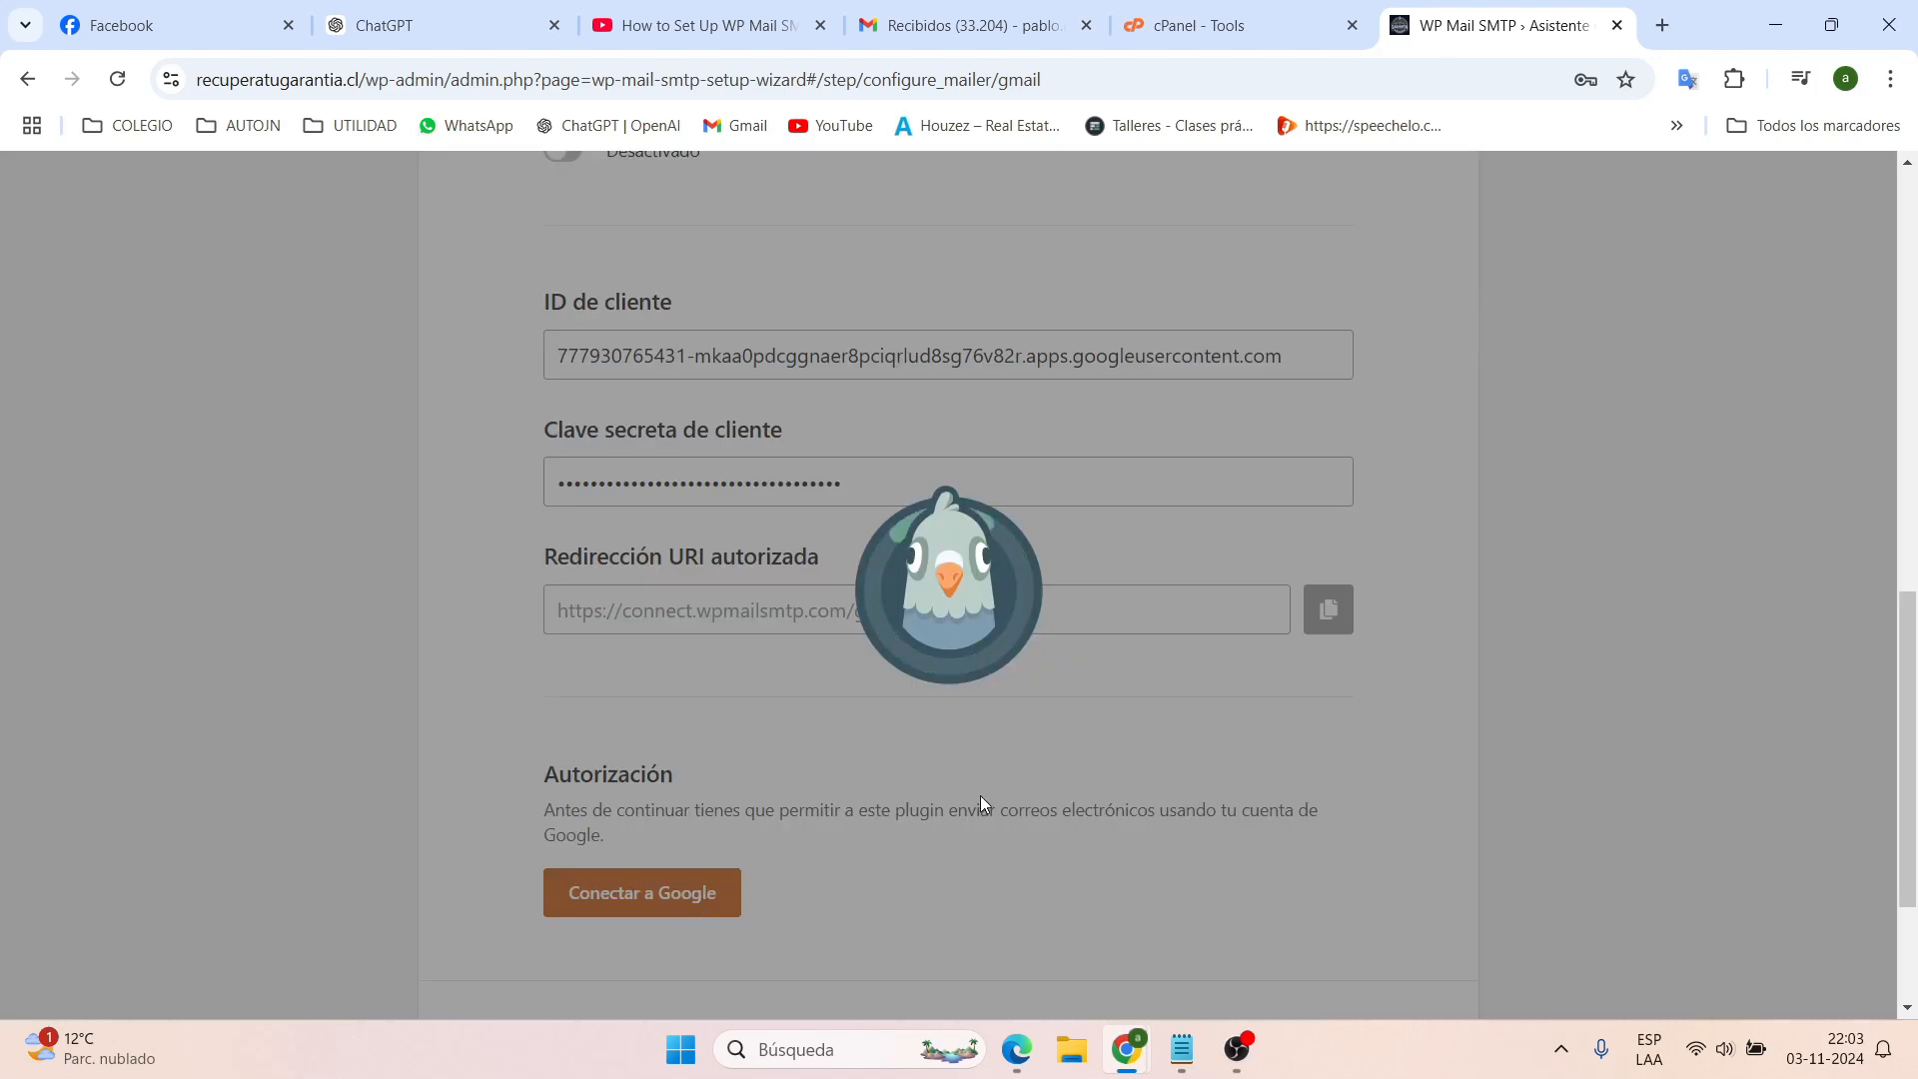
pyautogui.click(642, 892)
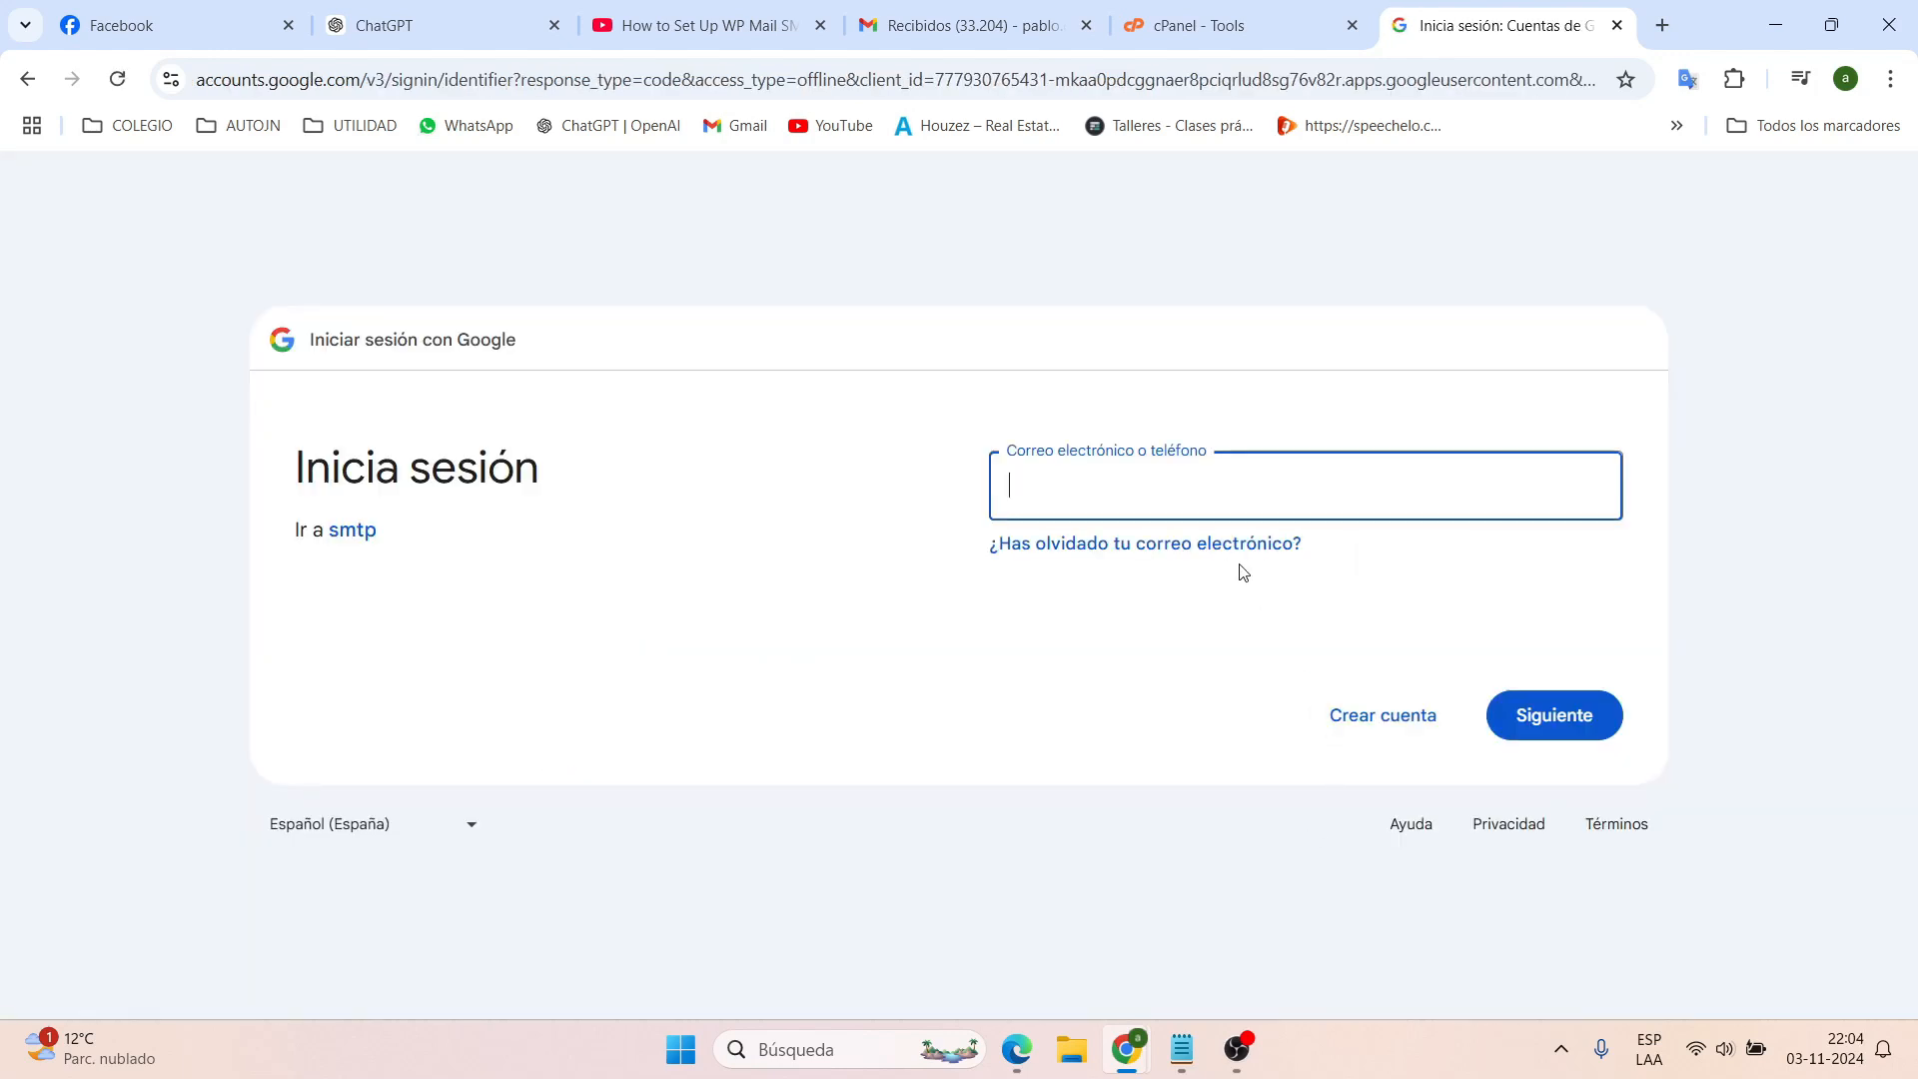
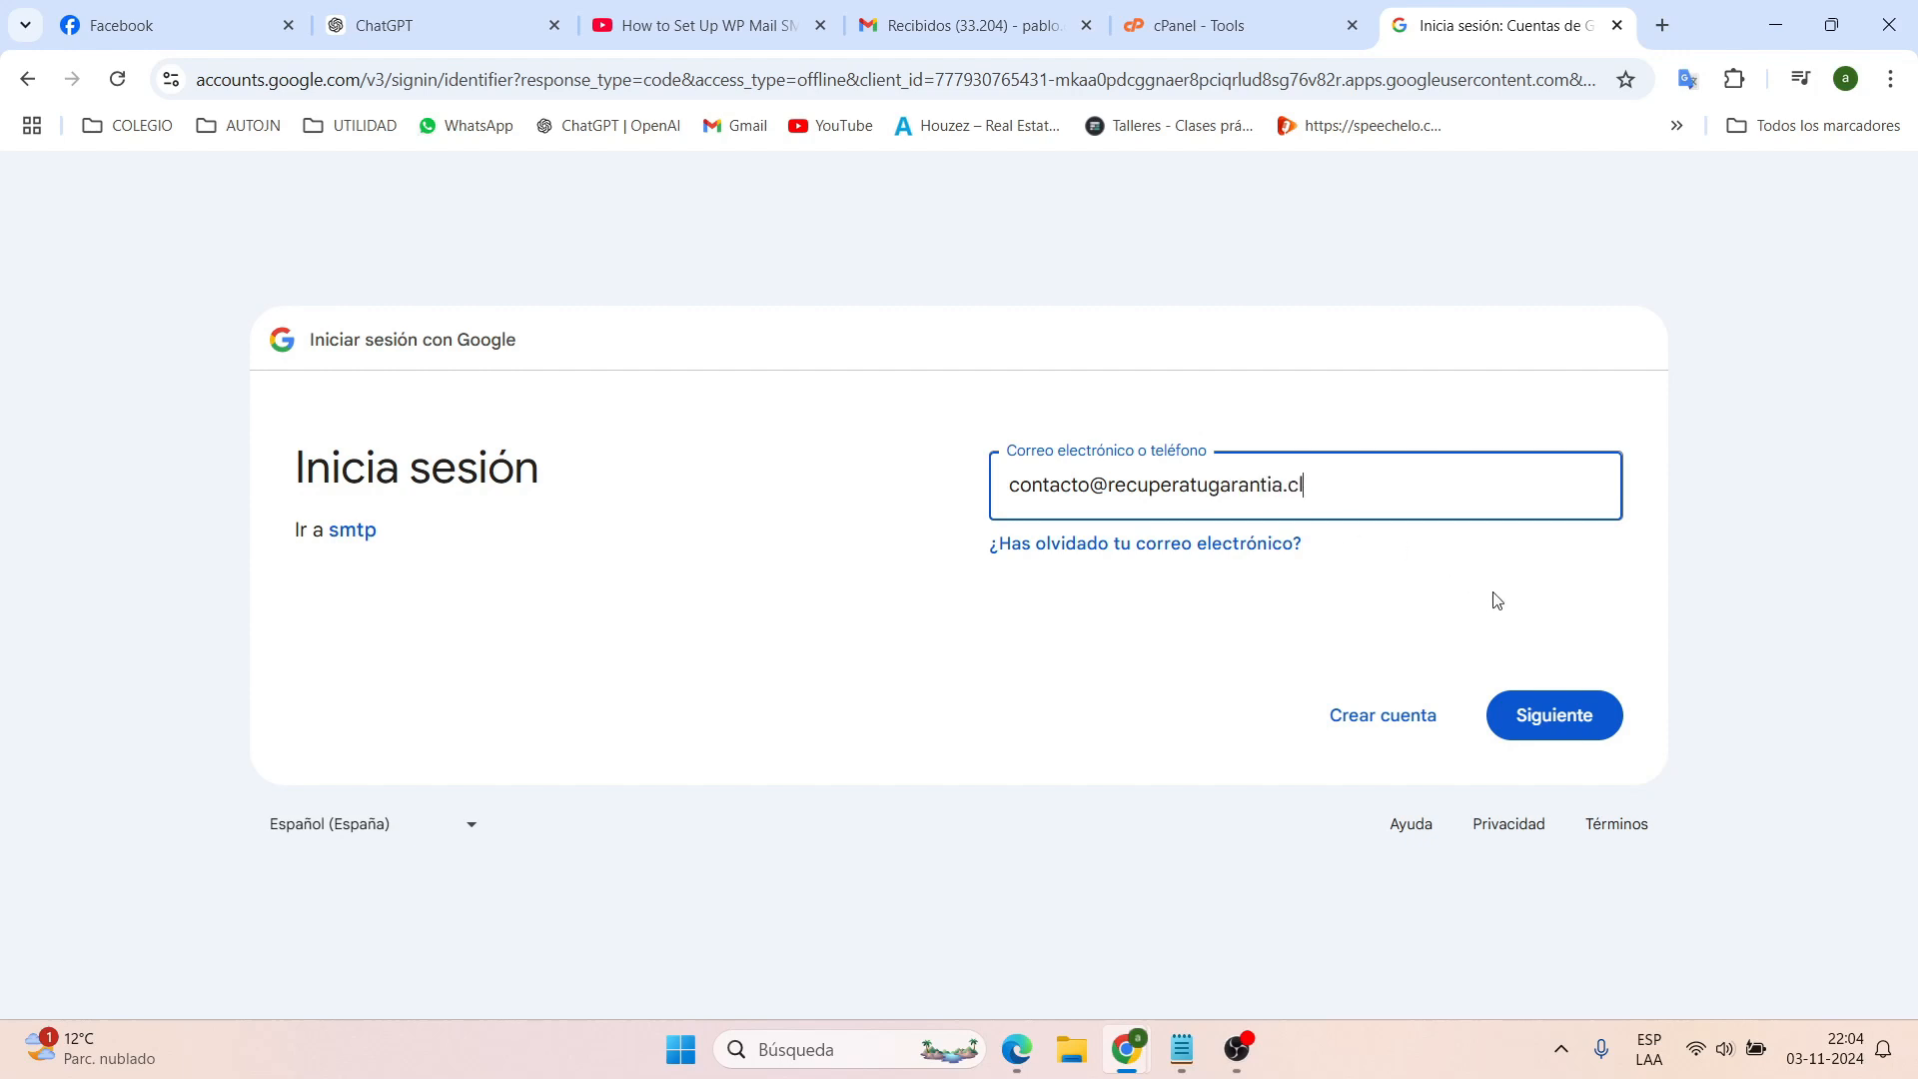
pyautogui.click(1553, 716)
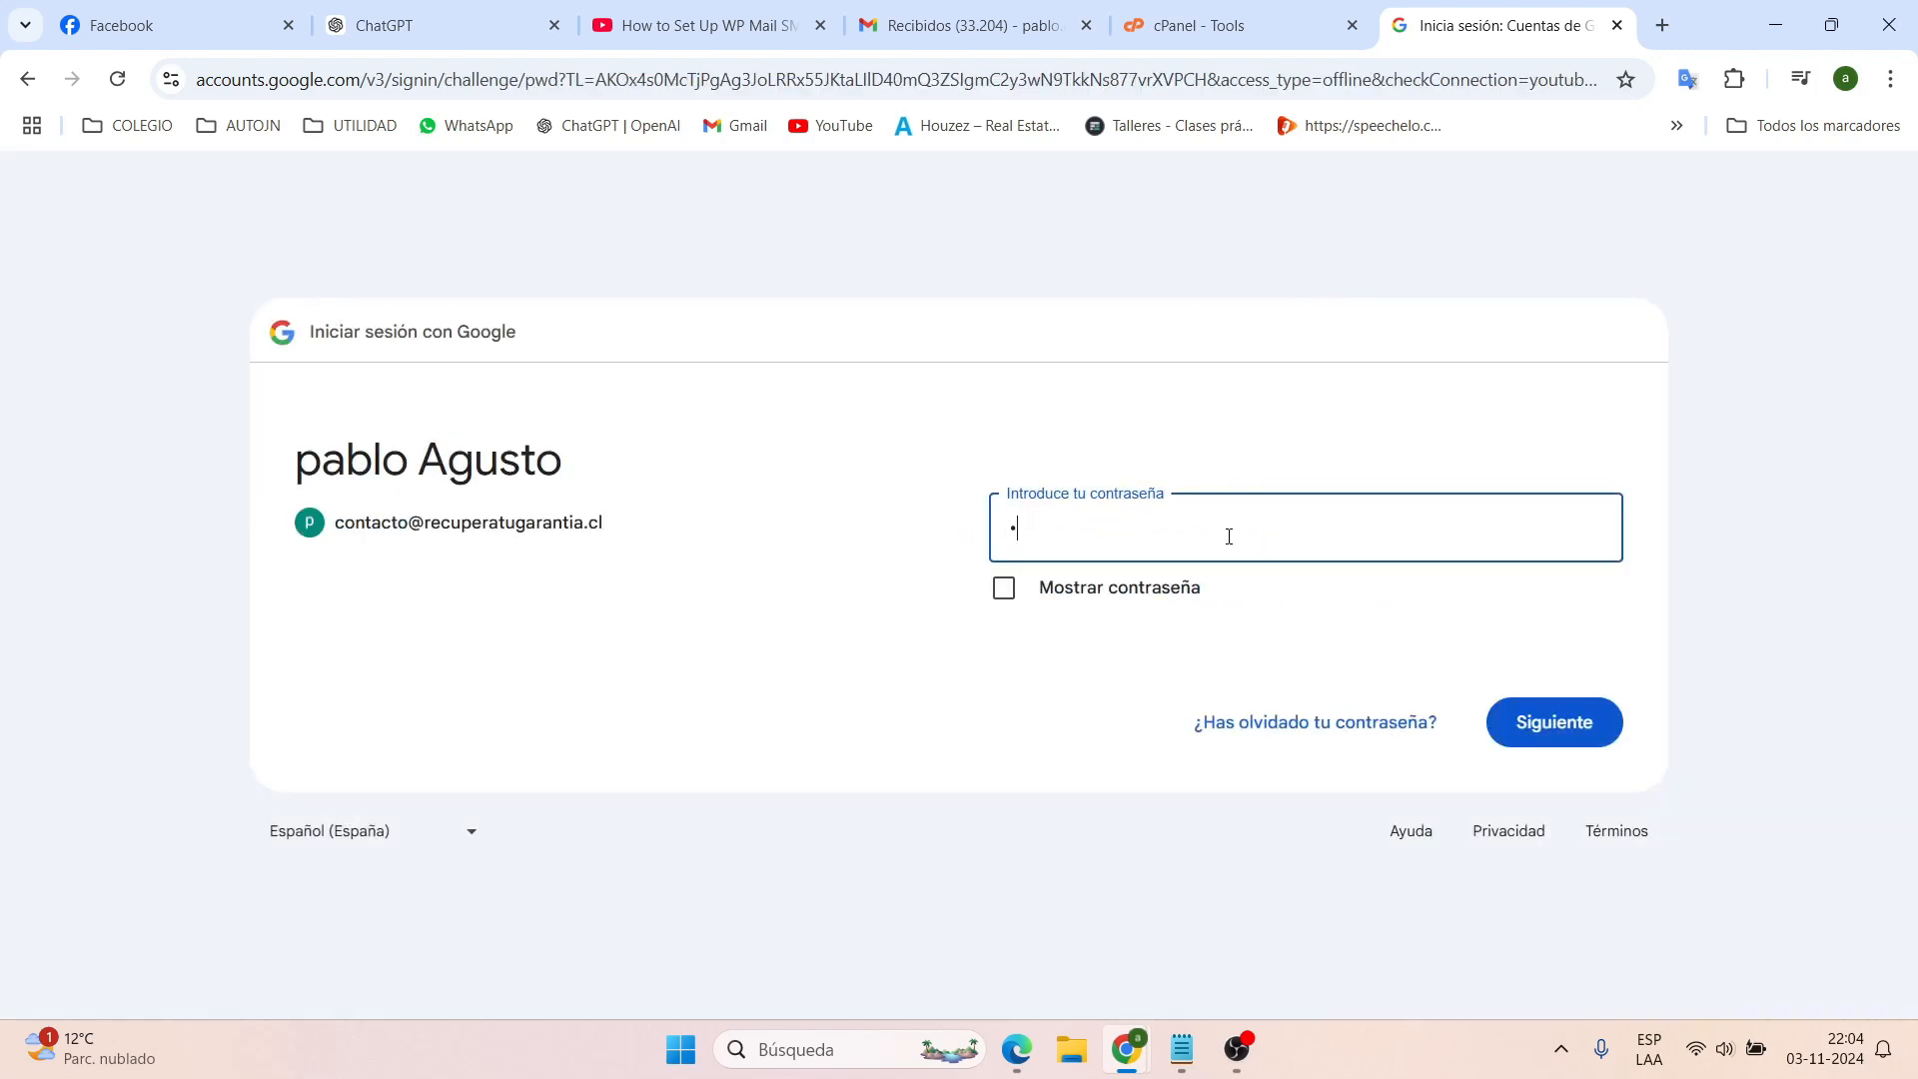
# Enter the password, decline the Chrome profile prompt and allow wpmailsmtp.com Gmail access
pyautogui.write('password')
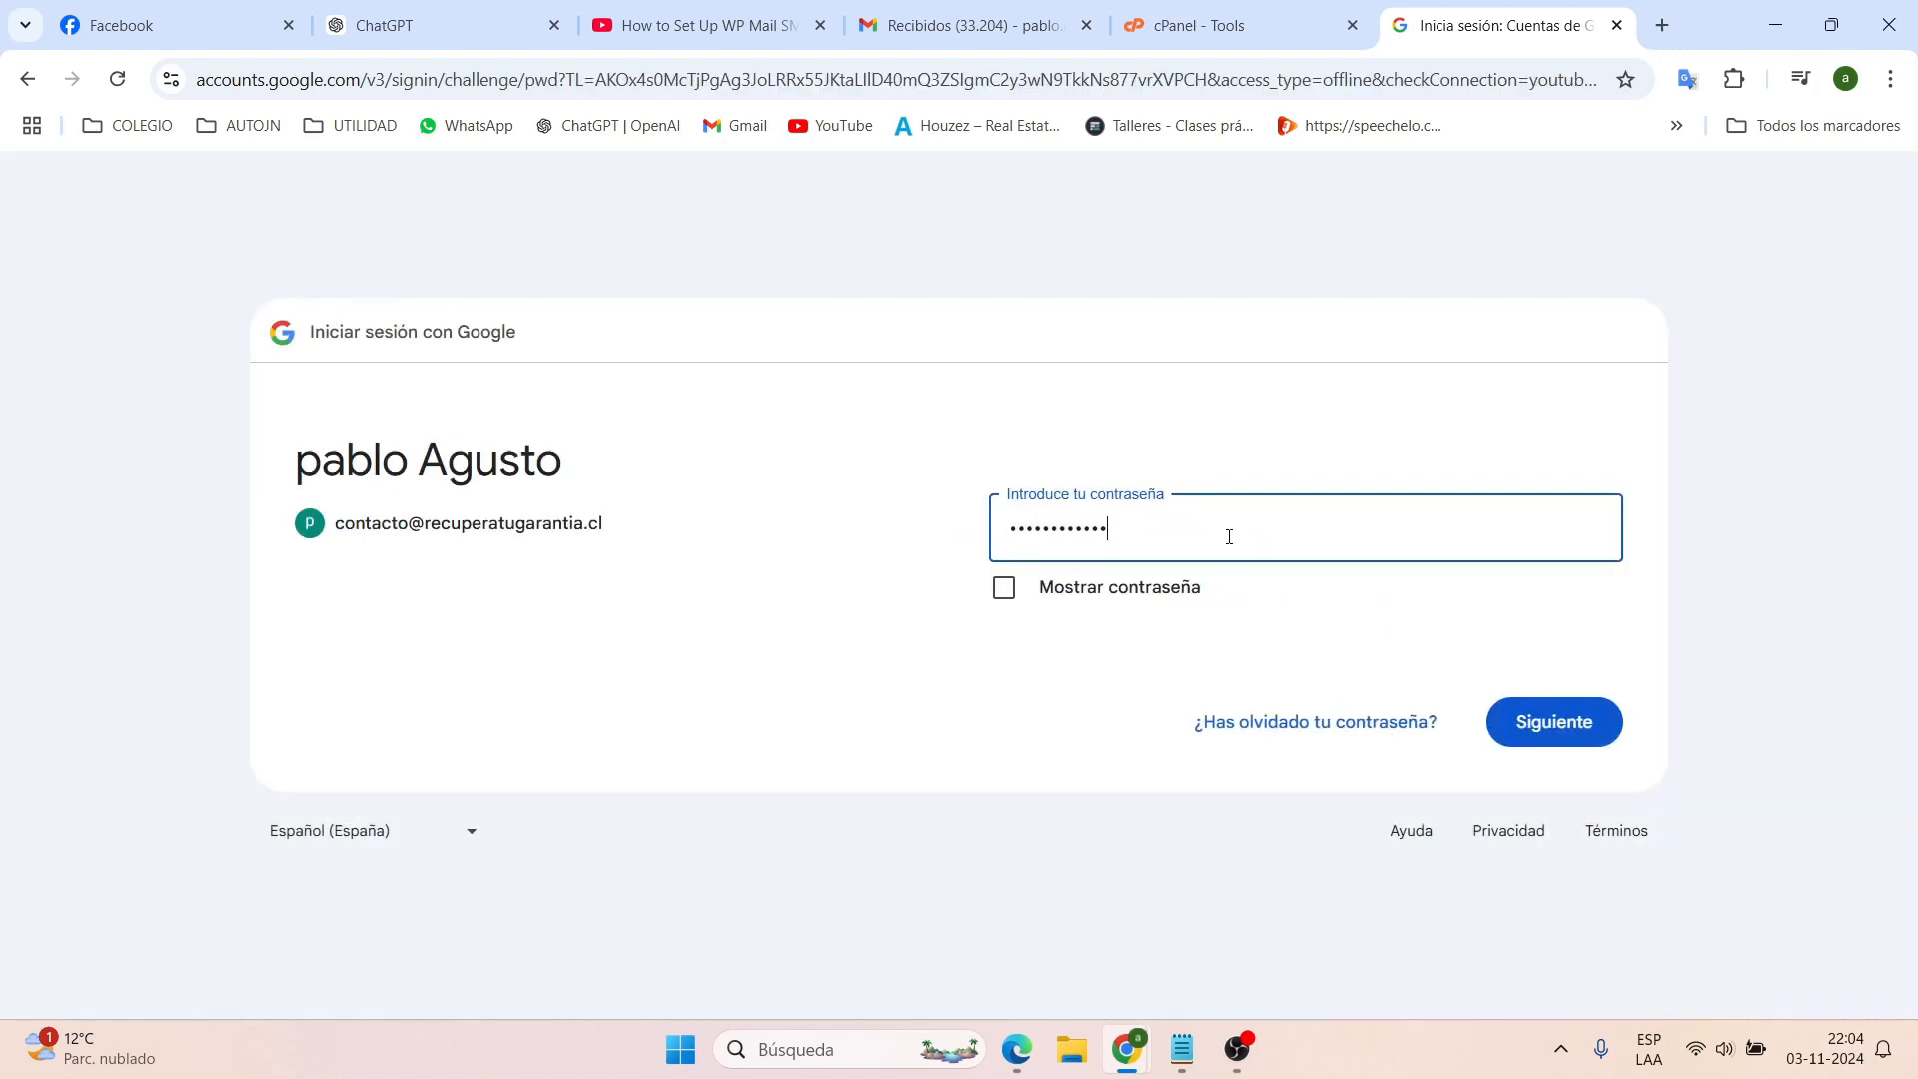
pyautogui.click(1553, 721)
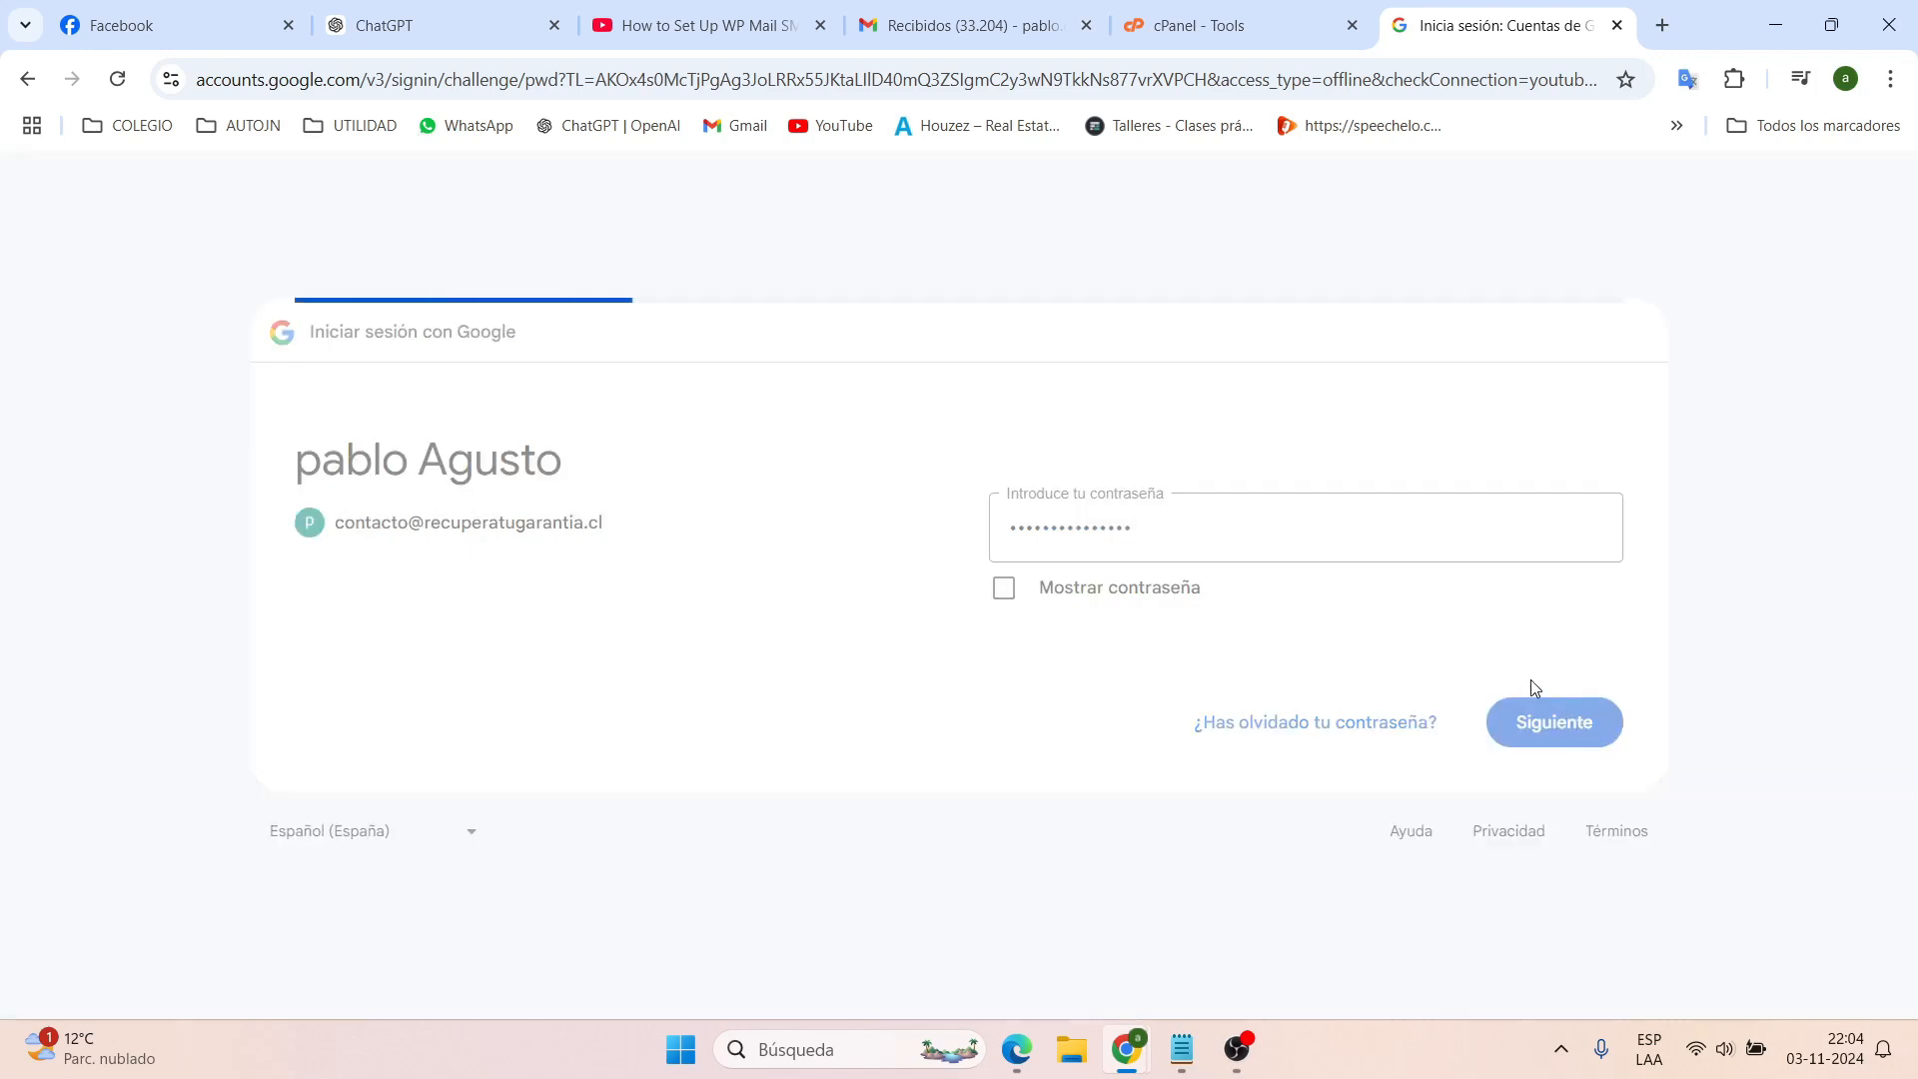
pyautogui.click(1553, 721)
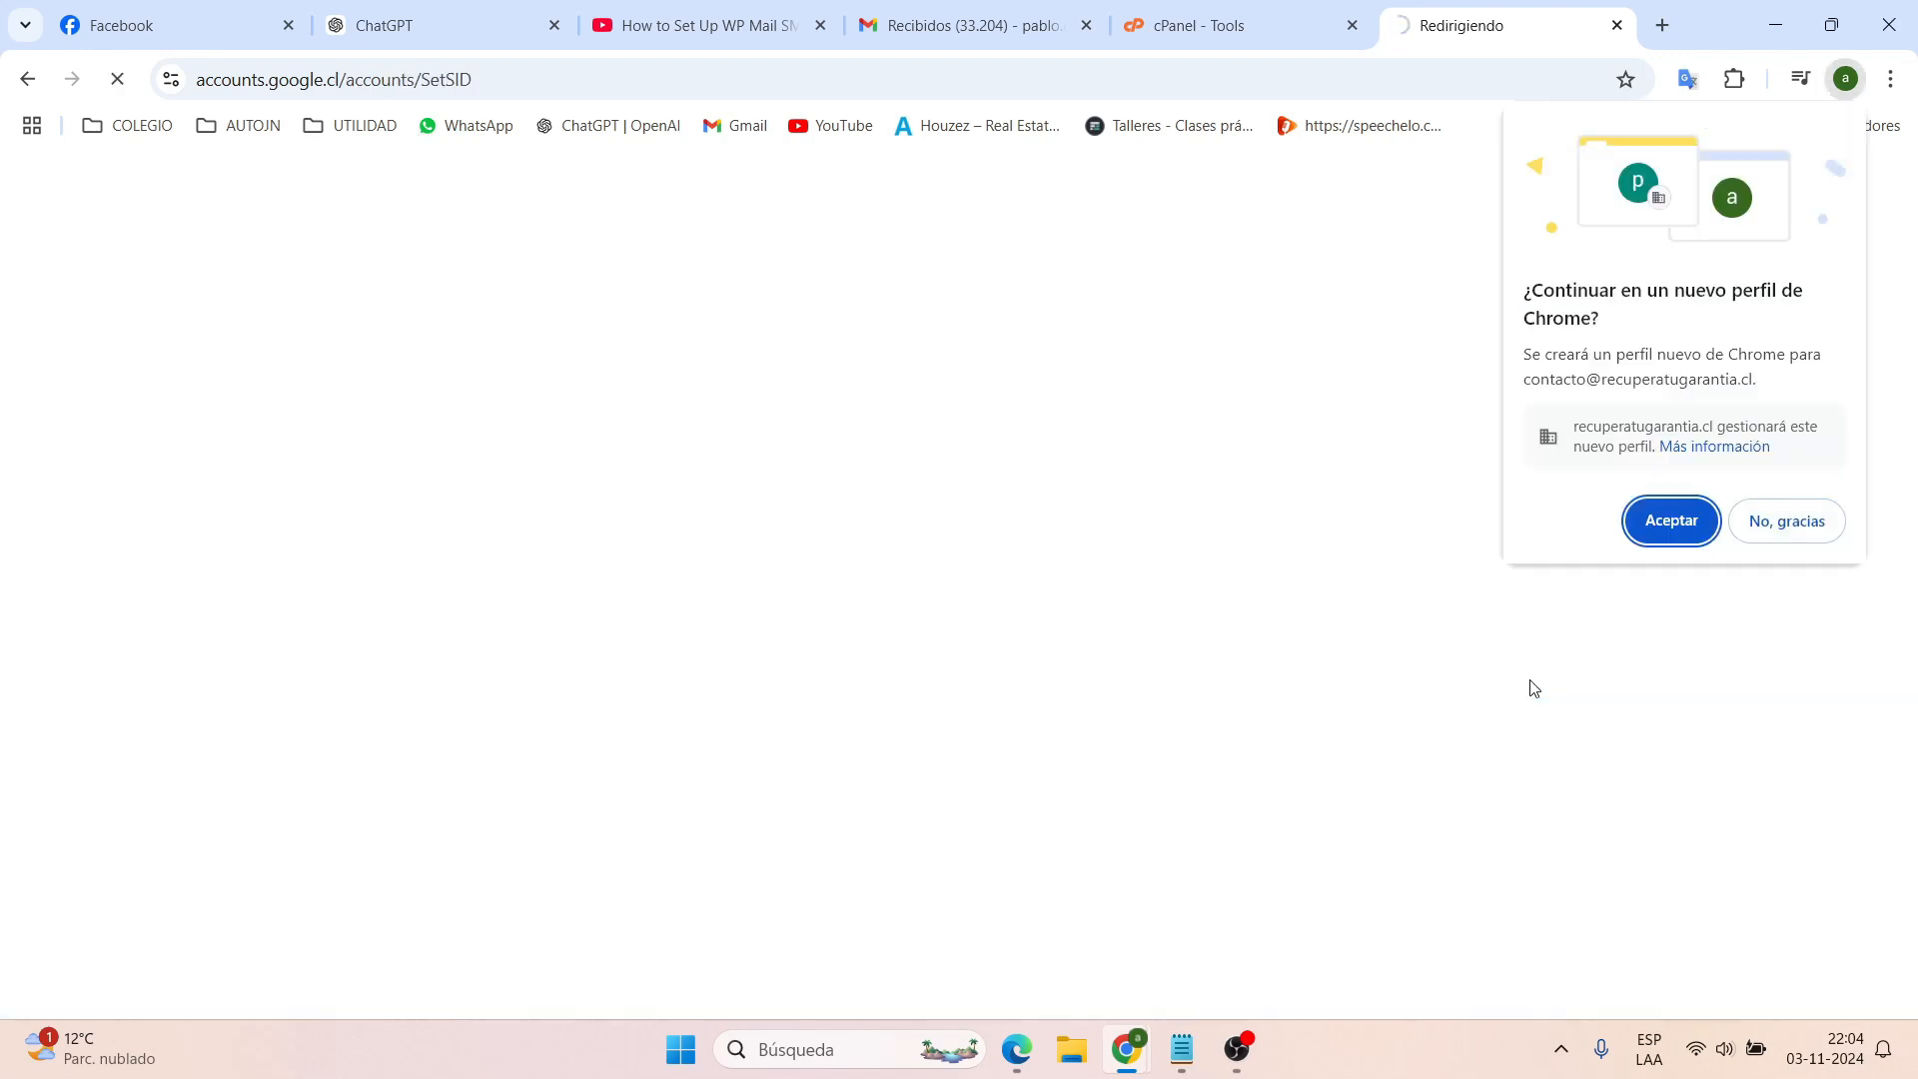
pyautogui.click(1669, 520)
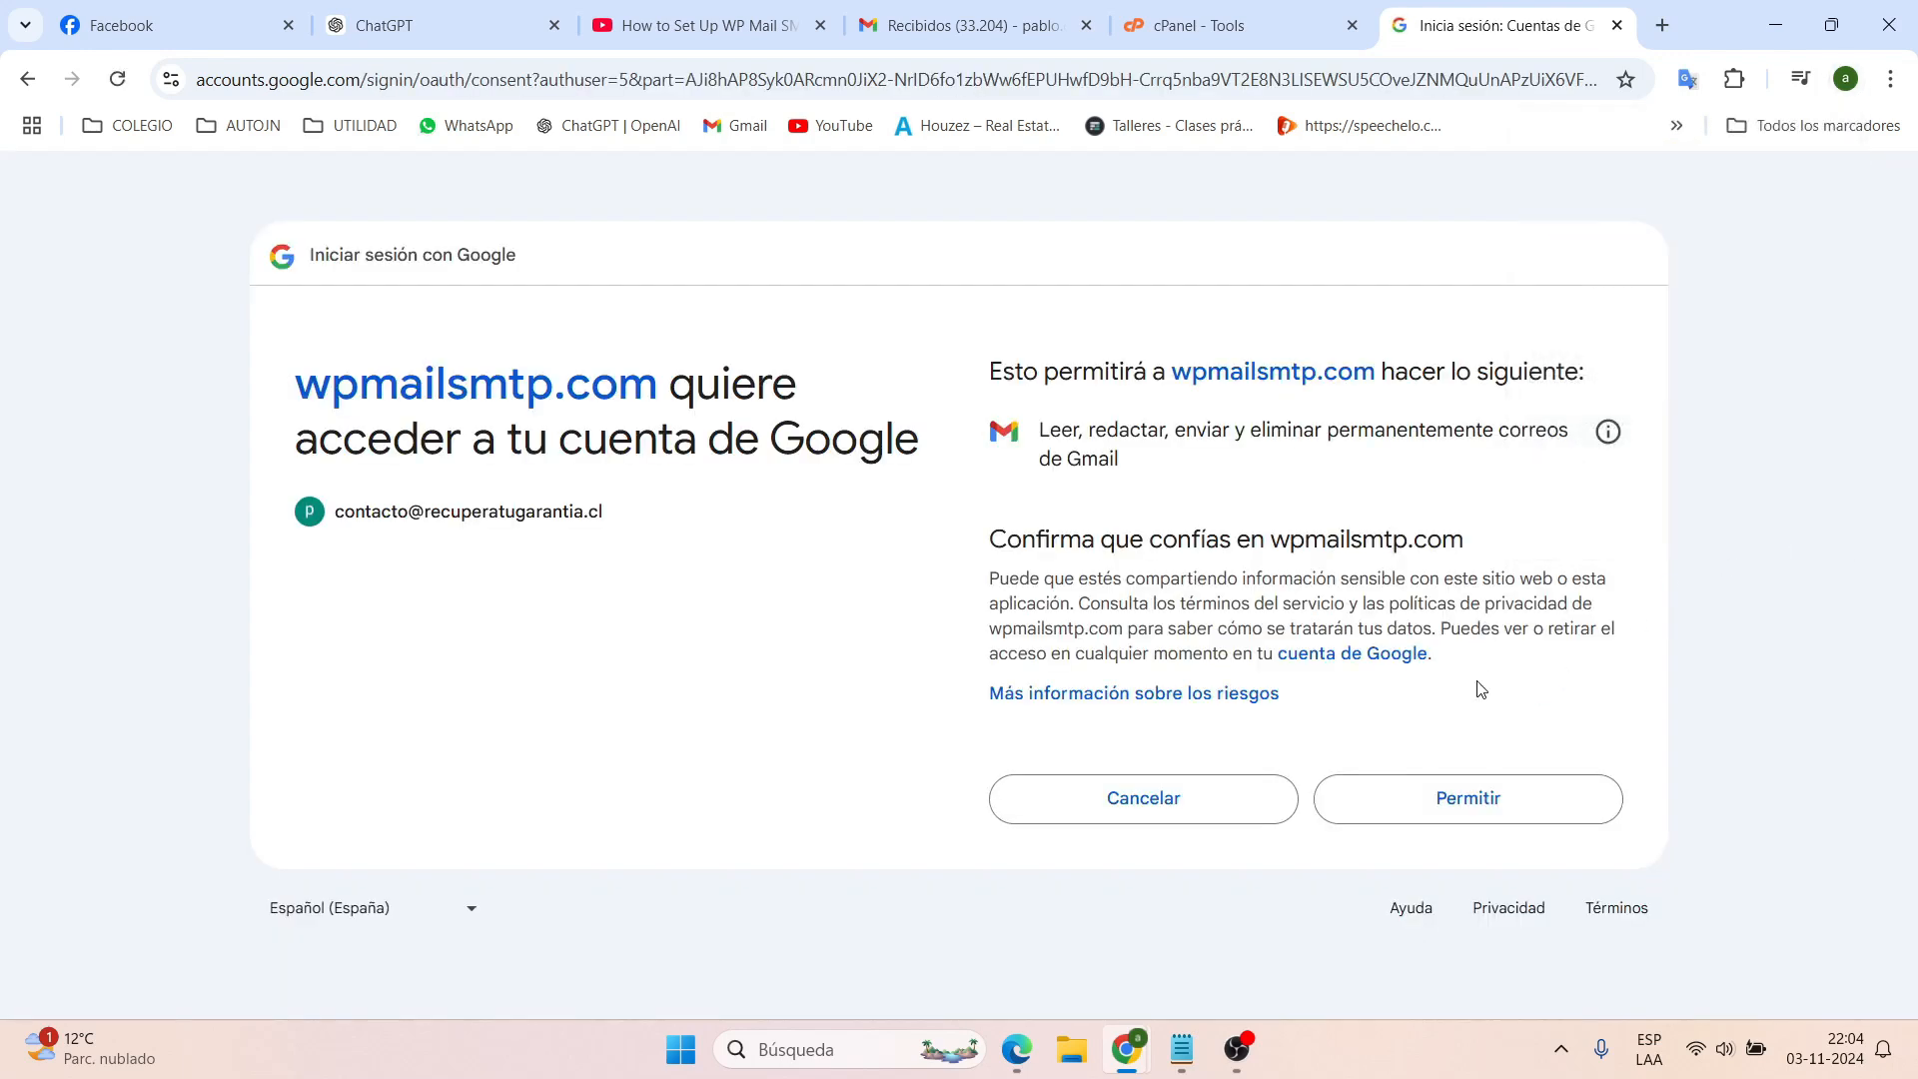
pyautogui.click(1464, 797)
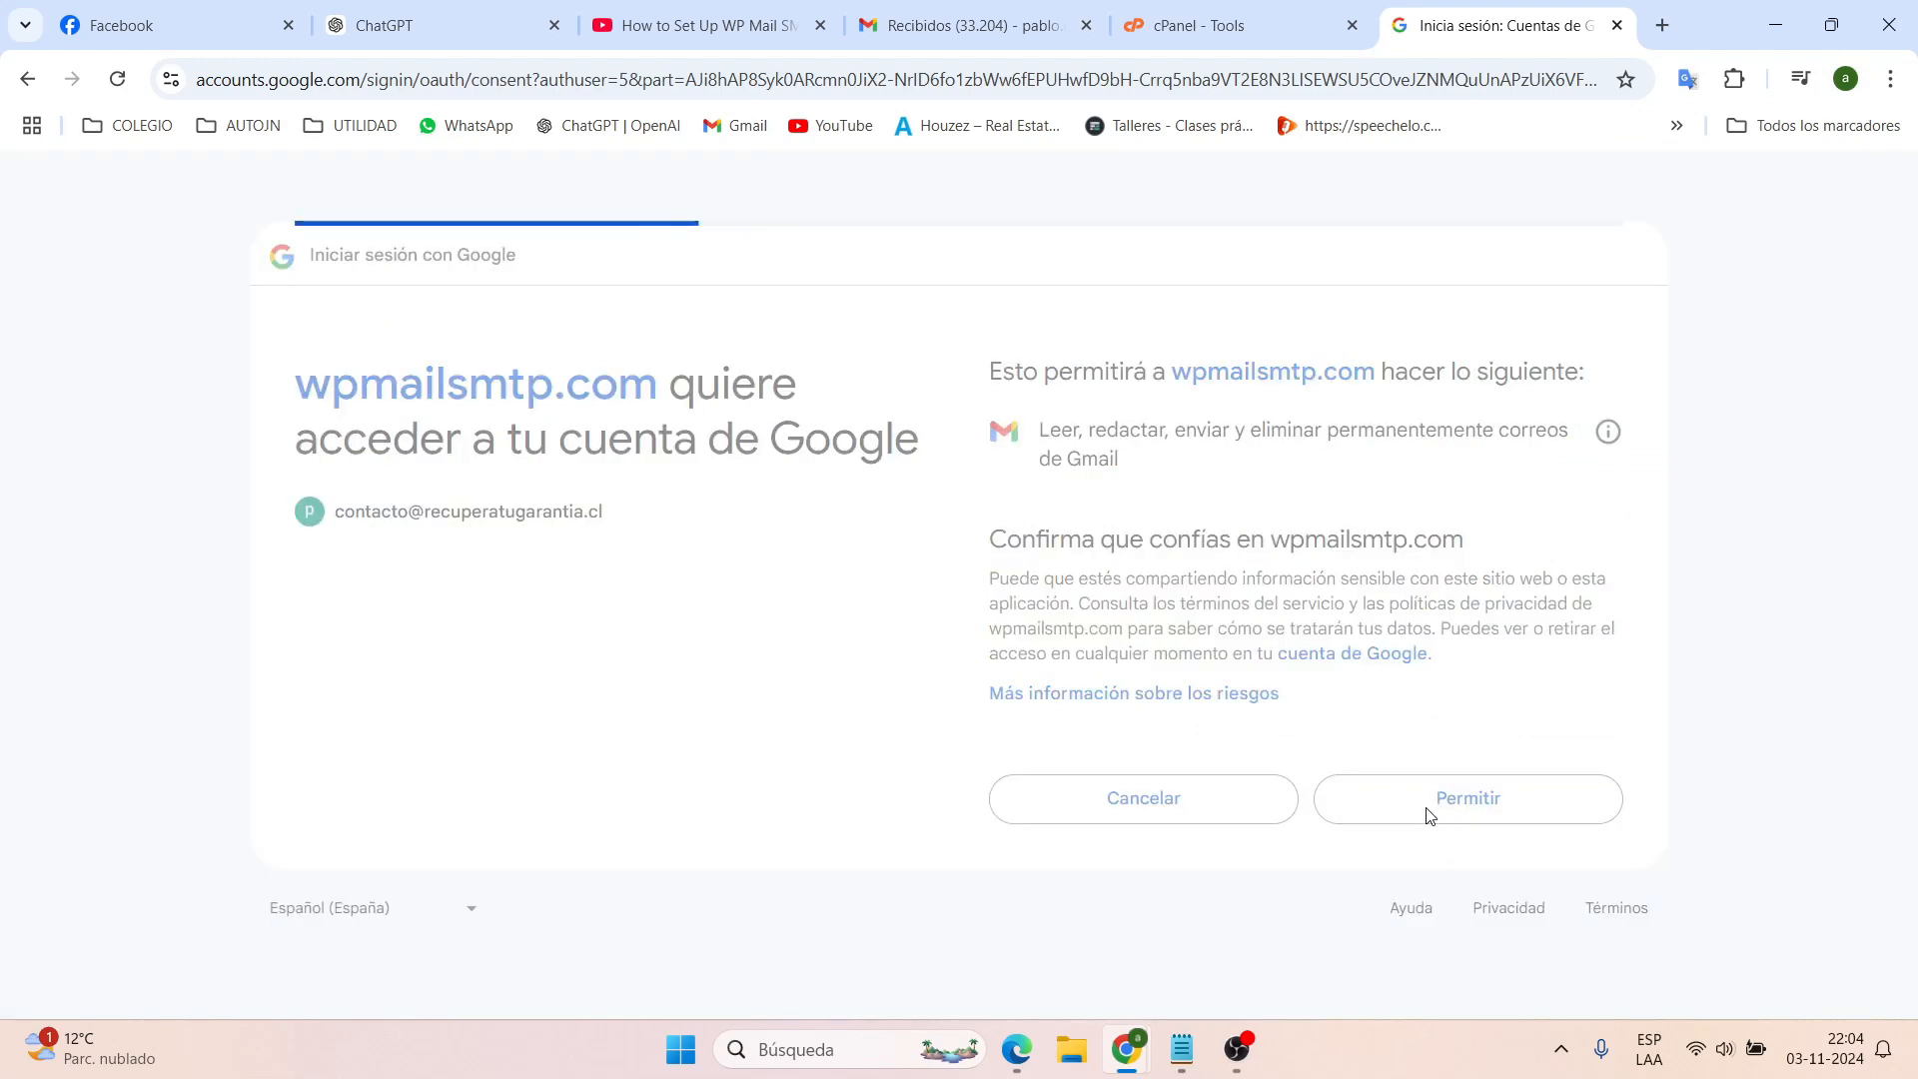
pyautogui.click(1465, 798)
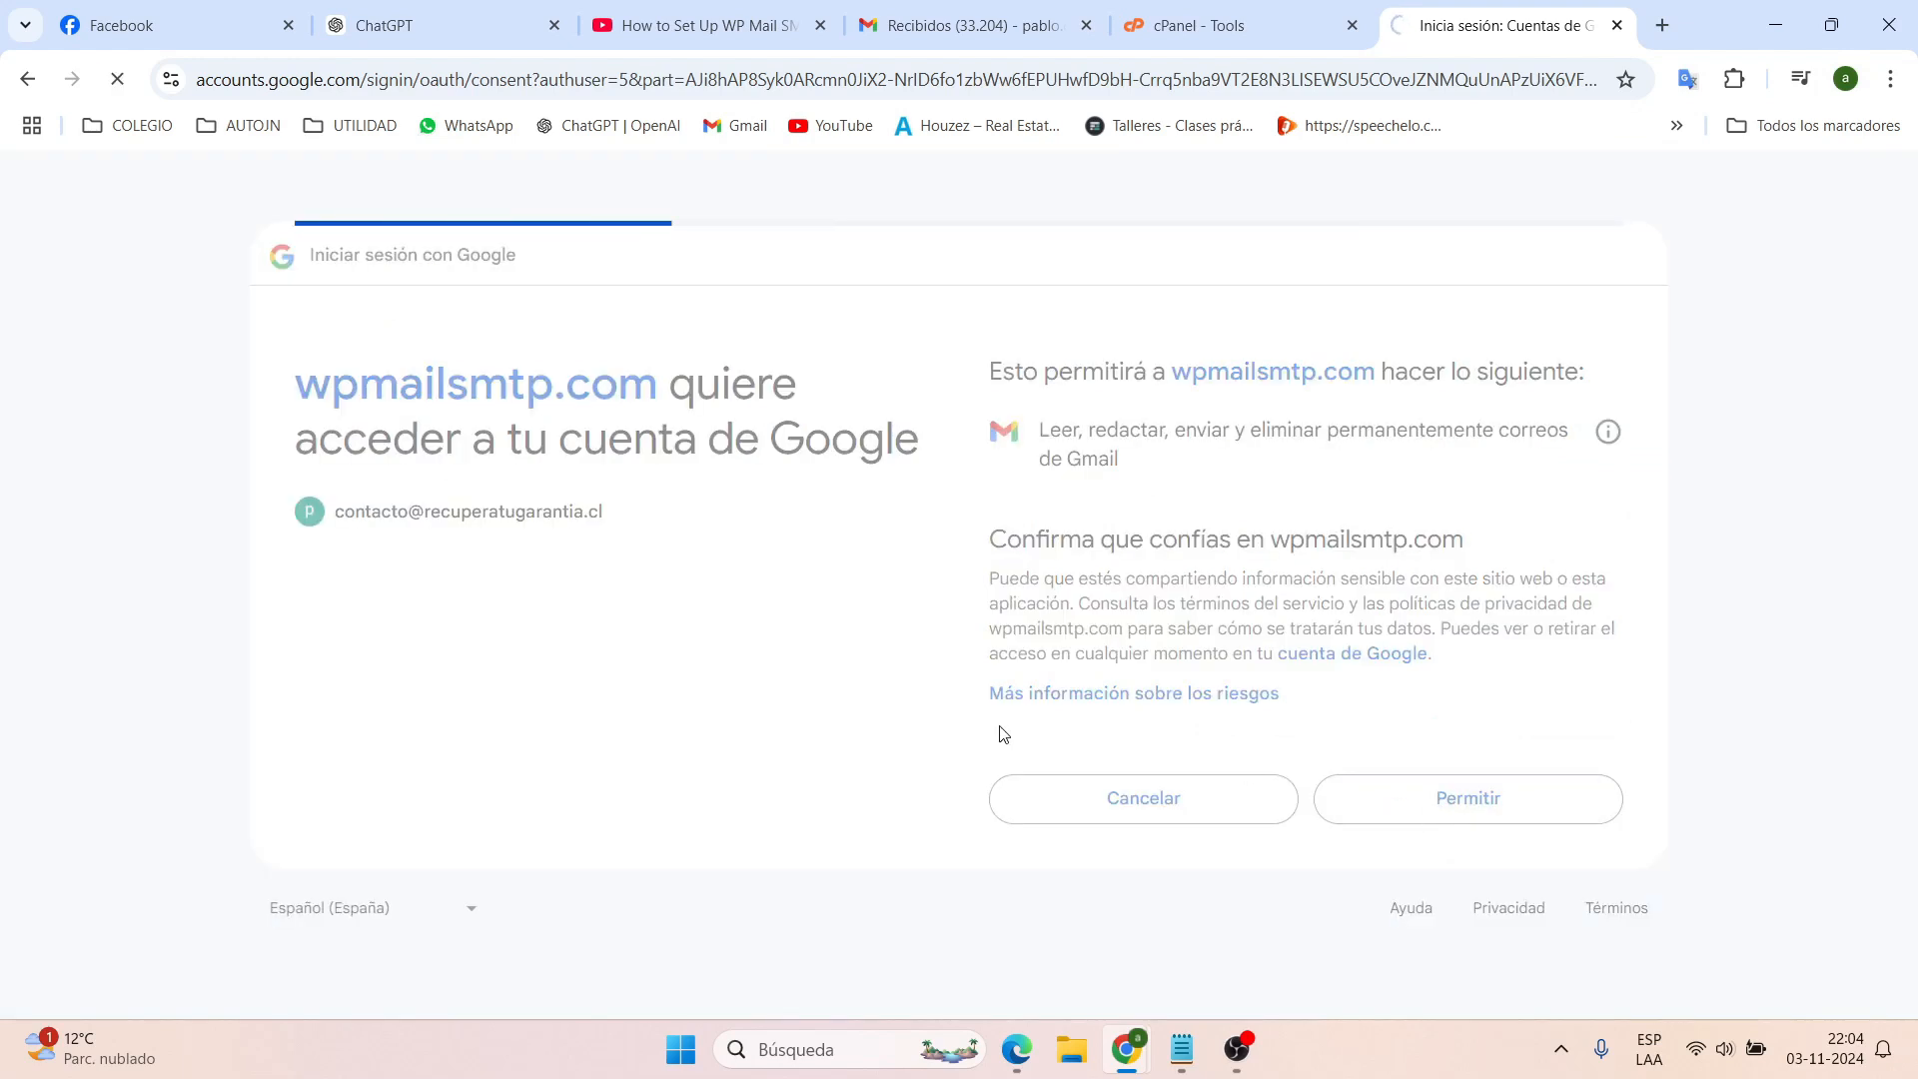
pyautogui.click(1464, 797)
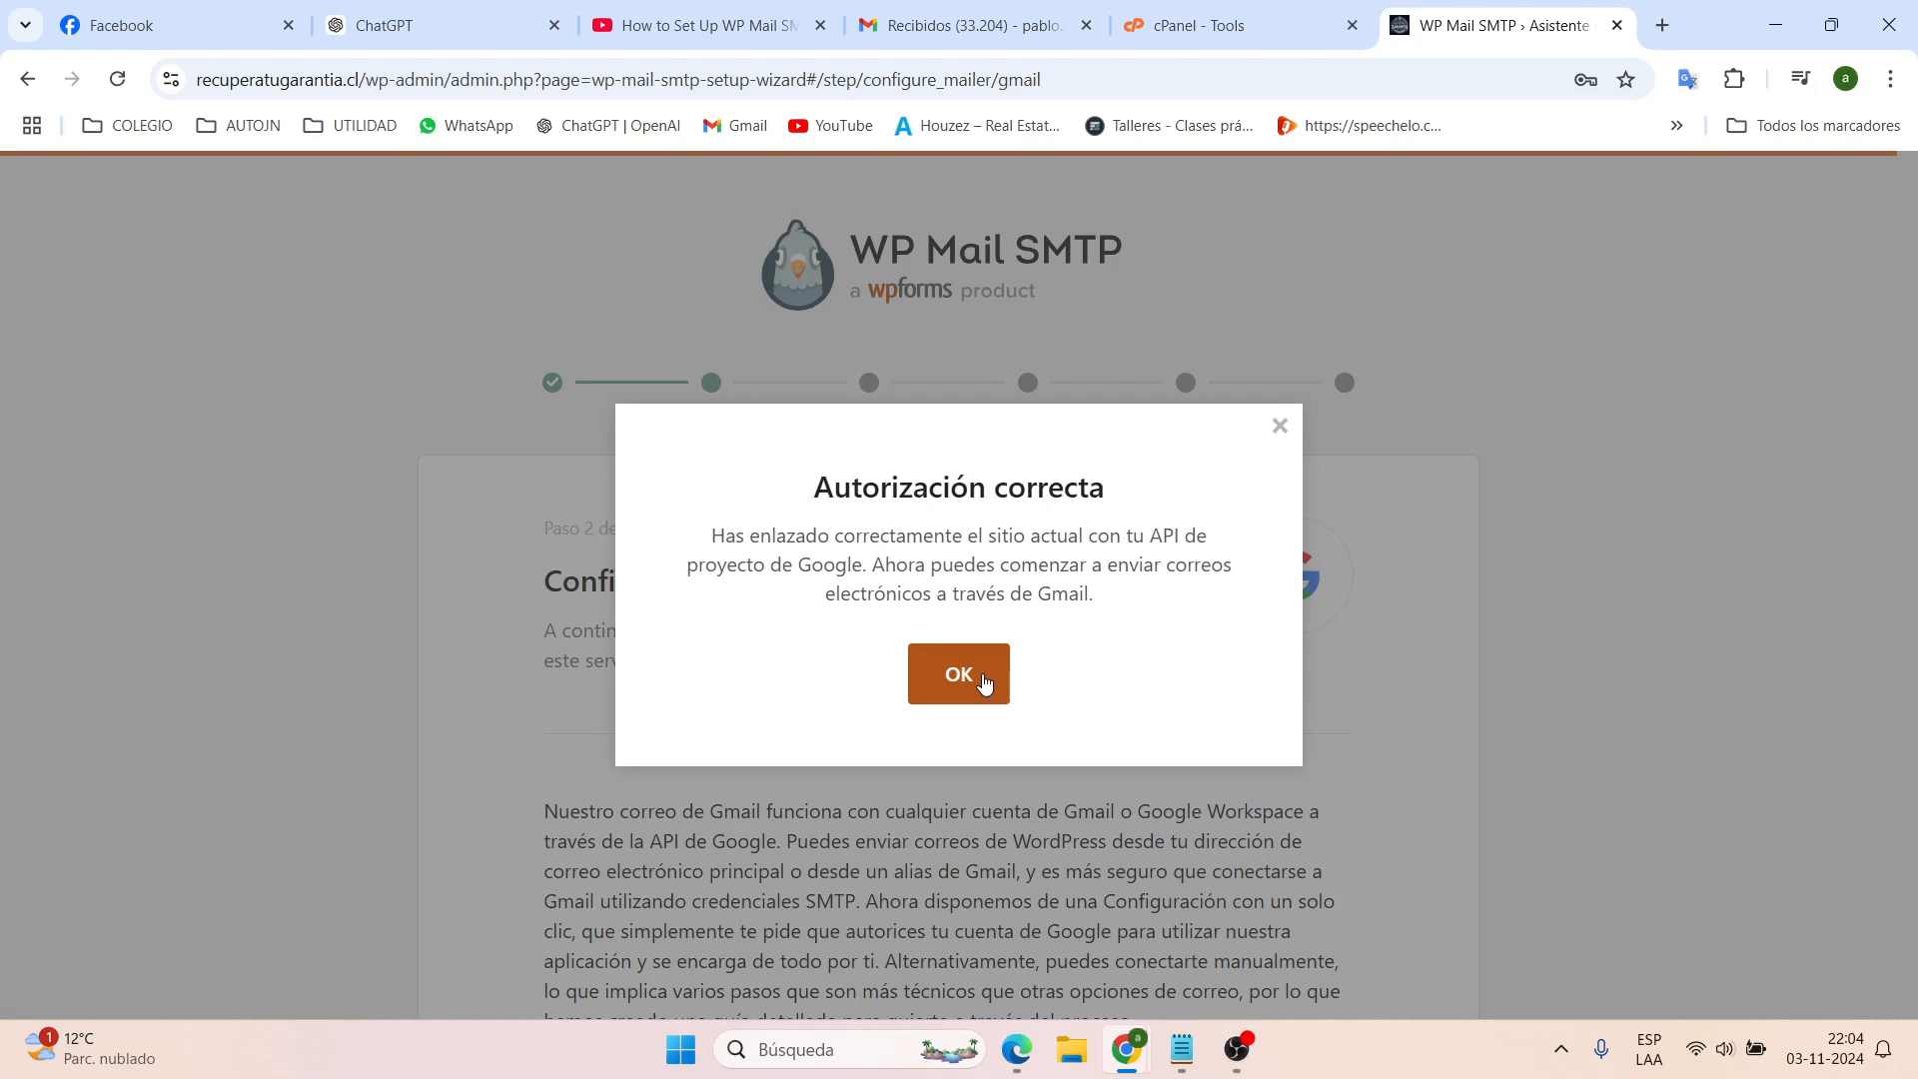
# Dismiss the authorization success message and reach the sender settings
pyautogui.click(957, 674)
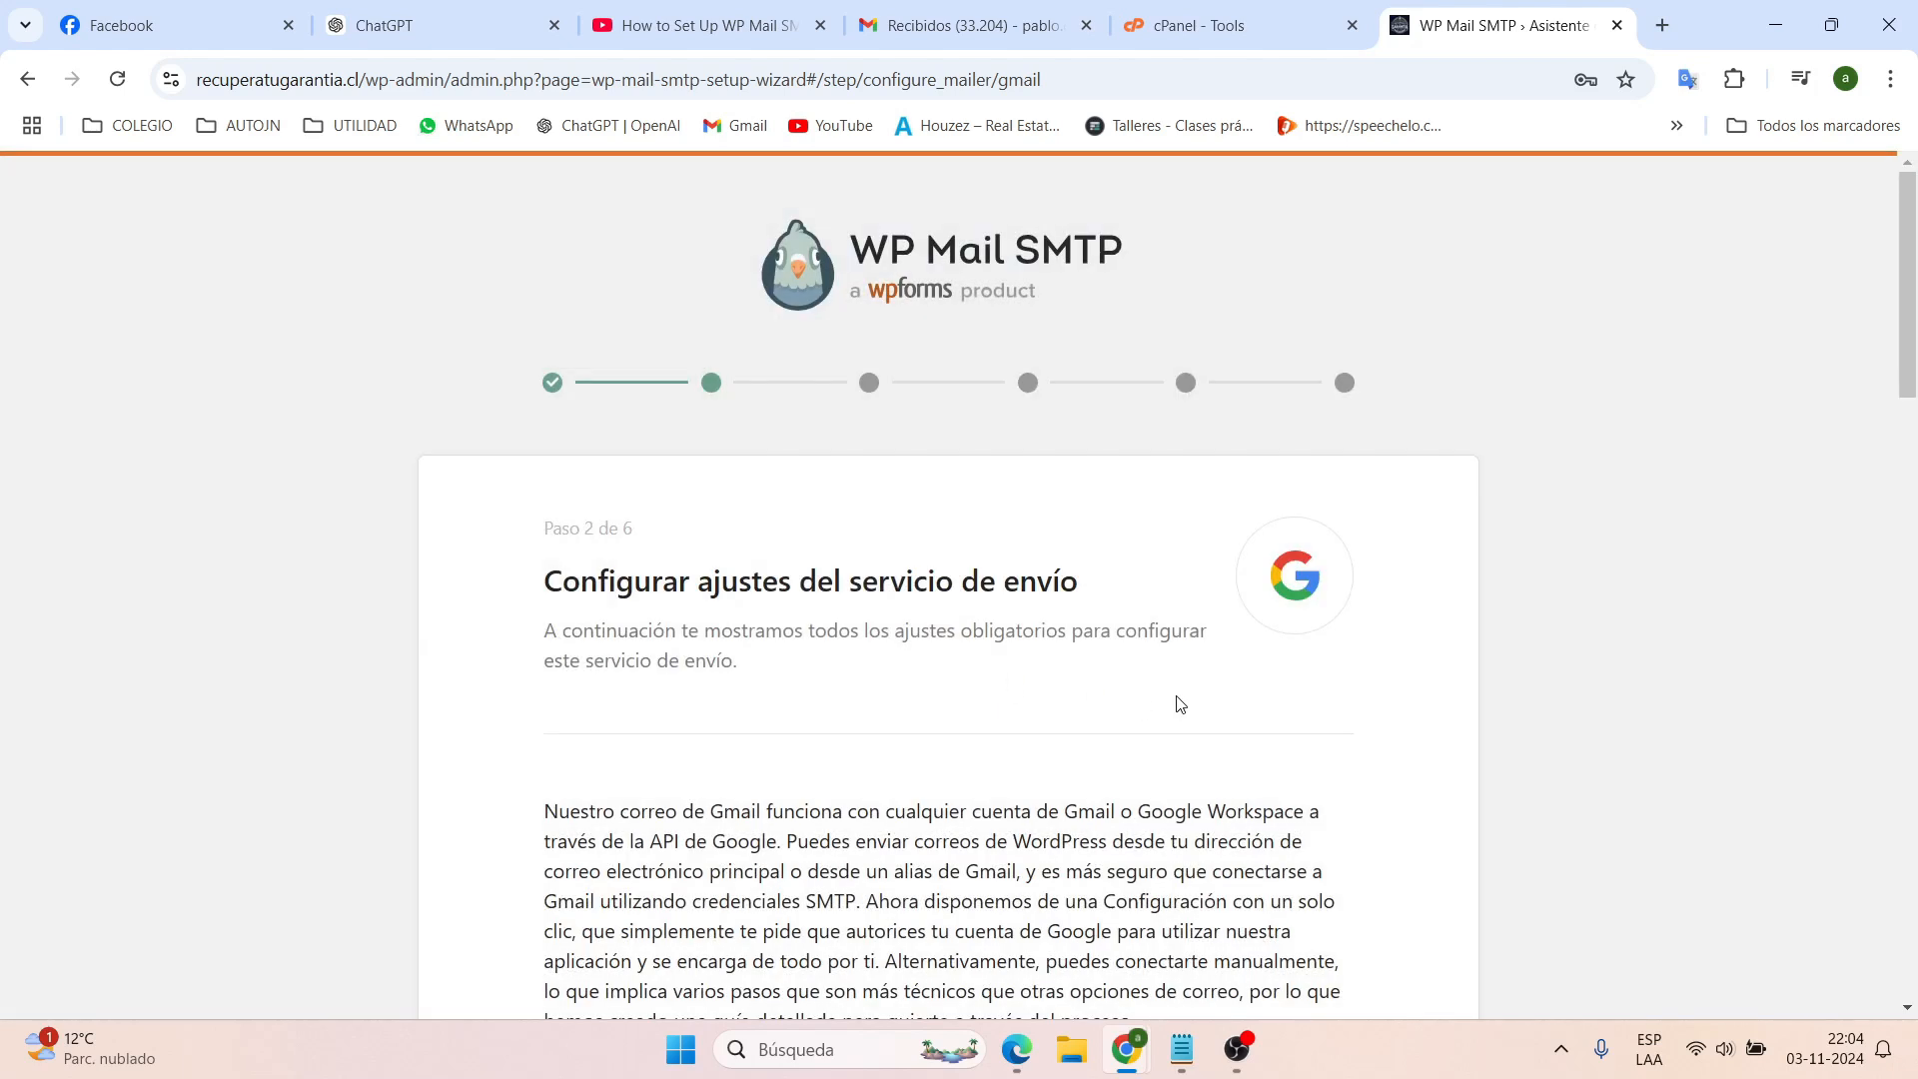
pyautogui.scroll(-3)
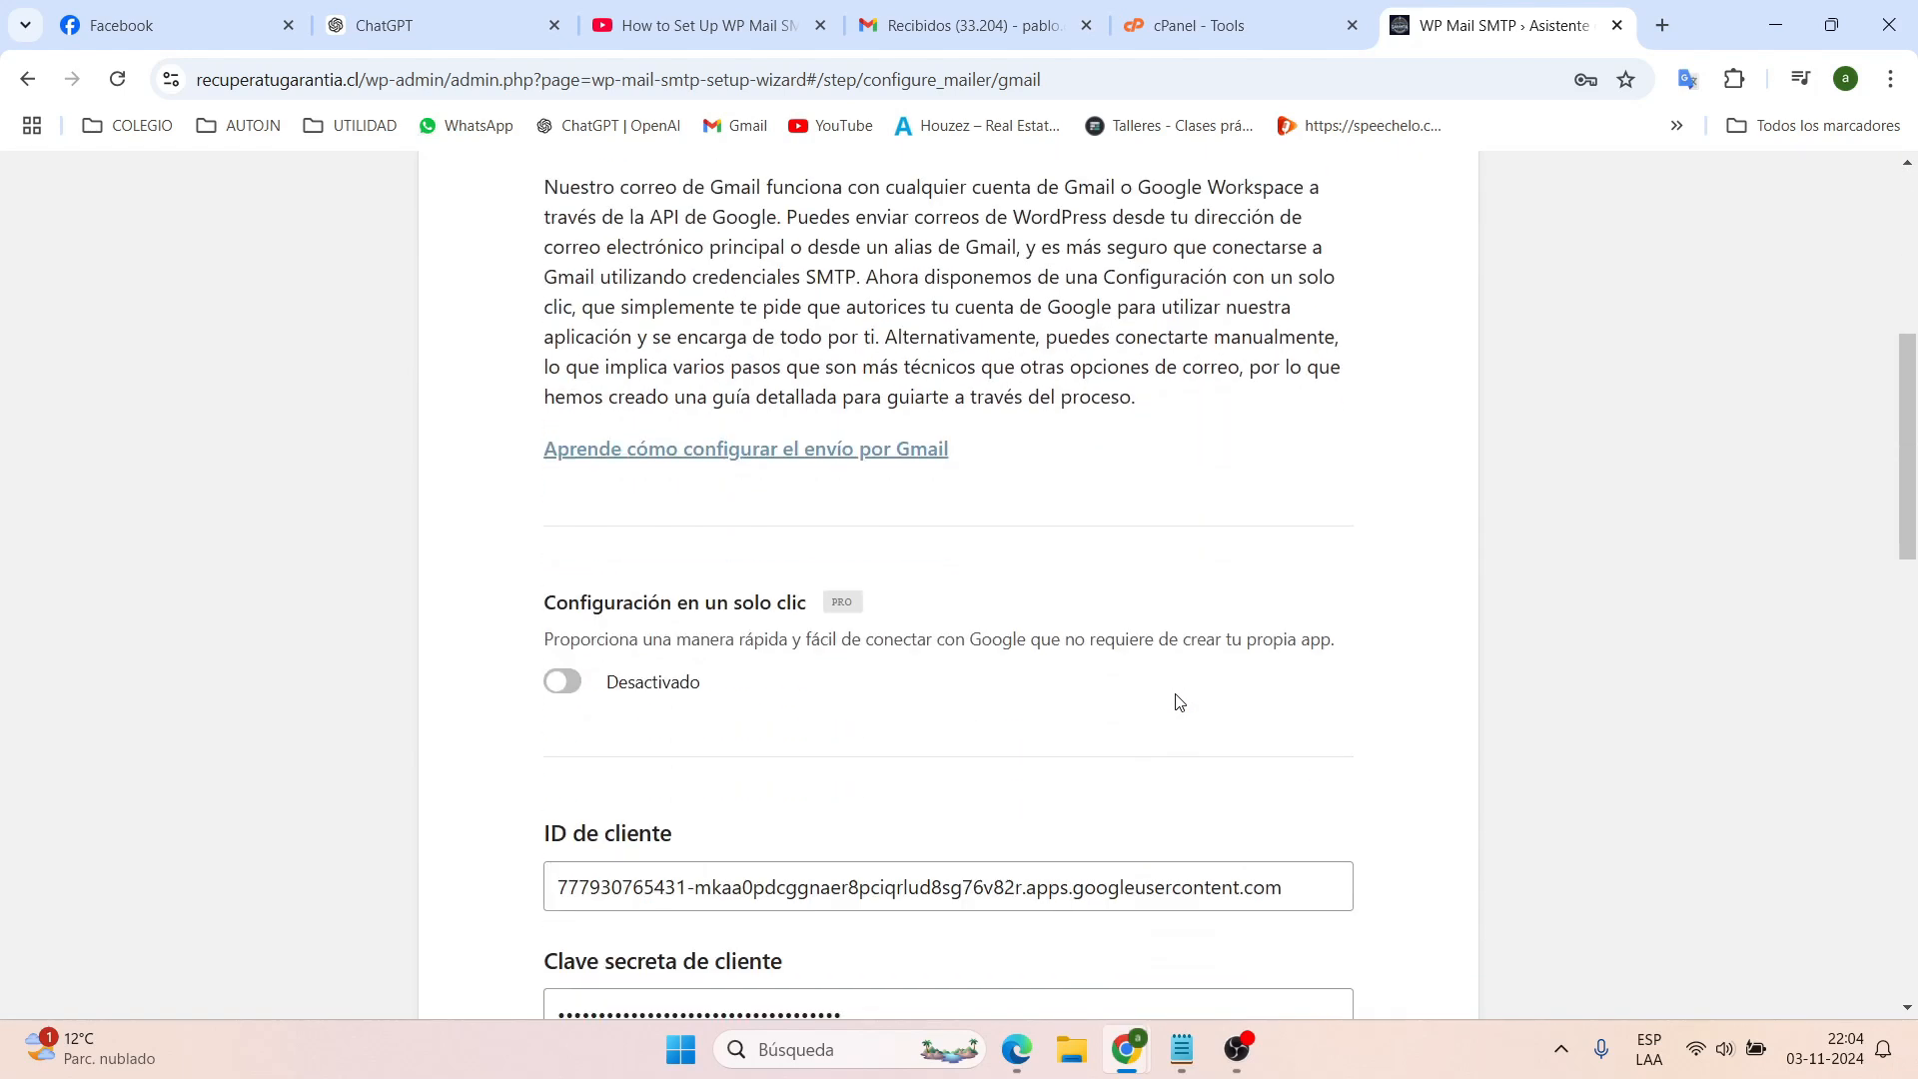
pyautogui.scroll(-3)
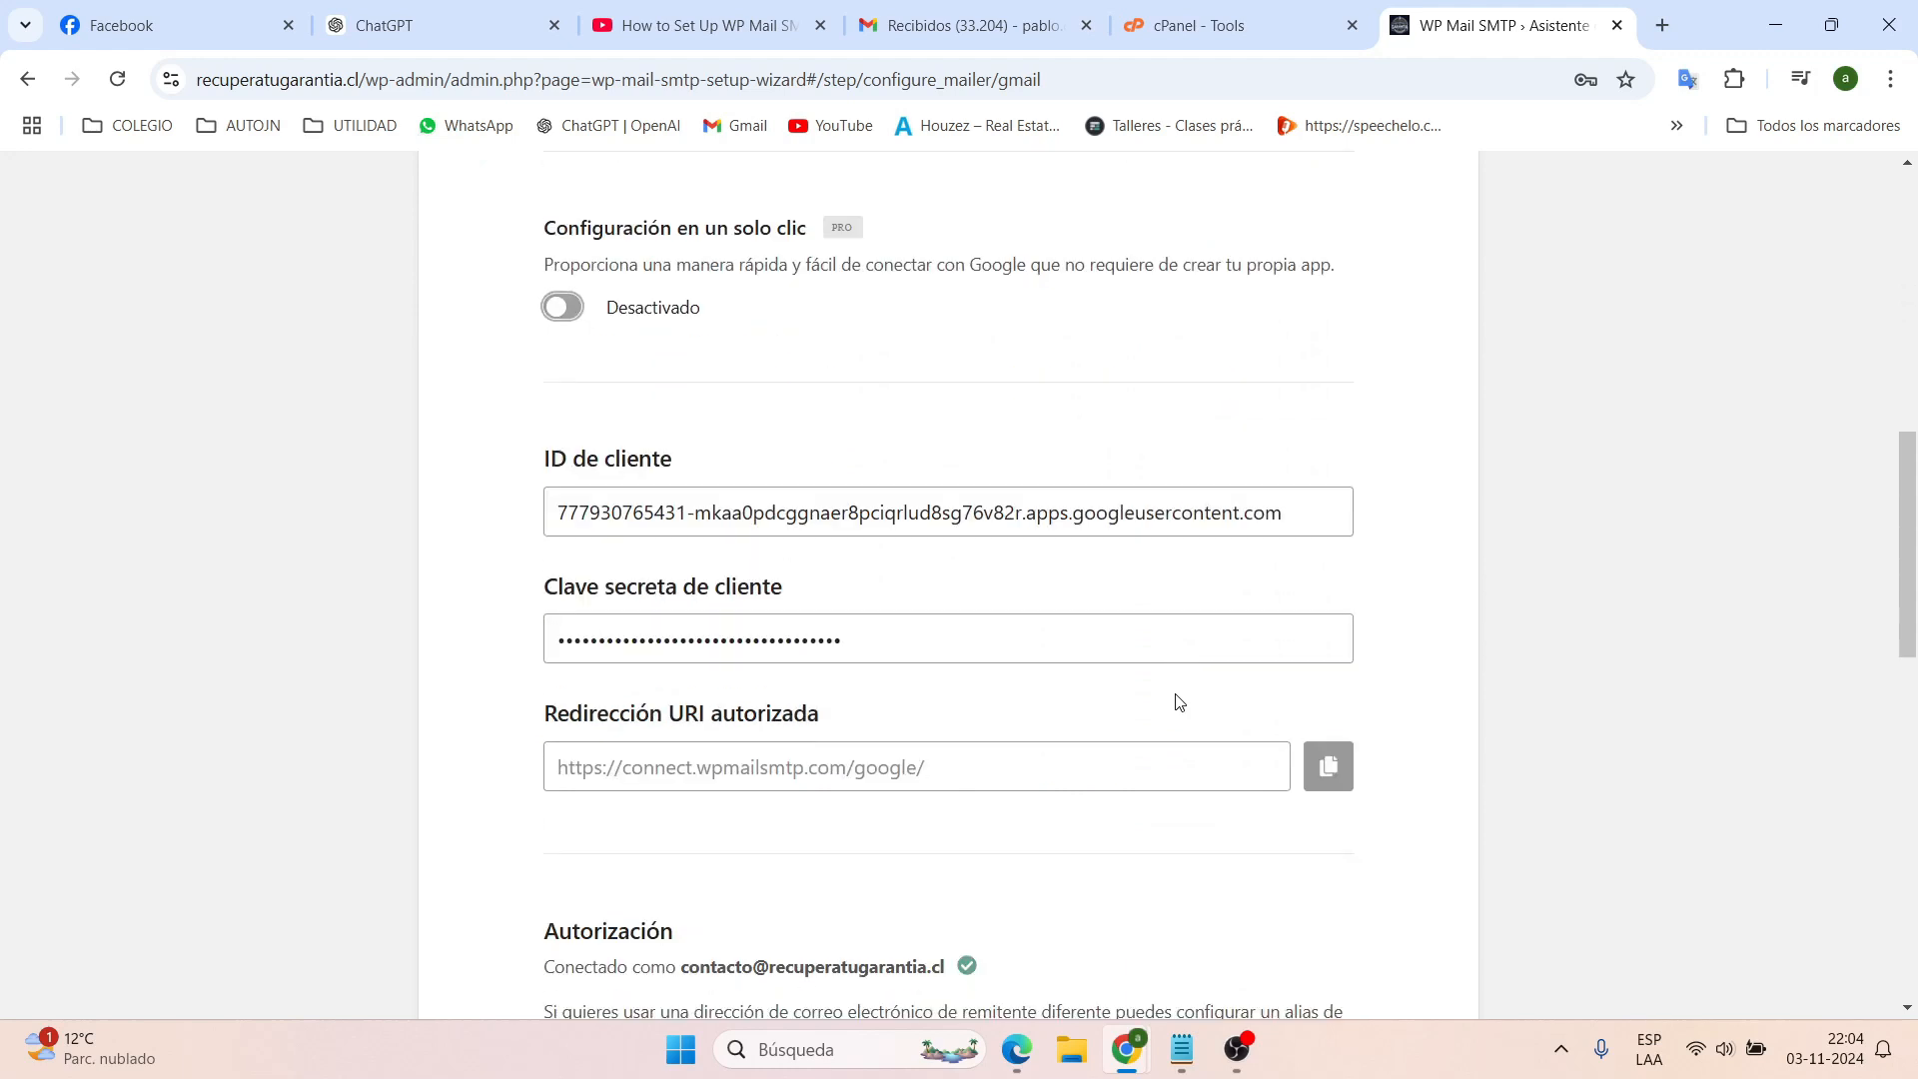
pyautogui.scroll(-3)
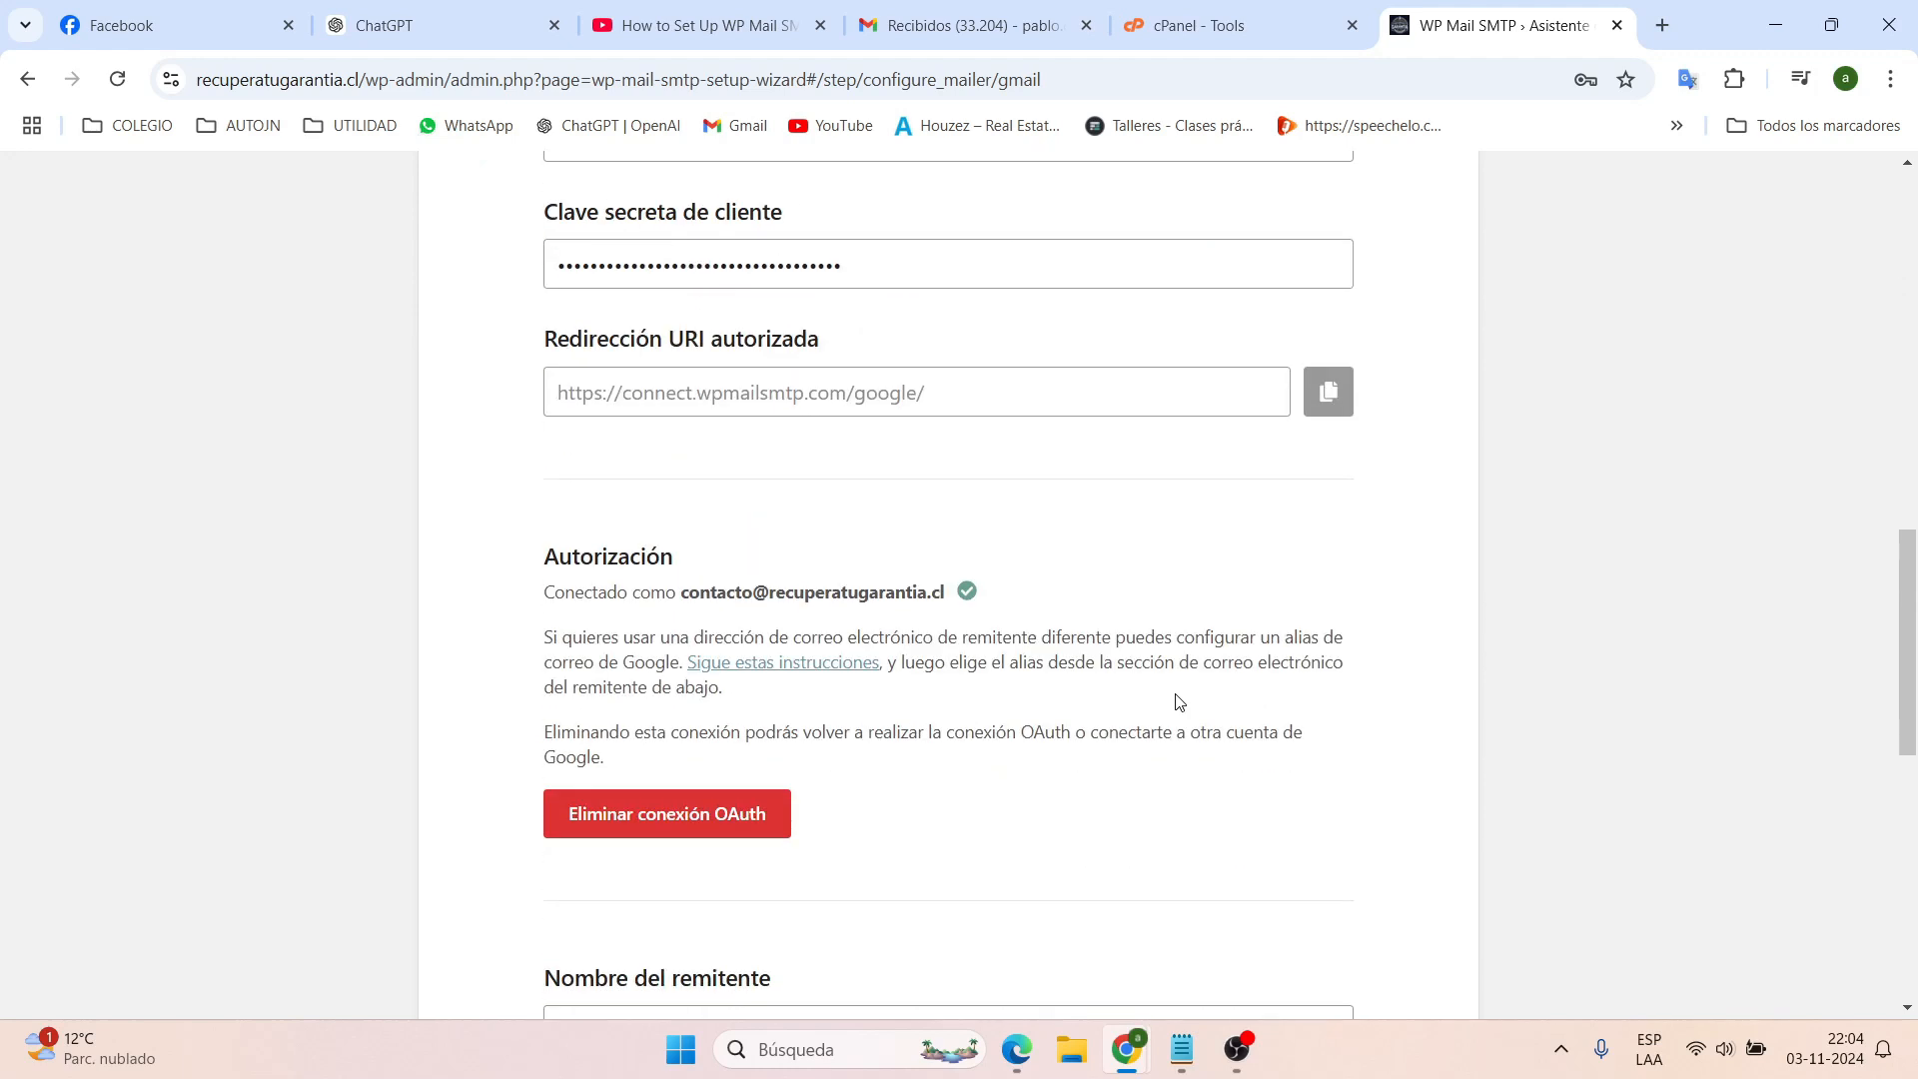
pyautogui.scroll(-3)
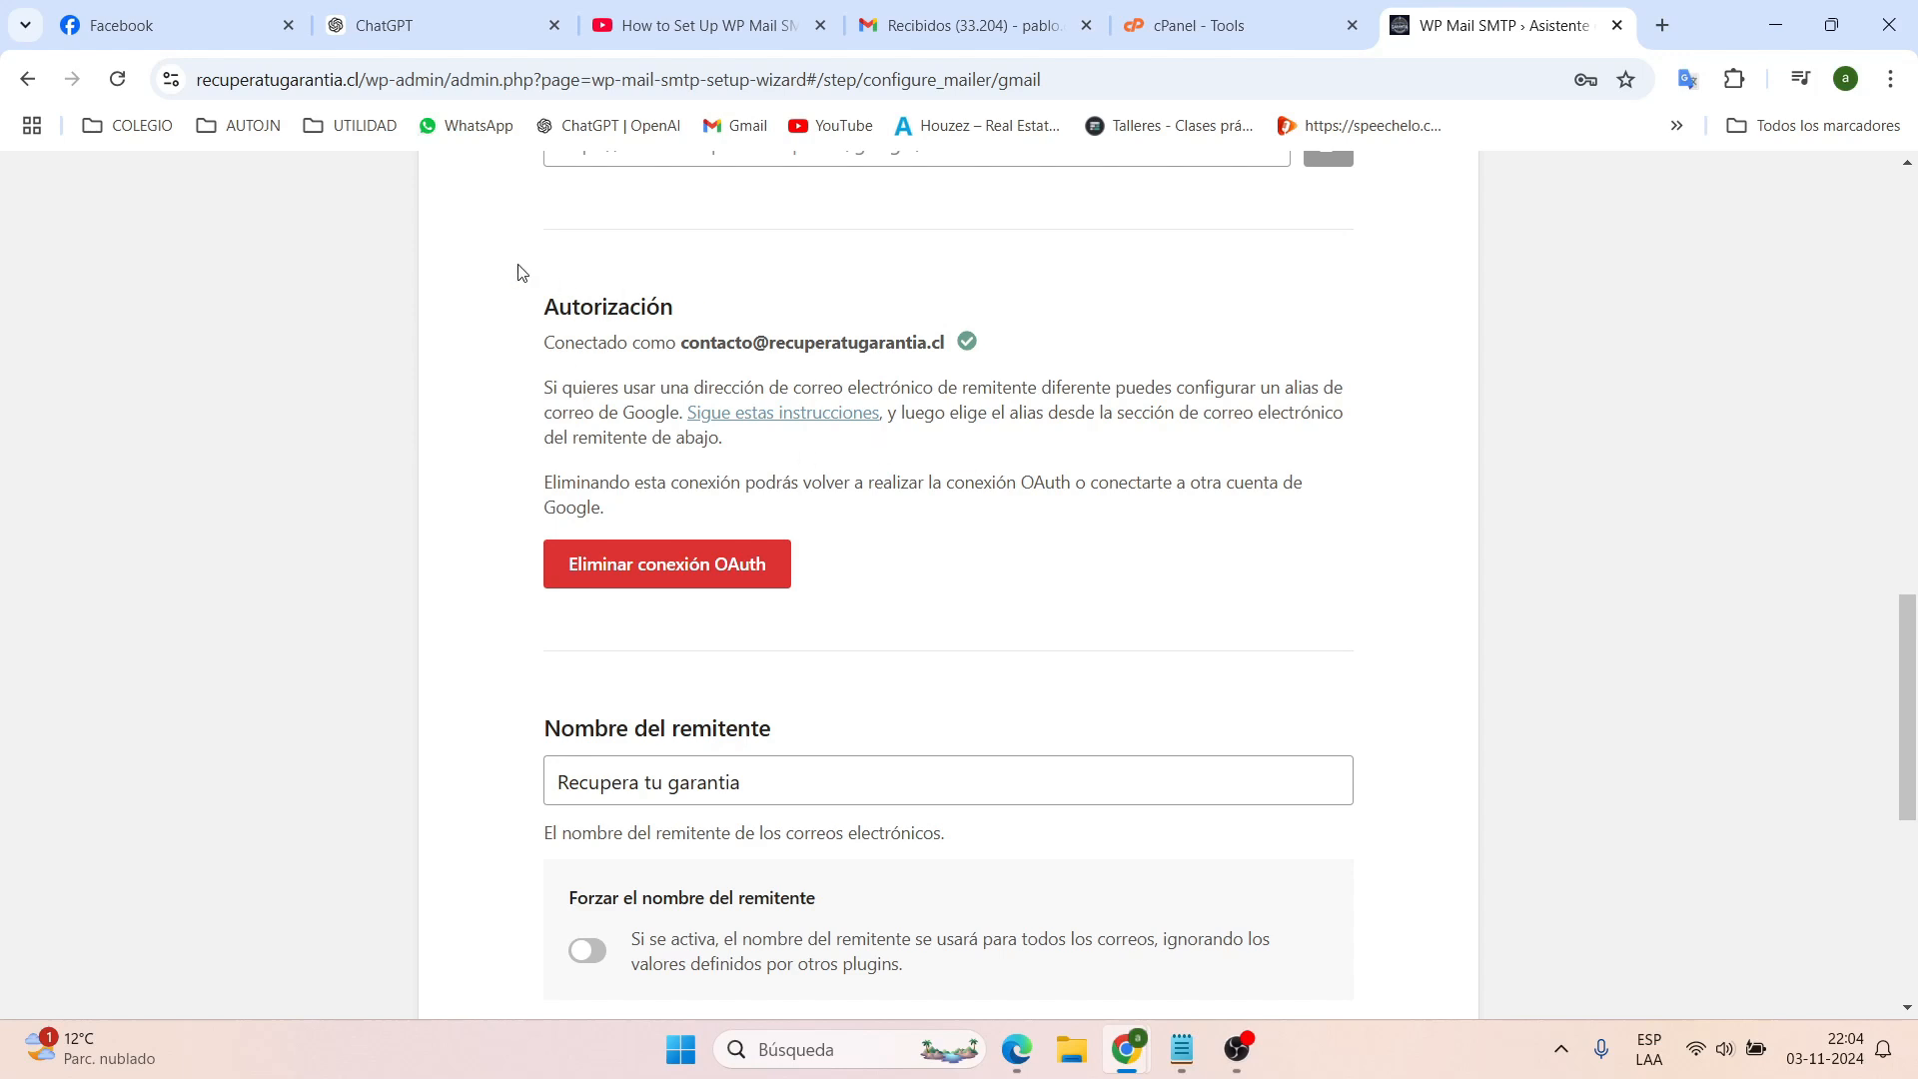
pyautogui.scroll(-3)
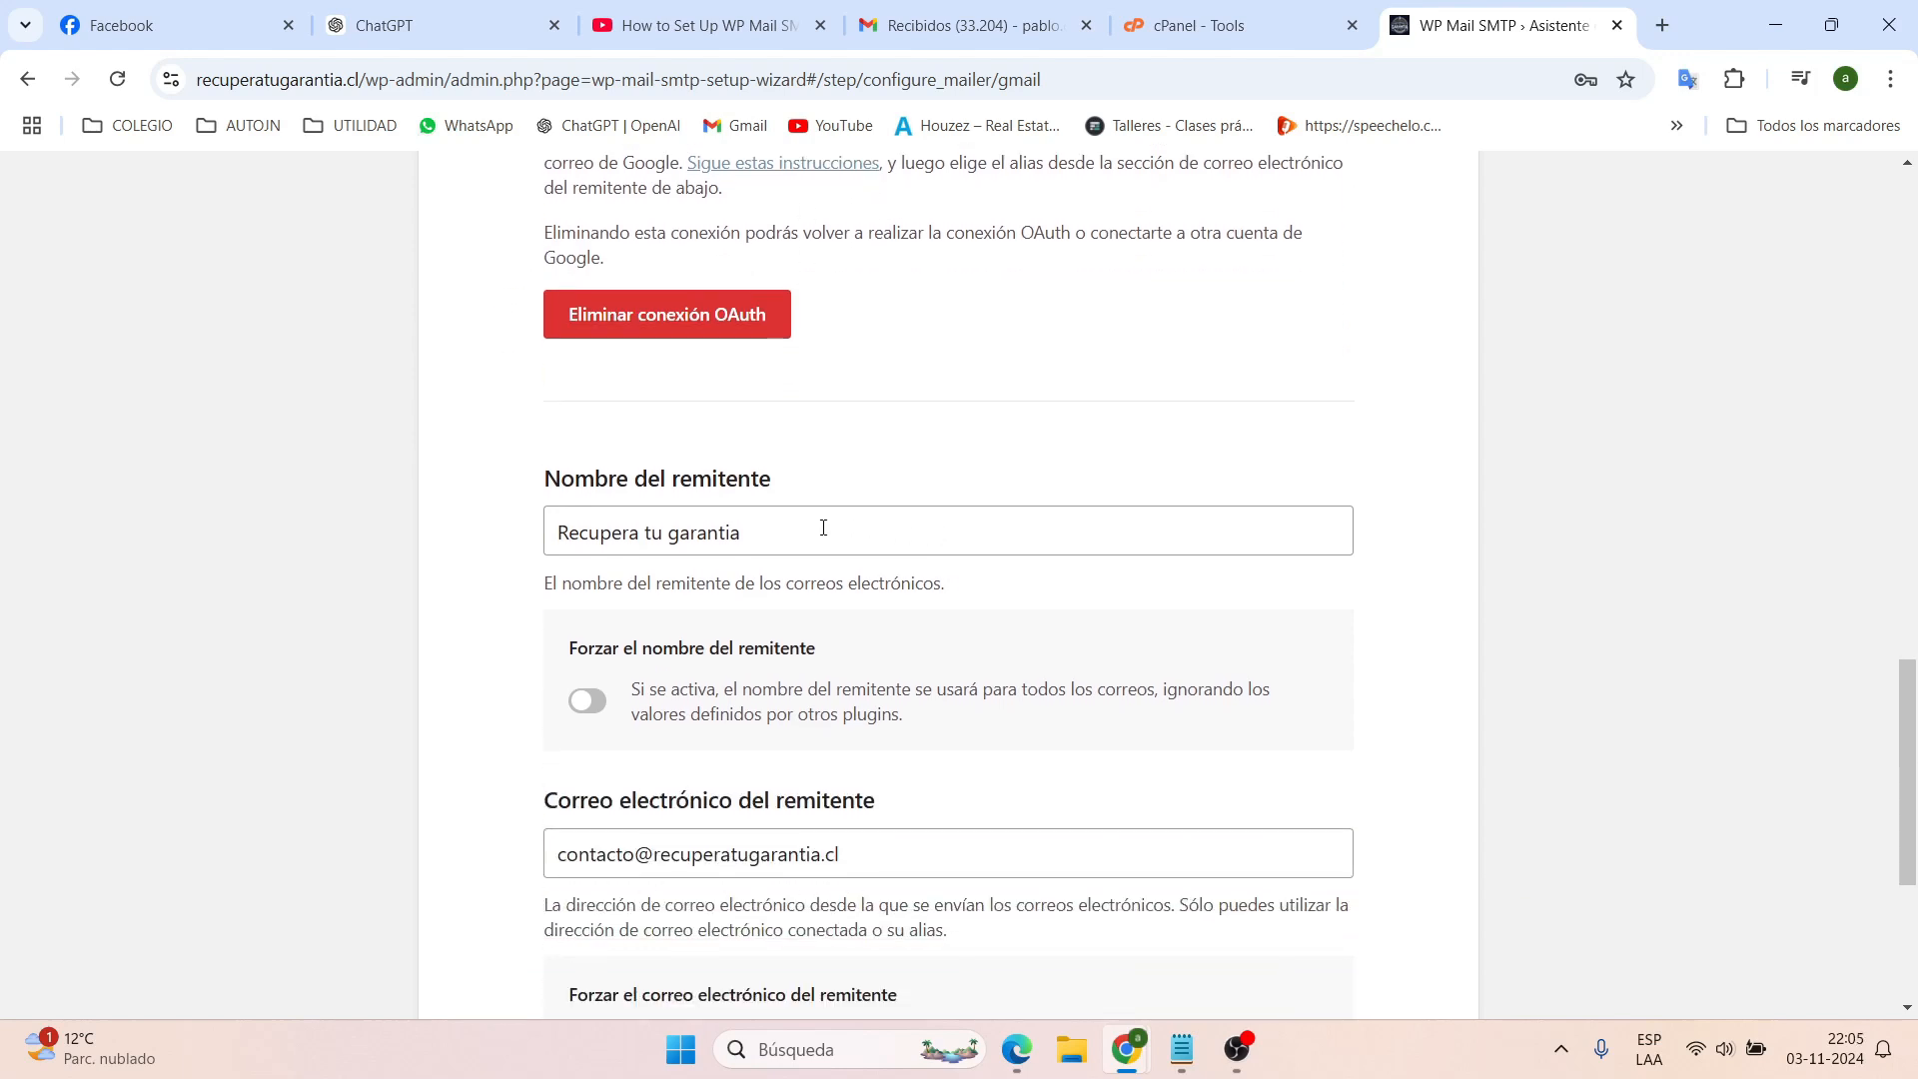
# Change the sender name to 'Administrador' with forced sender email enabled
pyautogui.tripleClick(648, 532)
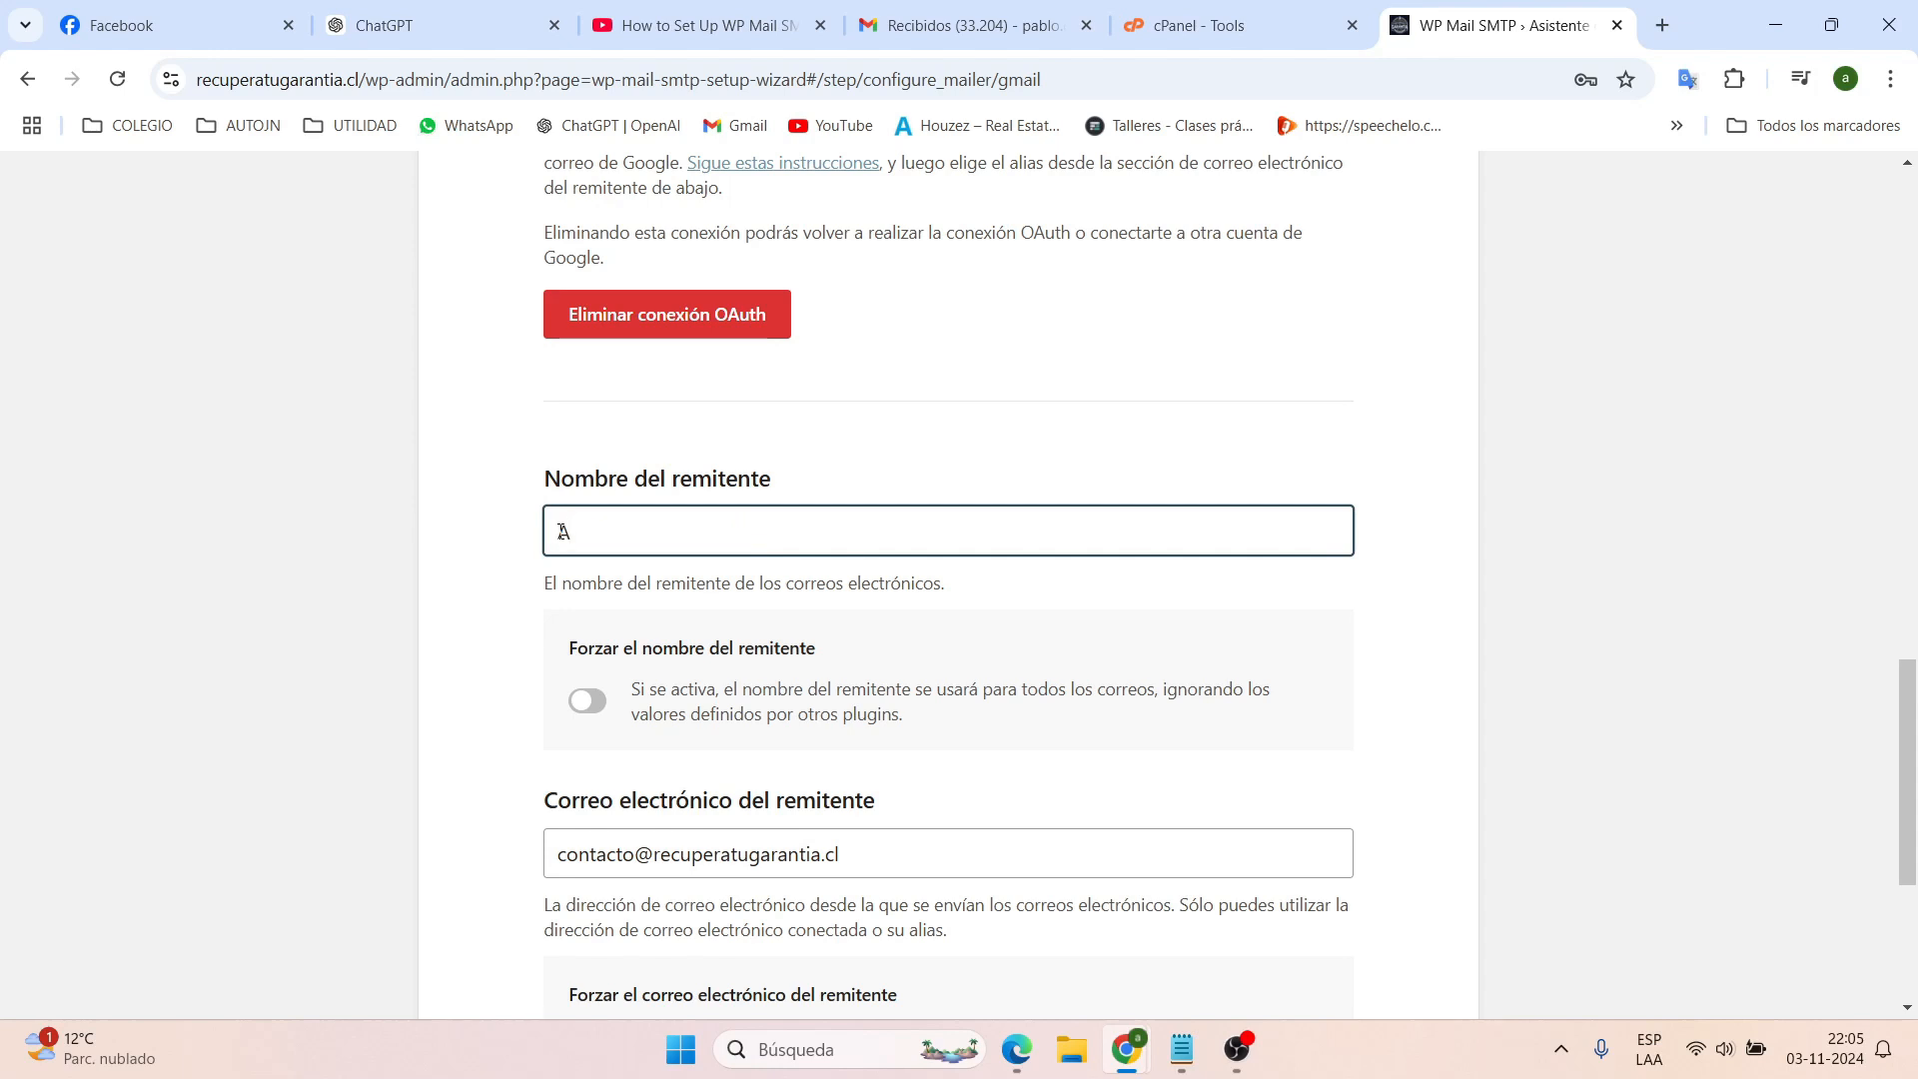
pyautogui.write('Administrador')
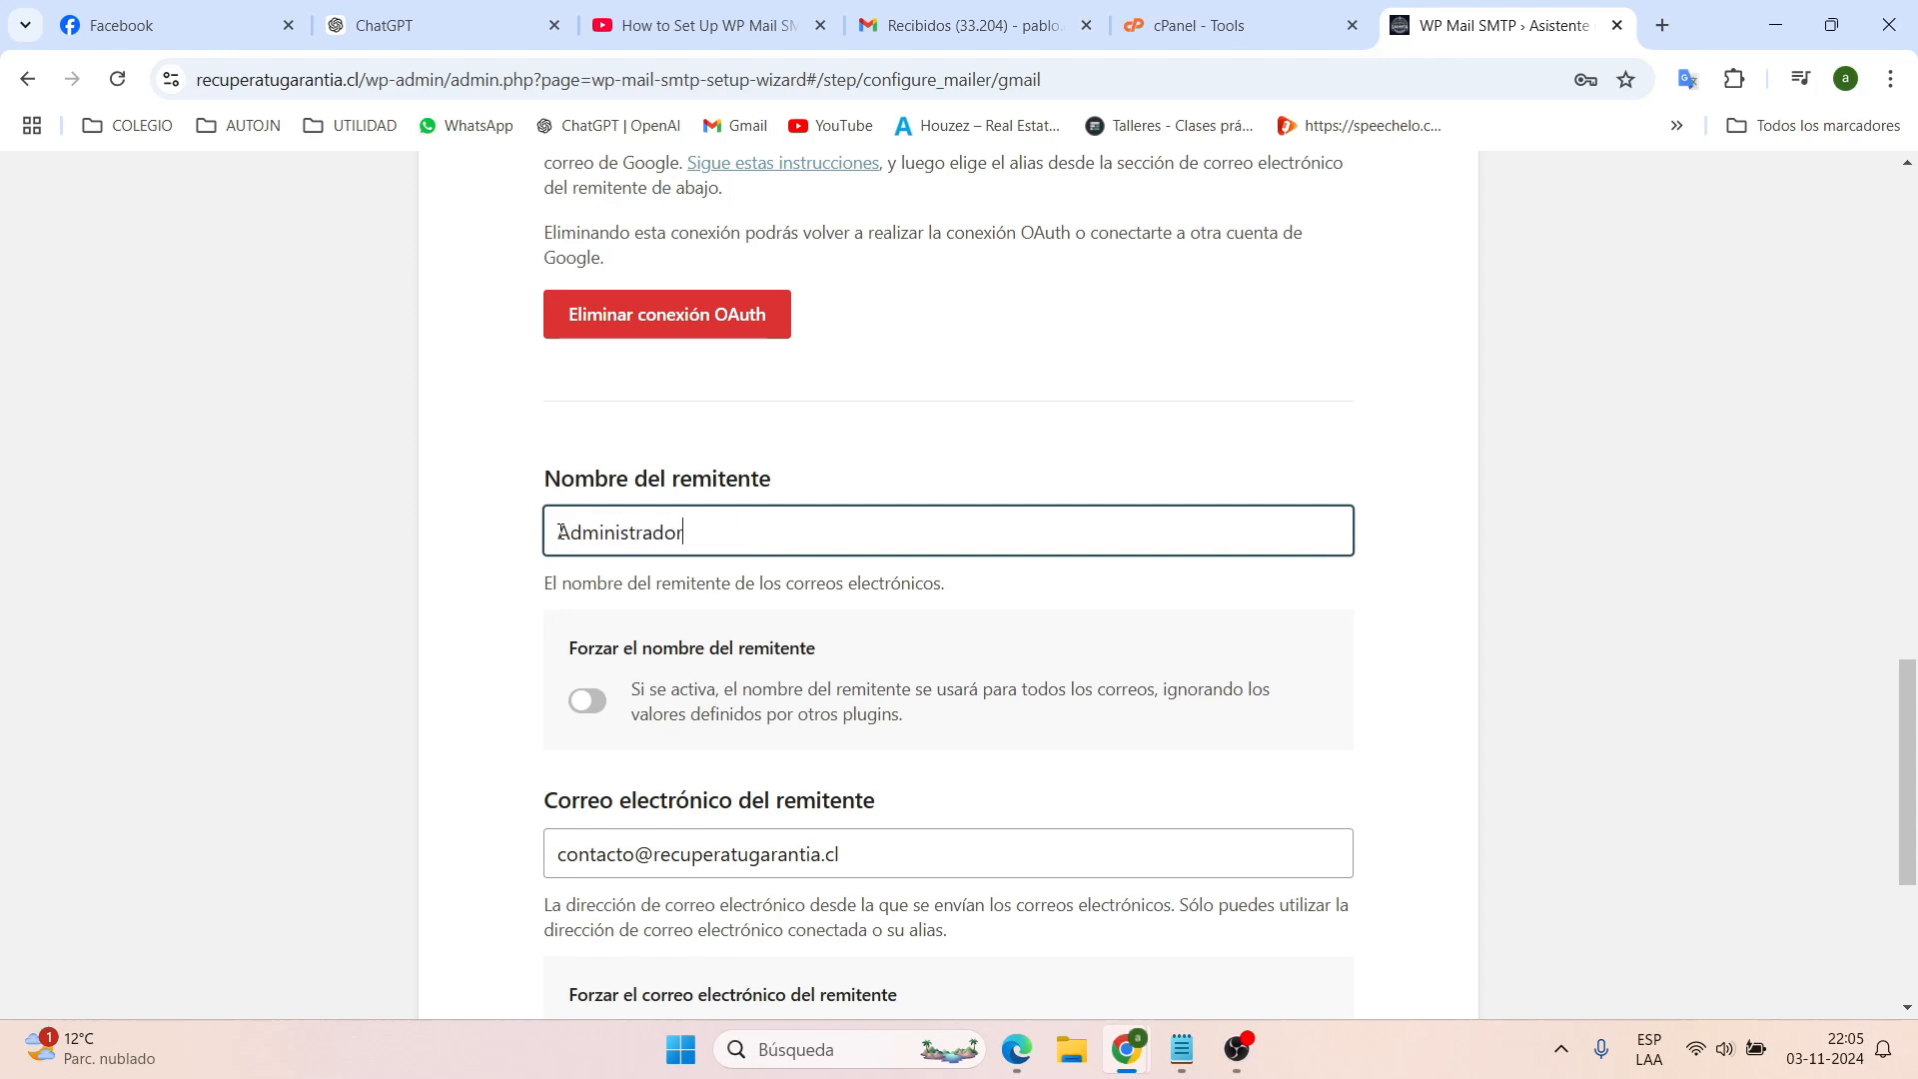
pyautogui.scroll(-3)
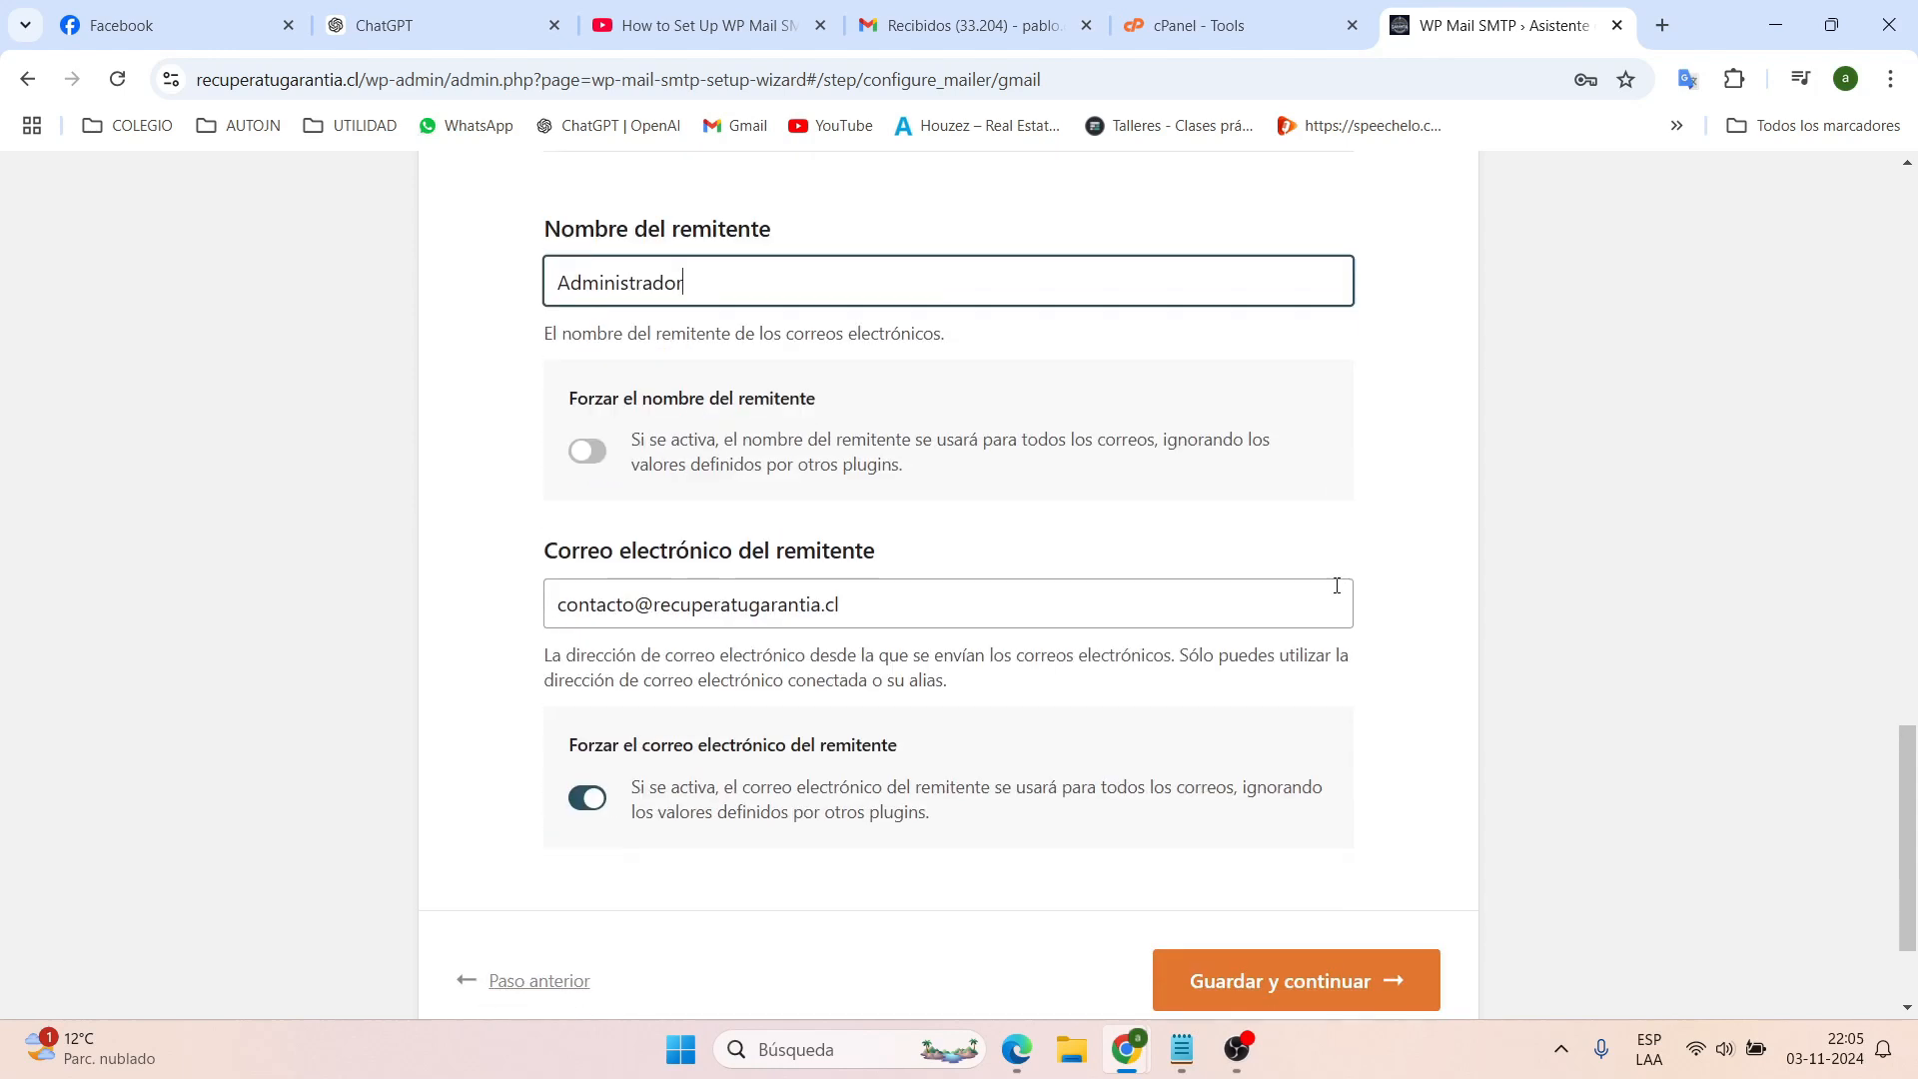
pyautogui.scroll(-3)
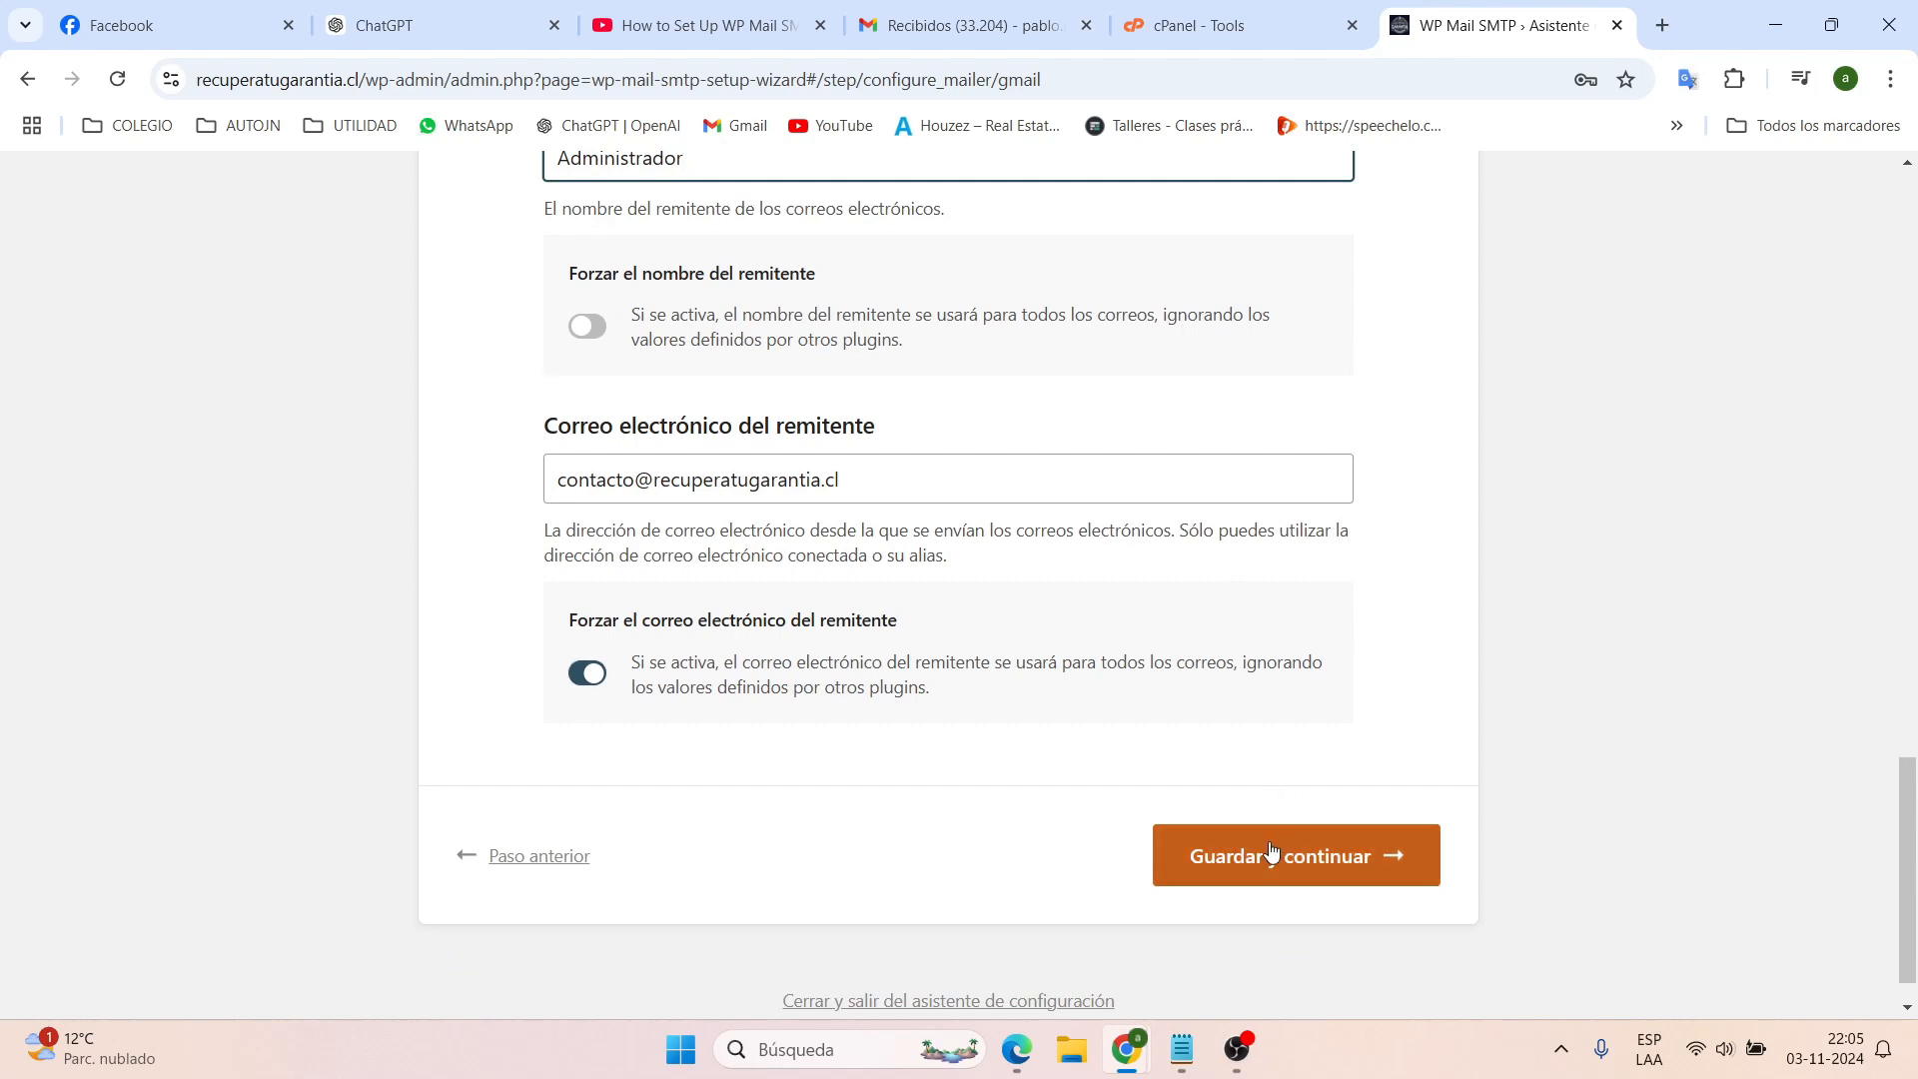
# Save the Gmail mailer settings, dismiss the password prompt and keep the email features
pyautogui.click(1295, 856)
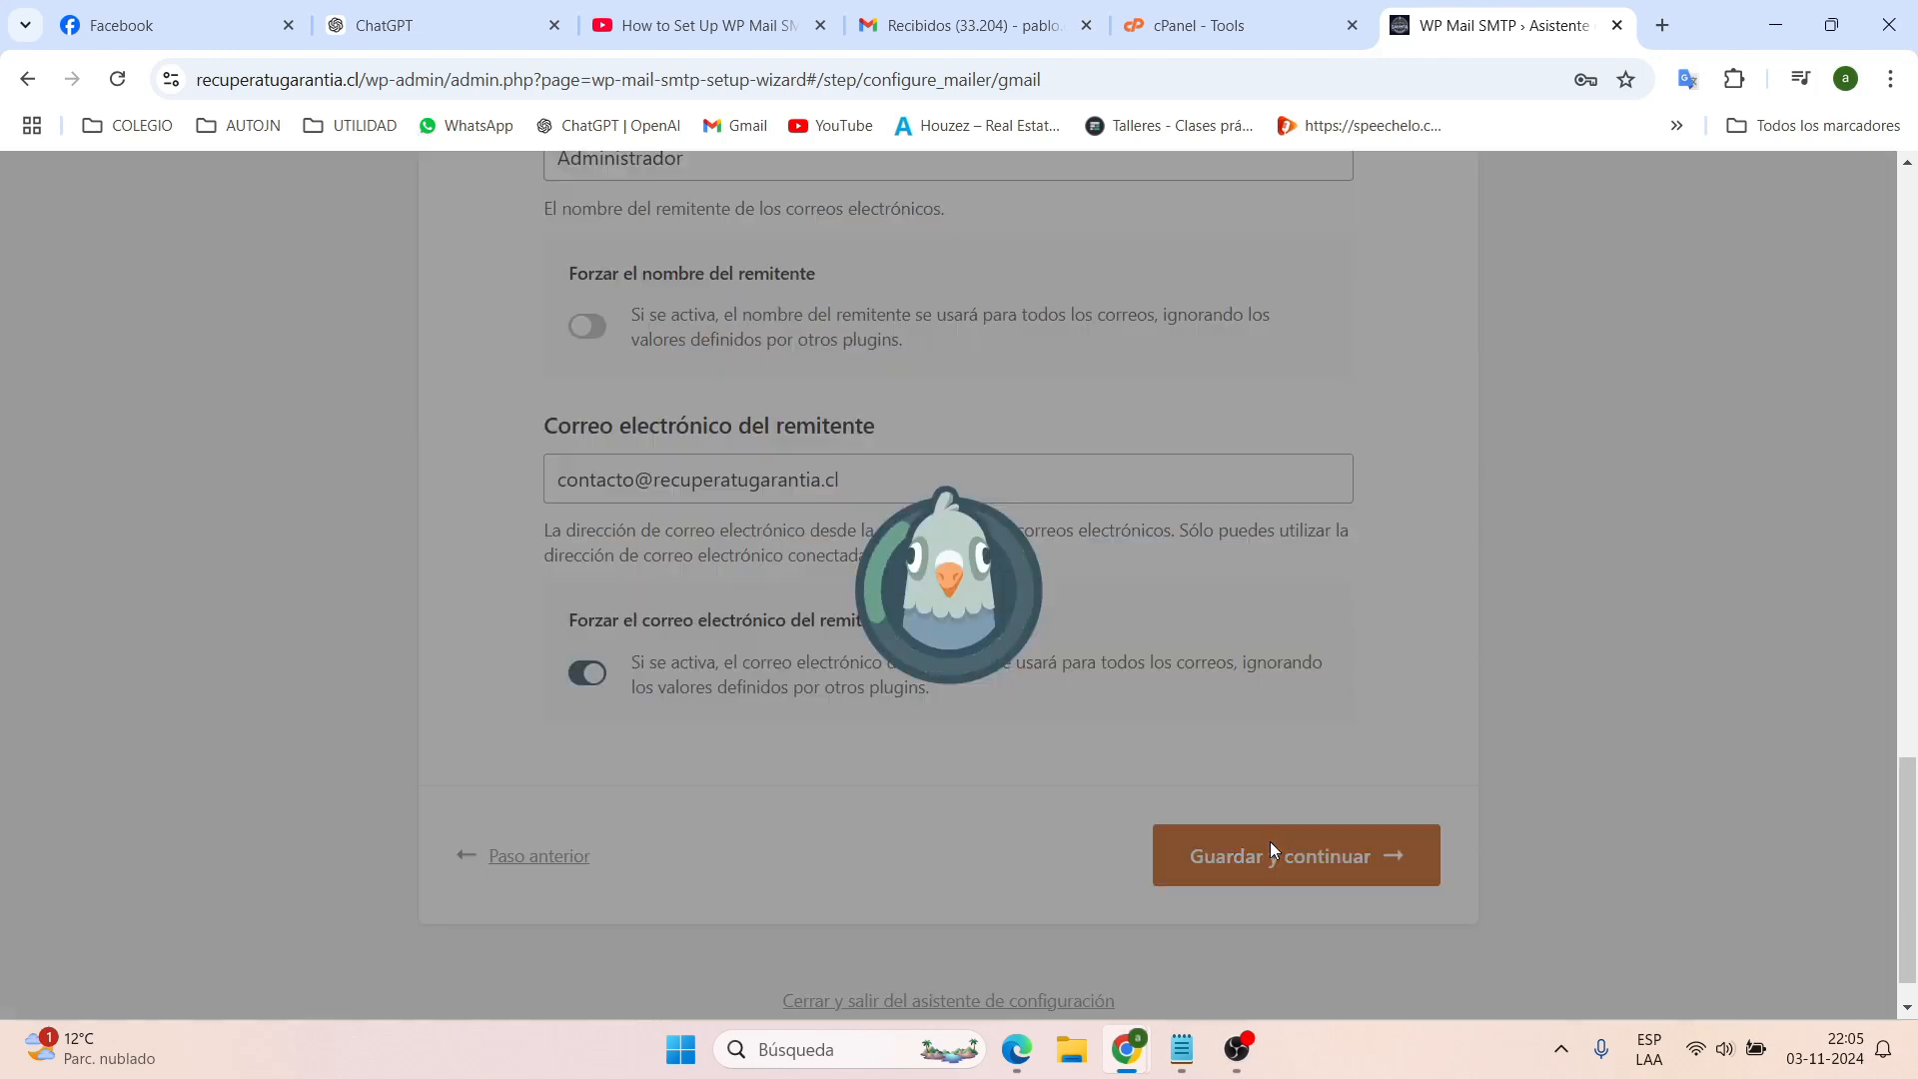
pyautogui.click(1293, 856)
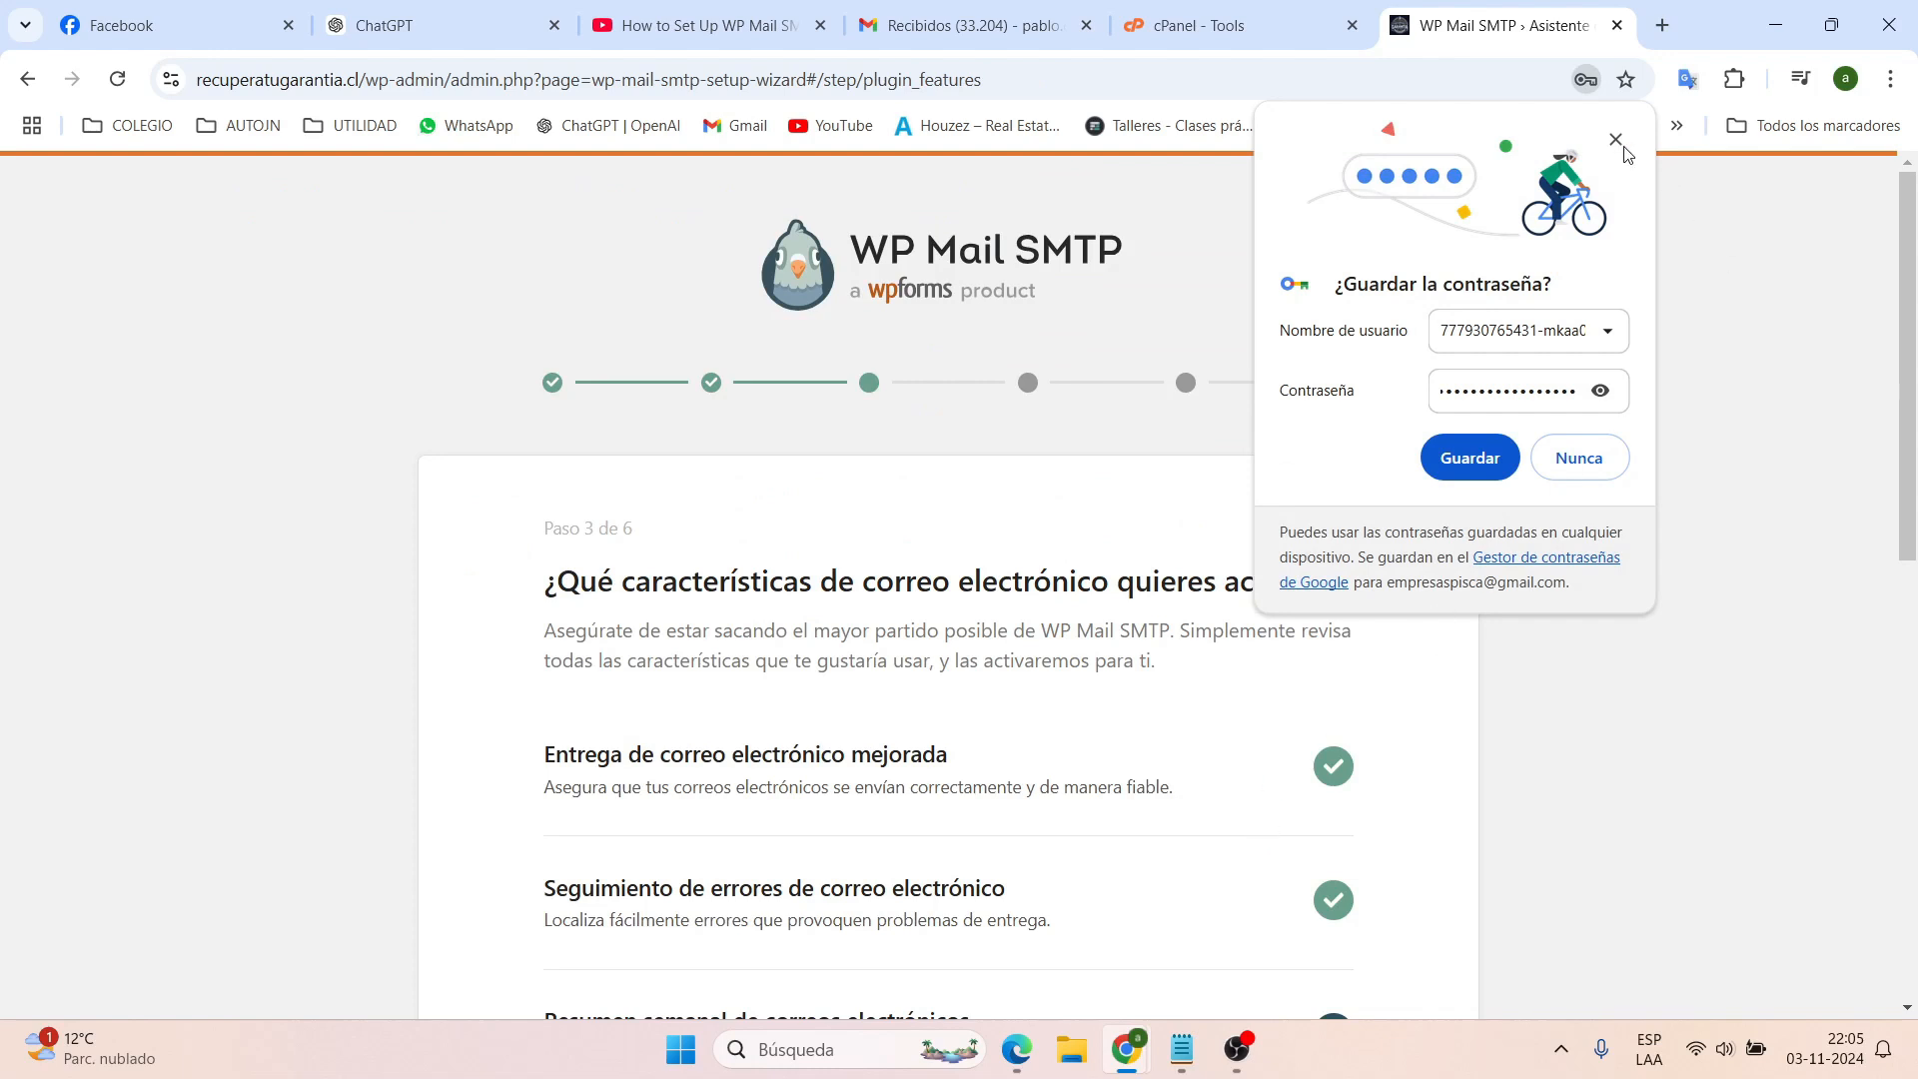
pyautogui.click(1615, 142)
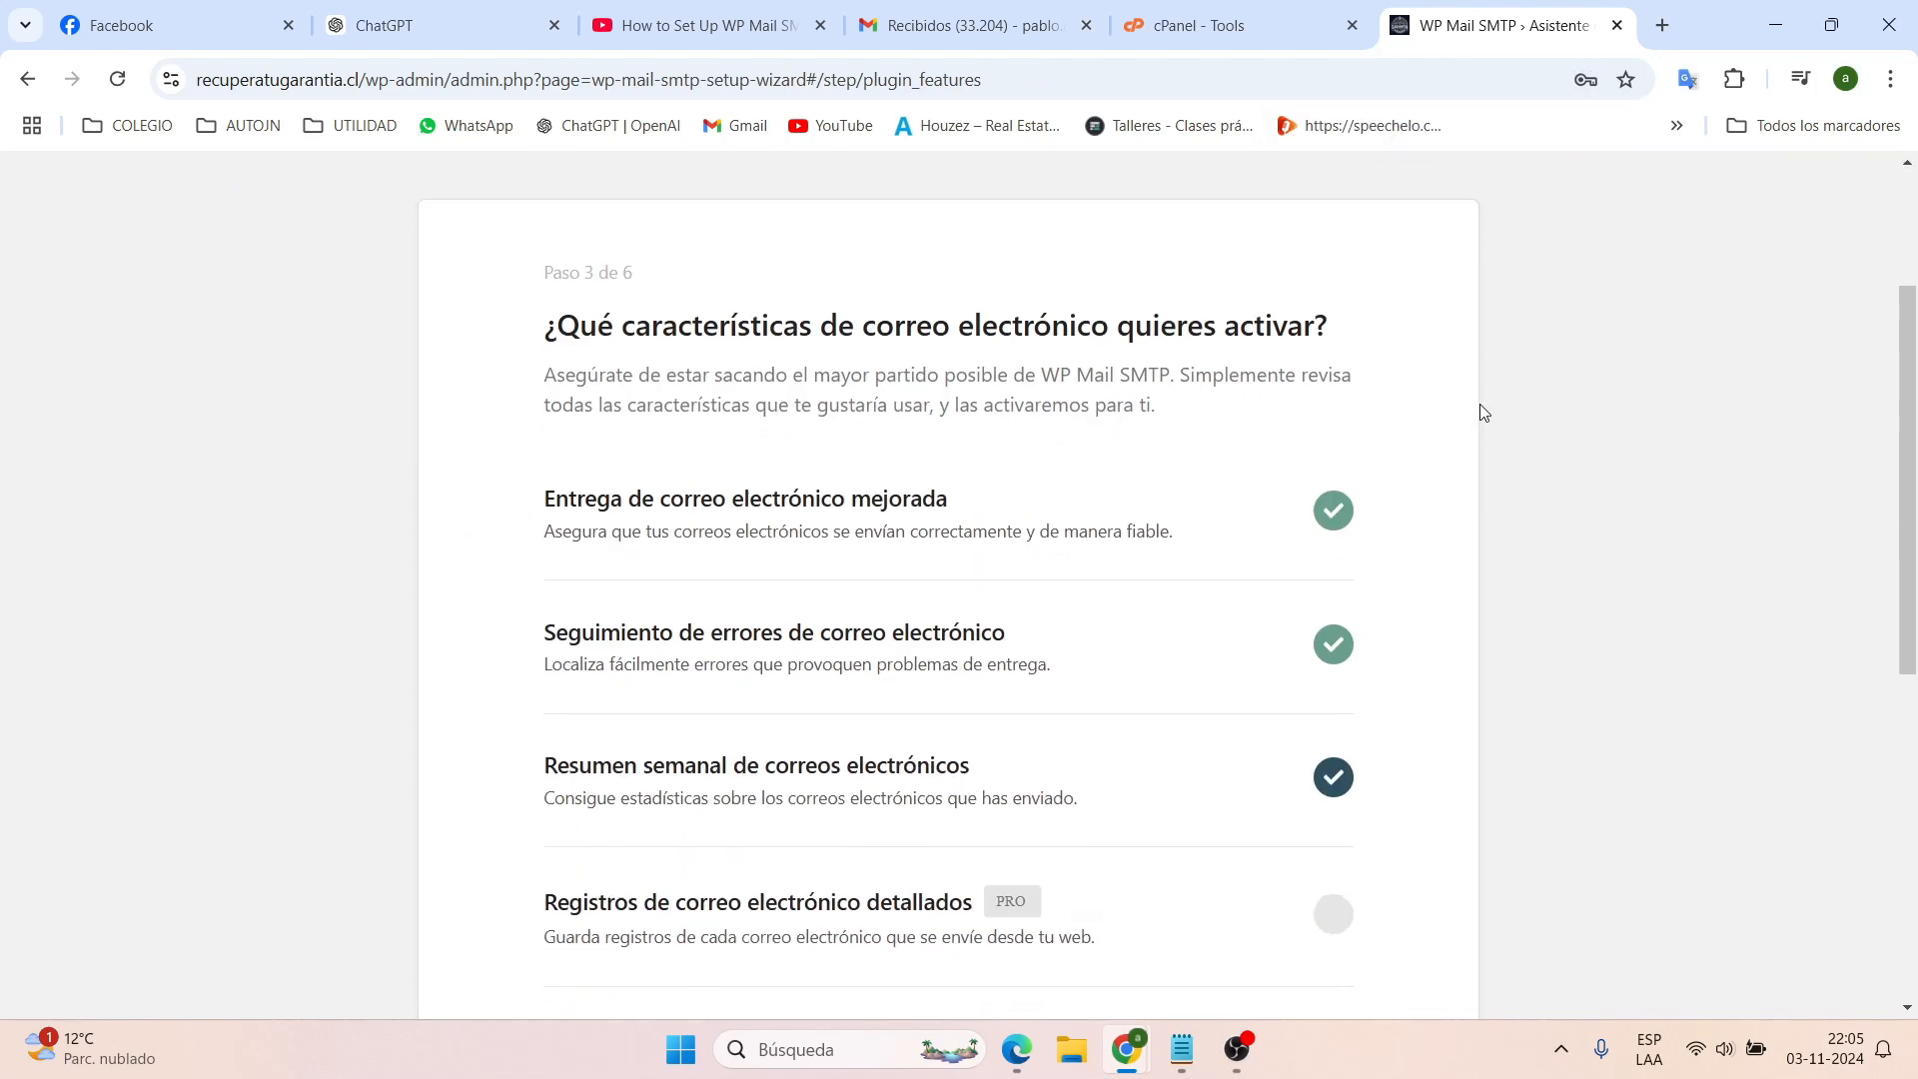
pyautogui.scroll(-3)
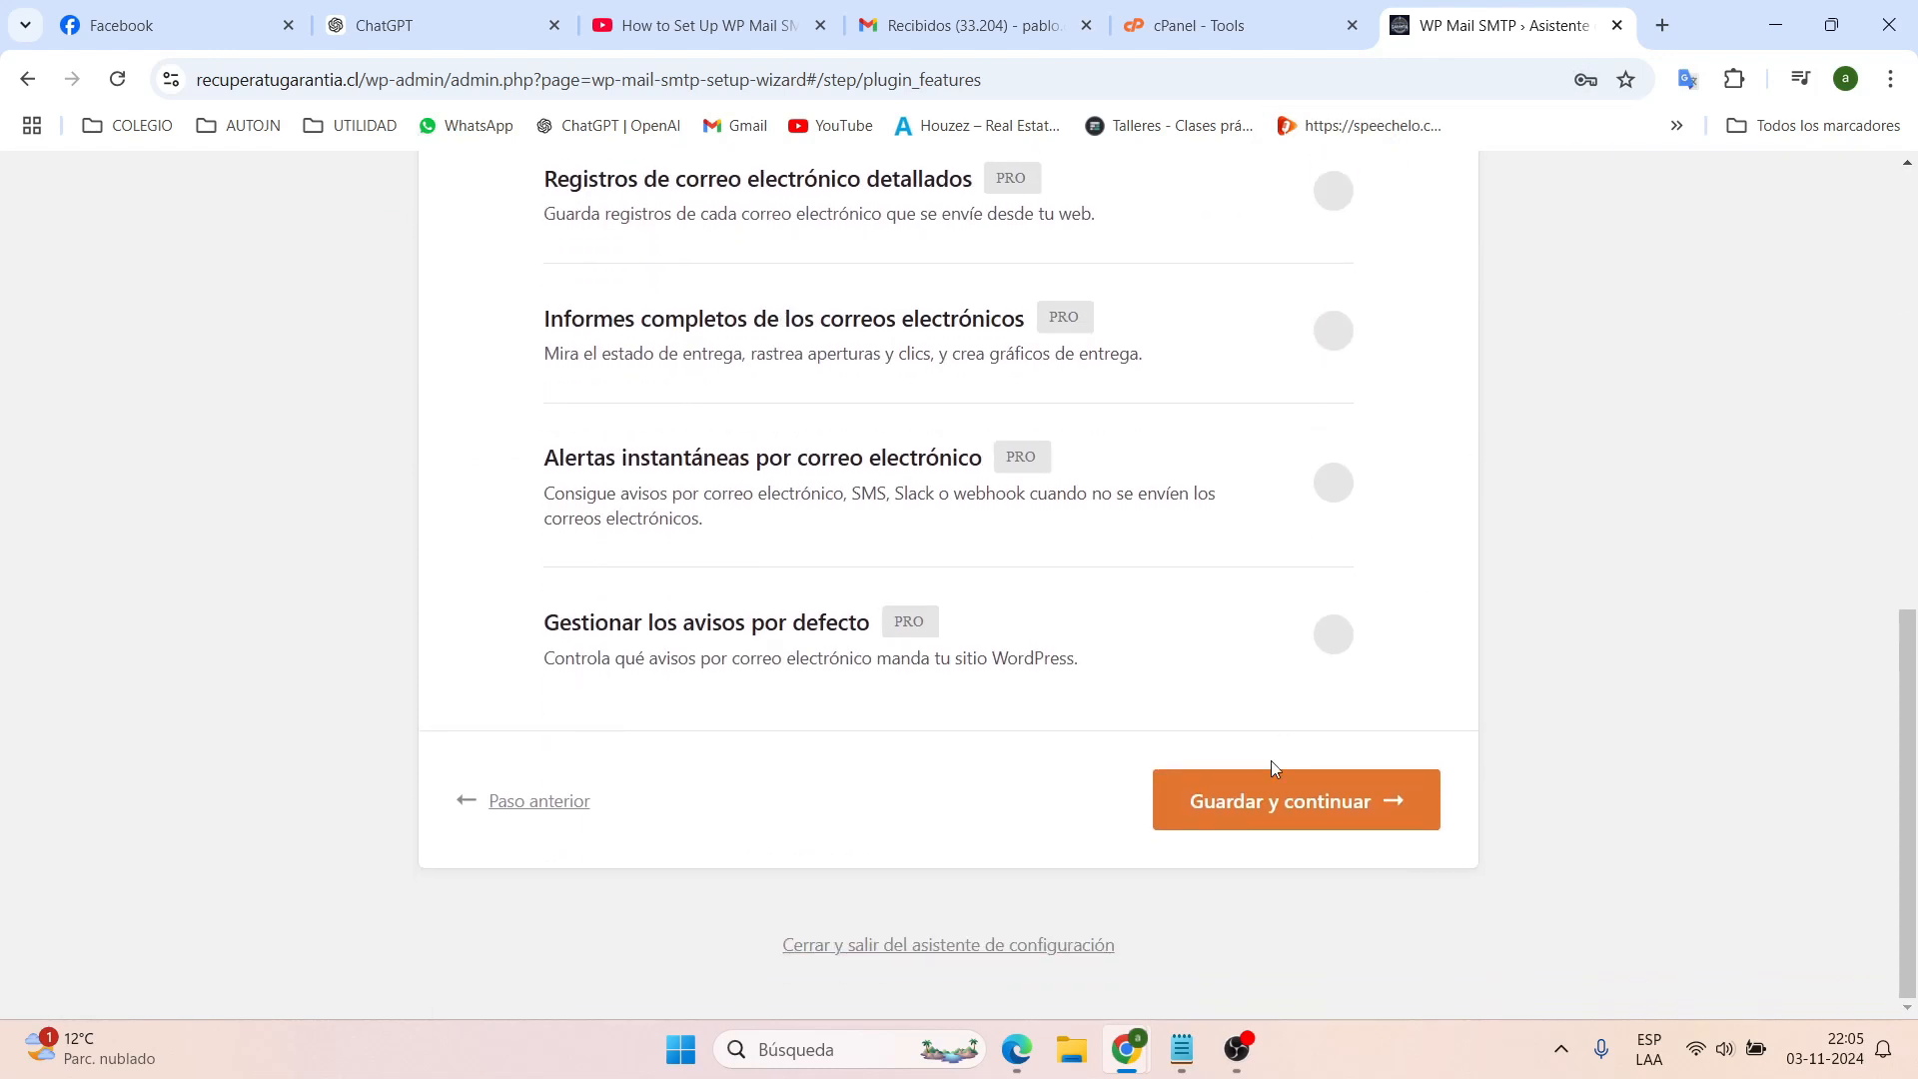
pyautogui.click(1295, 799)
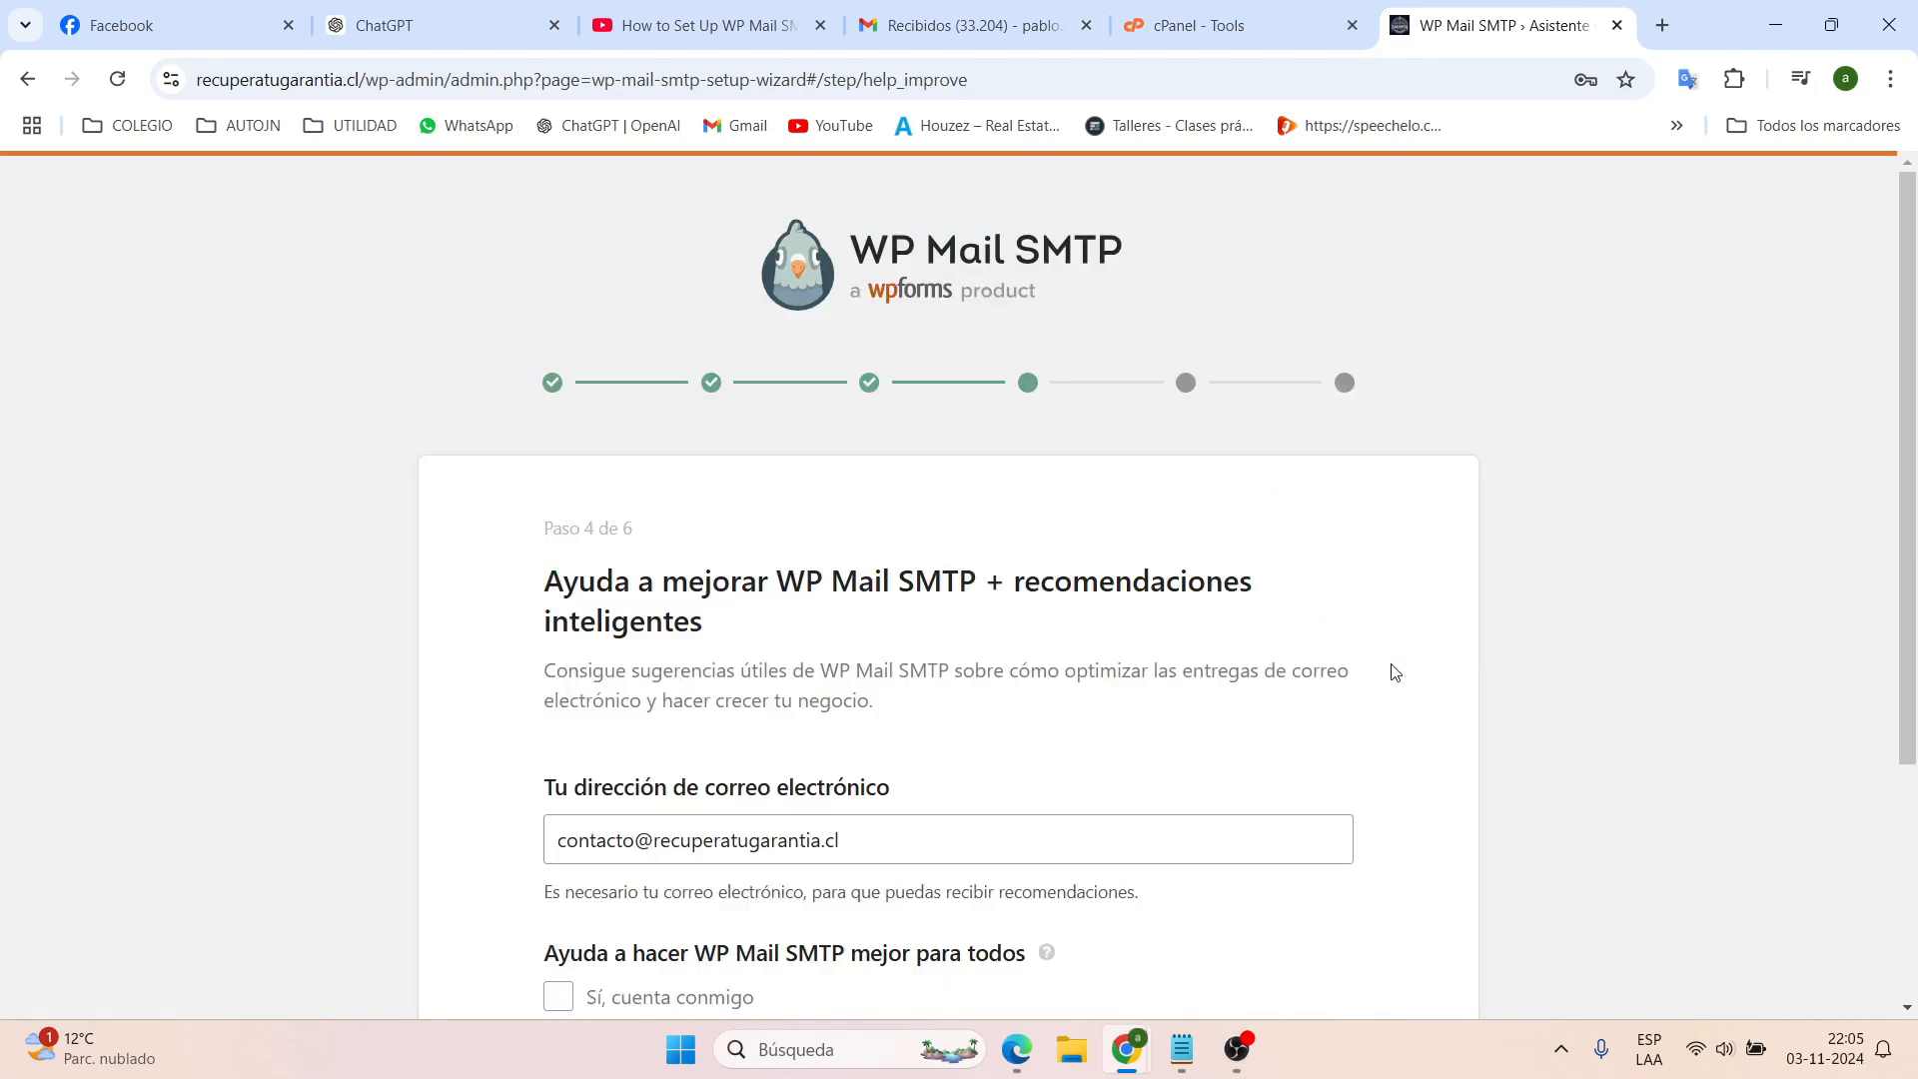
# Skip the license key step and finish the setup wizard
pyautogui.scroll(-3)
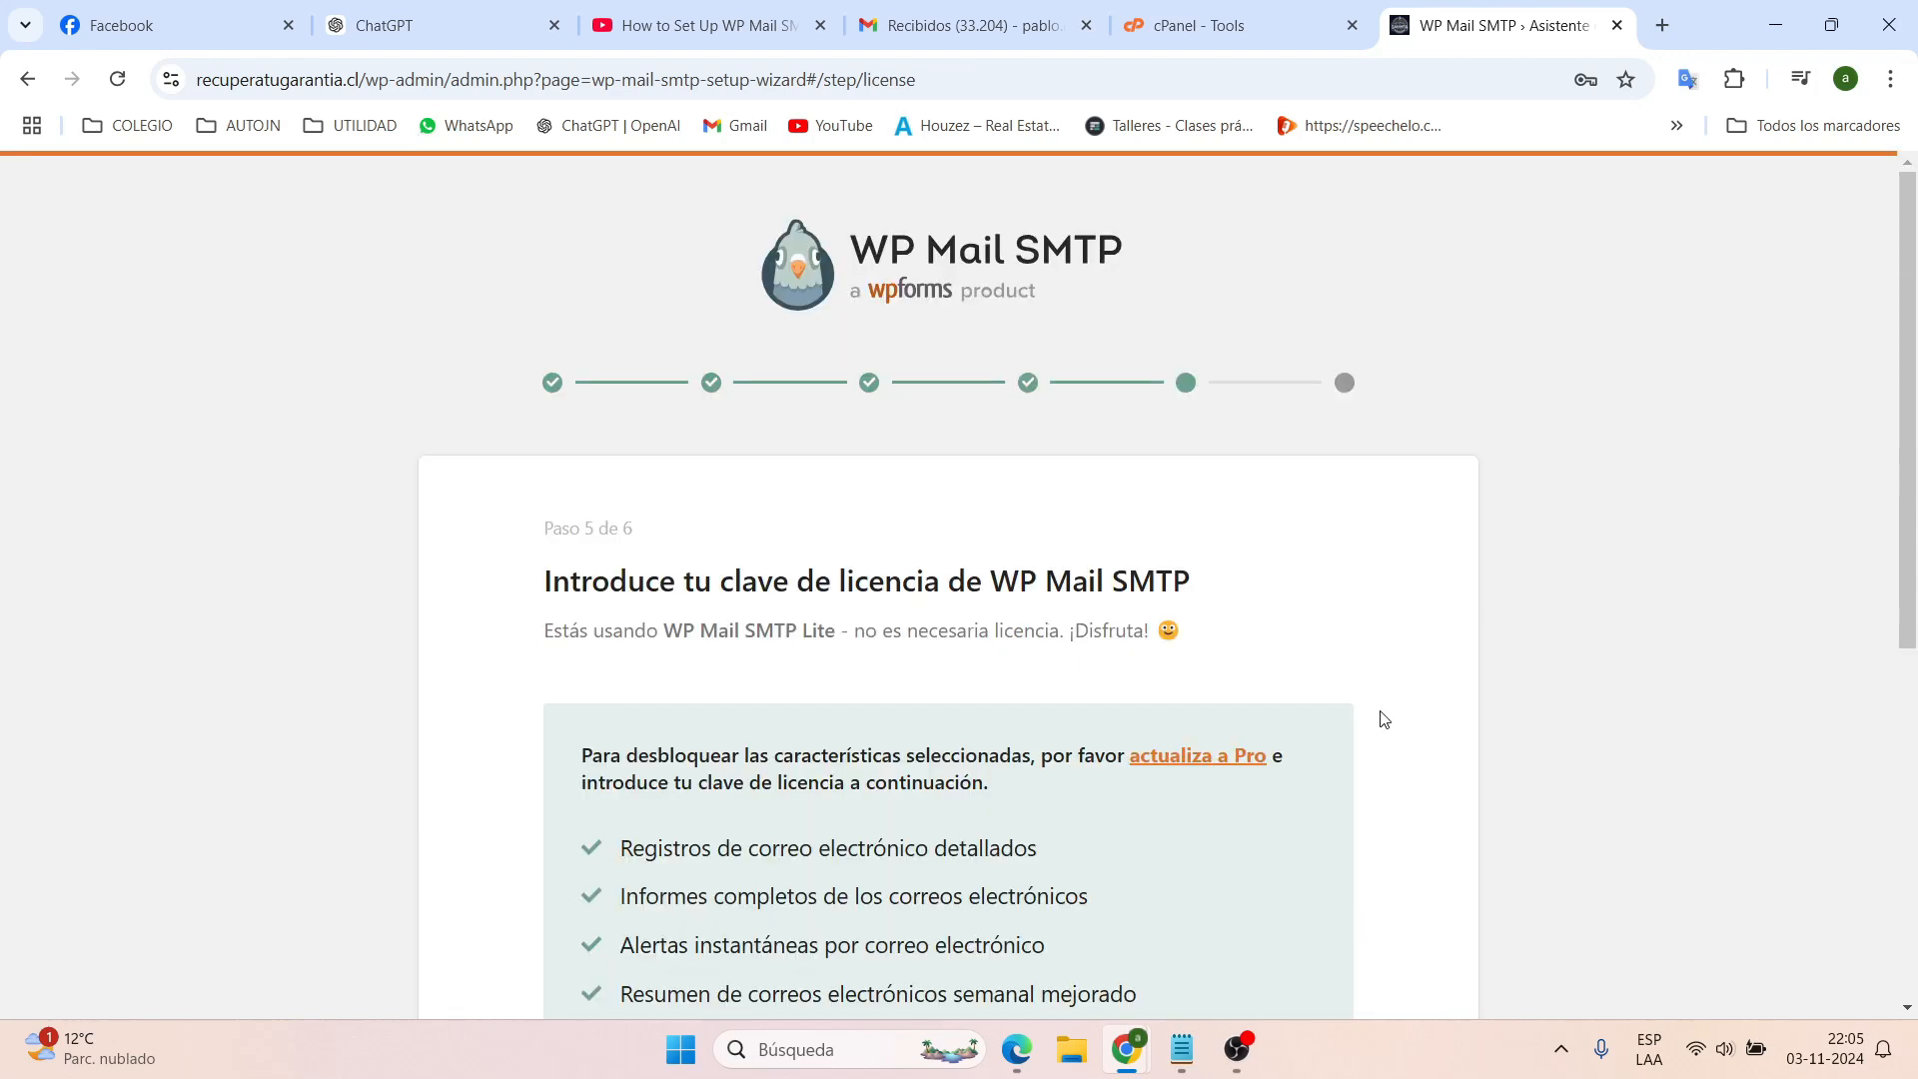
pyautogui.scroll(-3)
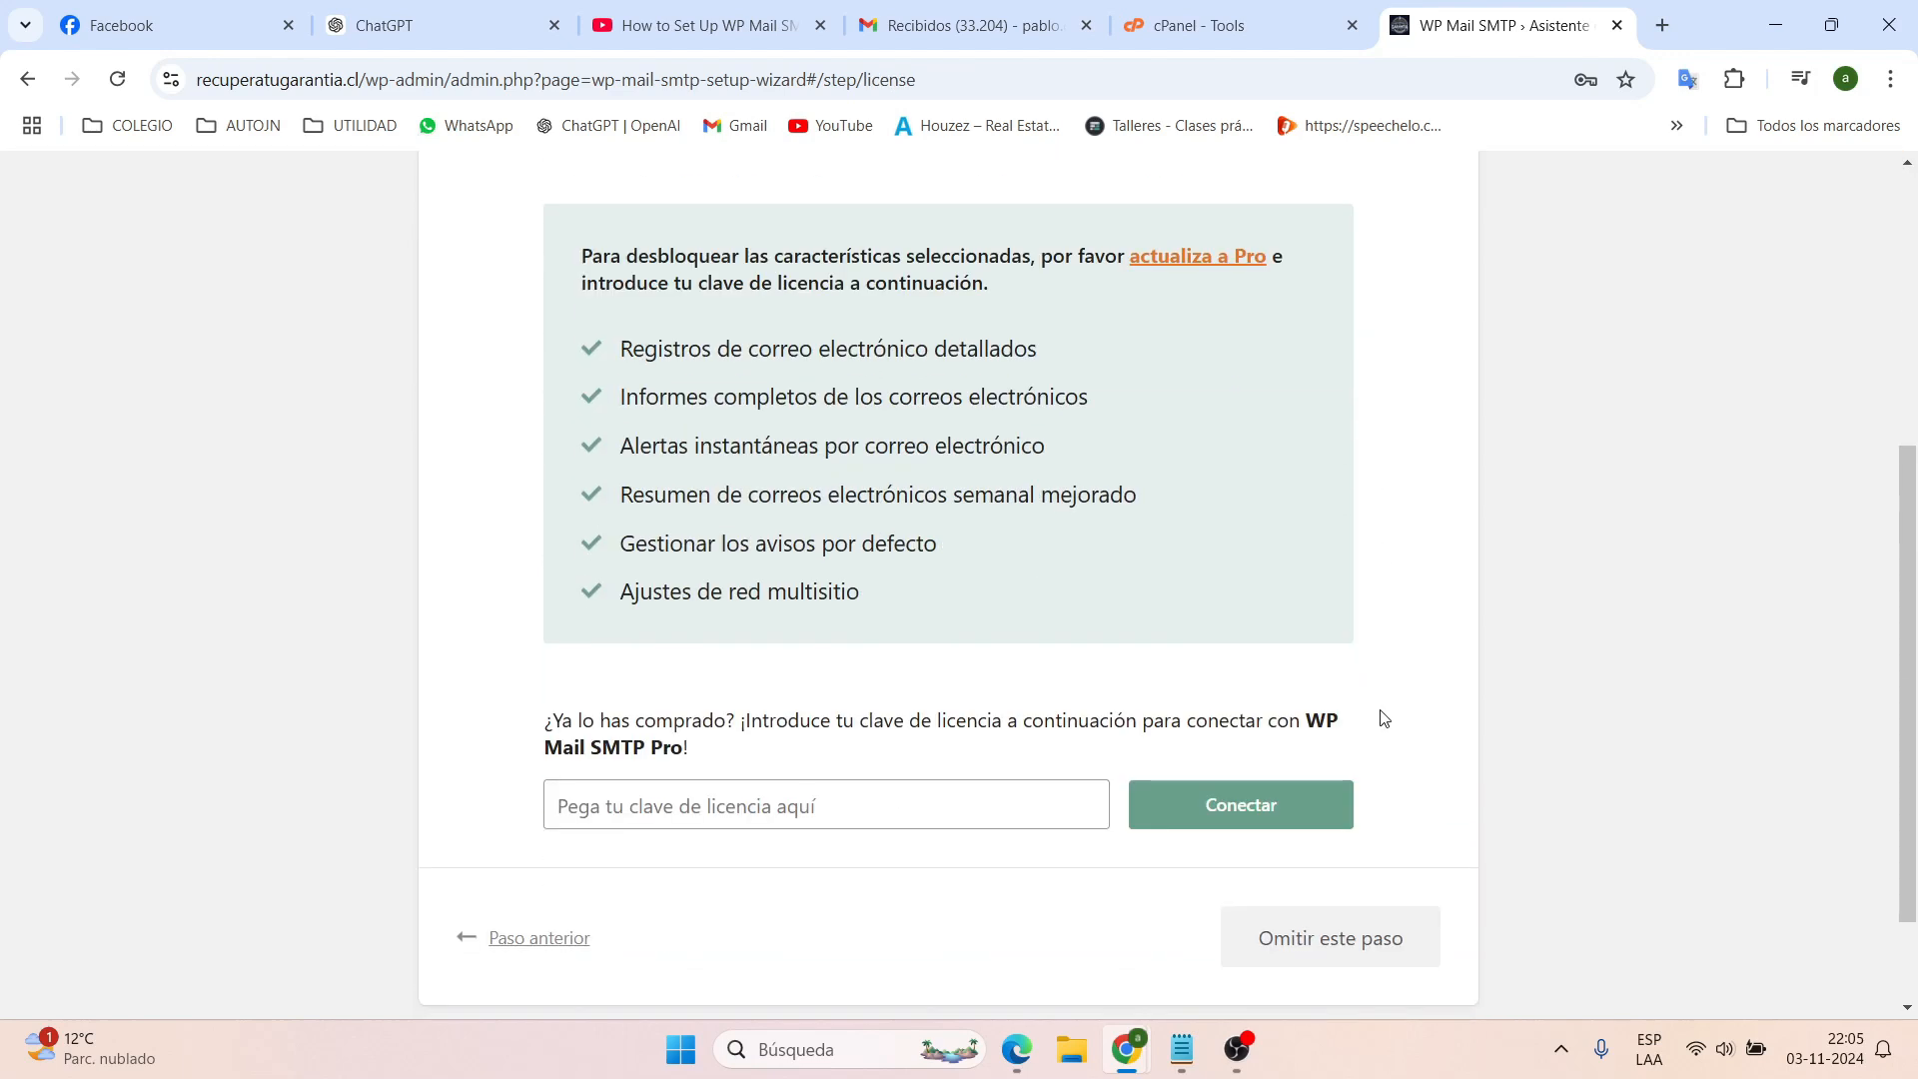
pyautogui.click(1329, 937)
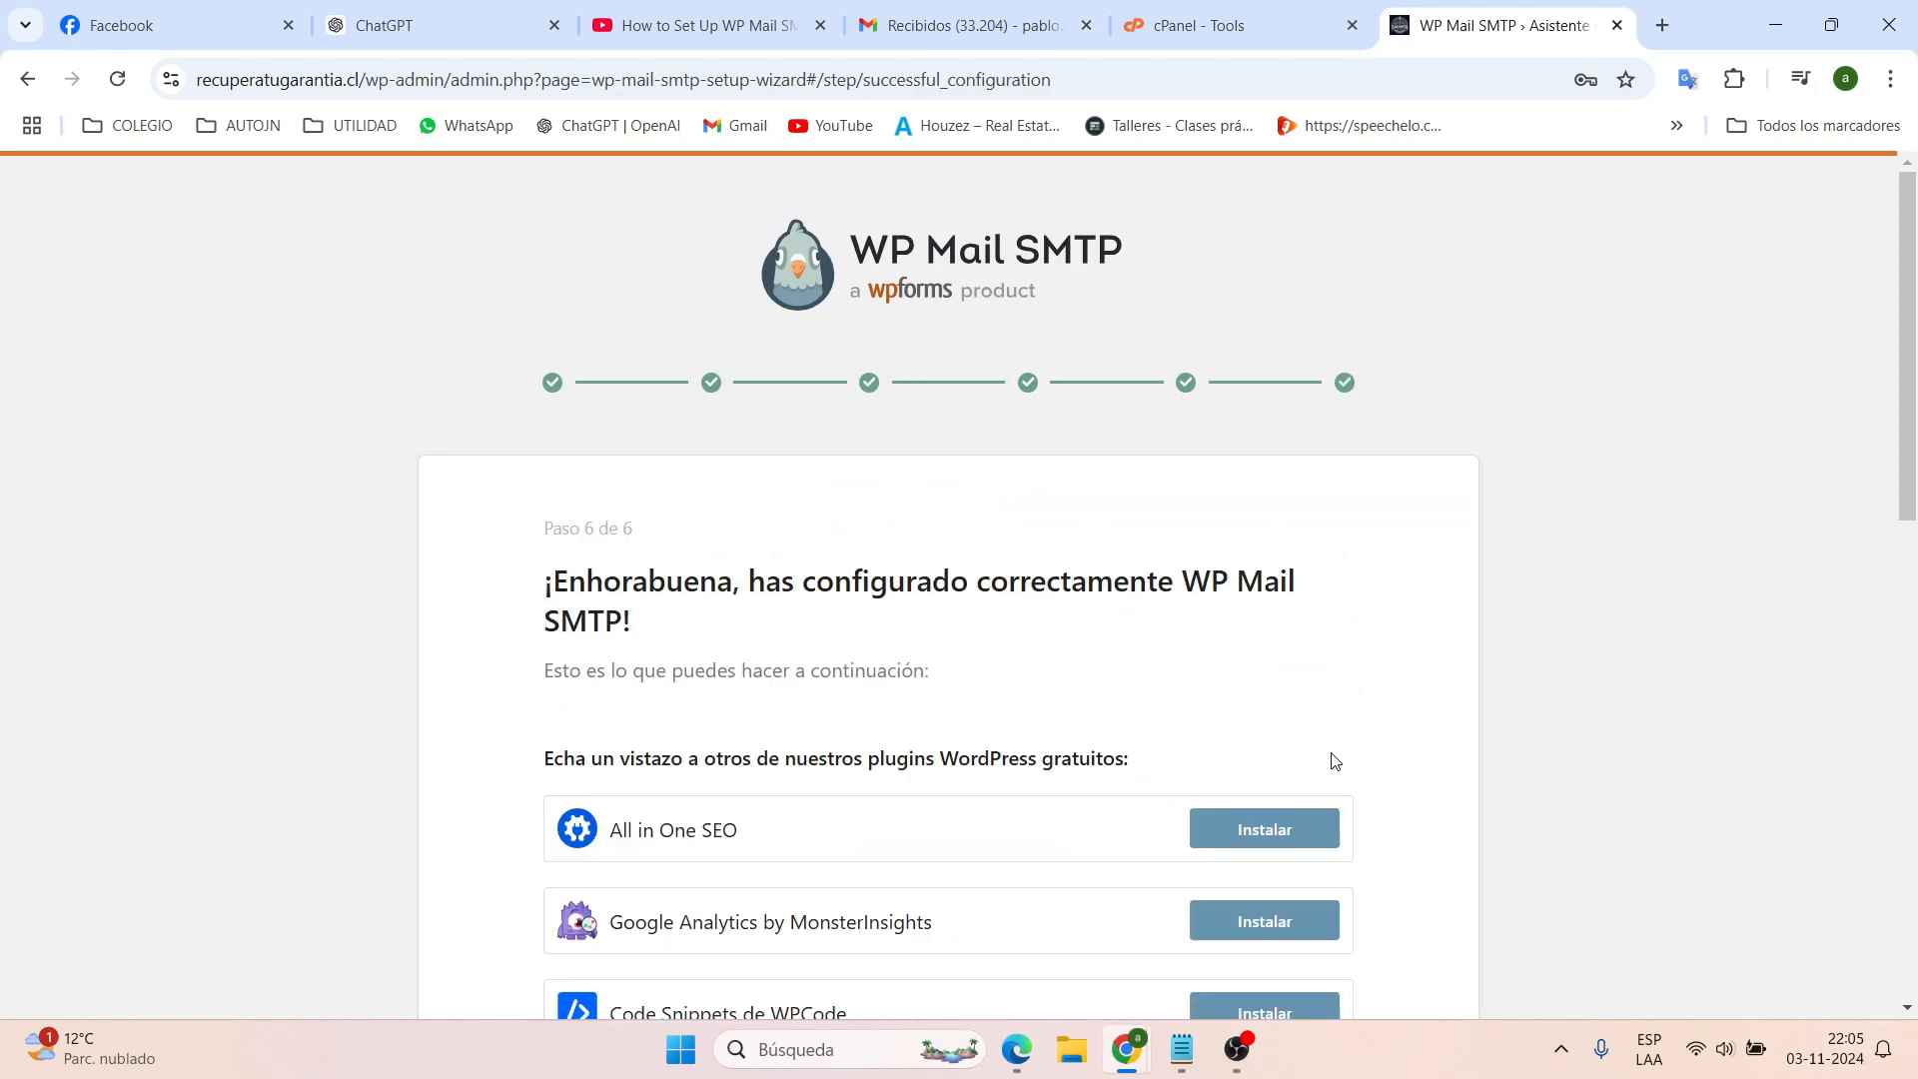
pyautogui.scroll(-3)
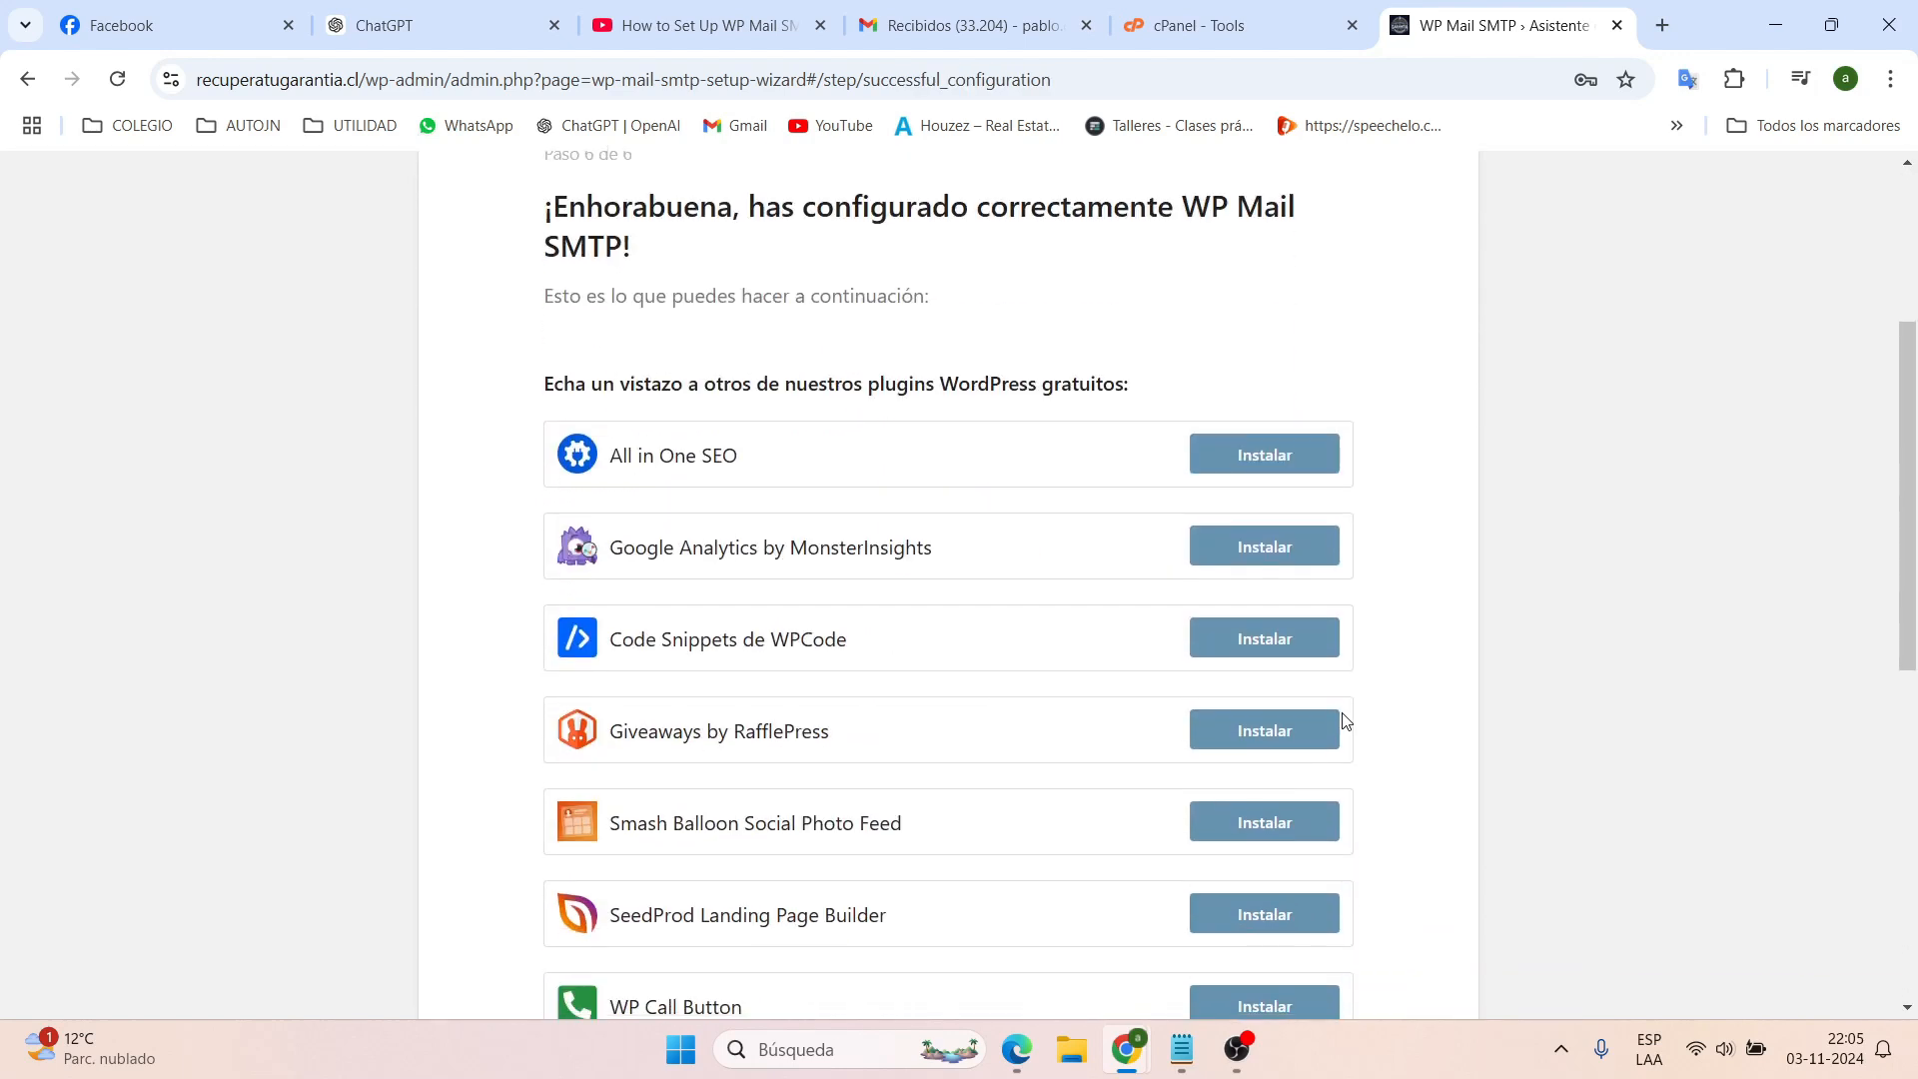
pyautogui.scroll(-3)
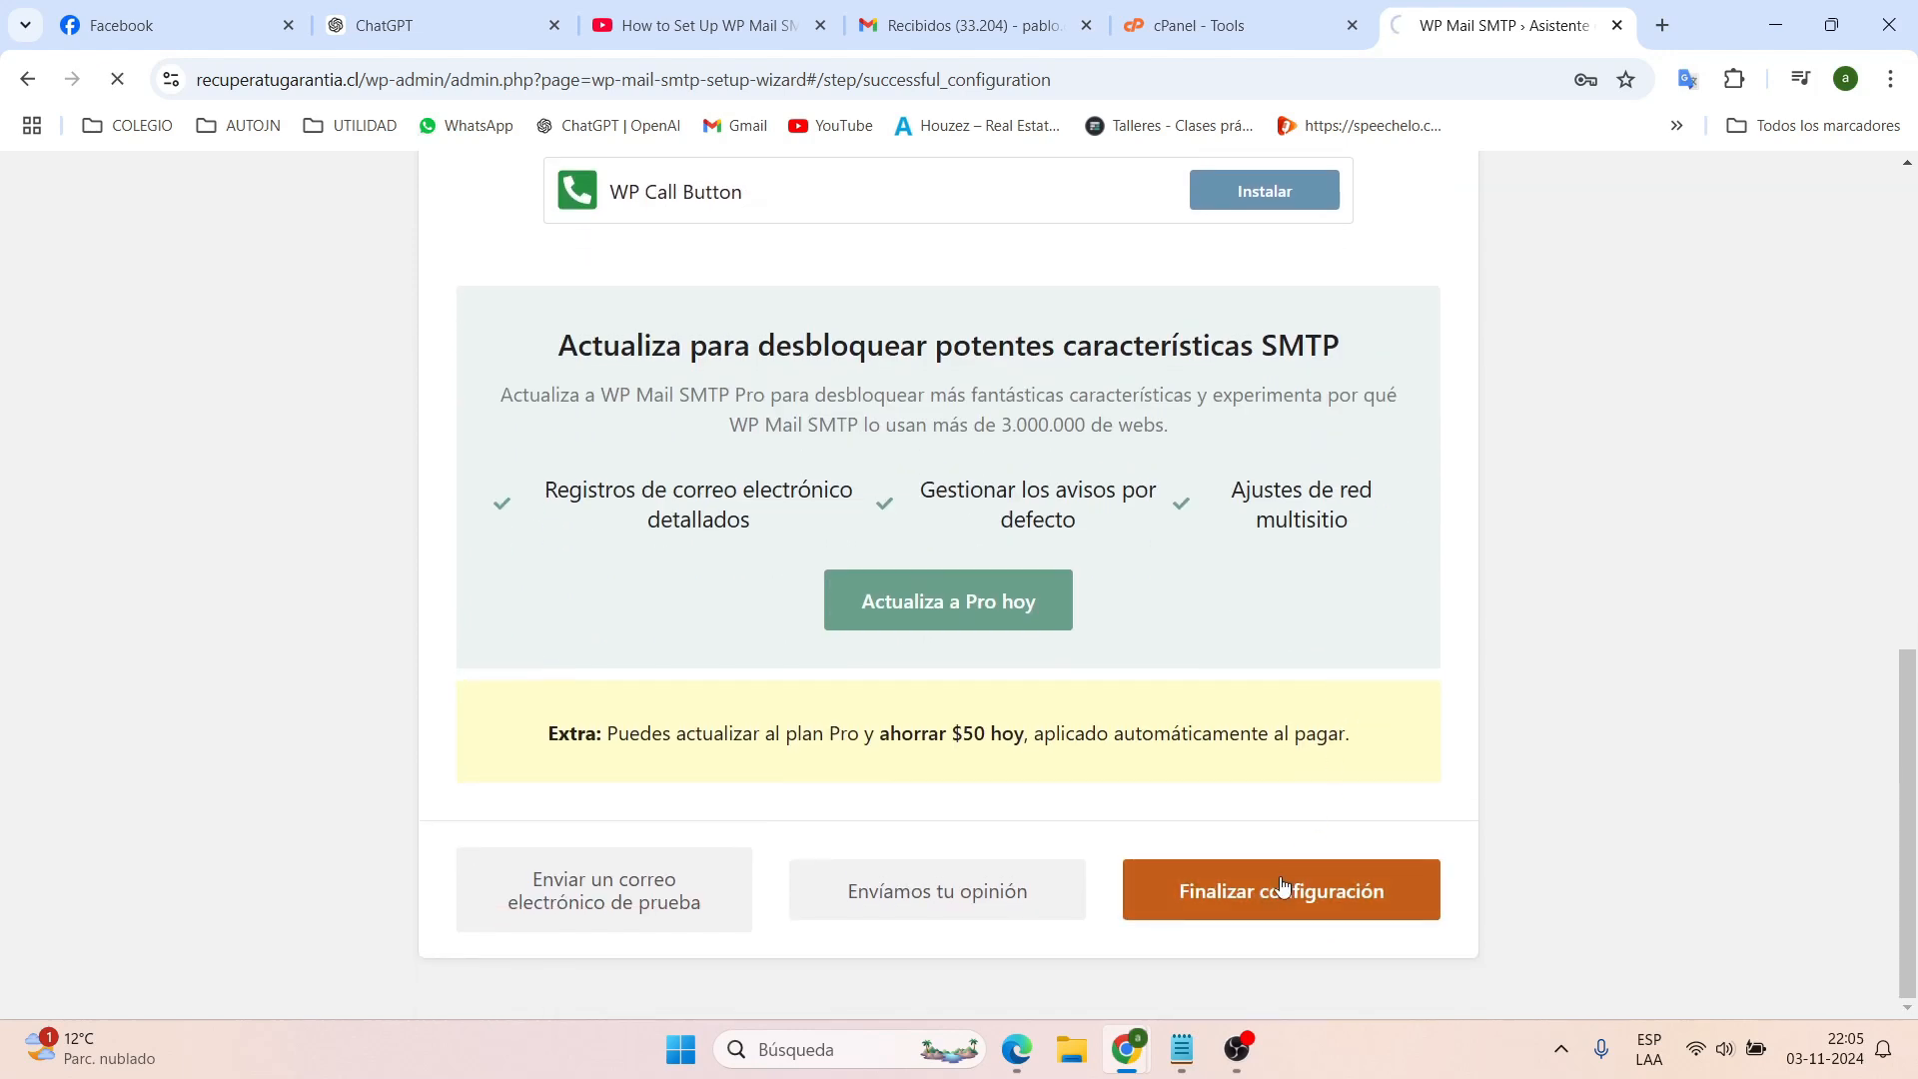
pyautogui.click(1279, 889)
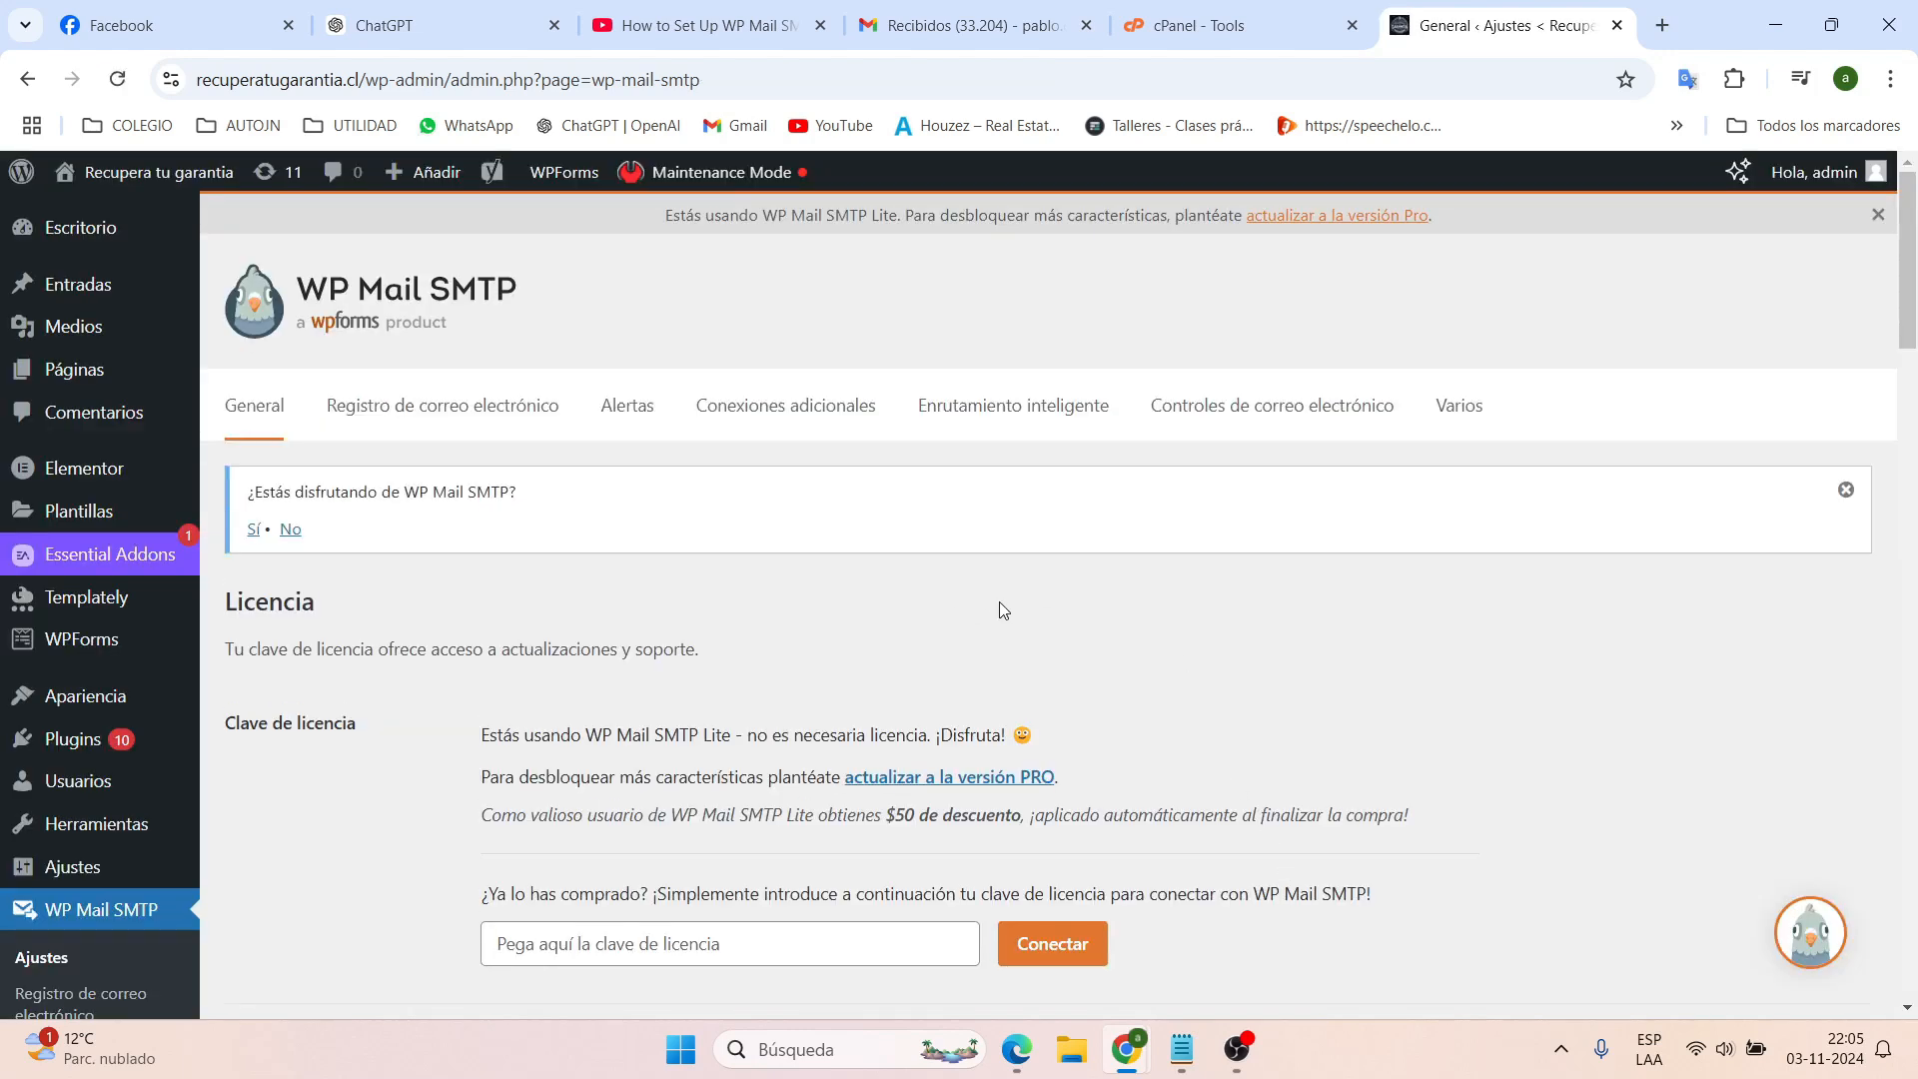
pyautogui.moveTo(155, 172)
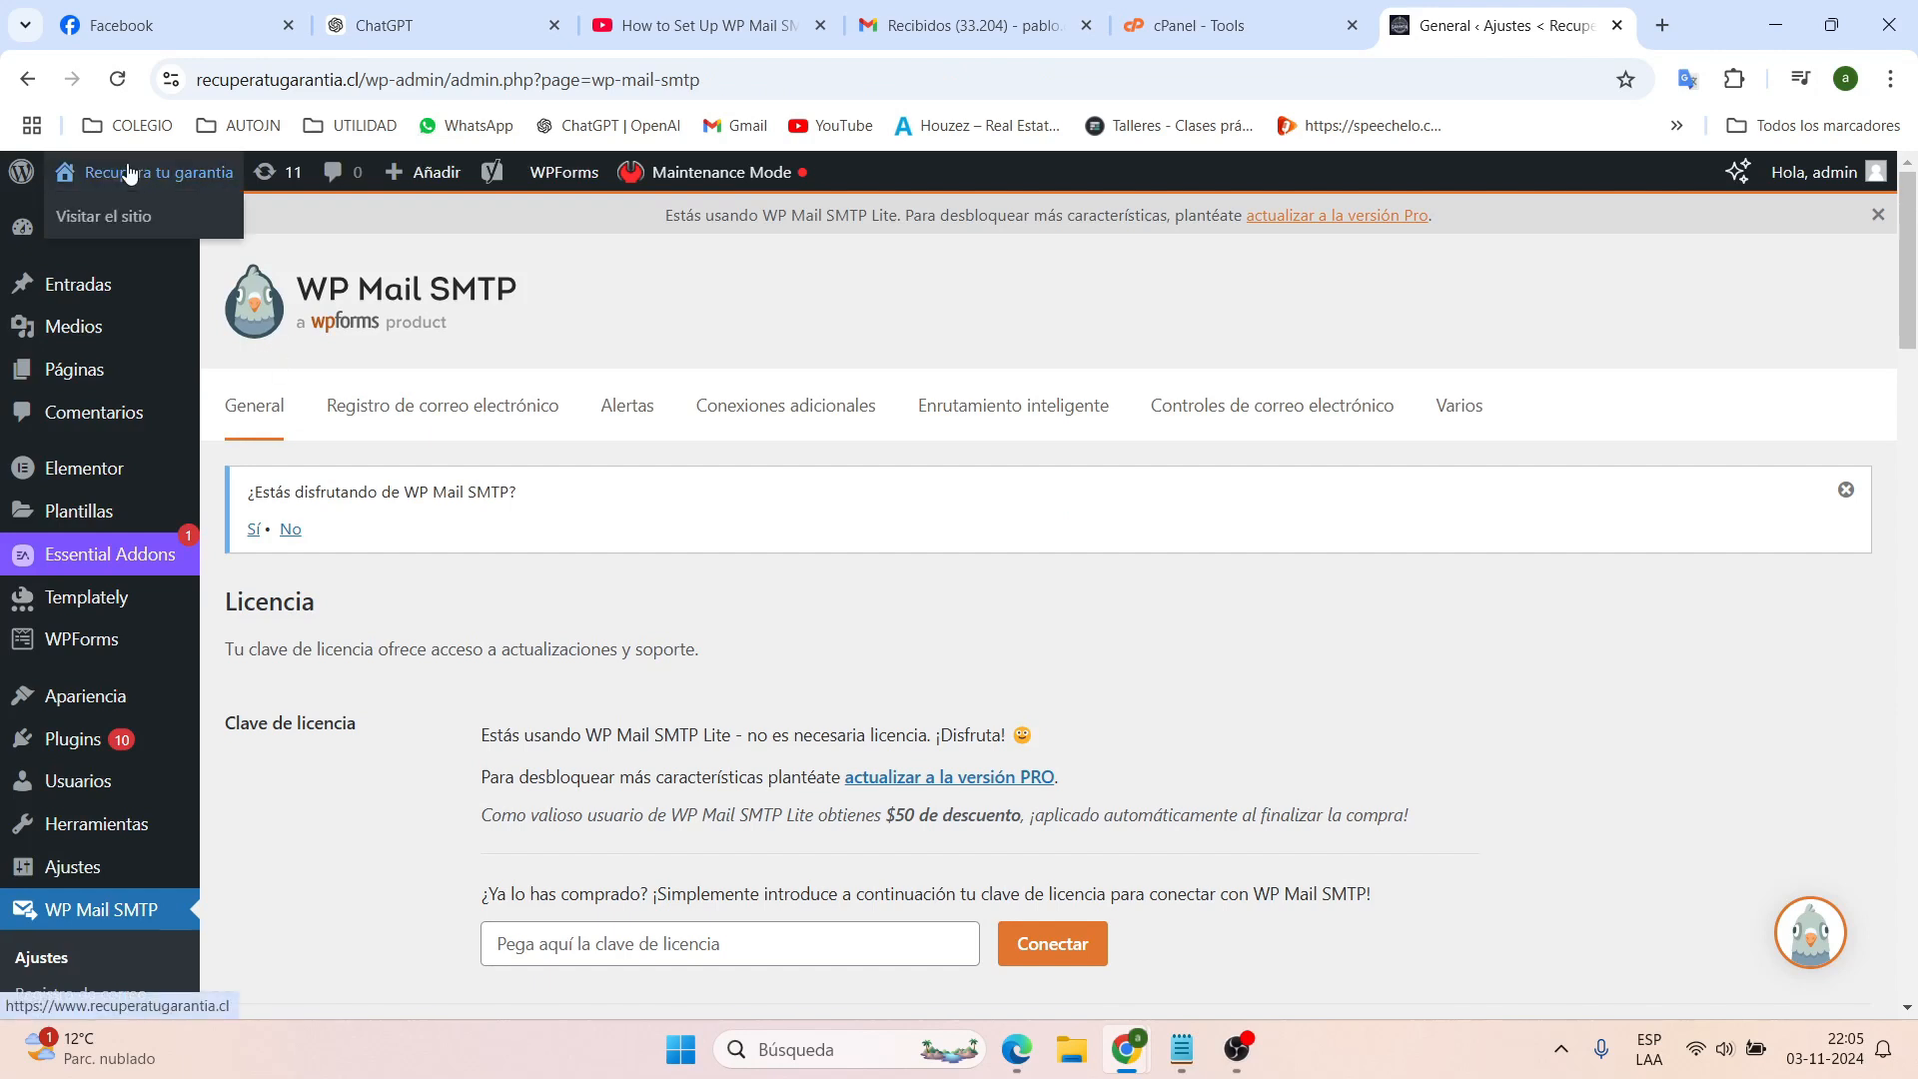
pyautogui.moveTo(132, 224)
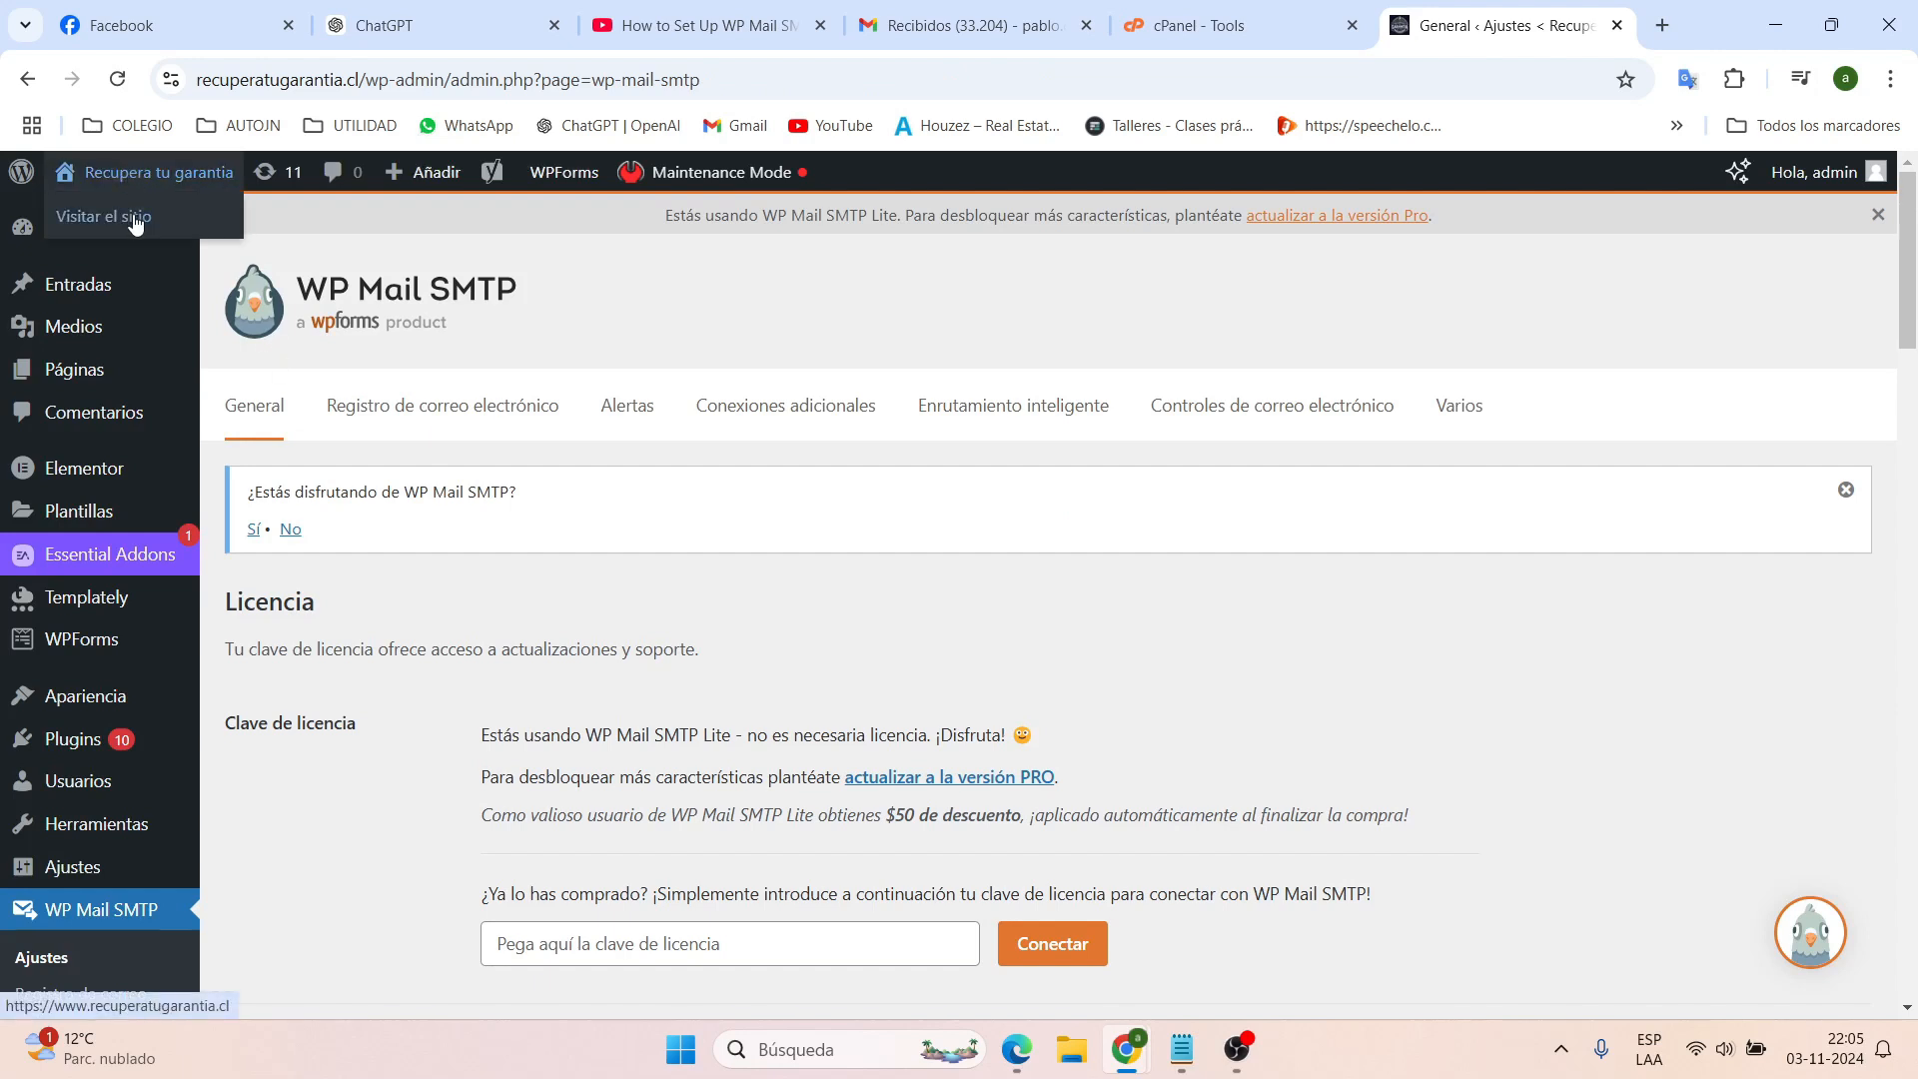
# Submit the filled-in Contacto form with reCAPTCHA passed and get the sent confirmation
pyautogui.click(102, 216)
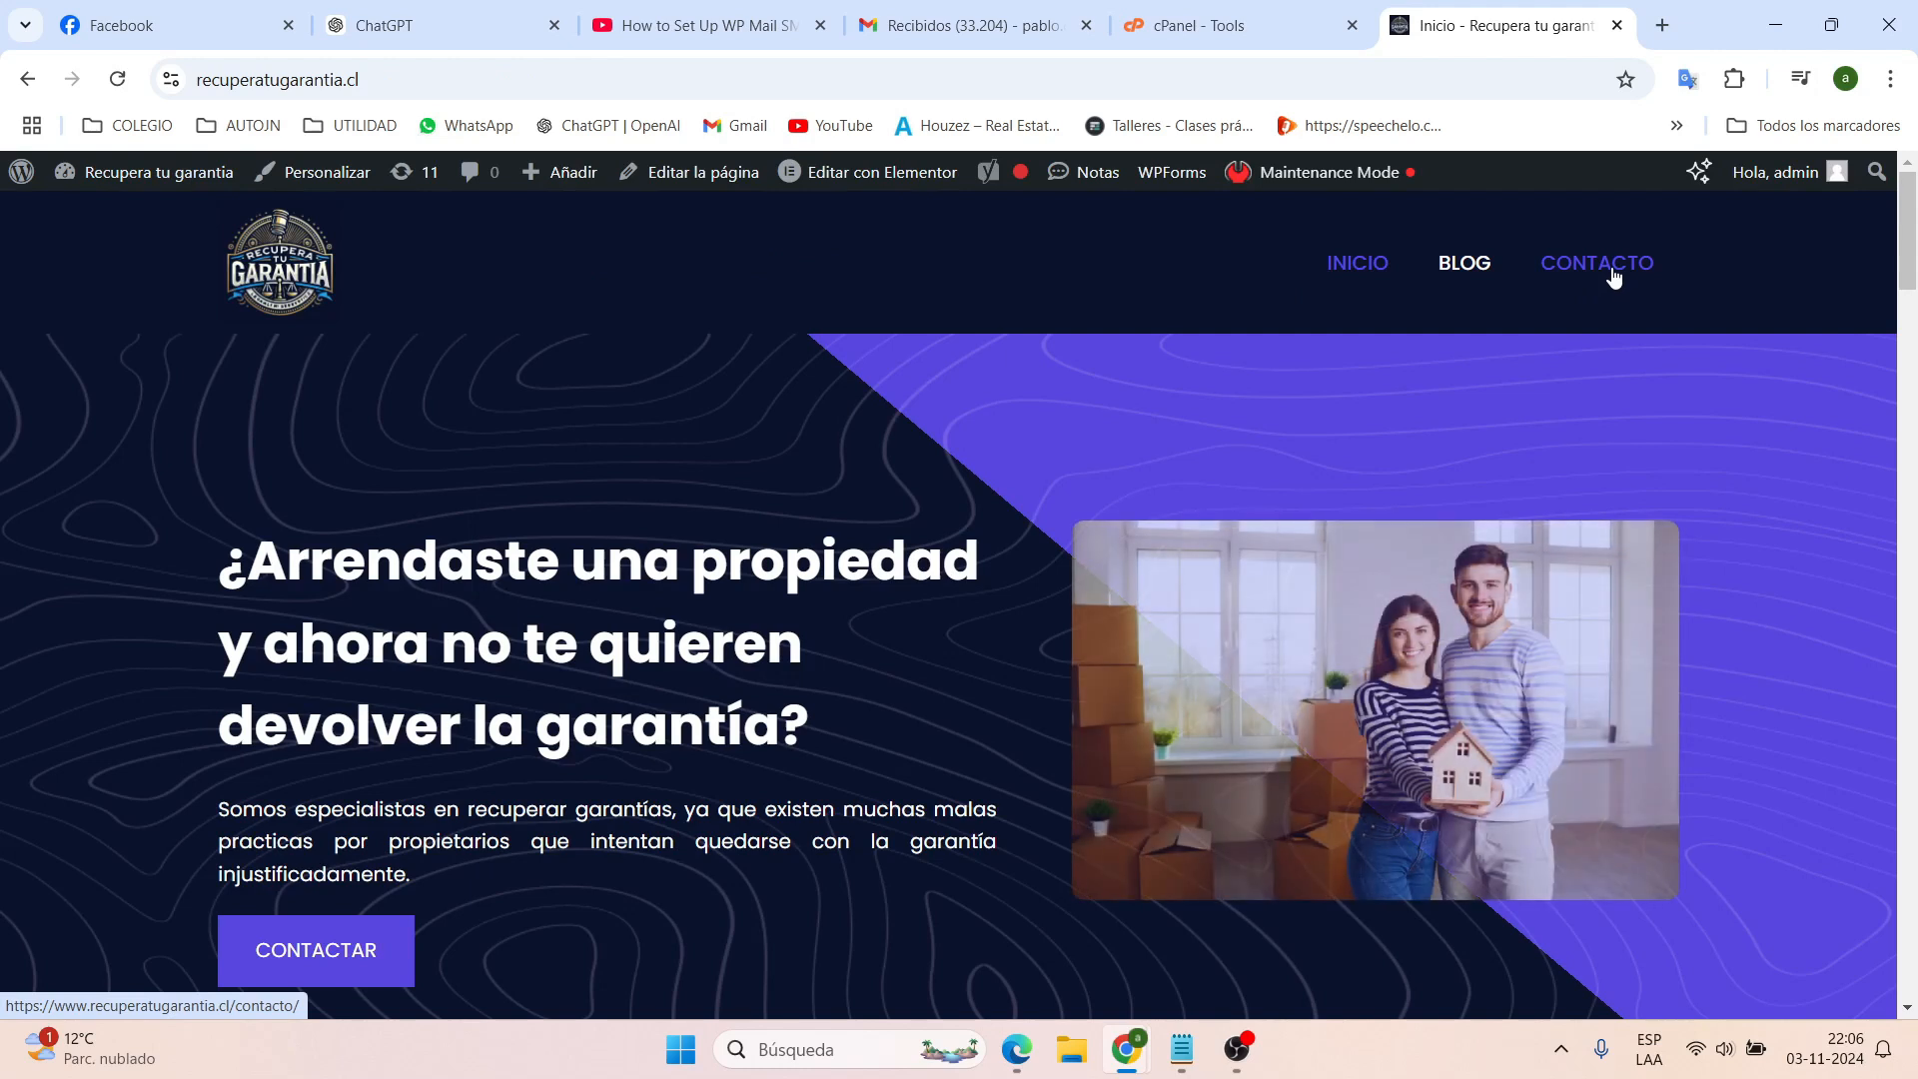
pyautogui.click(1594, 261)
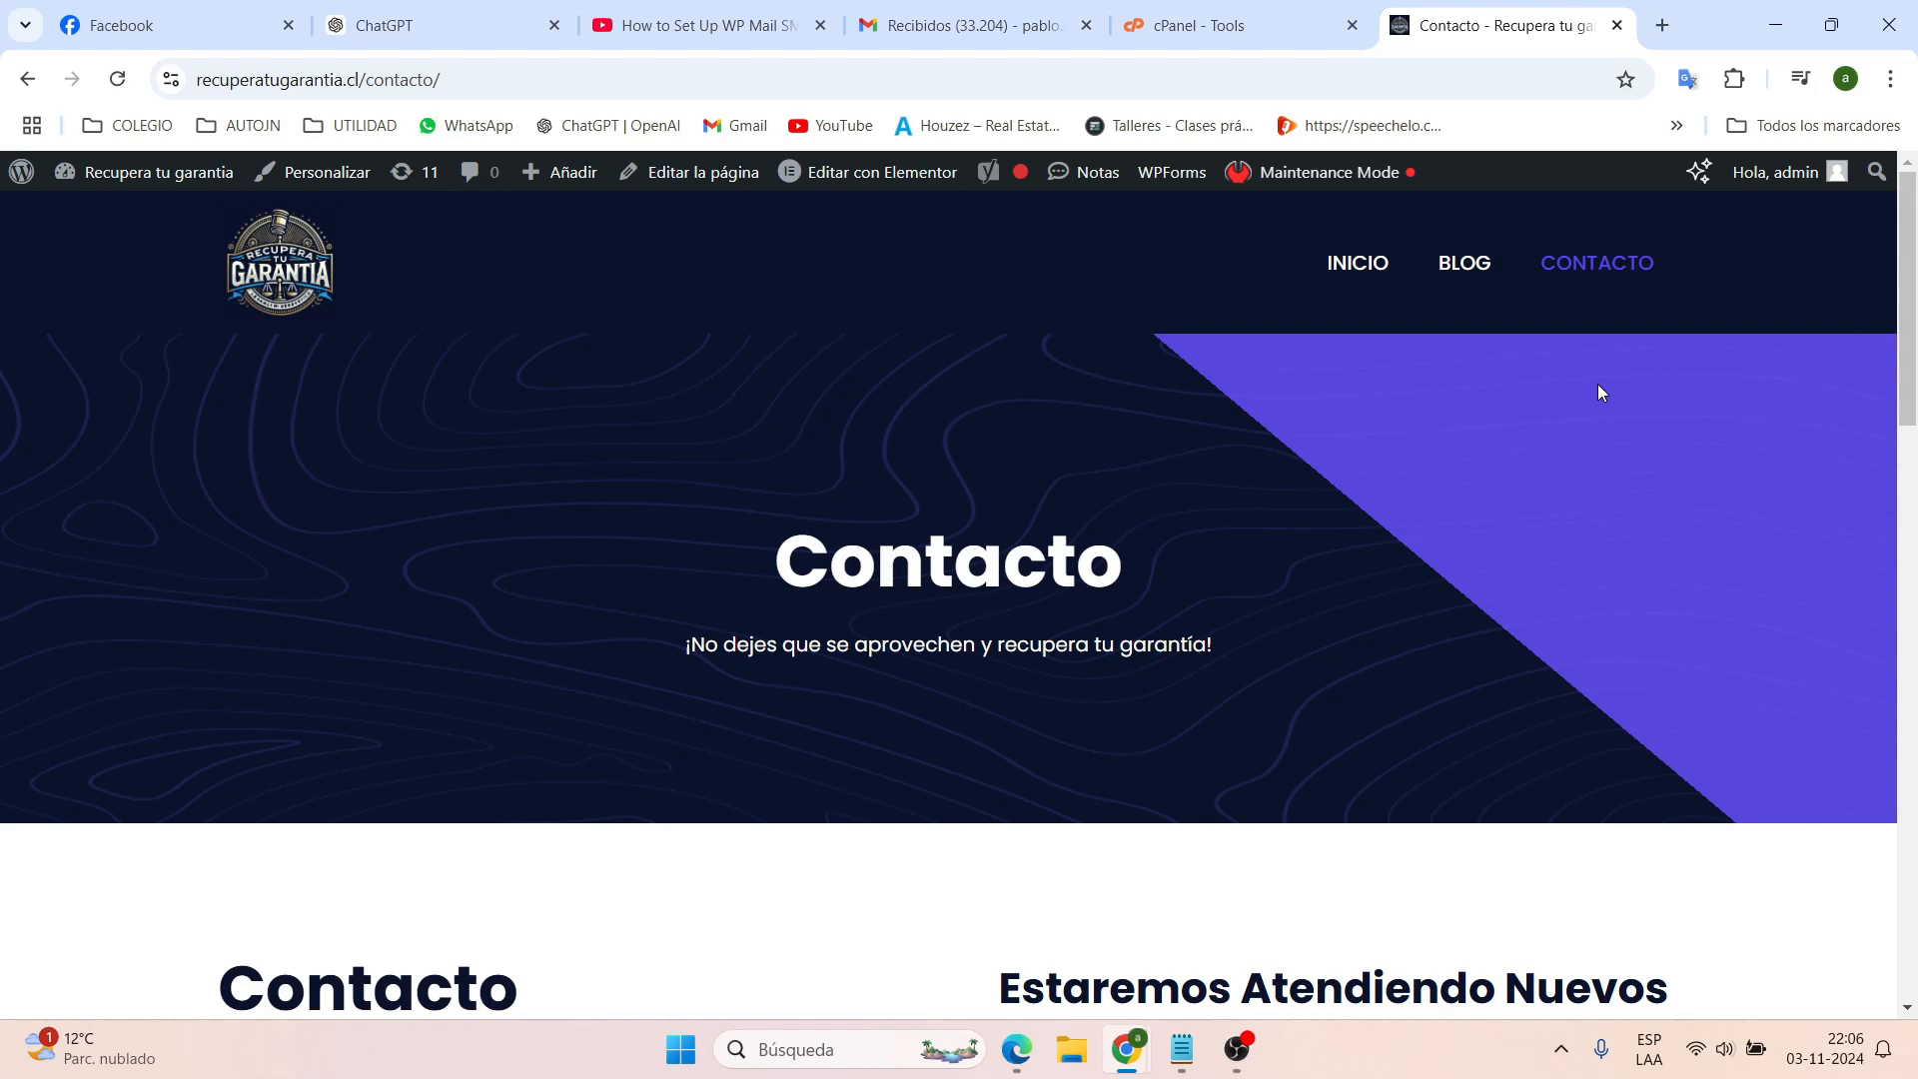
pyautogui.scroll(-3)
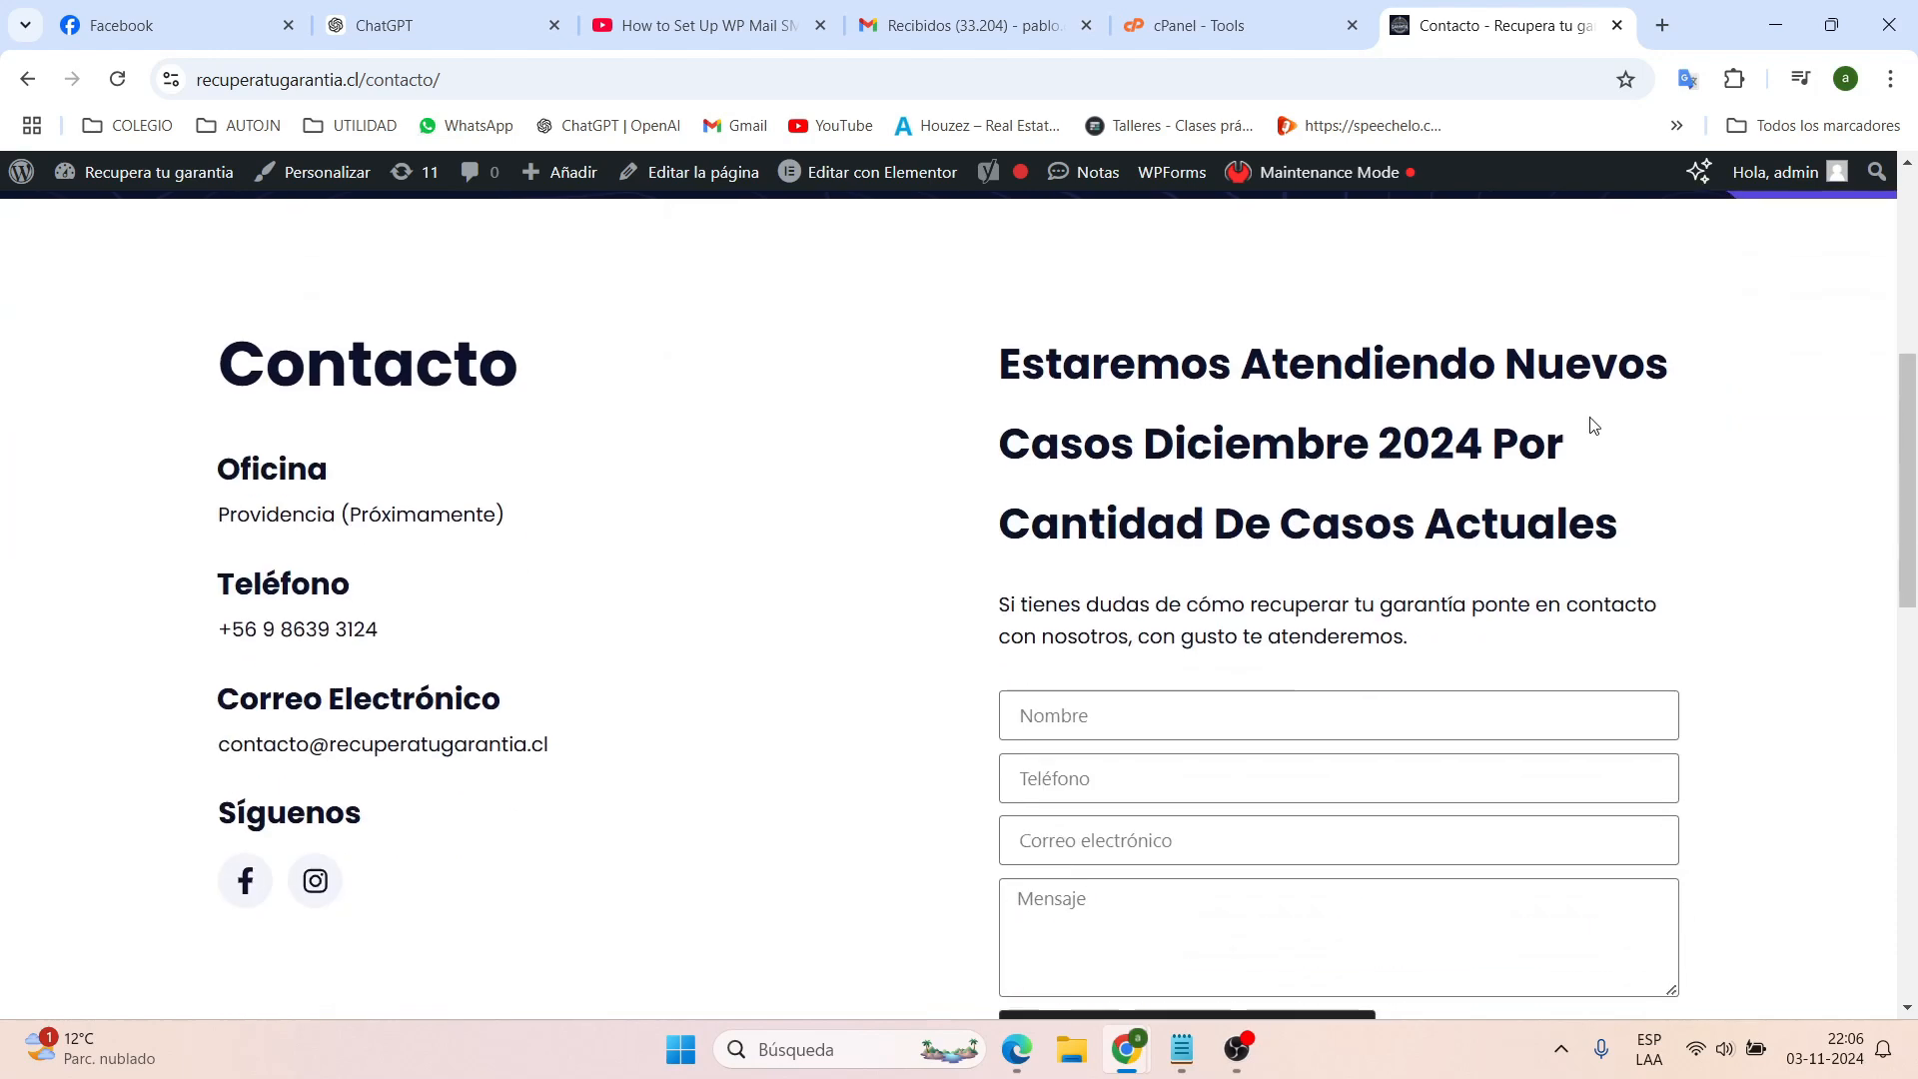
pyautogui.scroll(-3)
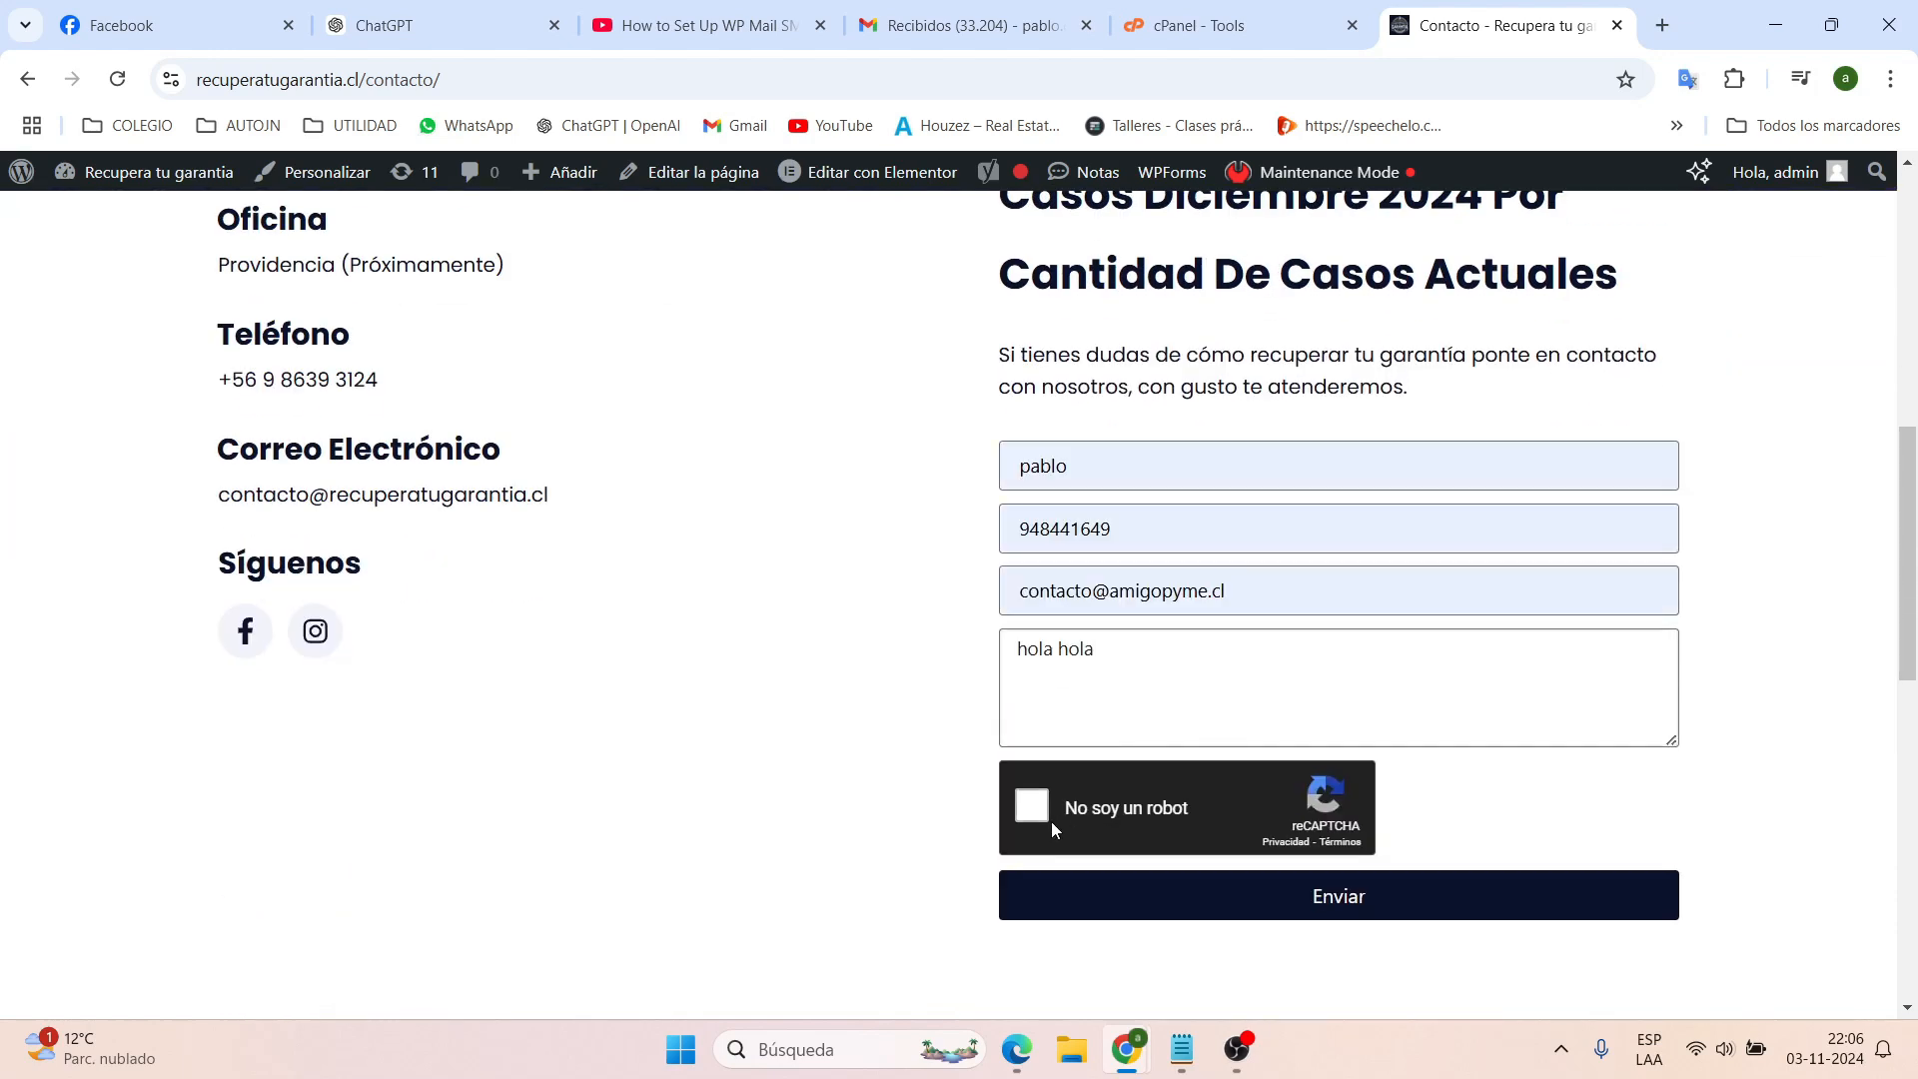
pyautogui.click(1031, 805)
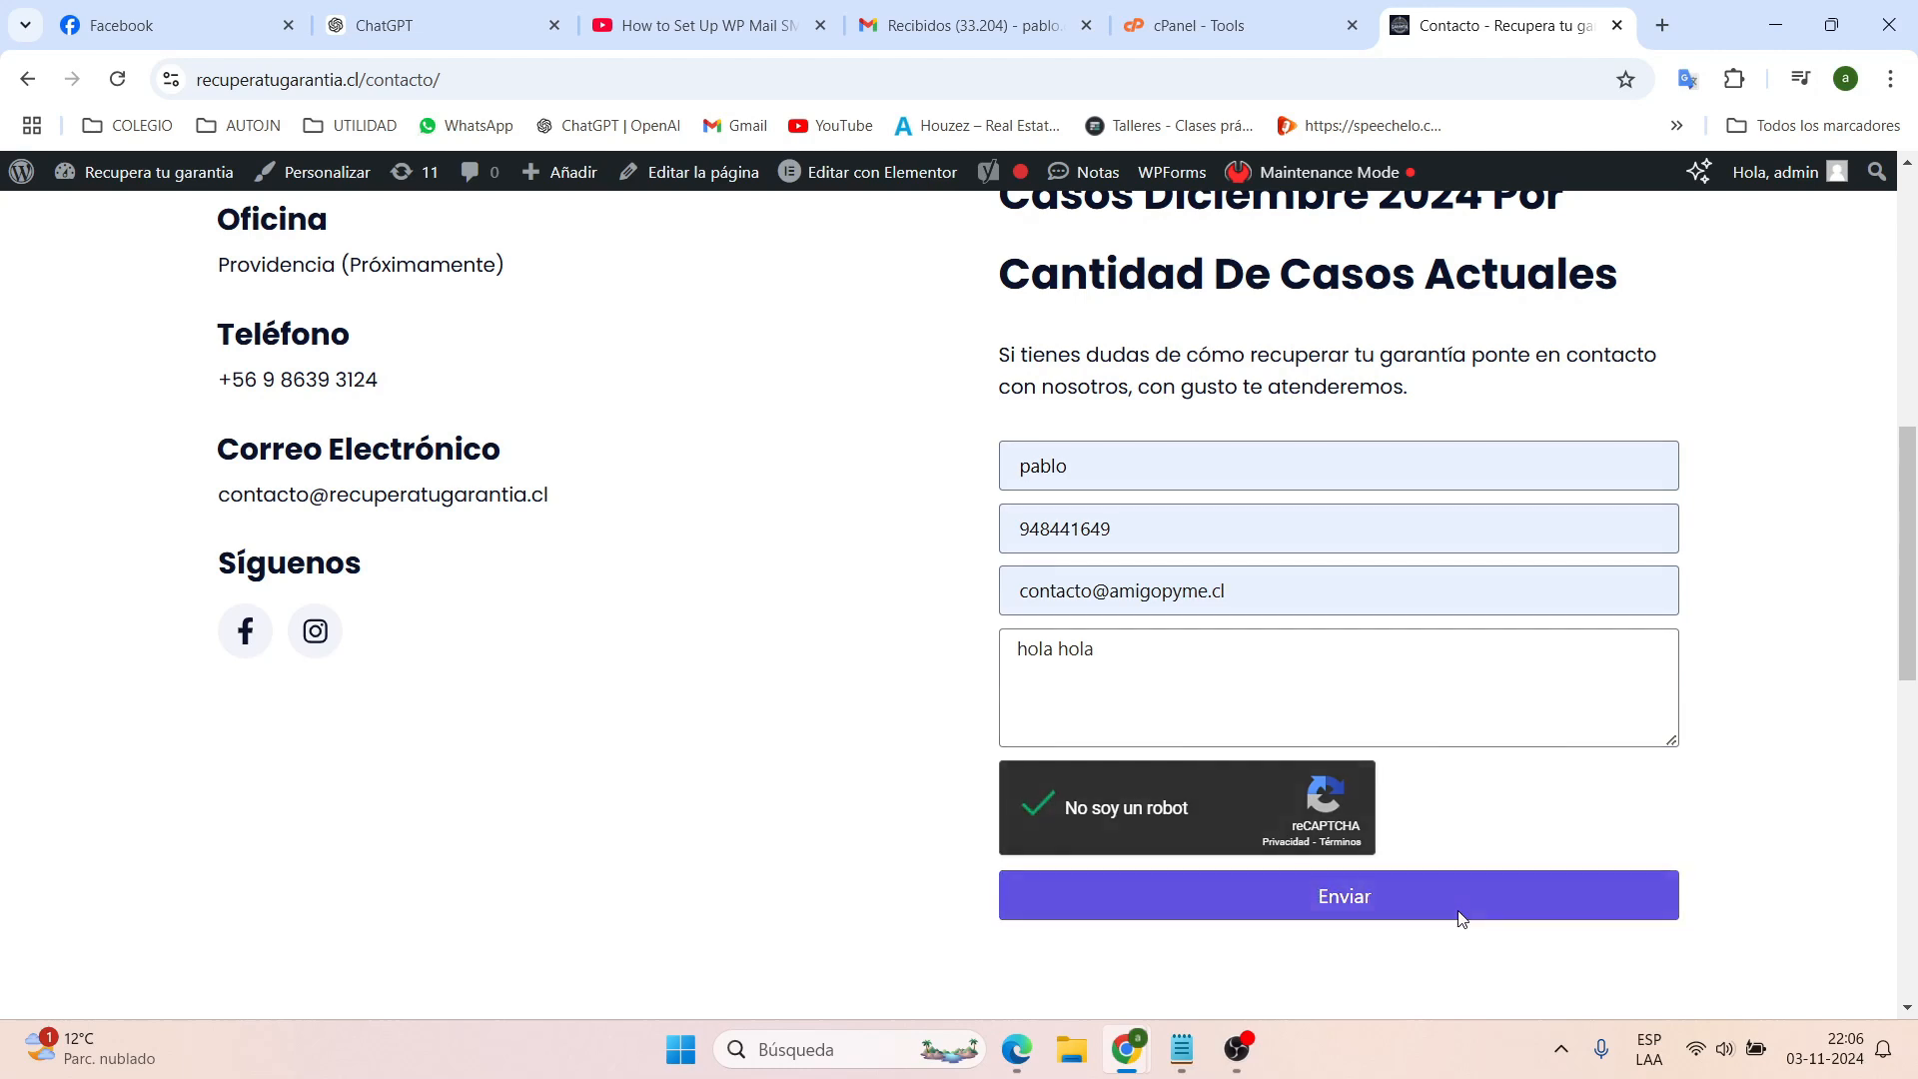
pyautogui.click(1337, 895)
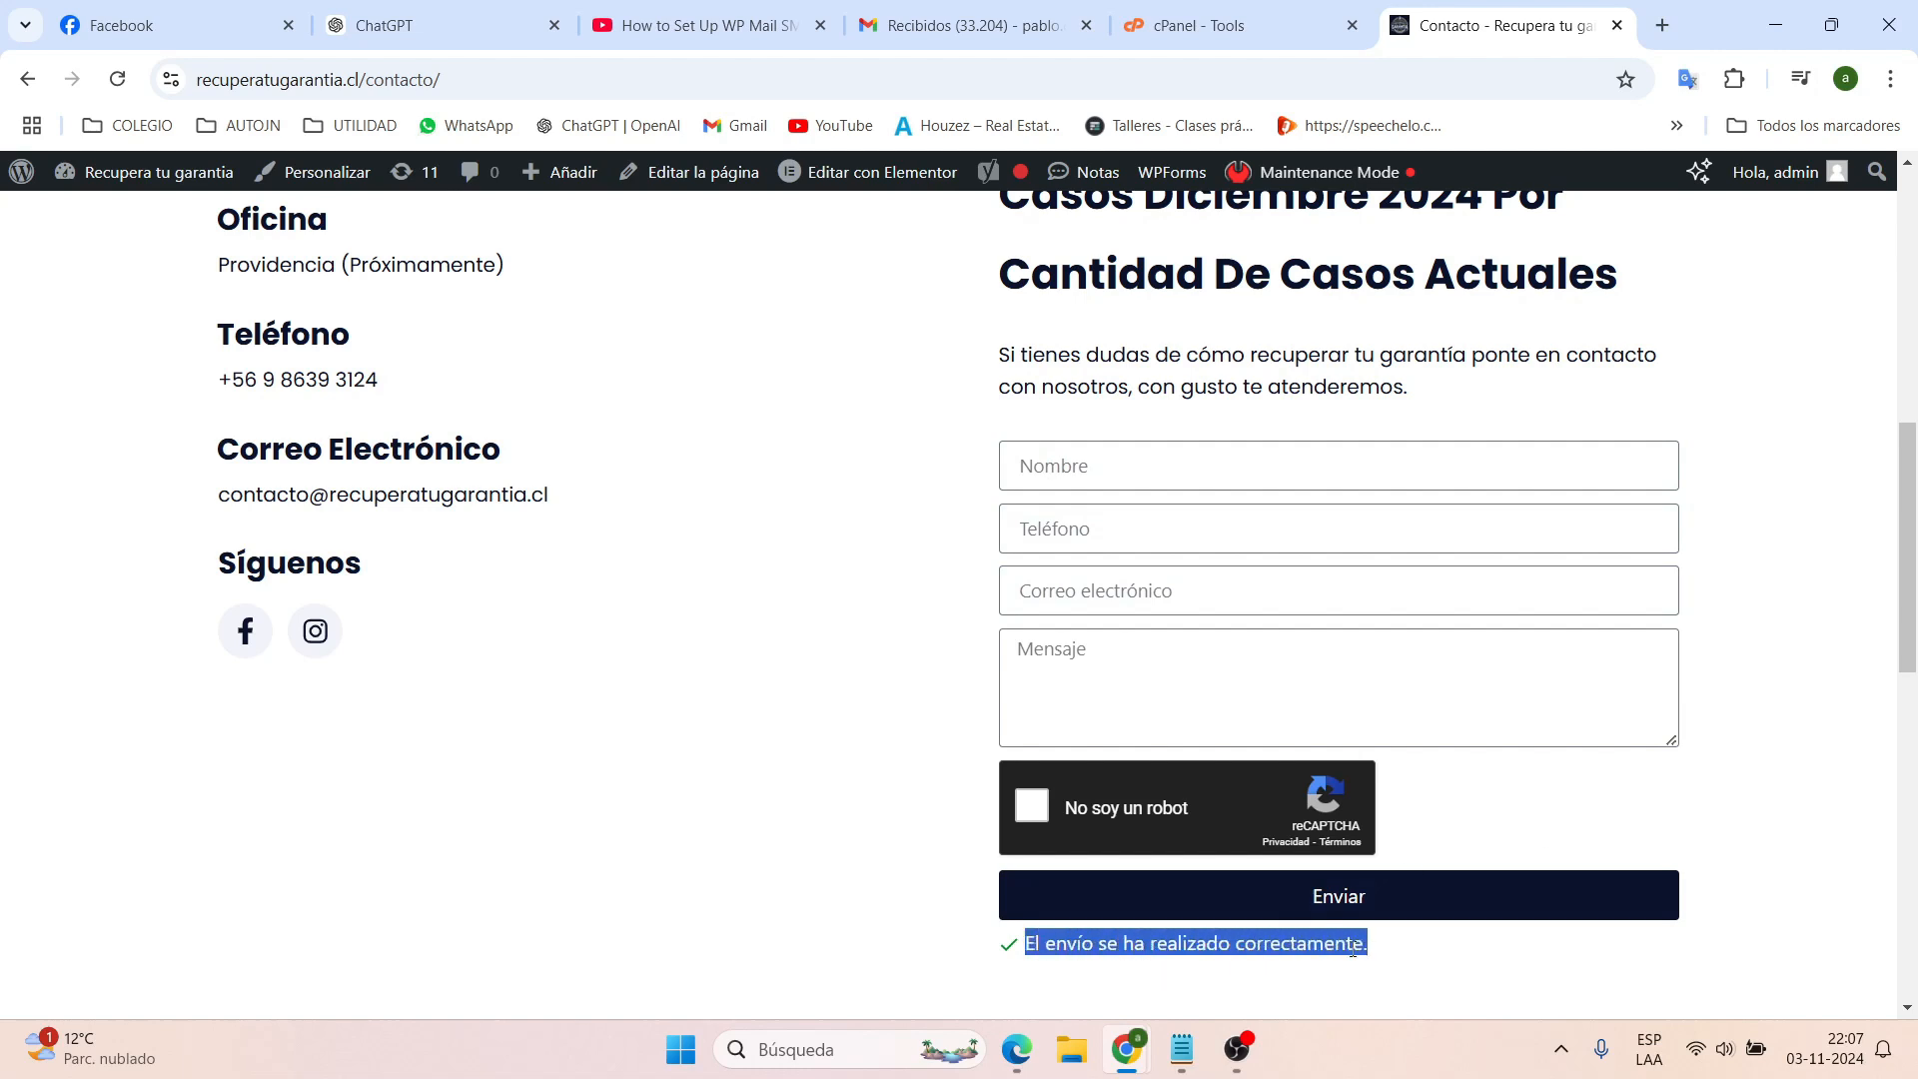
pyautogui.moveTo(1702, 59)
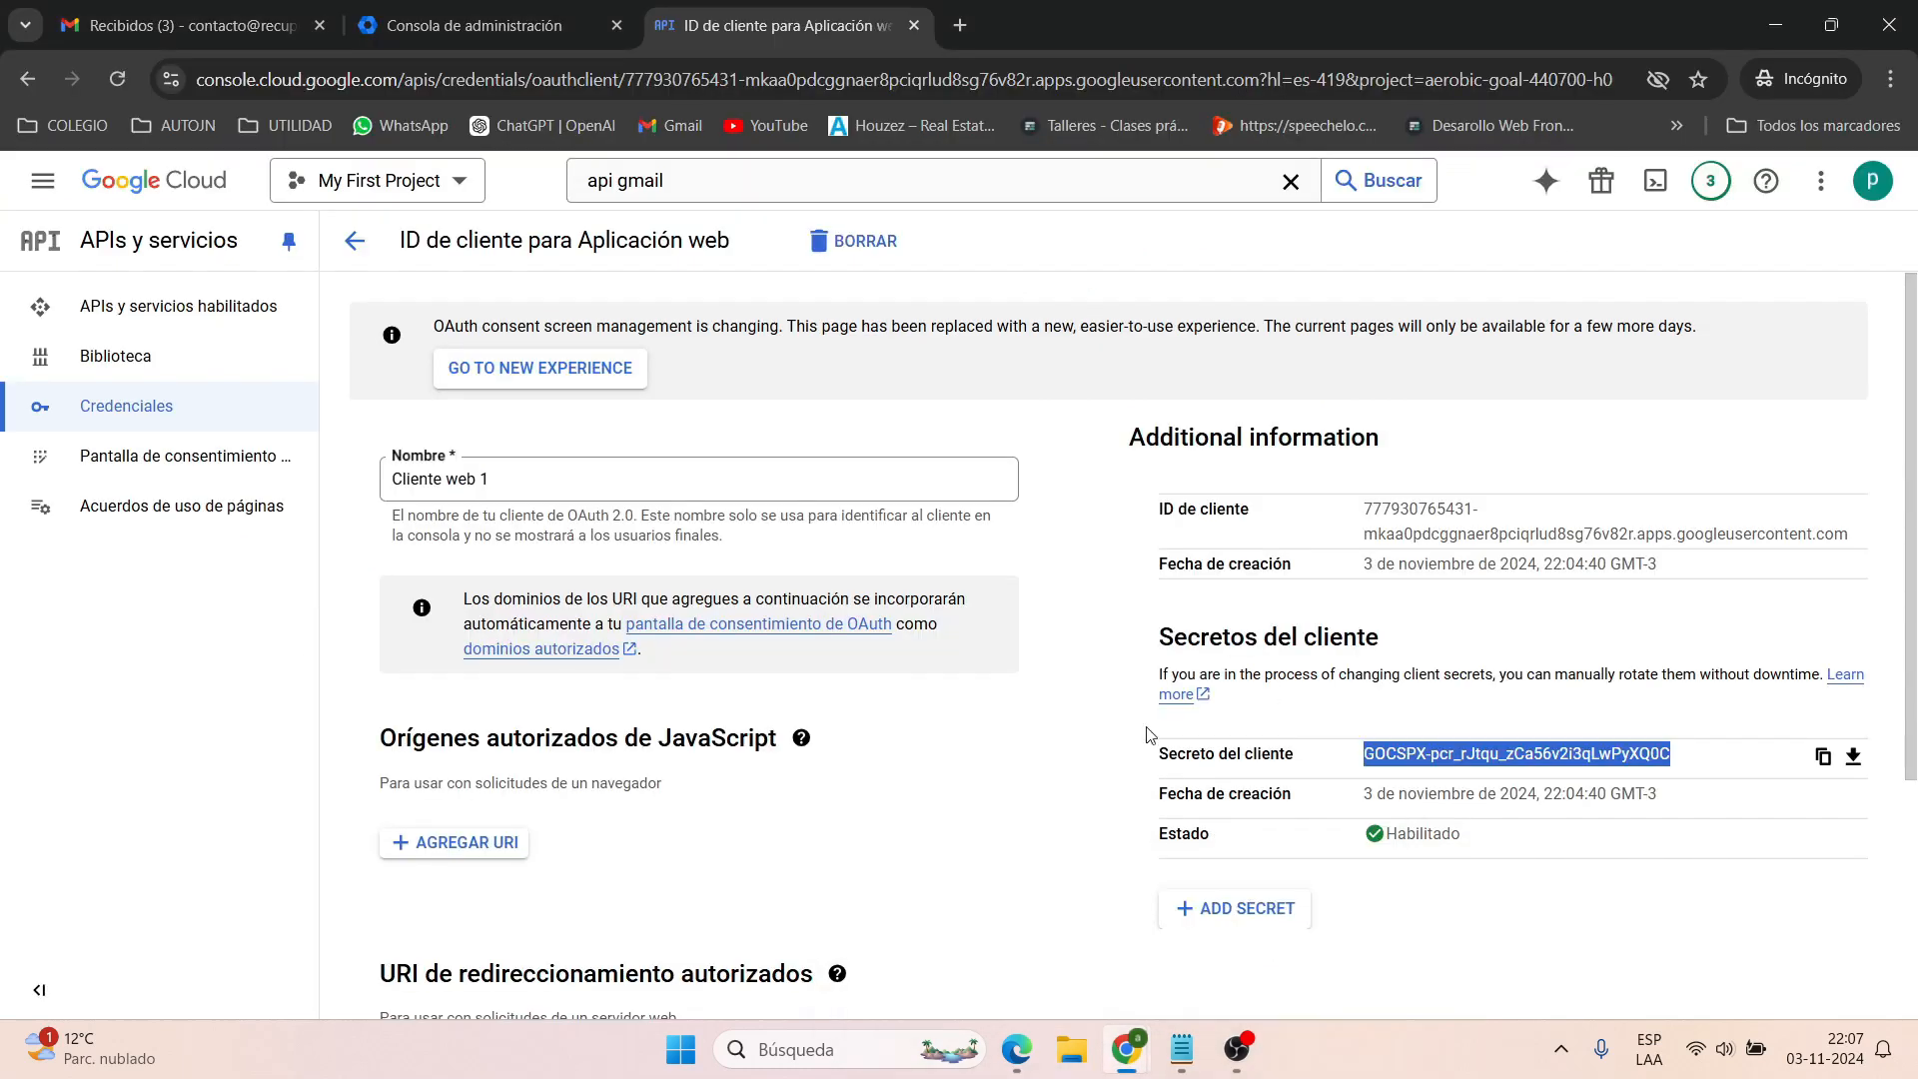
# View the 'Nuevo mensaje desde «Recupera tu garantía»' email with the test form details in Gmail
pyautogui.click(183, 24)
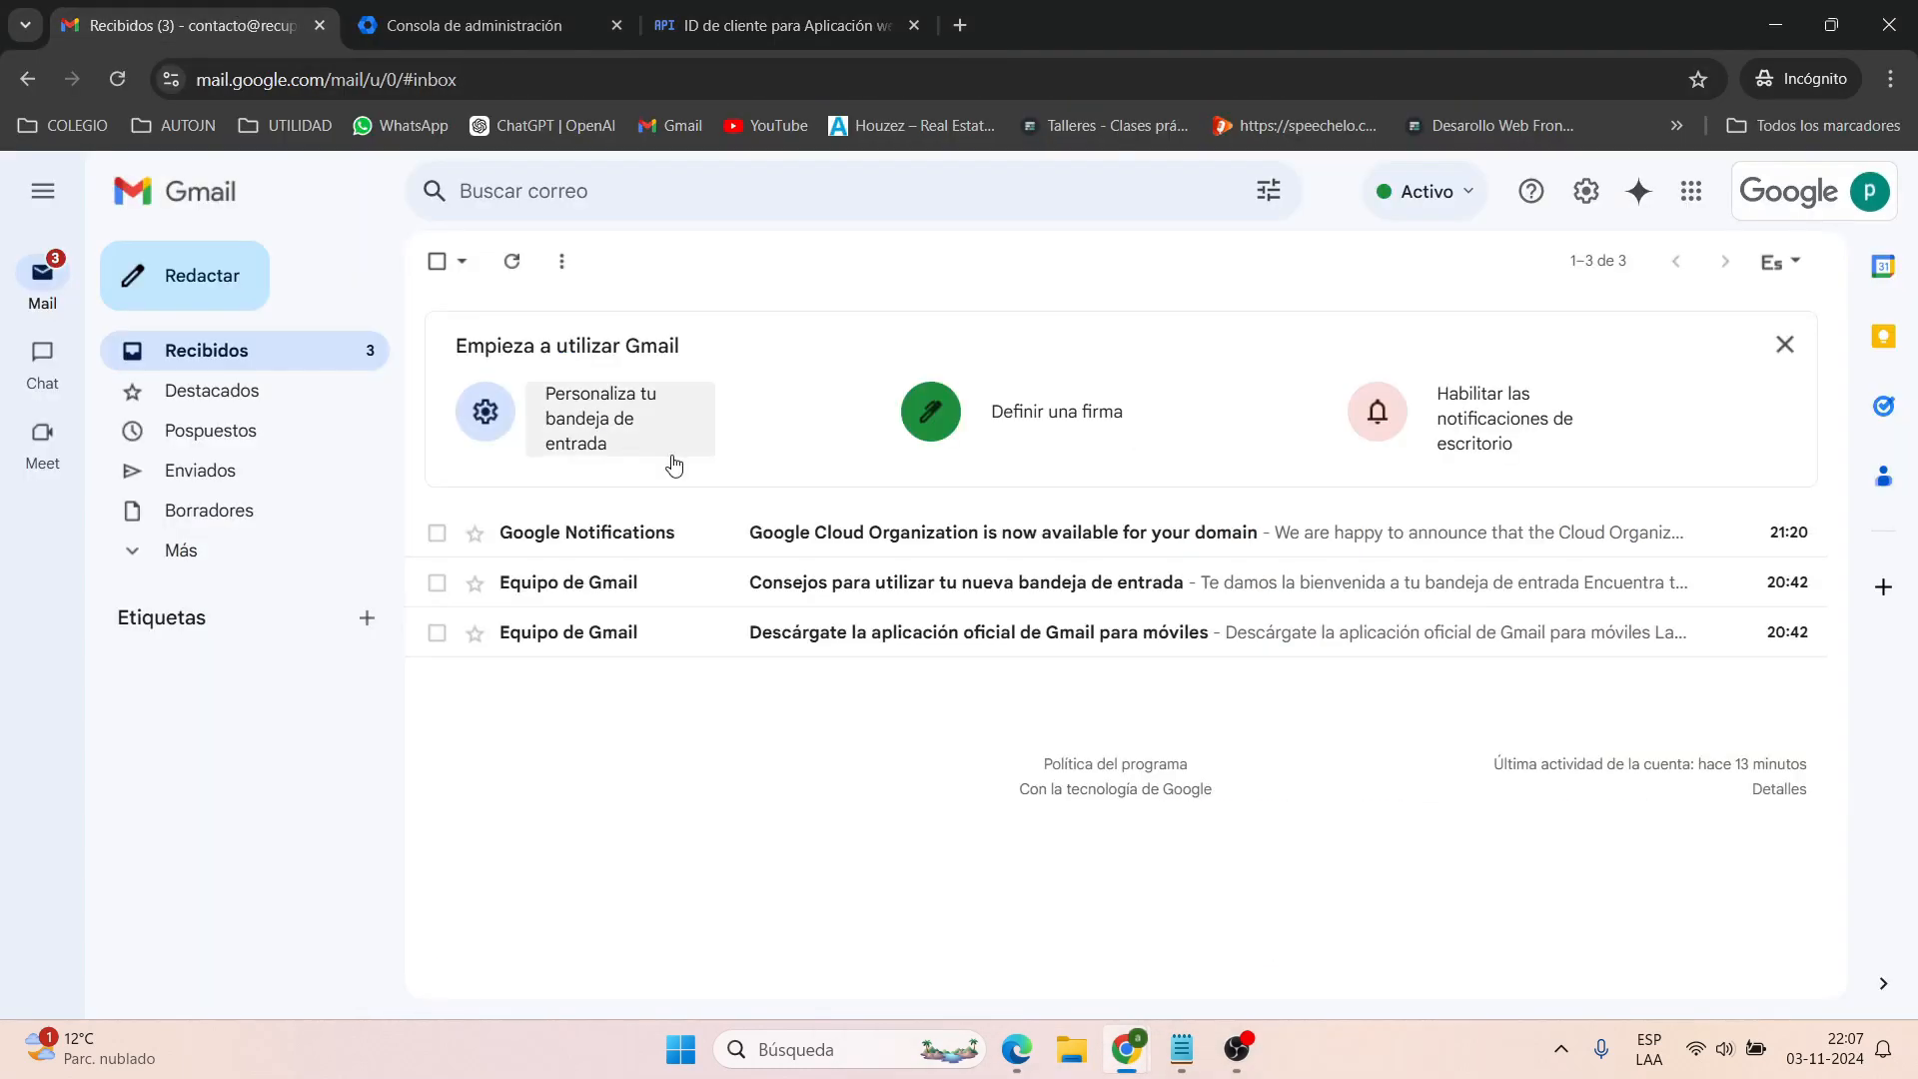
pyautogui.moveTo(839, 727)
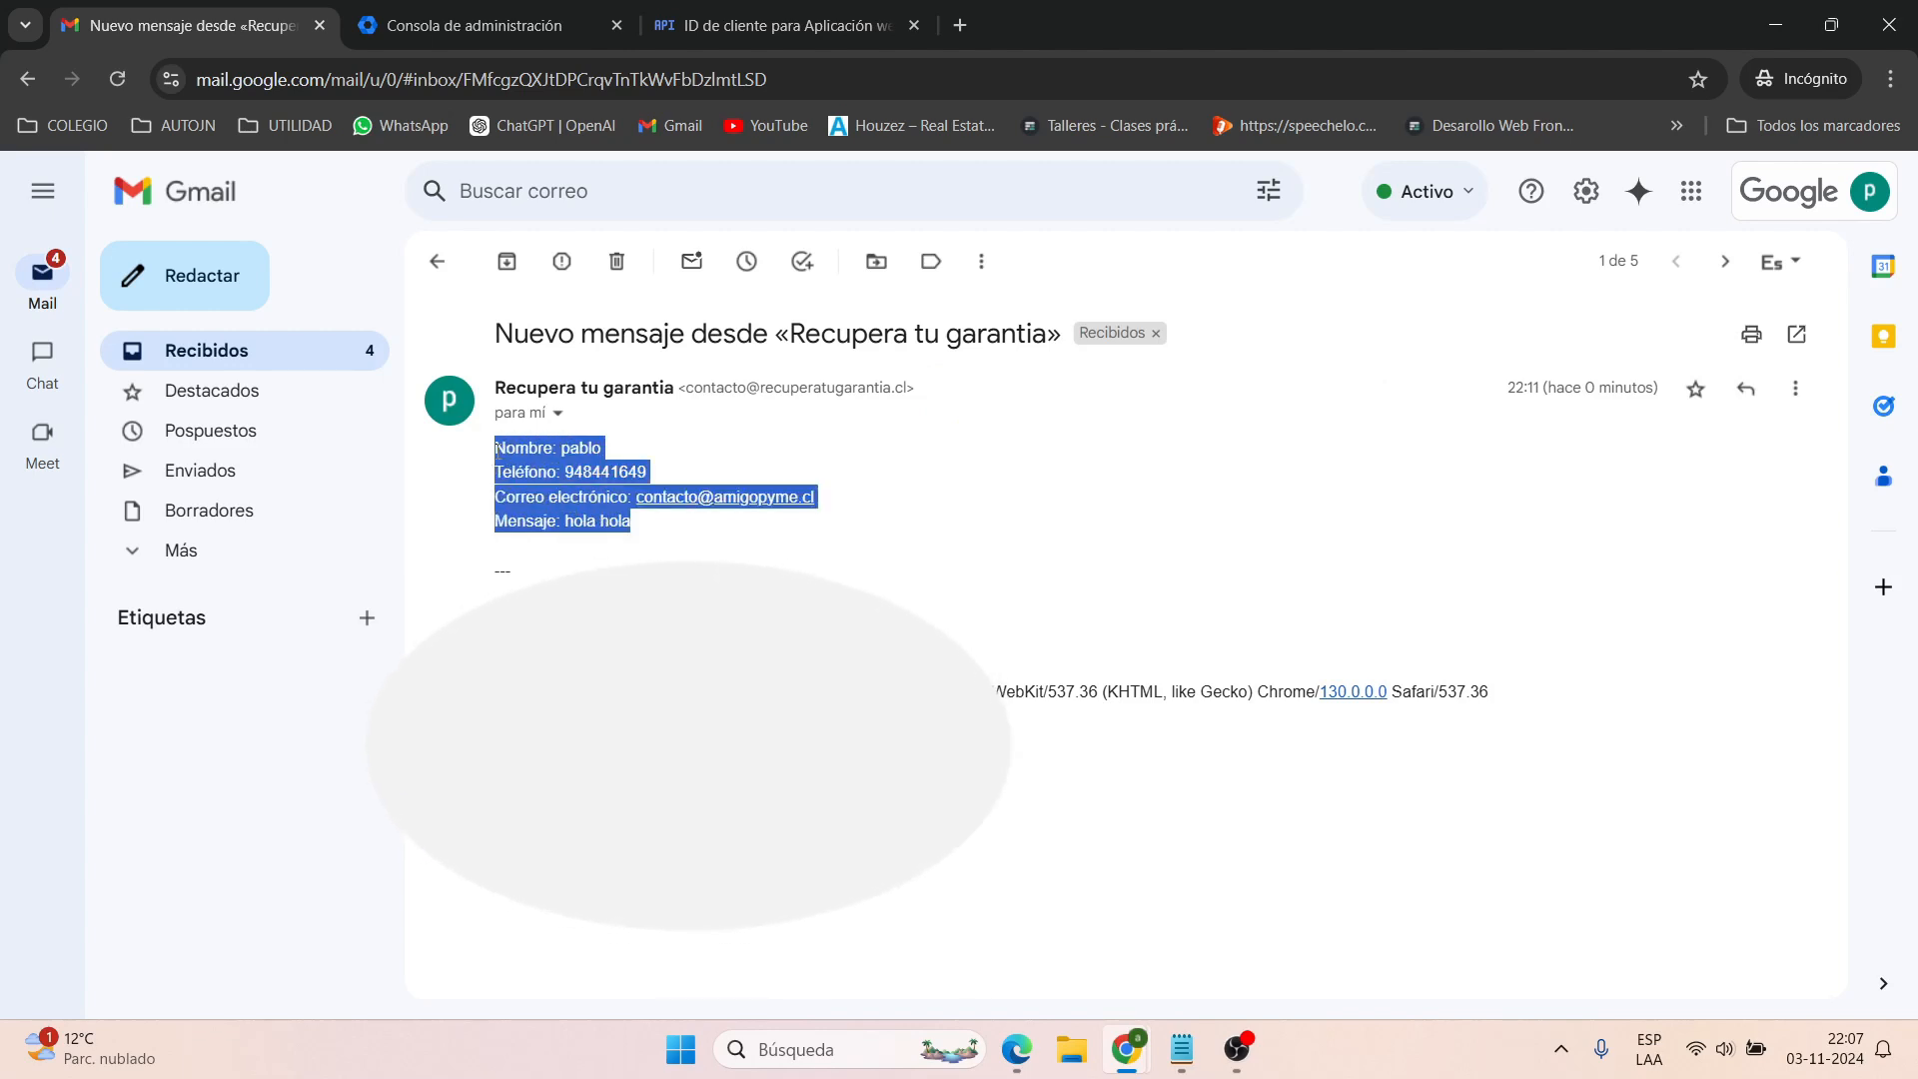
pyautogui.click(702, 427)
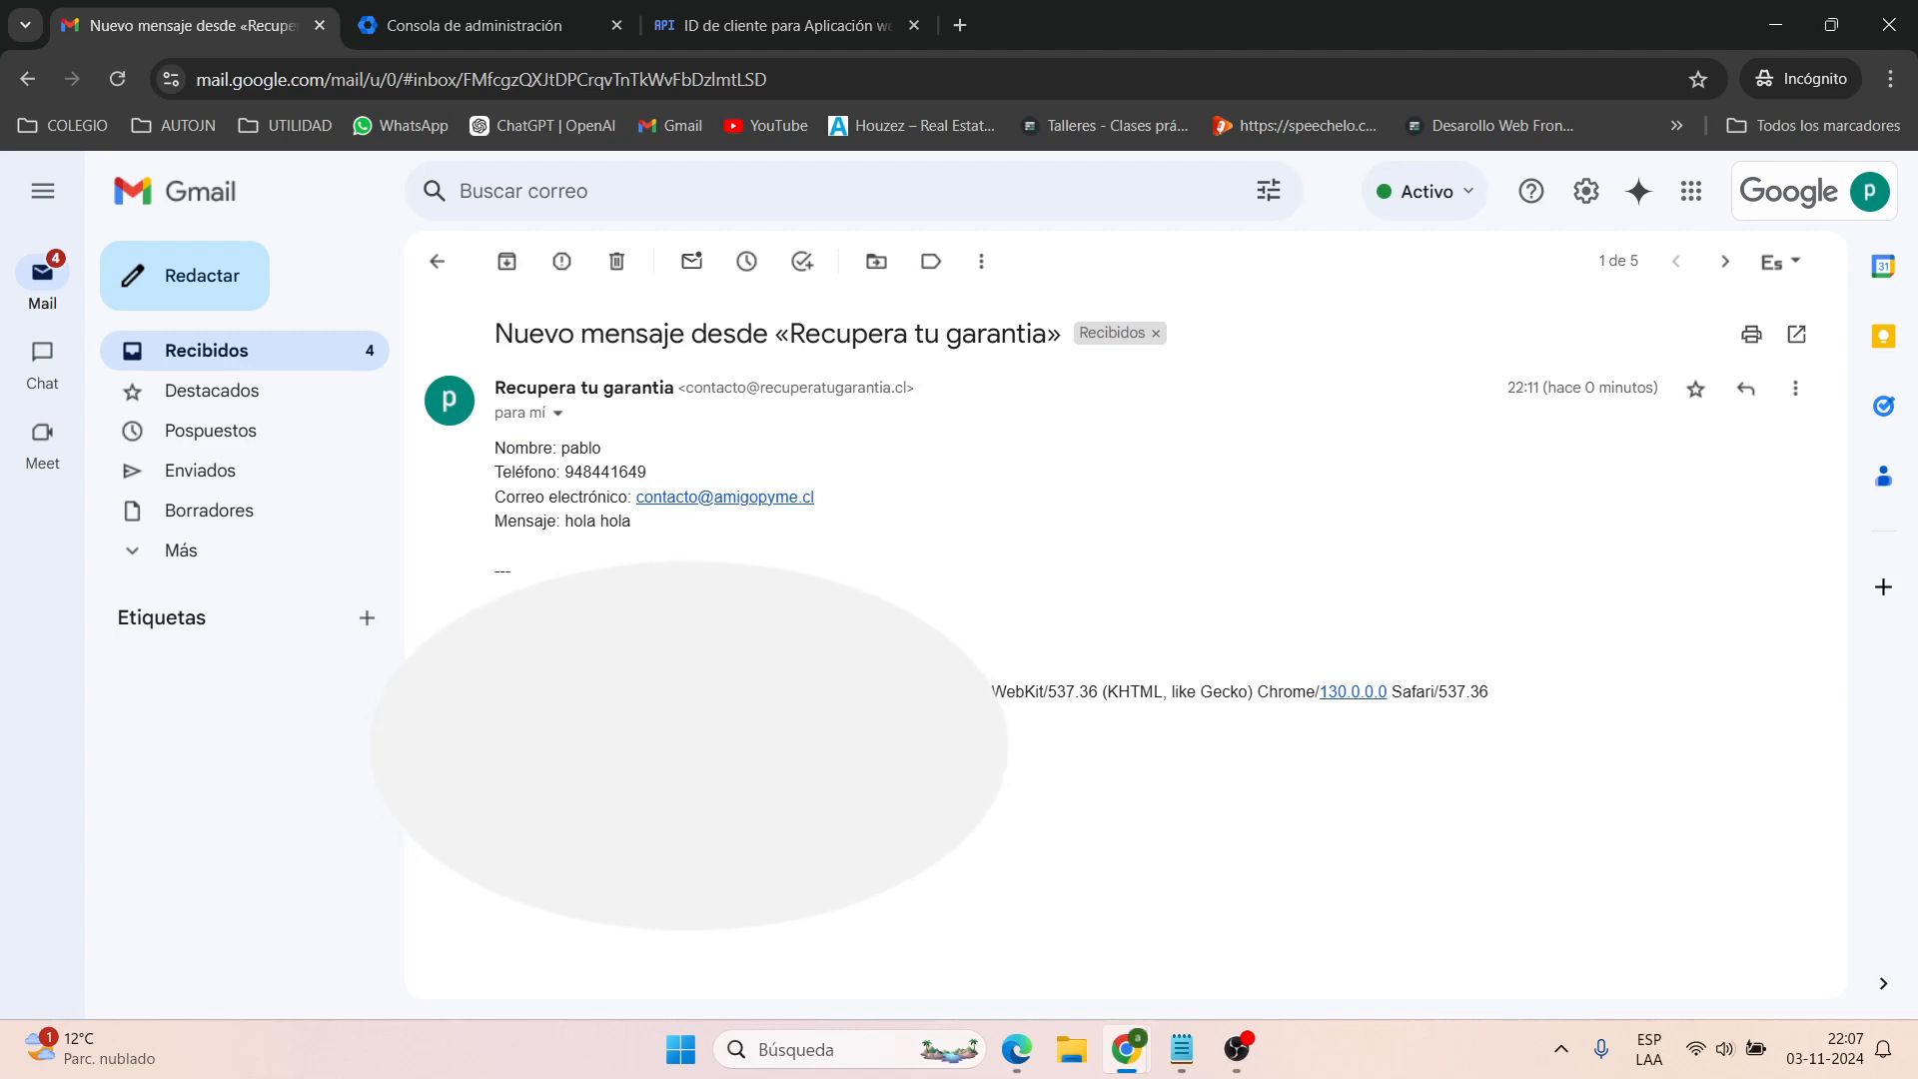
pyautogui.moveTo(651, 549)
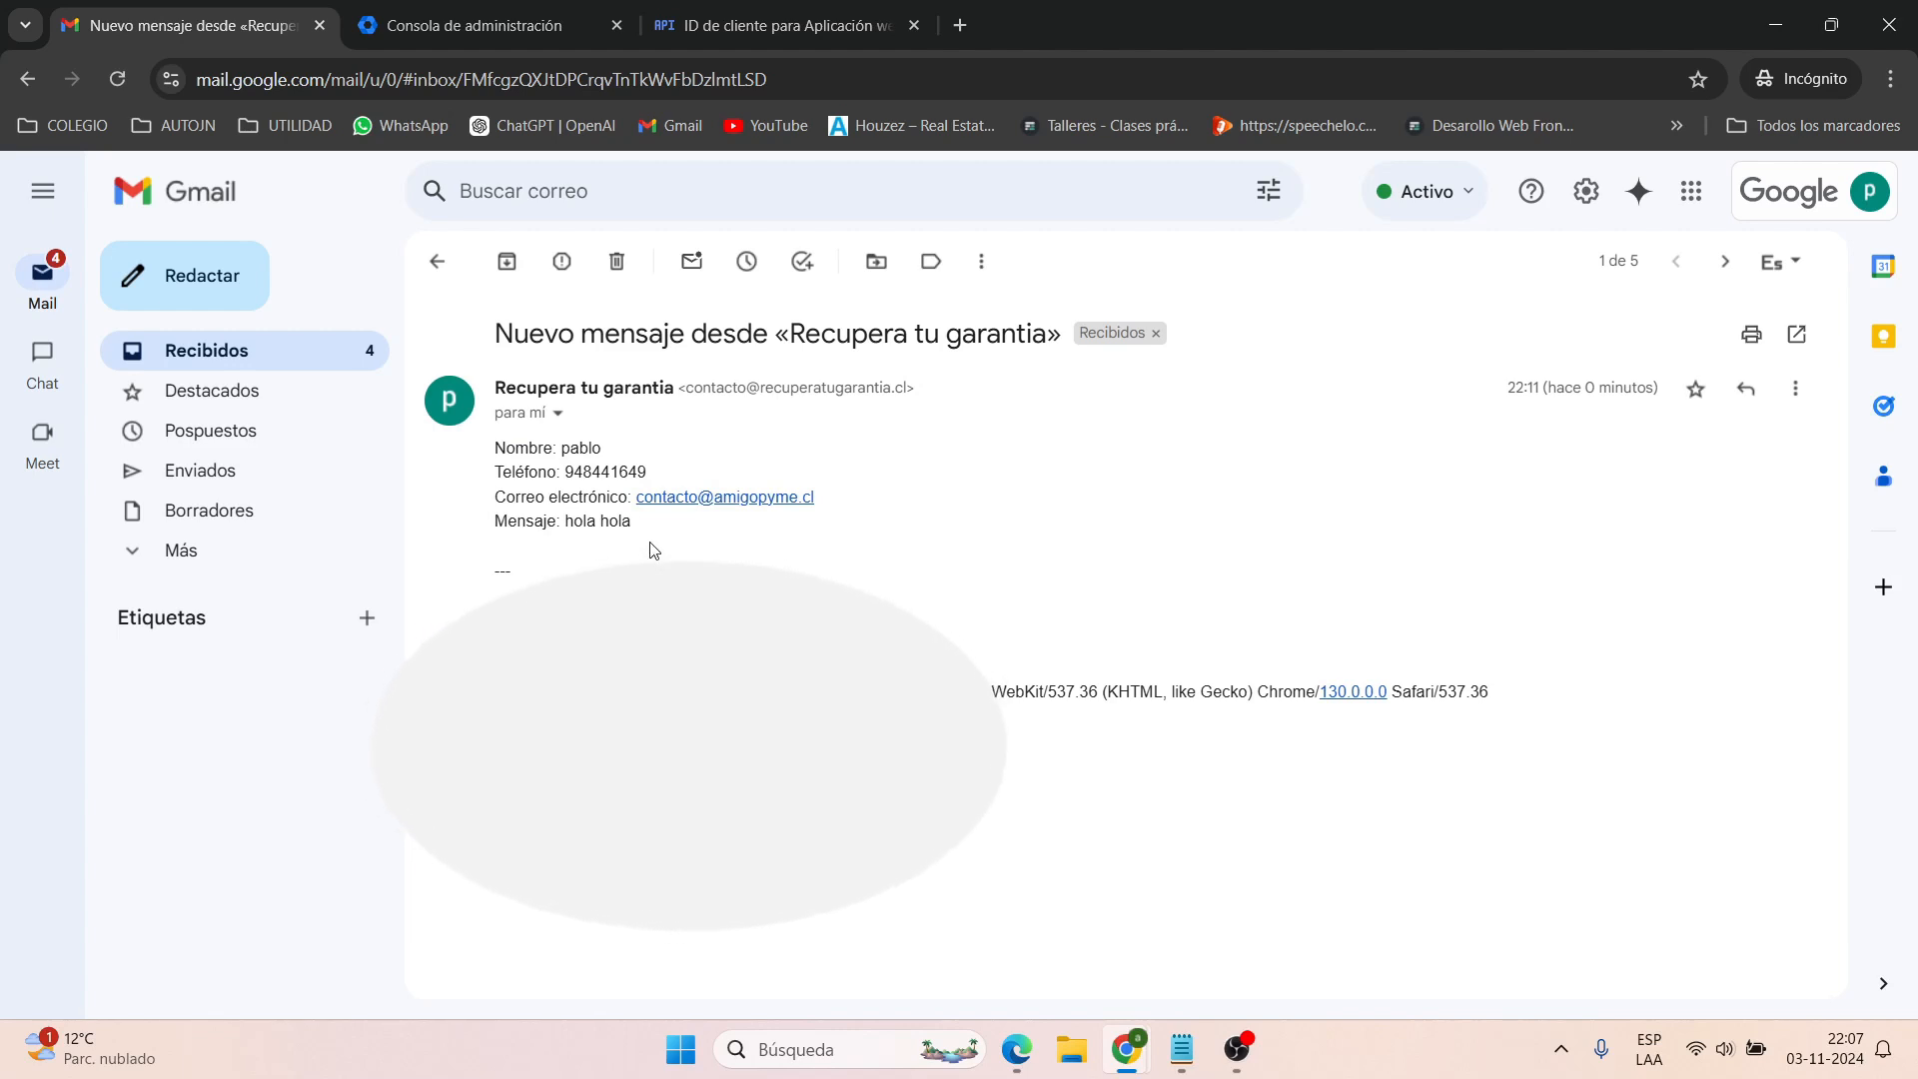
pyautogui.moveTo(278, 366)
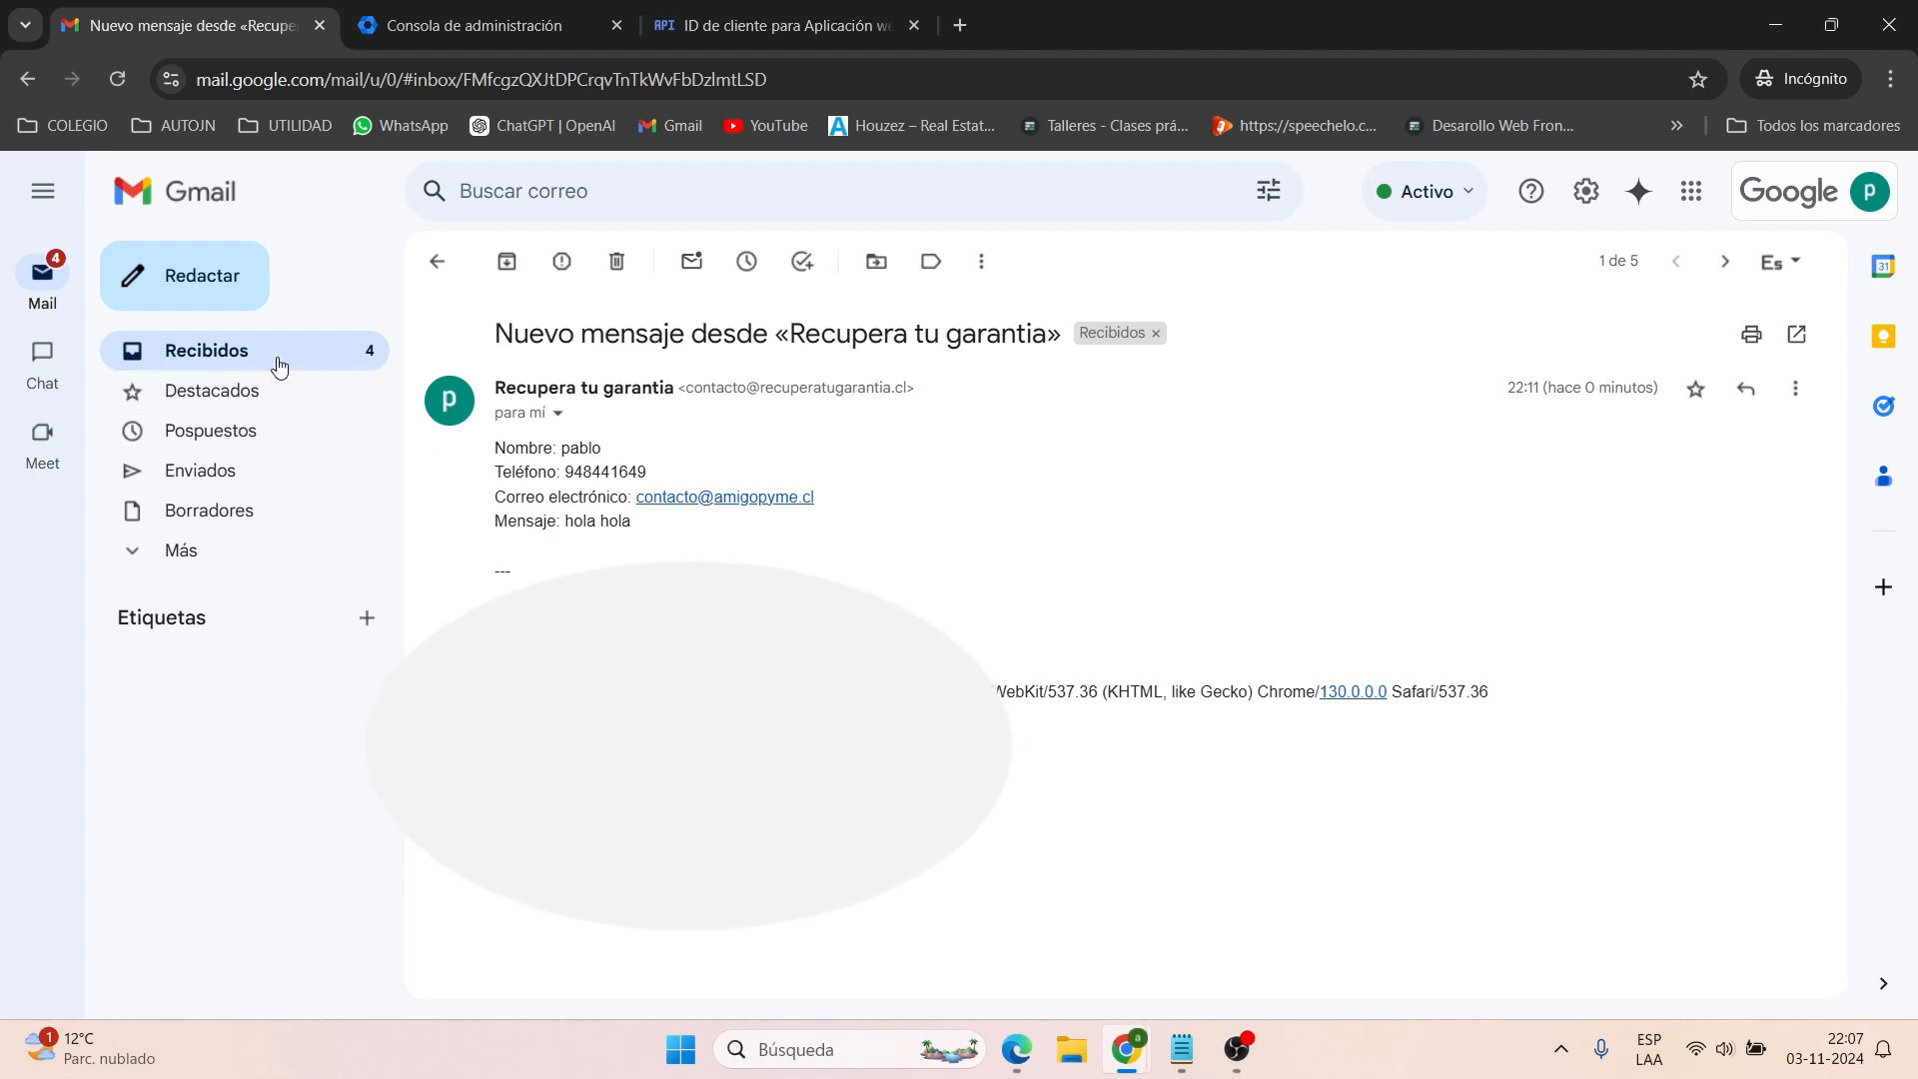
pyautogui.moveTo(208, 351)
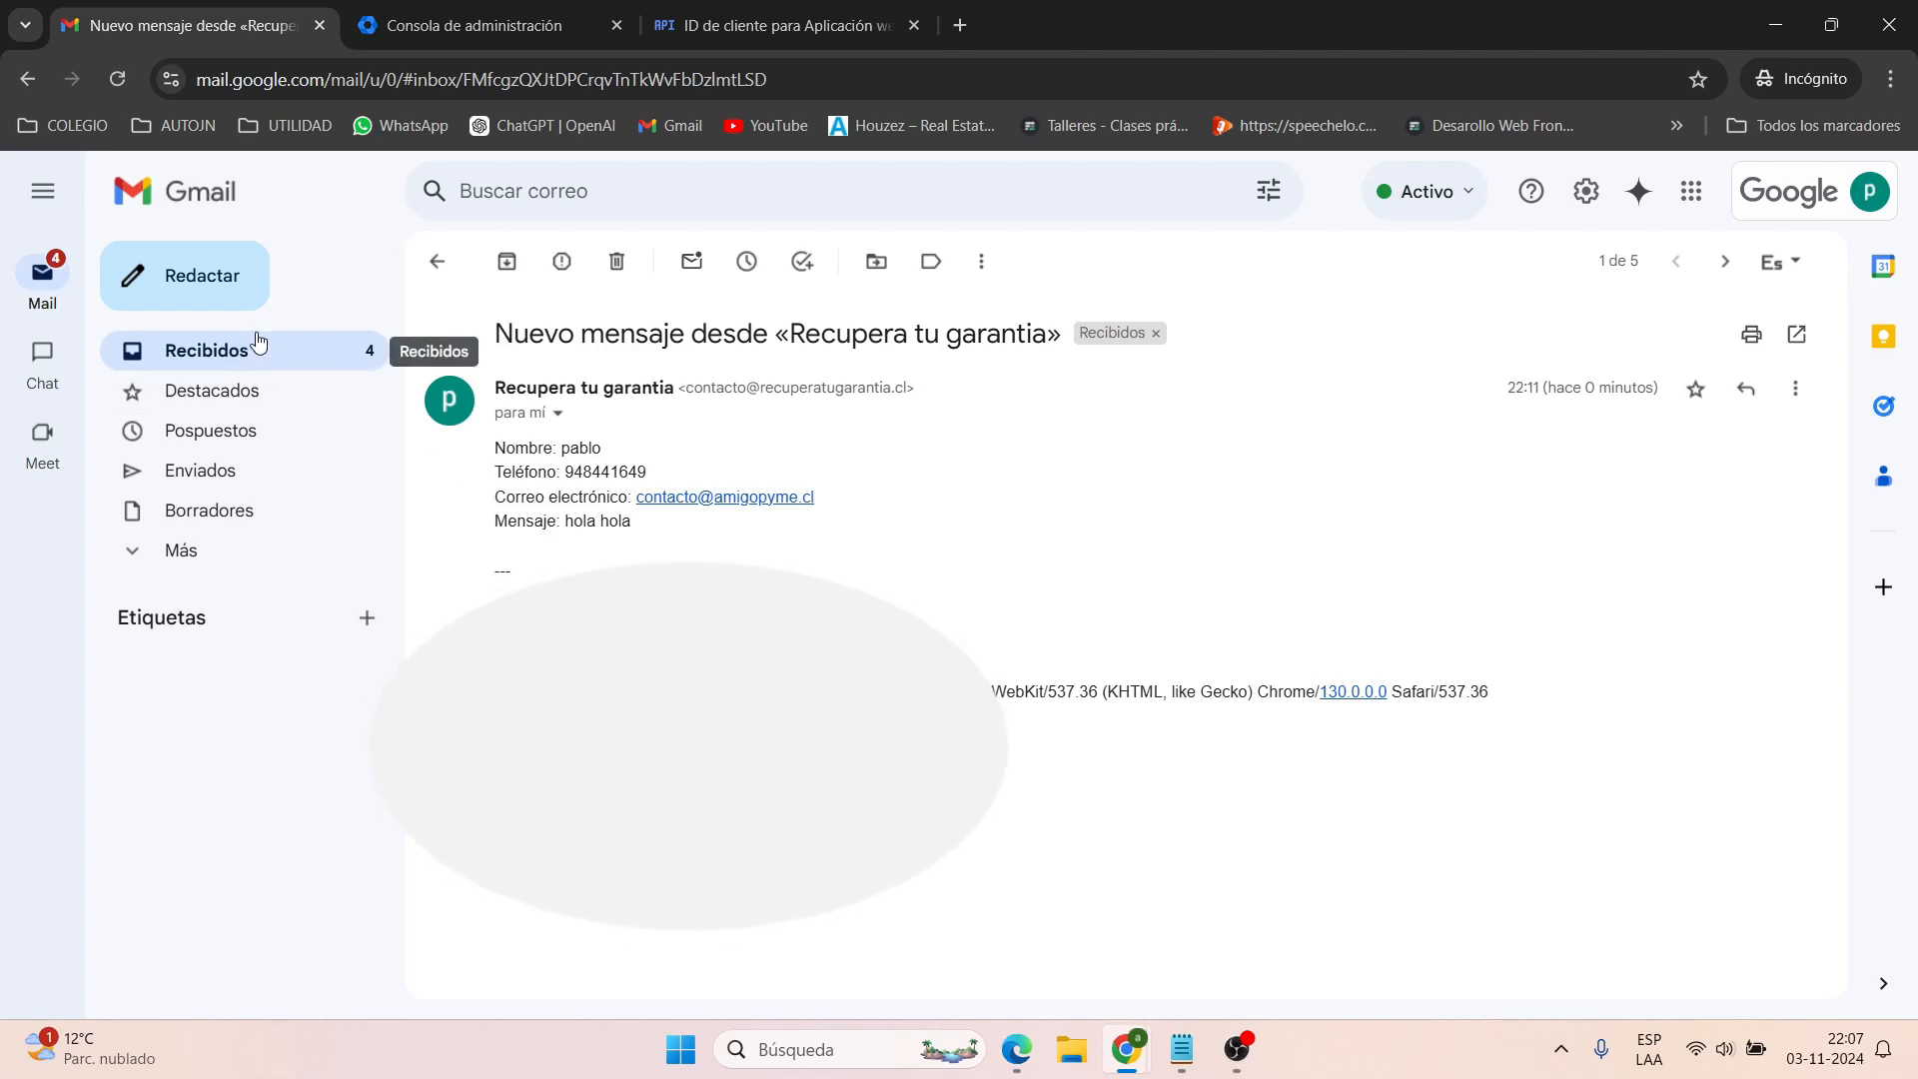